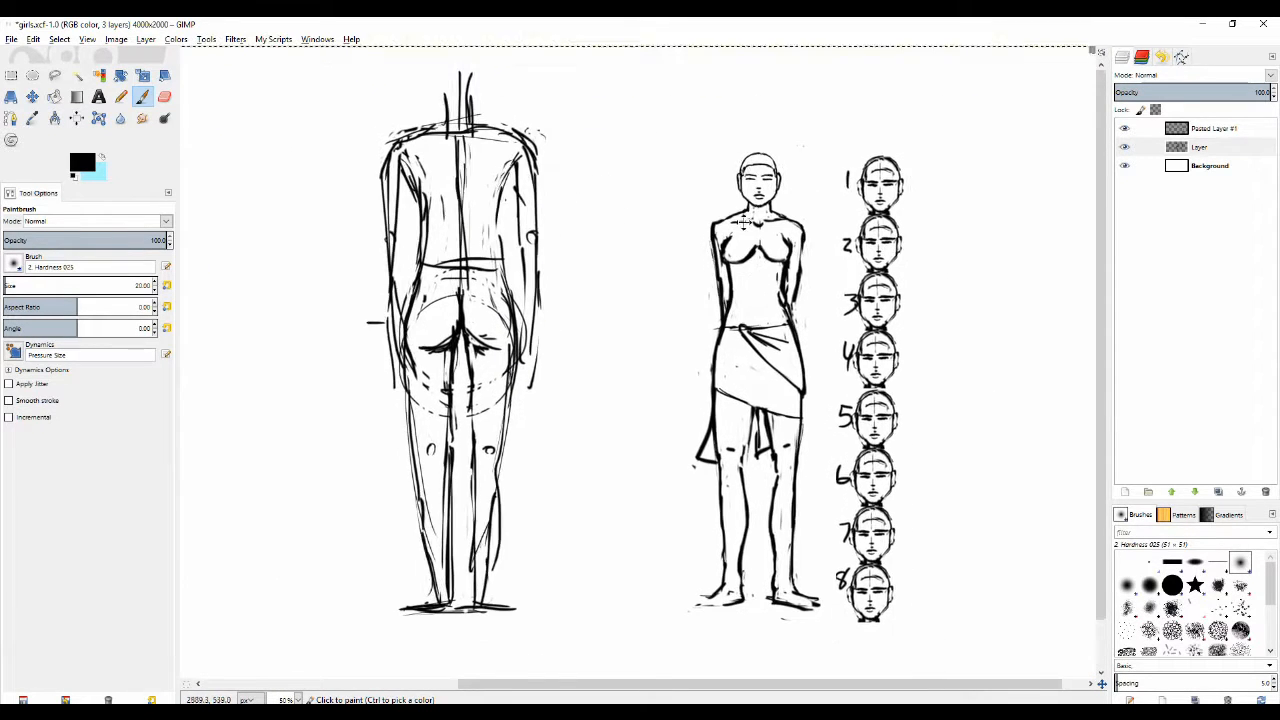
# Step: Reposition the back-view figure right of the front-view woman, clearing the stray arrow stroke
pyautogui.scroll(-3)
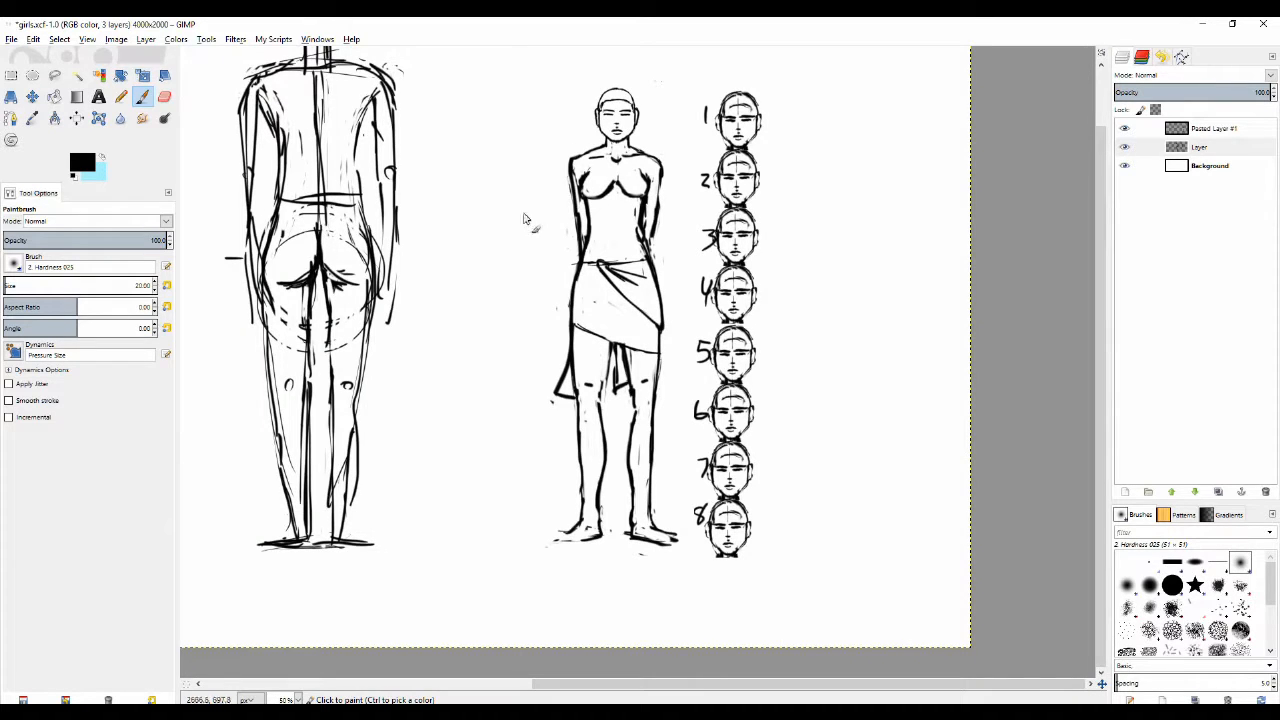
pyautogui.moveTo(544, 172)
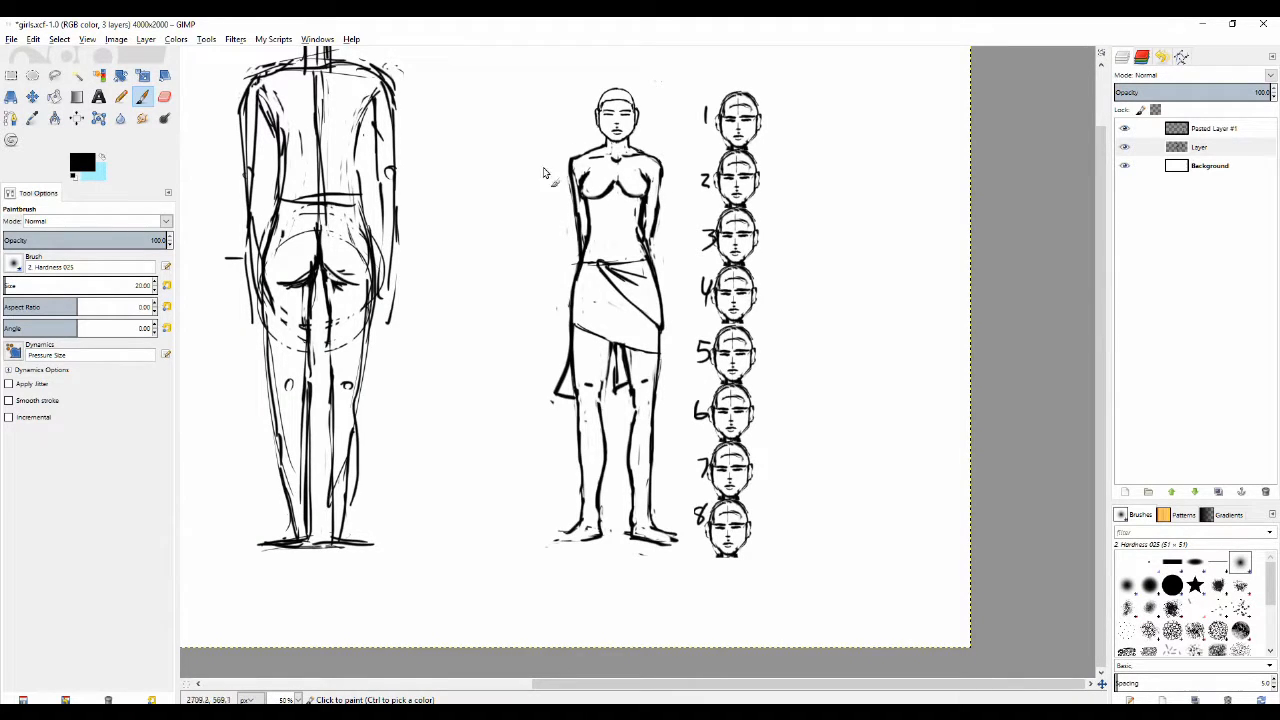
pyautogui.click(164, 96)
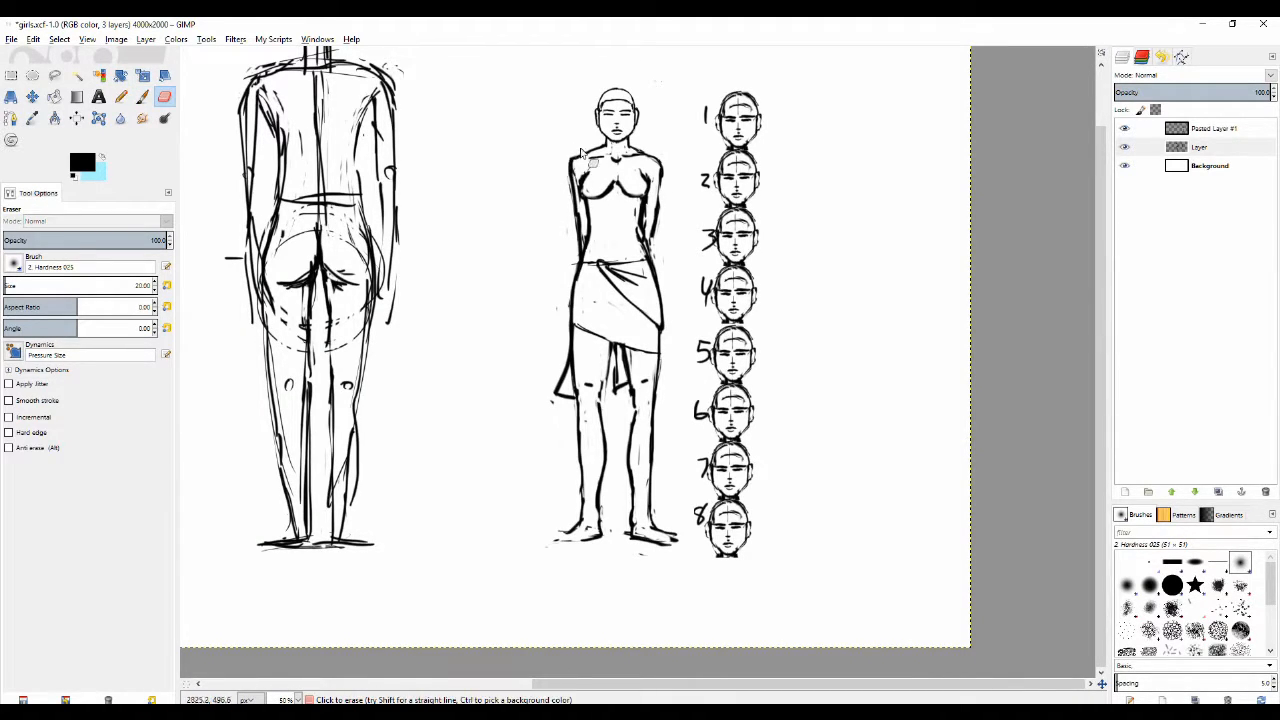
pyautogui.click(120, 96)
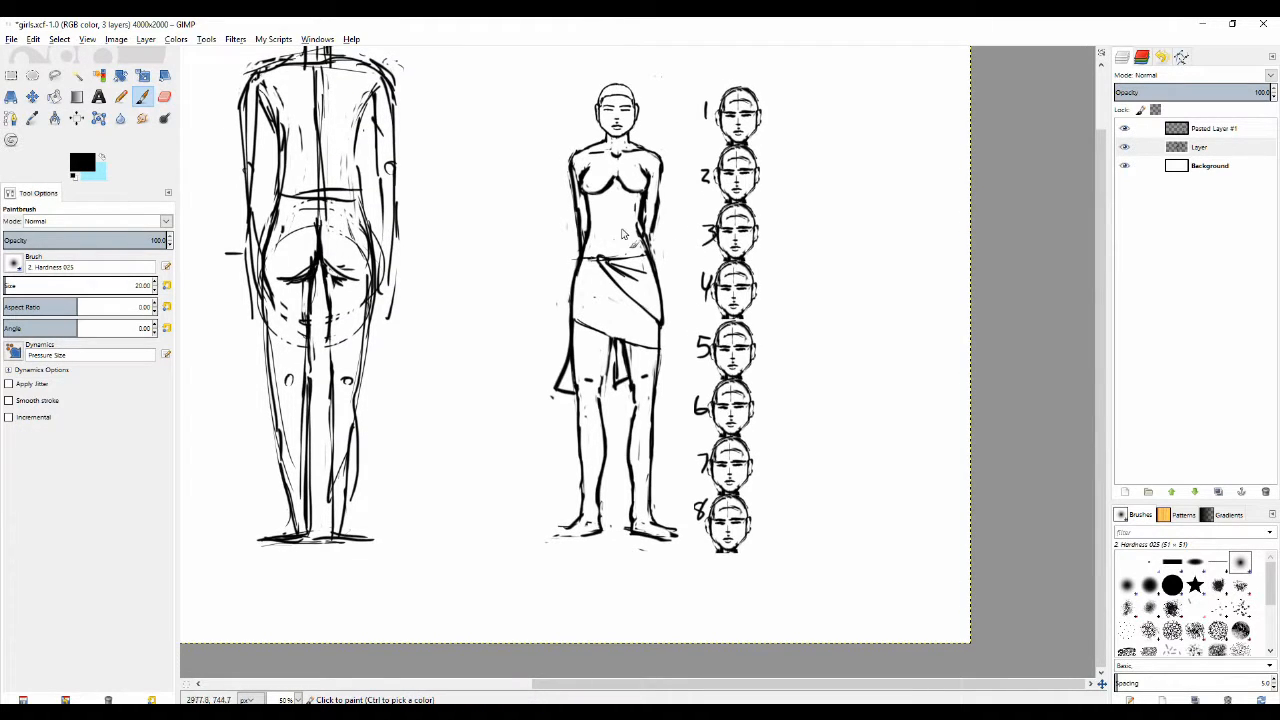
pyautogui.moveTo(640, 240); pyautogui.dragTo(620, 390)
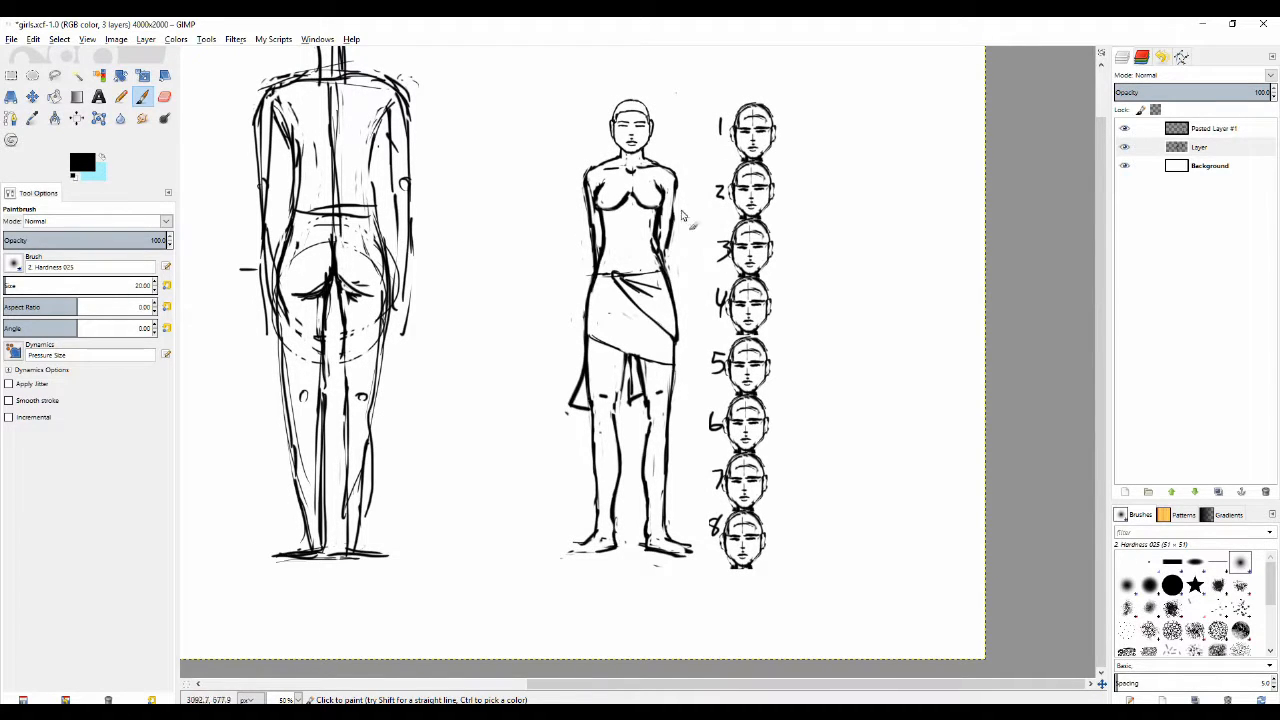
pyautogui.scroll(-3)
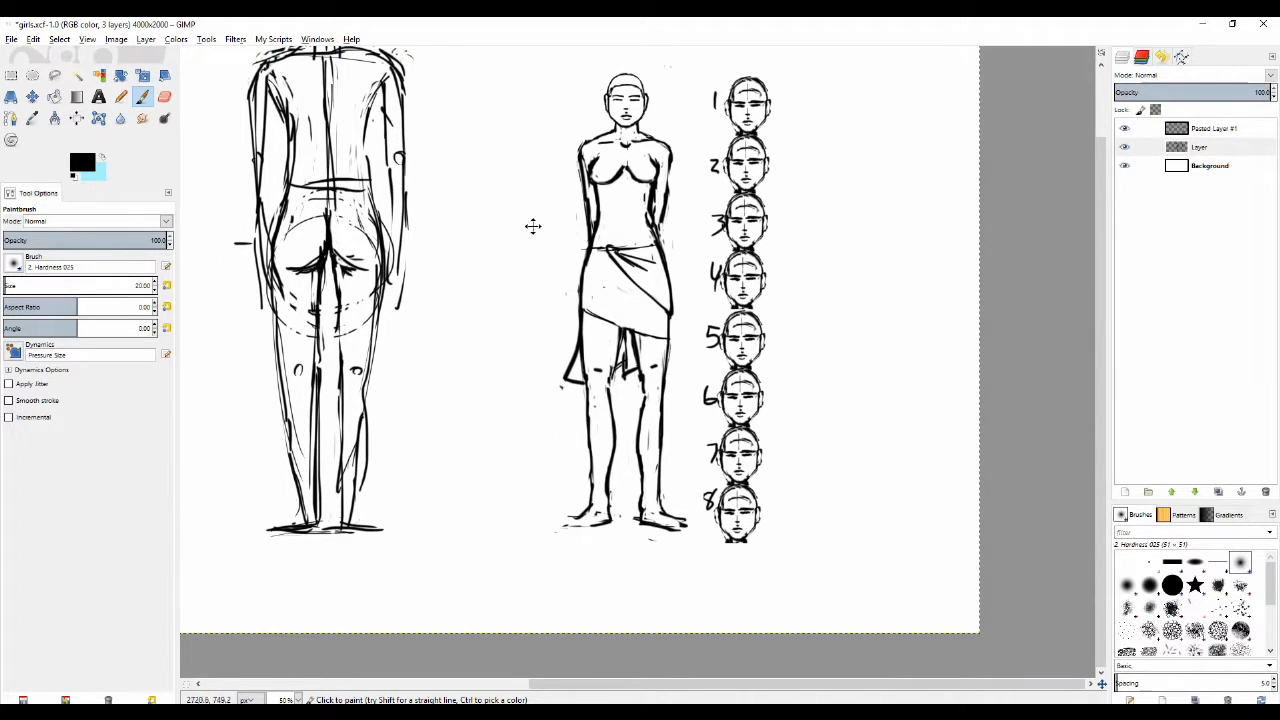
pyautogui.scroll(-3)
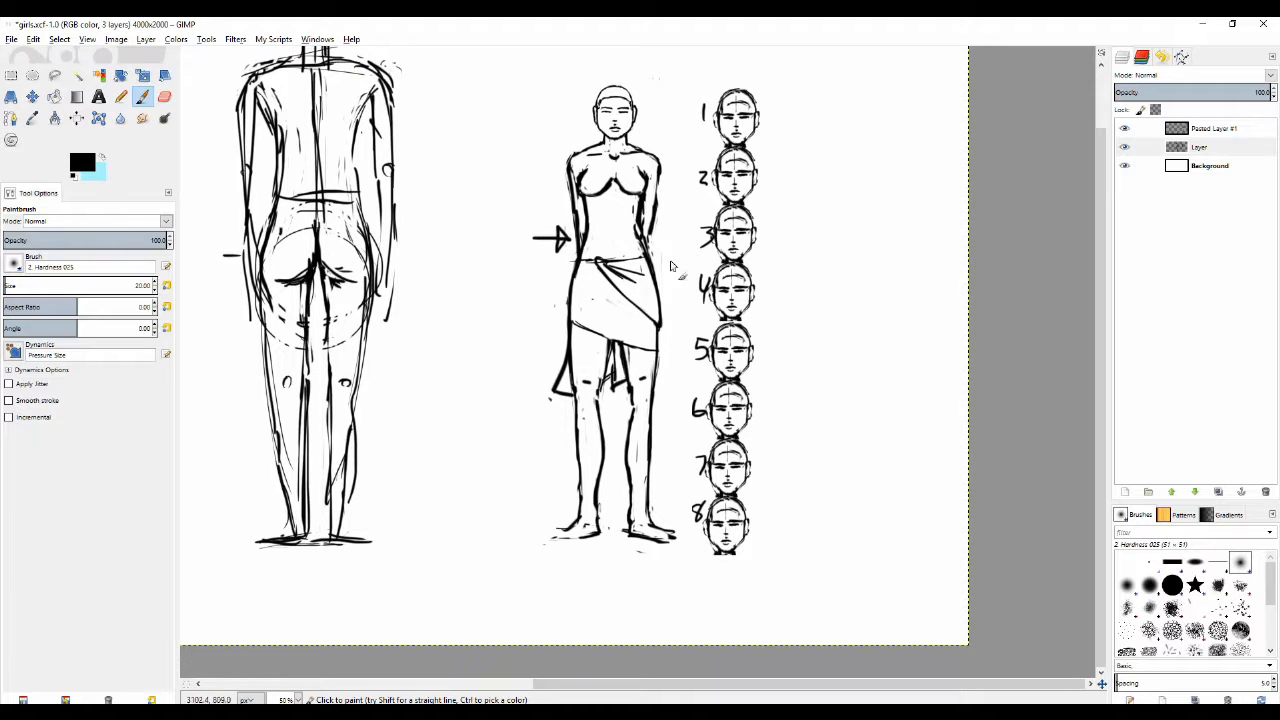
pyautogui.moveTo(524, 254)
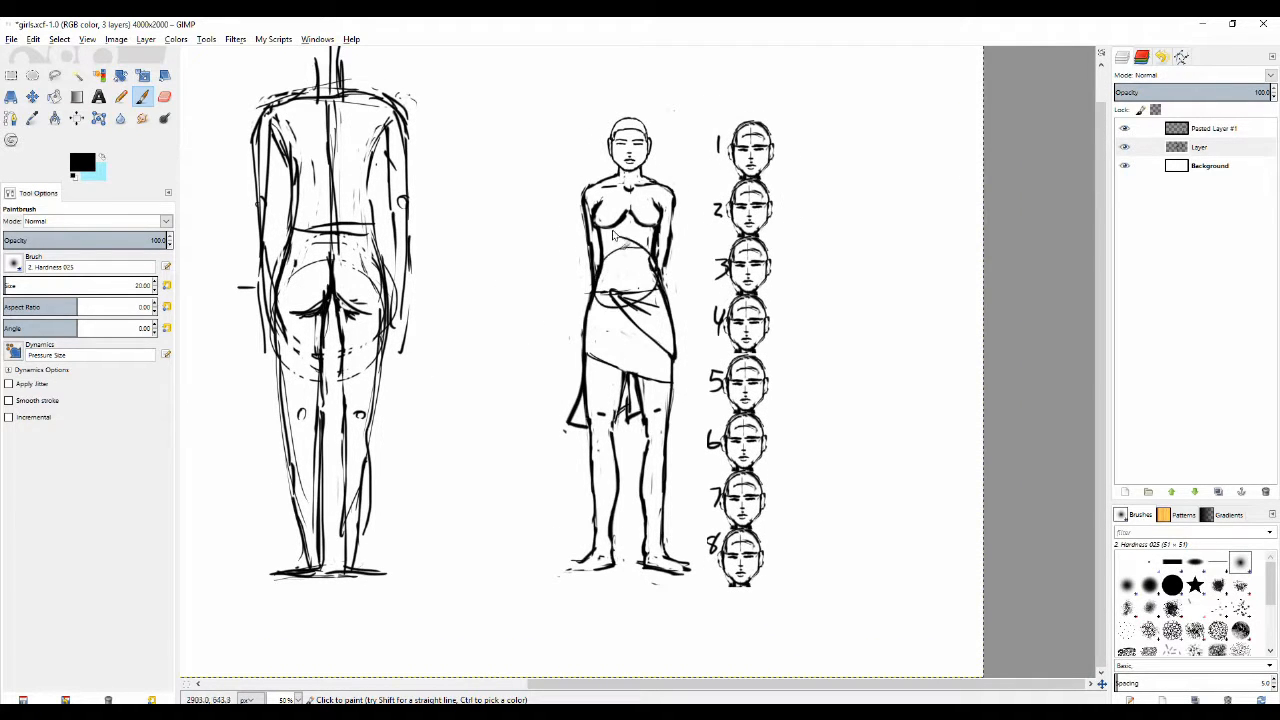
pyautogui.moveTo(484, 212)
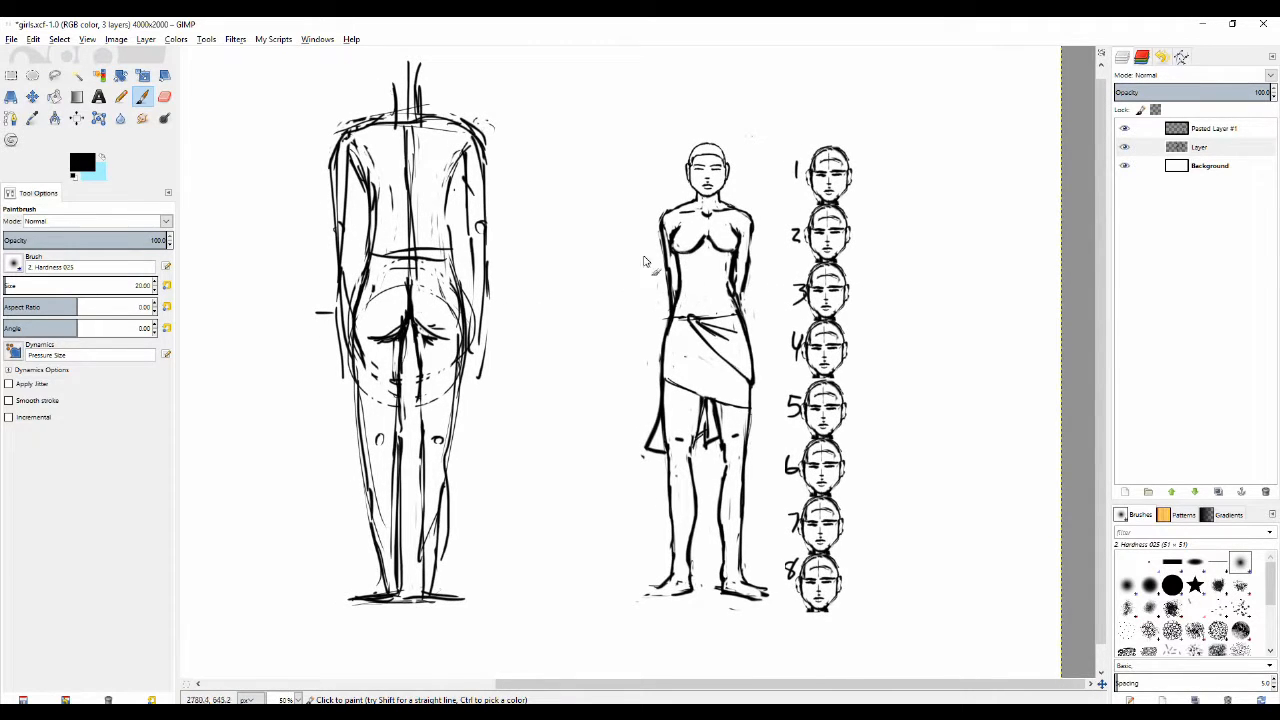
pyautogui.moveTo(636, 310)
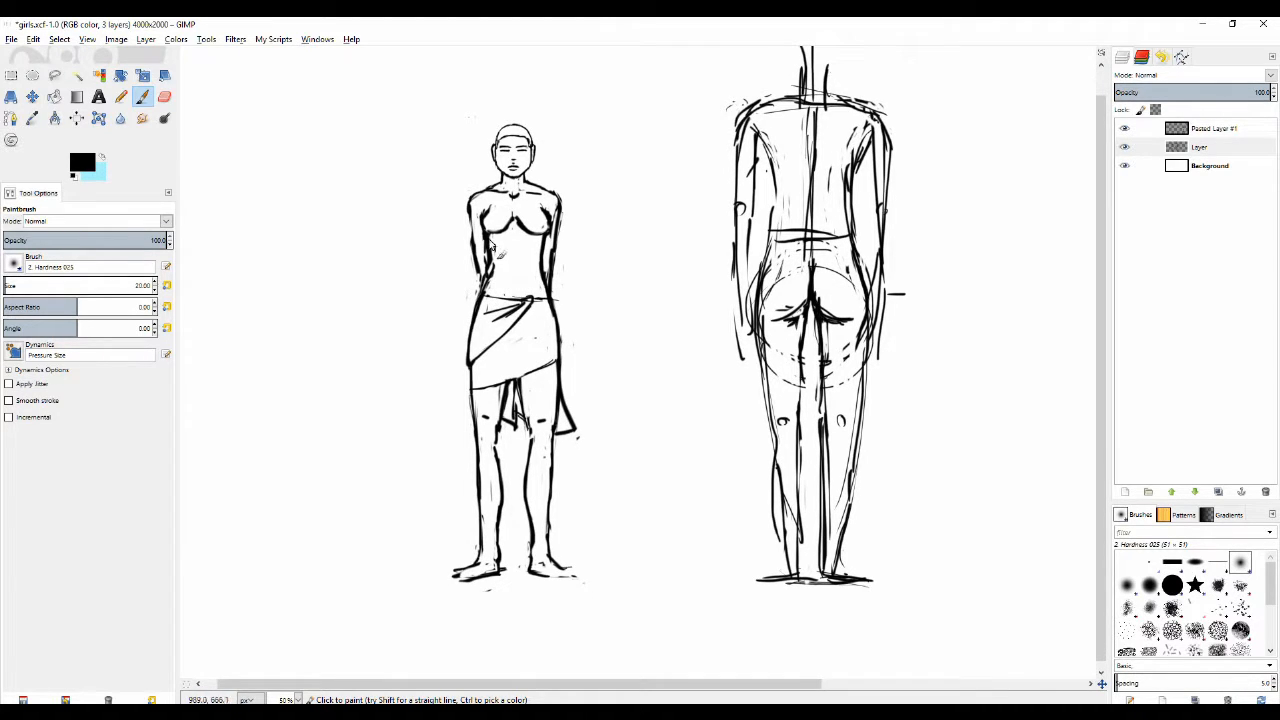
pyautogui.moveTo(440, 324)
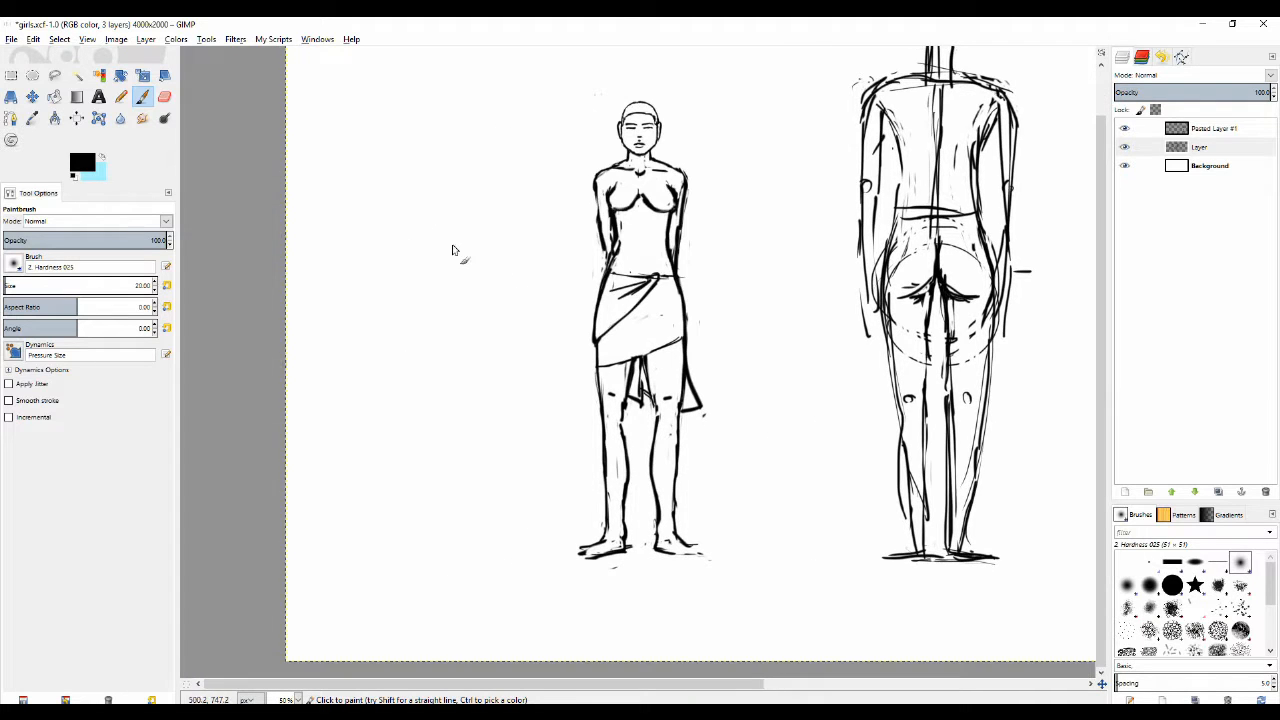
# Step: Sketch an oval hip mass, vertical centre line, torso curves and long legs in the empty left space
pyautogui.moveTo(456, 250); pyautogui.dragTo(430, 320)
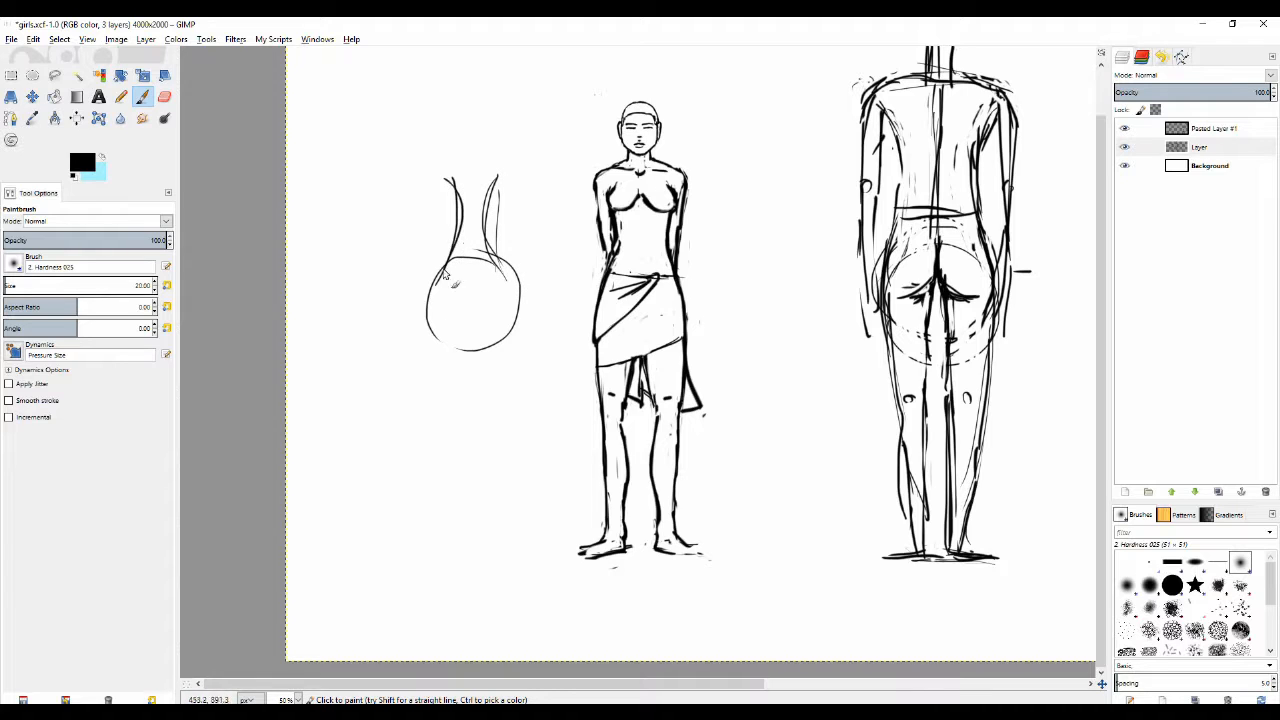
pyautogui.moveTo(472, 160); pyautogui.dragTo(472, 482)
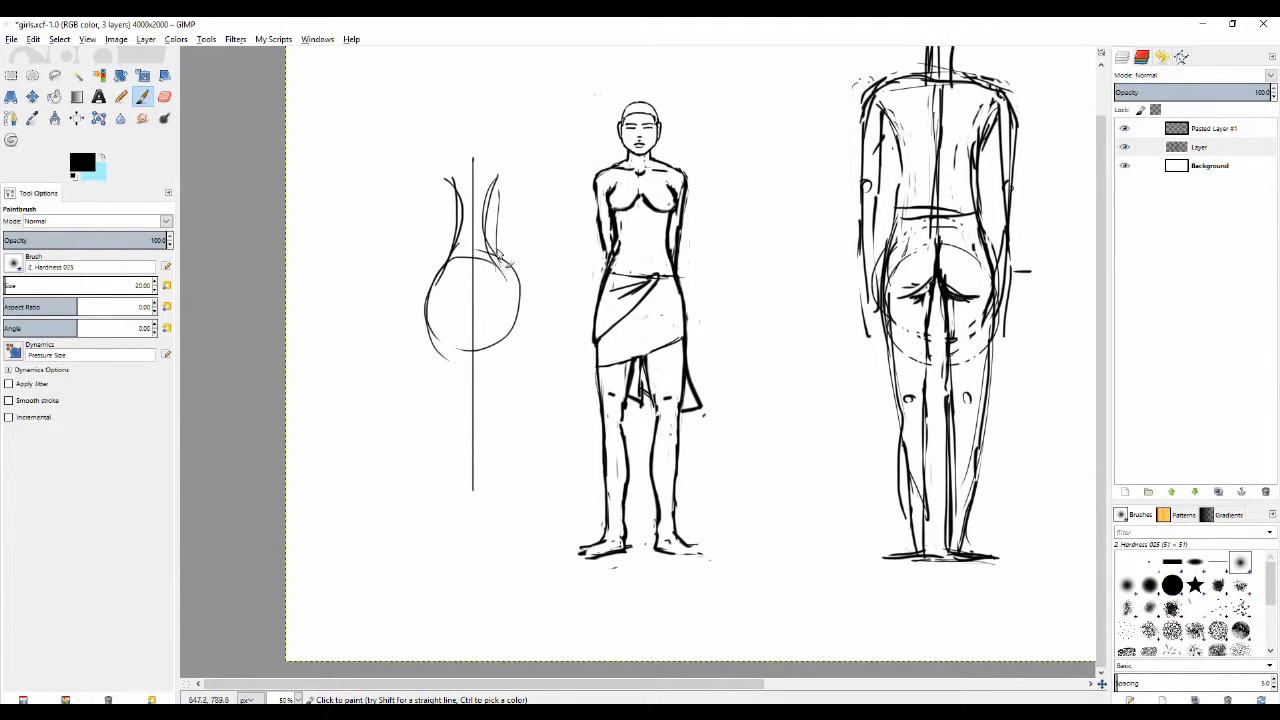
pyautogui.scroll(-3)
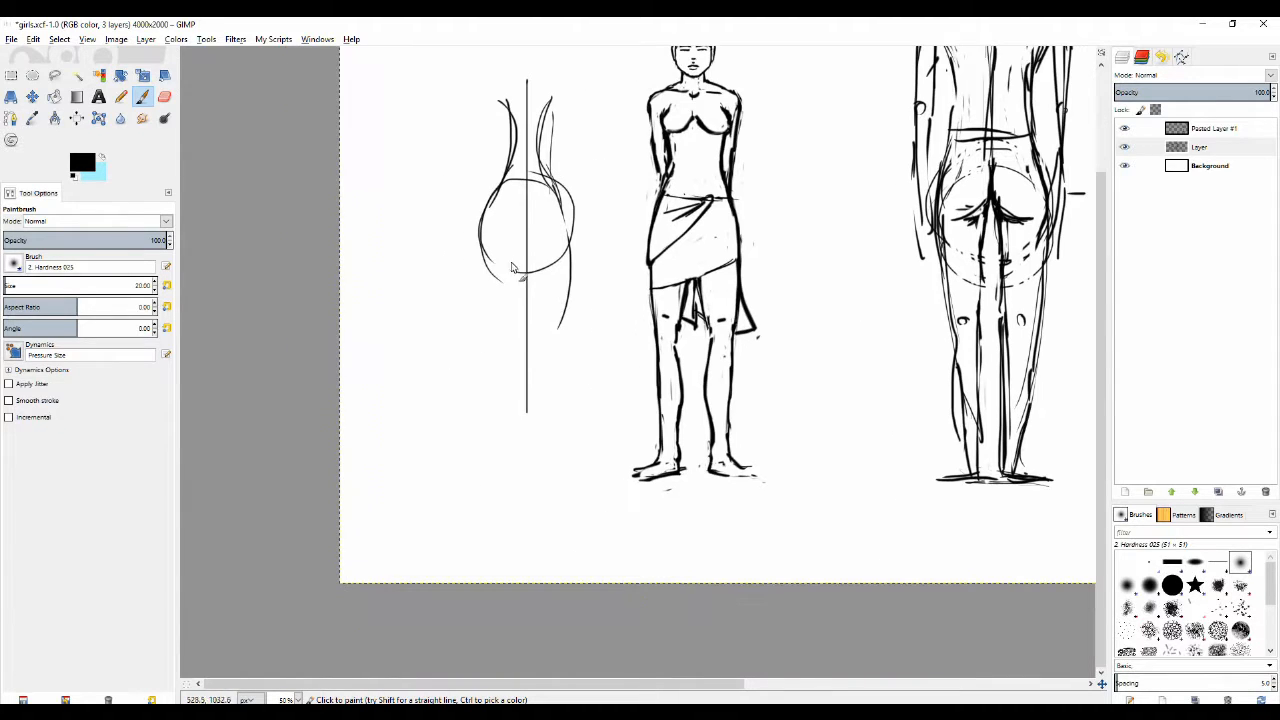
pyautogui.moveTo(536, 264); pyautogui.dragTo(576, 364)
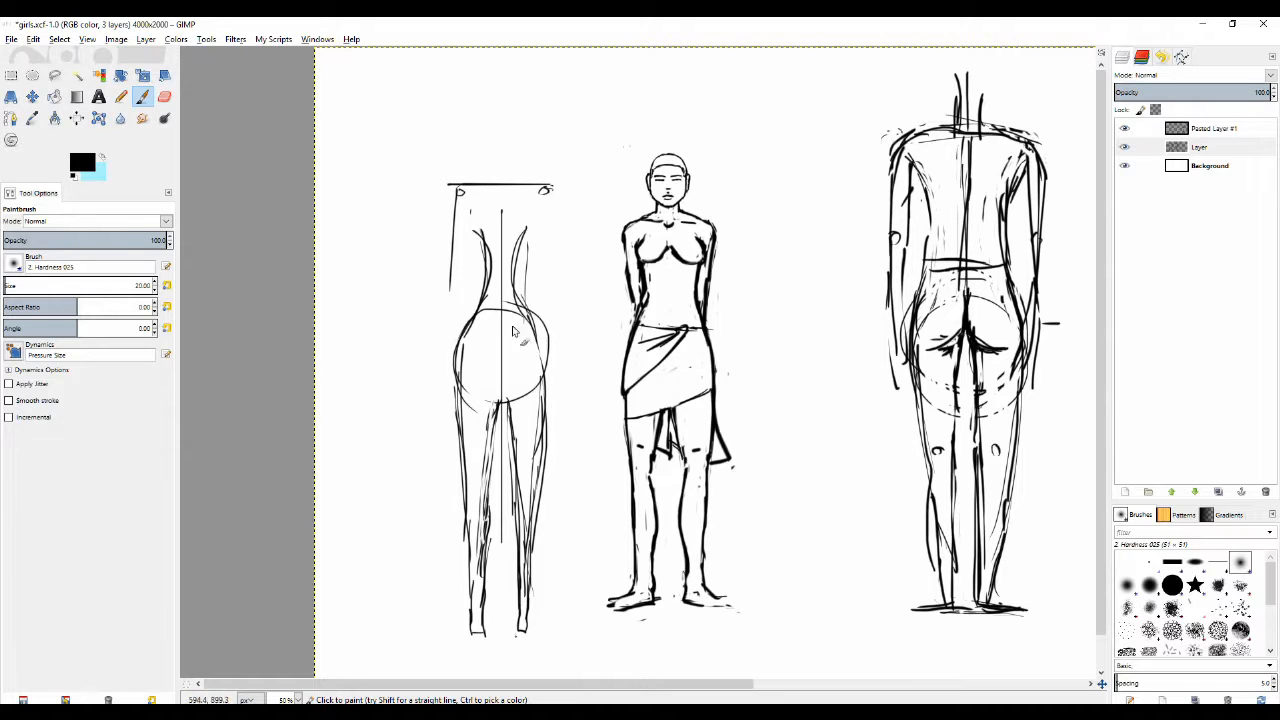
pyautogui.moveTo(456, 236)
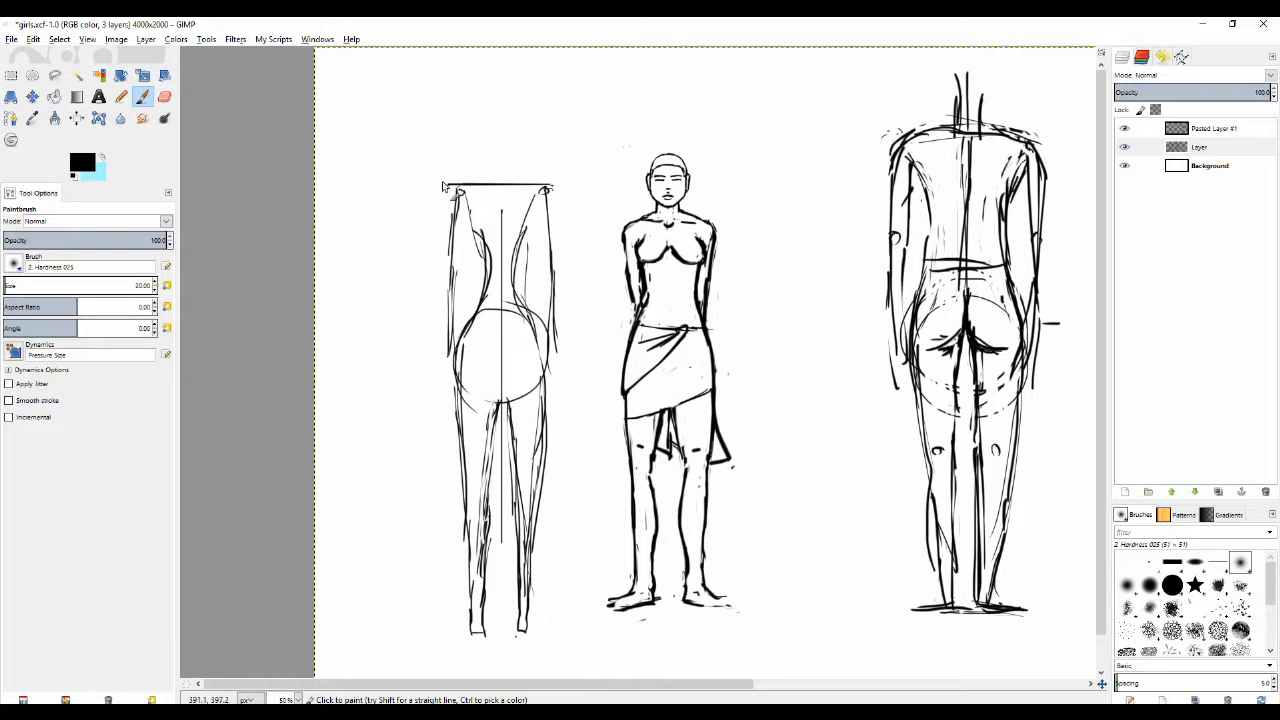
# Step: Add a head oval with neck, straight shoulder line, outer contours and shoulder marks to the left figure
pyautogui.click(164, 96)
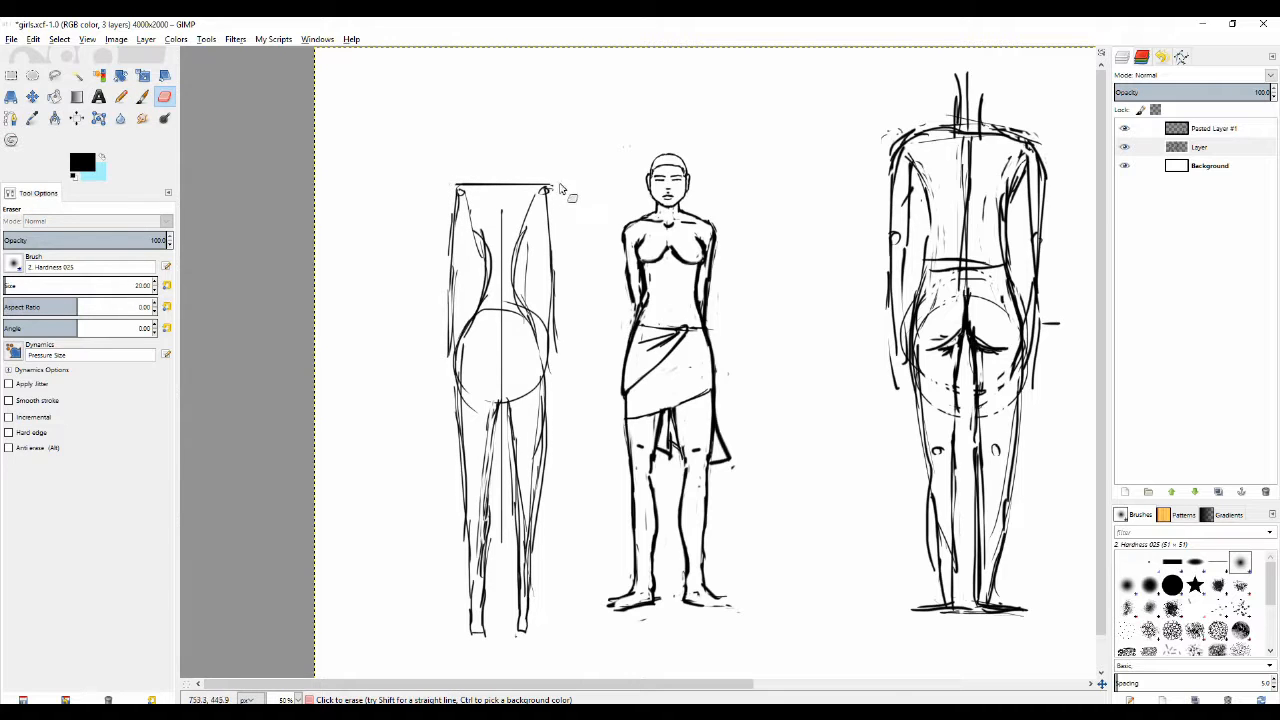
pyautogui.click(120, 96)
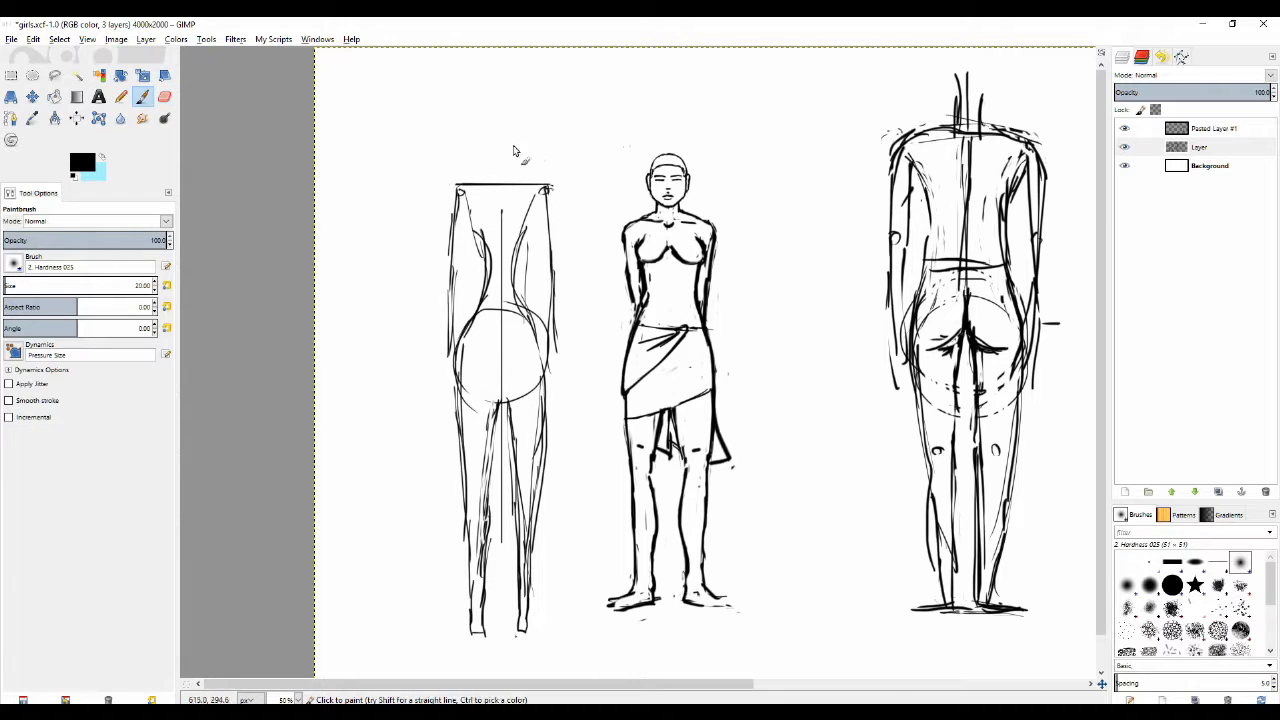
pyautogui.moveTo(496, 156)
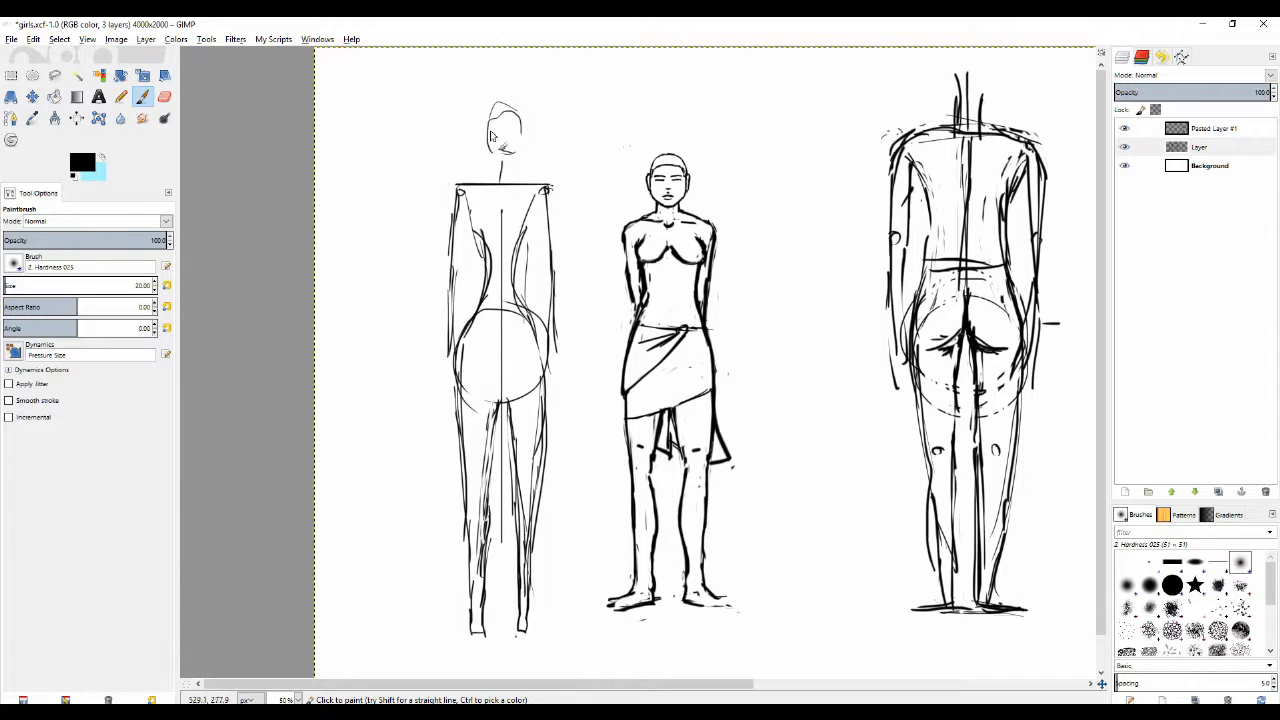
pyautogui.click(504, 124)
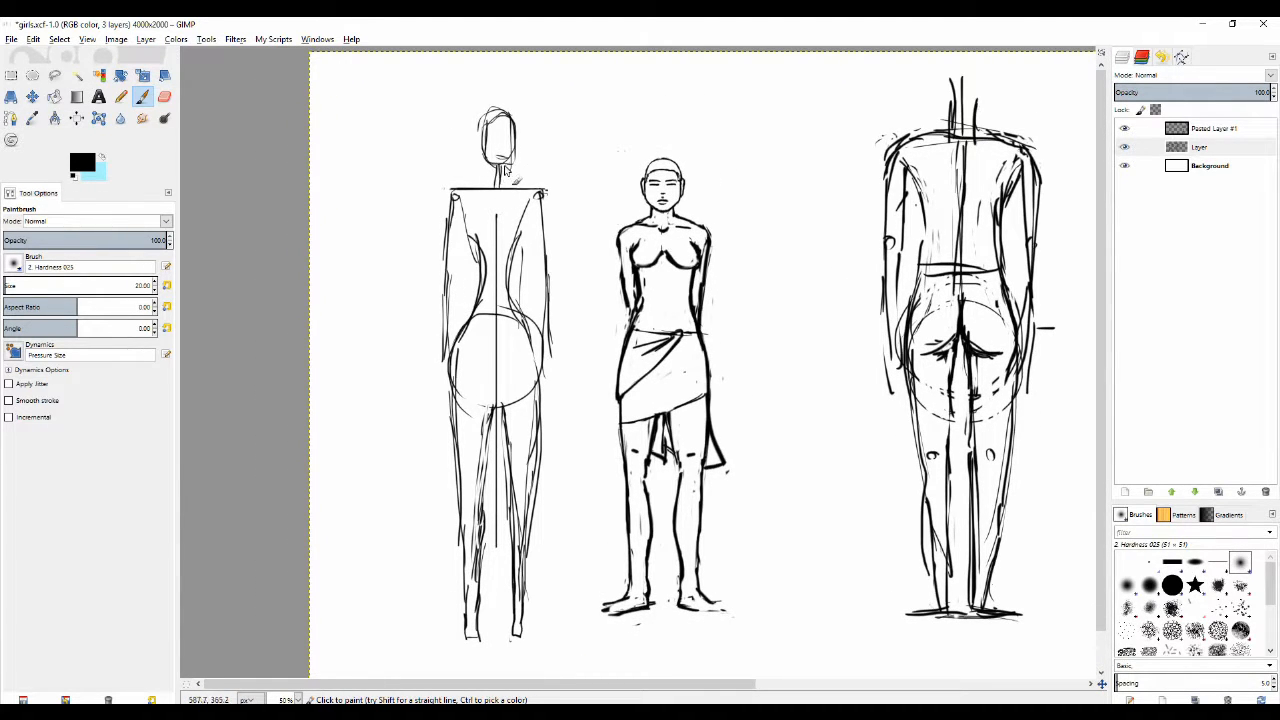
pyautogui.click(164, 96)
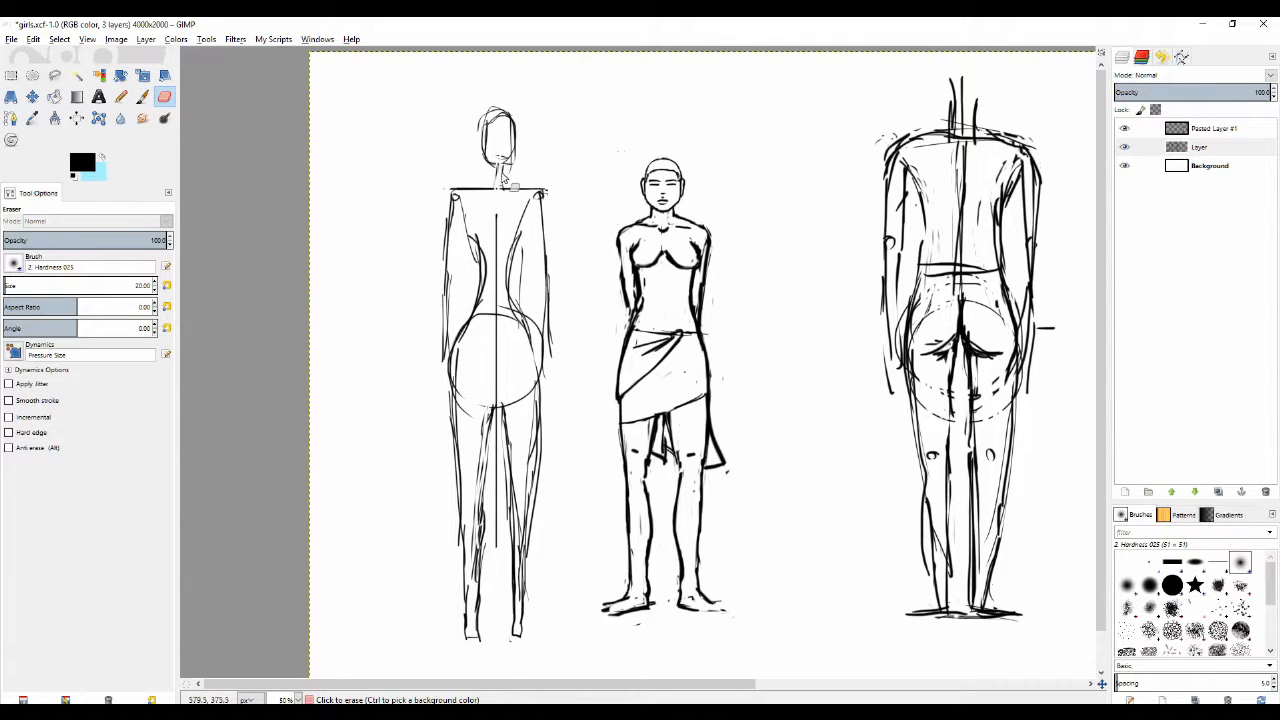
pyautogui.click(142, 96)
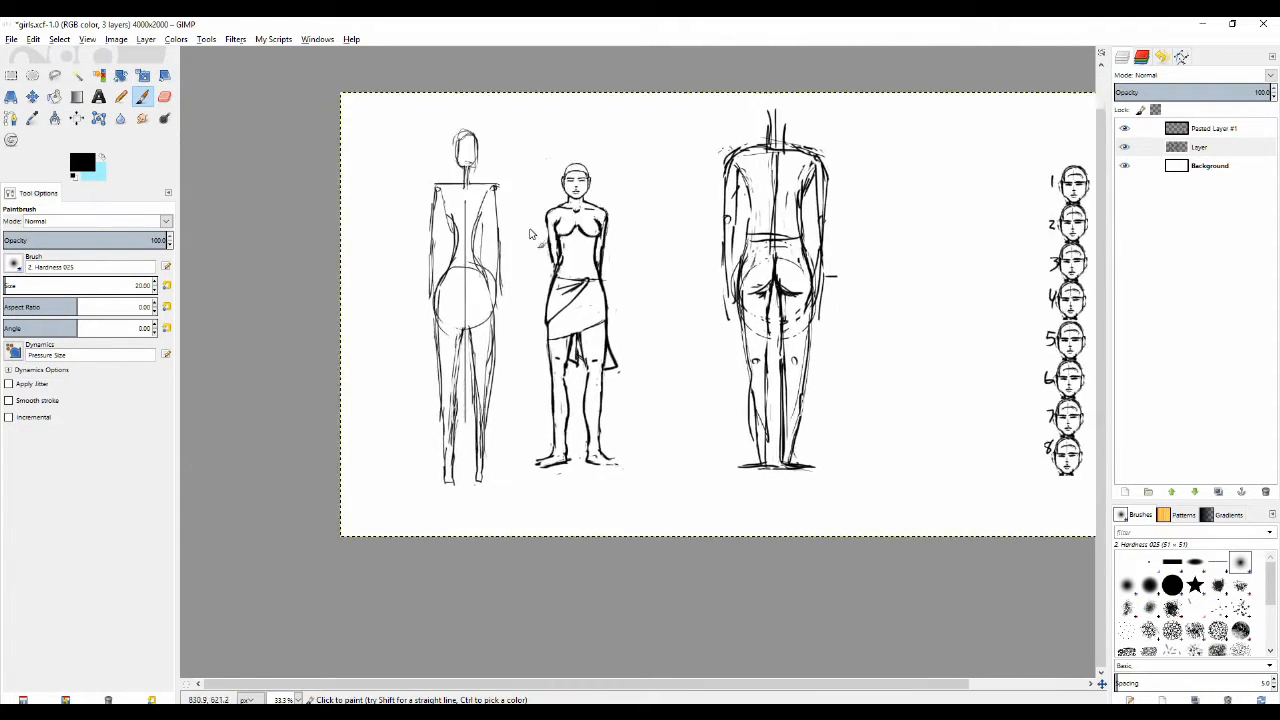
pyautogui.click(164, 96)
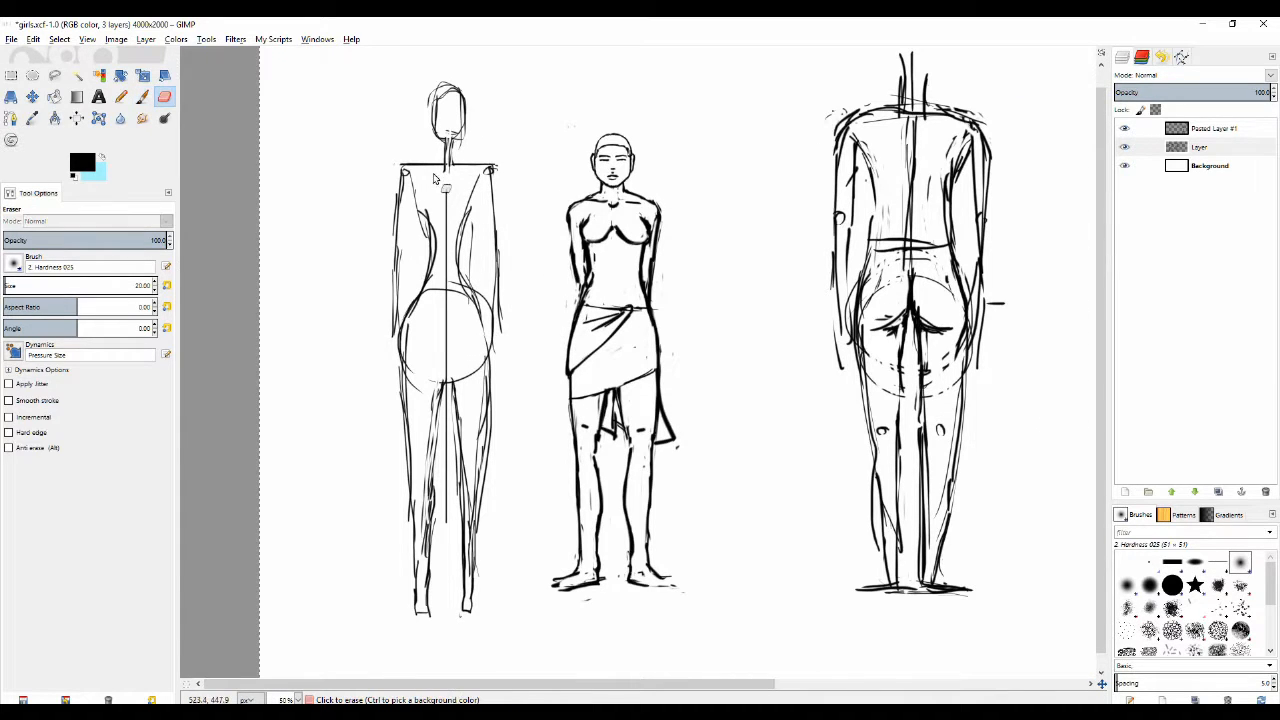
pyautogui.scroll(-3)
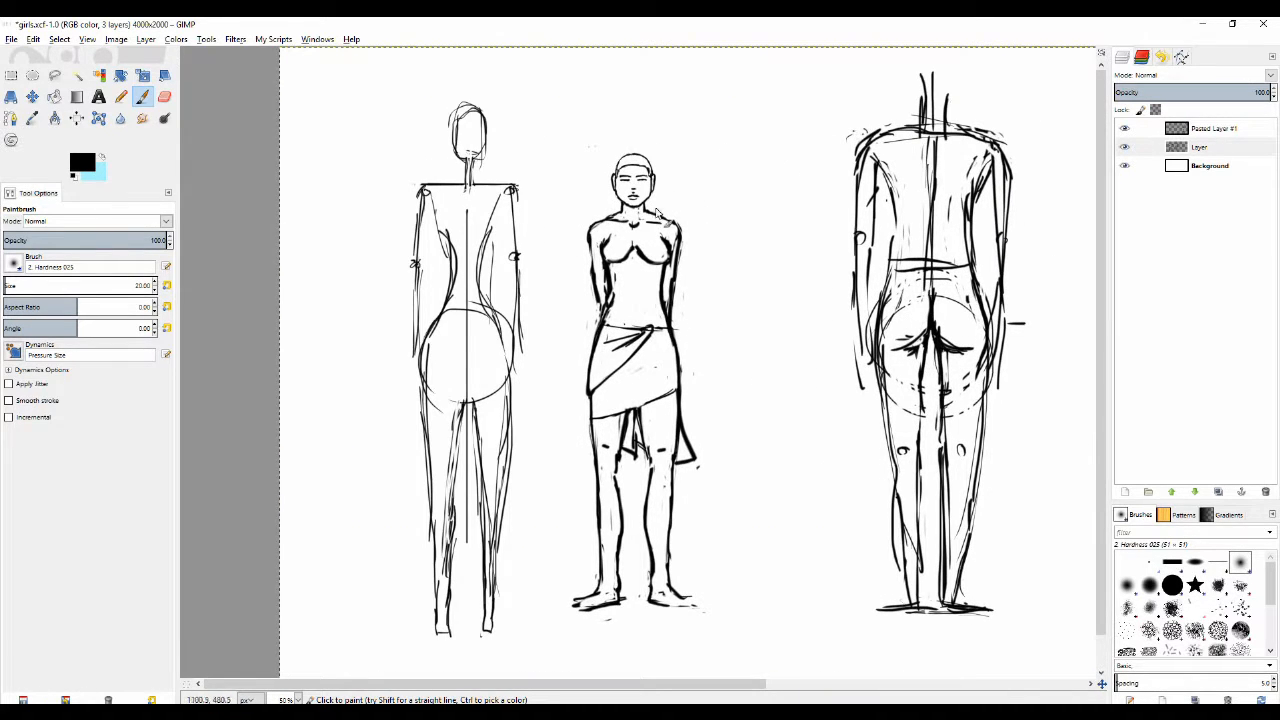
pyautogui.moveTo(572, 222); pyautogui.dragTo(648, 224)
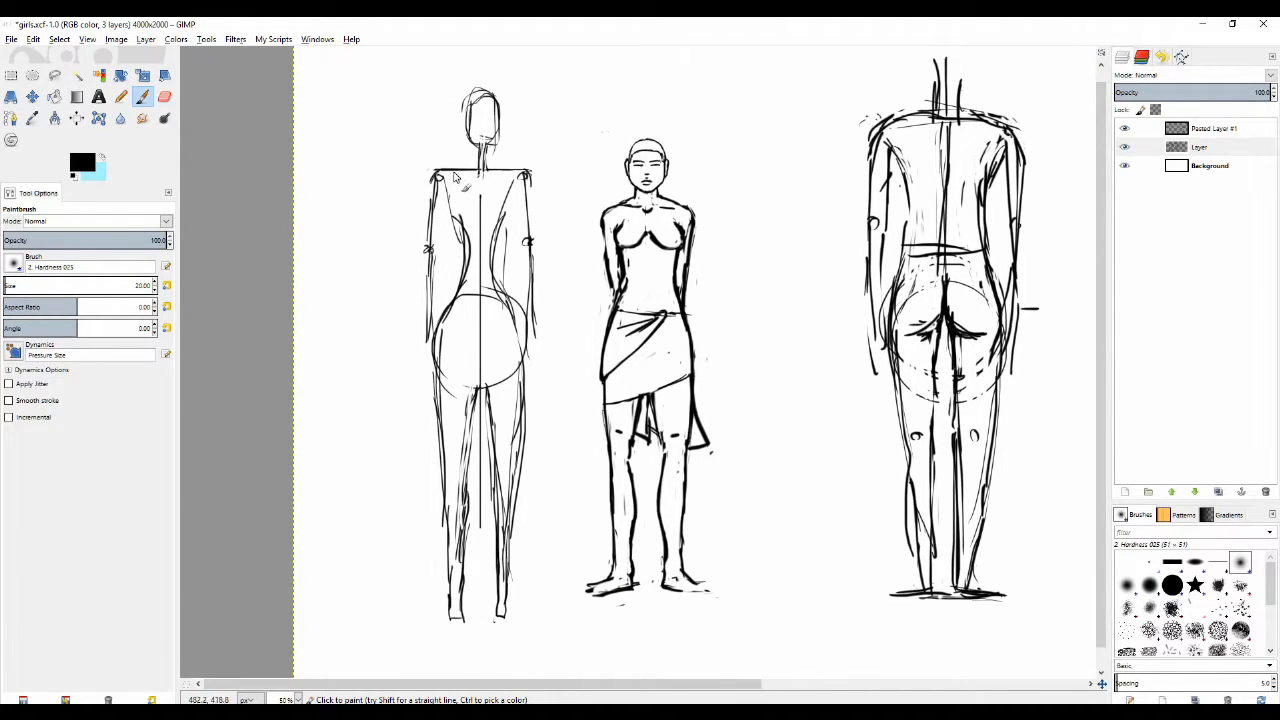
# Step: Draw two rounded buttock curves over the left figure's hip circle, erasing stray marks
pyautogui.click(164, 96)
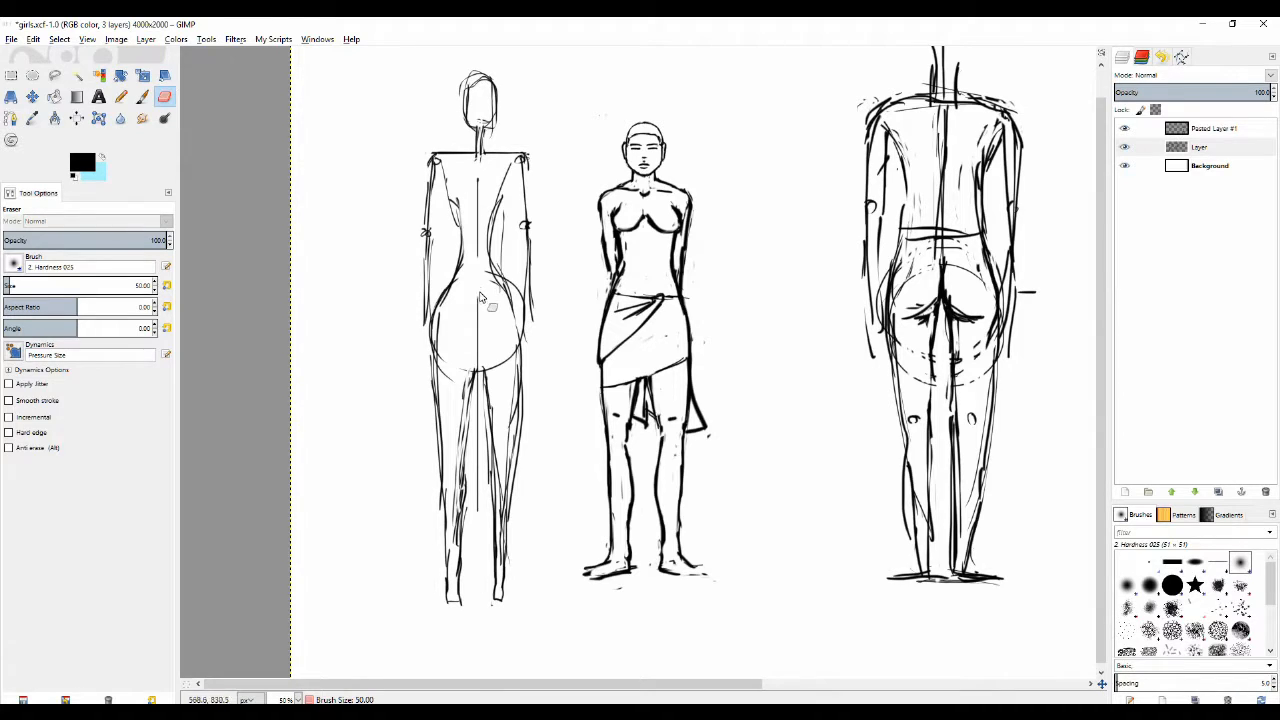
pyautogui.click(120, 96)
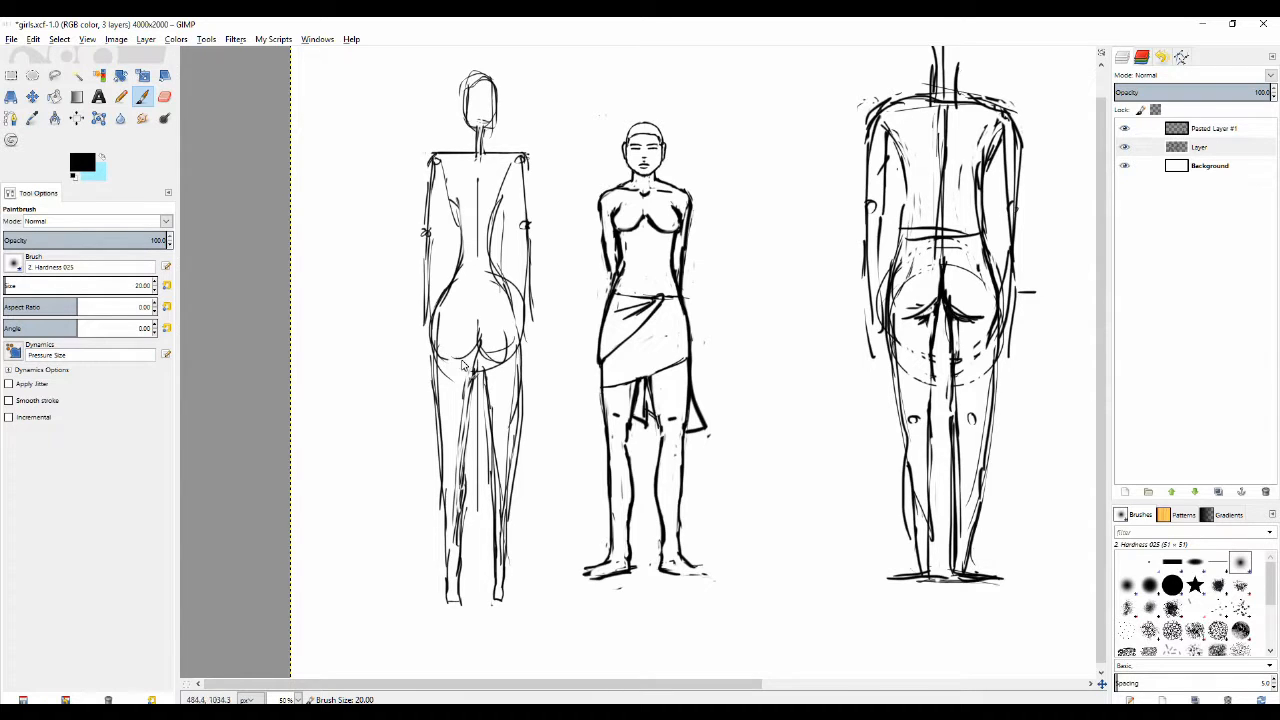
pyautogui.scroll(3)
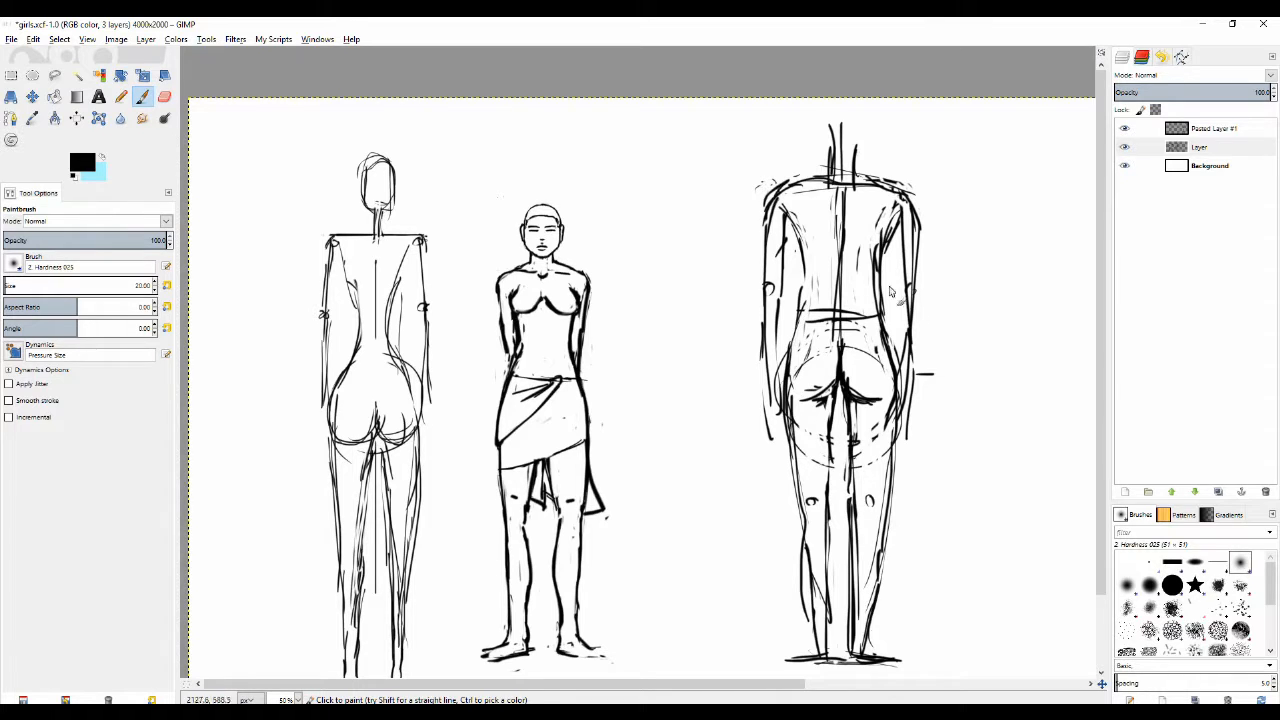
pyautogui.click(164, 96)
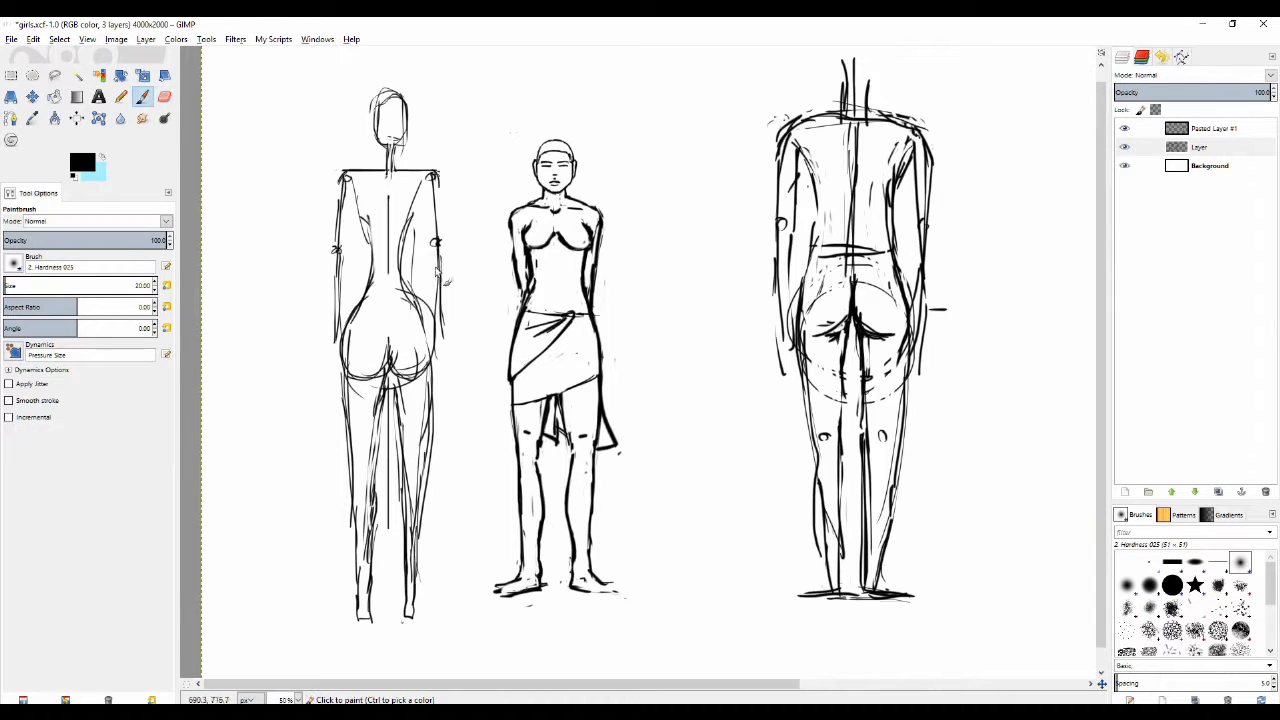
pyautogui.click(164, 96)
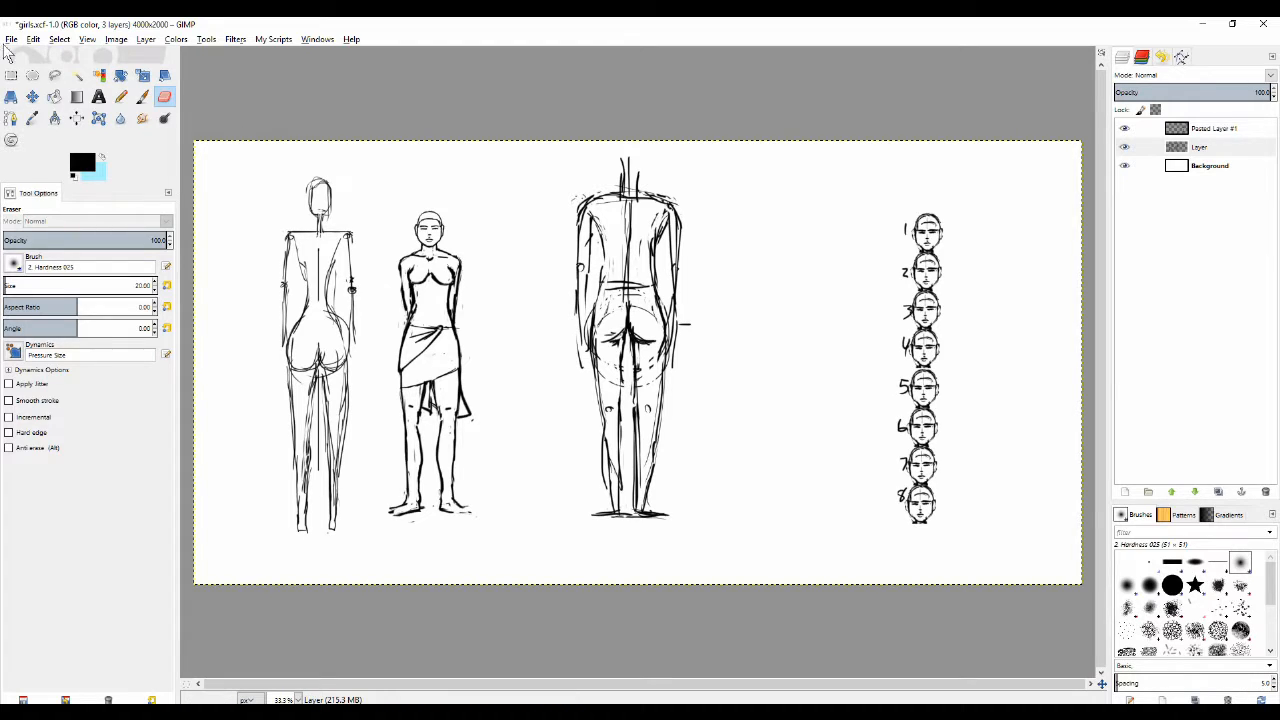
# Step: Add a new transparent layer over the hidden sketches and paint a vertical centre line on it
pyautogui.click(12, 40)
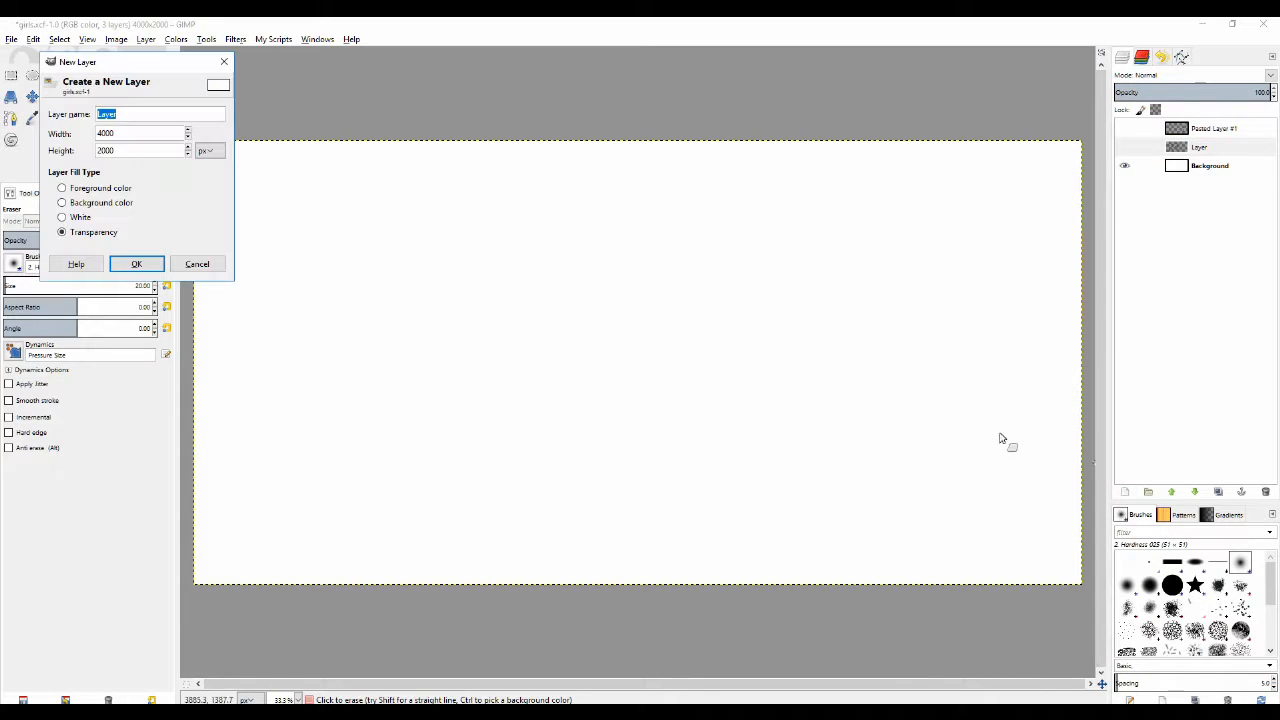
pyautogui.click(136, 264)
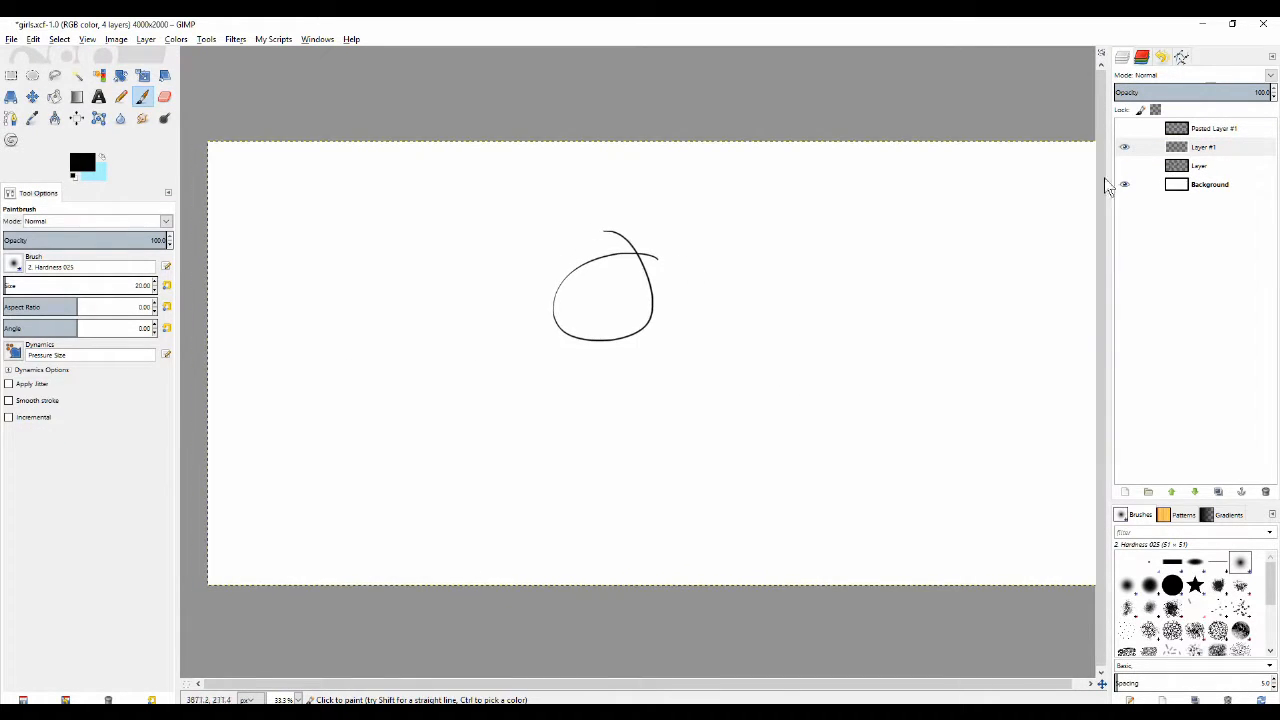
pyautogui.click(1204, 128)
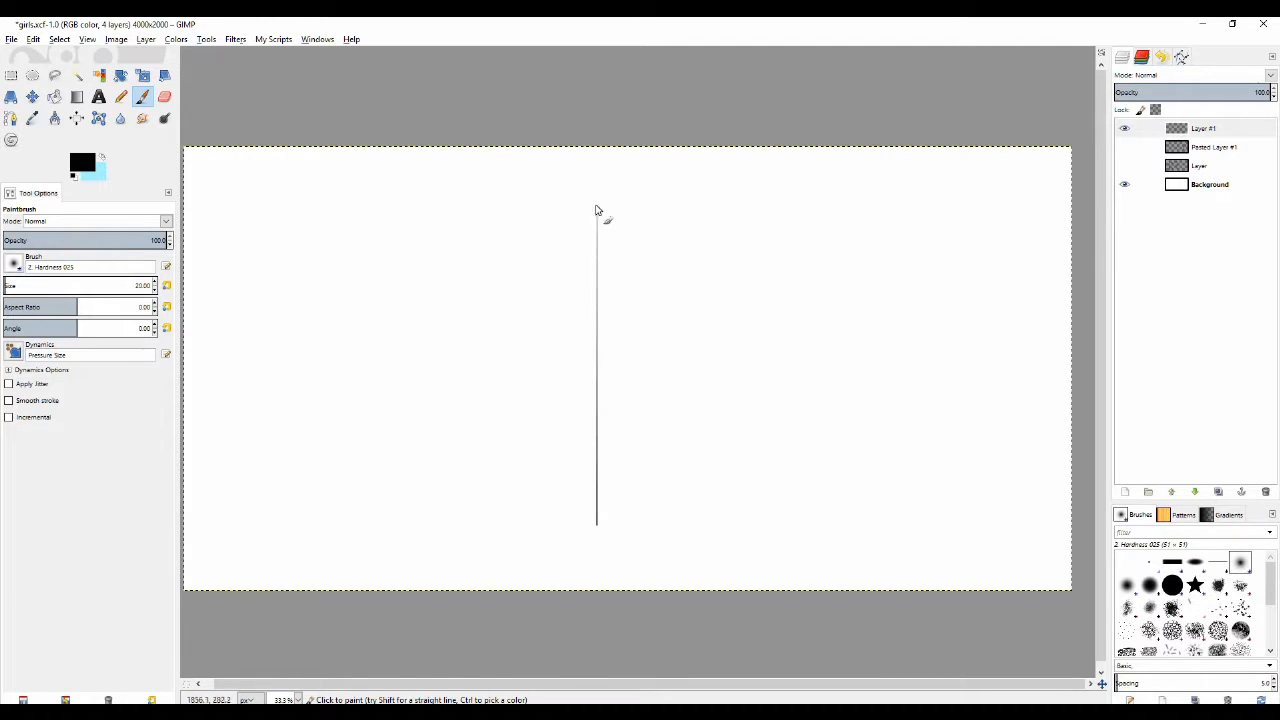
# Step: Draw a head oval atop the line, a midpoint tick and a short shoulder stroke, erasing the stray foot mark
pyautogui.click(596, 228)
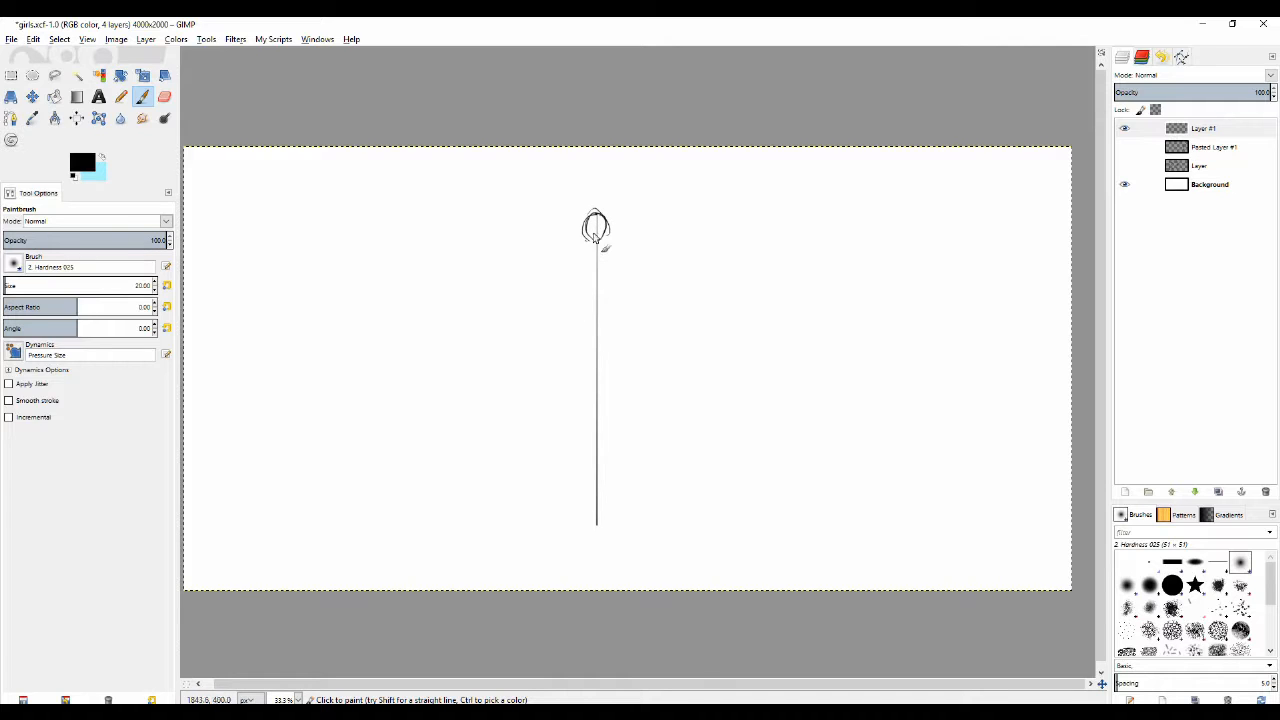
pyautogui.moveTo(600, 478)
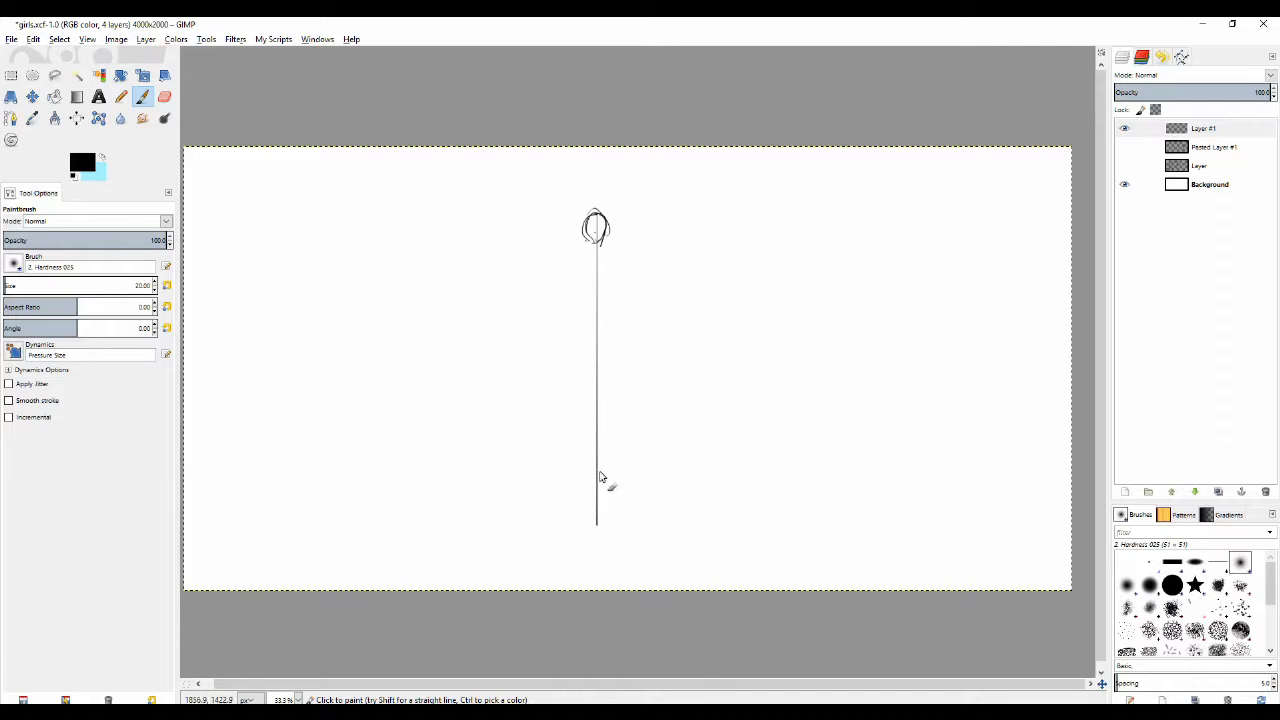
pyautogui.moveTo(576, 212)
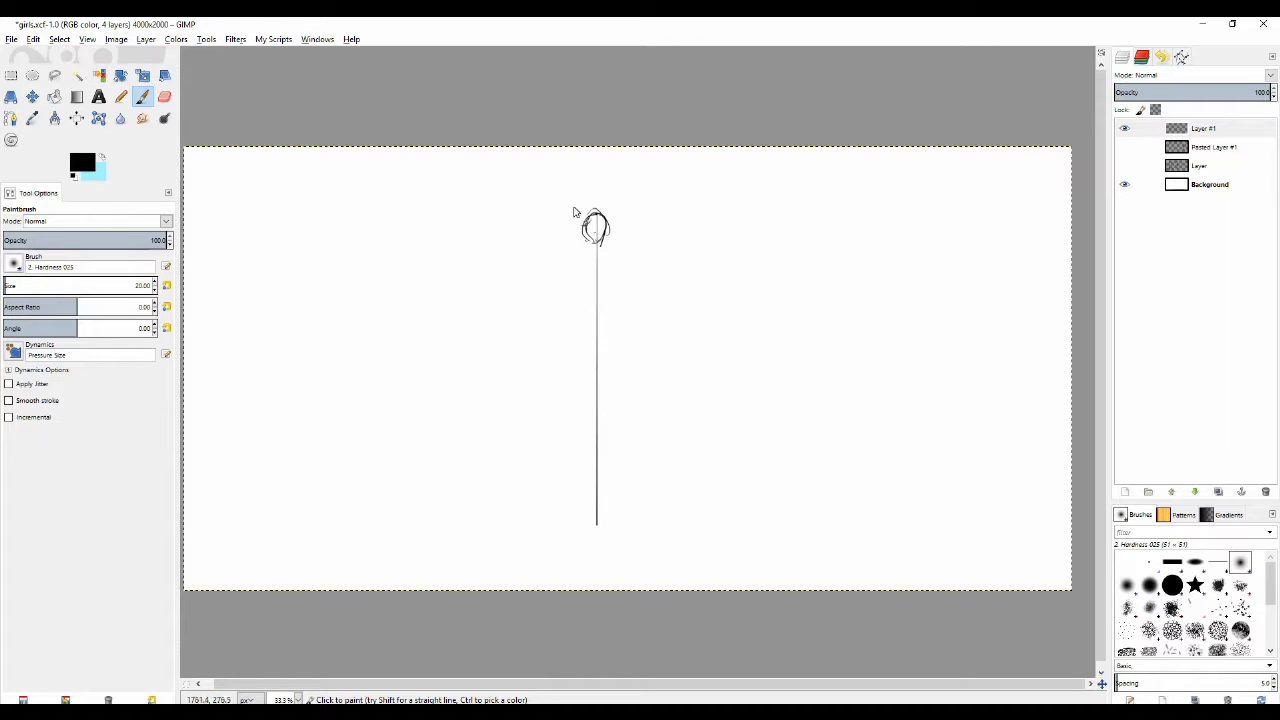
pyautogui.moveTo(580, 376)
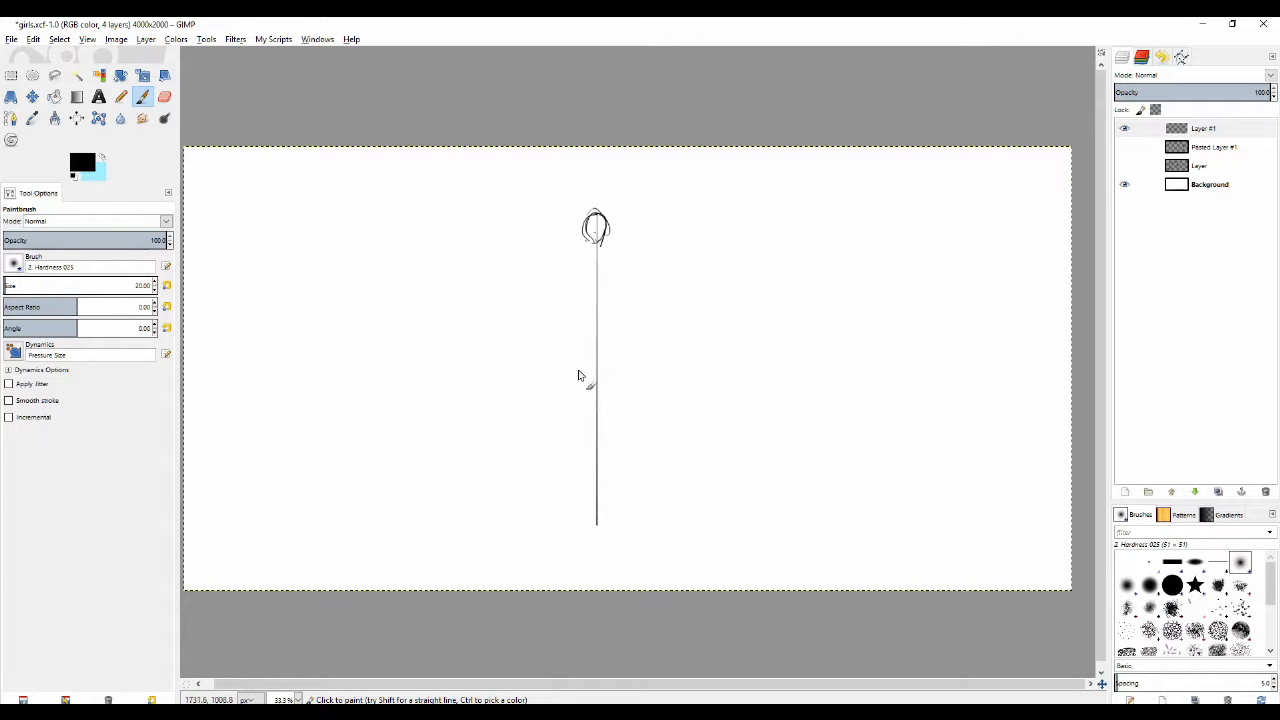
pyautogui.click(600, 378)
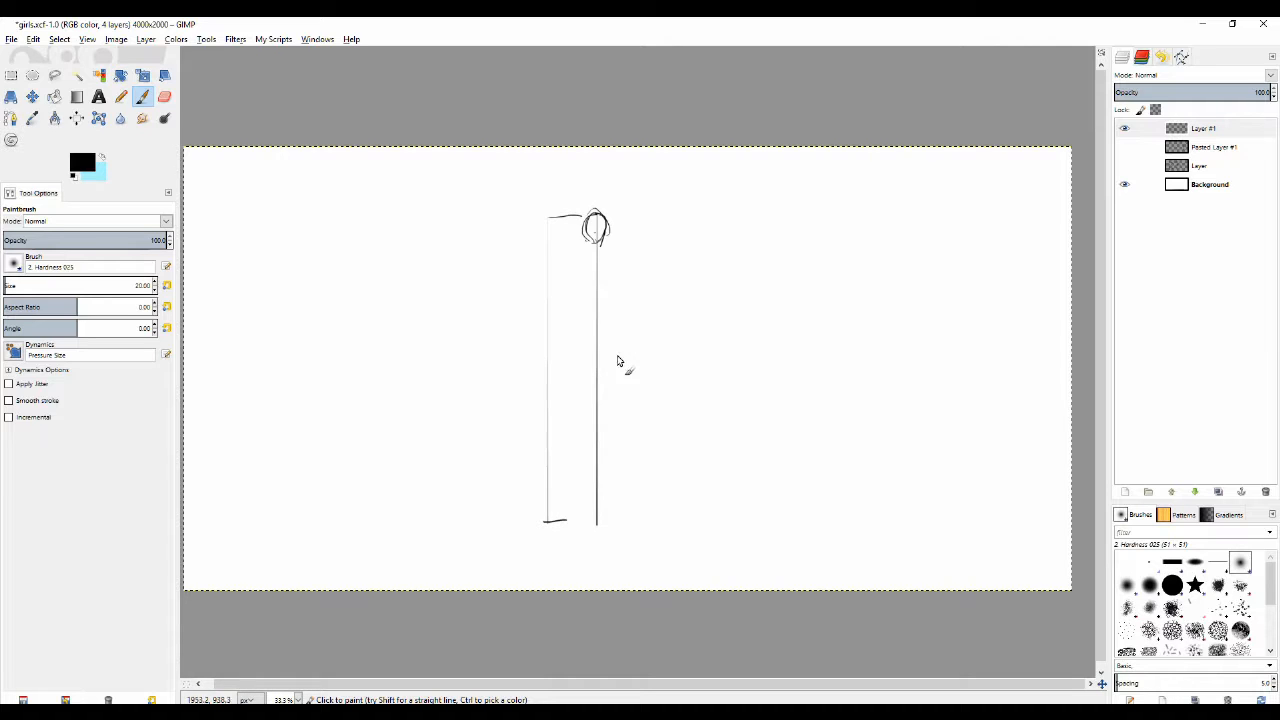
pyautogui.click(164, 96)
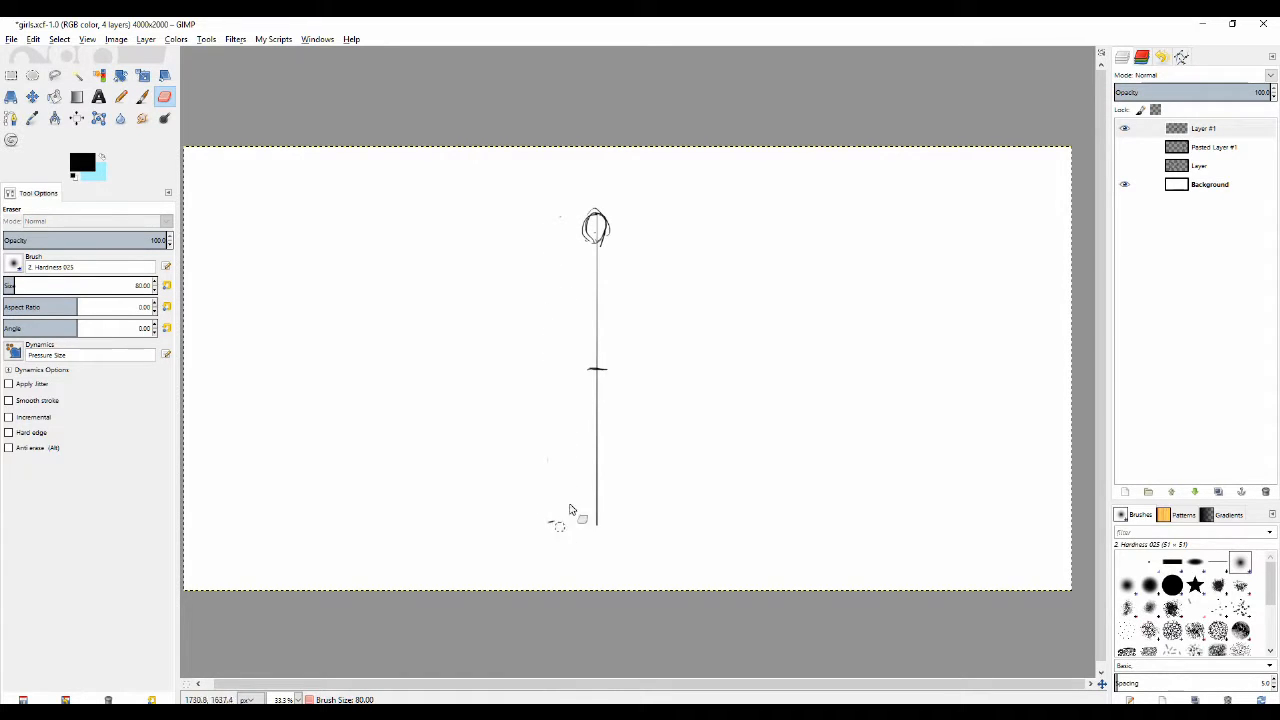
pyautogui.click(120, 96)
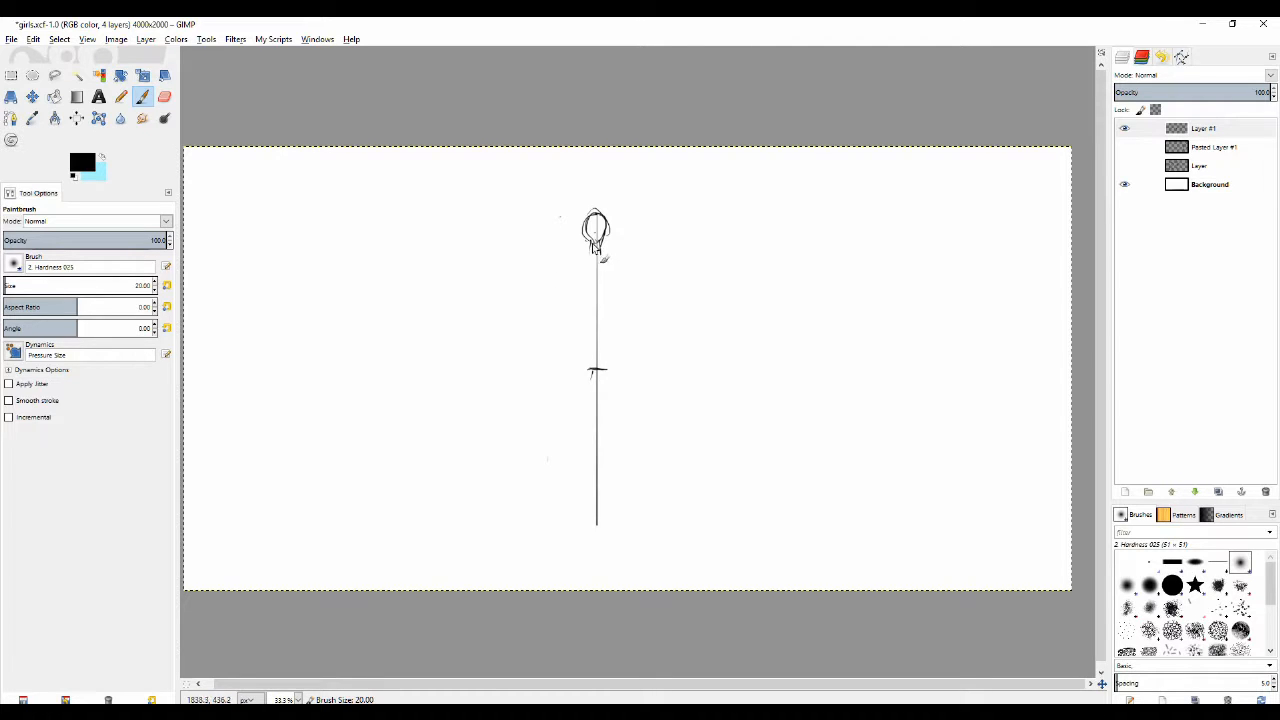
pyautogui.moveTo(568, 256); pyautogui.dragTo(638, 260)
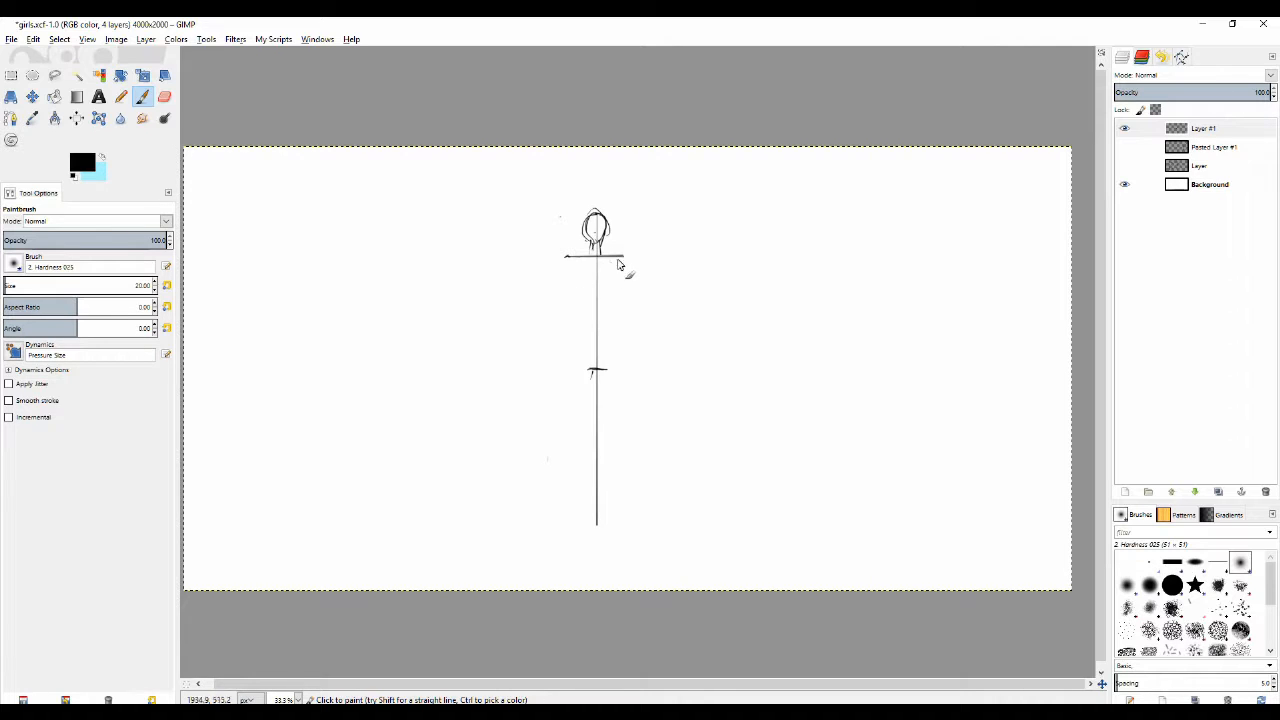
pyautogui.moveTo(584, 290)
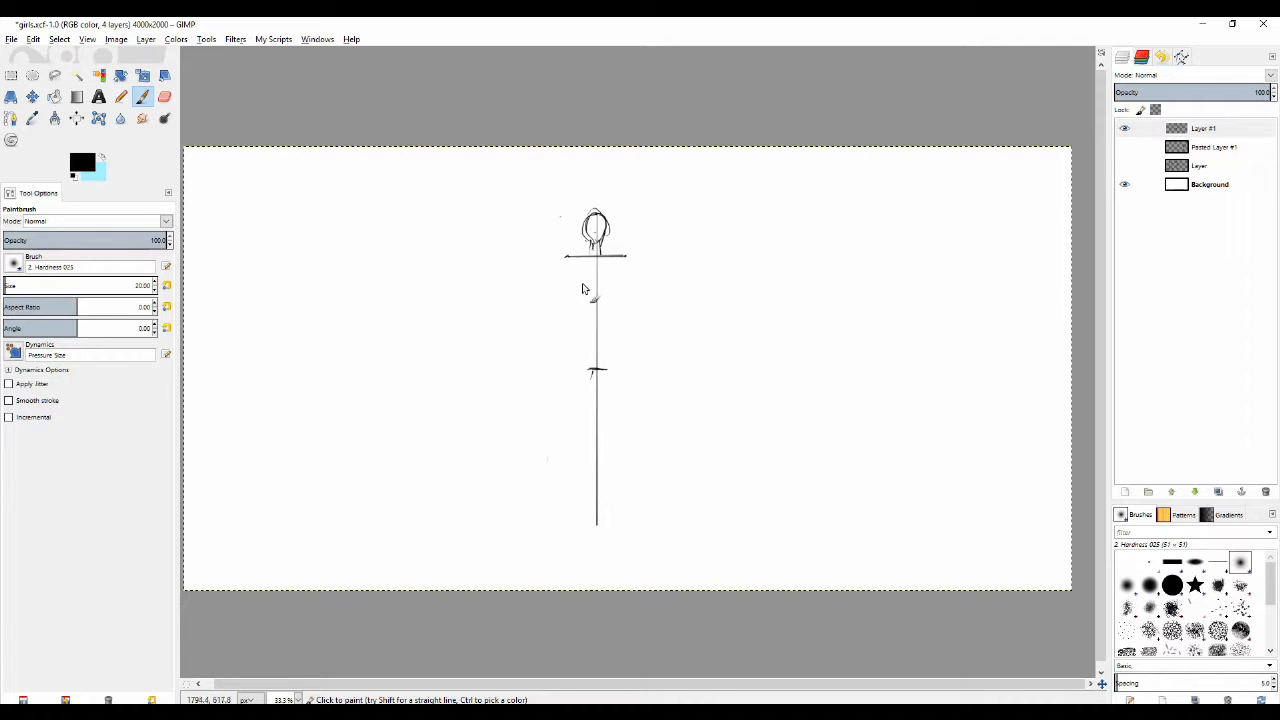
pyautogui.moveTo(586, 274)
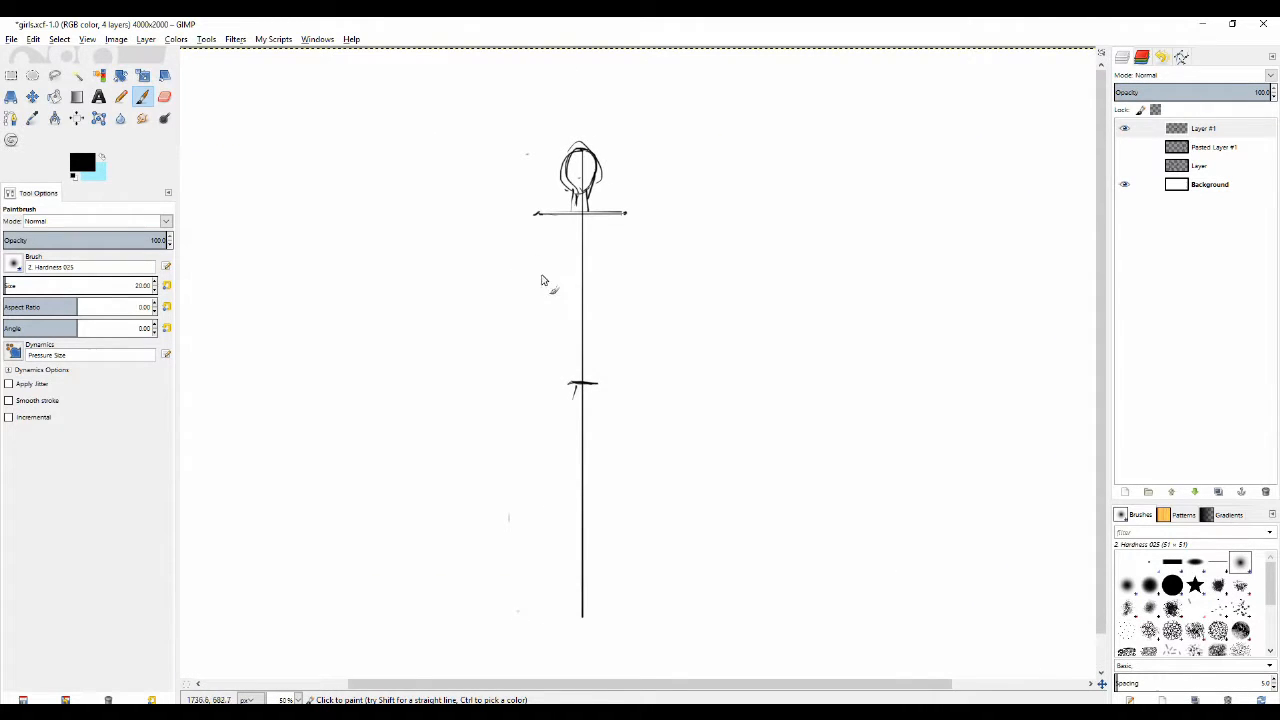
pyautogui.moveTo(556, 240)
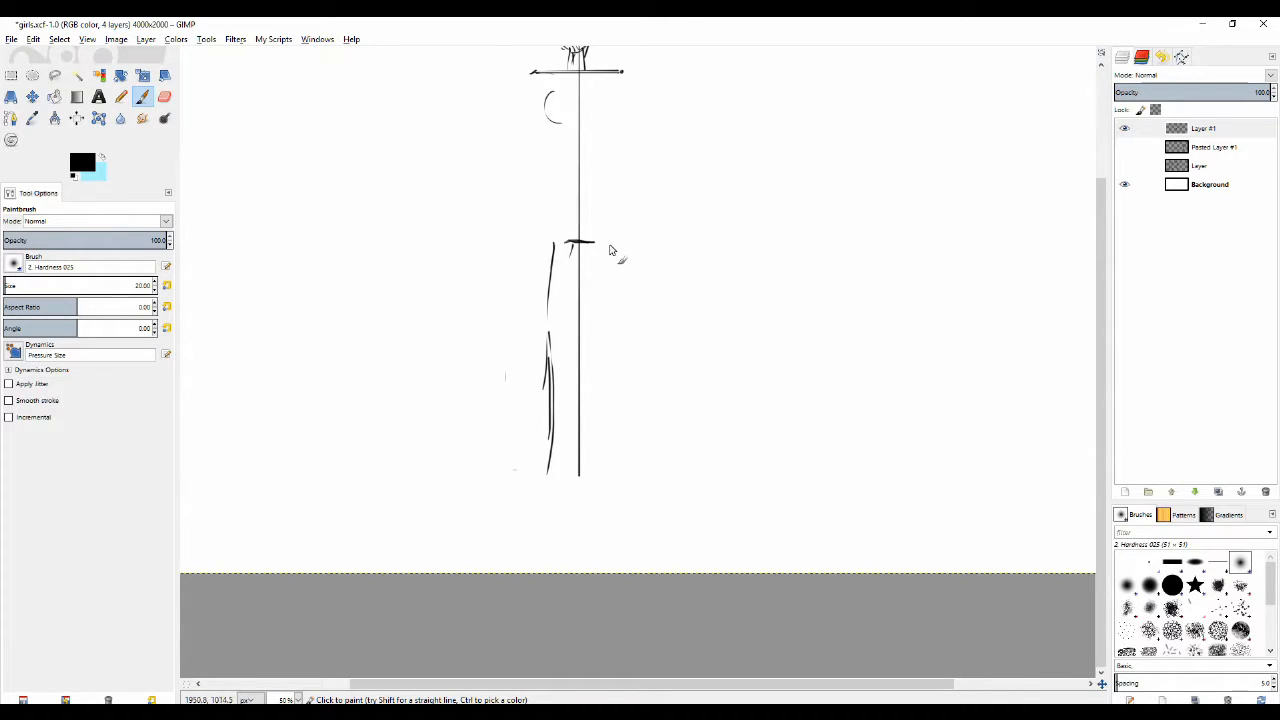
# Step: Sketch two long legs down from the hips, tidying the strokes with the eraser
pyautogui.moveTo(608, 240); pyautogui.dragTo(608, 420)
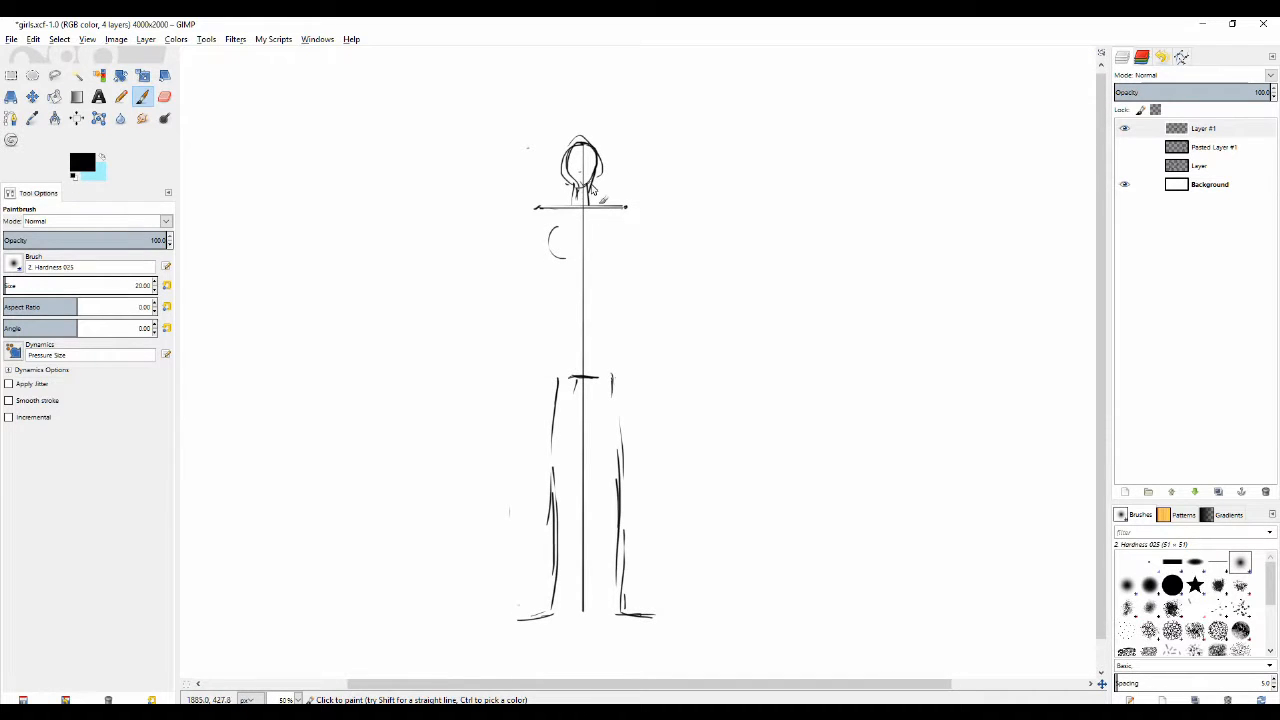
pyautogui.click(164, 96)
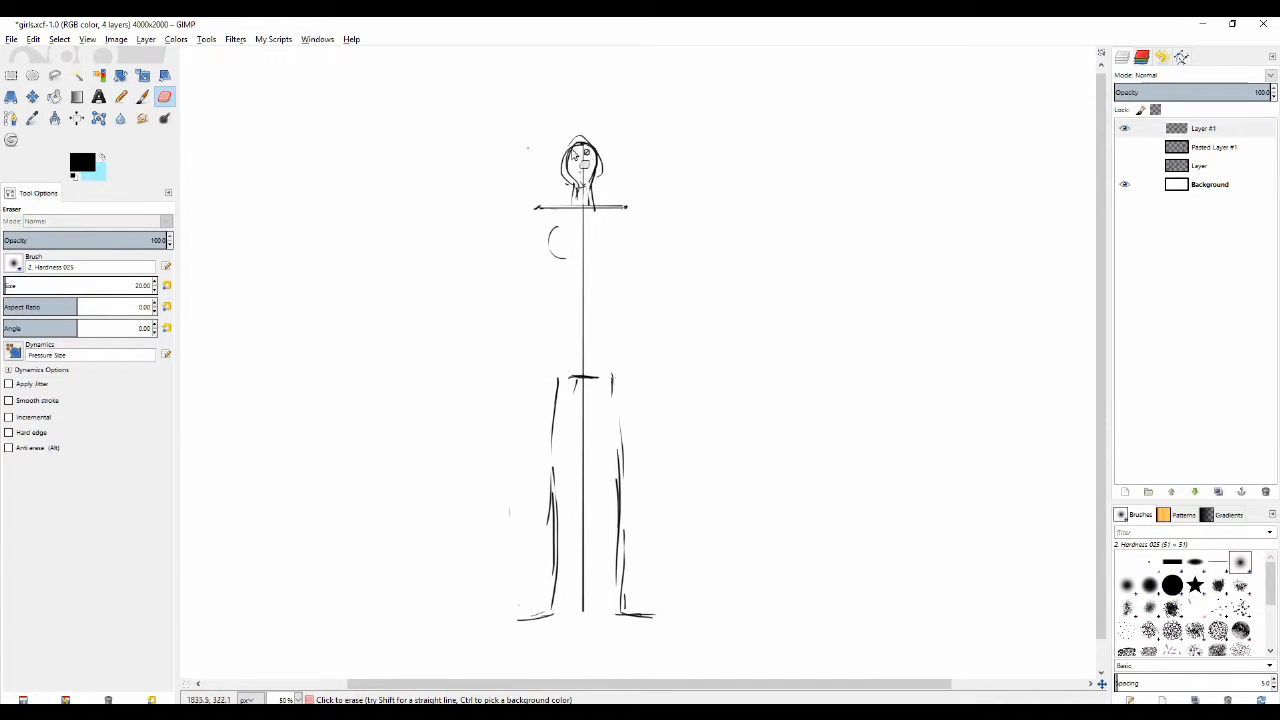
pyautogui.click(122, 96)
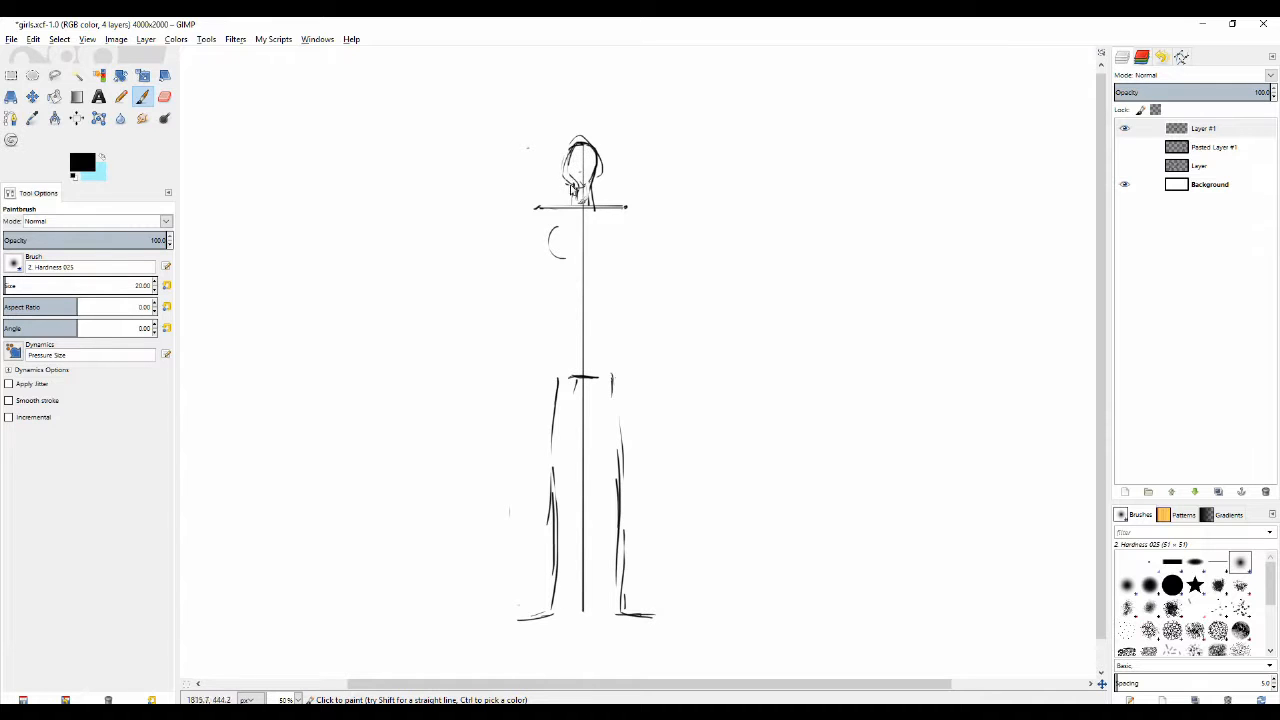
pyautogui.click(596, 176)
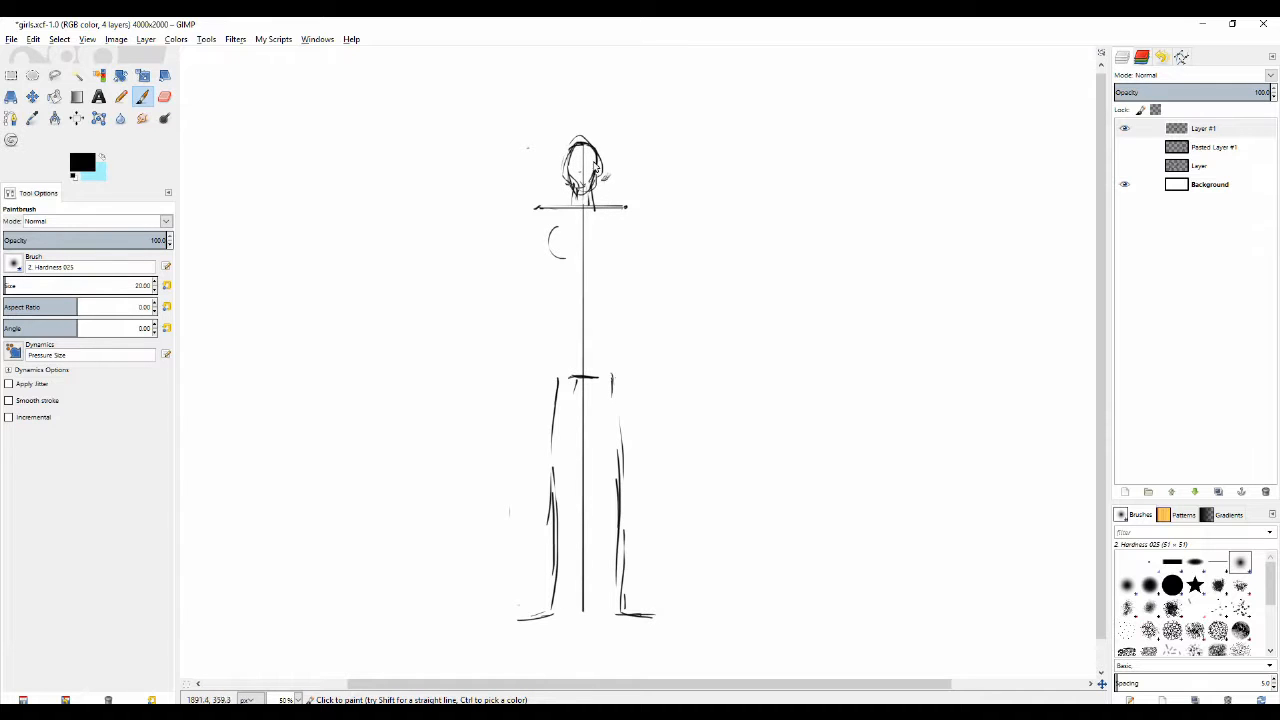
pyautogui.click(164, 96)
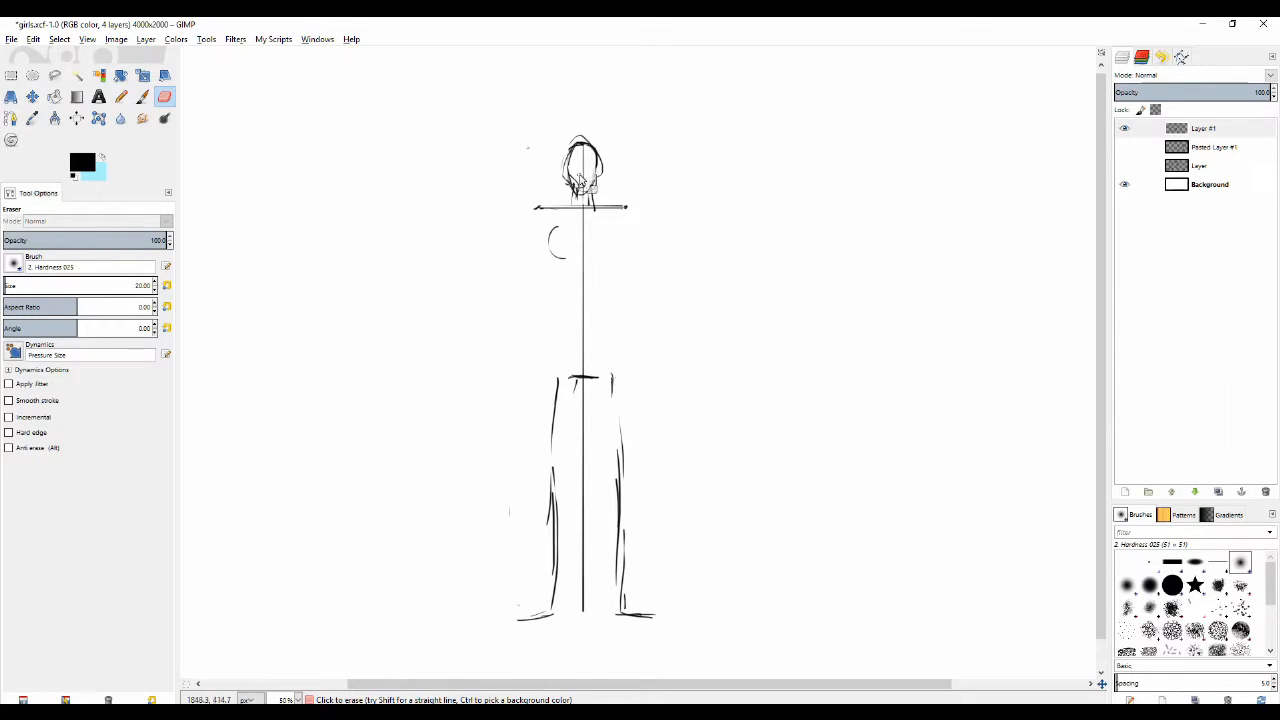
pyautogui.click(120, 96)
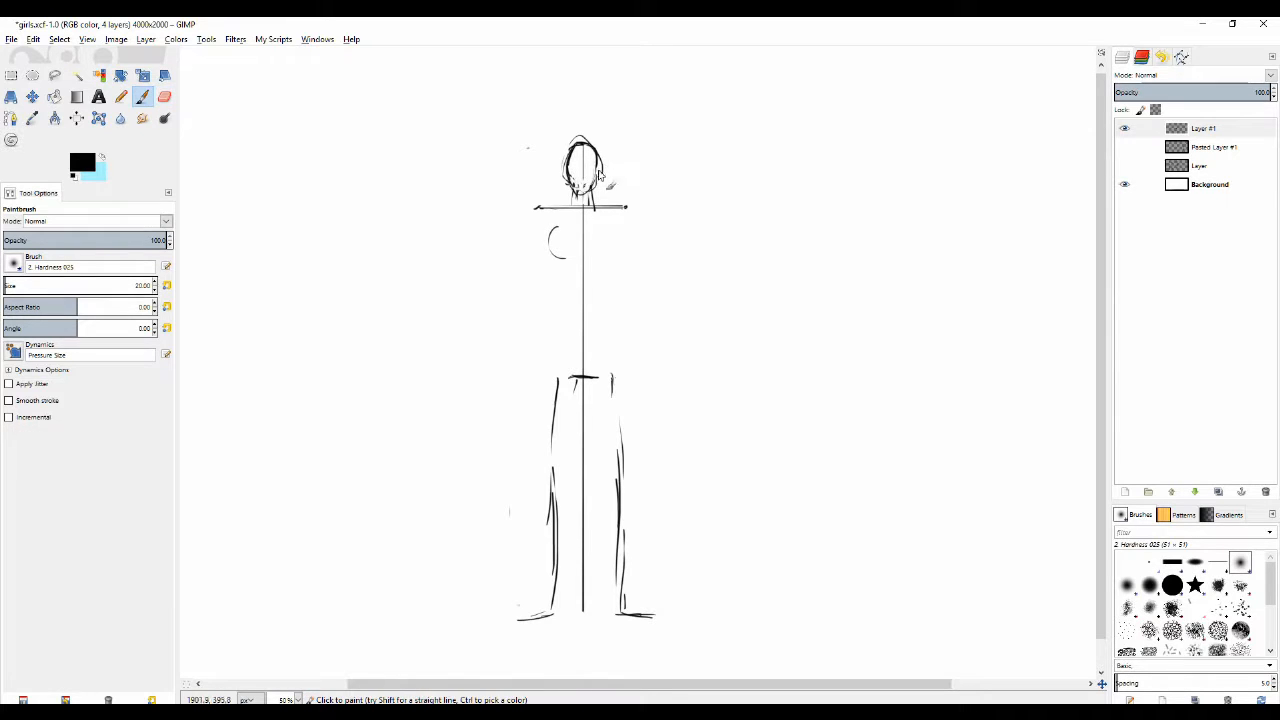
# Step: Sketch squared shoulders, torso sides and a hip mark, cleaning strokes as needed
pyautogui.click(164, 96)
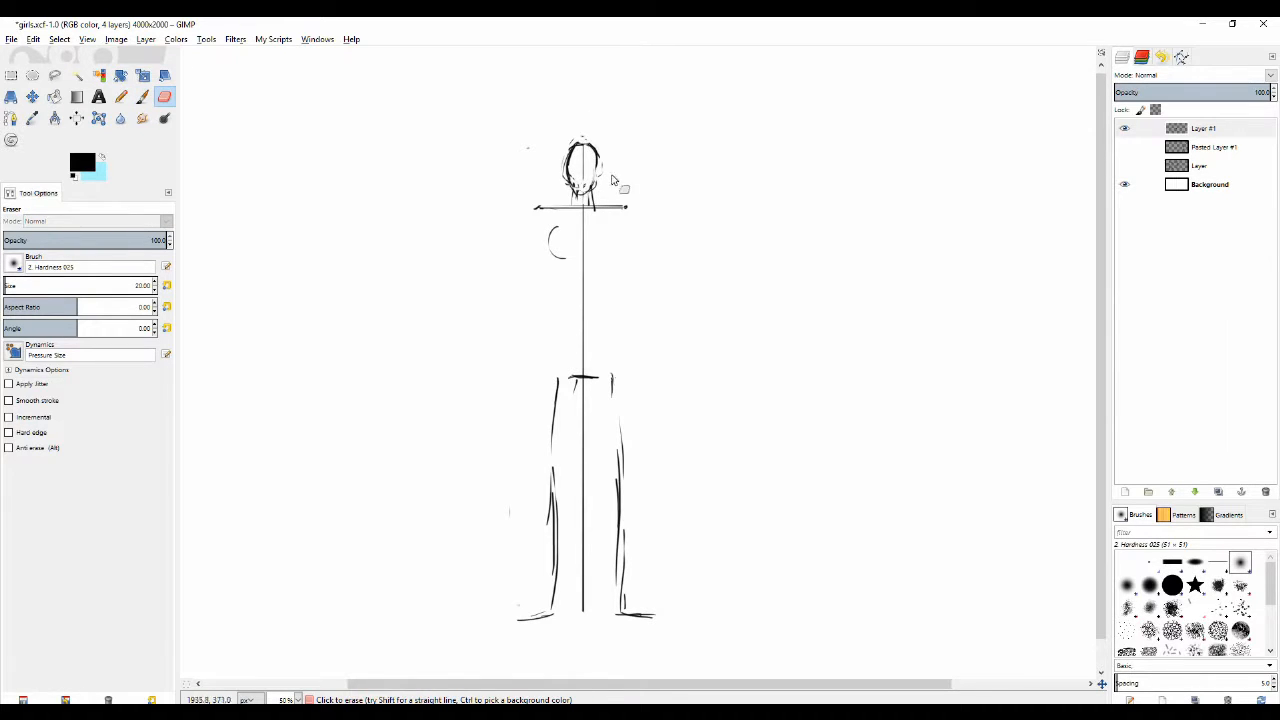
pyautogui.click(120, 96)
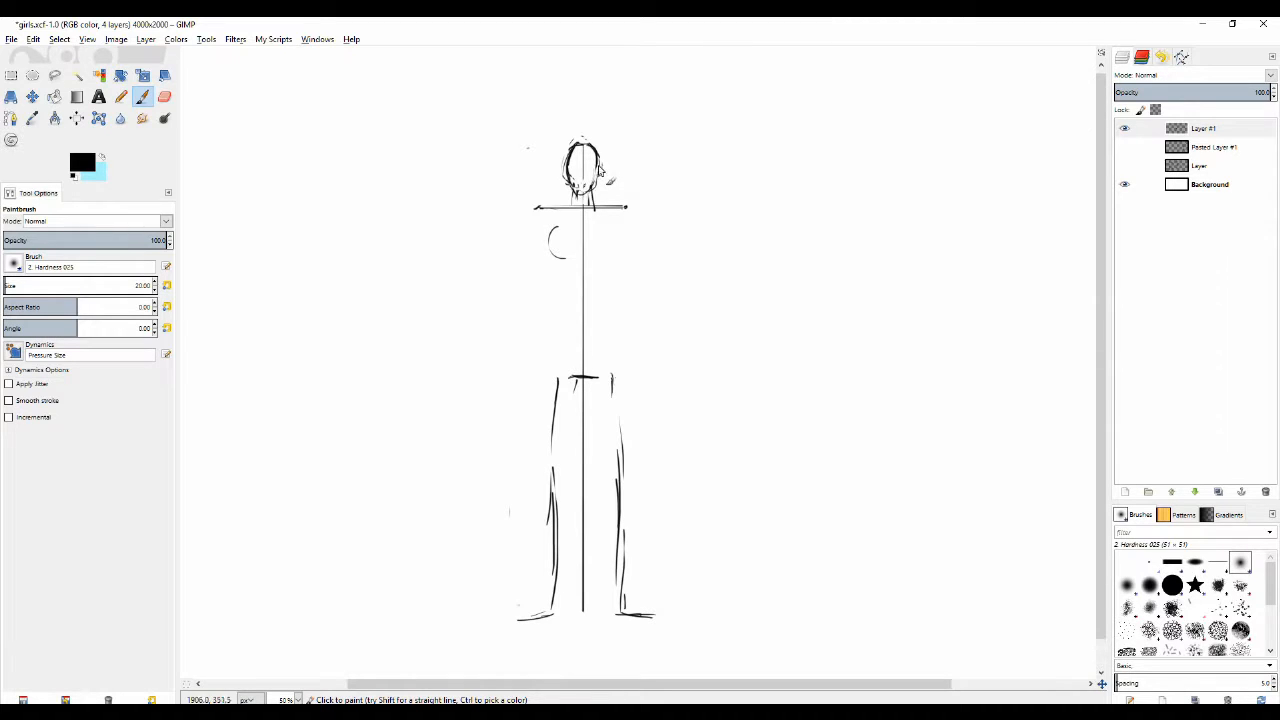
pyautogui.click(164, 96)
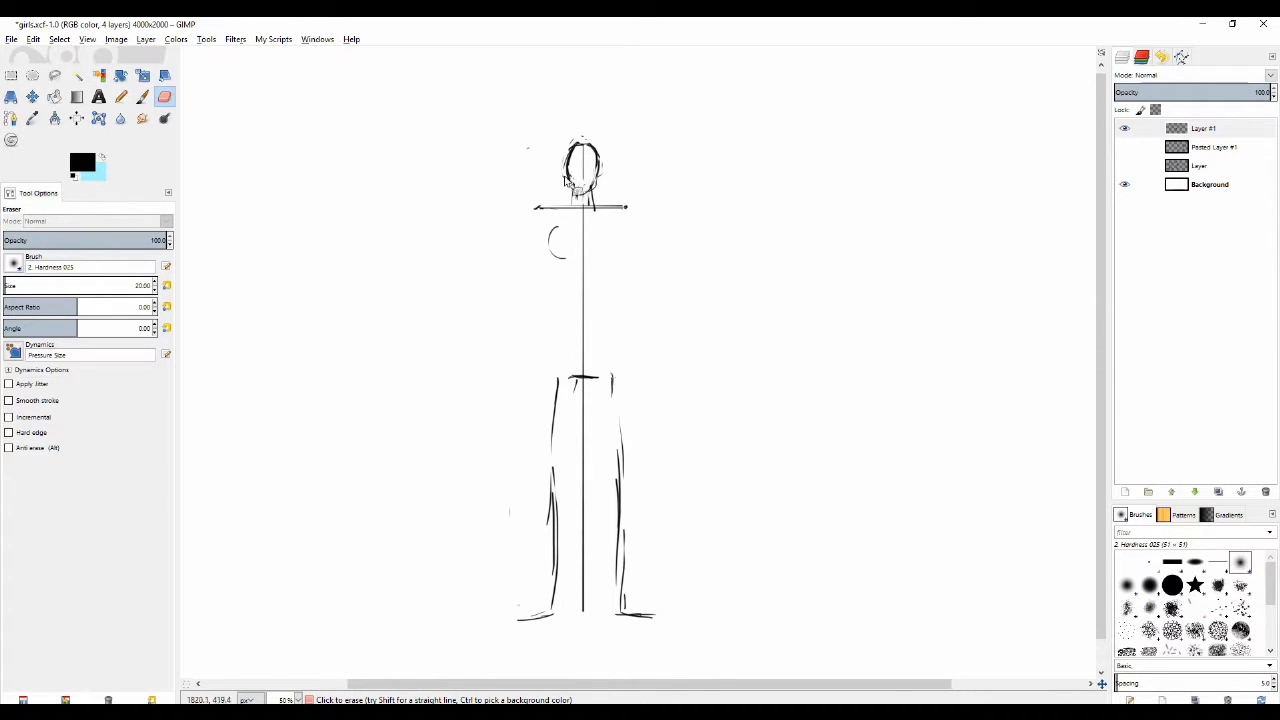
pyautogui.click(120, 96)
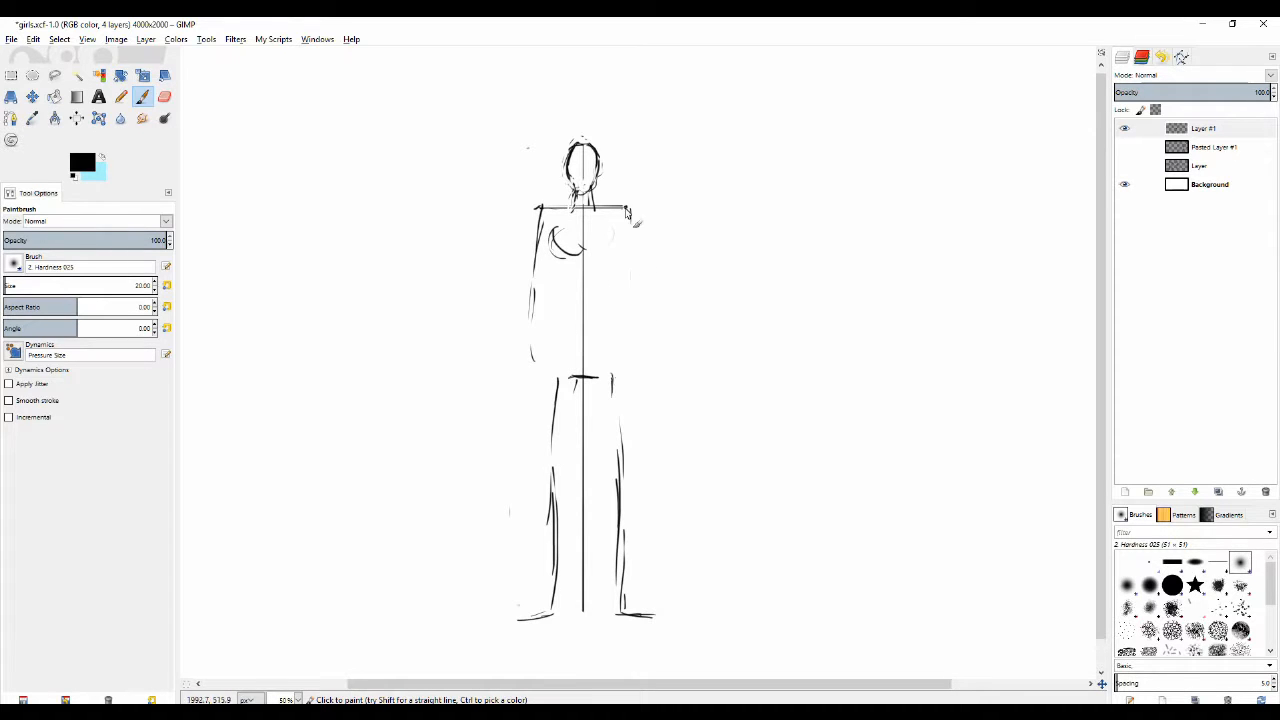
pyautogui.moveTo(628, 210); pyautogui.dragTo(632, 330)
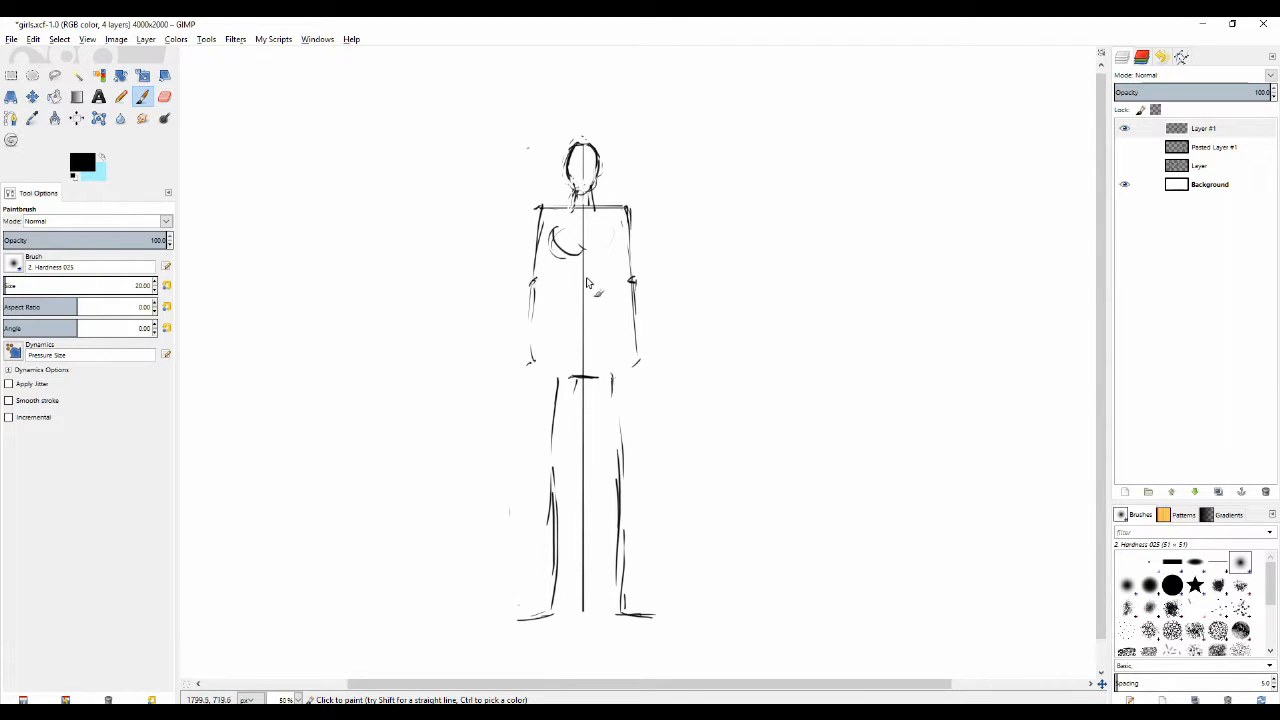
pyautogui.click(164, 96)
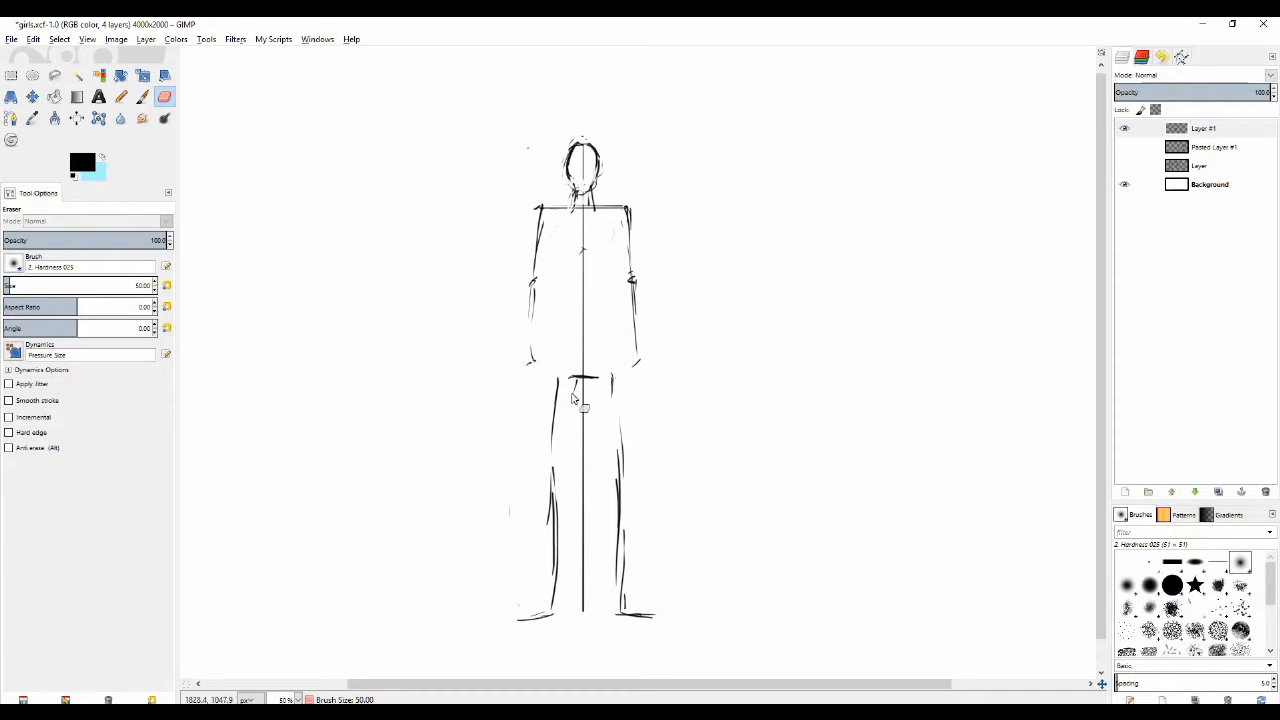
pyautogui.click(120, 96)
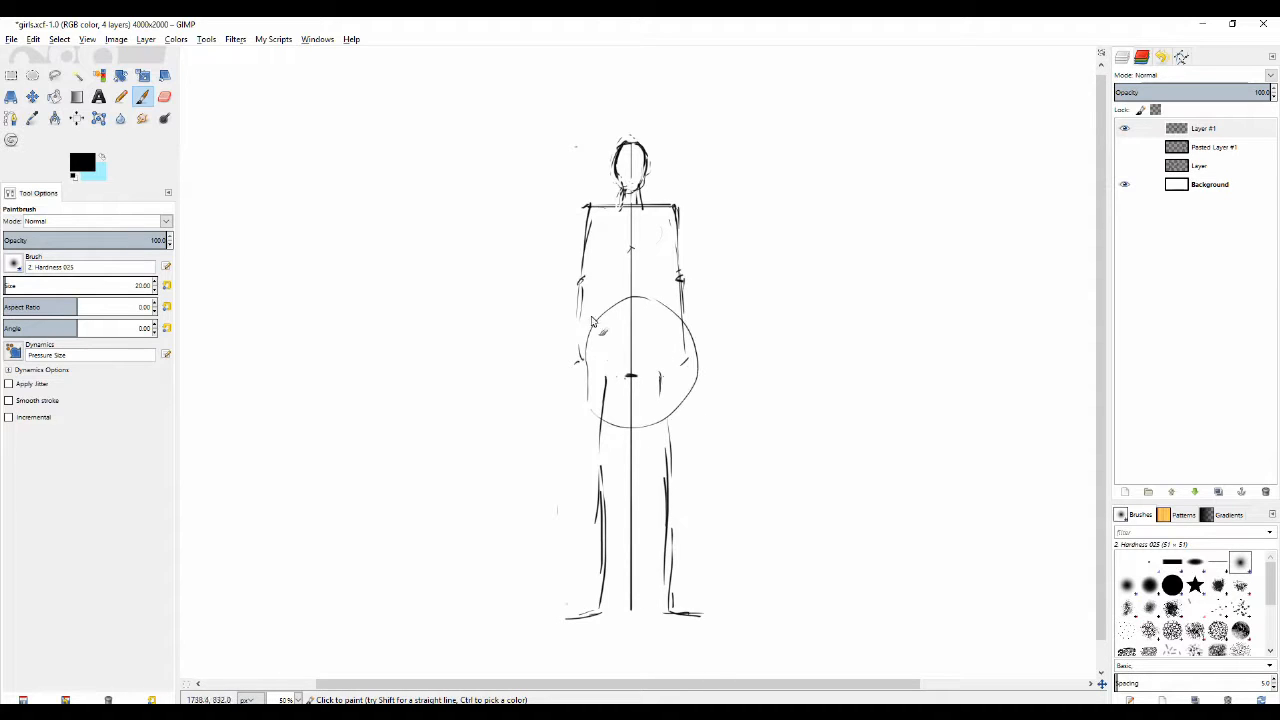
# Step: Sketch a large hip oval over the centre guideline with rough leg lines down to the feet
pyautogui.moveTo(590, 320); pyautogui.dragTo(650, 390)
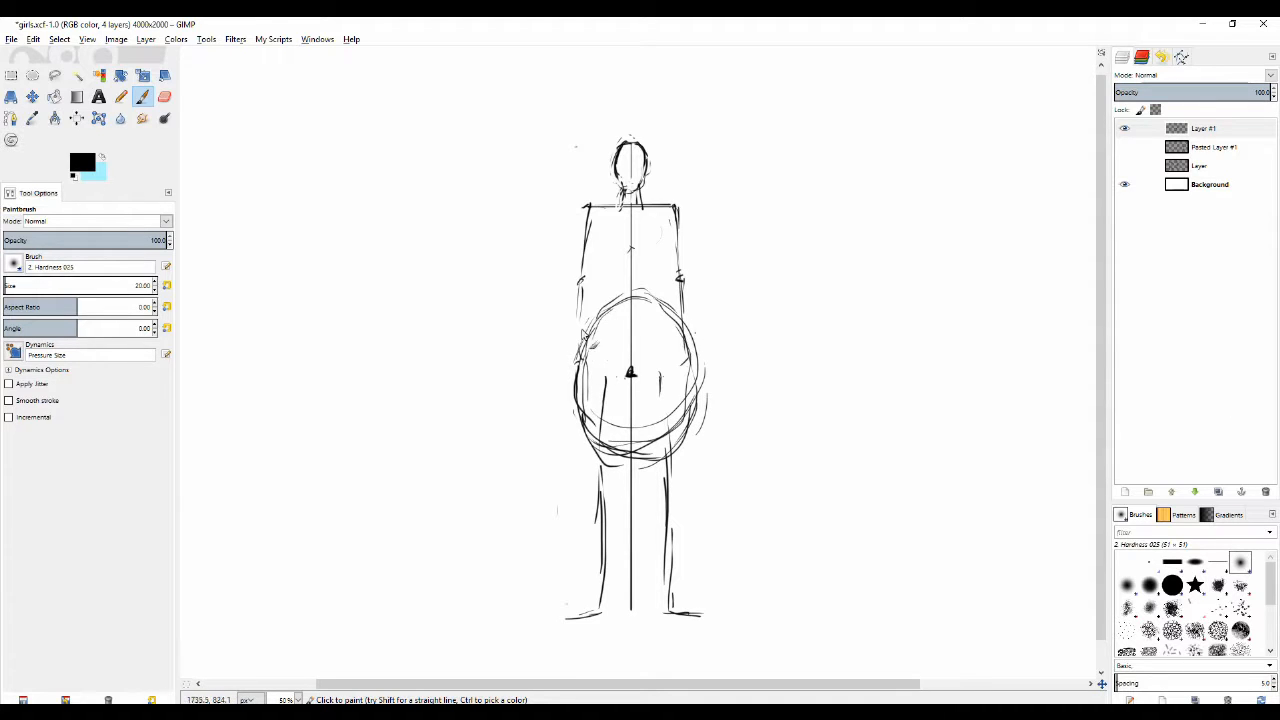
pyautogui.moveTo(608, 254)
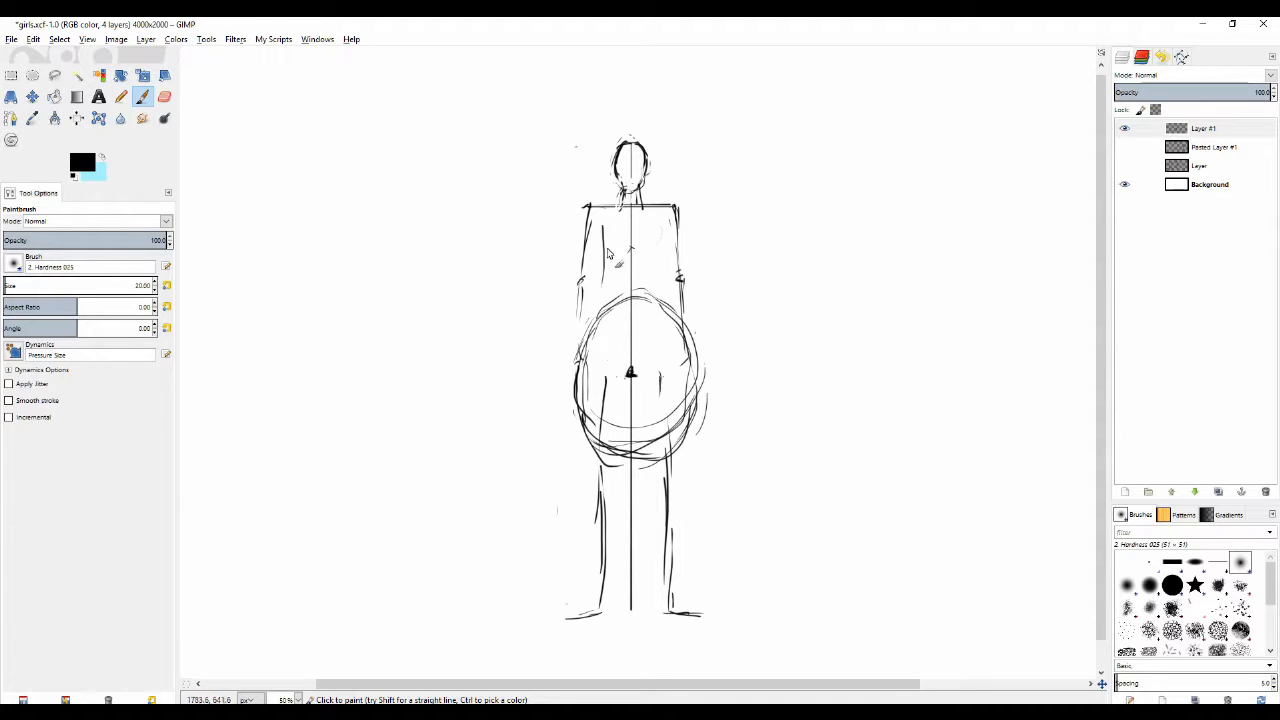
pyautogui.moveTo(668, 242)
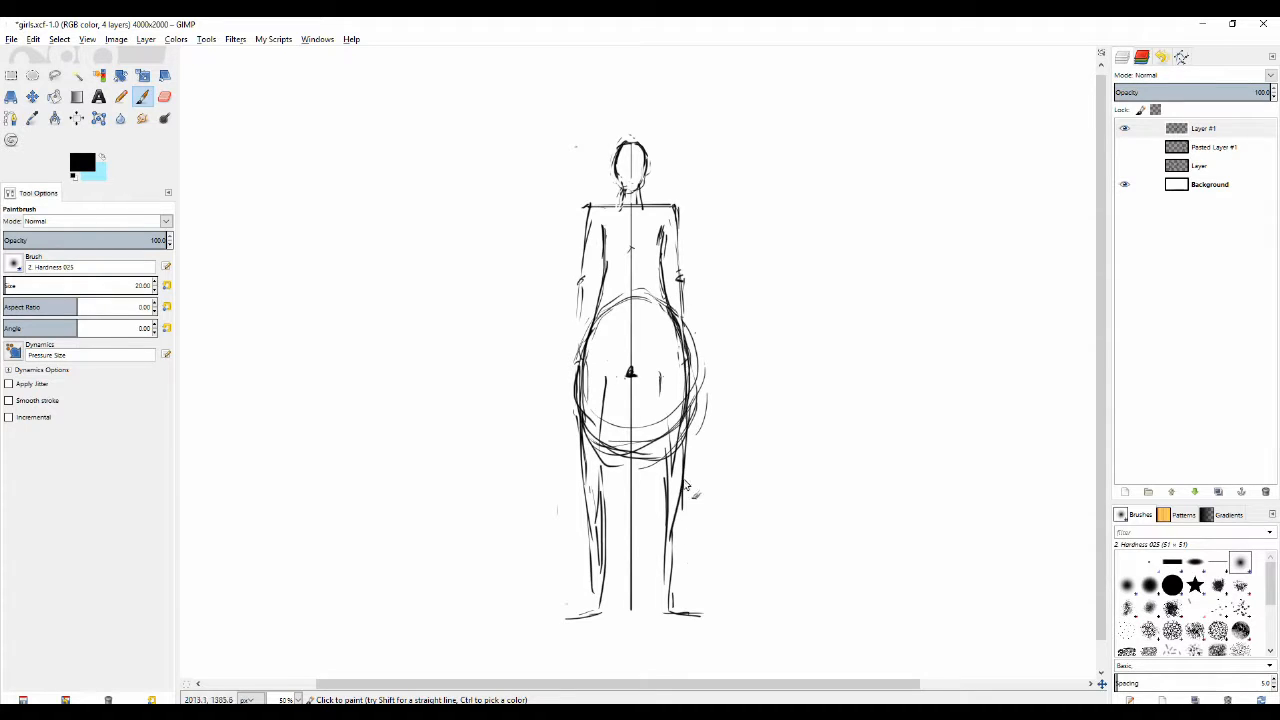
pyautogui.scroll(-3)
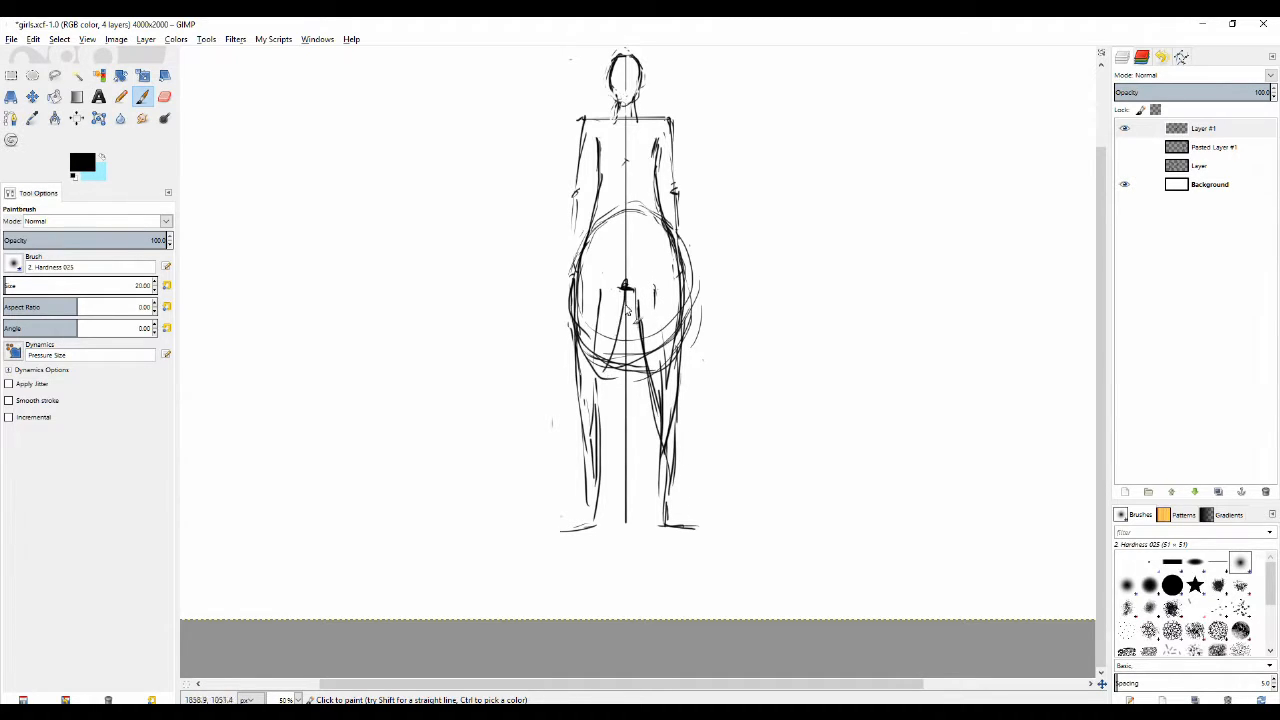
# Step: Erase the stray marks and large ovals beside the figure's hips and redraw cleaner hip contours
pyautogui.click(164, 96)
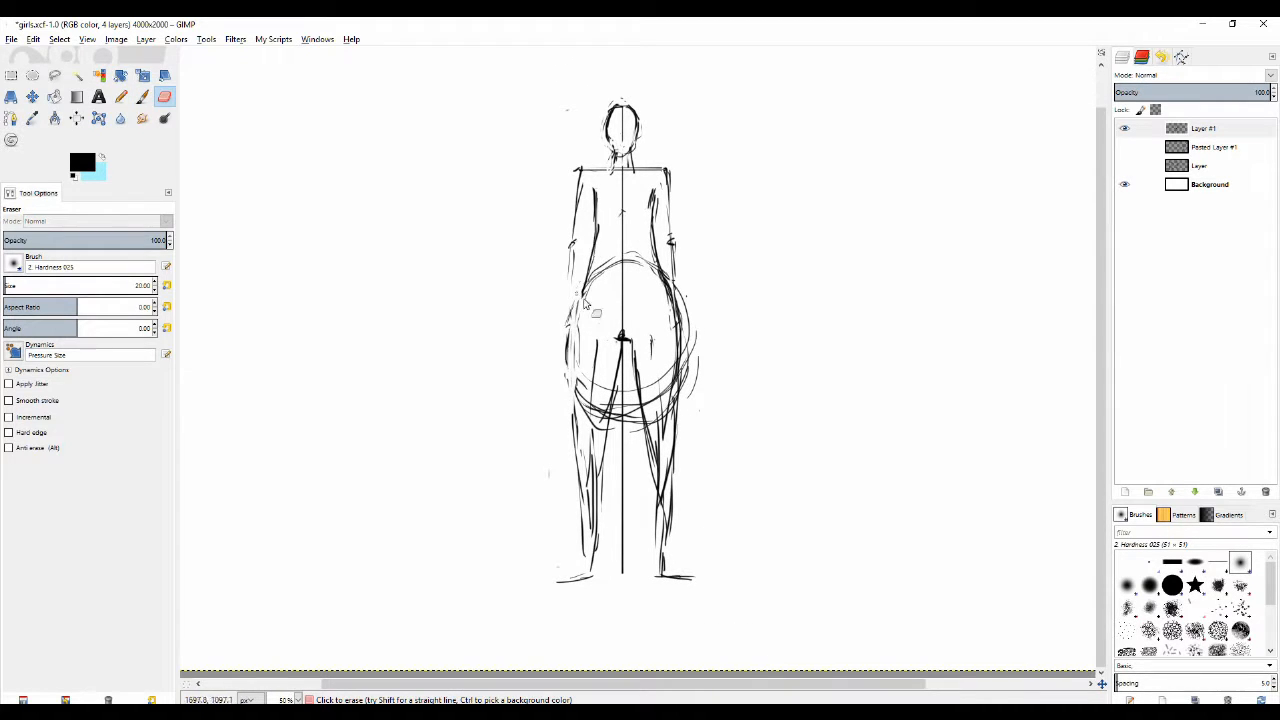
pyautogui.moveTo(584, 304); pyautogui.dragTo(576, 400)
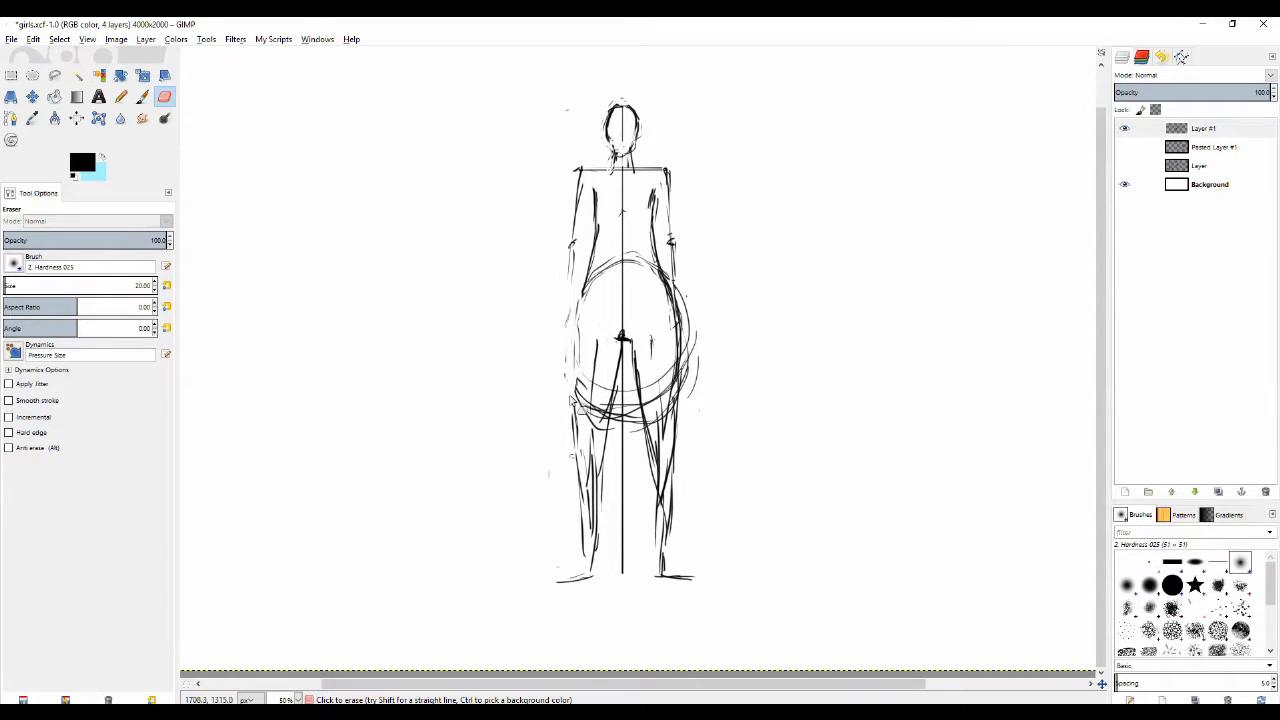
pyautogui.click(120, 96)
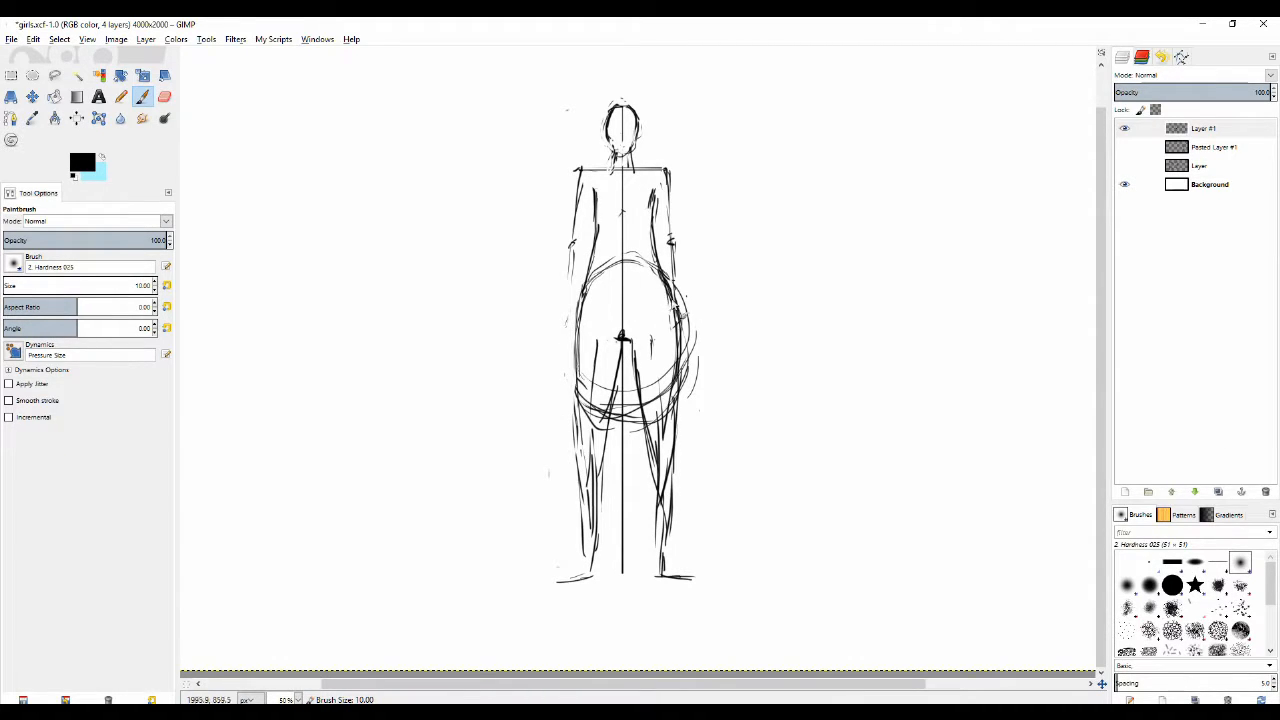
pyautogui.click(164, 96)
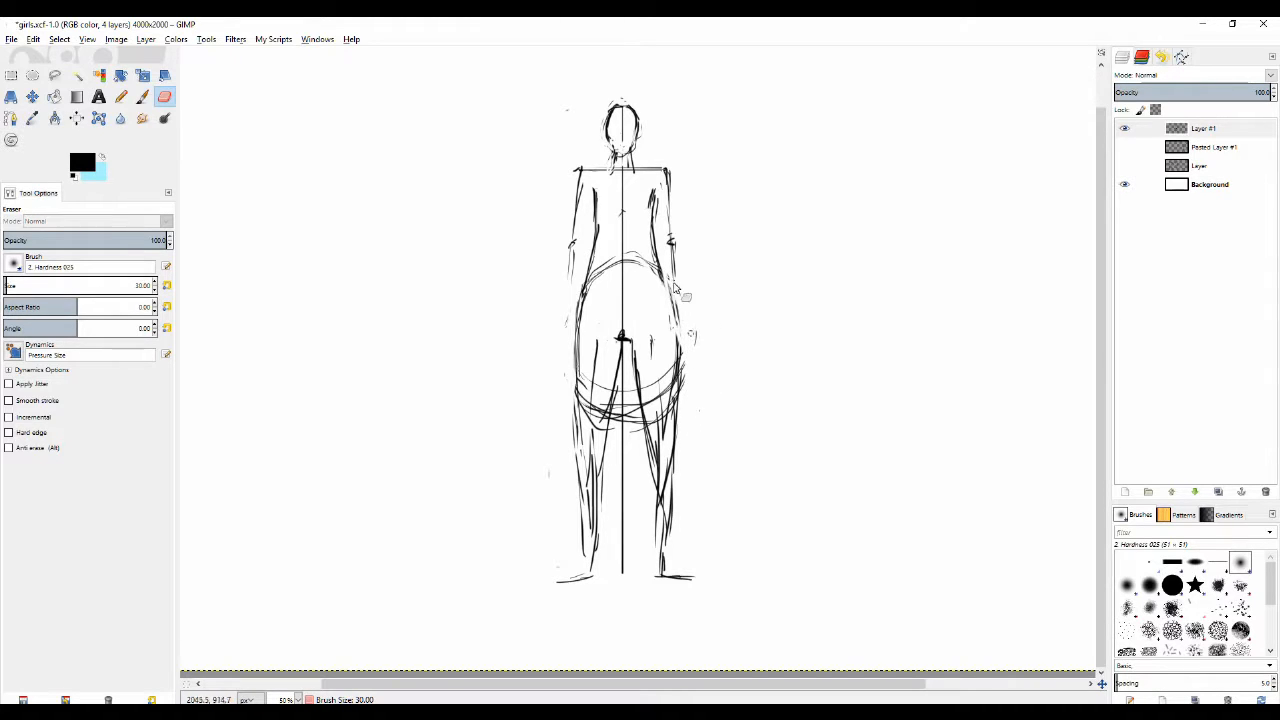
pyautogui.click(120, 96)
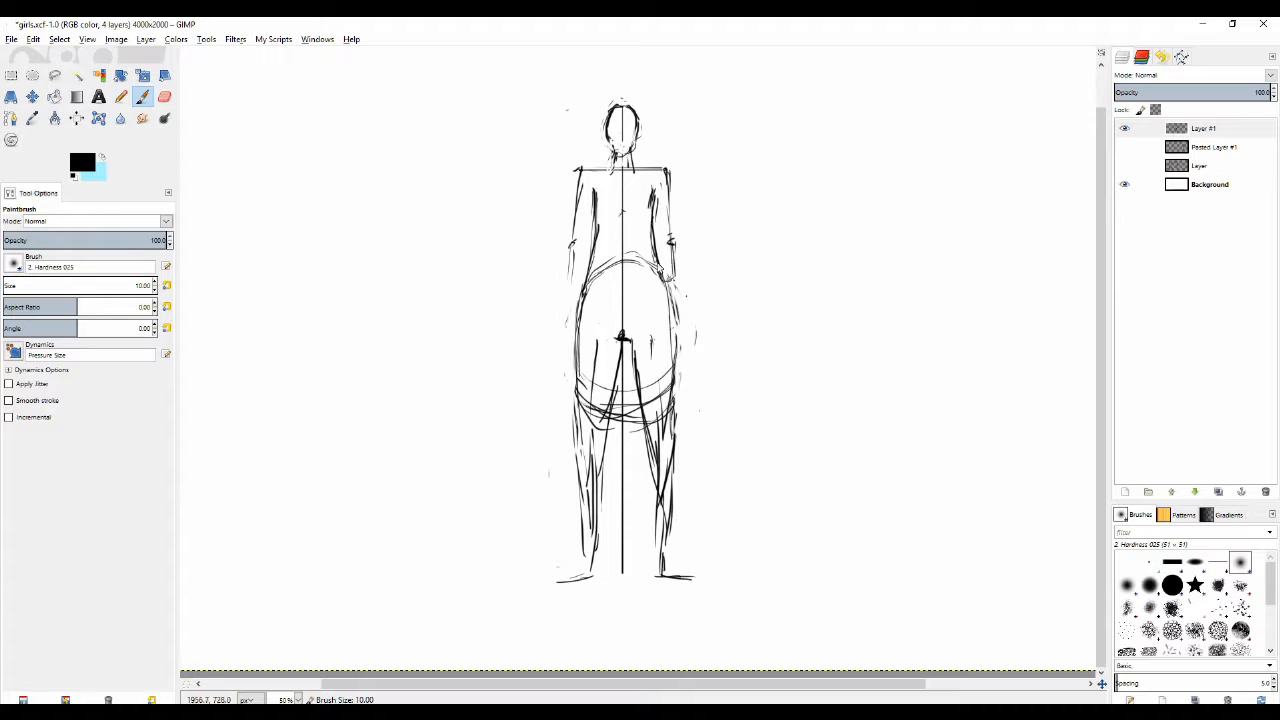
pyautogui.click(164, 96)
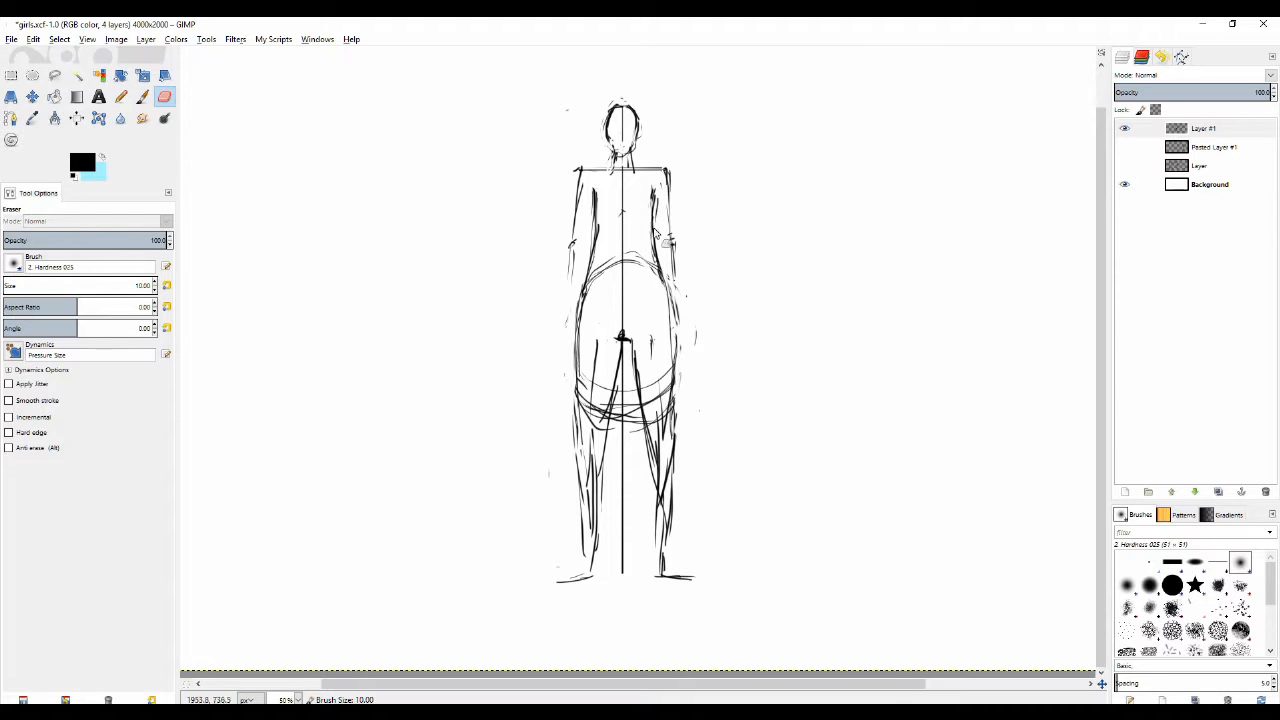
pyautogui.click(120, 96)
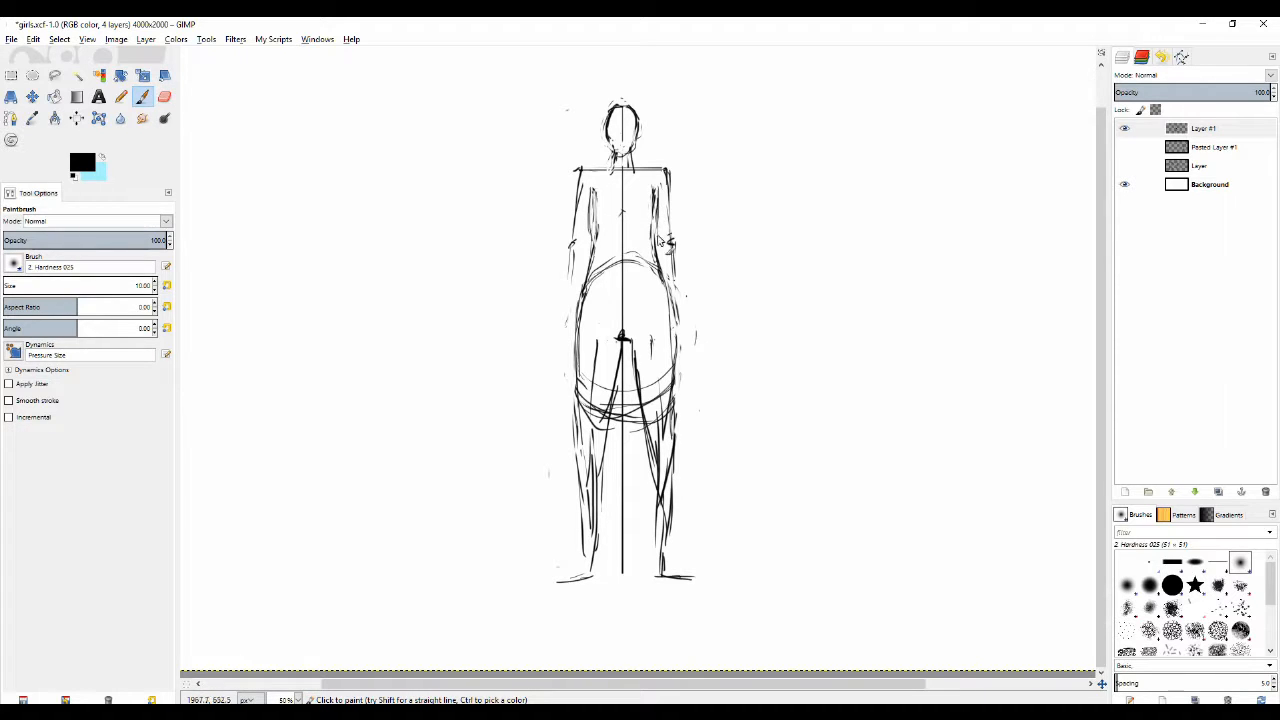
pyautogui.moveTo(636, 232)
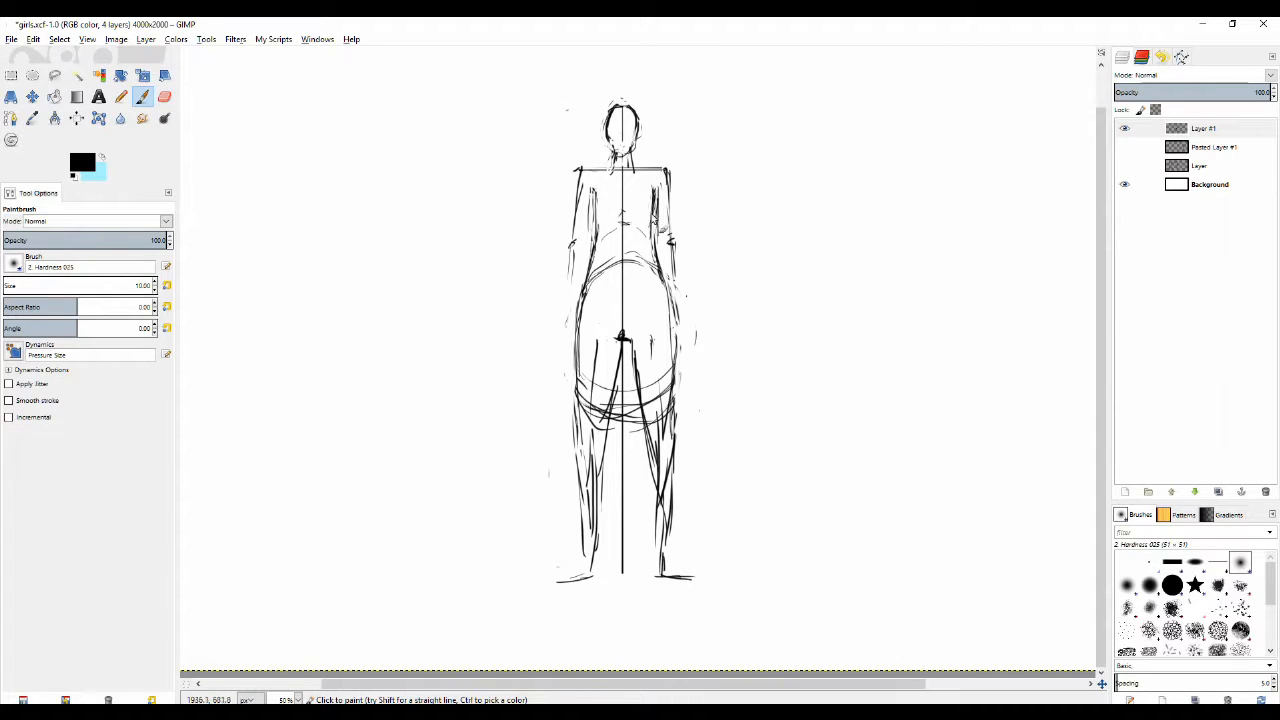
# Step: Firm up the arm and torso outlines and draw curved lines across the pelvis
pyautogui.click(164, 96)
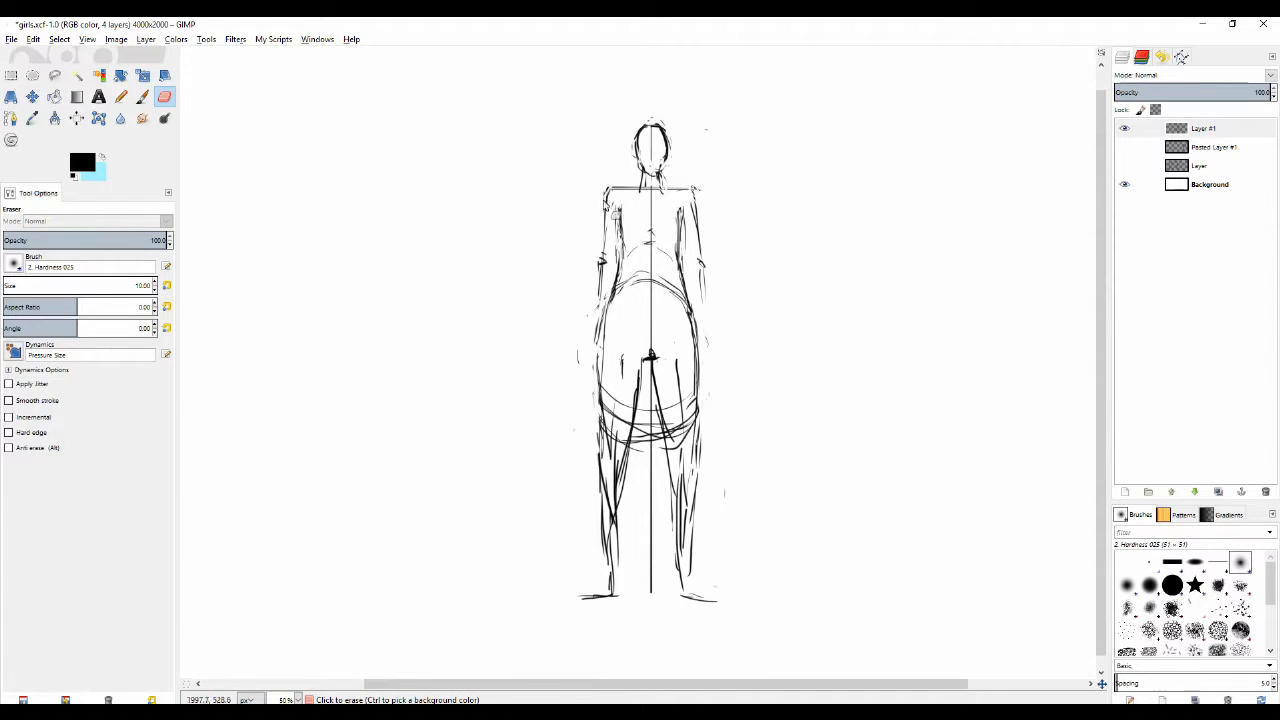
pyautogui.click(120, 96)
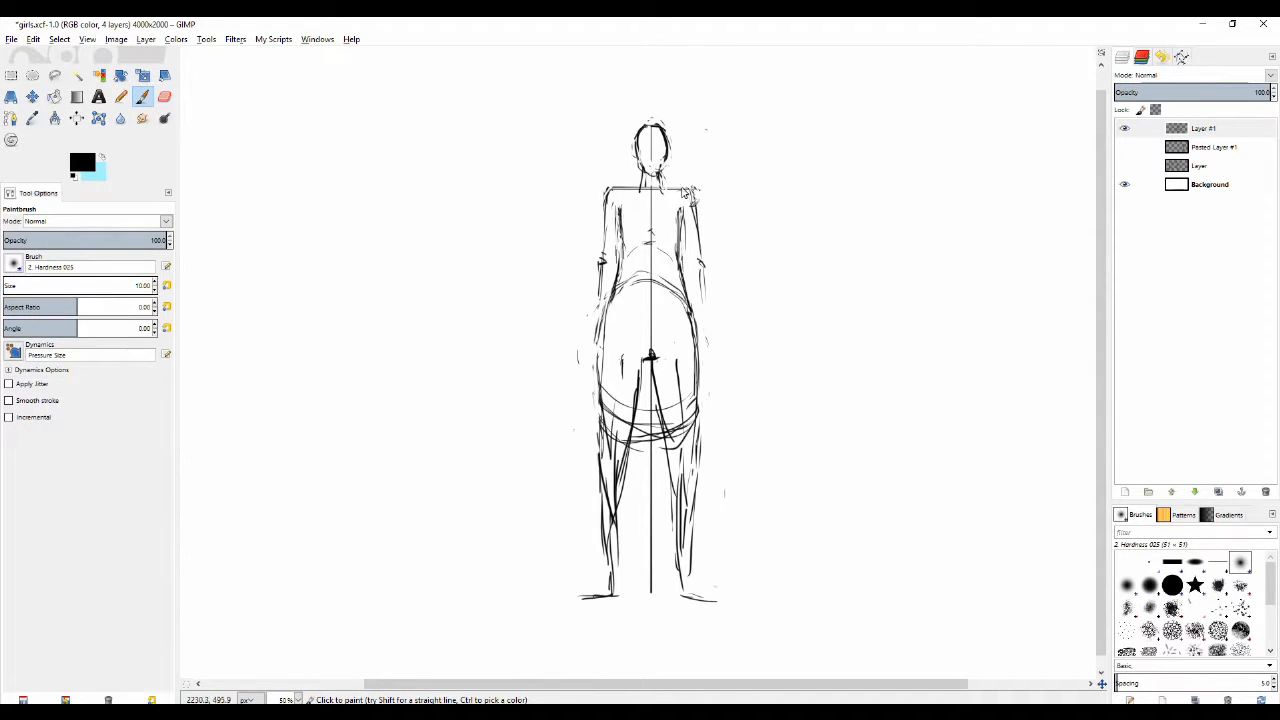
pyautogui.scroll(-3)
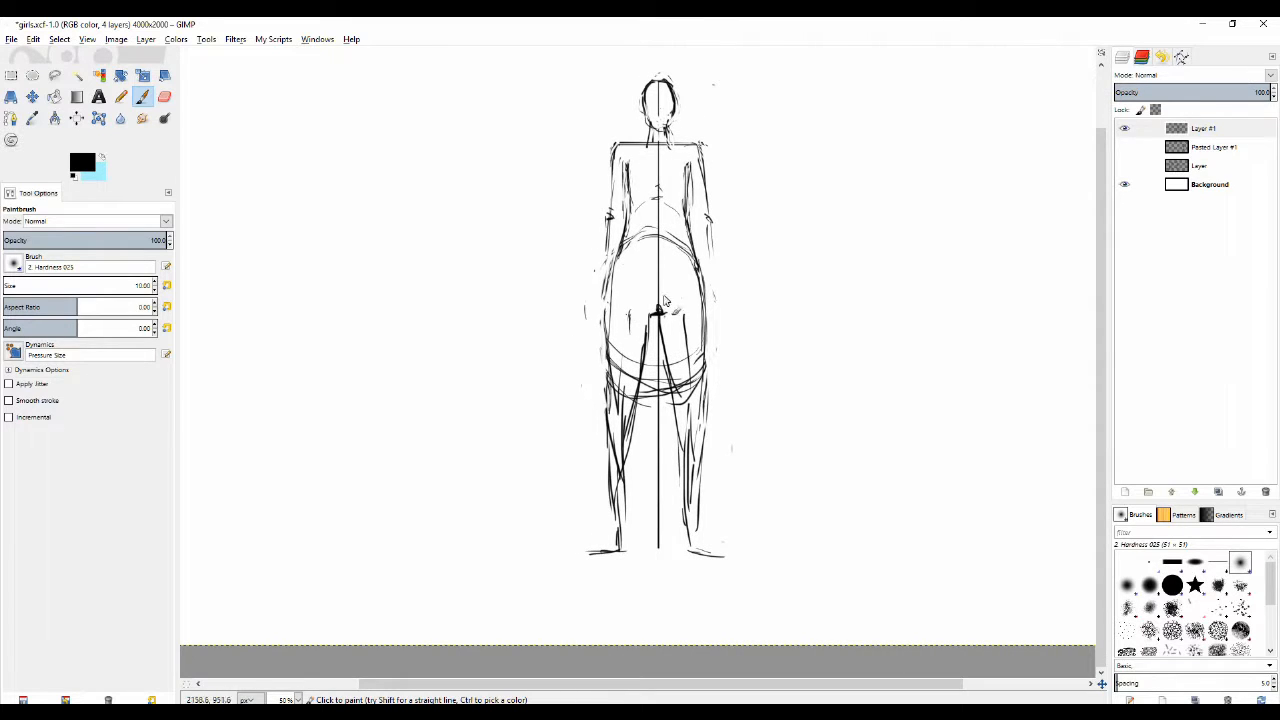
pyautogui.click(164, 96)
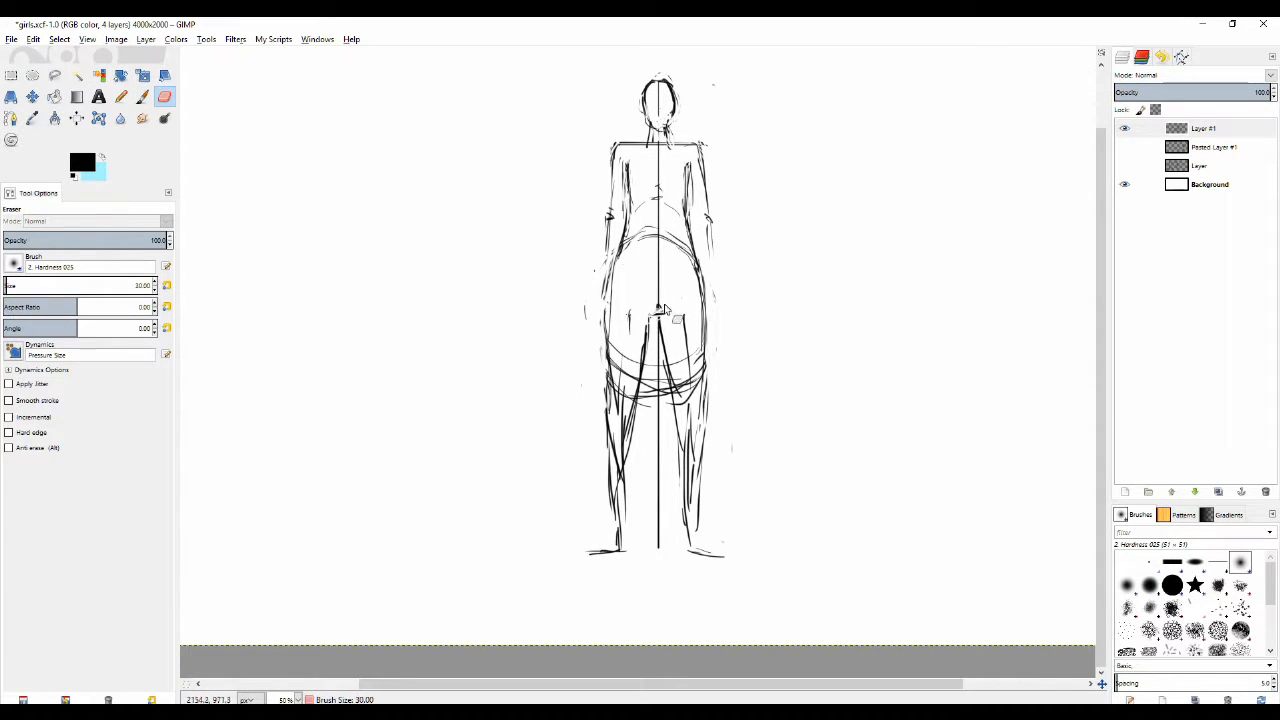
pyautogui.click(142, 96)
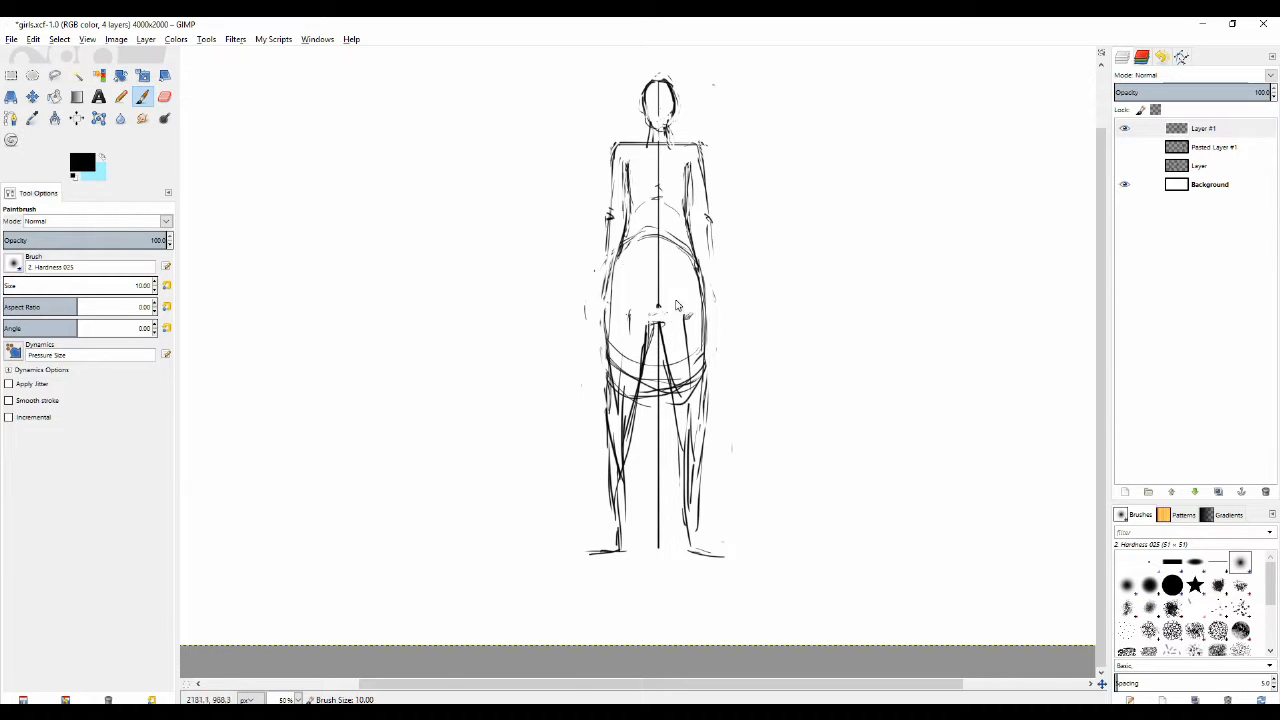
pyautogui.click(164, 96)
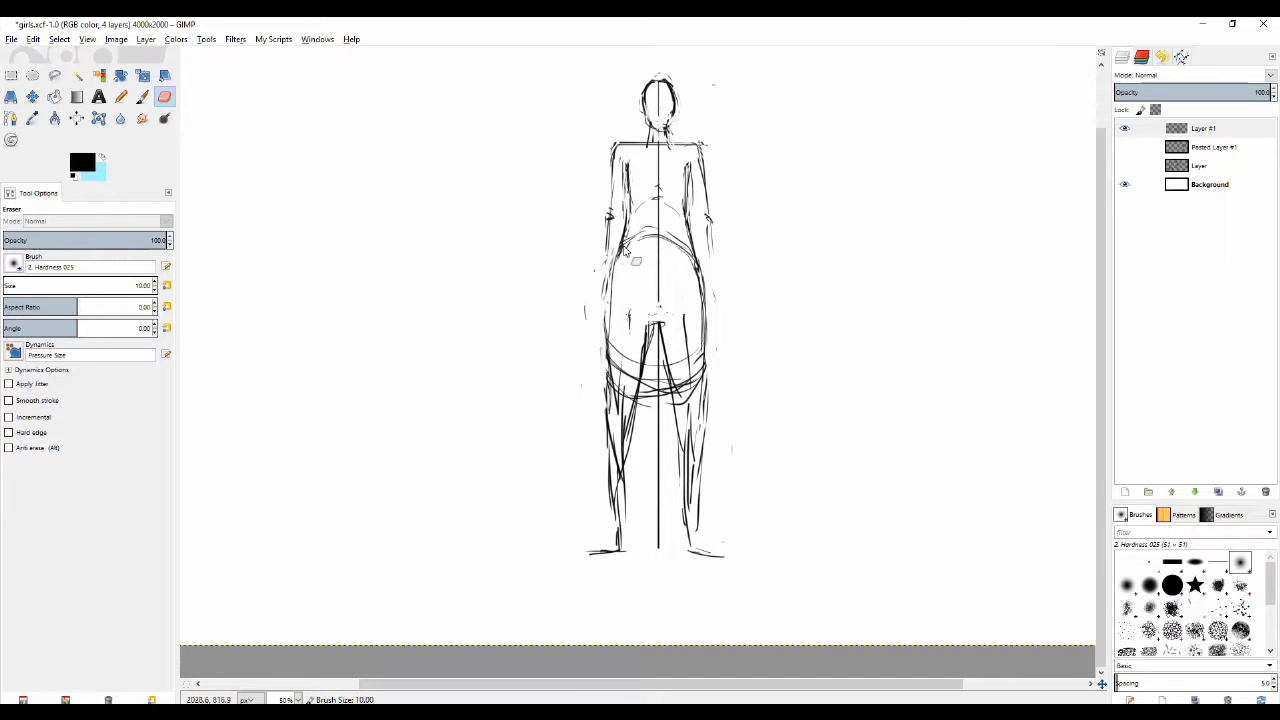
pyautogui.click(142, 96)
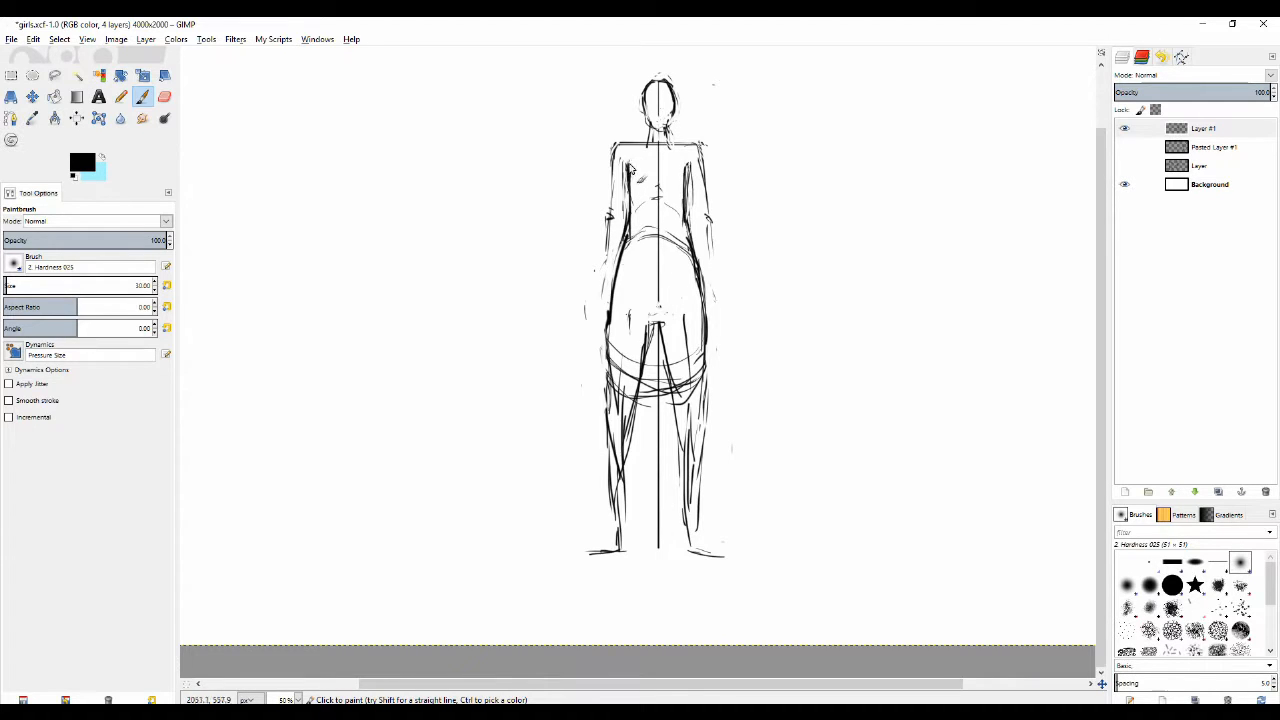
pyautogui.scroll(-3)
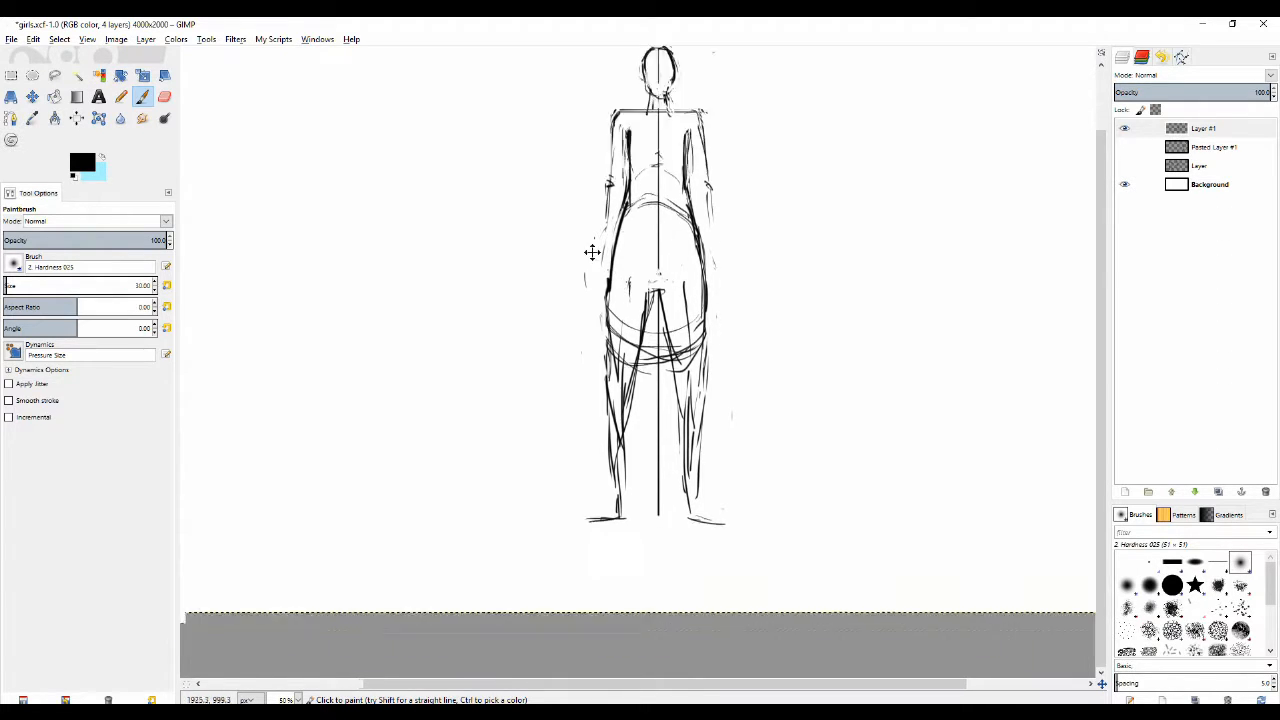
pyautogui.scroll(-3)
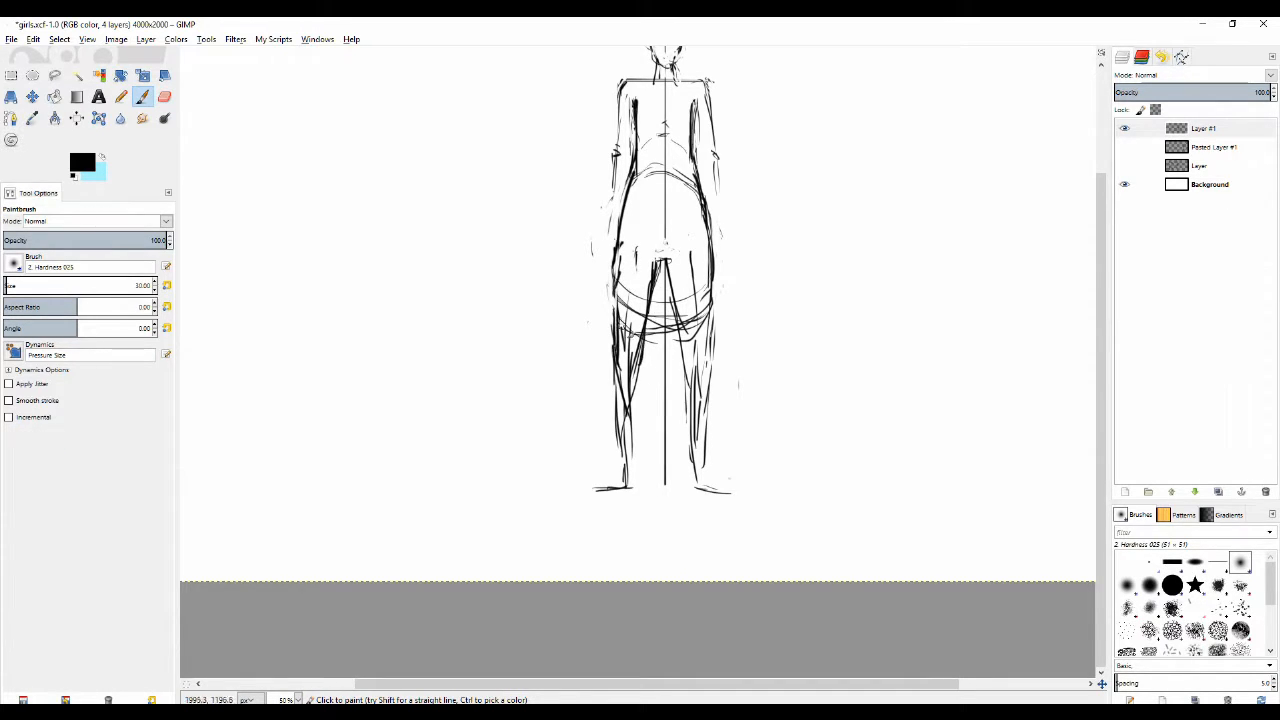
pyautogui.click(164, 96)
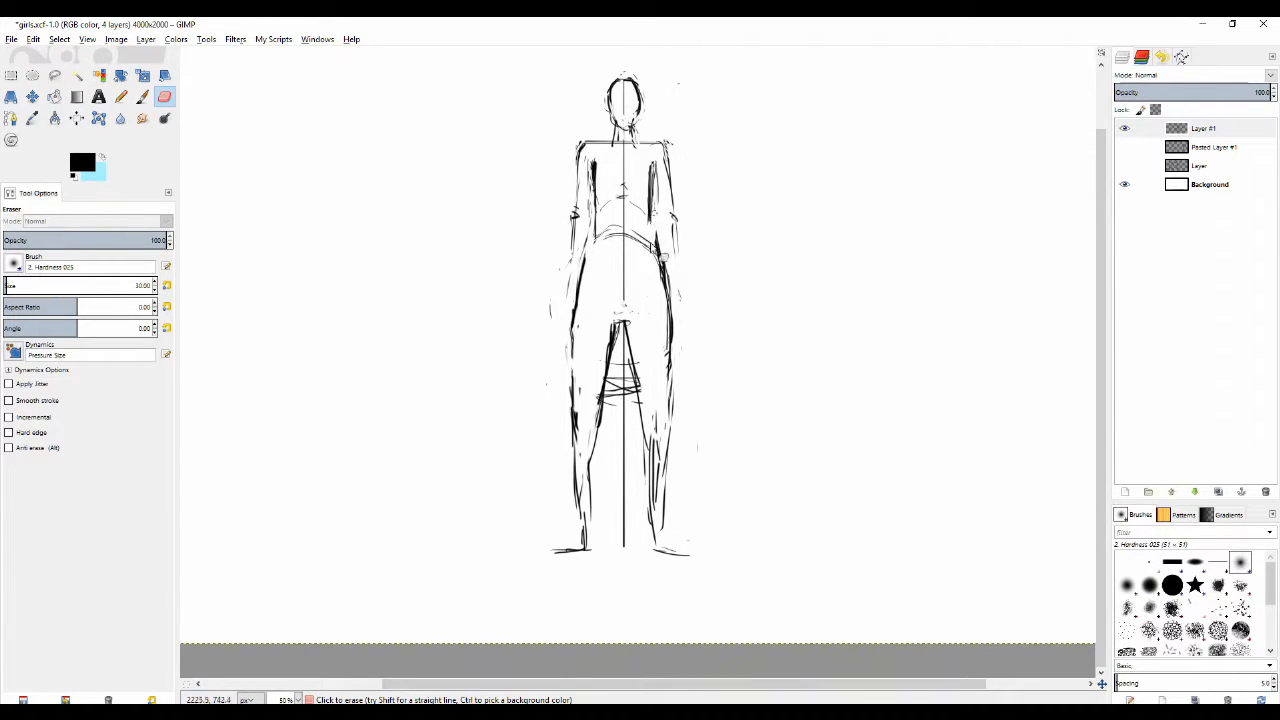
# Step: Sketch the chest and breast contours on the standing figure's torso
pyautogui.click(120, 96)
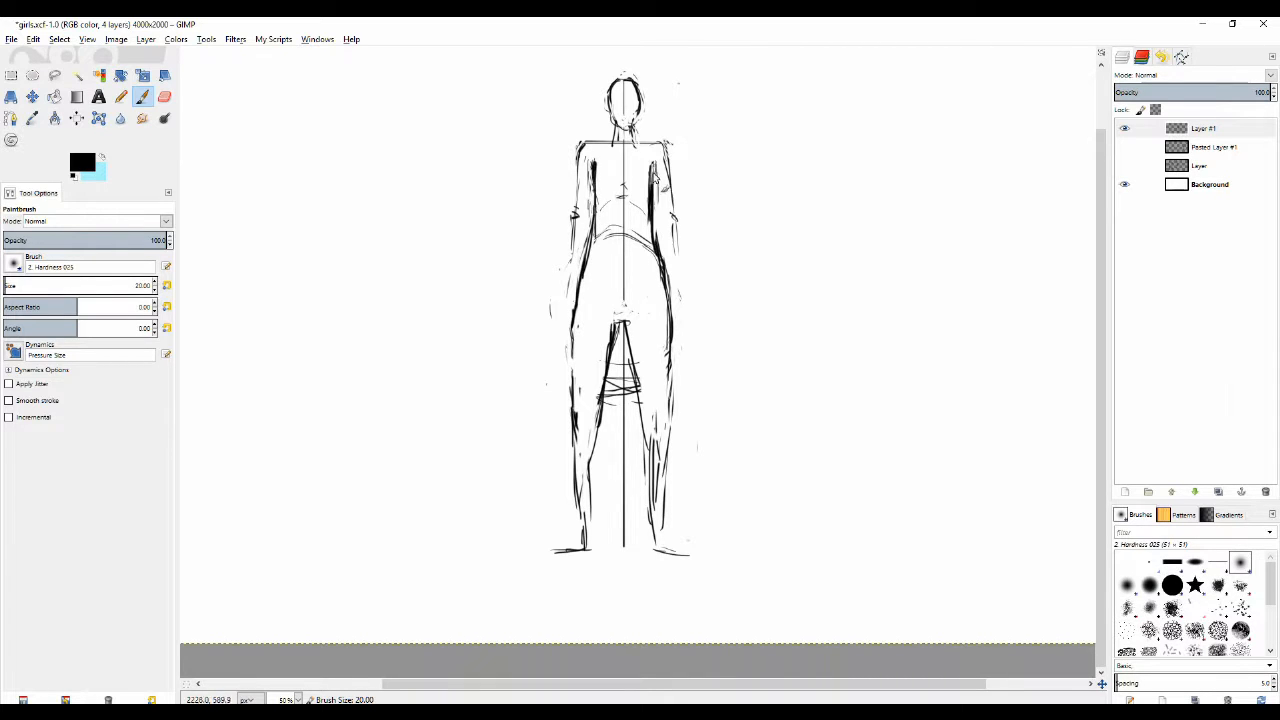
pyautogui.click(164, 96)
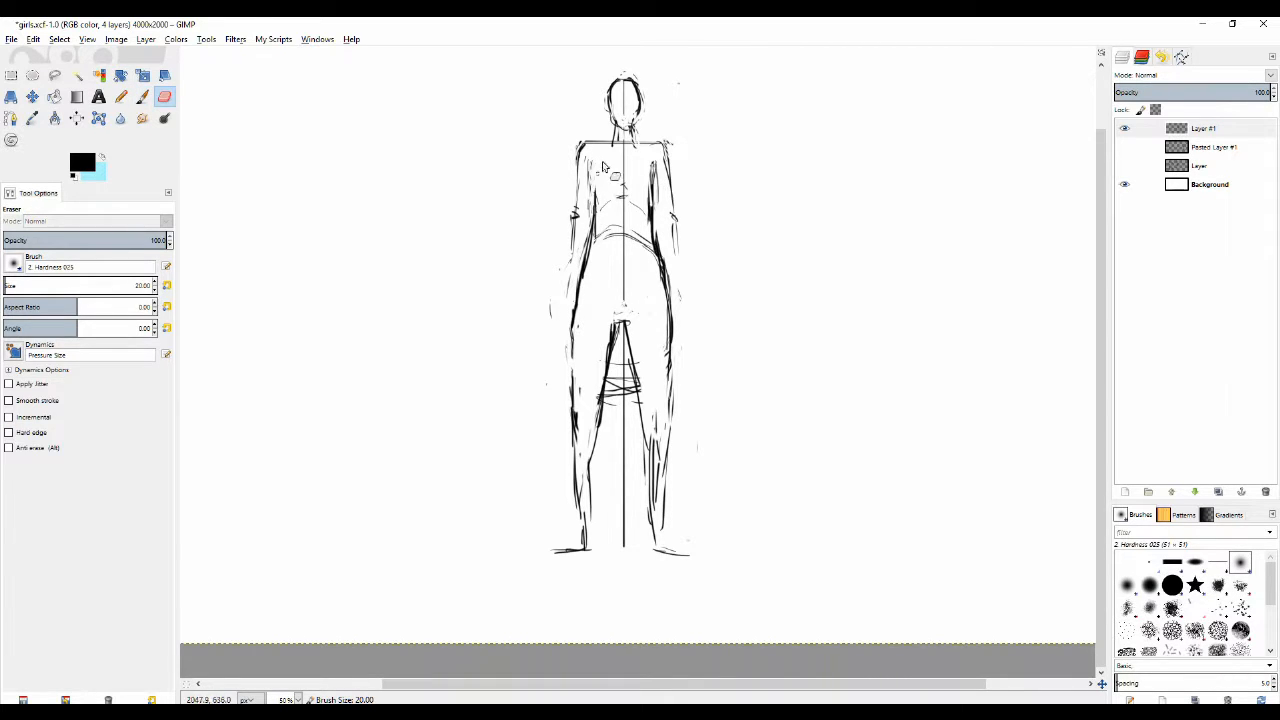
pyautogui.click(120, 96)
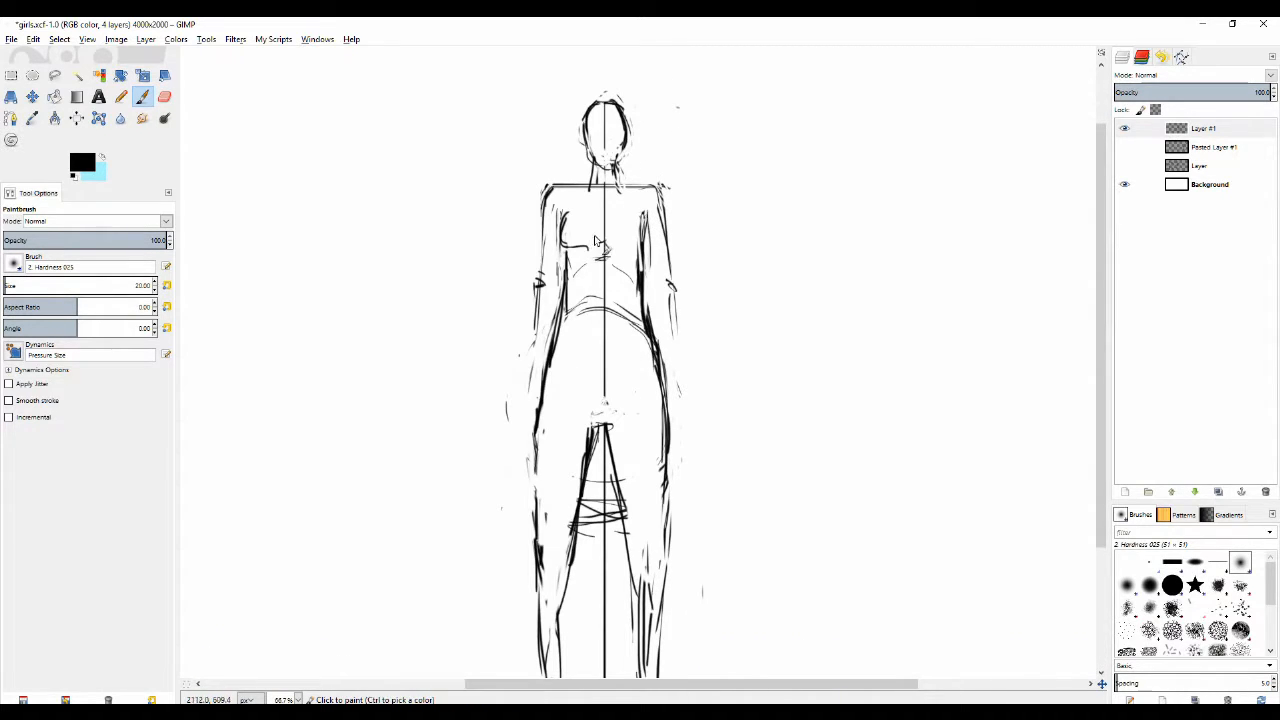
pyautogui.moveTo(560, 240); pyautogui.dragTo(610, 250)
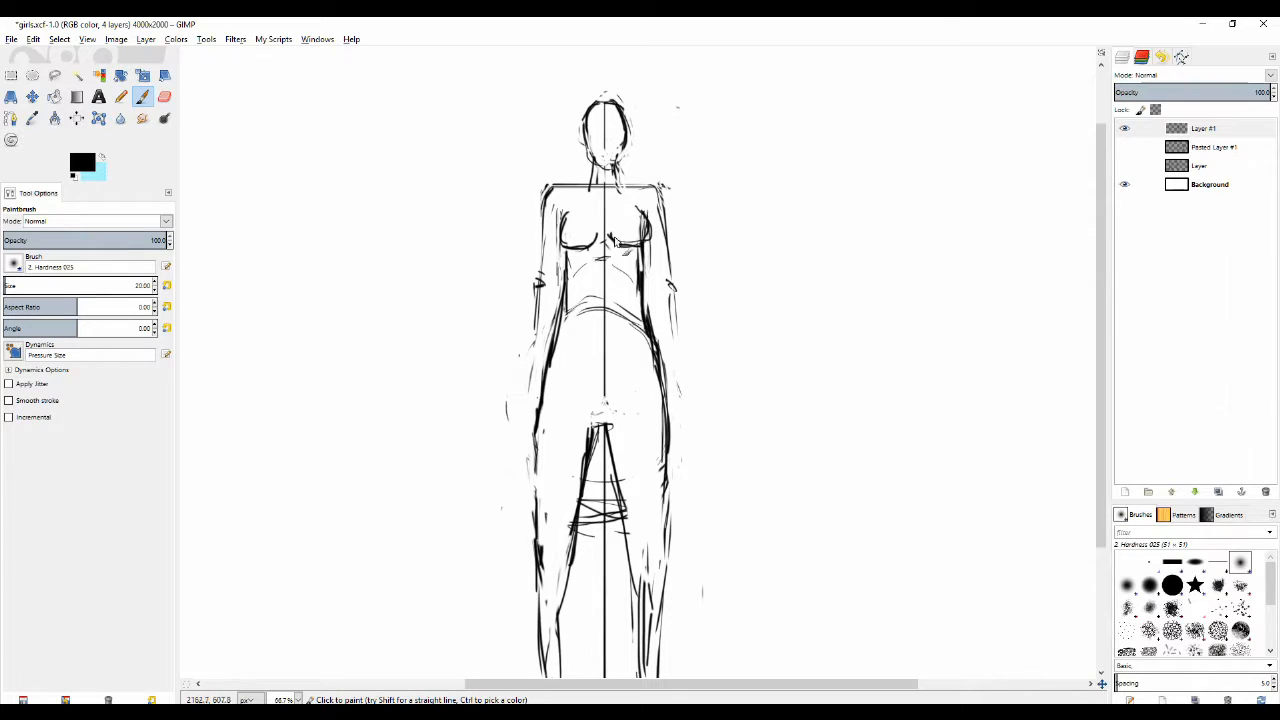
pyautogui.click(164, 96)
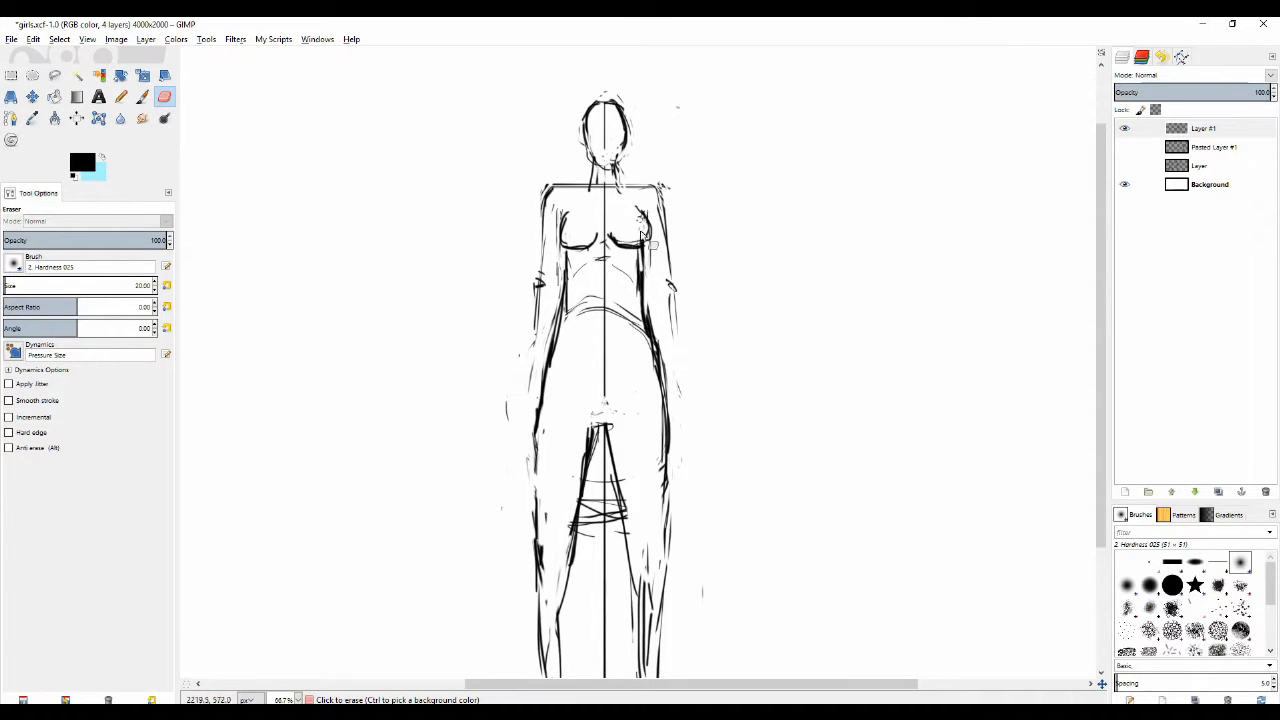
pyautogui.click(120, 96)
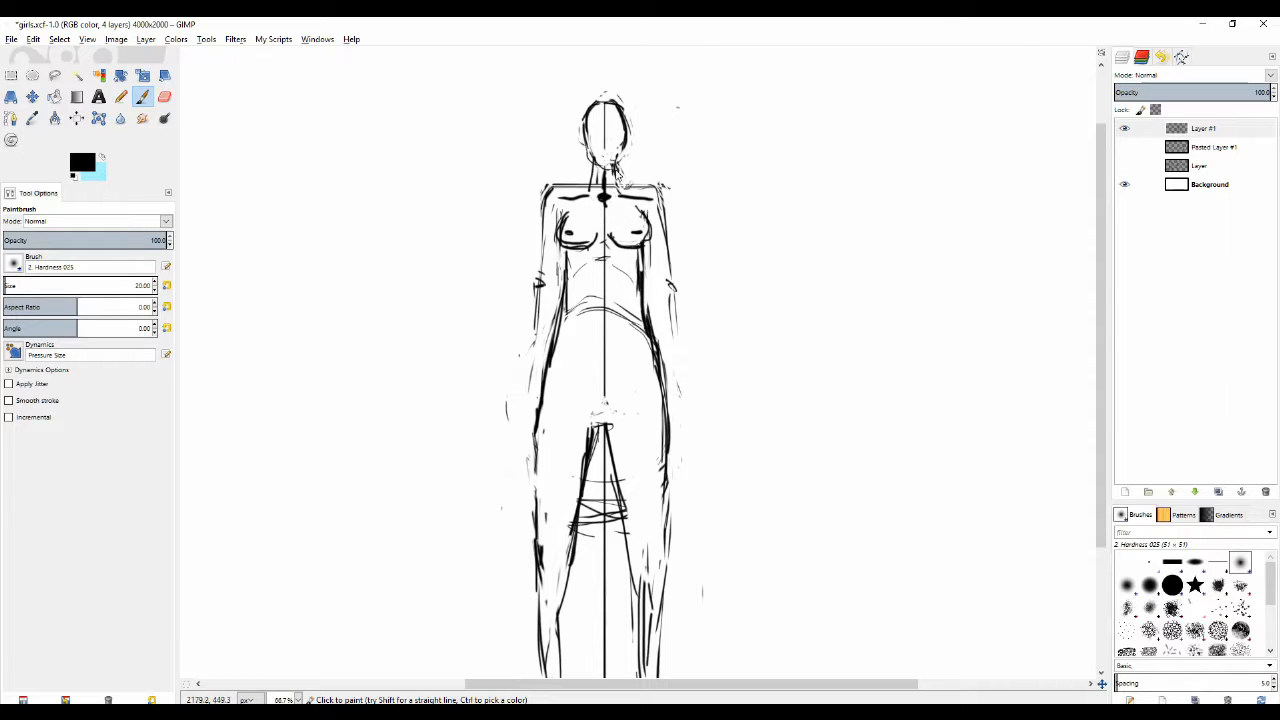
pyautogui.click(600, 184)
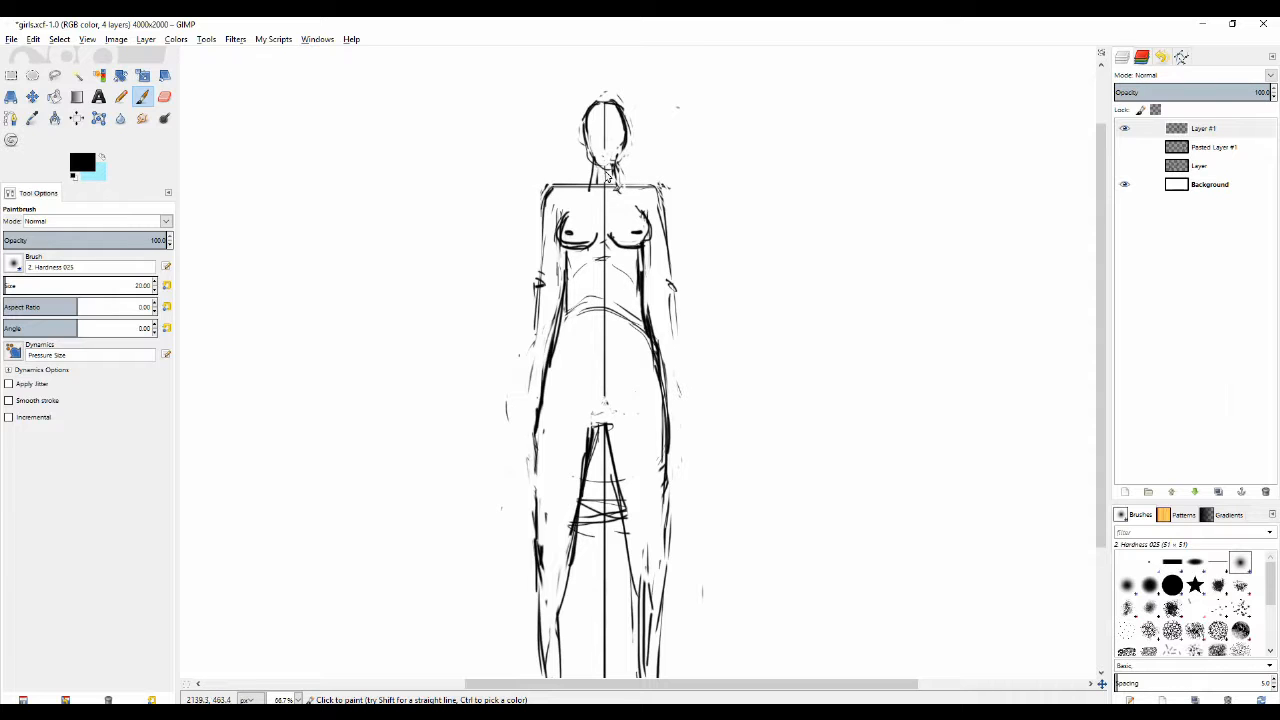
pyautogui.moveTo(570, 204)
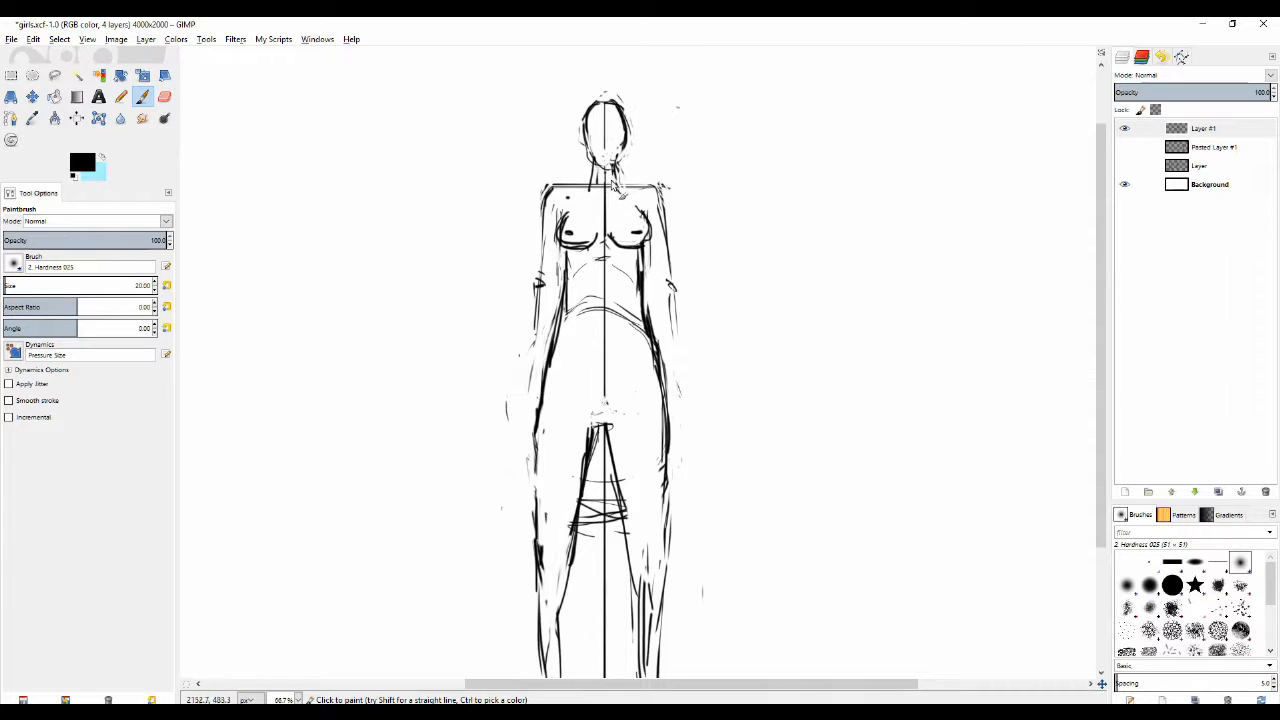
pyautogui.moveTo(610, 198)
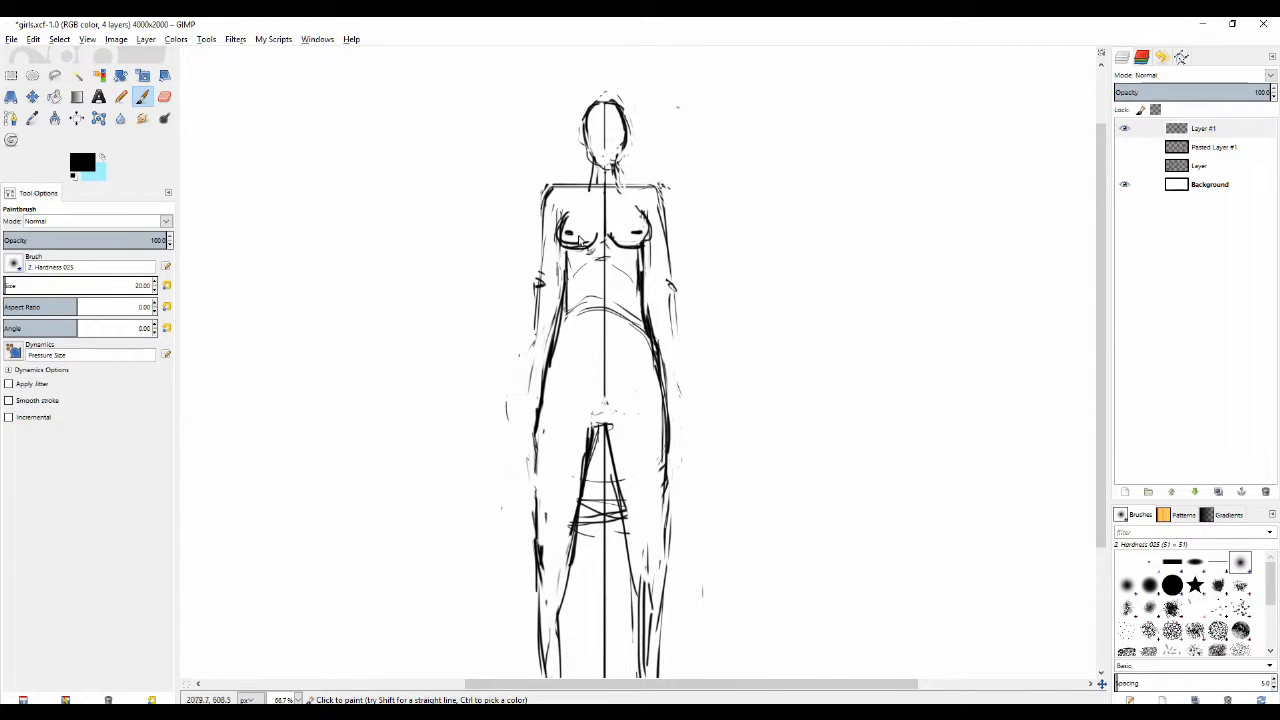
# Step: Erase the stray marks and lines around the figure's chest
pyautogui.click(164, 96)
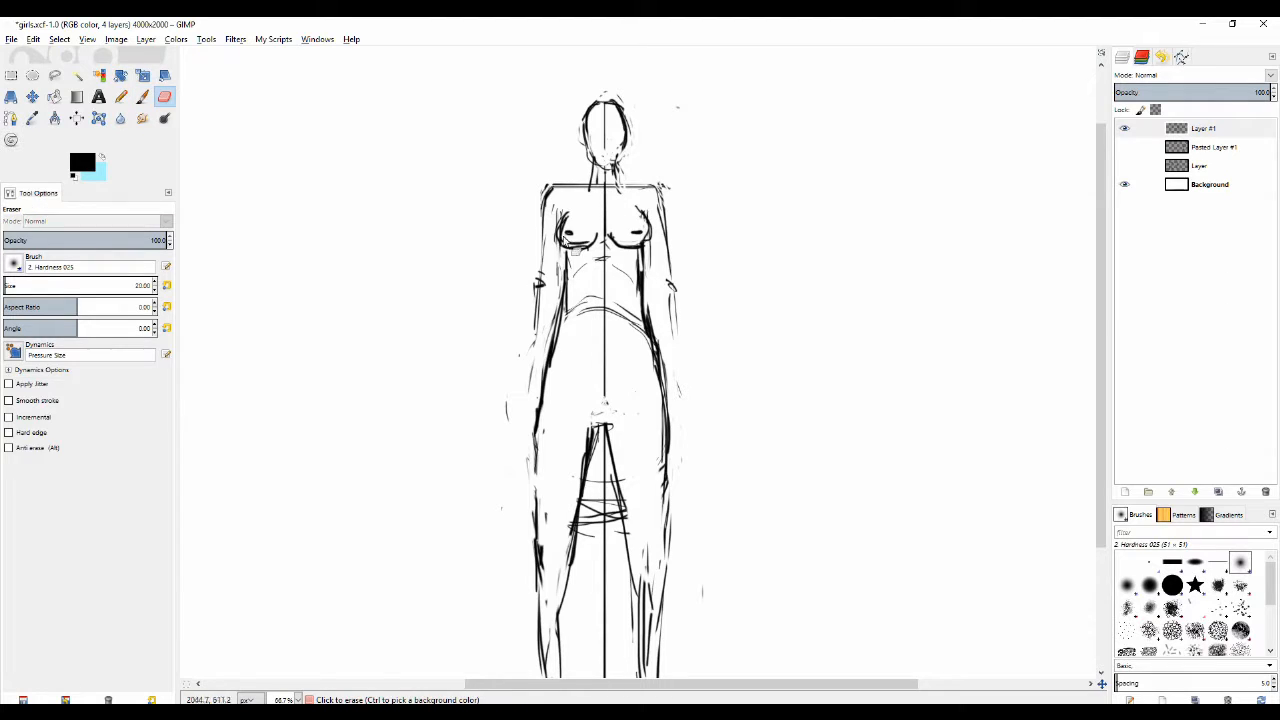
pyautogui.click(120, 96)
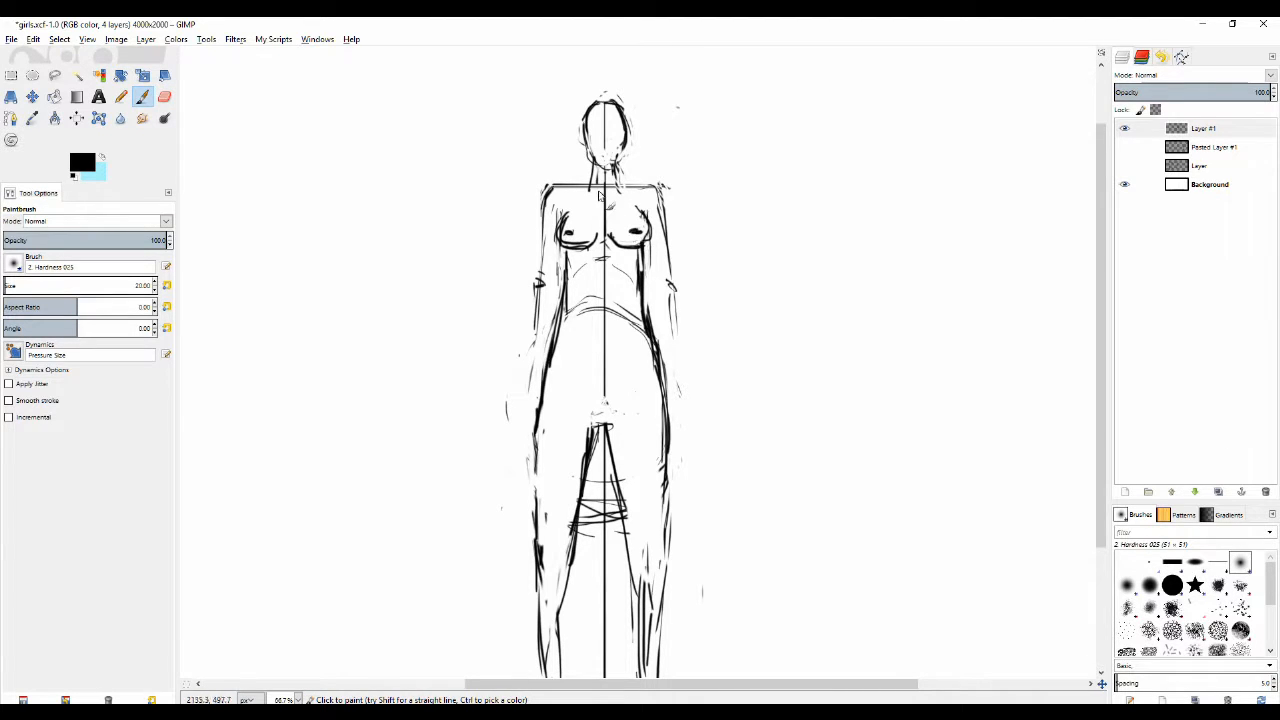
pyautogui.click(164, 96)
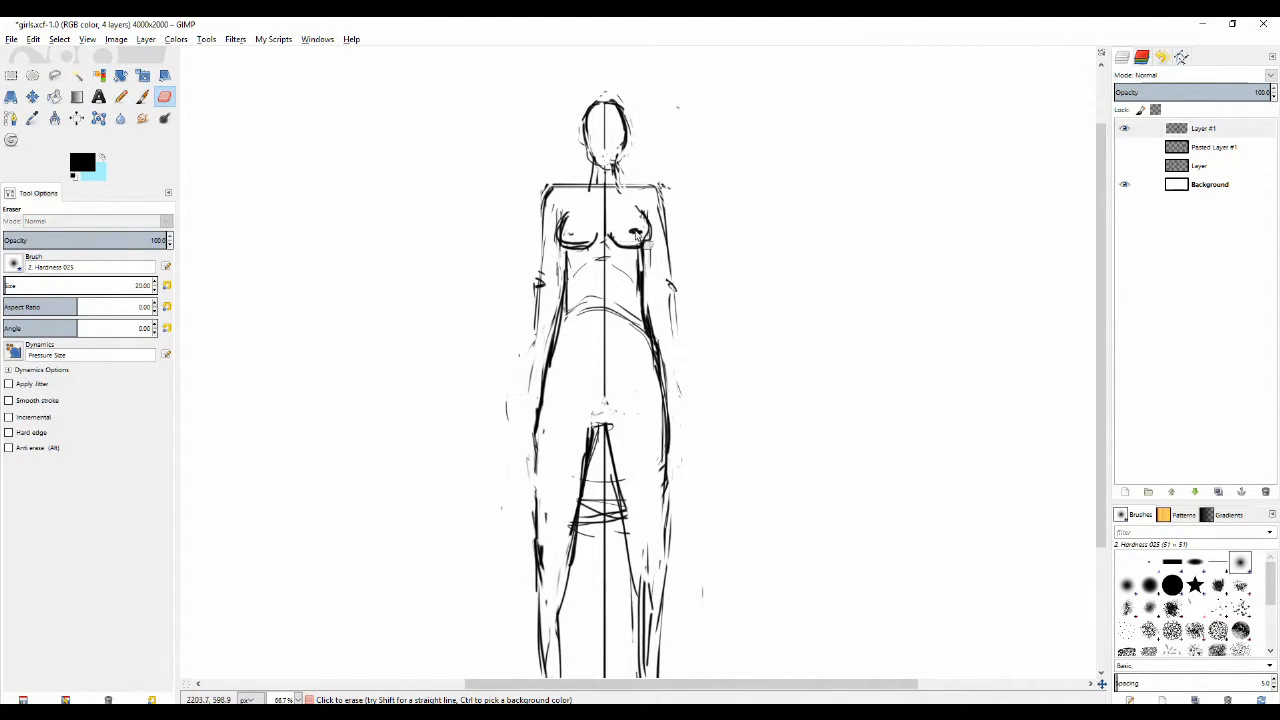
pyautogui.moveTo(640, 240); pyautogui.dragTo(564, 230)
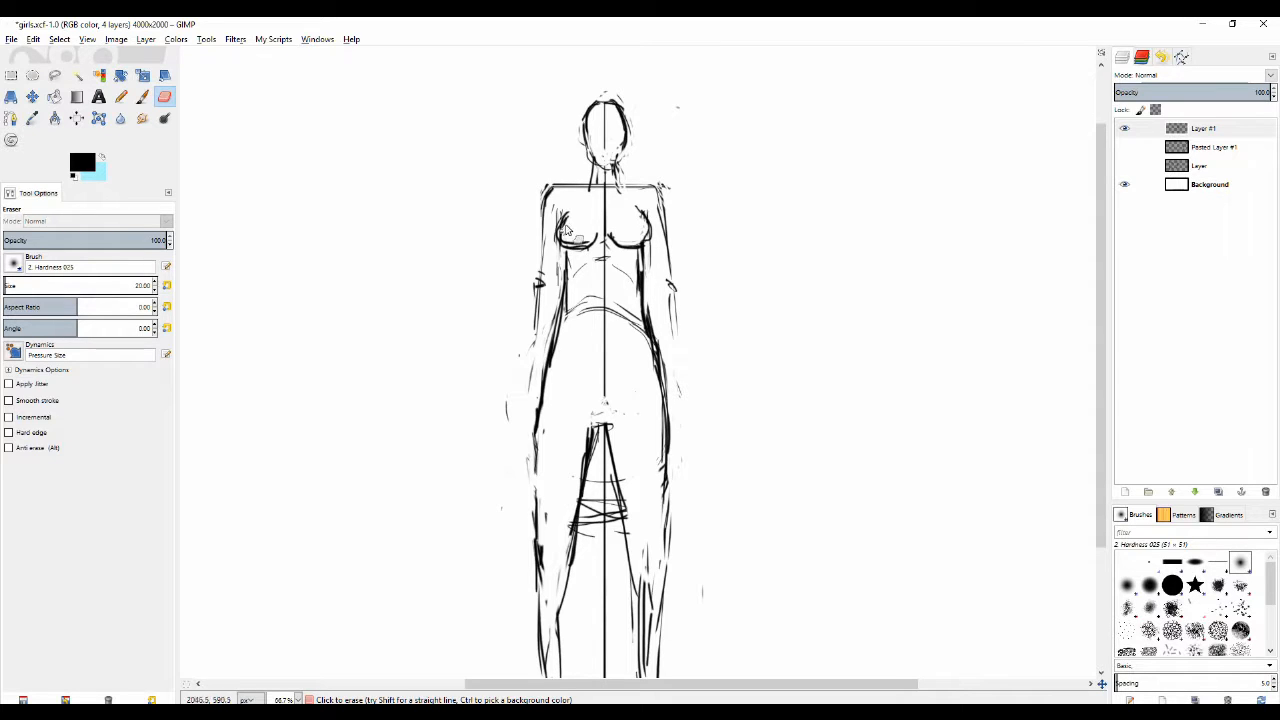
pyautogui.moveTo(564, 236); pyautogui.dragTo(584, 260)
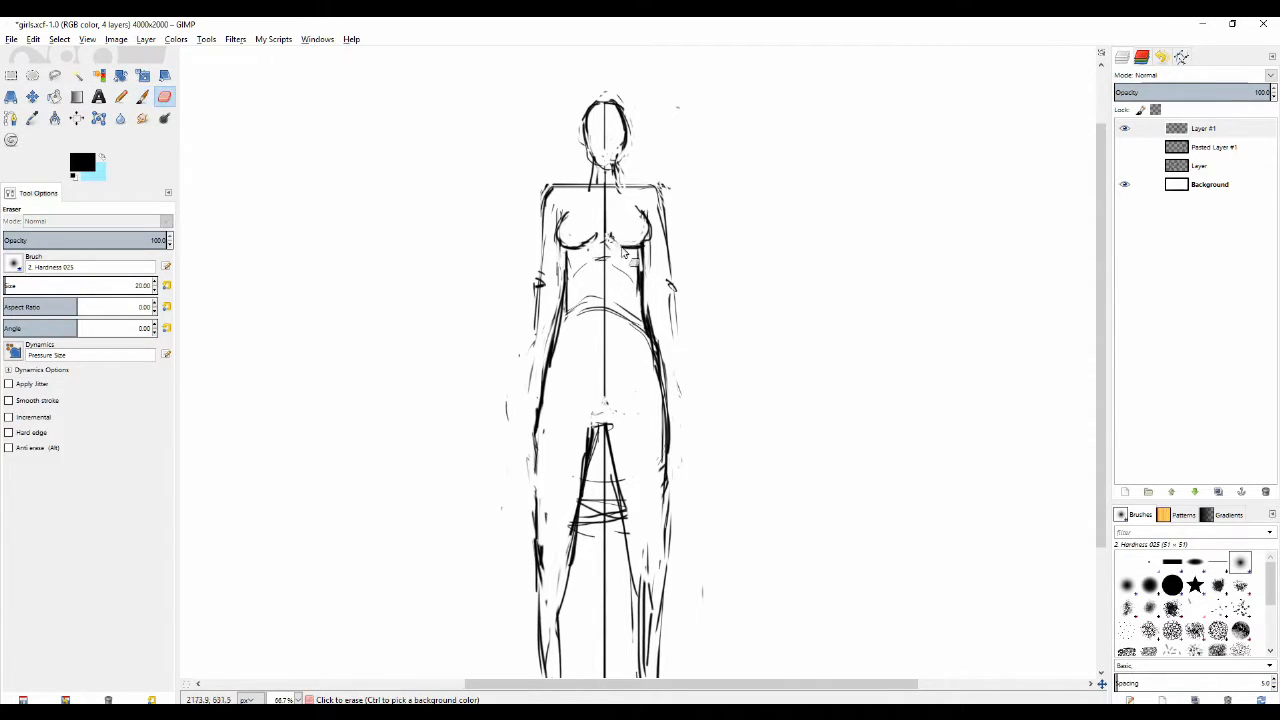
pyautogui.click(142, 96)
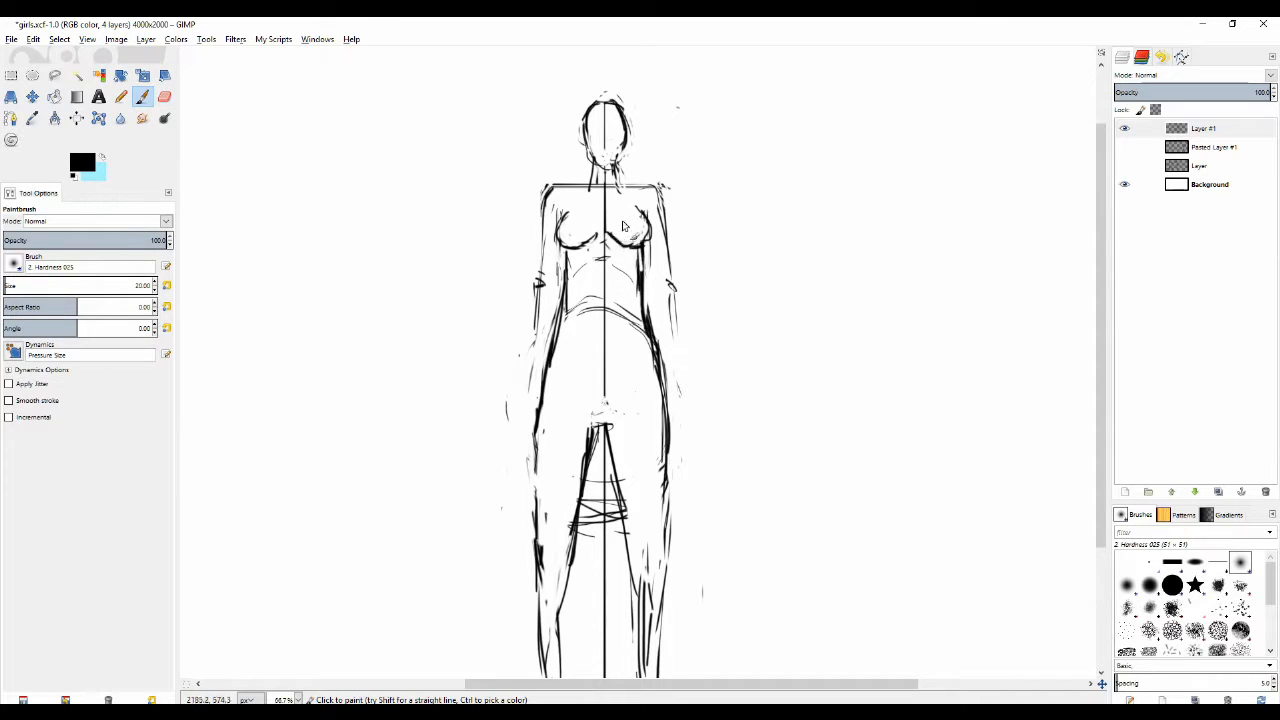
# Step: Redraw a cleaner collar line across the chest and tidy the shoulders
pyautogui.click(164, 96)
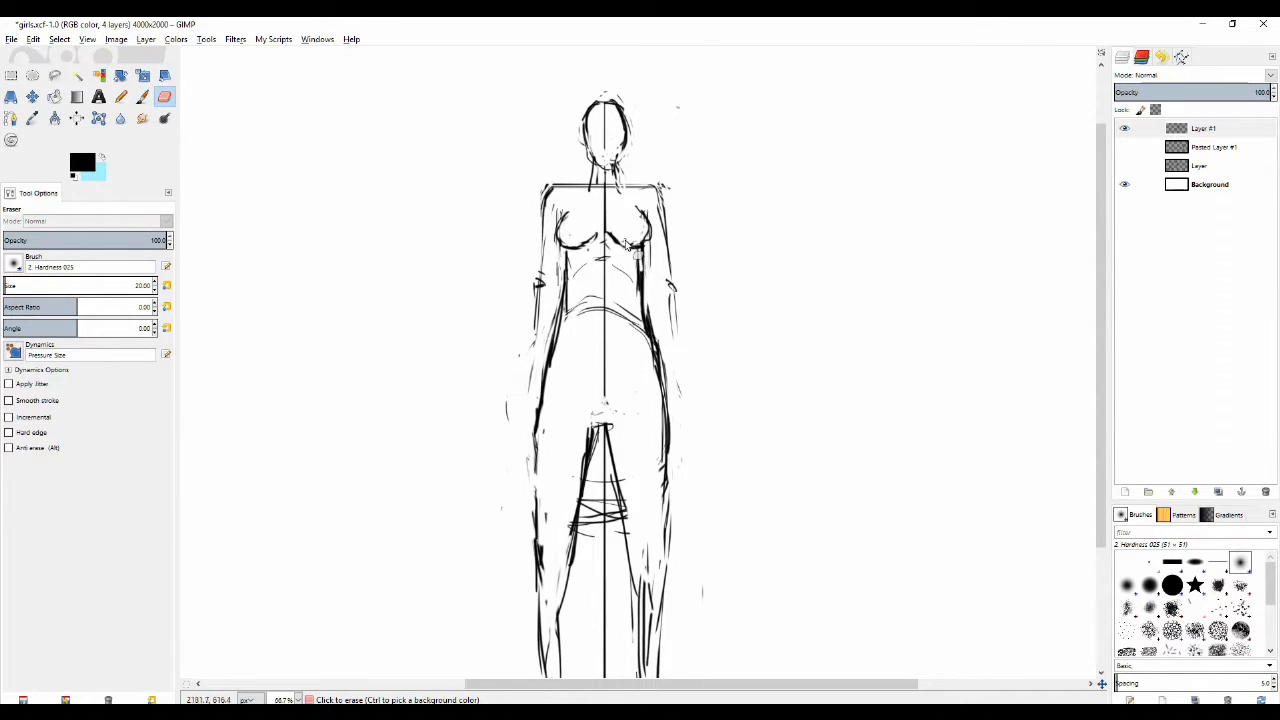
pyautogui.click(120, 96)
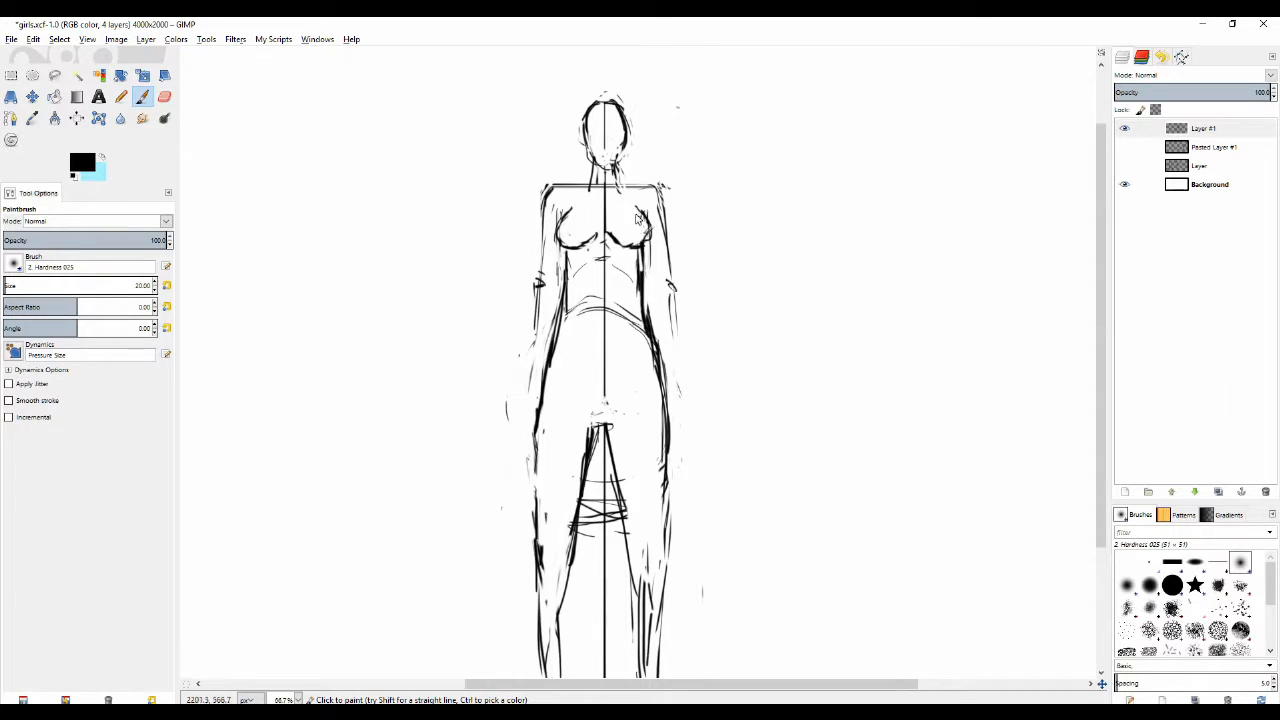
pyautogui.moveTo(598, 216)
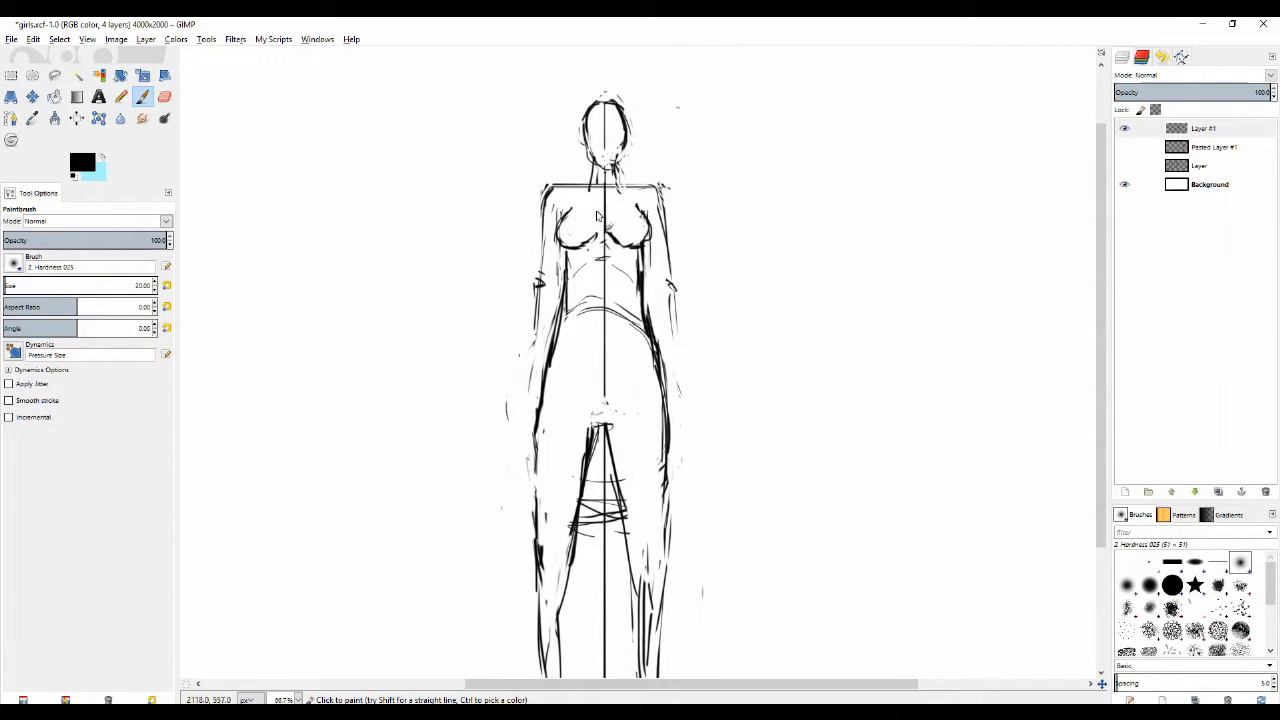
pyautogui.moveTo(576, 216); pyautogui.dragTo(640, 236)
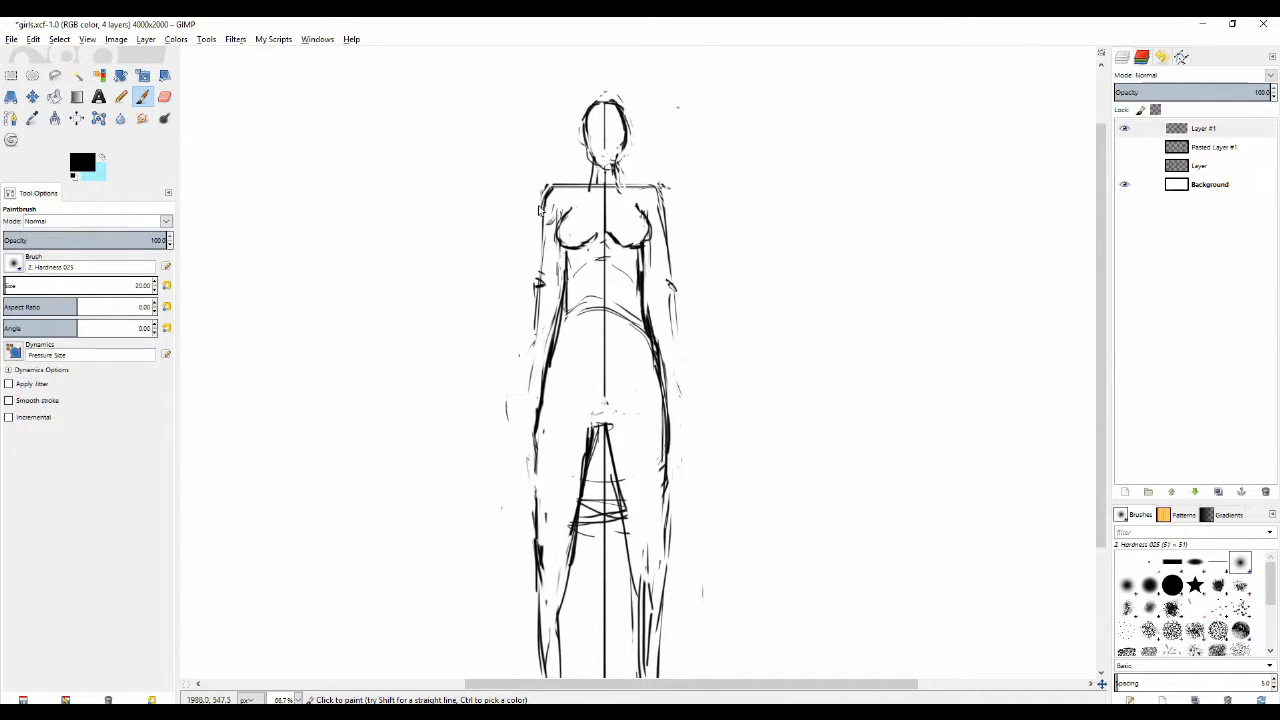
pyautogui.click(164, 96)
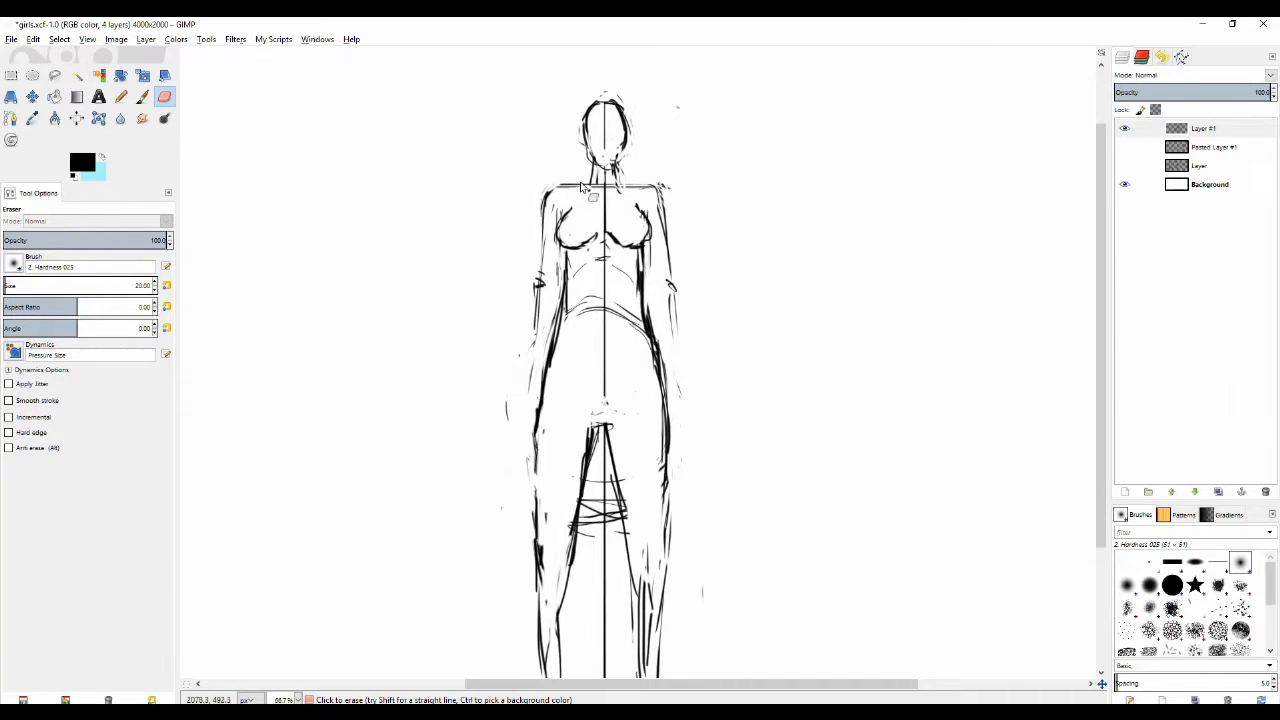
pyautogui.click(120, 96)
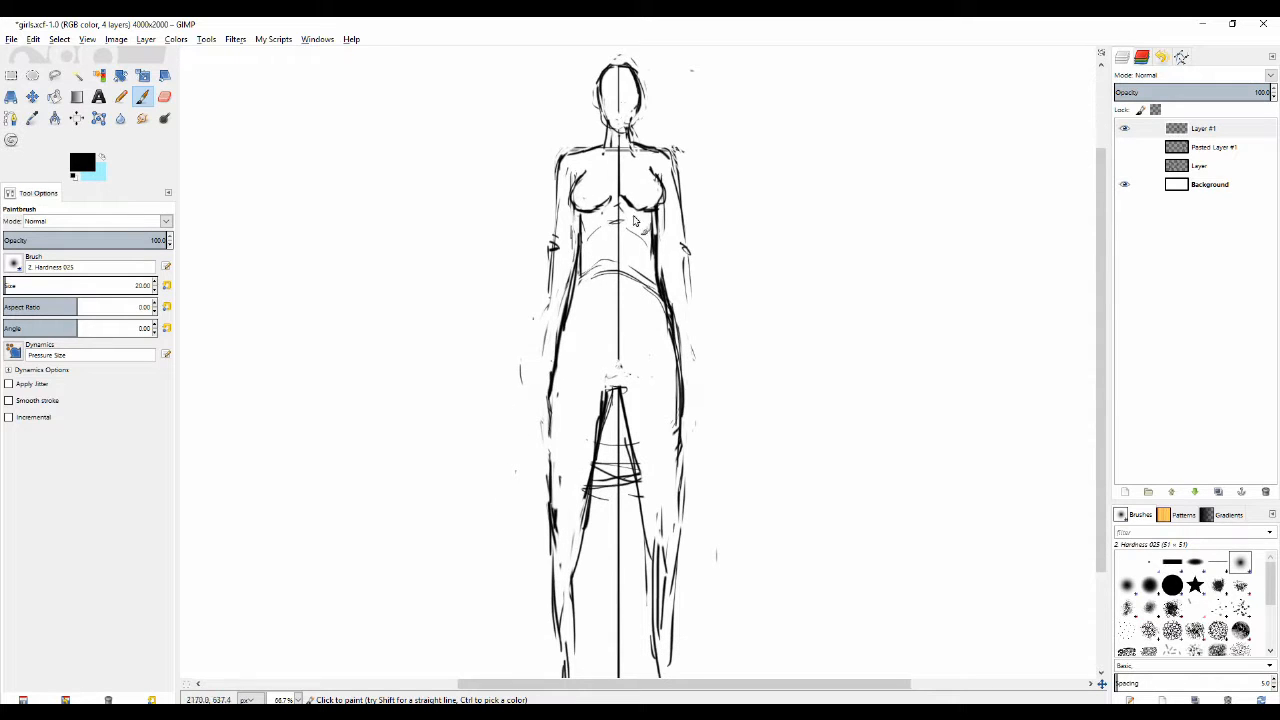
# Step: Darken the hip curves on the standing figure, erasing stray marks around them
pyautogui.click(164, 96)
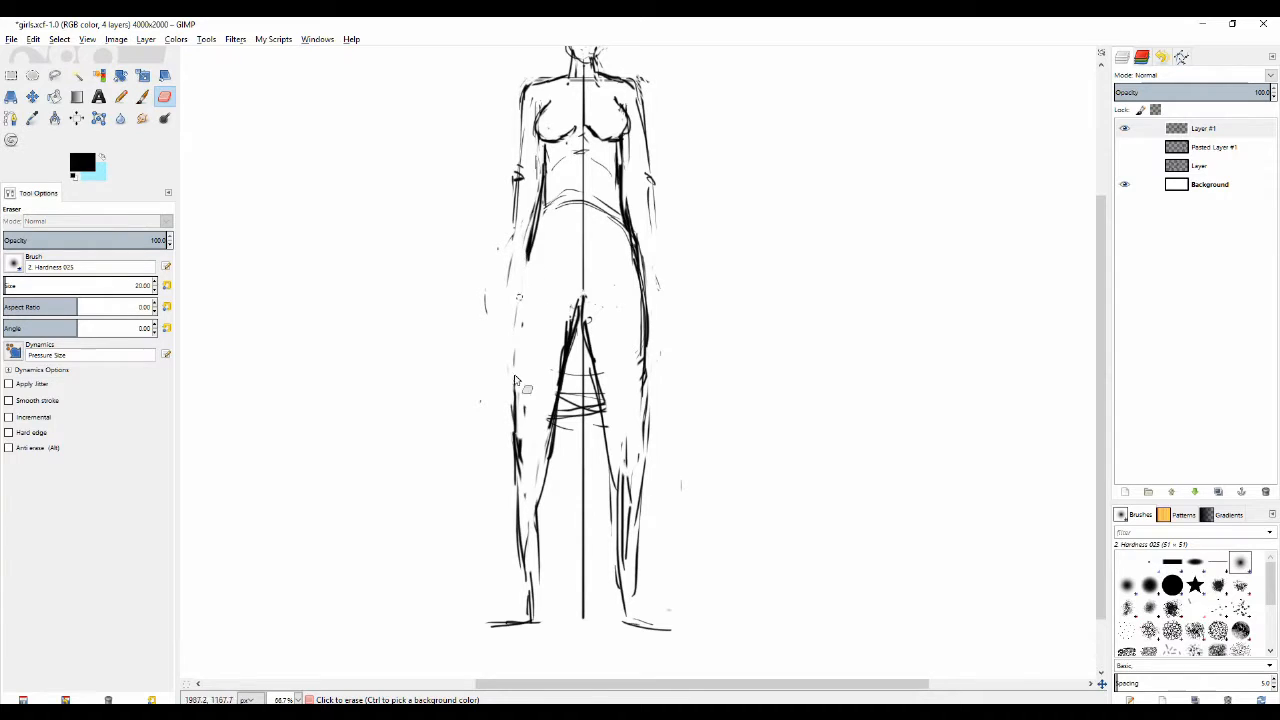
pyautogui.click(142, 96)
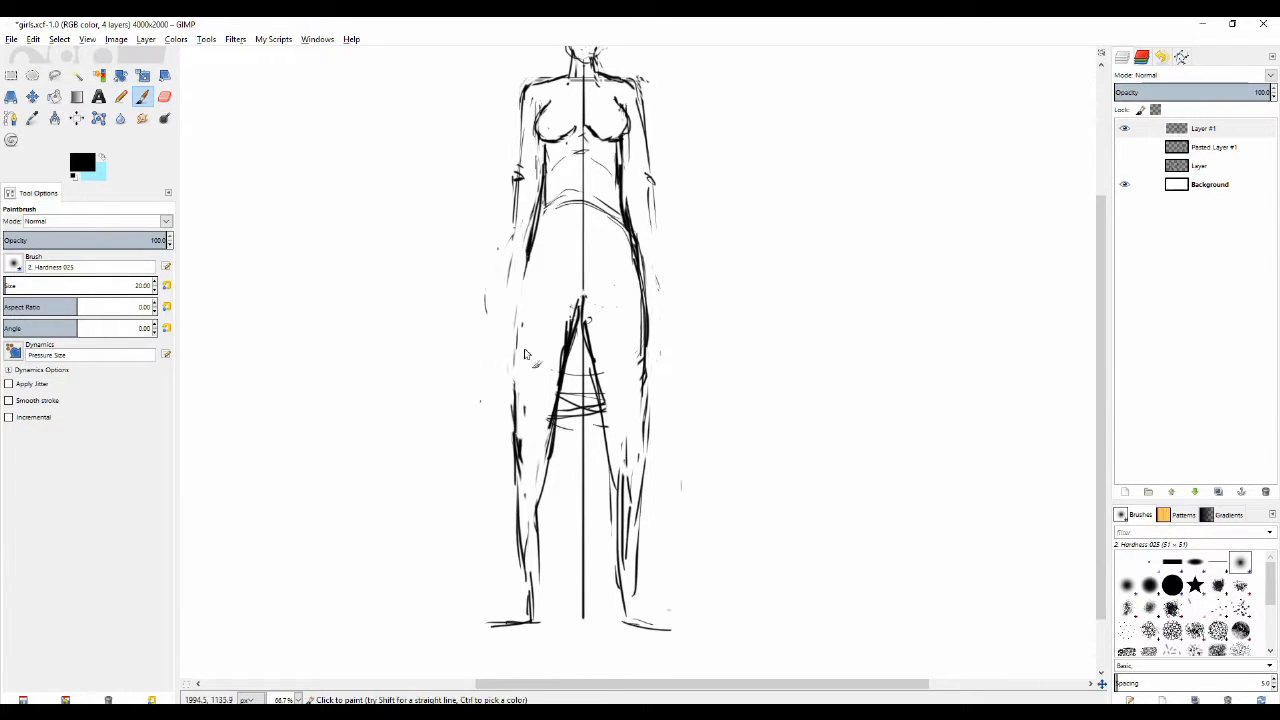
pyautogui.click(164, 96)
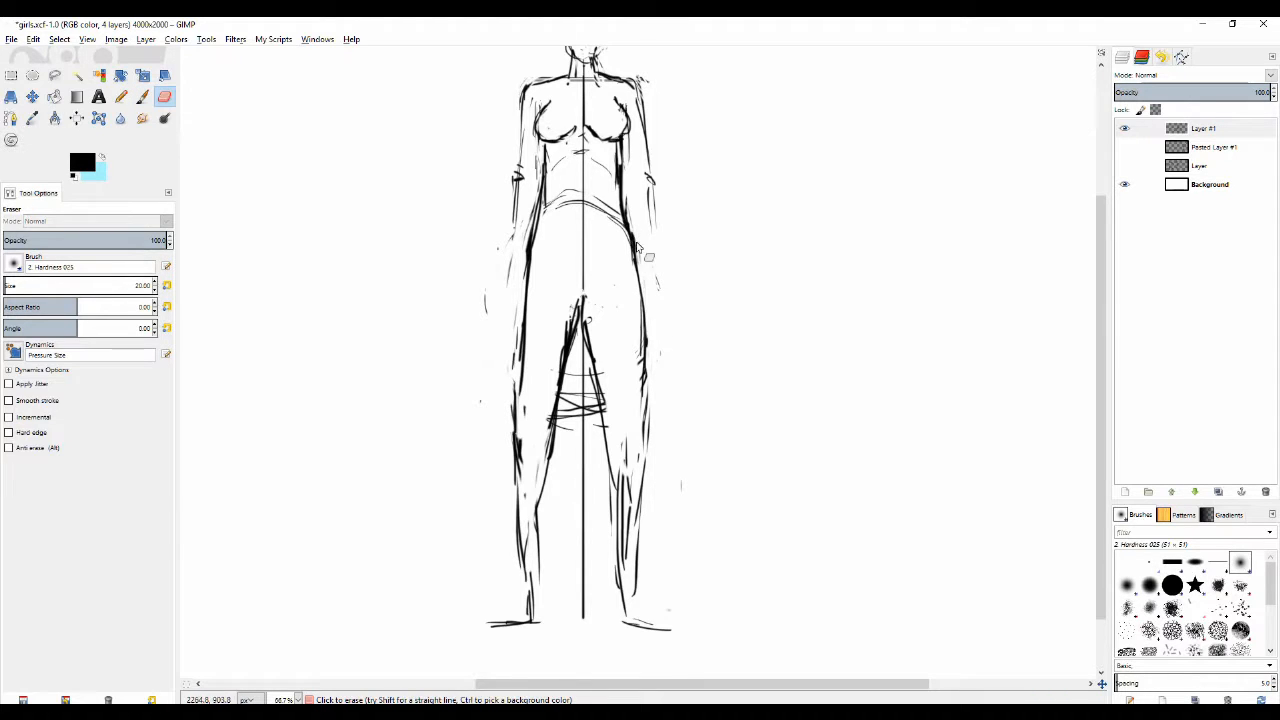
pyautogui.click(120, 96)
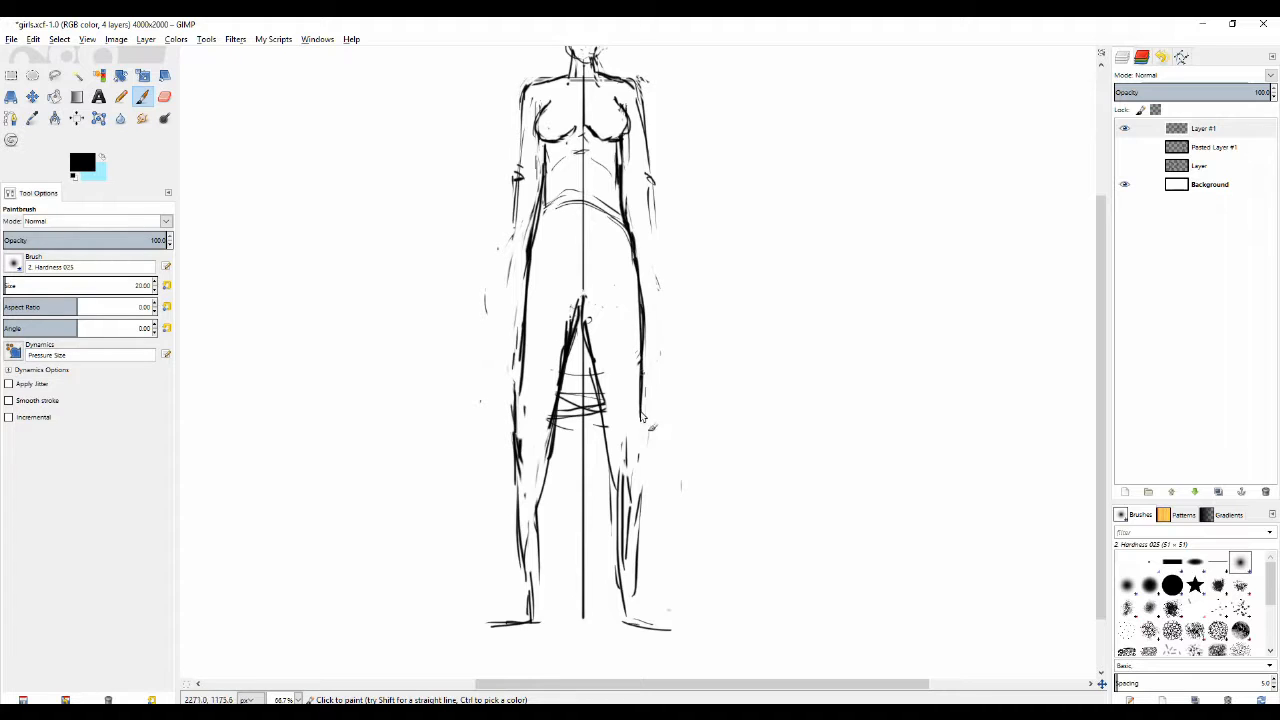
# Step: Zoom out to the whole figure and draw short dark crotch curves above the thigh triangle
pyautogui.scroll(-3)
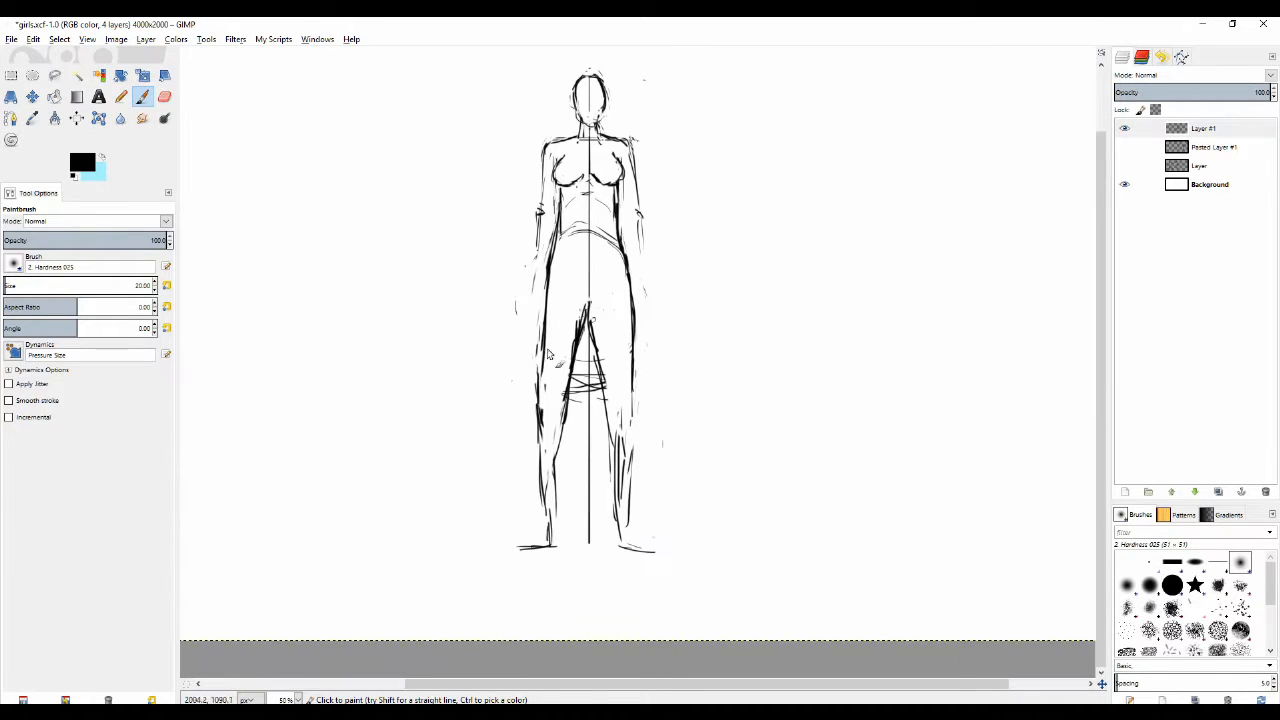
pyautogui.click(164, 96)
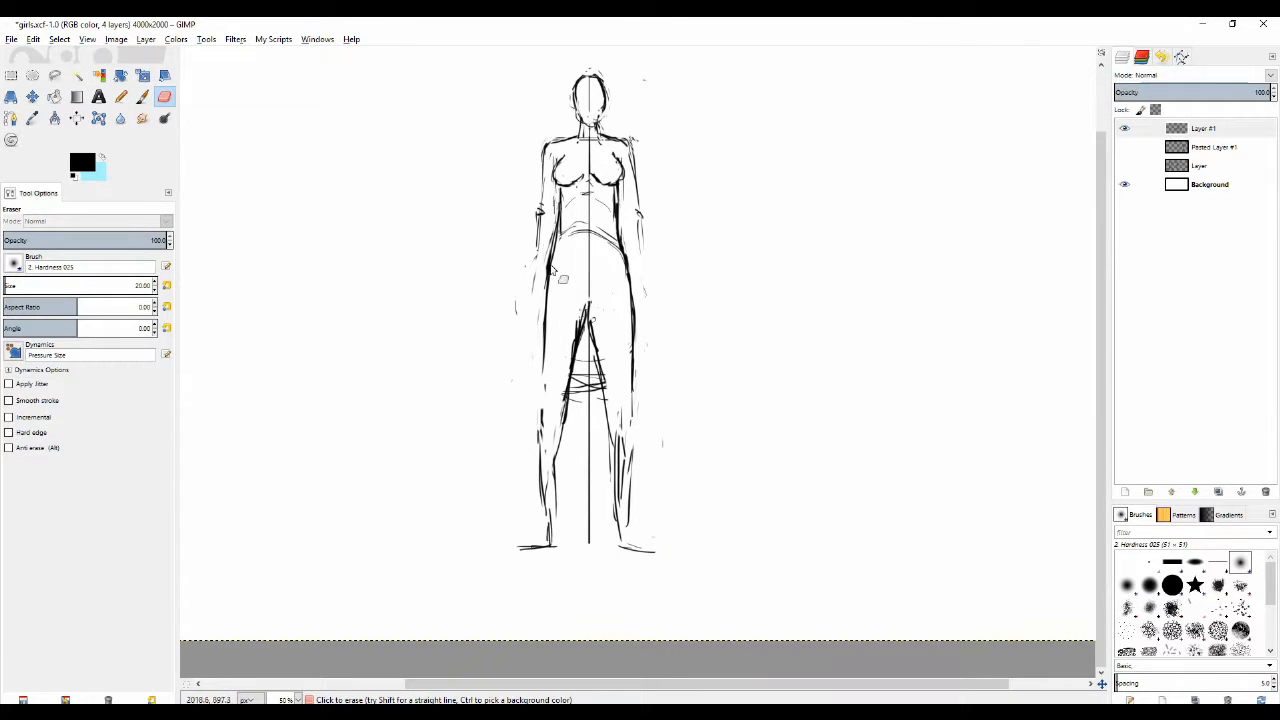
pyautogui.click(142, 96)
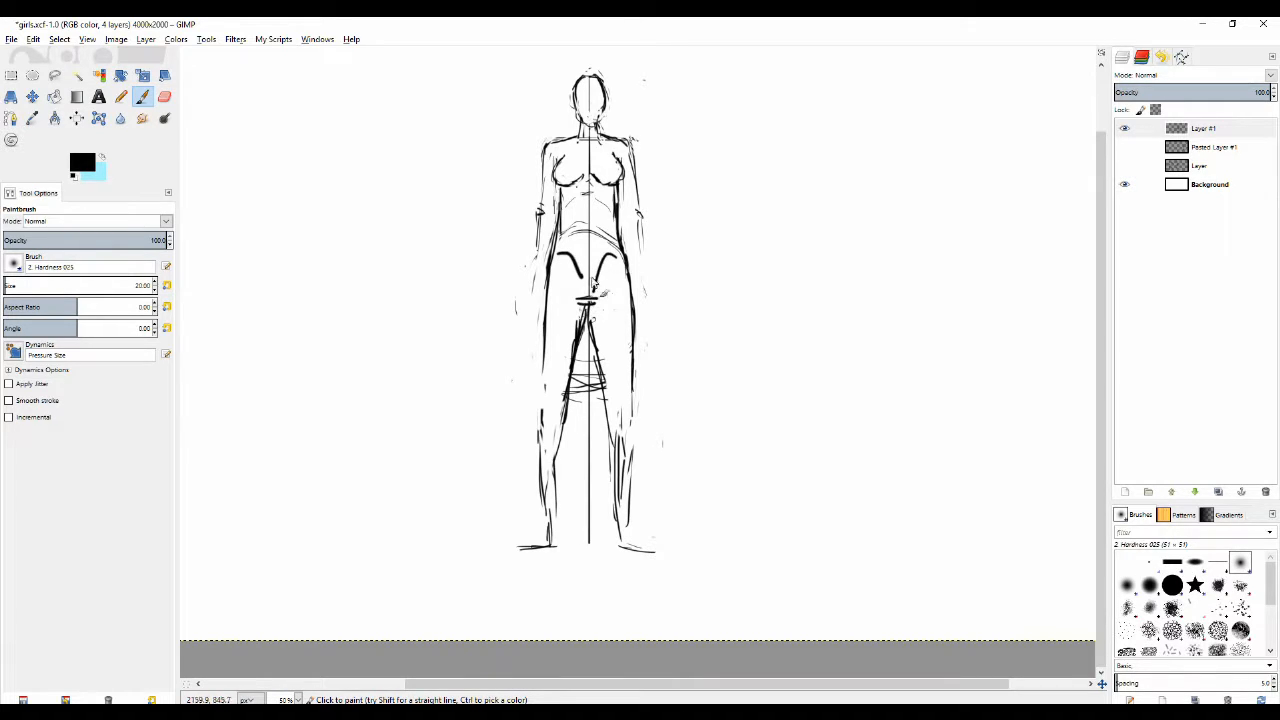
pyautogui.moveTo(590, 258)
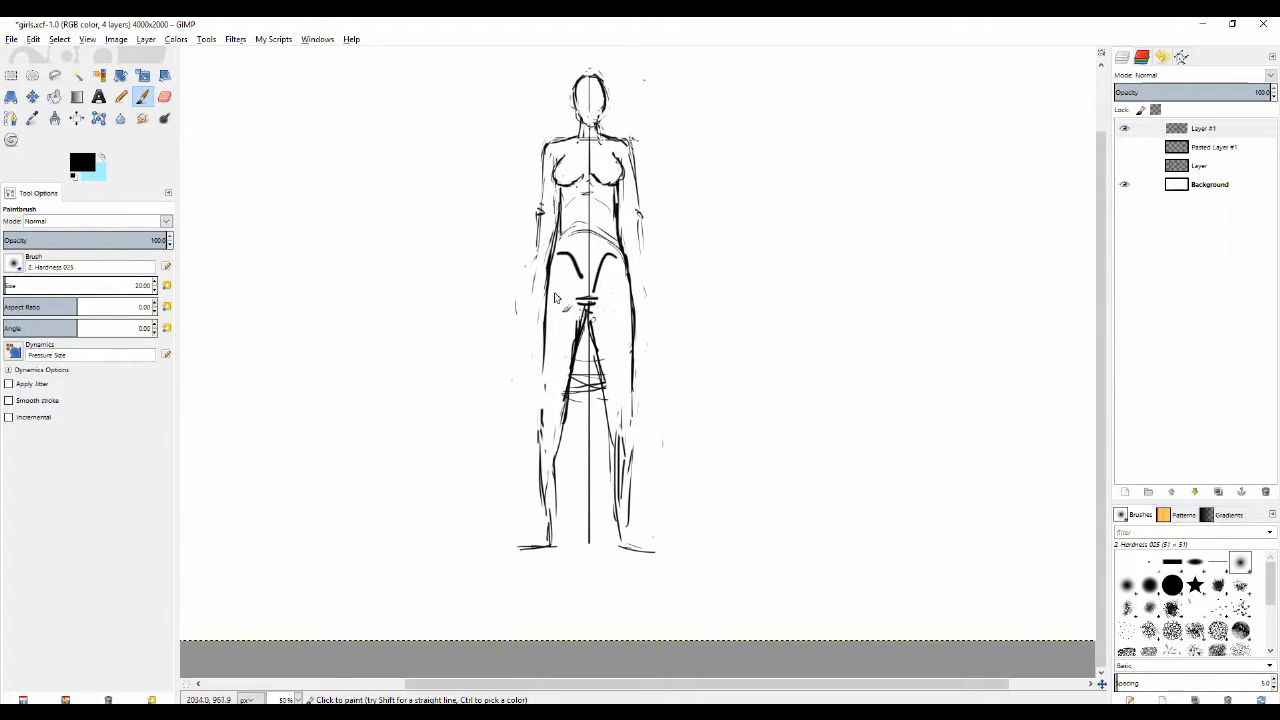
pyautogui.moveTo(550, 304)
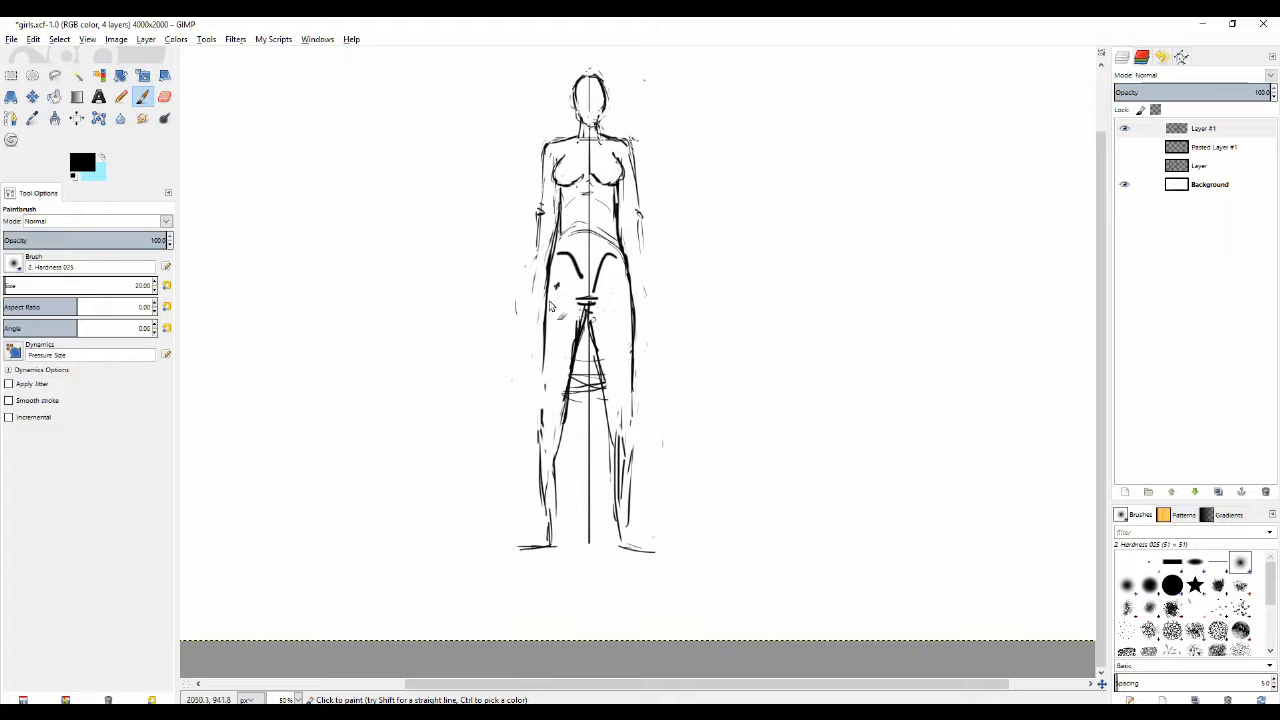
# Step: Sketch a large trial hip curve beside the left leg, then erase it down to faint traces
pyautogui.moveTo(552, 304); pyautogui.dragTo(550, 390)
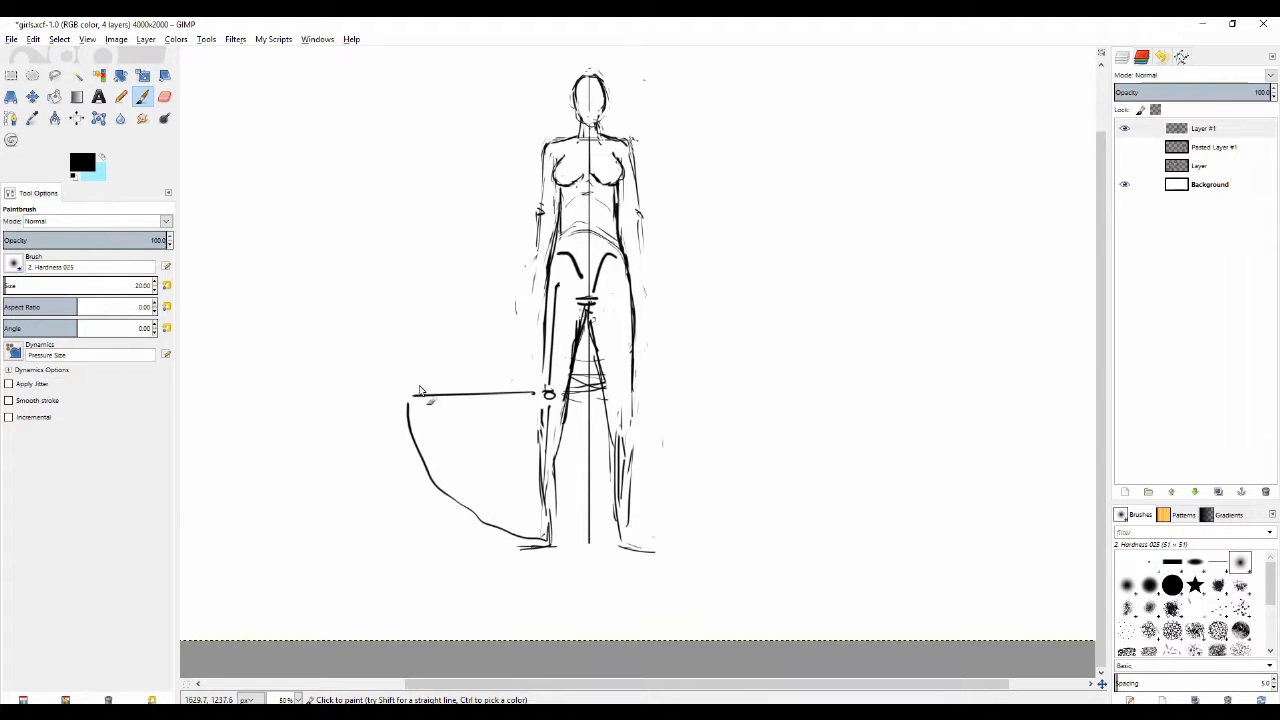
pyautogui.moveTo(416, 384); pyautogui.dragTo(460, 320)
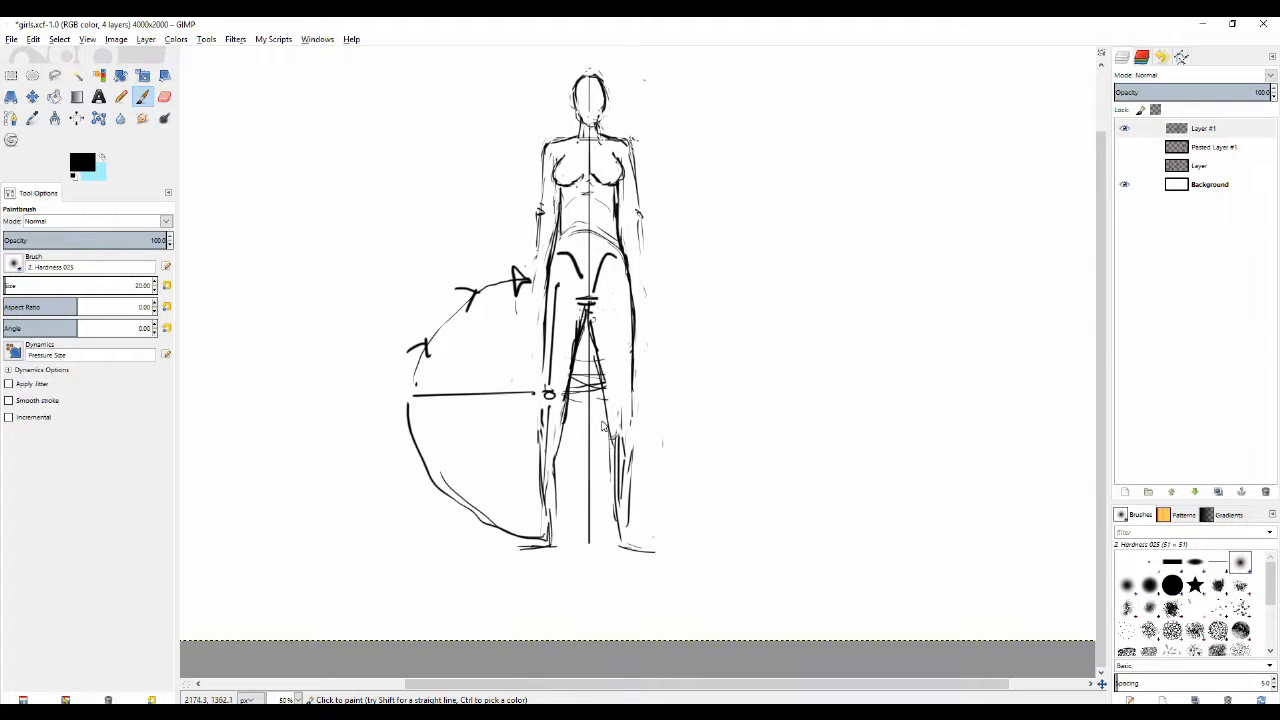
pyautogui.moveTo(524, 290)
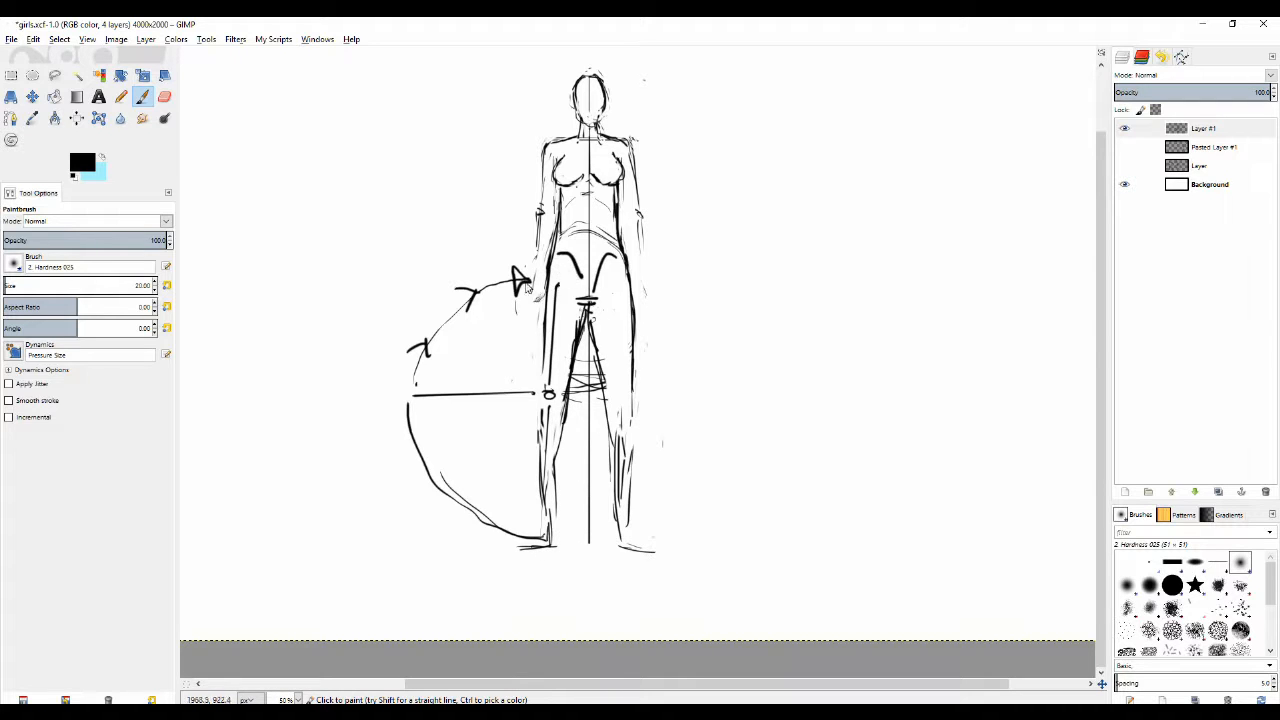
pyautogui.click(164, 96)
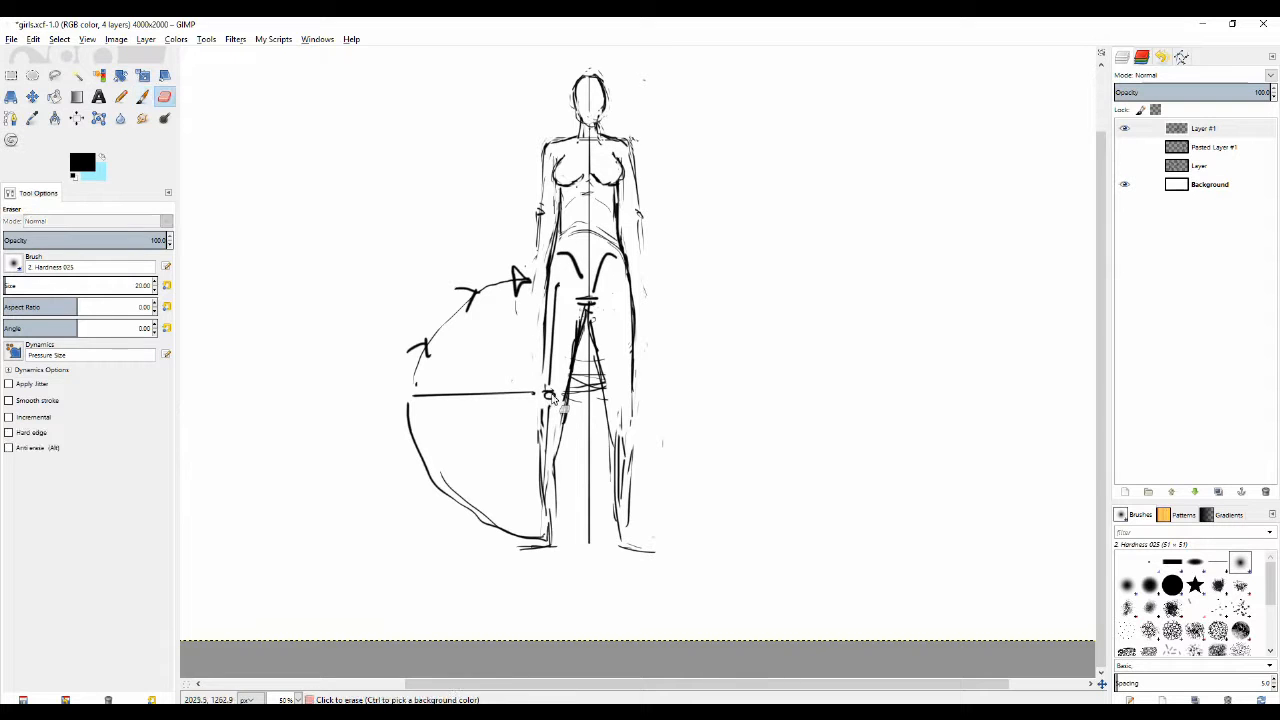
pyautogui.click(140, 96)
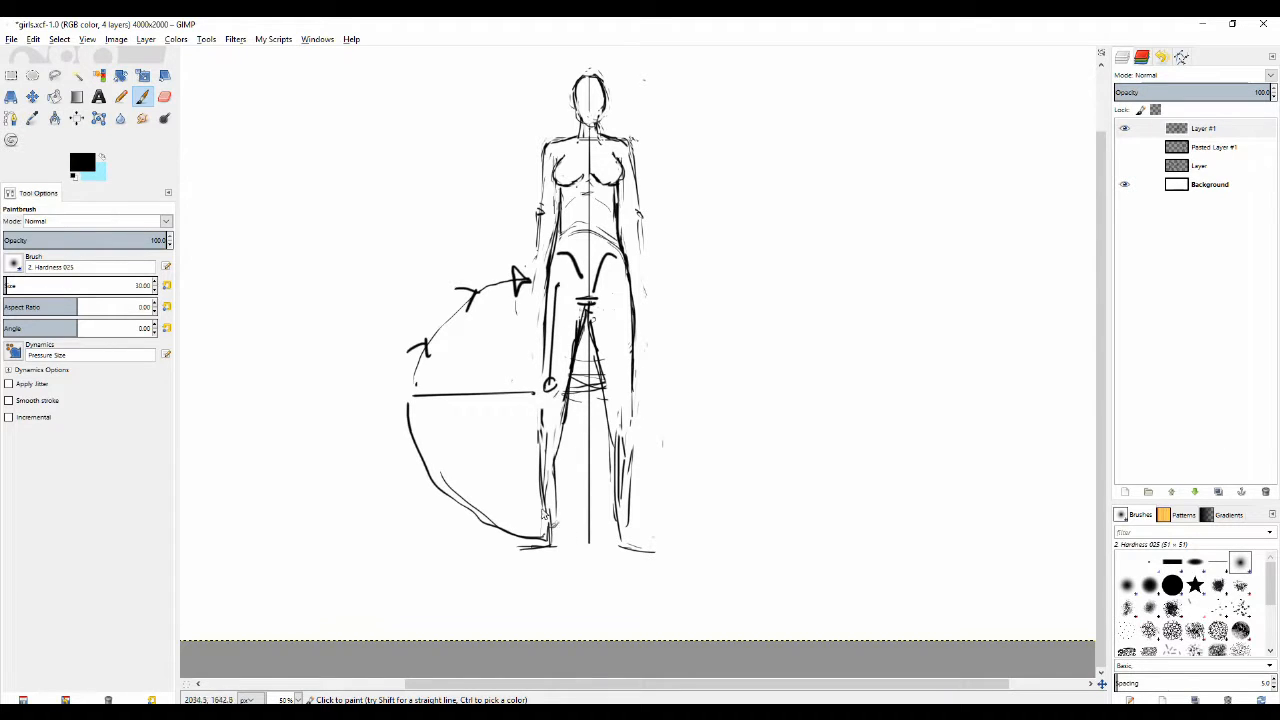
pyautogui.click(164, 96)
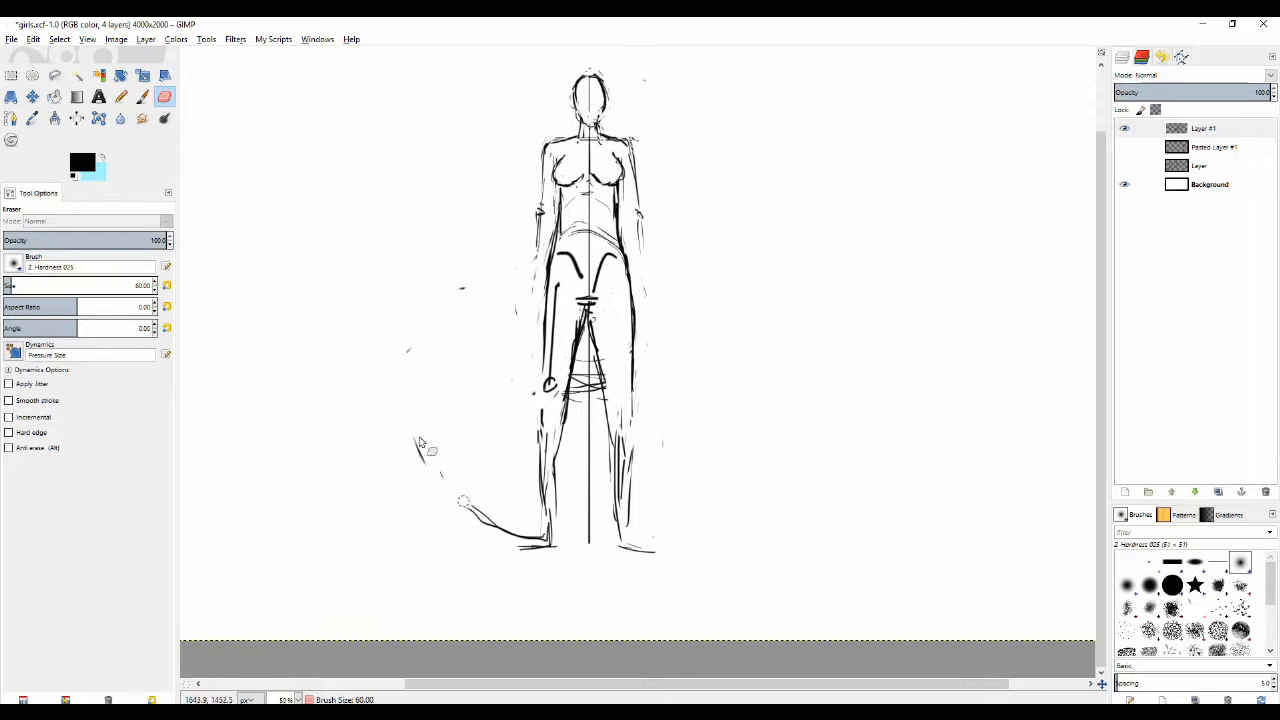
# Step: Darken the upper leg contours from the hips down, erasing stray strokes between passes
pyautogui.click(120, 96)
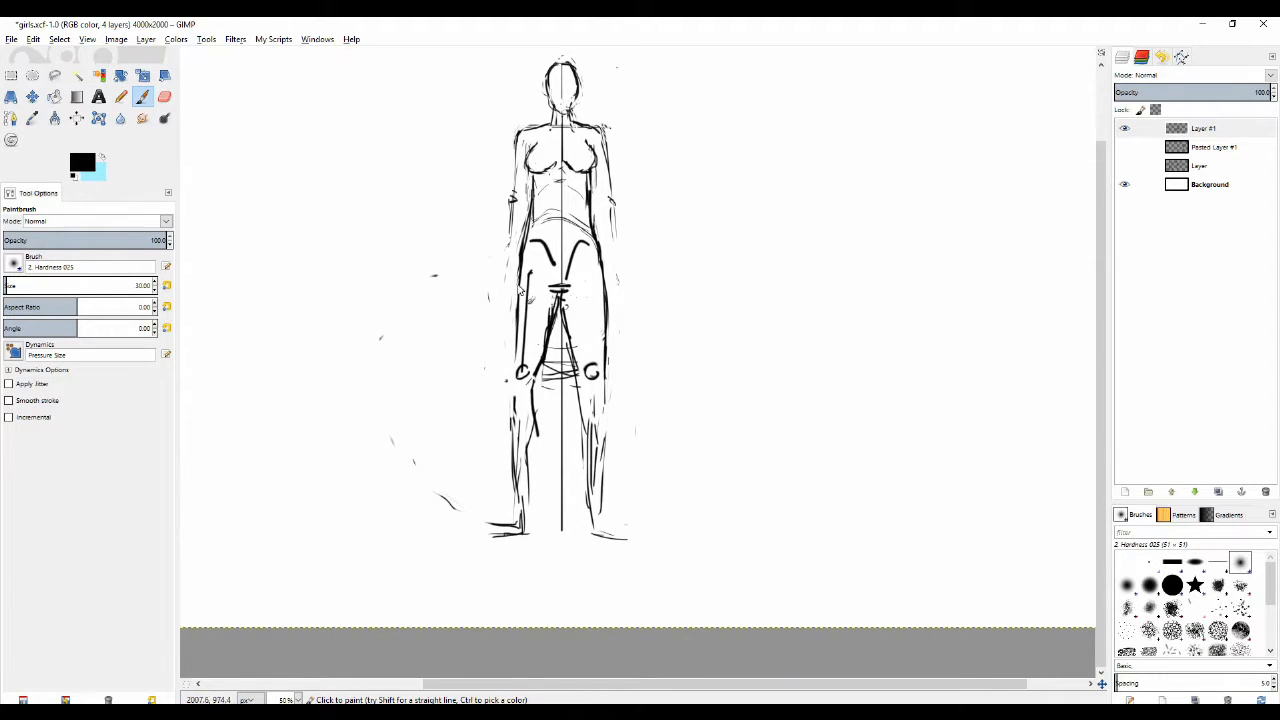
pyautogui.click(164, 96)
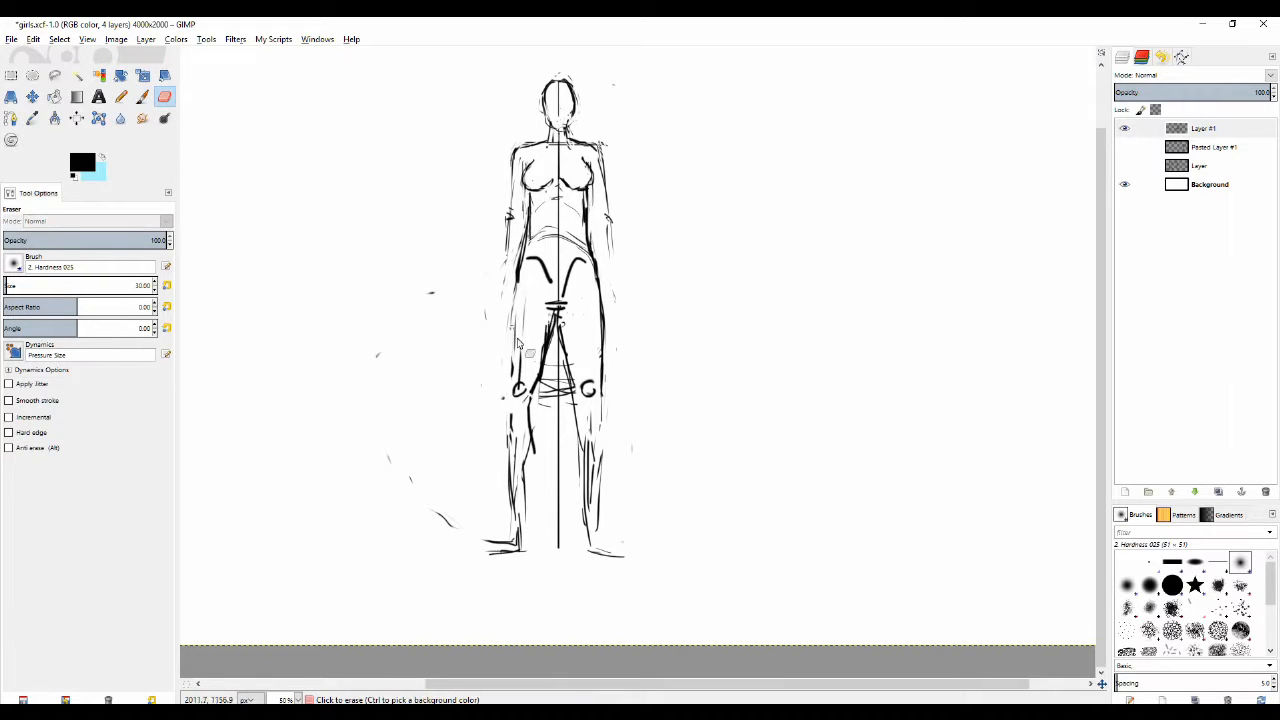
pyautogui.click(142, 96)
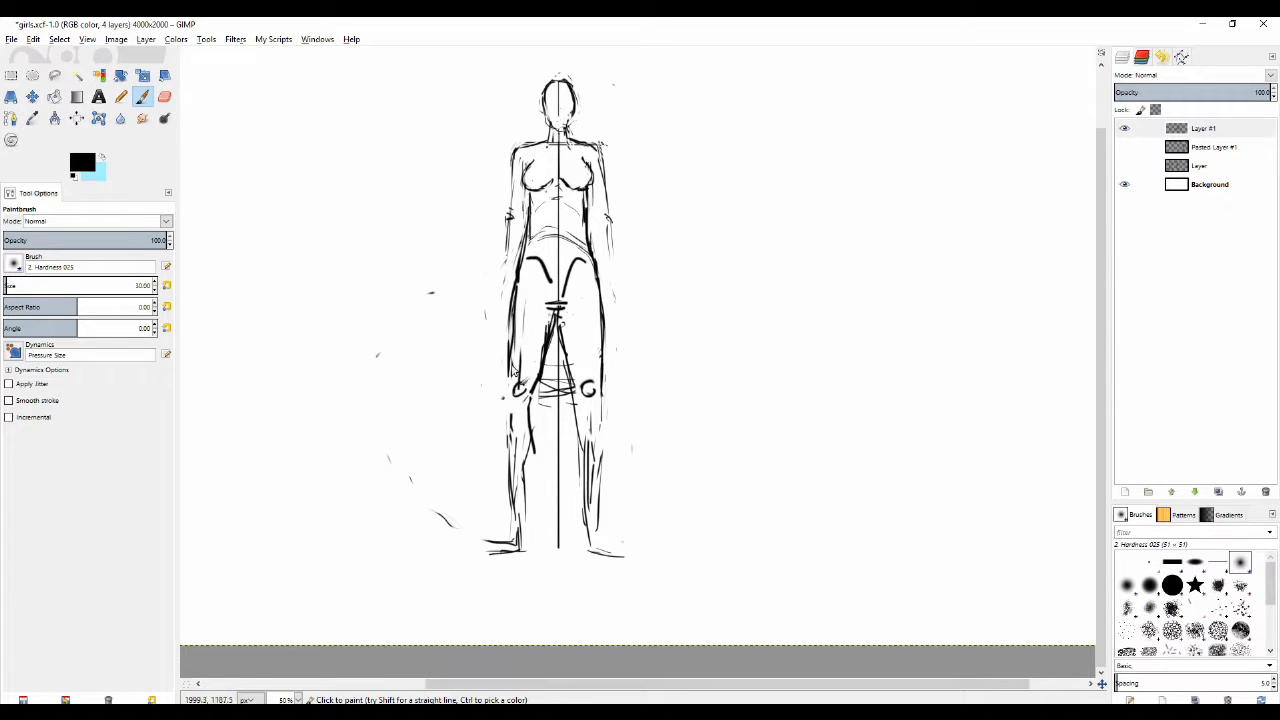
pyautogui.click(164, 96)
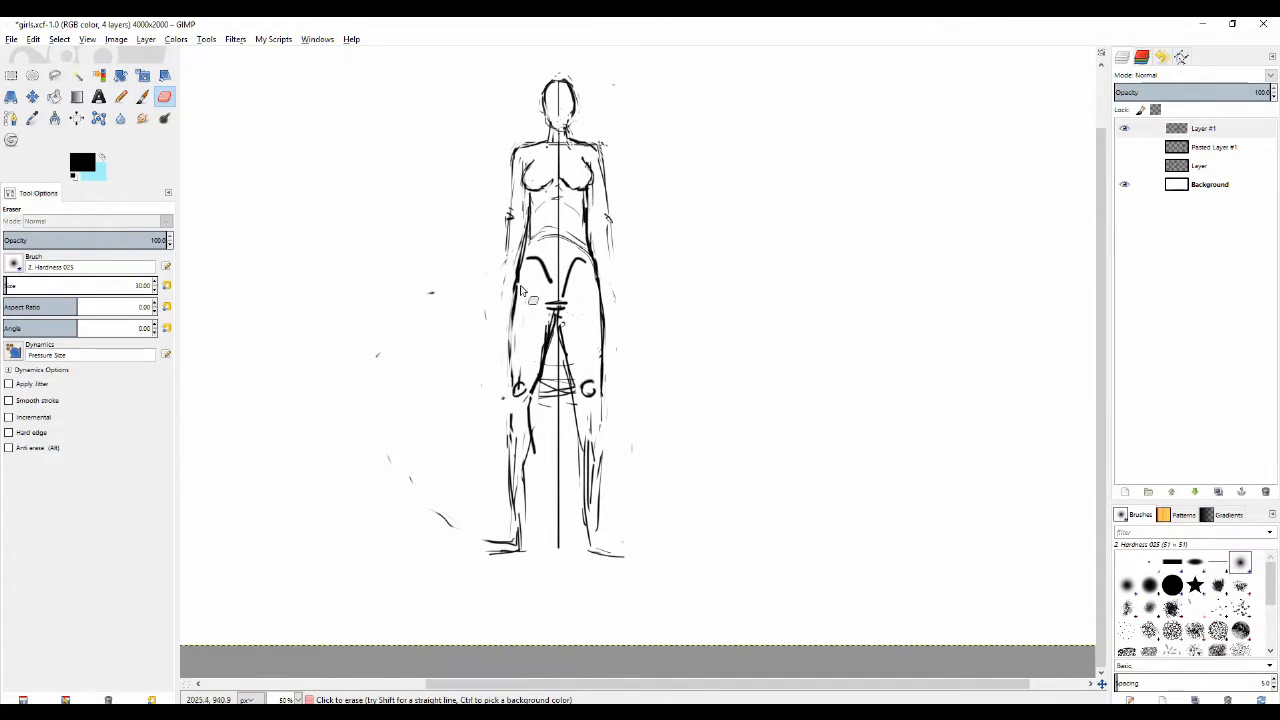
pyautogui.click(142, 96)
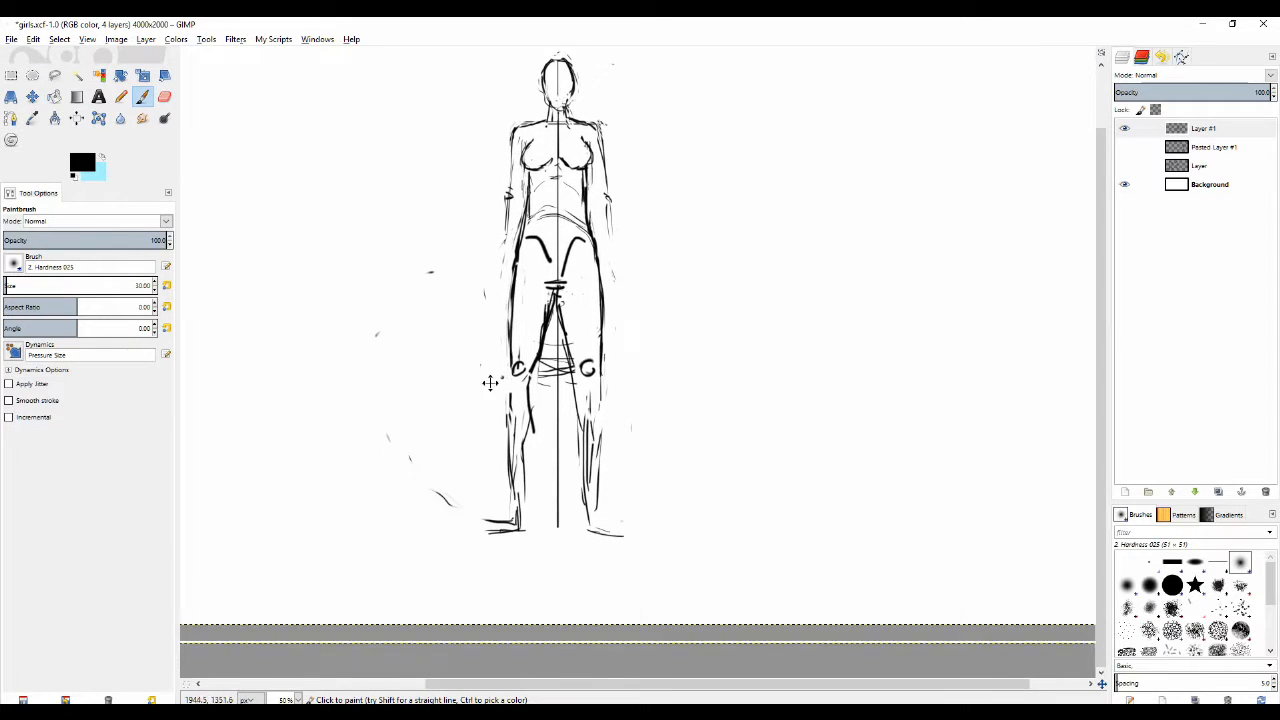
# Step: Clean away the loose guide strokes around the pelvis and thighs, redrawing the contours firmly
pyautogui.scroll(-3)
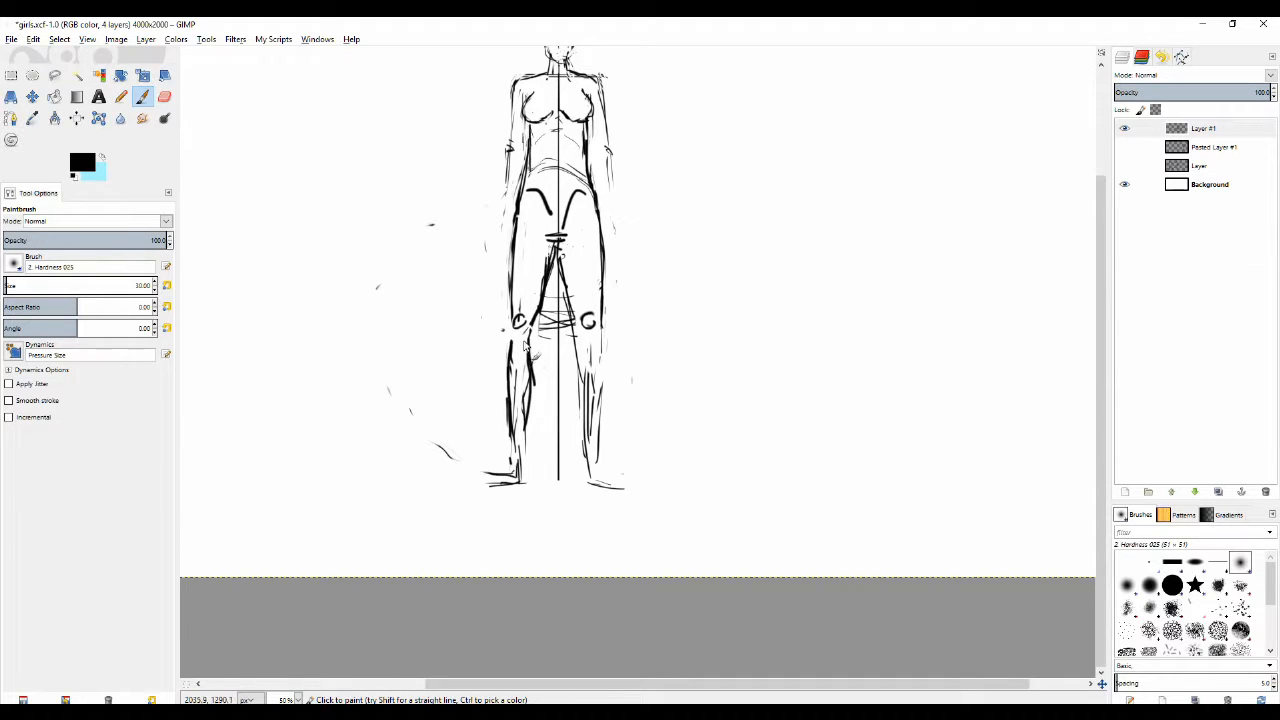
pyautogui.click(164, 96)
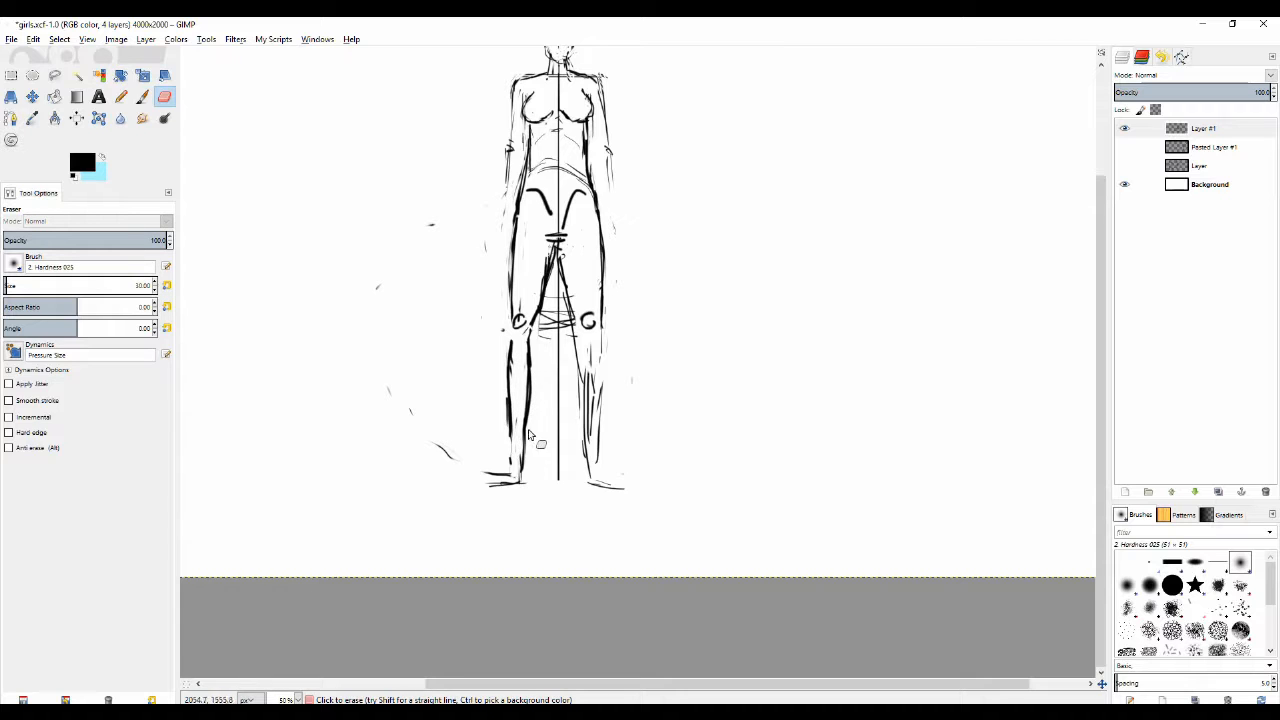
pyautogui.click(120, 96)
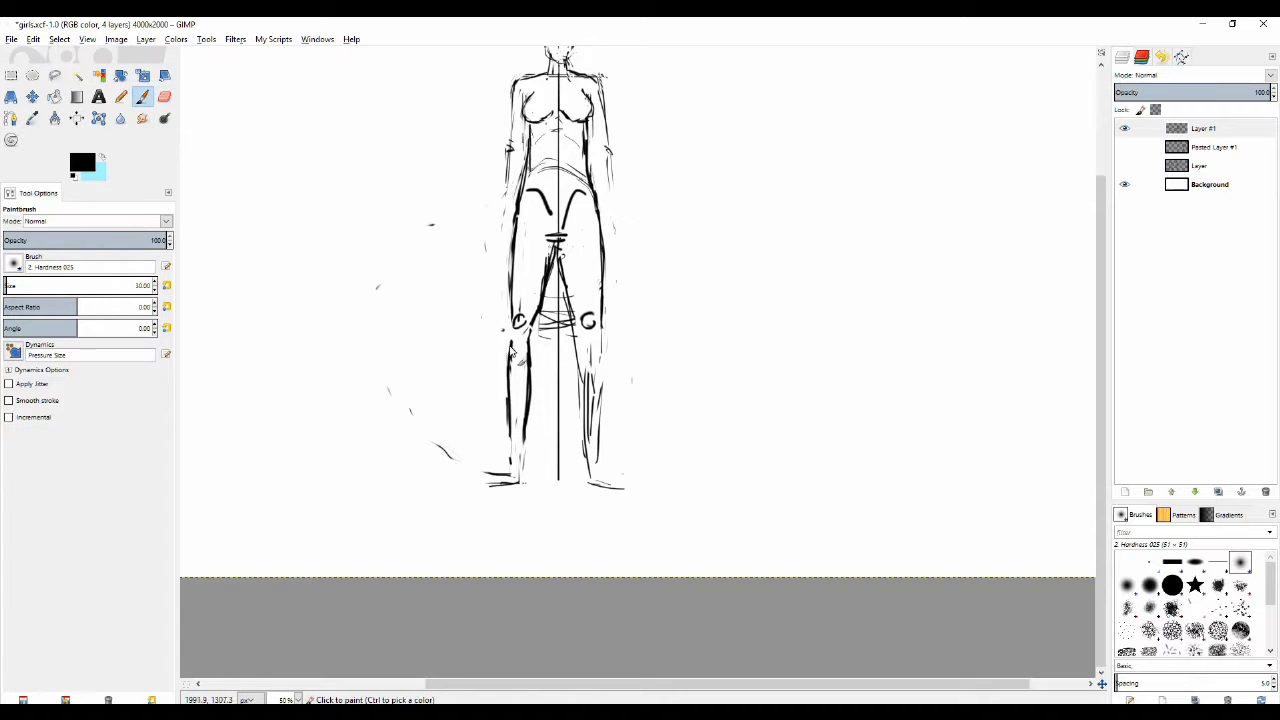
pyautogui.click(164, 96)
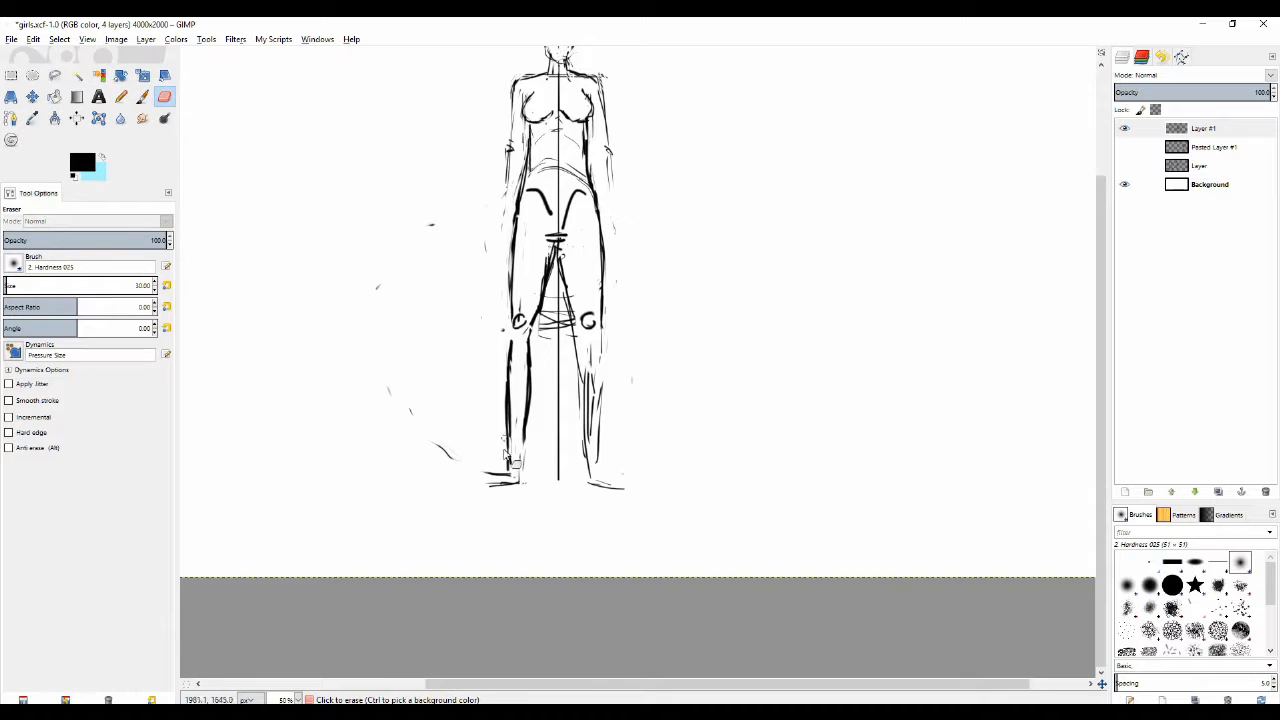
pyautogui.click(142, 96)
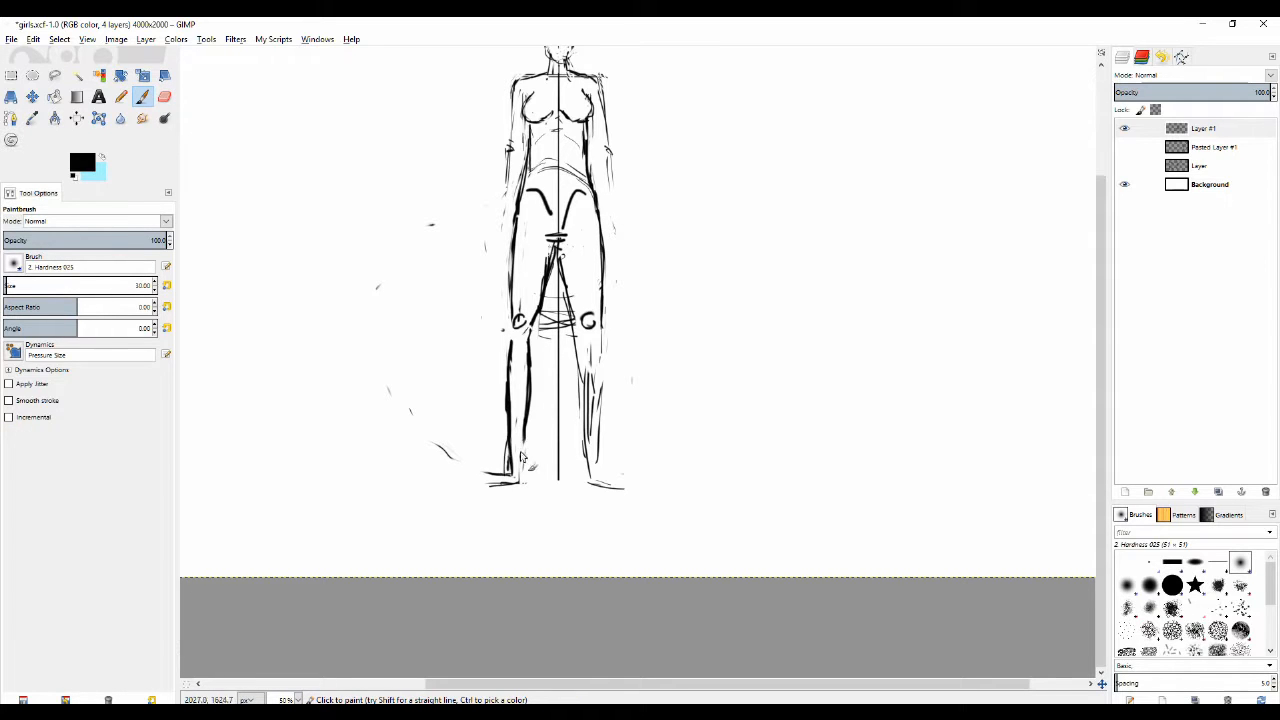
pyautogui.click(164, 96)
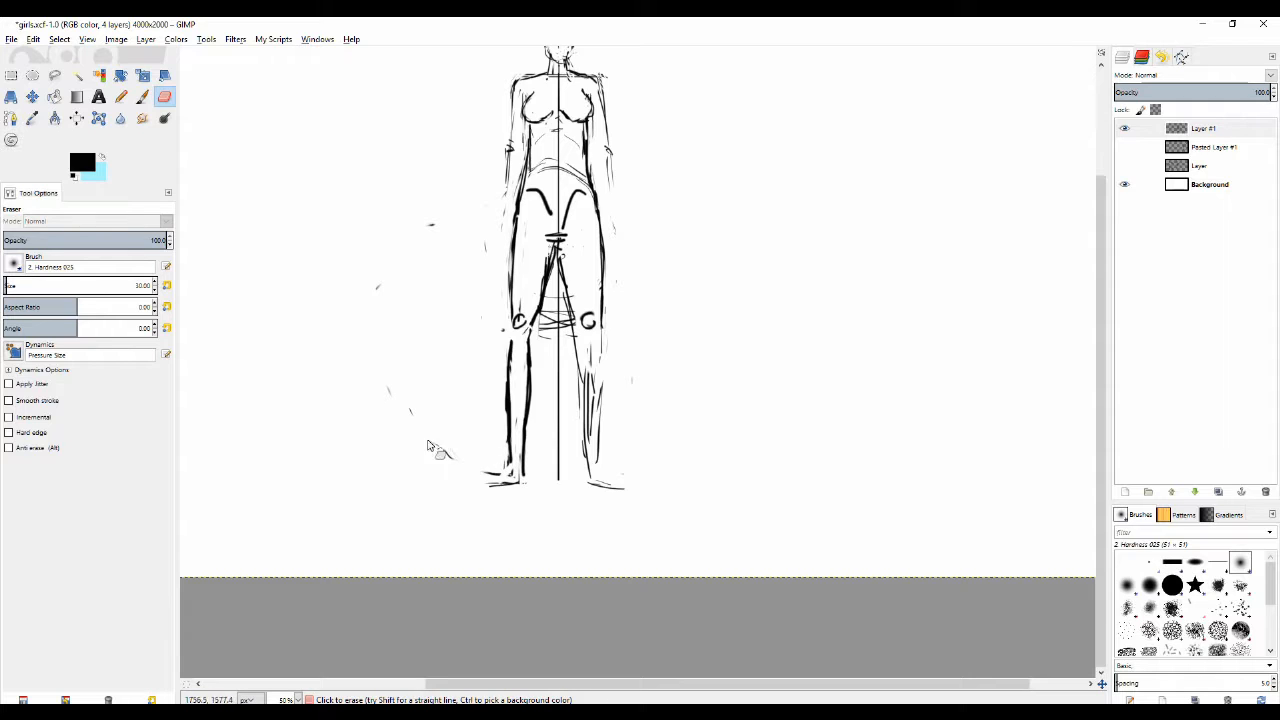
pyautogui.click(120, 96)
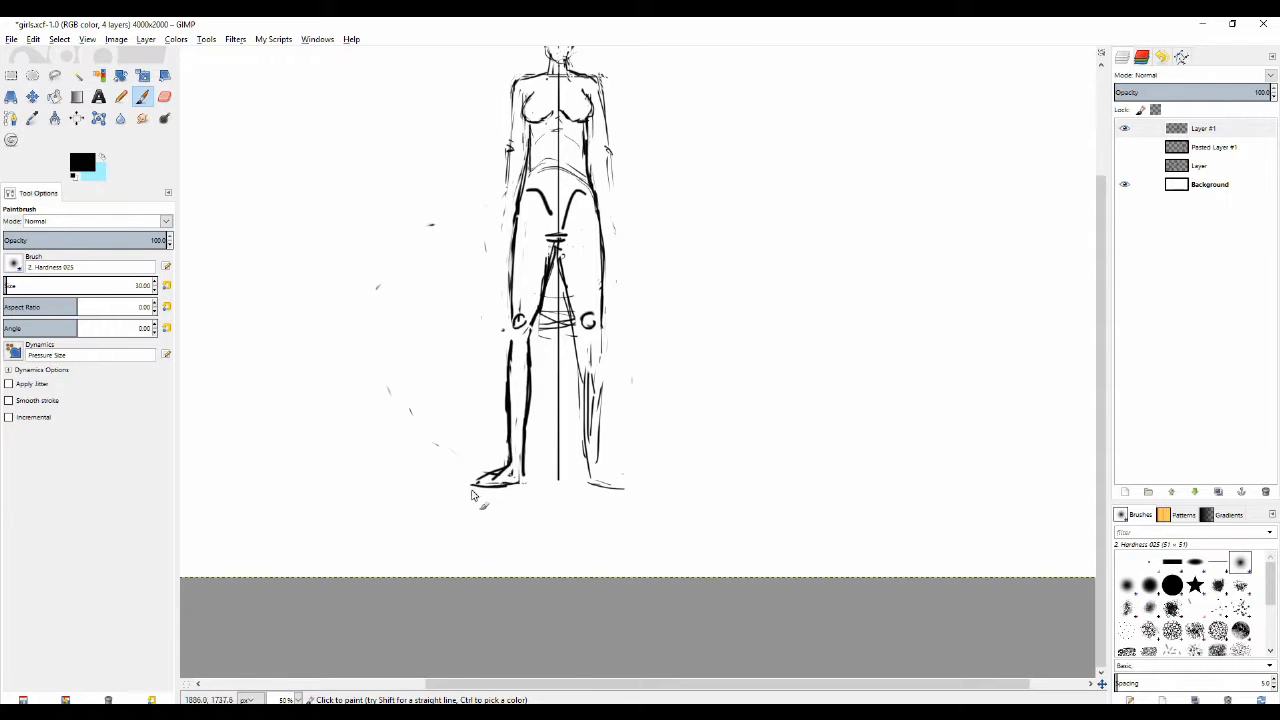
pyautogui.click(164, 96)
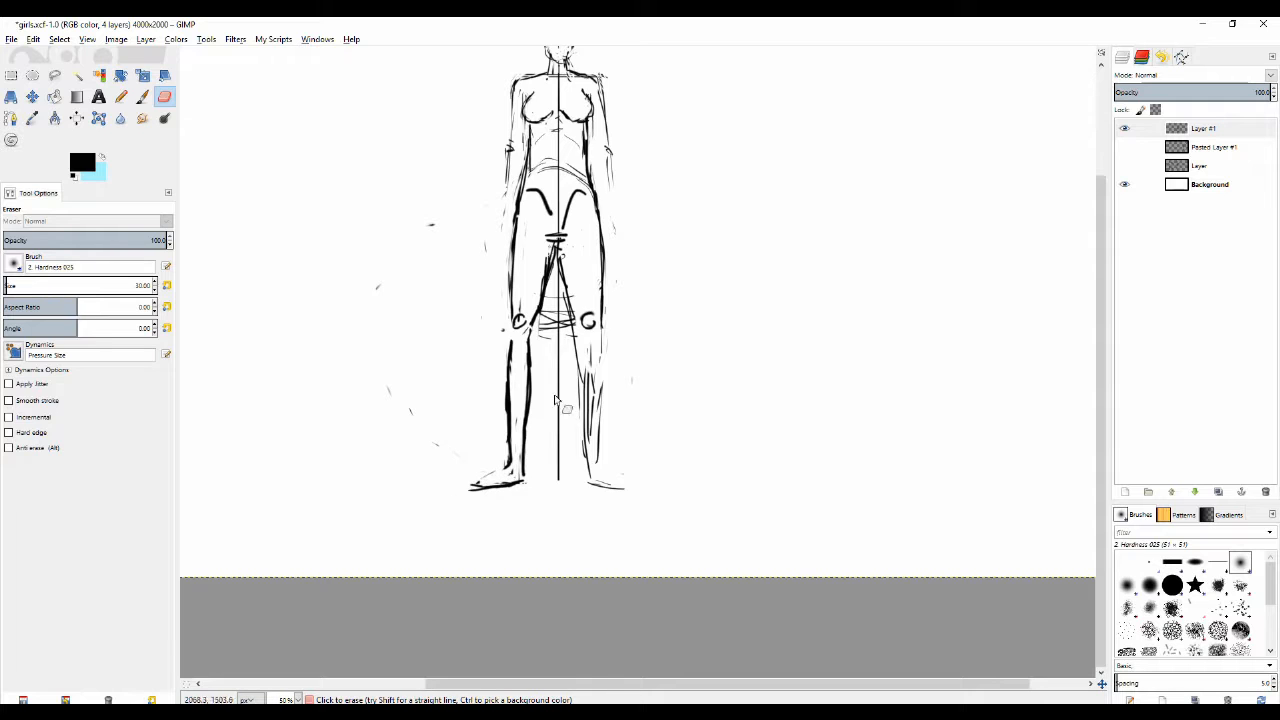
pyautogui.click(120, 96)
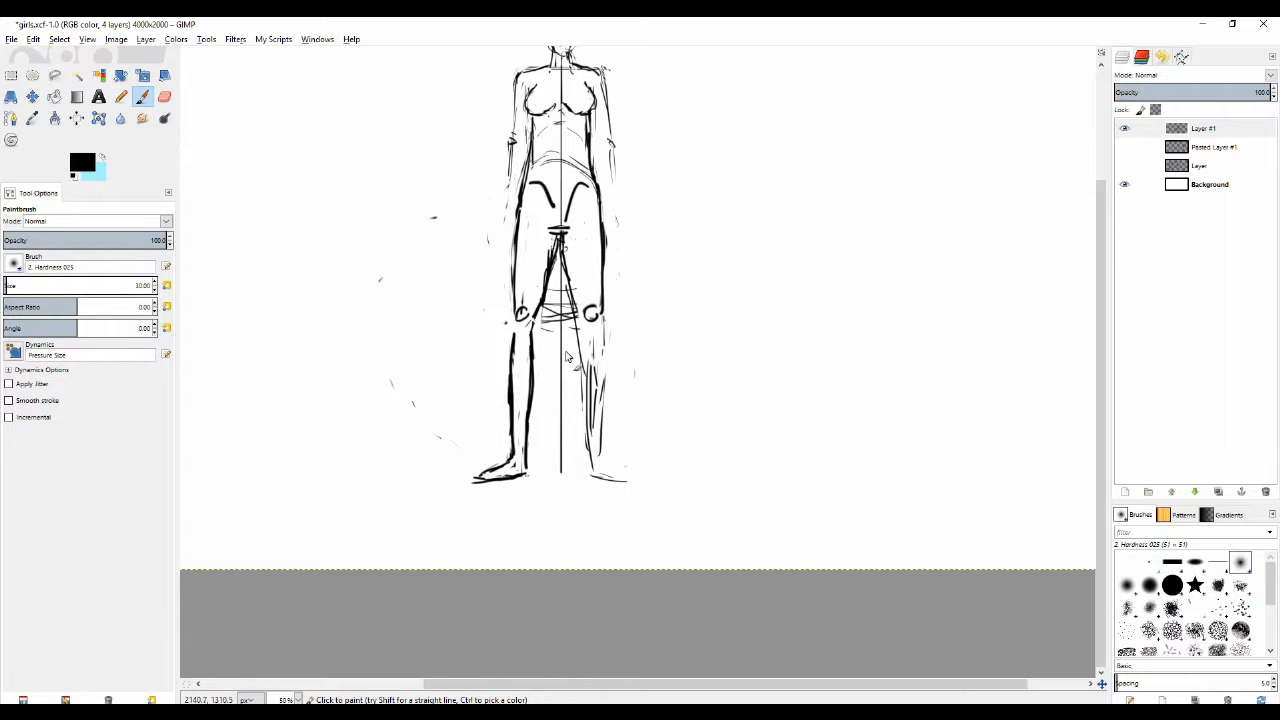
# Step: Firm up the lower legs and feet with dark outlines, erasing leftover construction marks
pyautogui.click(164, 96)
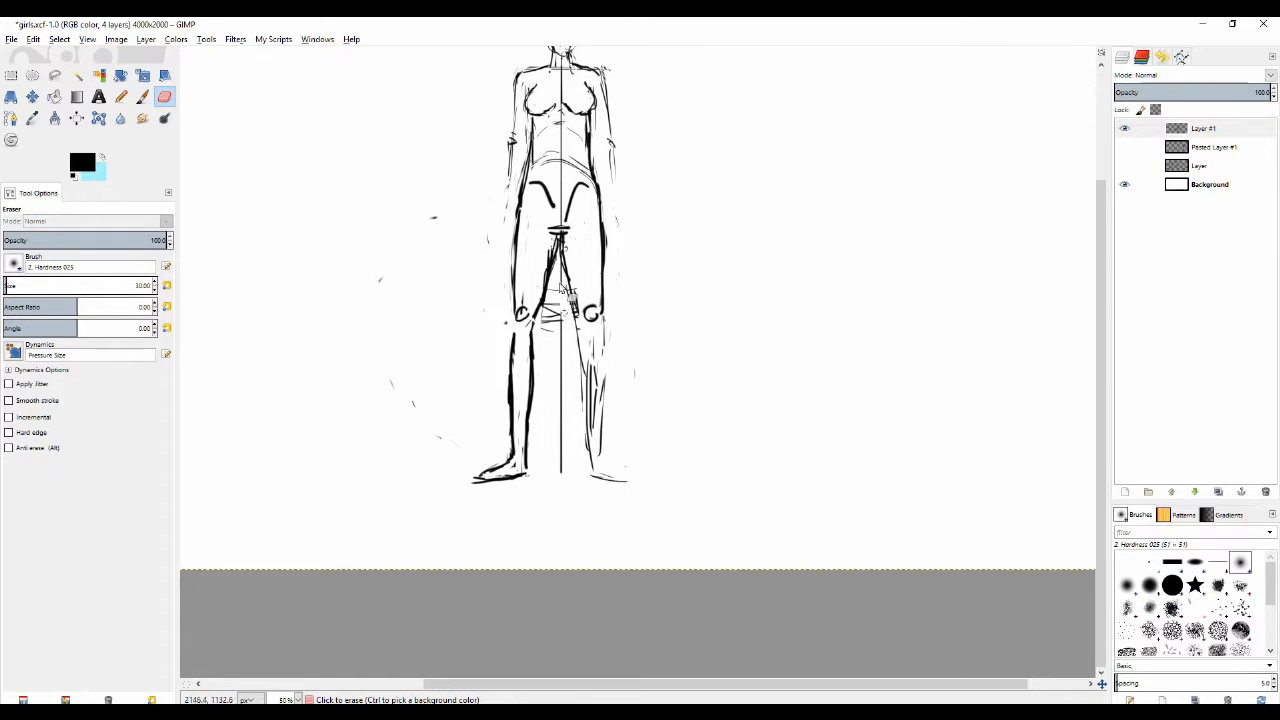
pyautogui.click(144, 96)
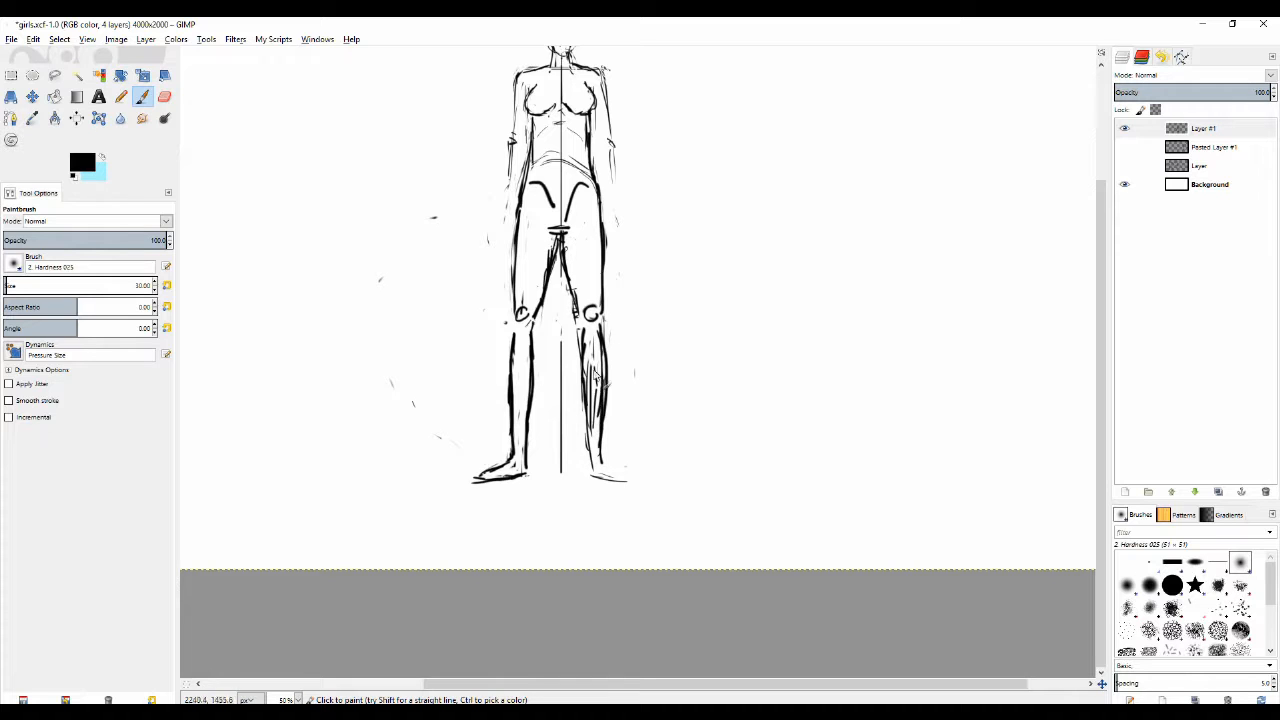
pyautogui.click(164, 96)
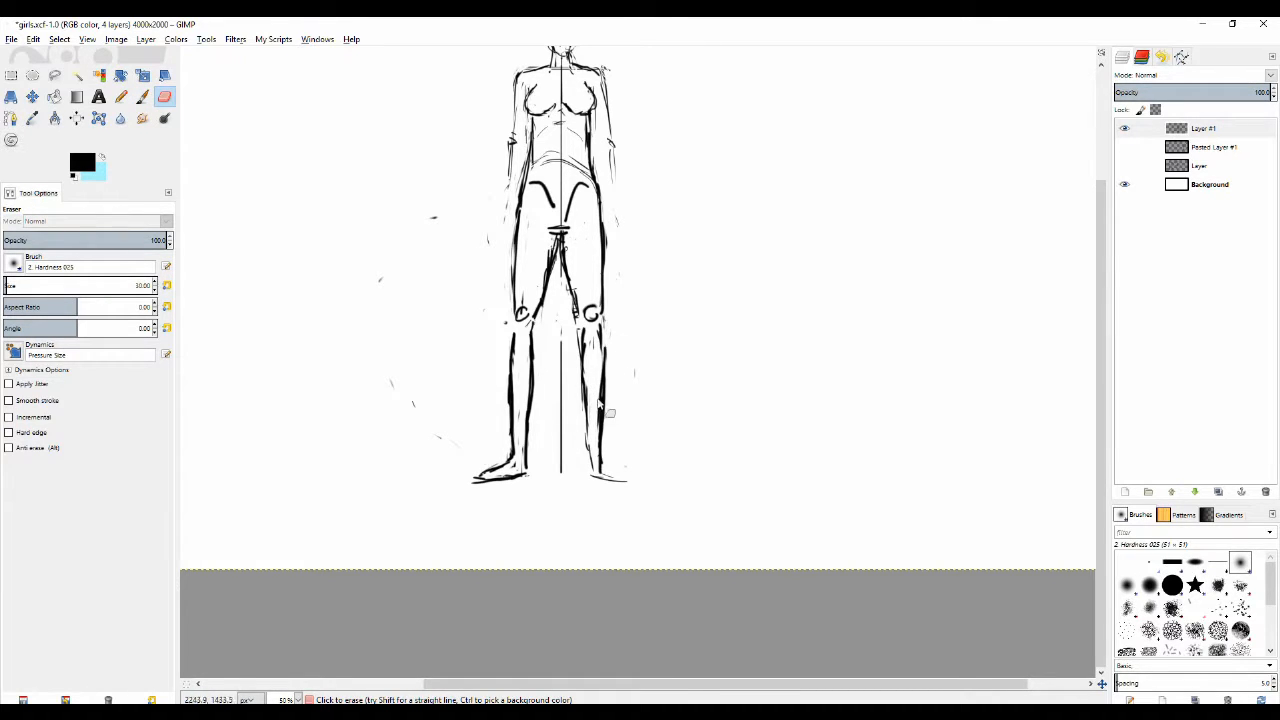
pyautogui.click(120, 96)
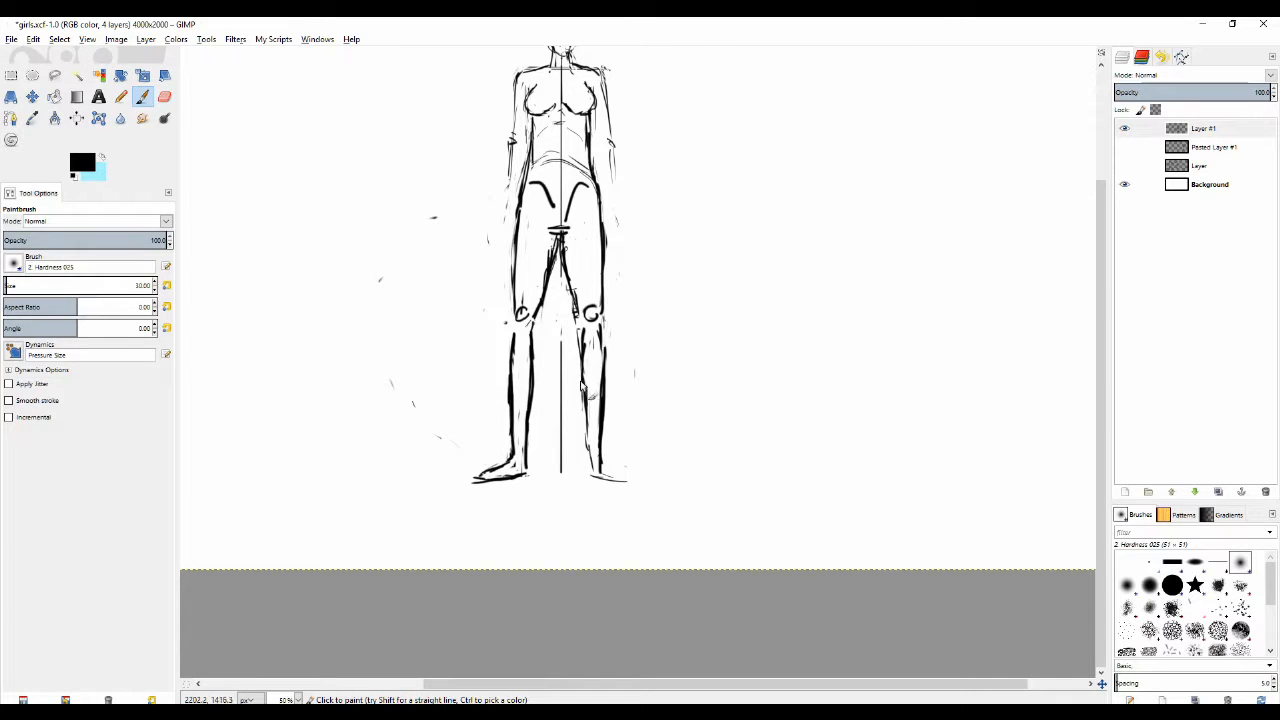
pyautogui.click(164, 96)
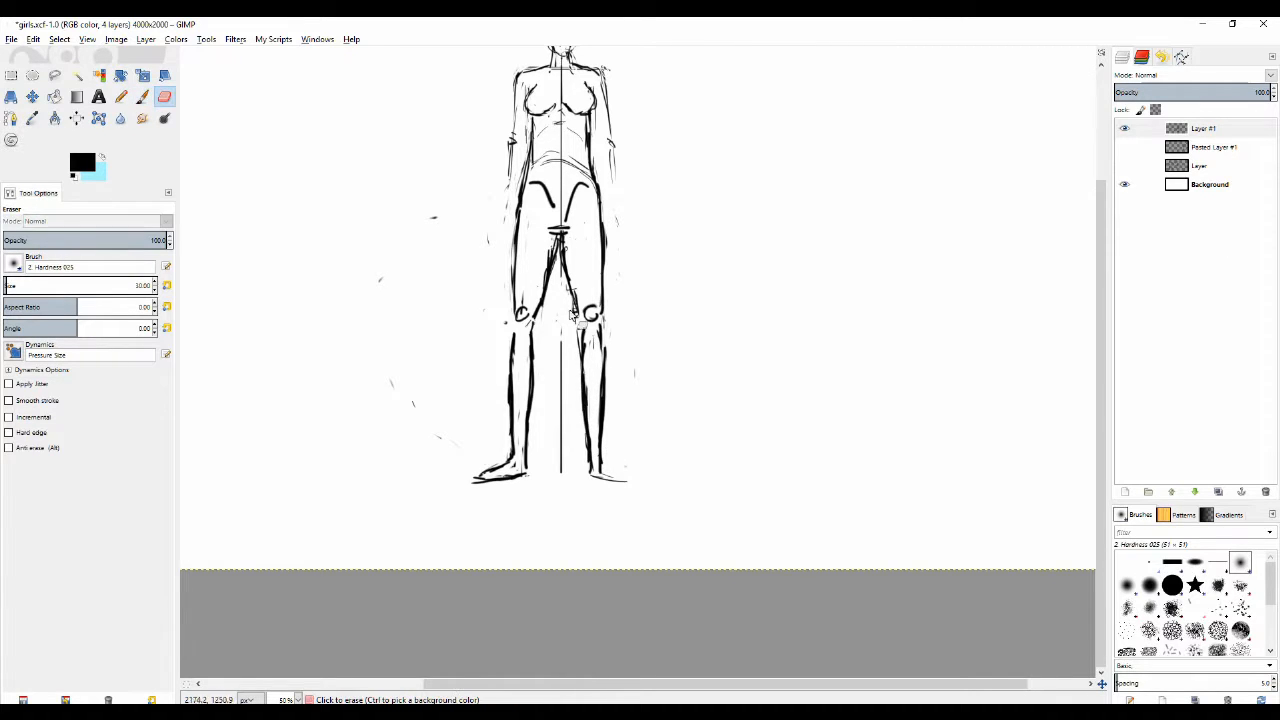
pyautogui.click(142, 96)
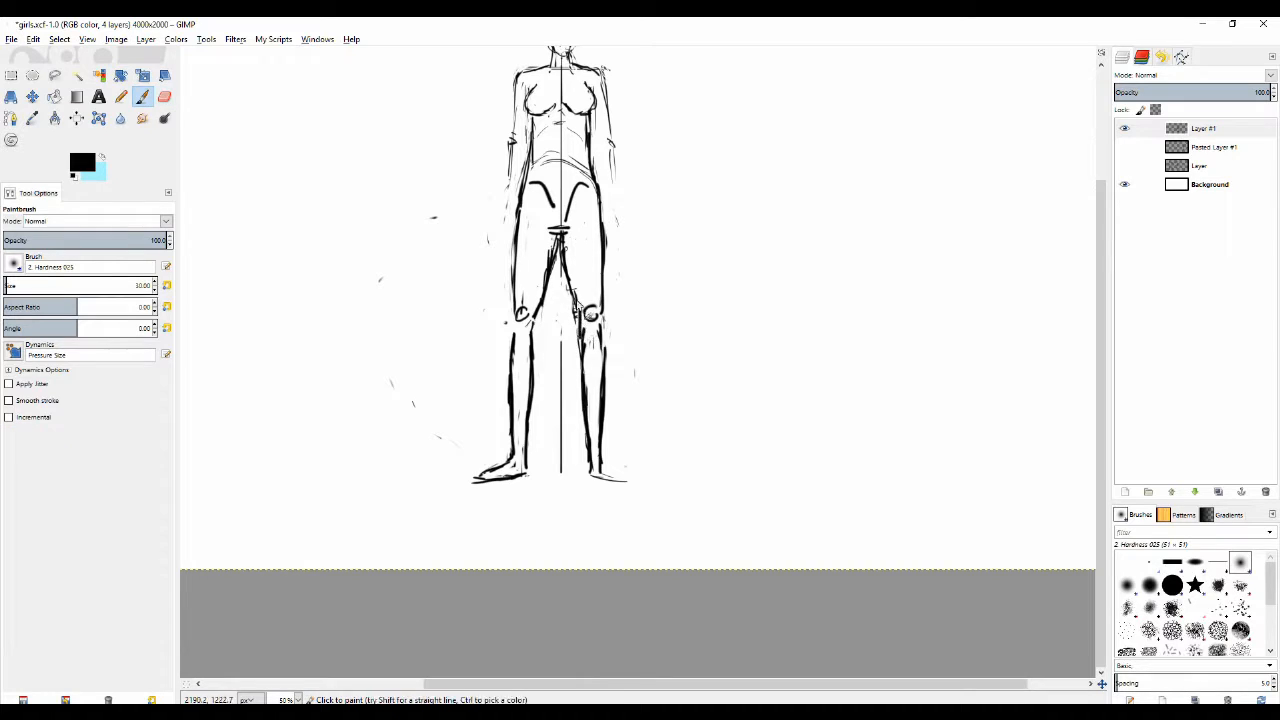
pyautogui.click(164, 96)
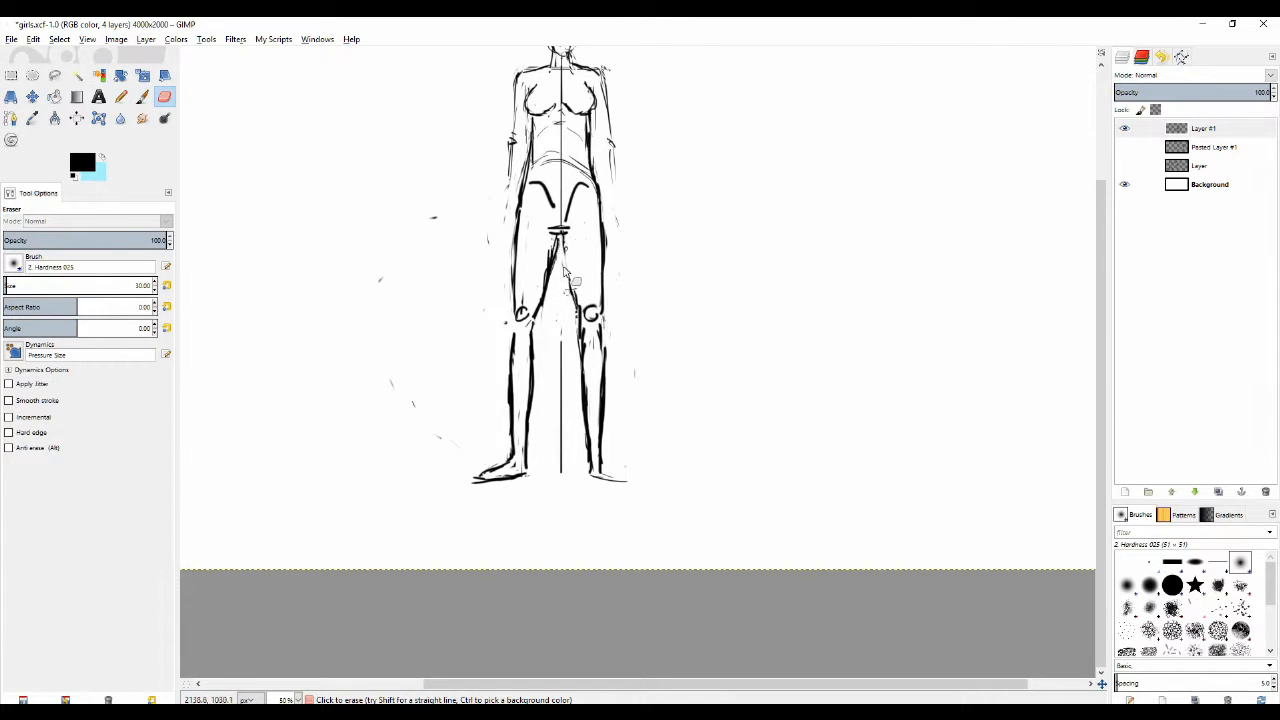
pyautogui.click(120, 96)
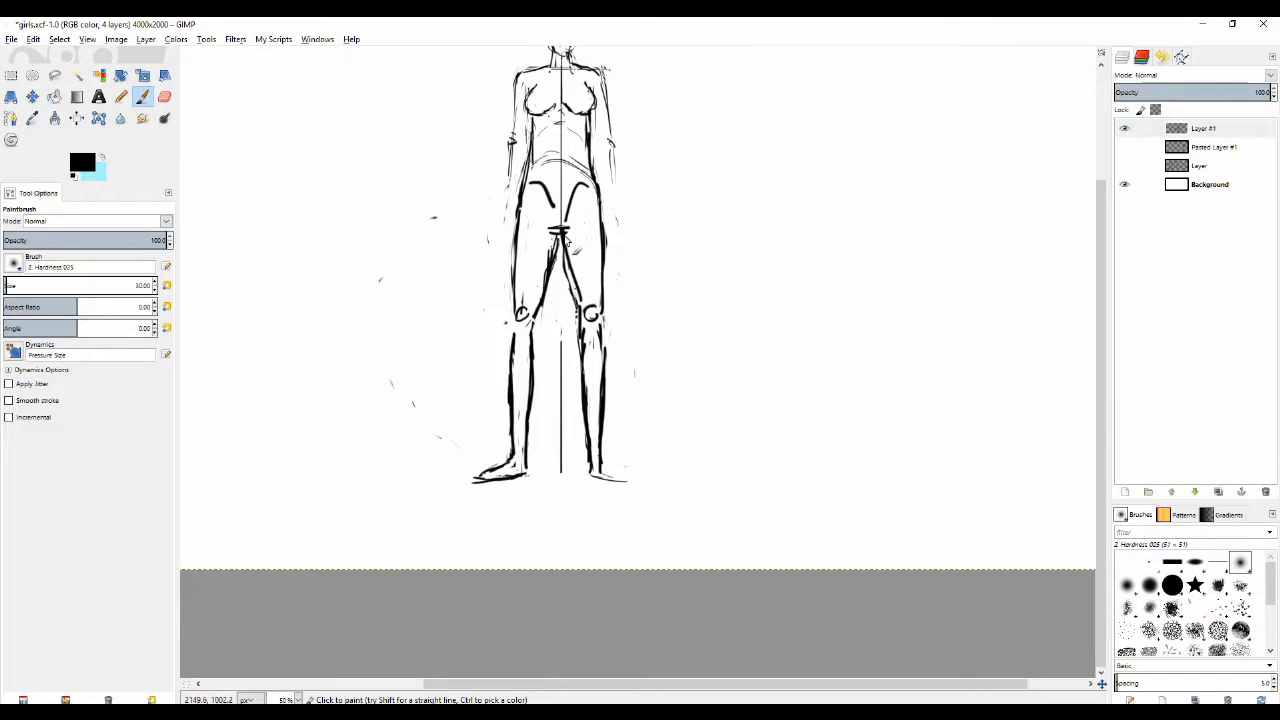
pyautogui.click(164, 96)
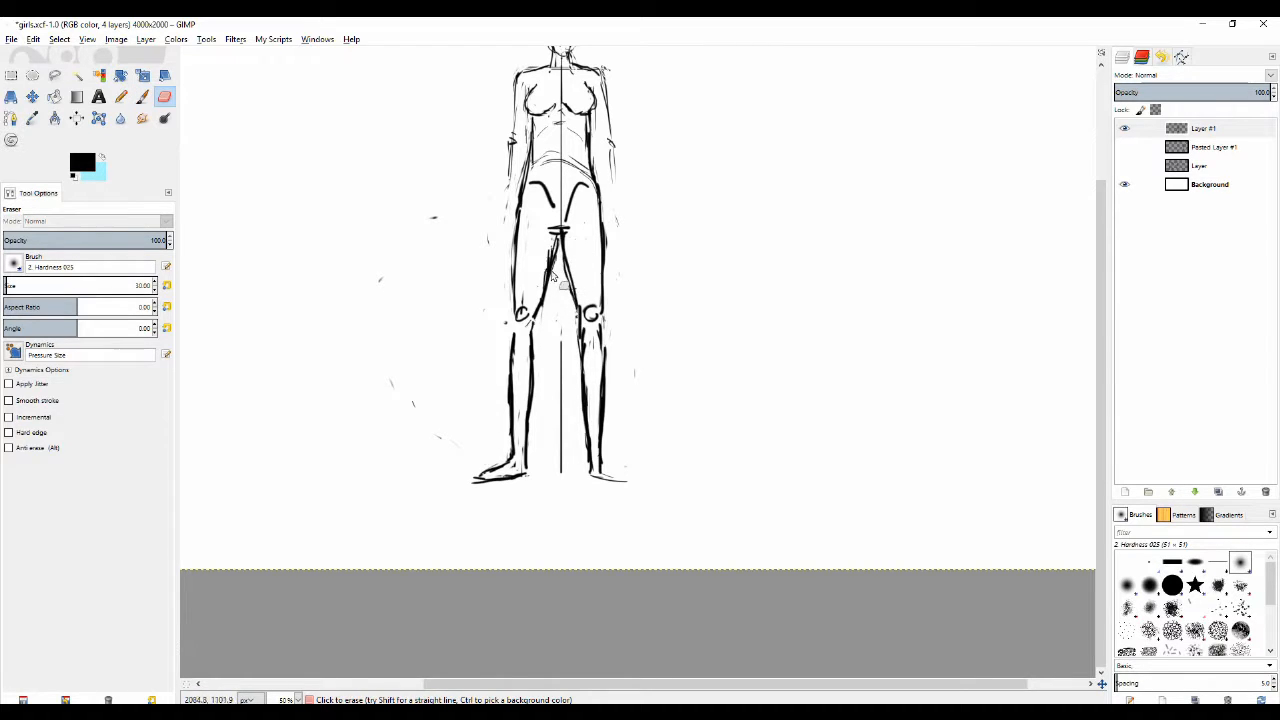
pyautogui.click(120, 96)
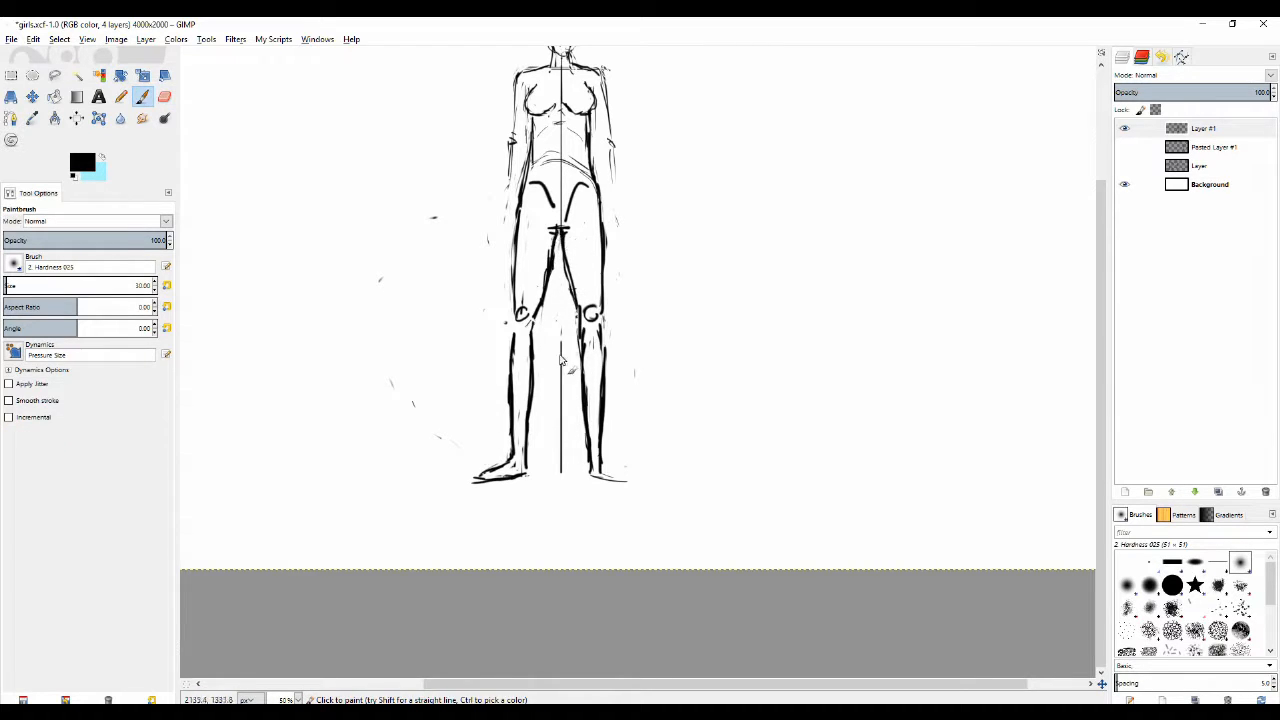
# Step: Mark both knee joints with small circles on the standing figure
pyautogui.scroll(-3)
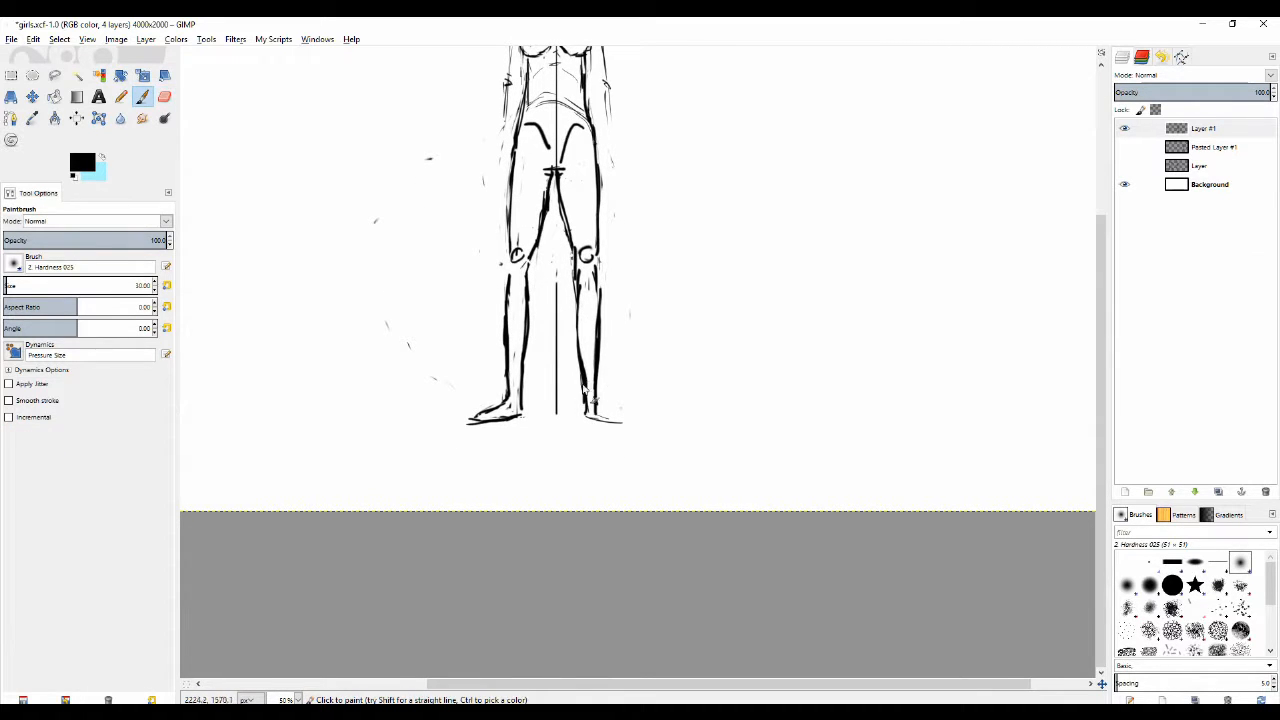
pyautogui.click(164, 96)
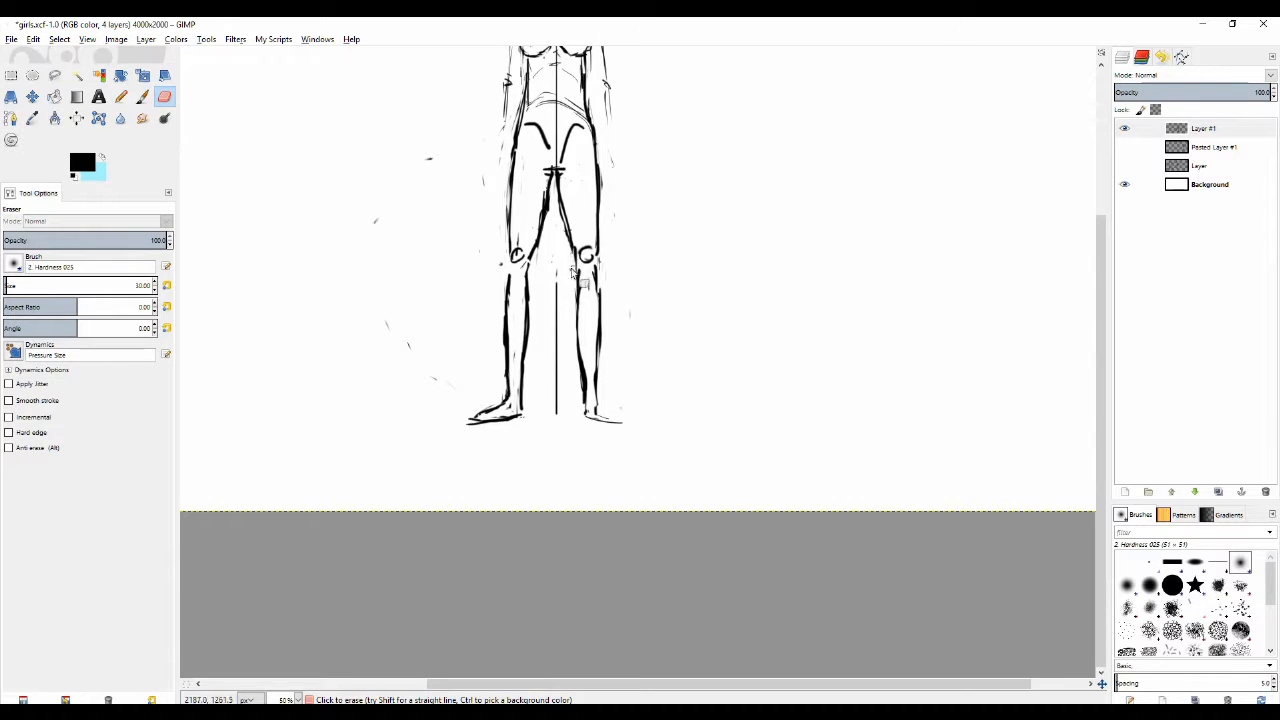
pyautogui.click(120, 96)
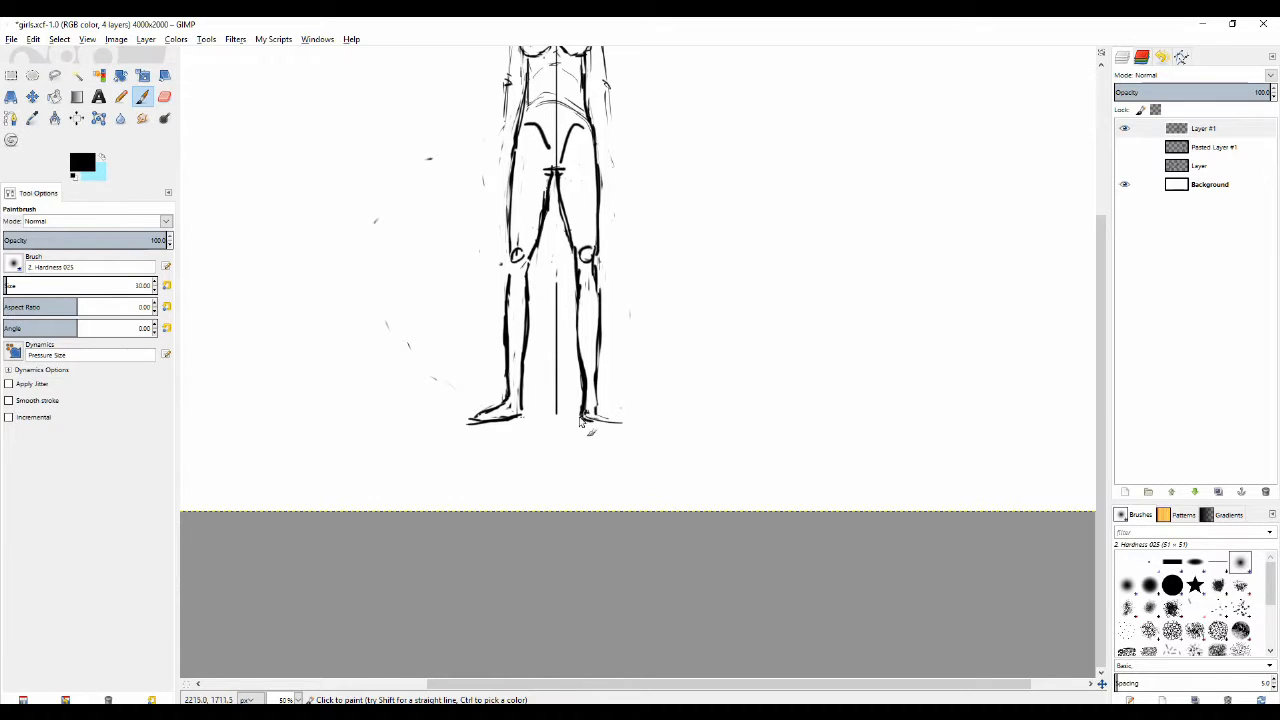
pyautogui.click(598, 410)
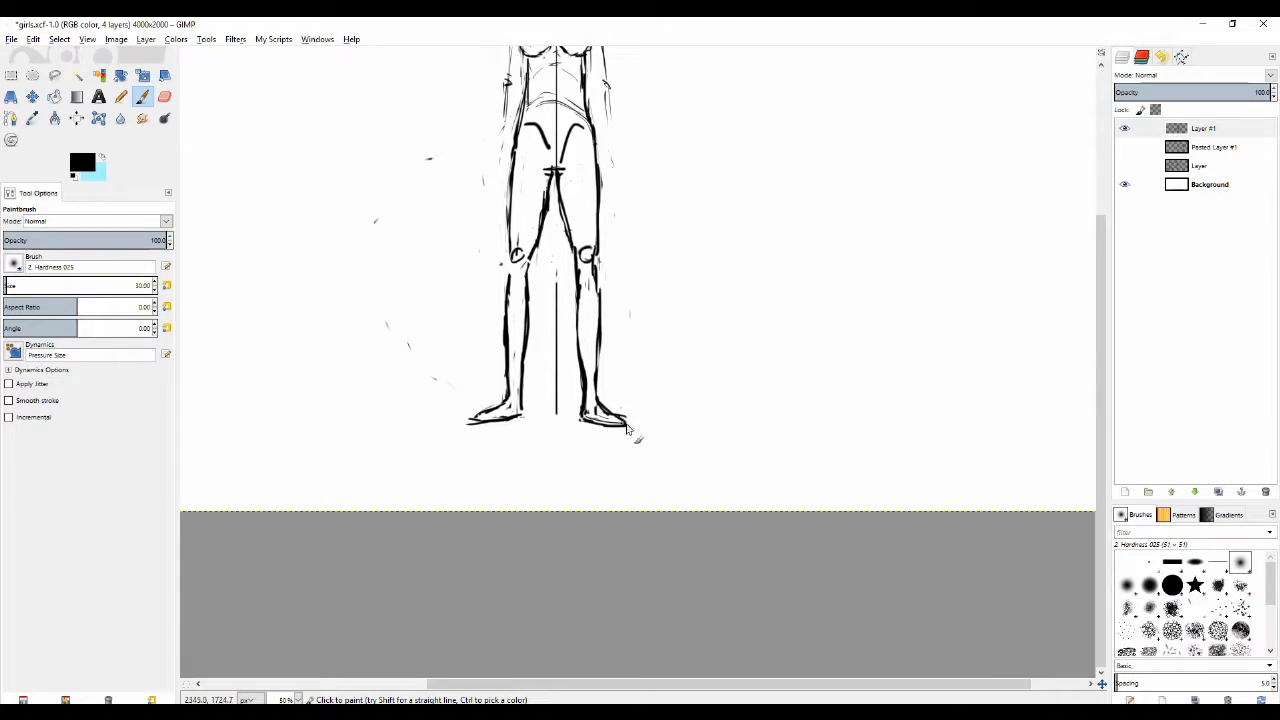
# Step: Tidy the waist and hip lines, erasing stray marks around the torso
pyautogui.click(164, 96)
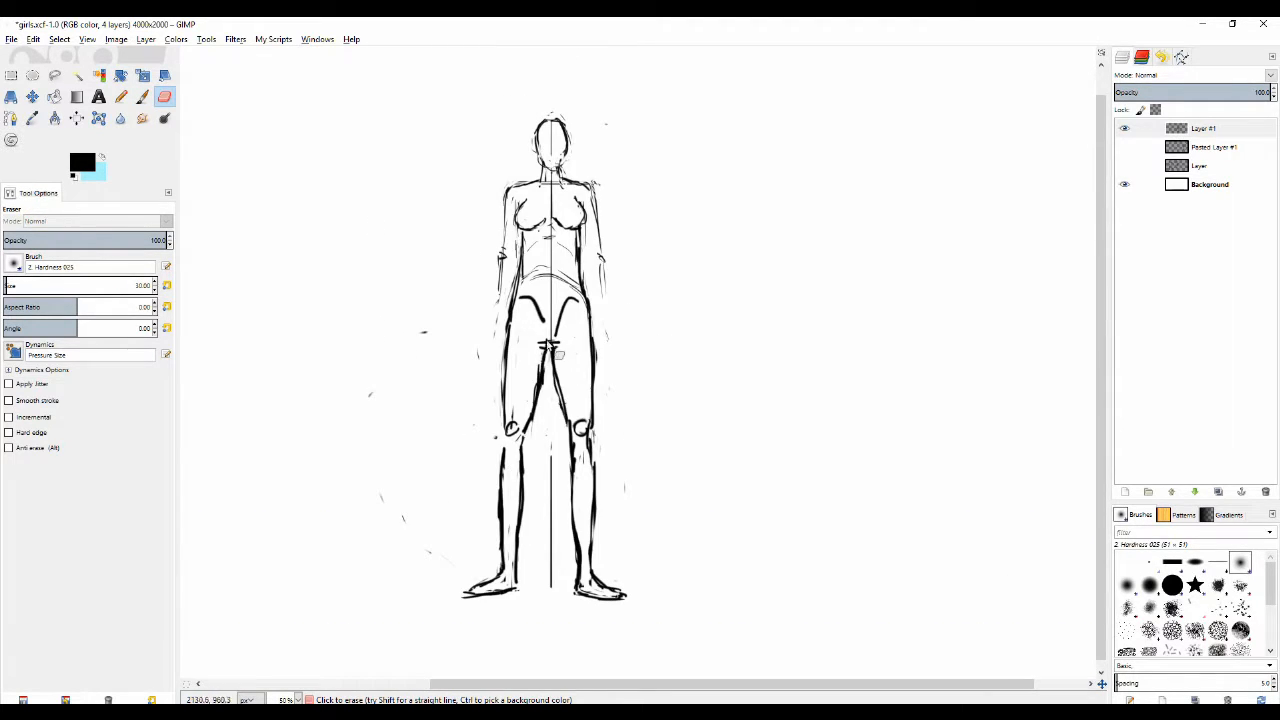
pyautogui.click(120, 96)
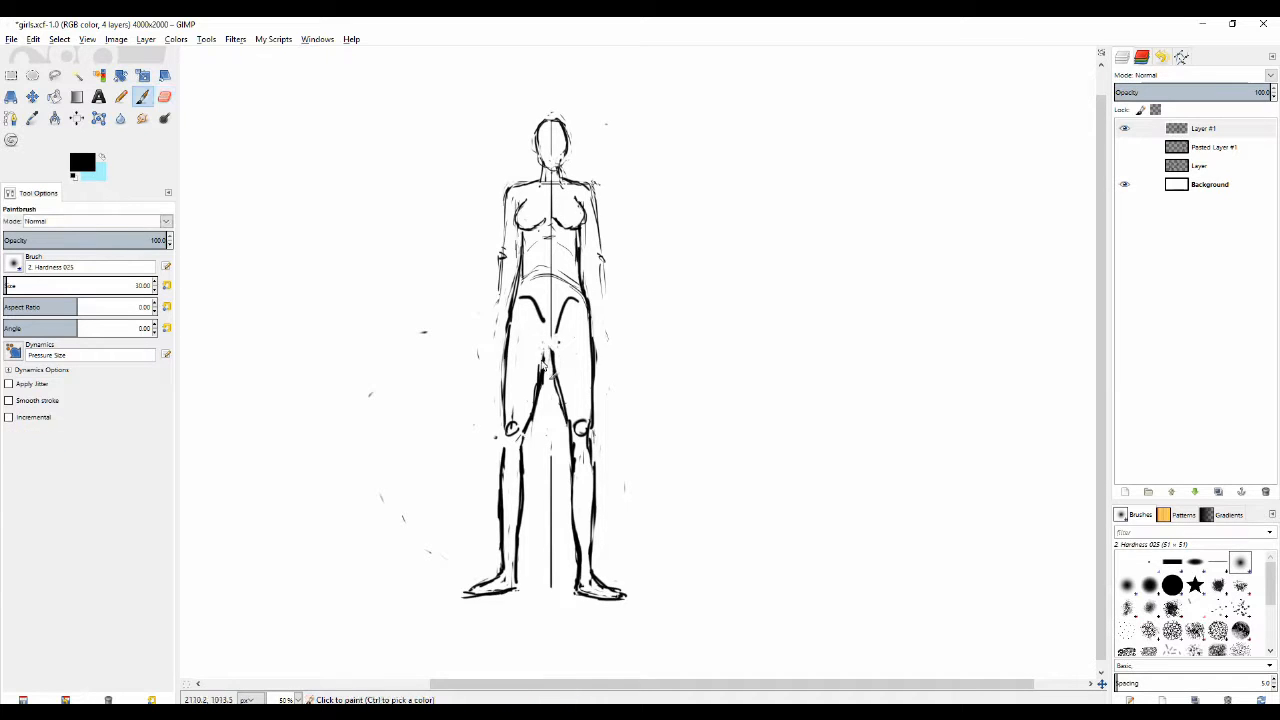
pyautogui.click(164, 96)
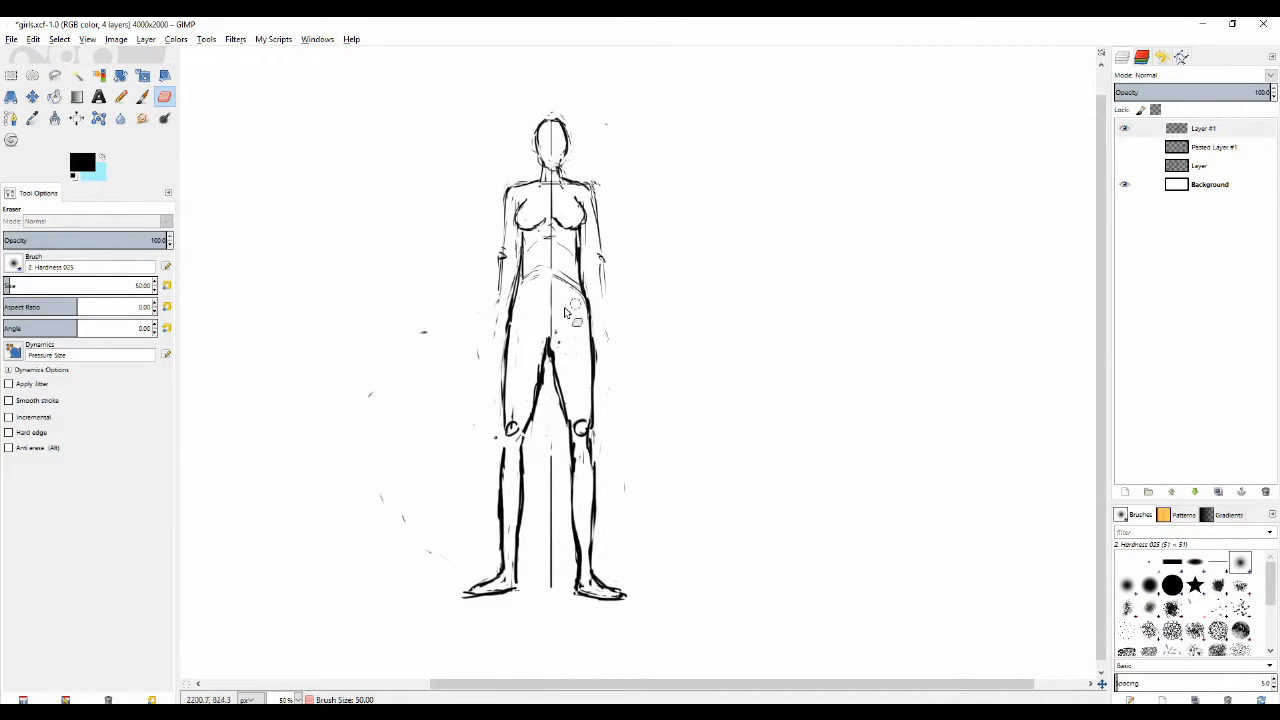
pyautogui.click(120, 96)
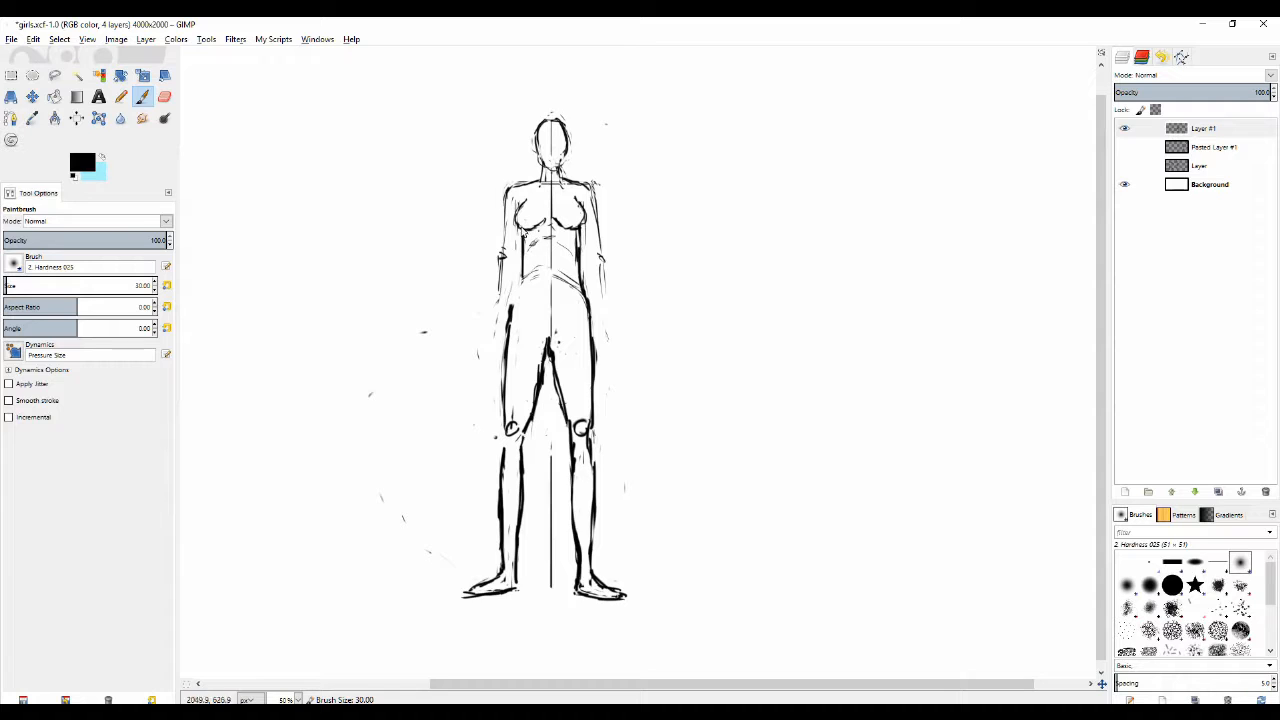
pyautogui.click(164, 96)
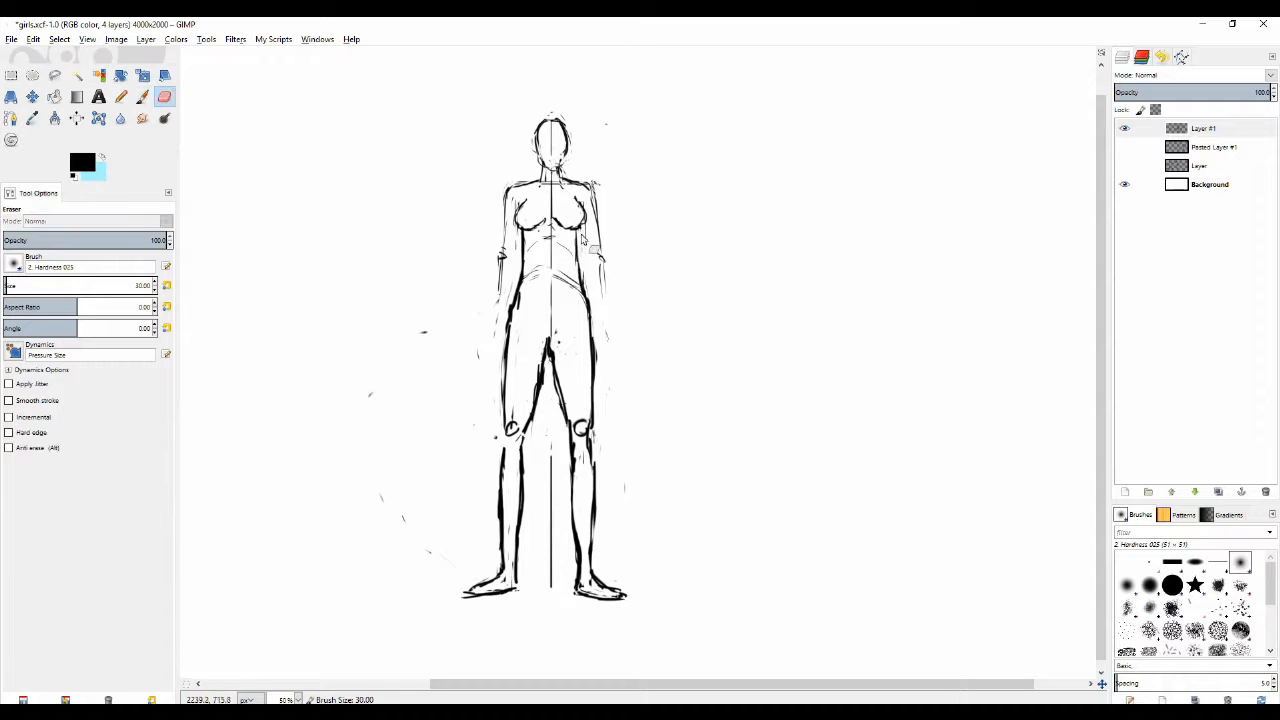
pyautogui.click(120, 96)
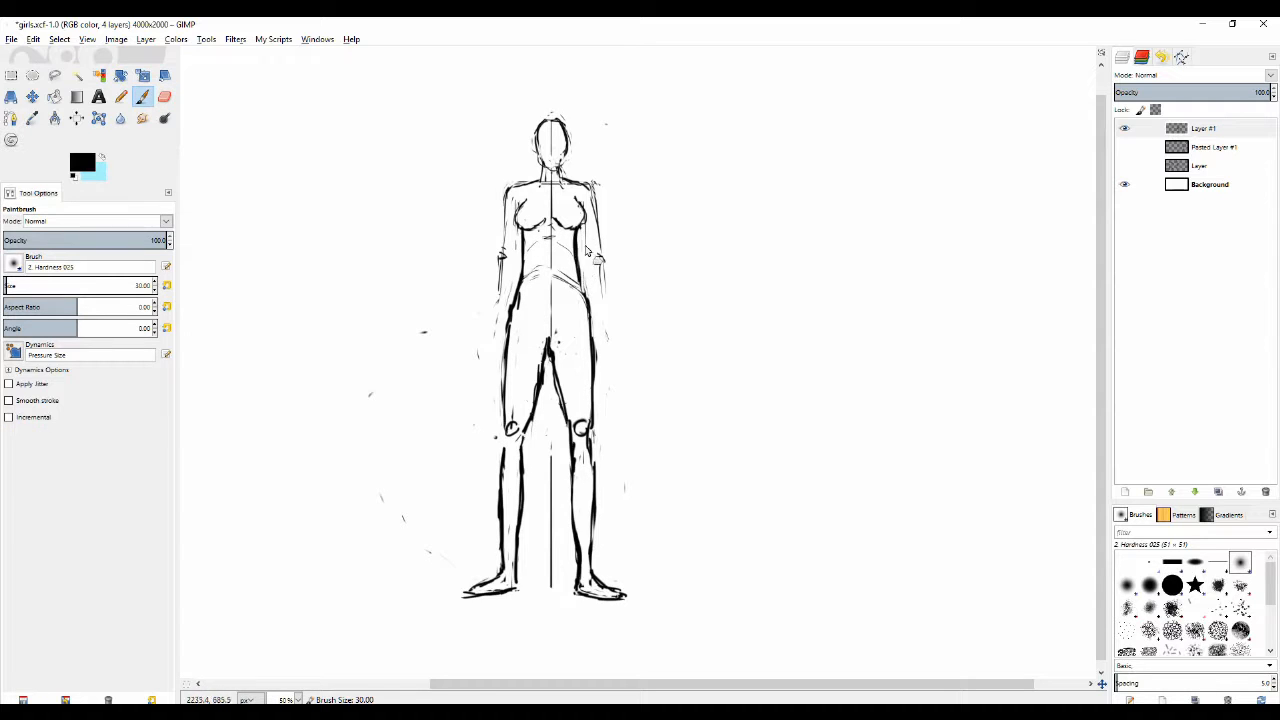
pyautogui.moveTo(502, 256)
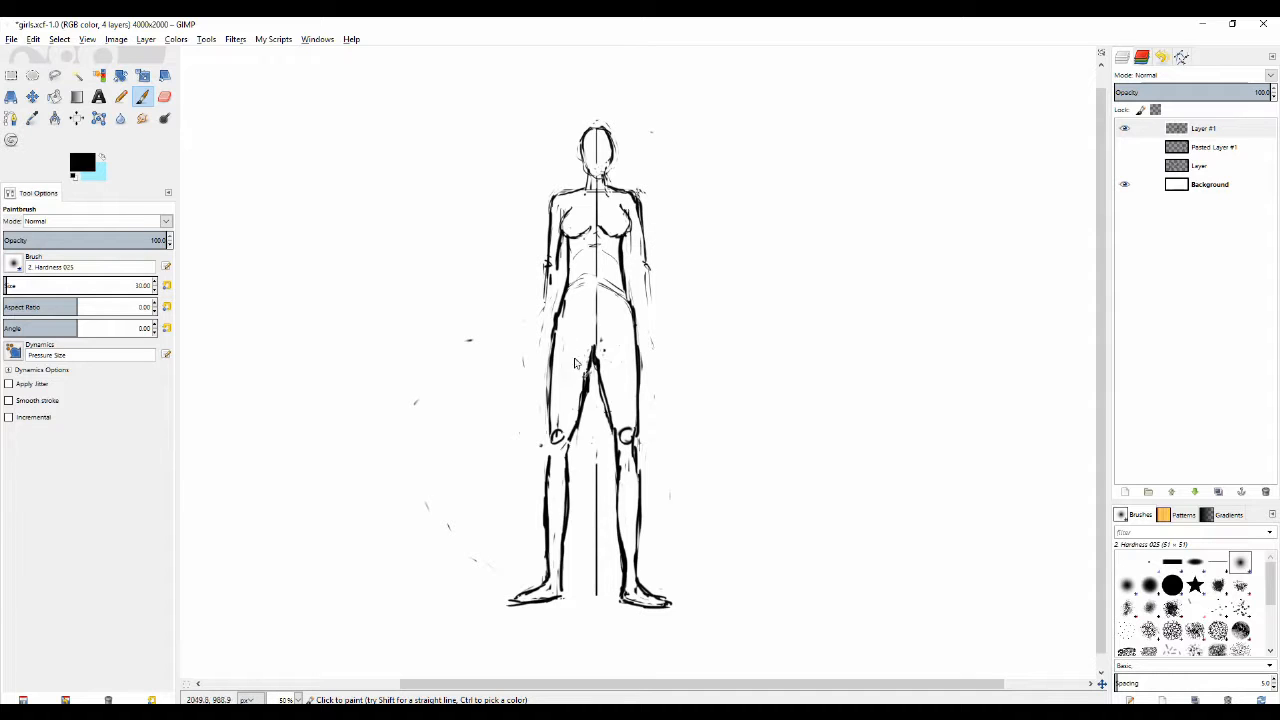
pyautogui.moveTo(600, 344)
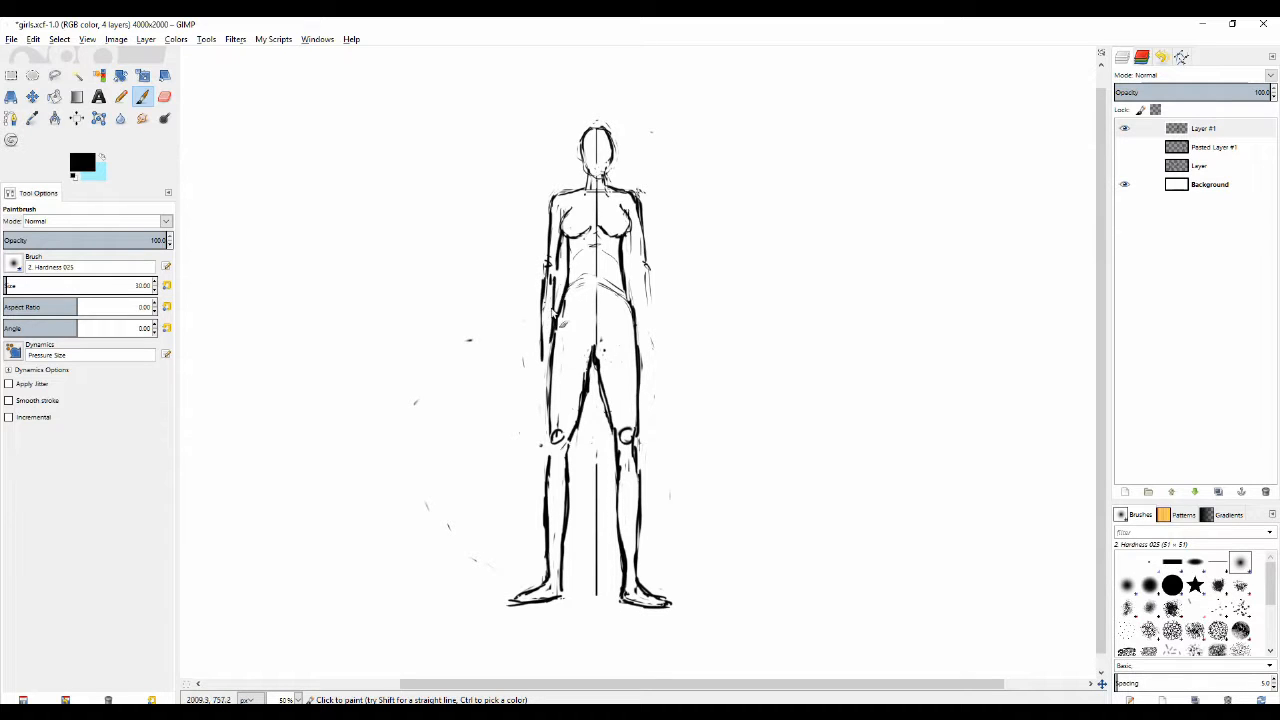
# Step: Clean the arms hanging along the torso to hand marks at hip level, erasing strays near the hips
pyautogui.click(548, 300)
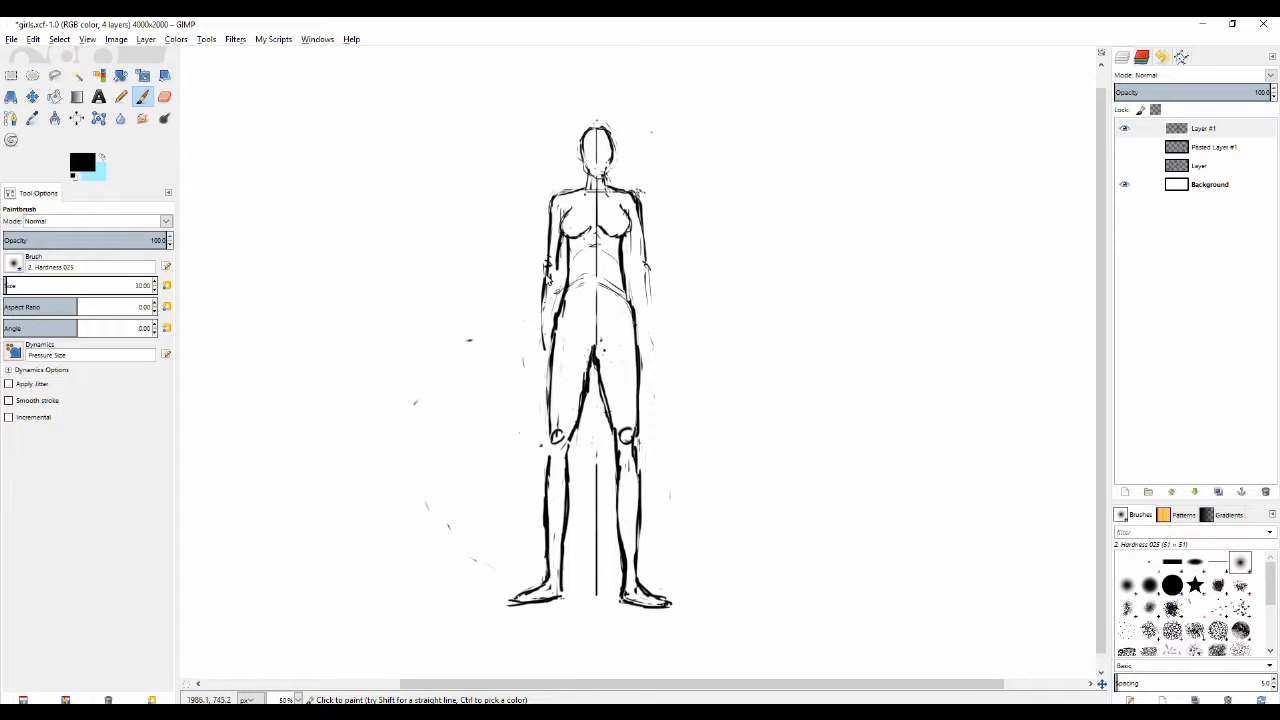
pyautogui.click(164, 96)
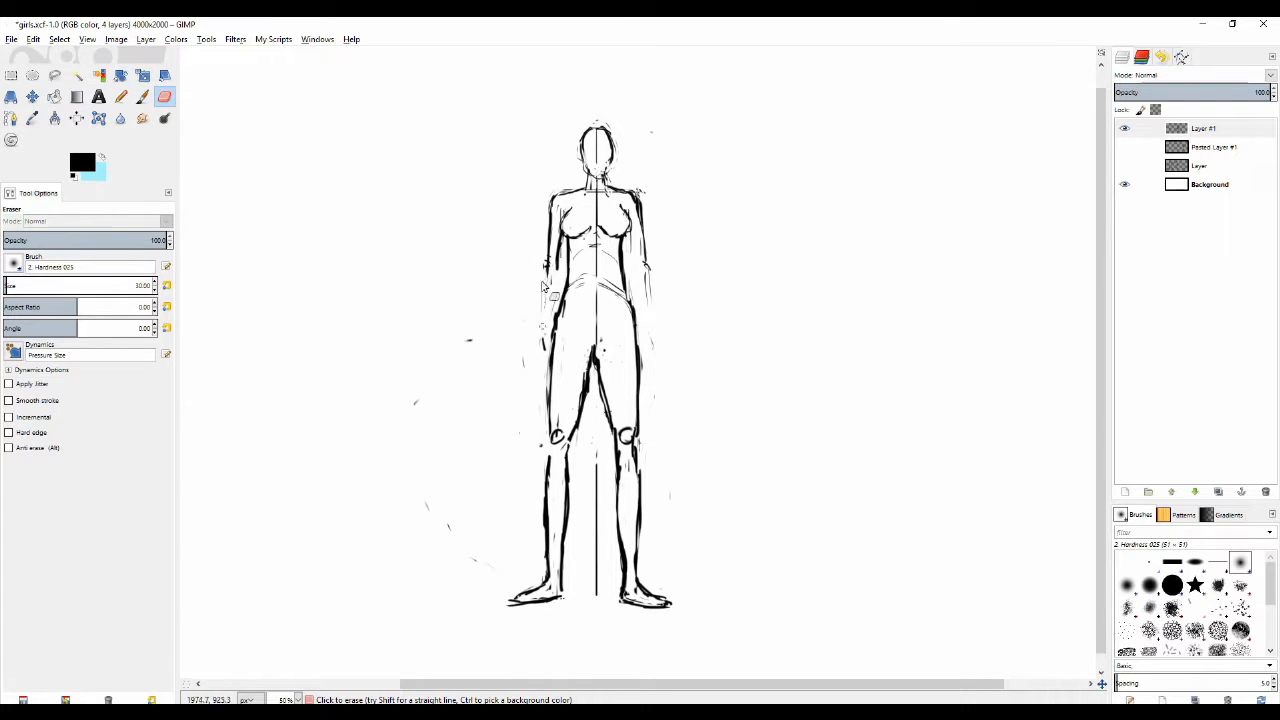
pyautogui.click(120, 96)
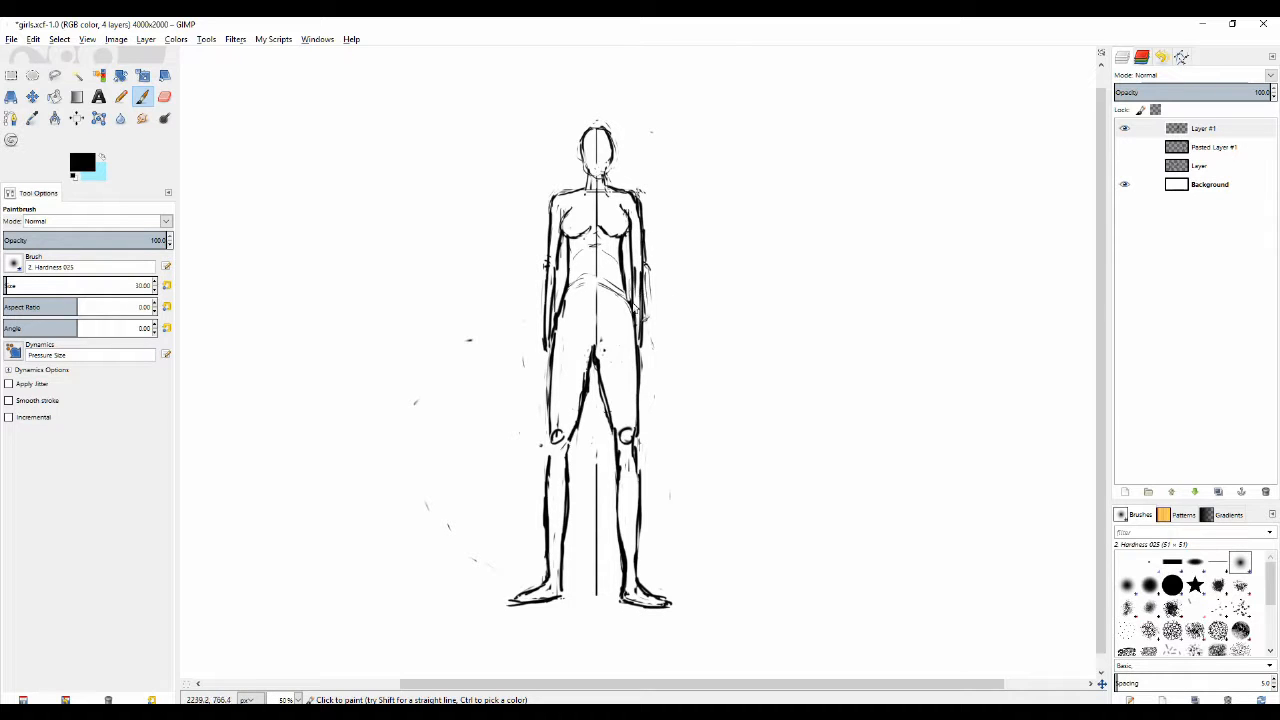
pyautogui.moveTo(544, 360)
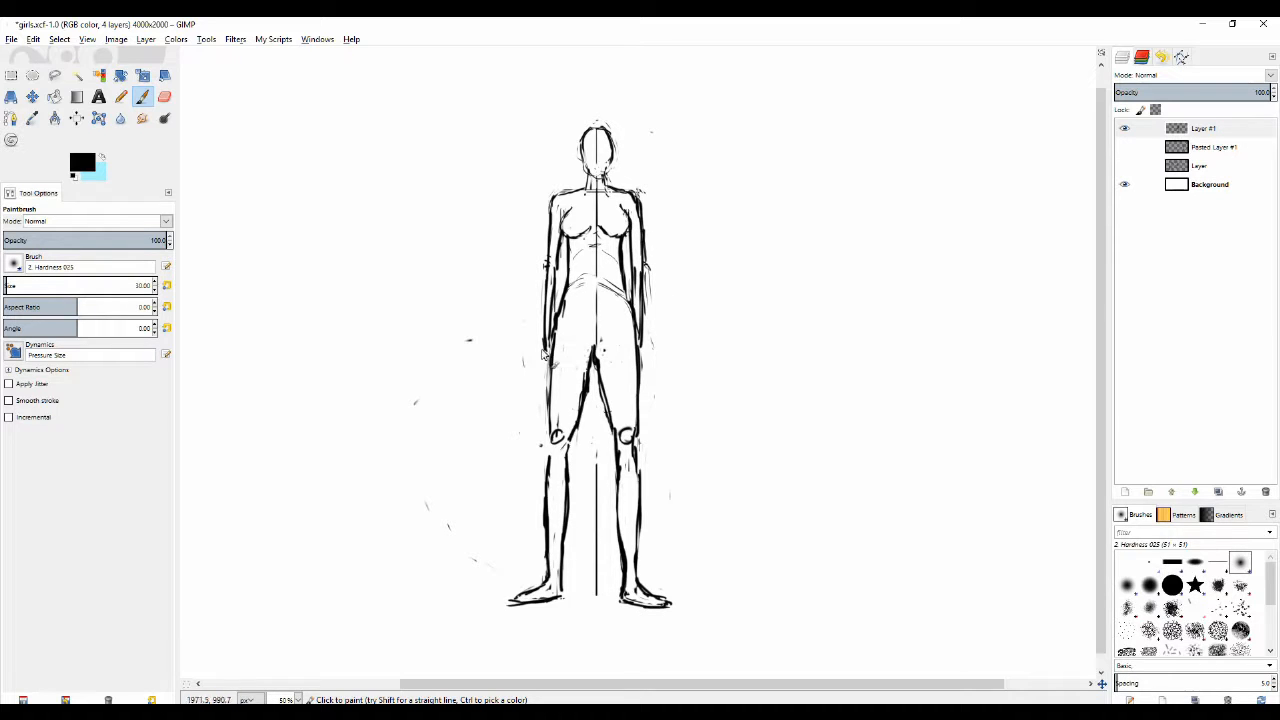
pyautogui.moveTo(664, 350)
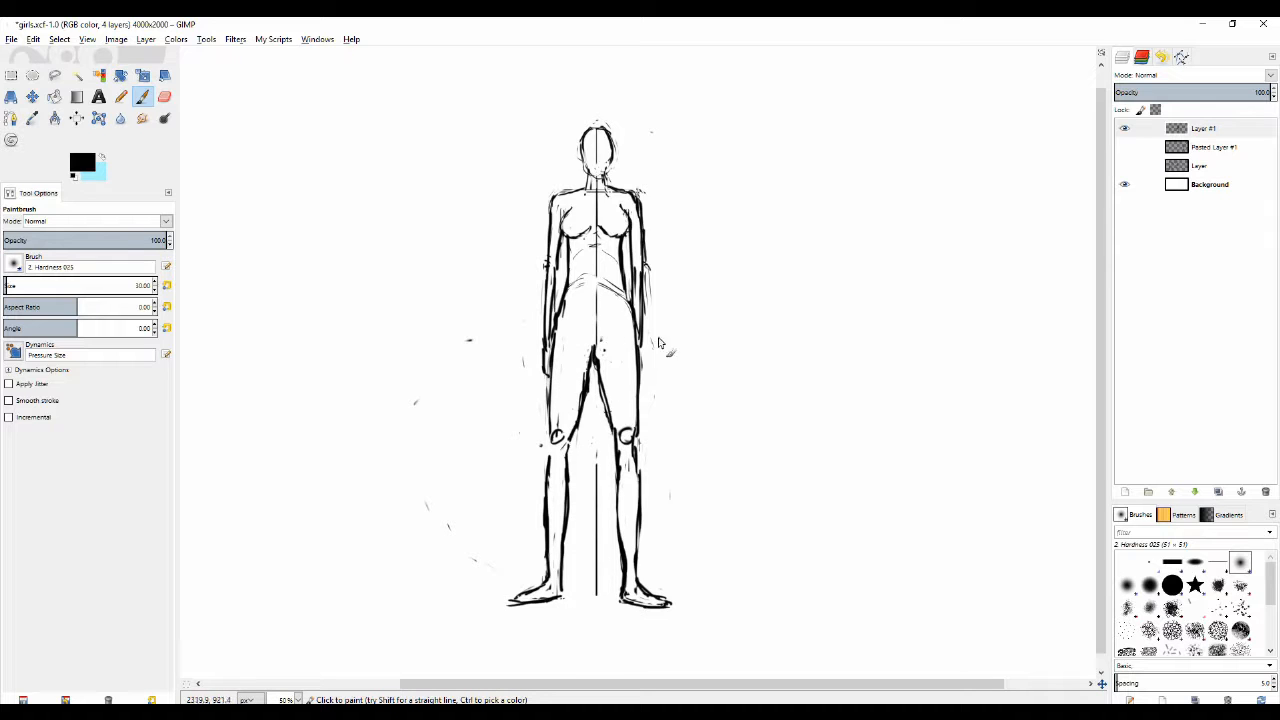
pyautogui.moveTo(636, 352)
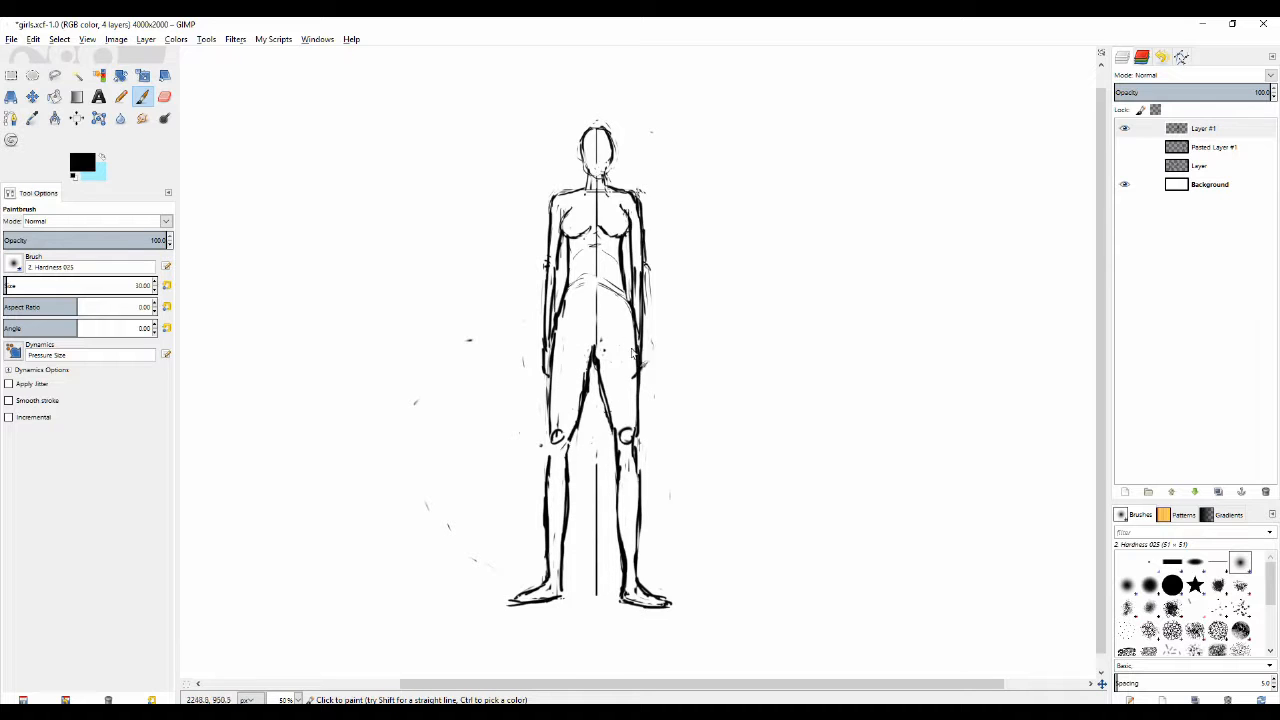
pyautogui.moveTo(632, 352)
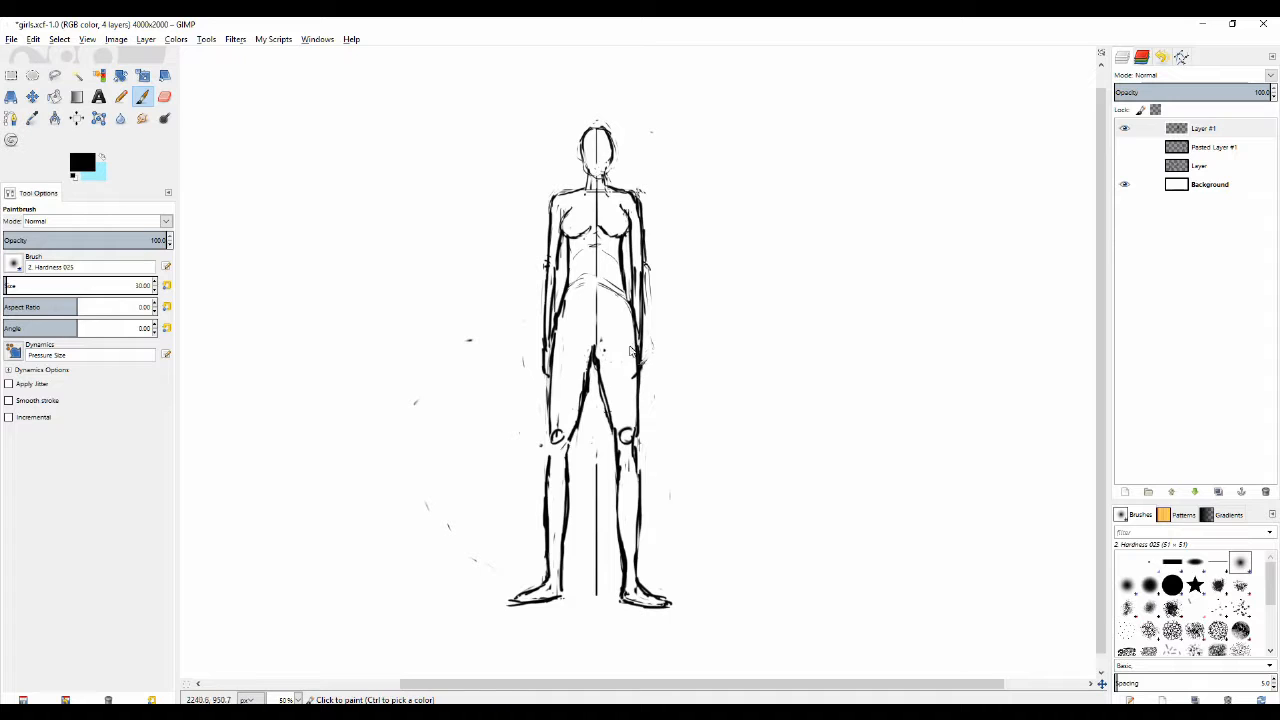
pyautogui.moveTo(630, 376)
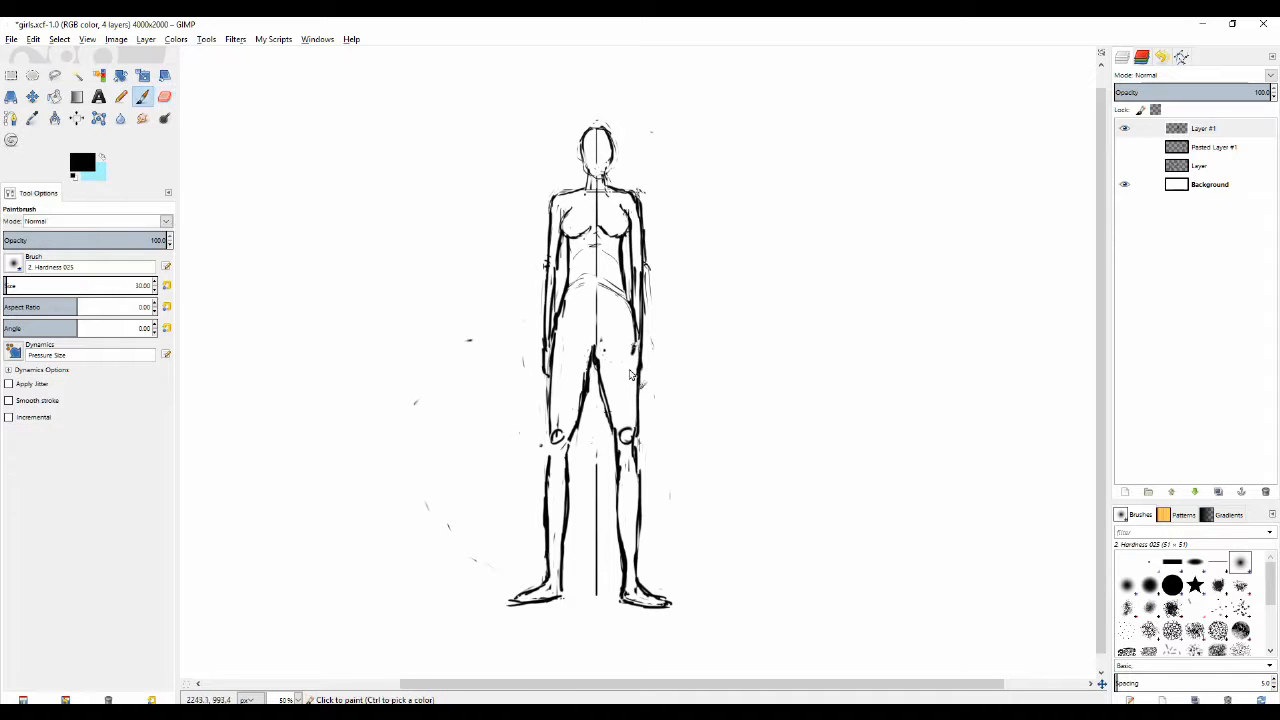
pyautogui.click(164, 96)
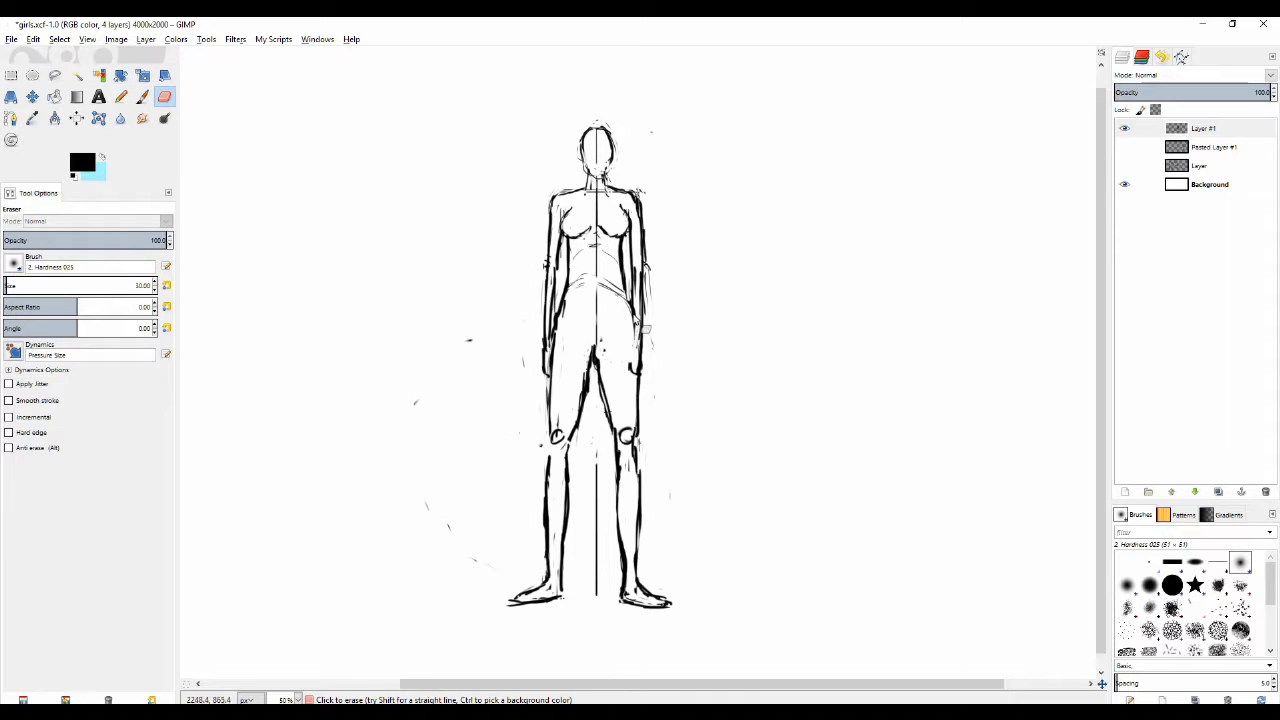
pyautogui.click(120, 96)
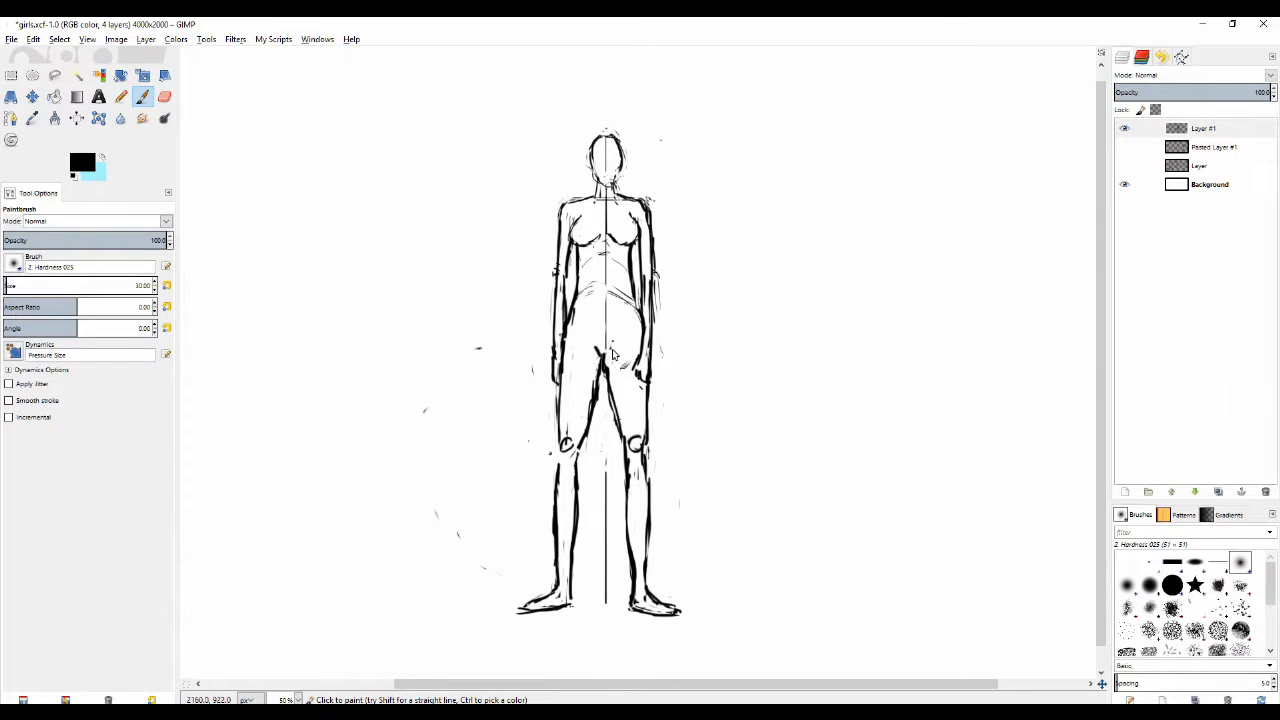
# Step: Zoom in and paint small waist marks and a lower belly curve across the hips, erasing part of it
pyautogui.scroll(-3)
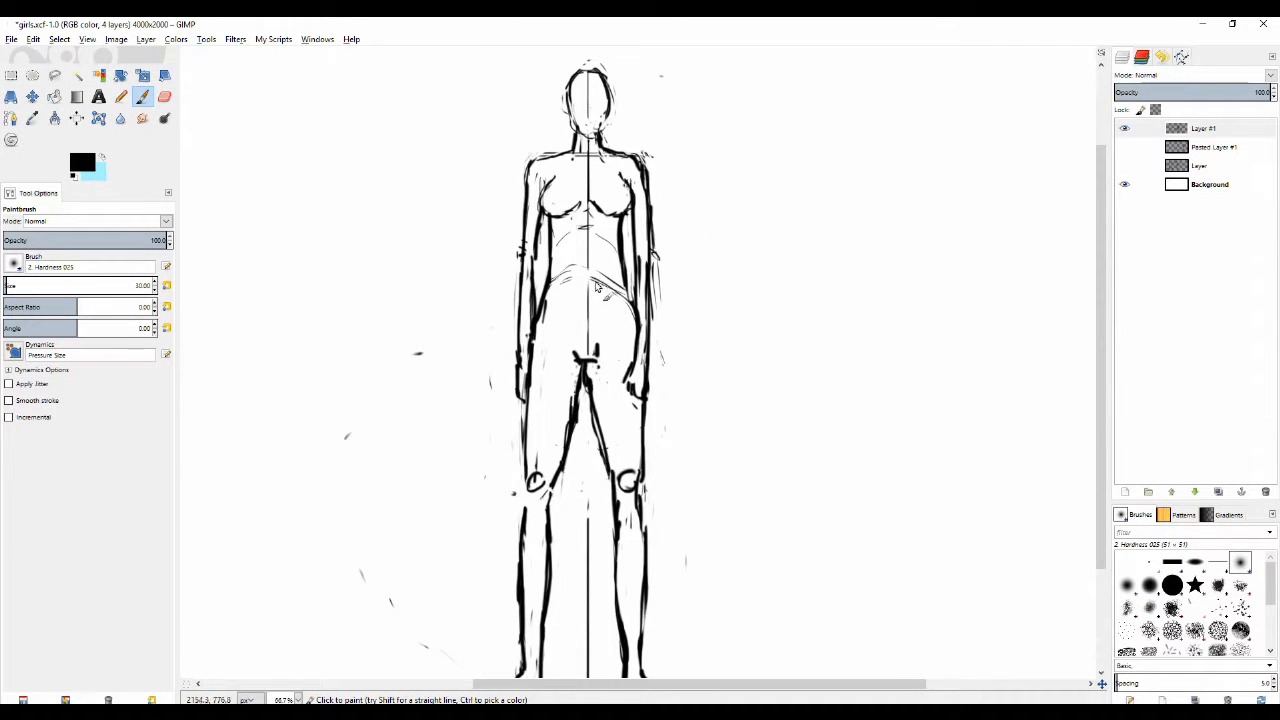
pyautogui.click(164, 96)
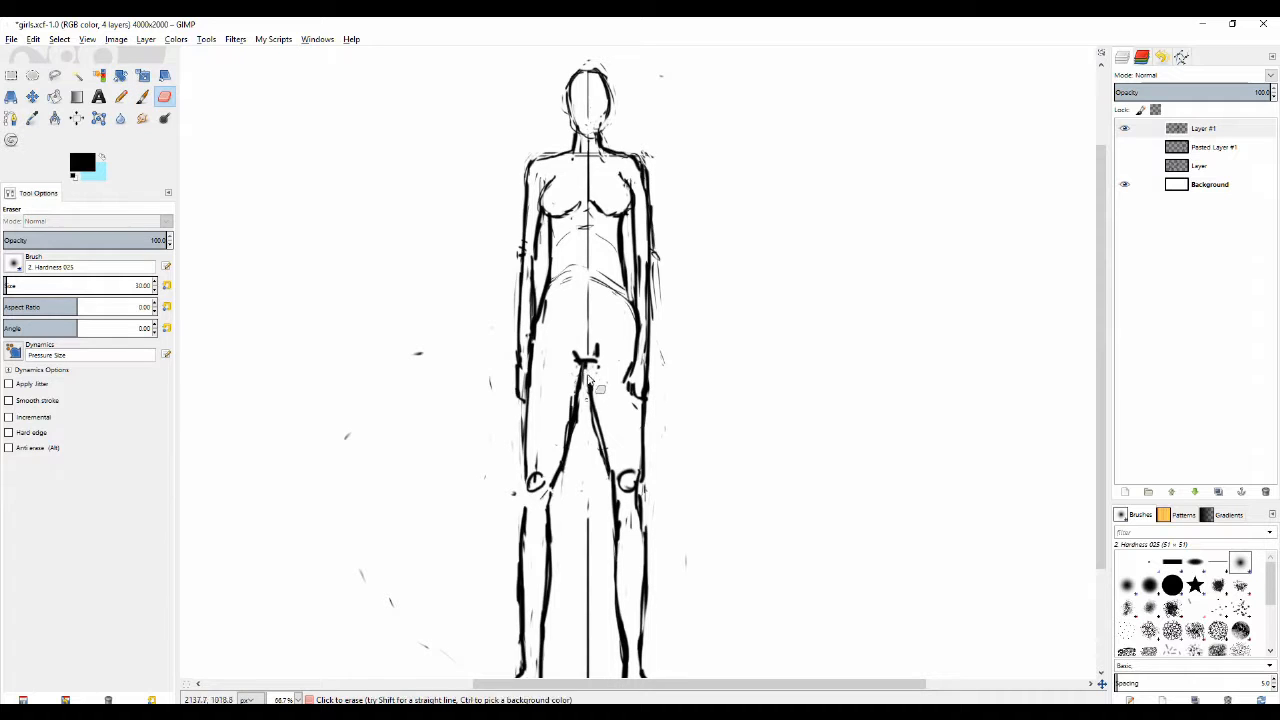
pyautogui.click(120, 96)
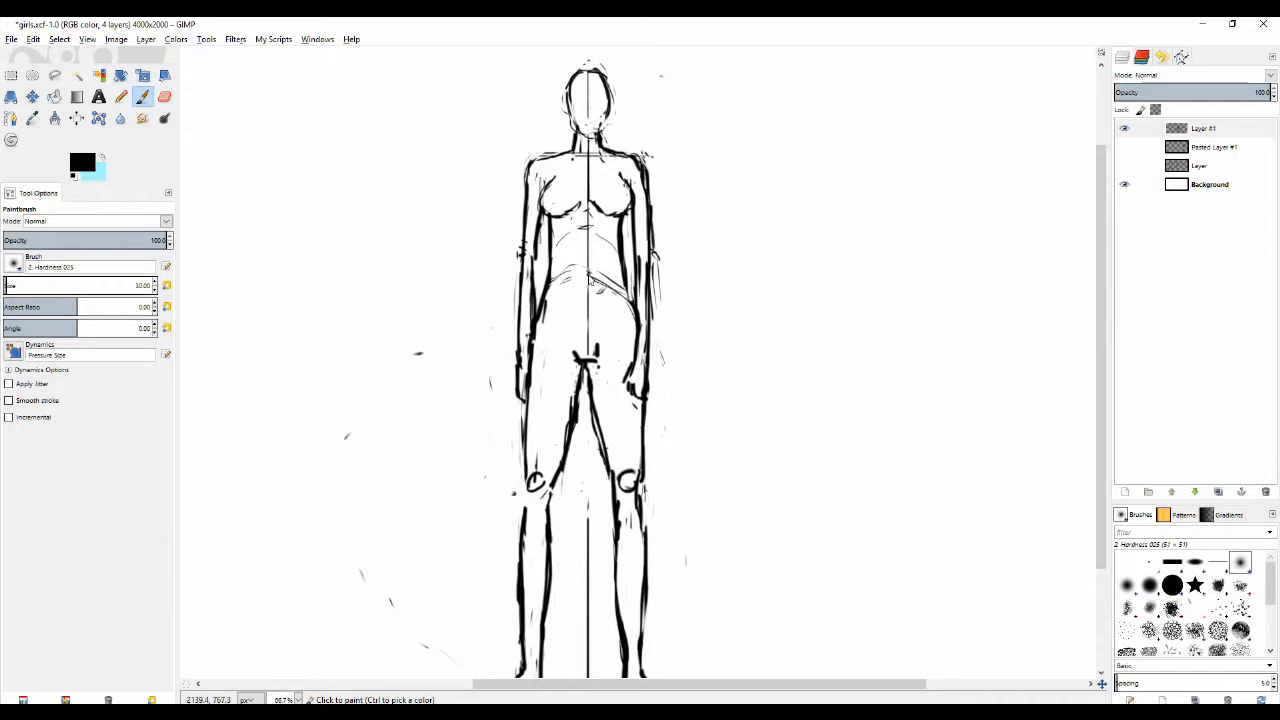
pyautogui.click(590, 244)
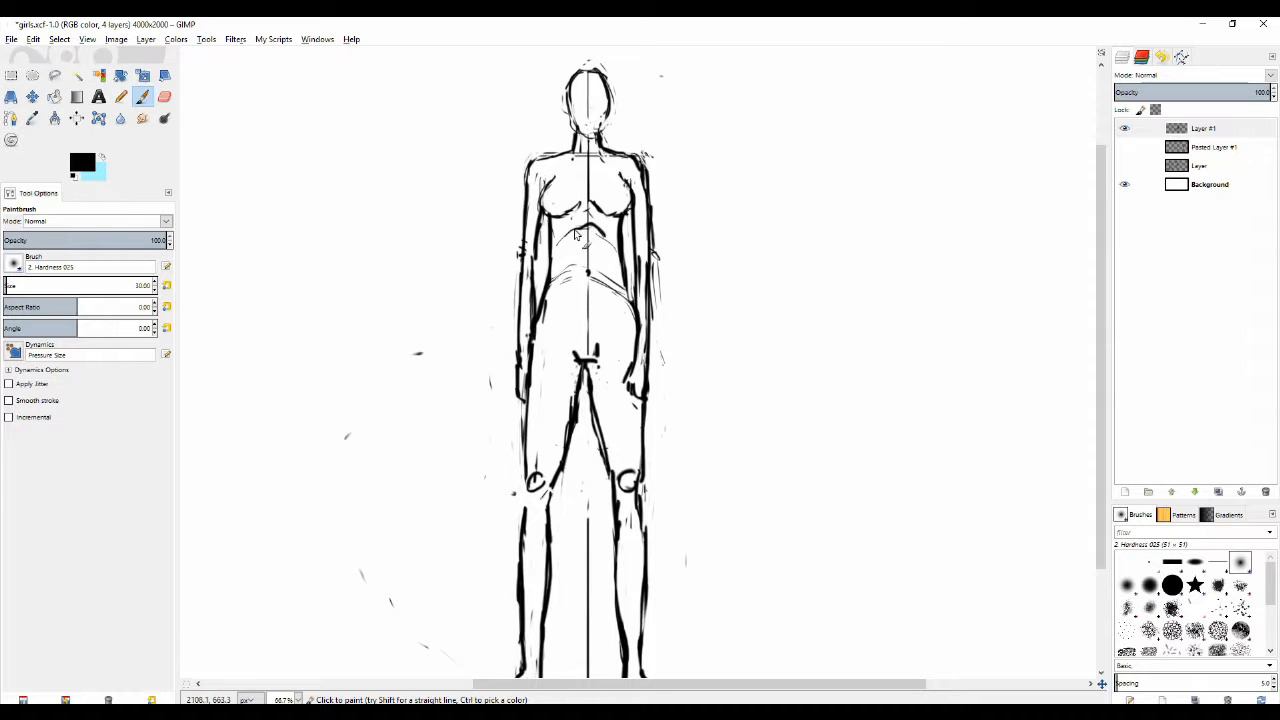
pyautogui.moveTo(556, 216); pyautogui.dragTo(620, 320)
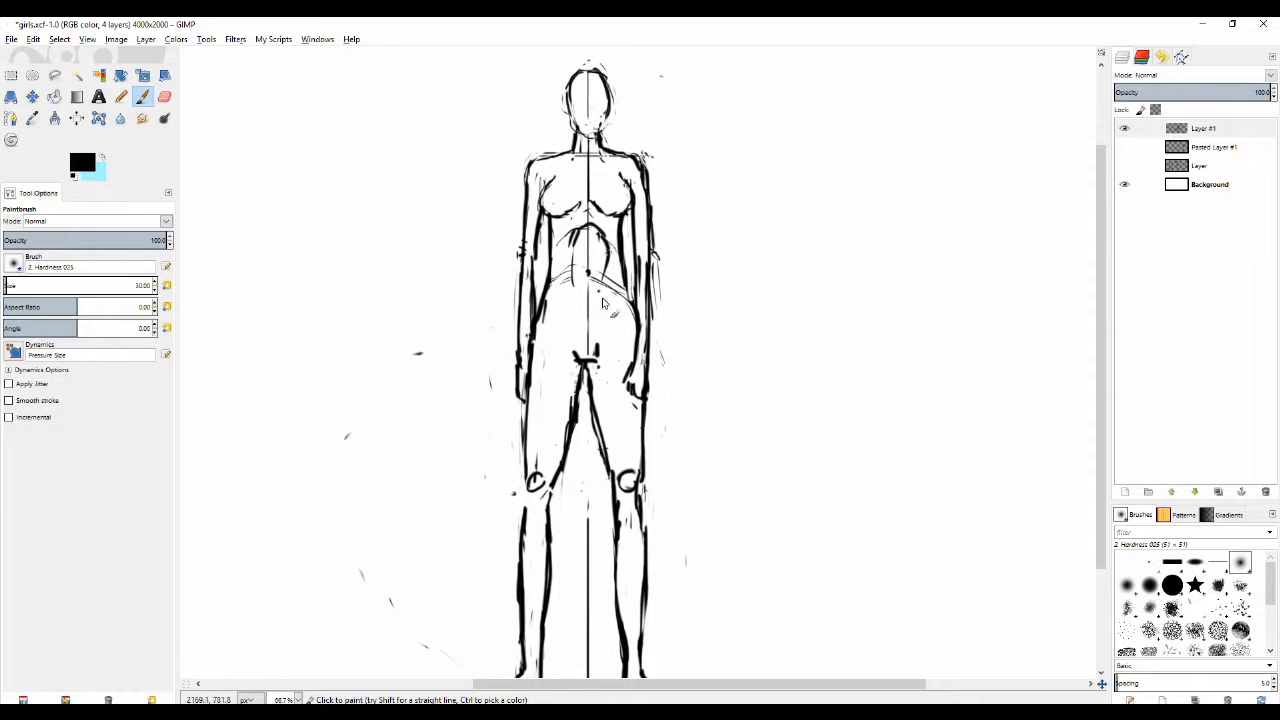
pyautogui.moveTo(580, 270); pyautogui.dragTo(600, 310)
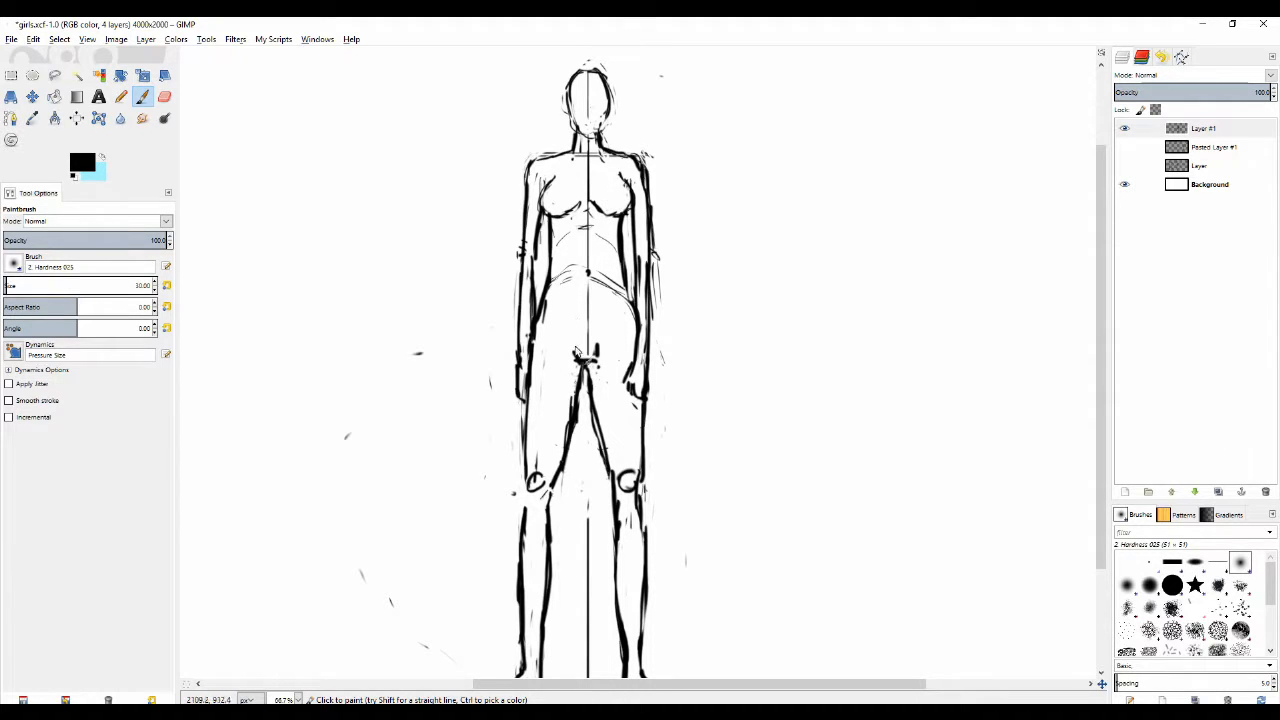
pyautogui.click(164, 96)
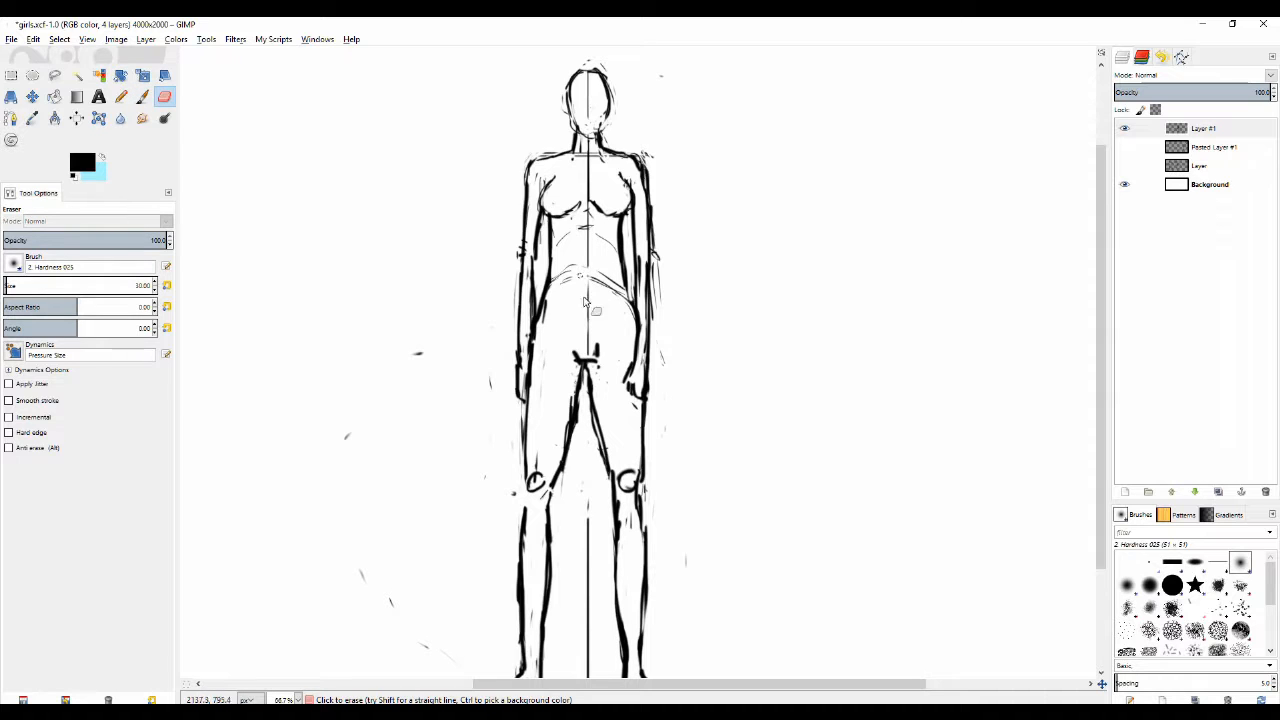
pyautogui.click(120, 96)
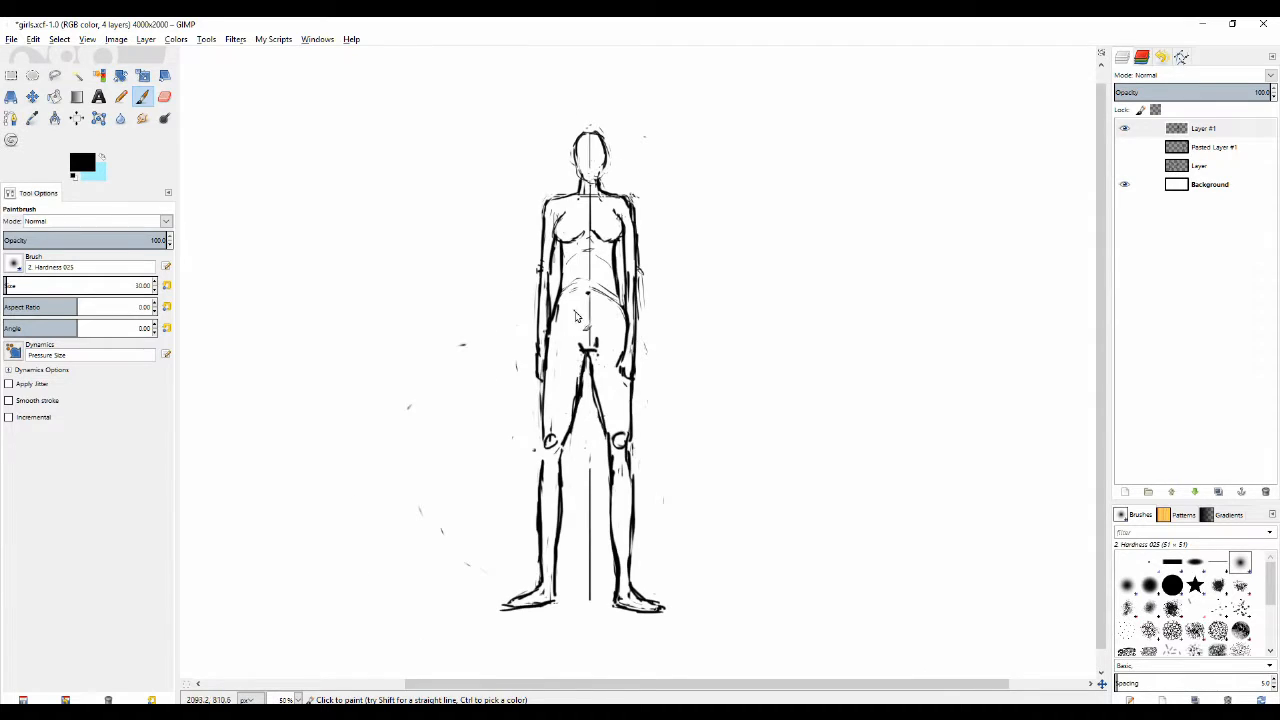
# Step: Erase stray marks on the torso and beside the right breast
pyautogui.scroll(-3)
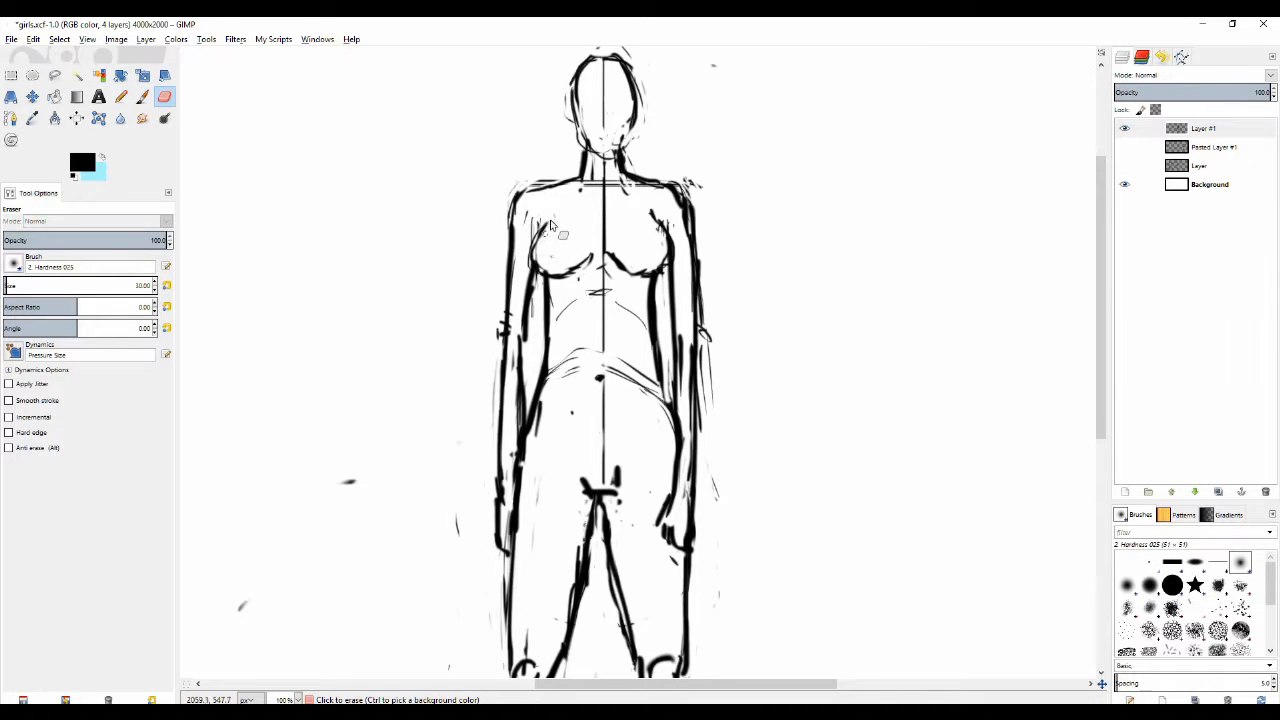
pyautogui.click(142, 96)
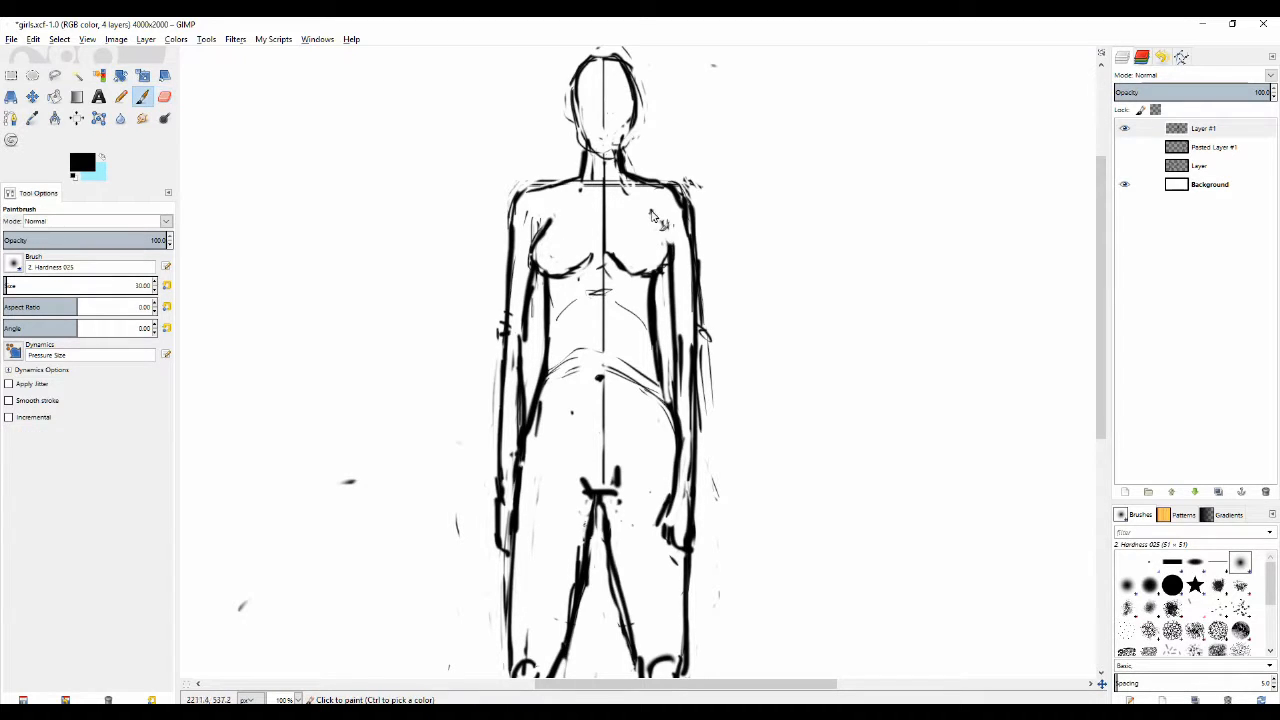
pyautogui.click(164, 96)
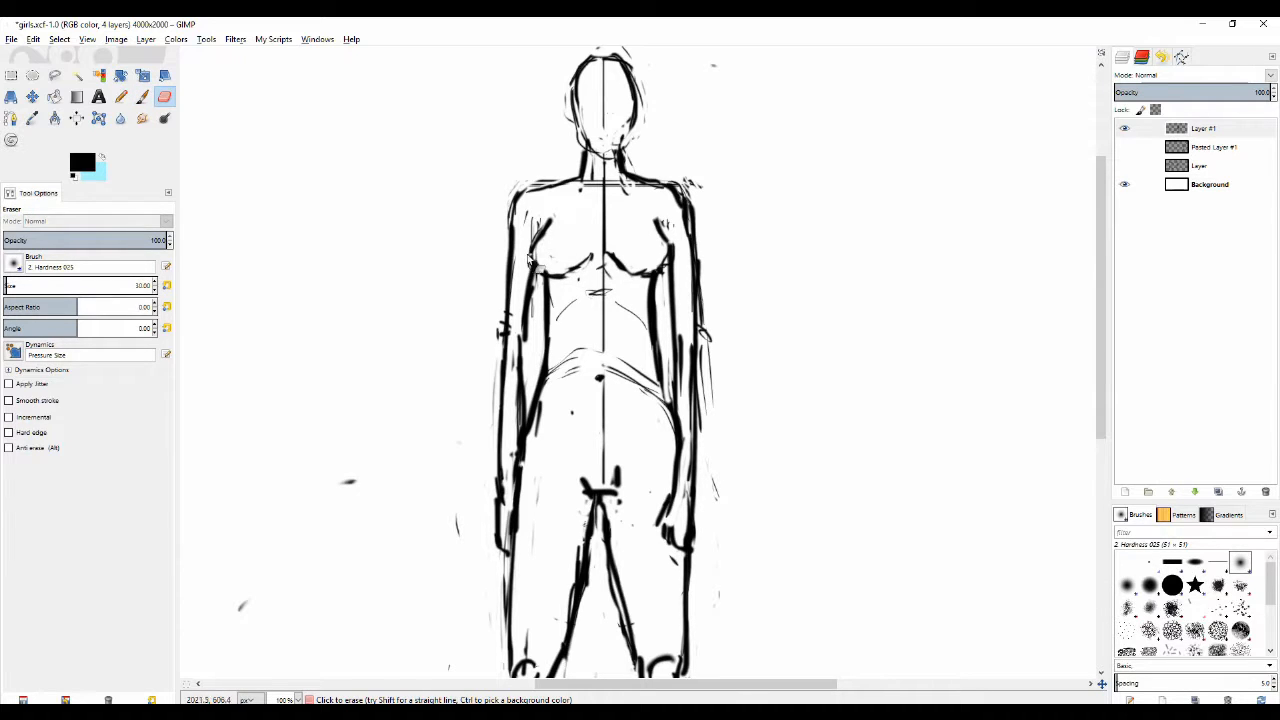
pyautogui.click(142, 96)
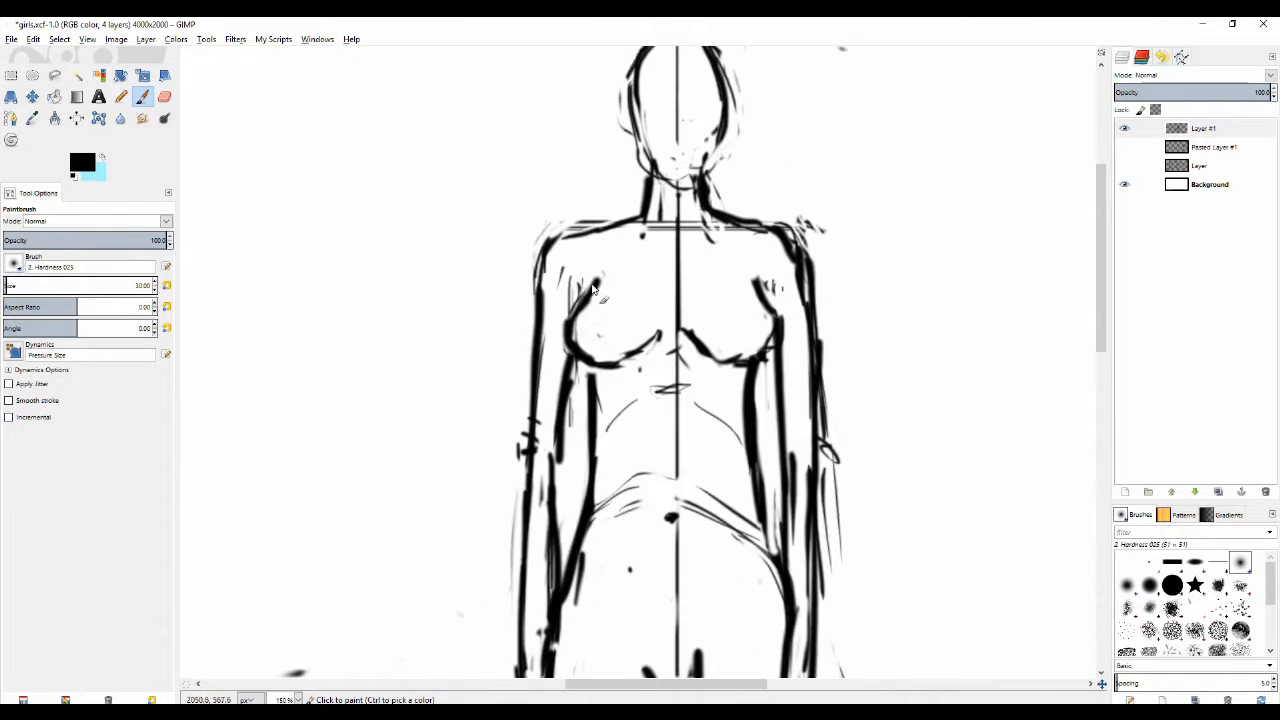
pyautogui.moveTo(596, 292)
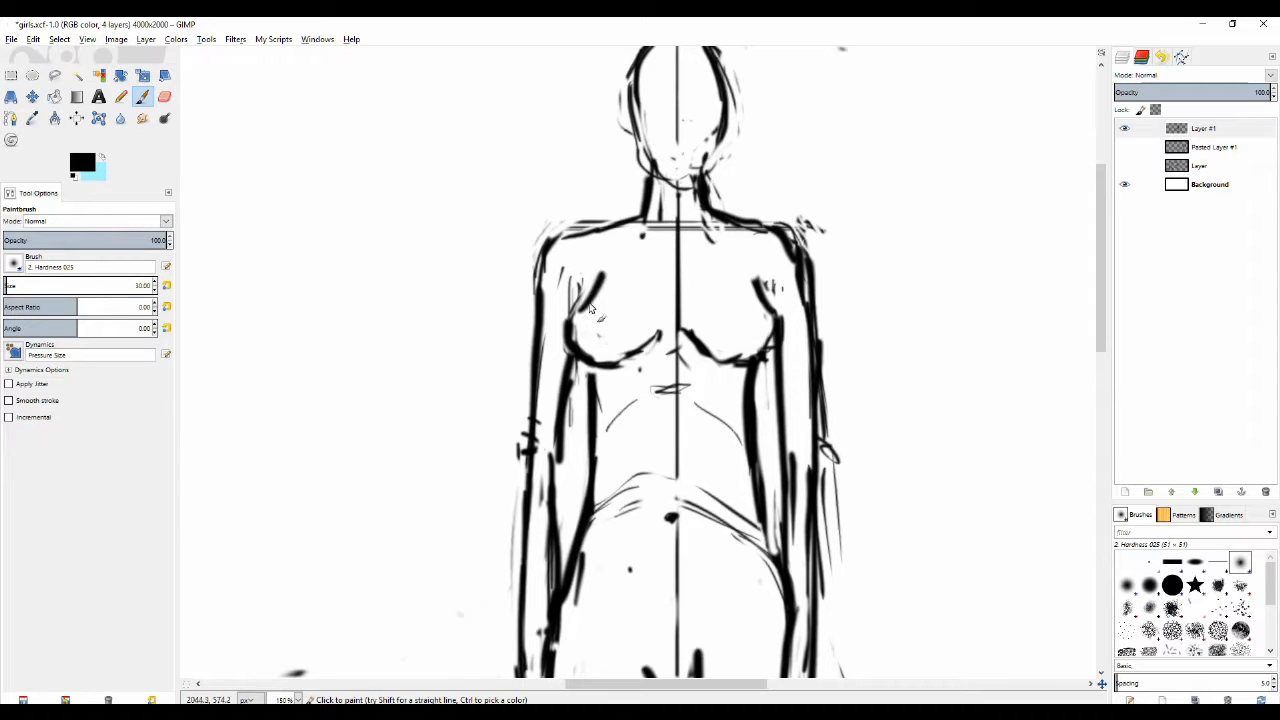
pyautogui.click(164, 96)
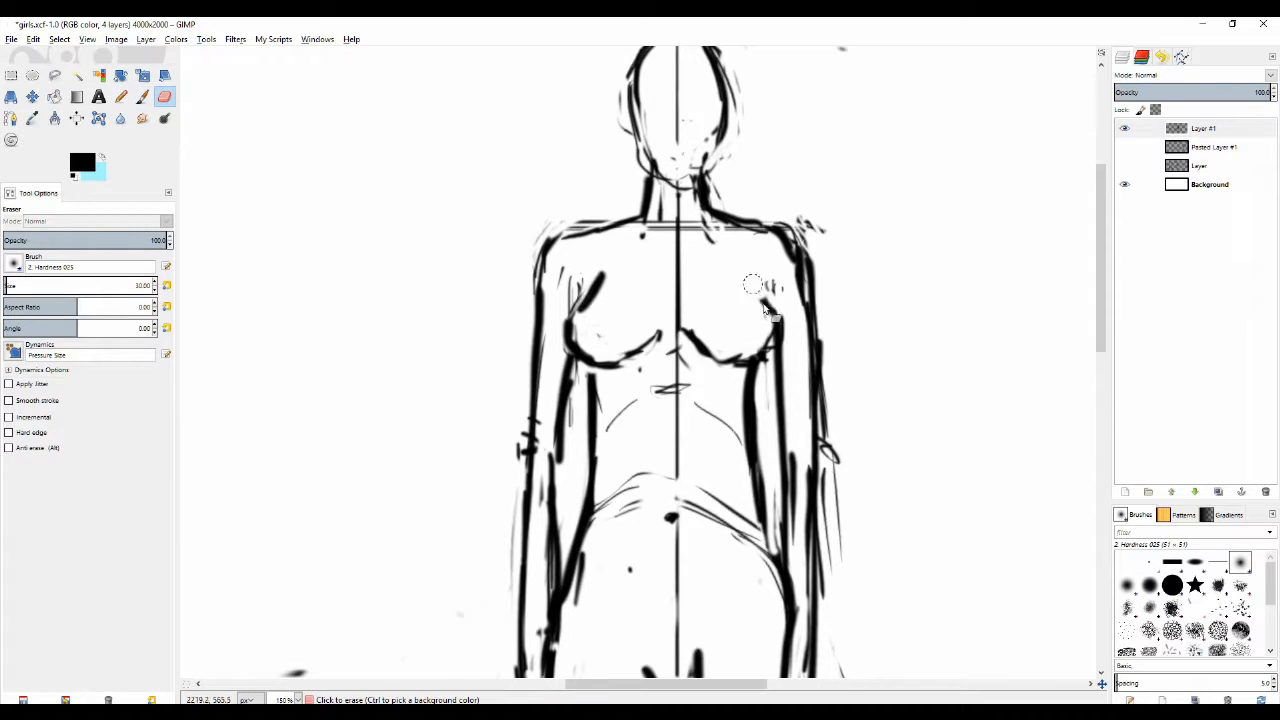
pyautogui.click(120, 96)
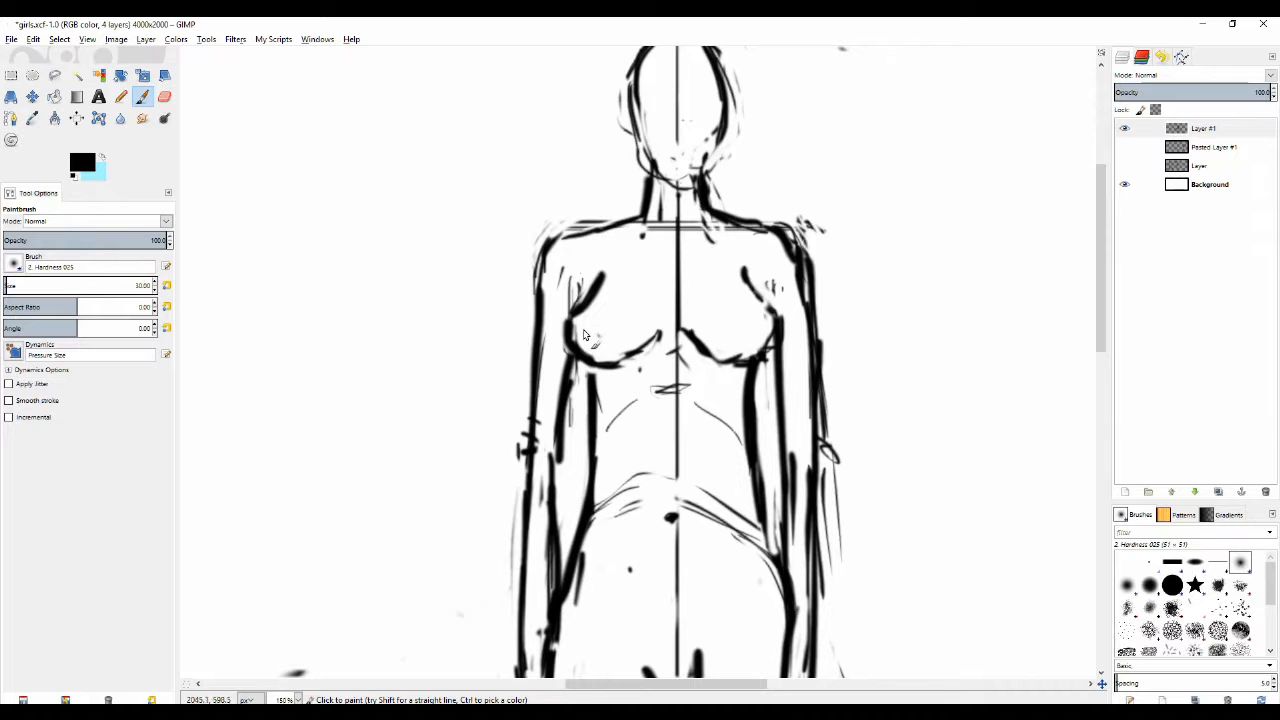
# Step: Redraw the chest contours with a dark curve under the left breast, clearing midsection smudges
pyautogui.moveTo(600, 340); pyautogui.dragTo(700, 336)
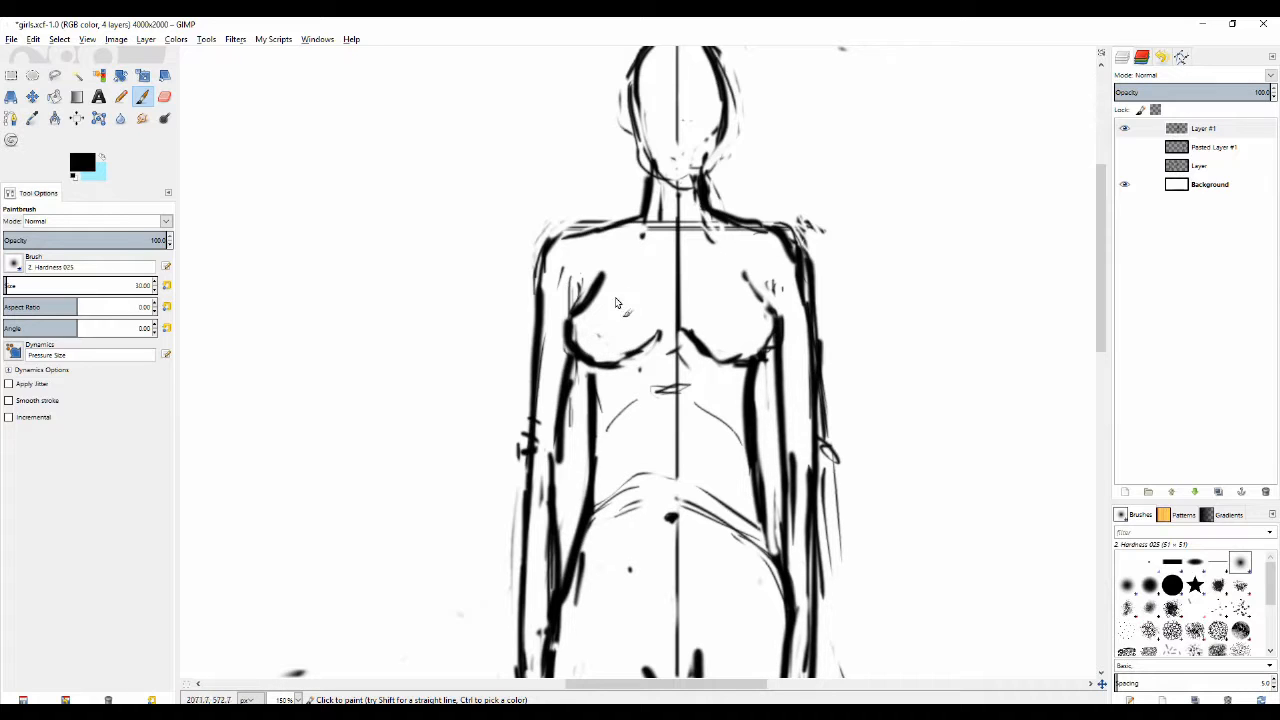
pyautogui.moveTo(590, 320); pyautogui.dragTo(636, 280)
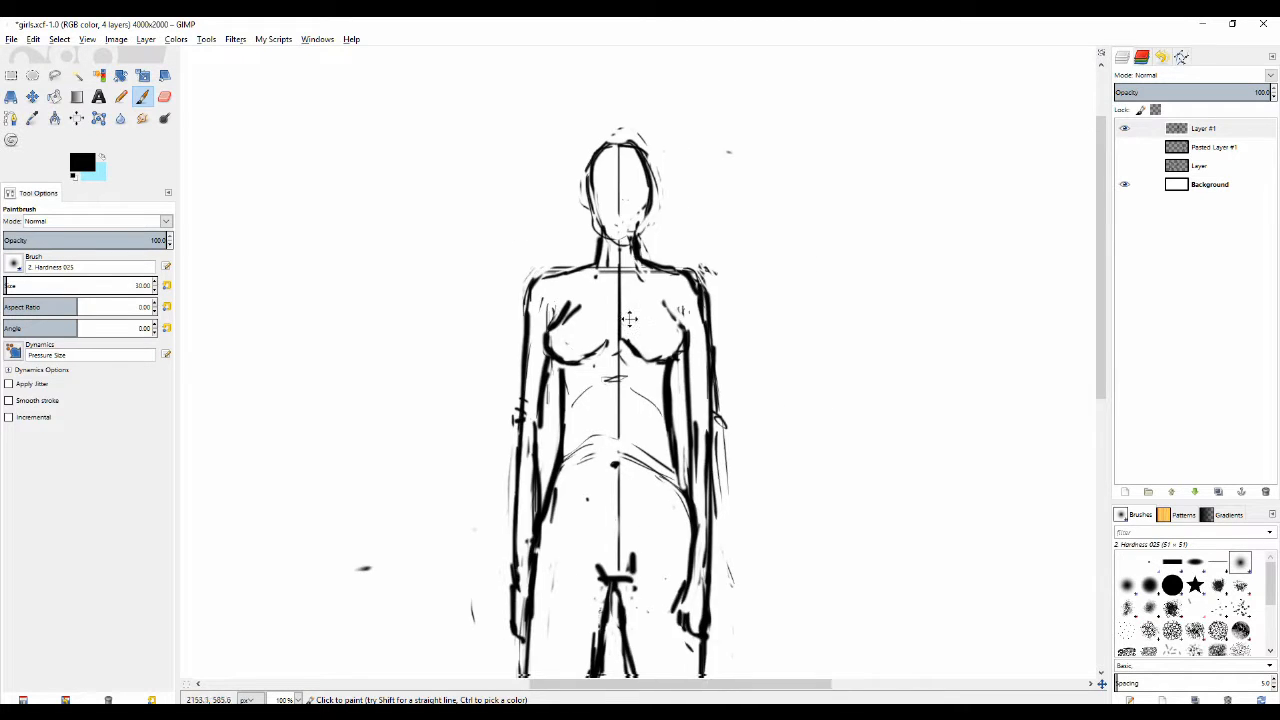
pyautogui.scroll(-3)
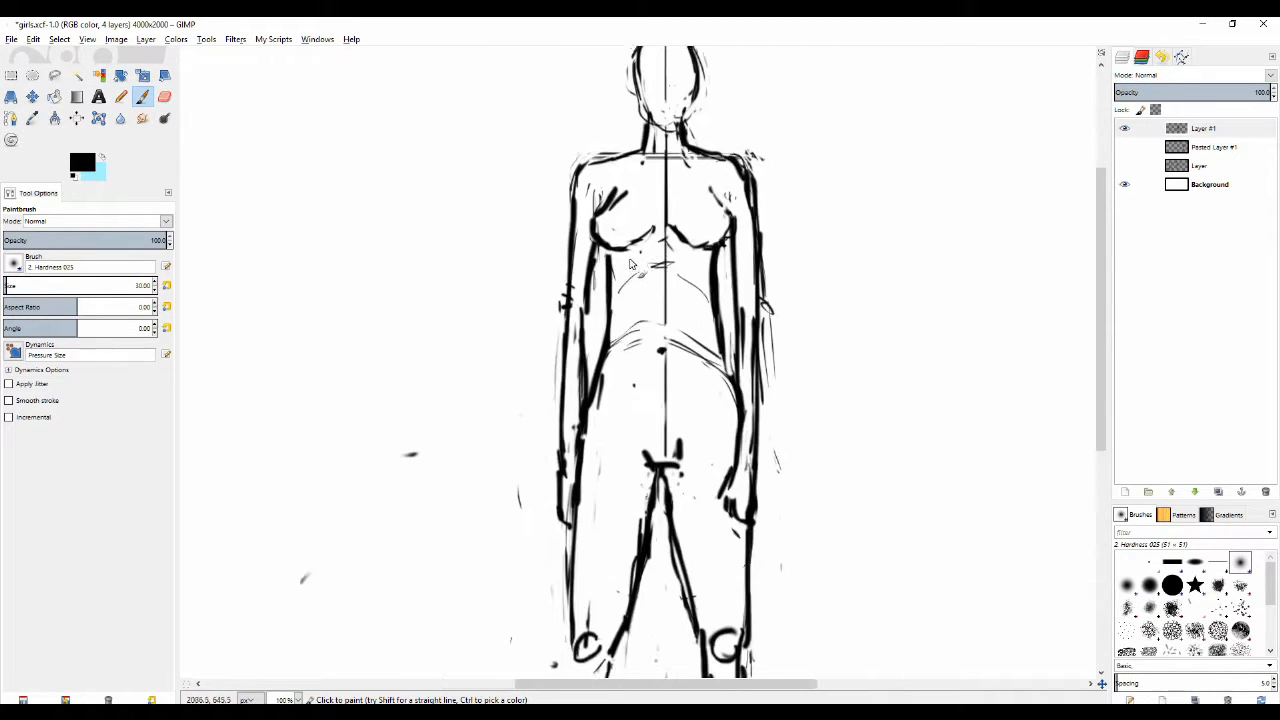
pyautogui.click(164, 96)
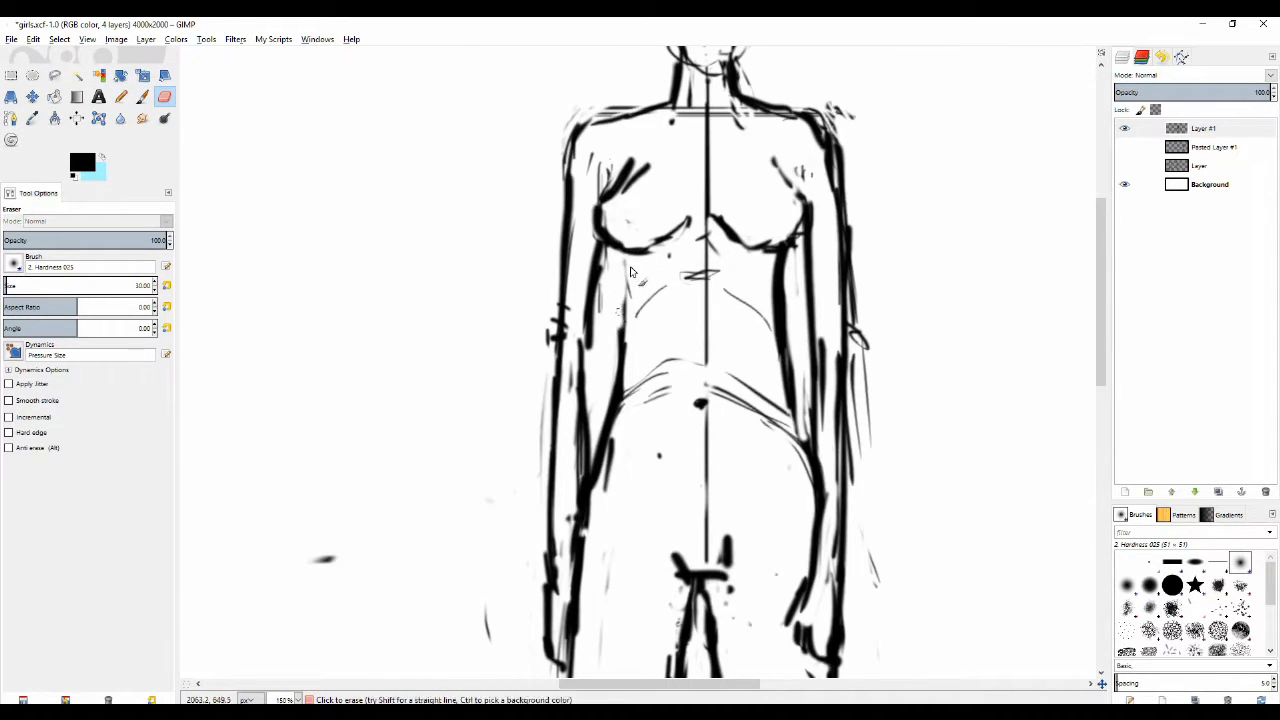
pyautogui.moveTo(624, 260); pyautogui.dragTo(620, 360)
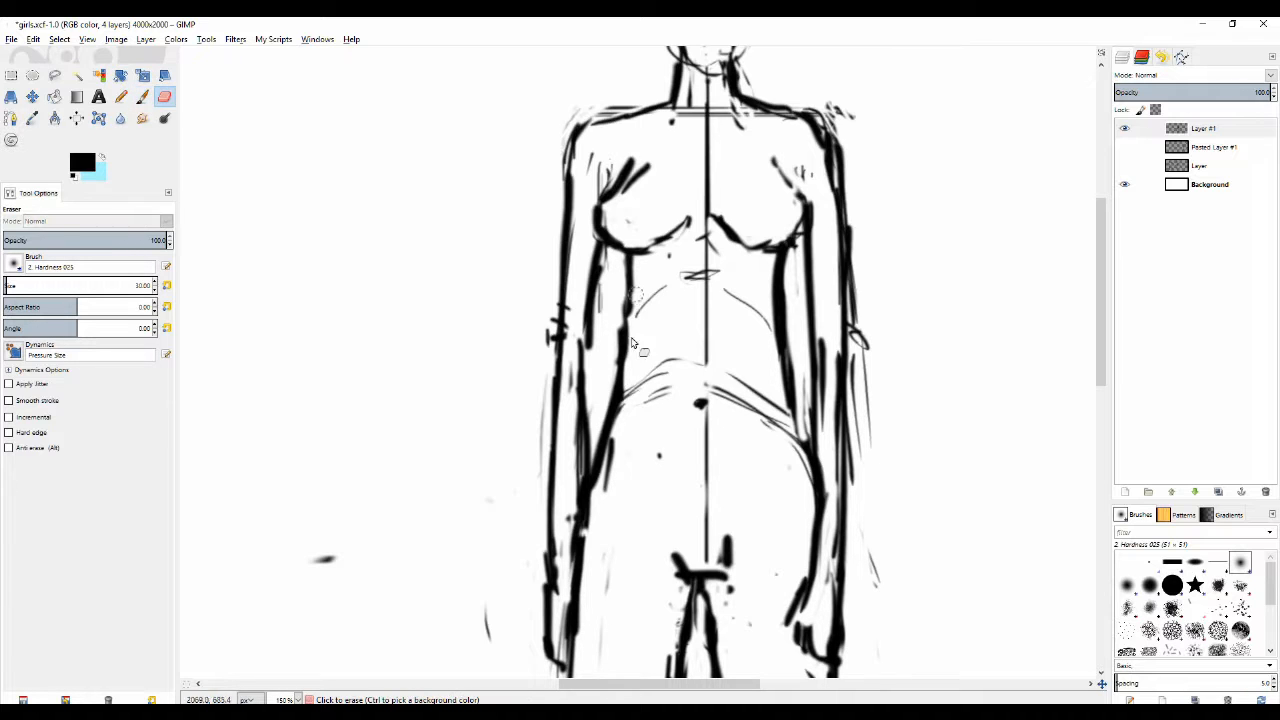
pyautogui.click(120, 96)
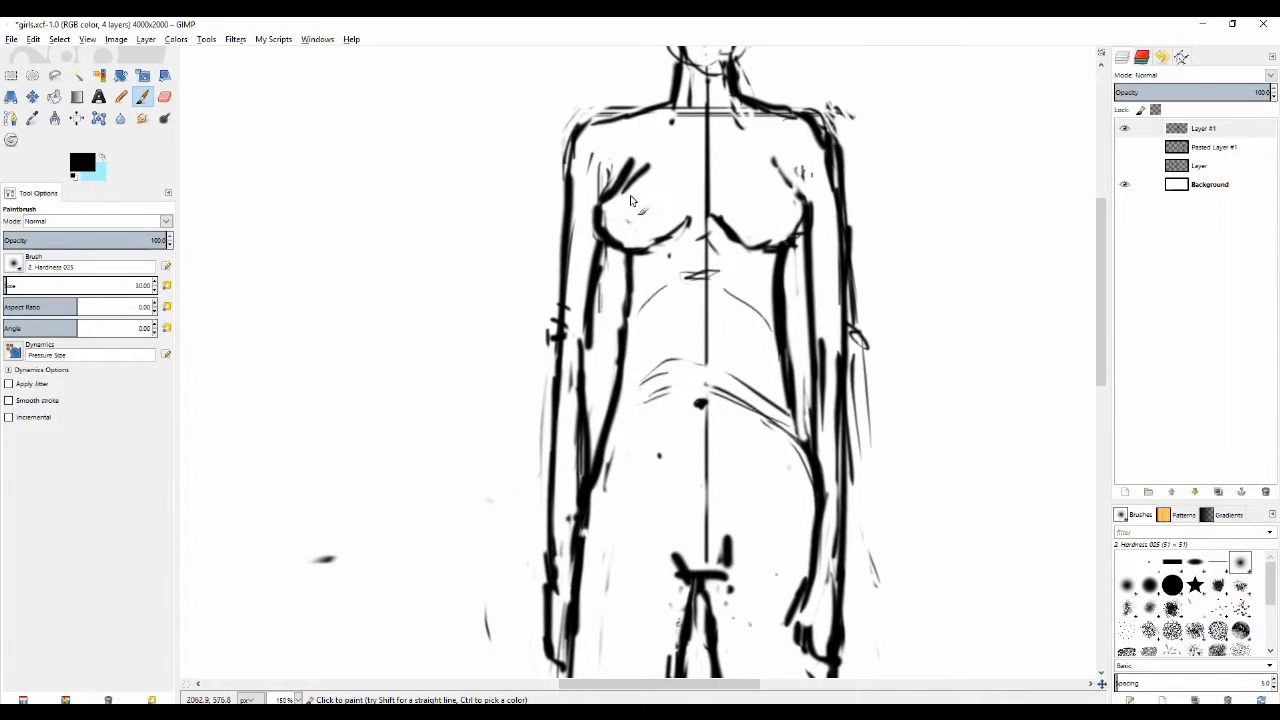
pyautogui.moveTo(624, 210); pyautogui.dragTo(670, 176)
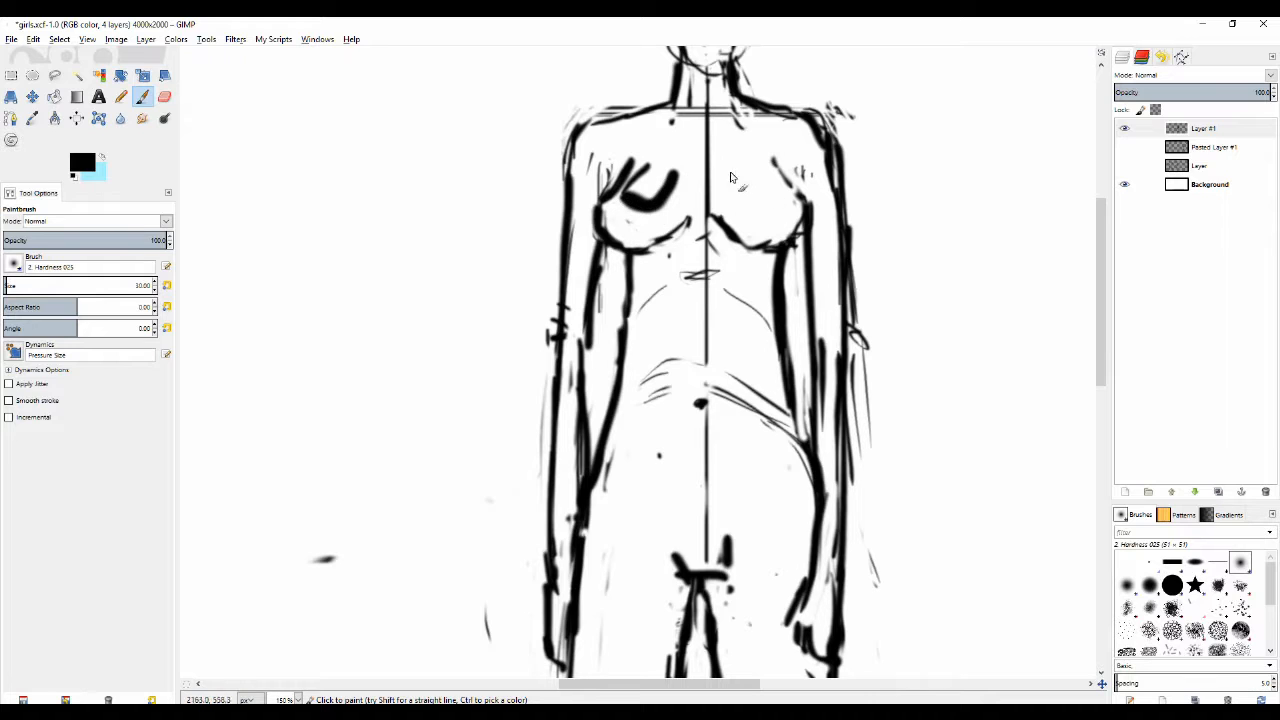
pyautogui.click(650, 196)
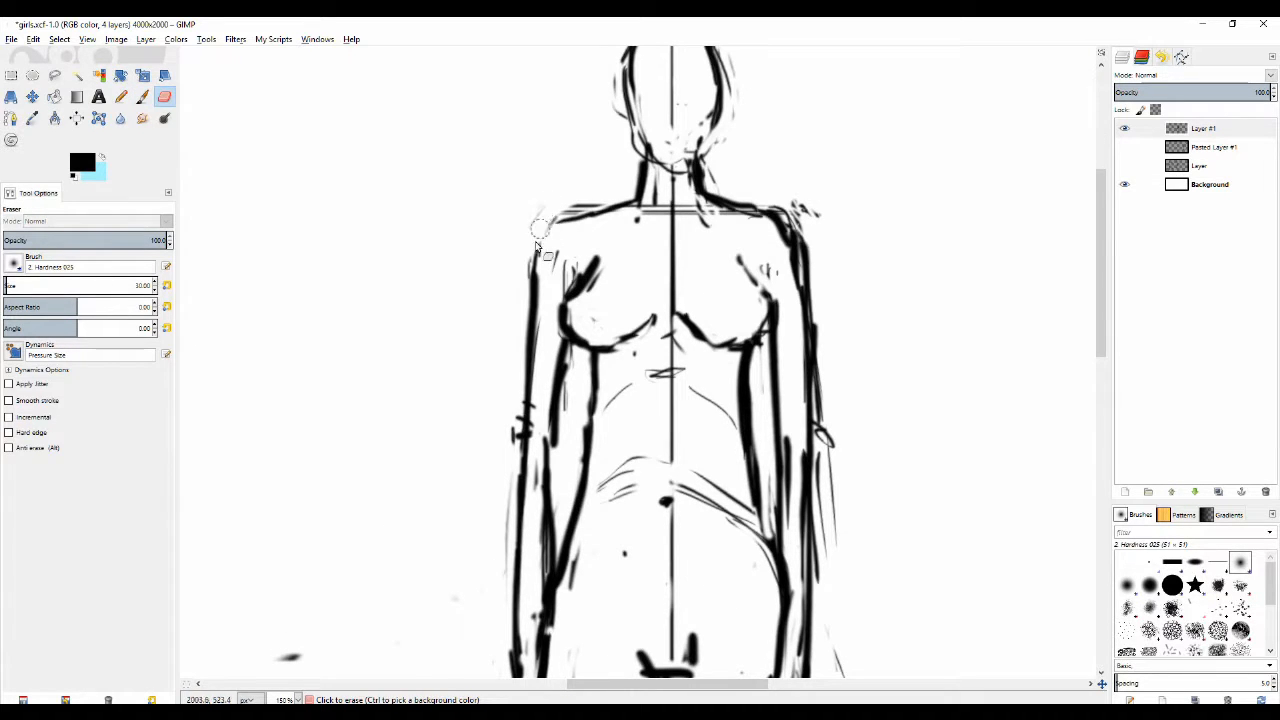
# Step: Clean the edges of both shoulders, erasing loose marks and specks around them
pyautogui.click(120, 96)
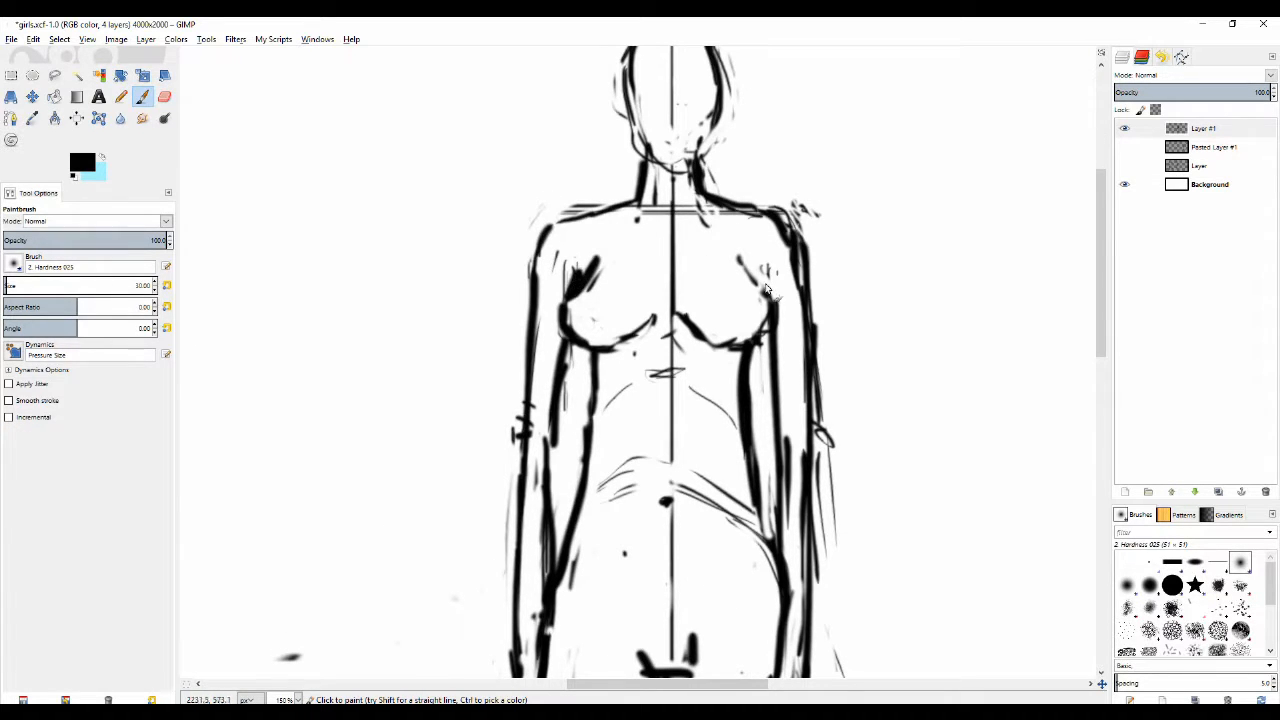
pyautogui.click(164, 96)
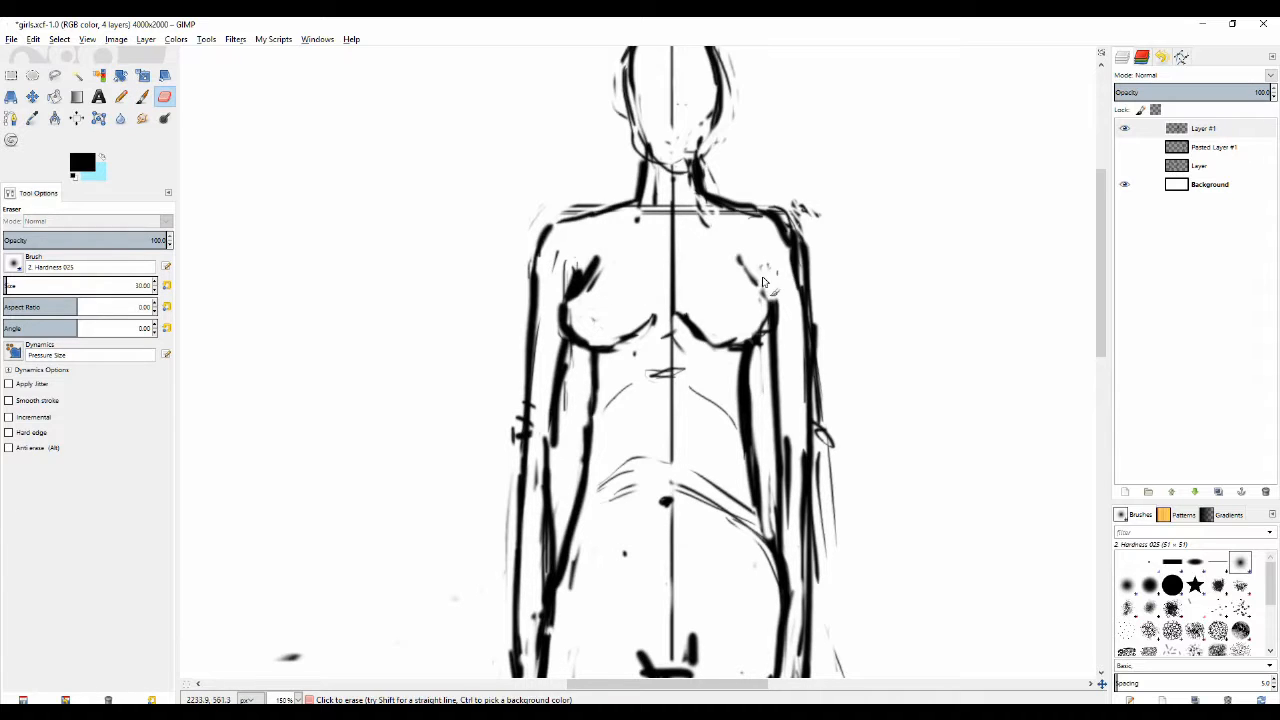
pyautogui.moveTo(776, 284); pyautogui.dragTo(760, 224)
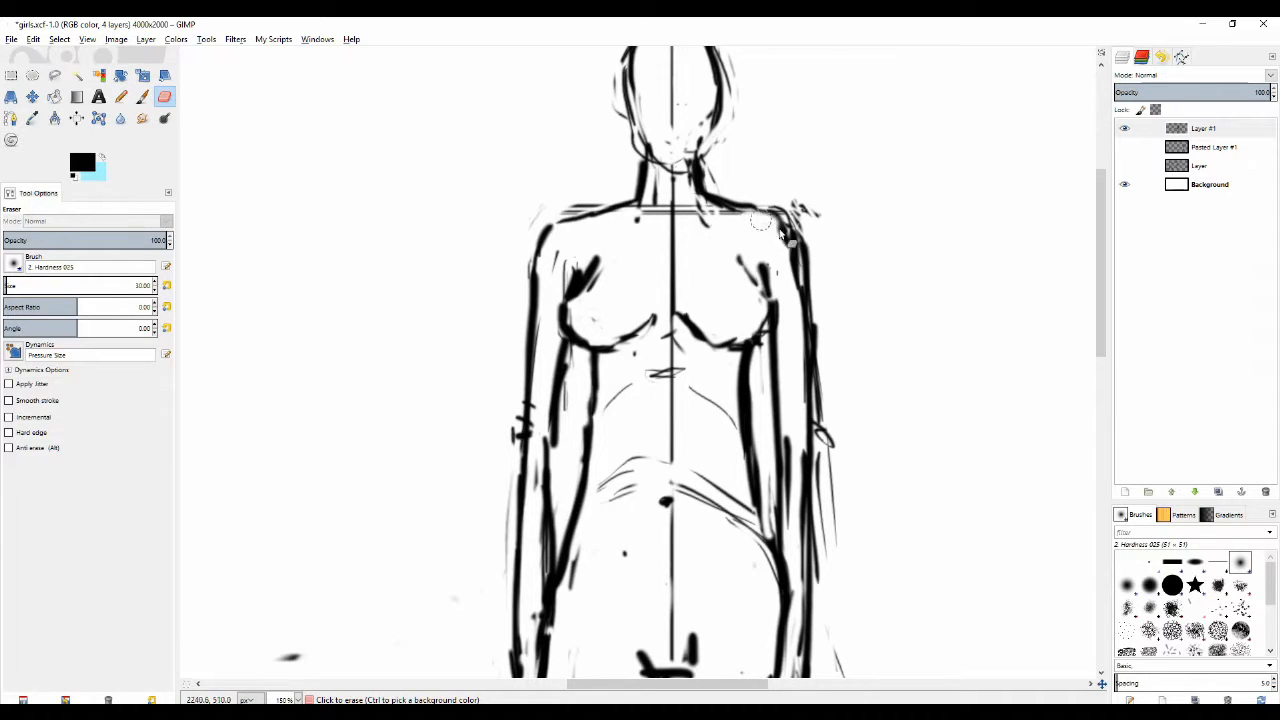
pyautogui.moveTo(790, 204); pyautogui.dragTo(764, 284)
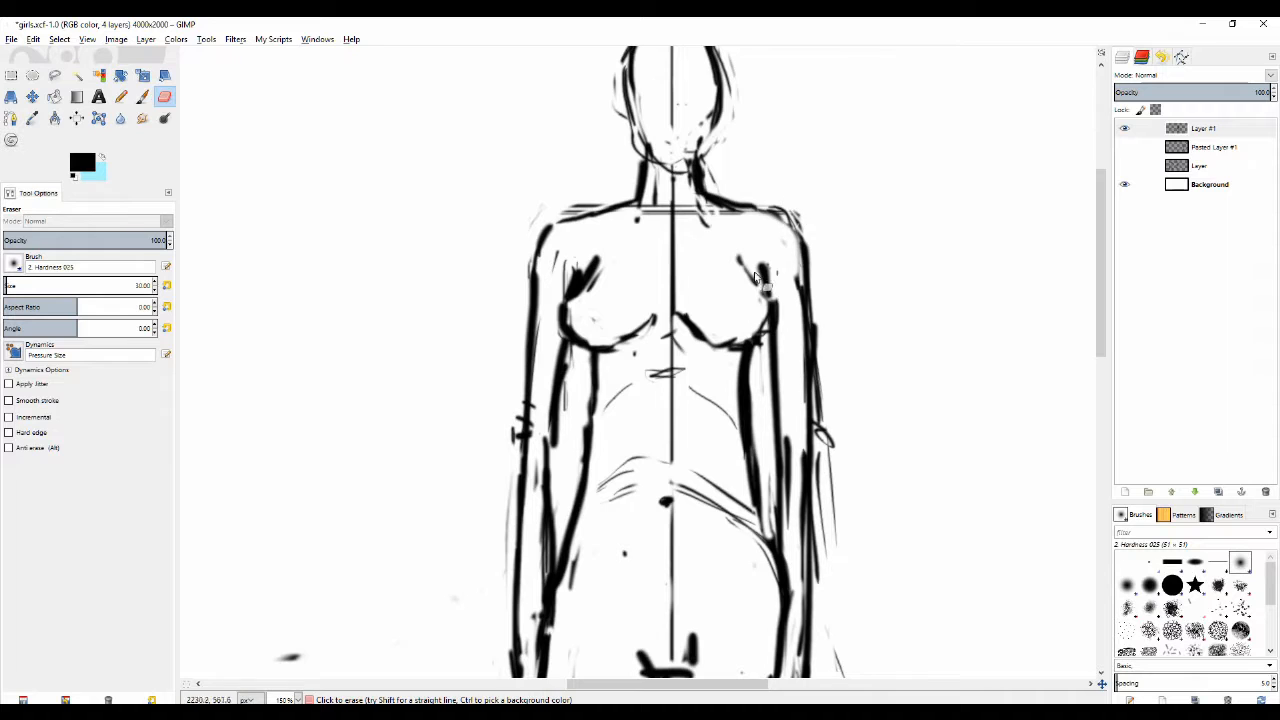
pyautogui.click(142, 96)
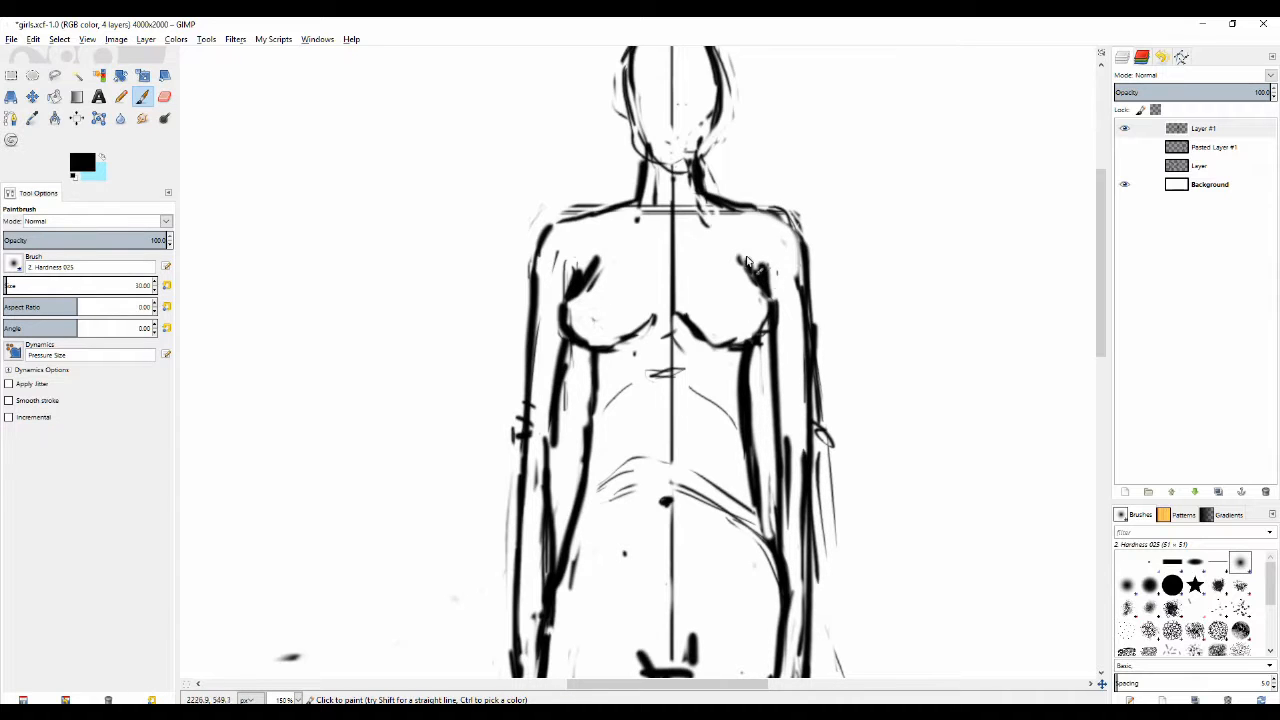
# Step: Mark the chest centre between the breasts and reinforce the upper chest line, erasing smudges
pyautogui.click(164, 96)
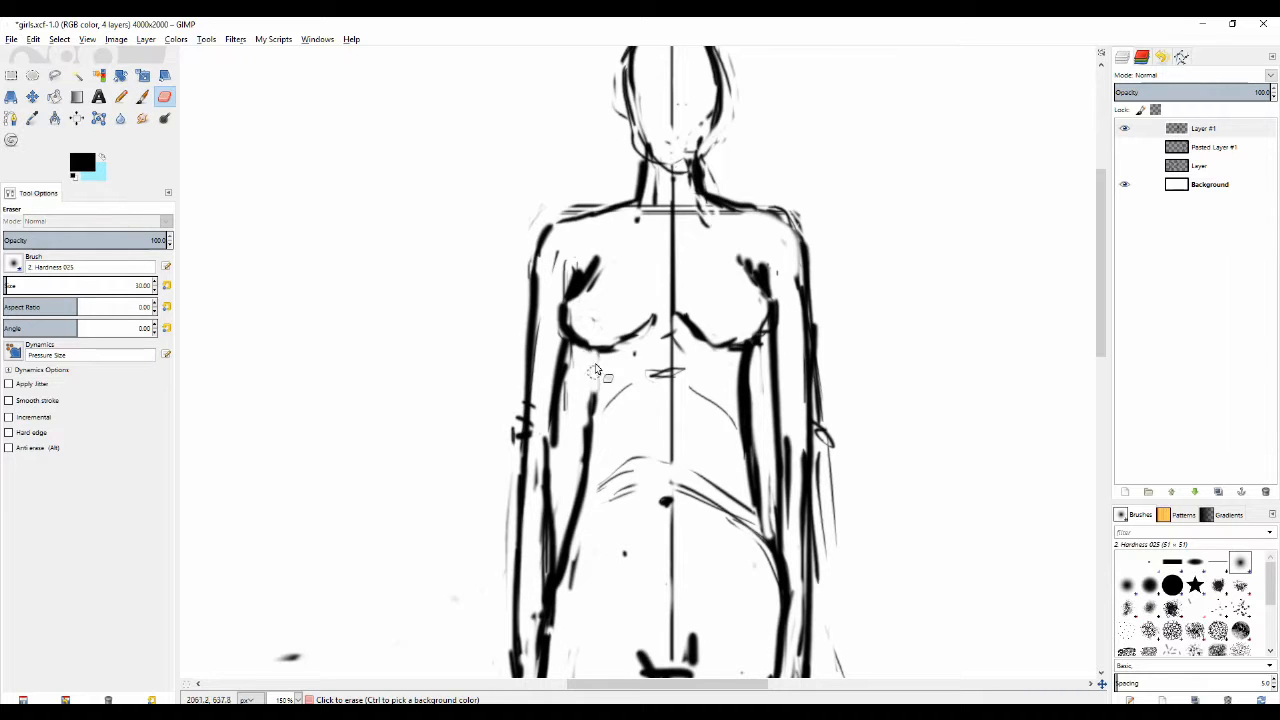
pyautogui.click(144, 96)
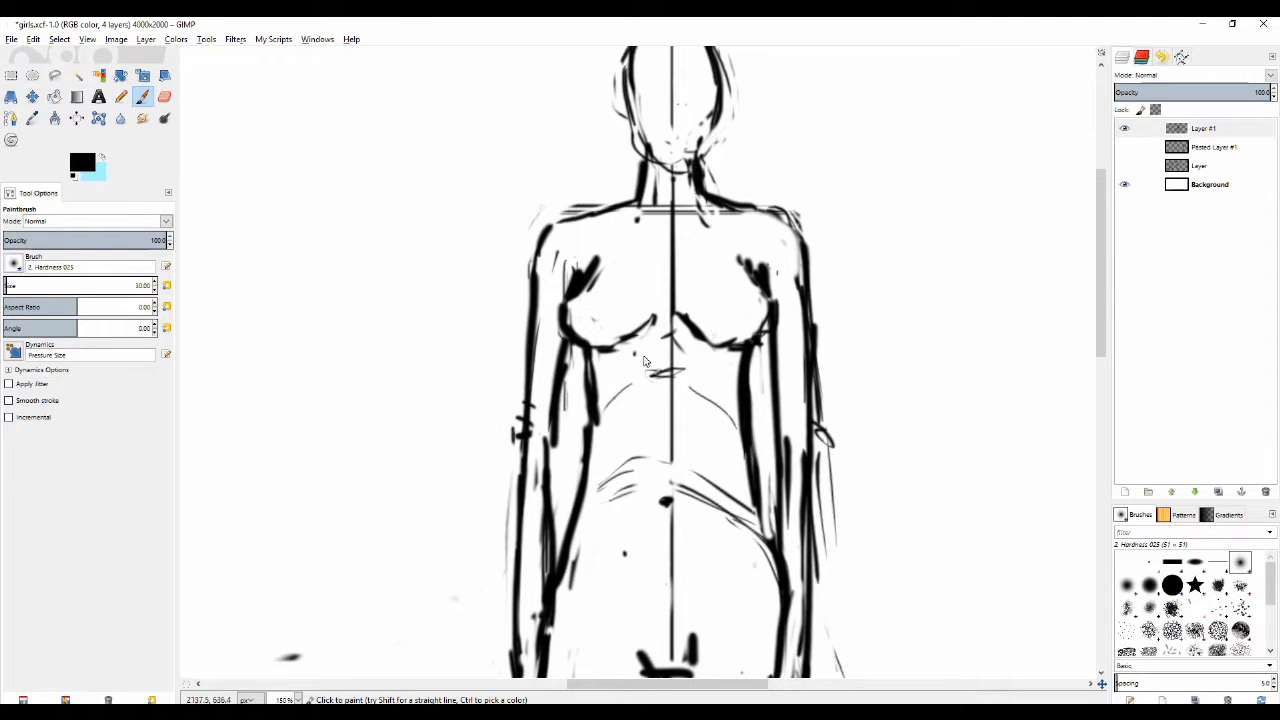
pyautogui.click(164, 96)
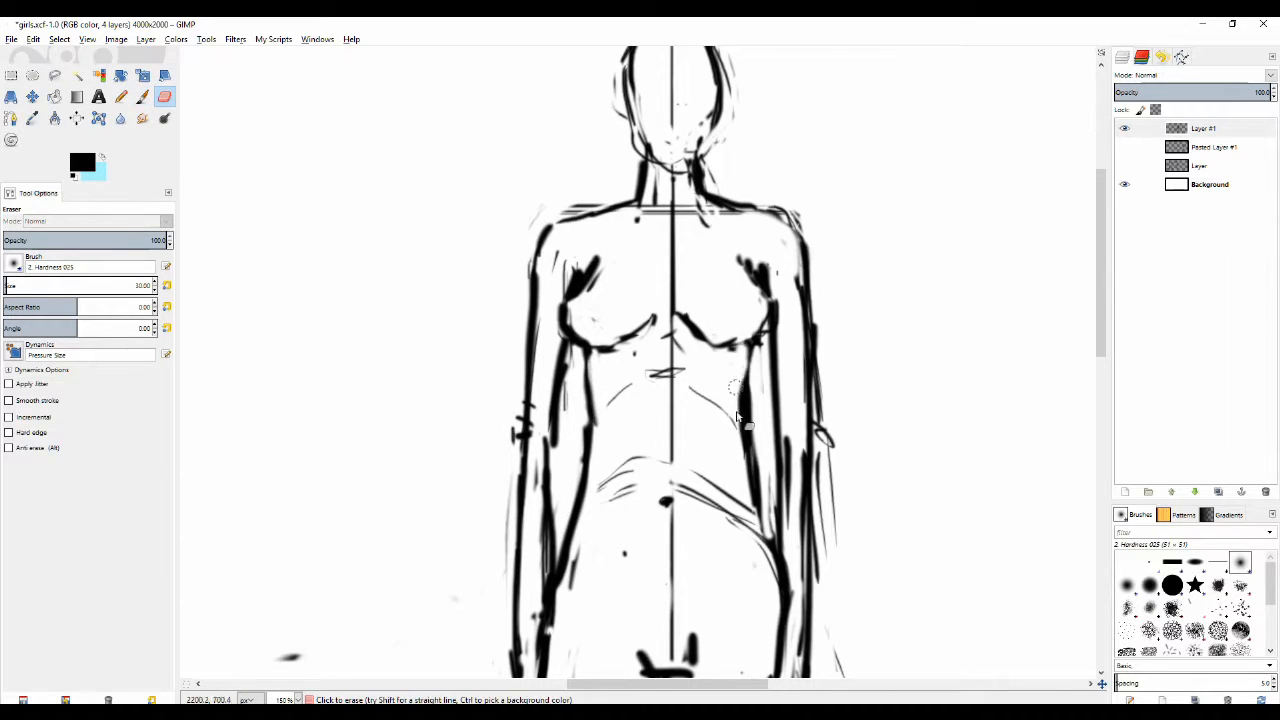
pyautogui.click(120, 96)
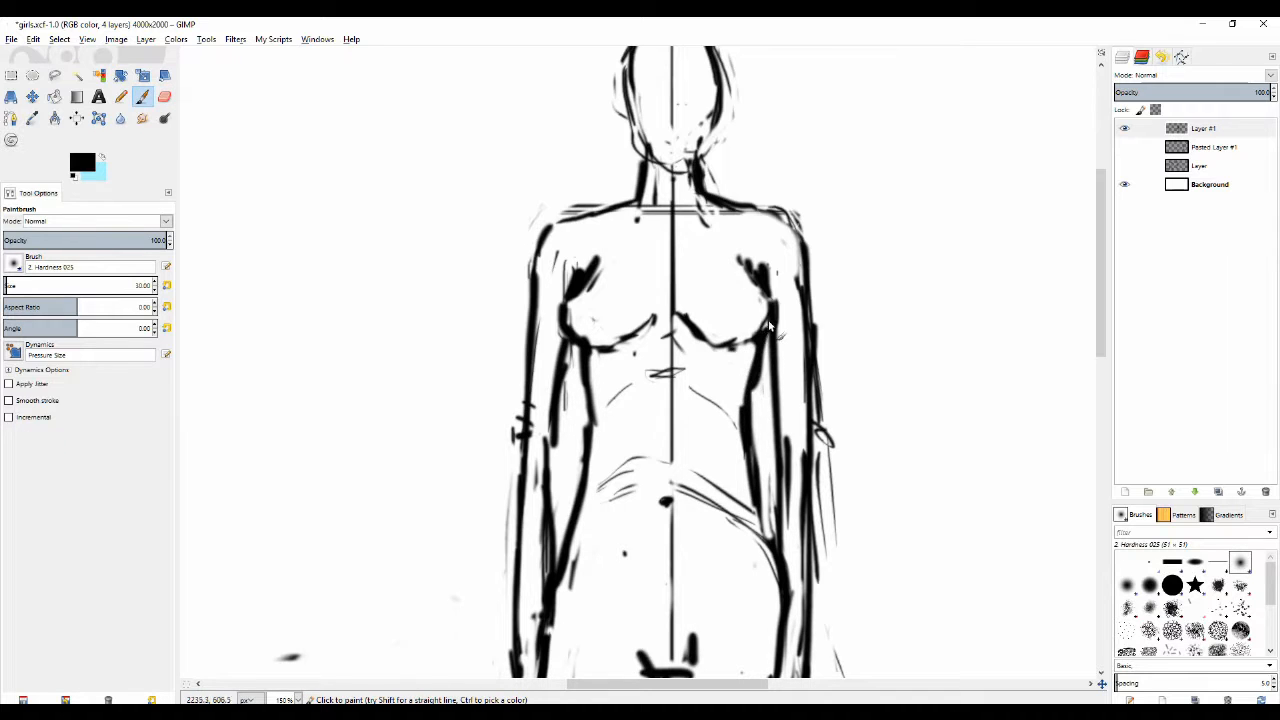
pyautogui.click(164, 96)
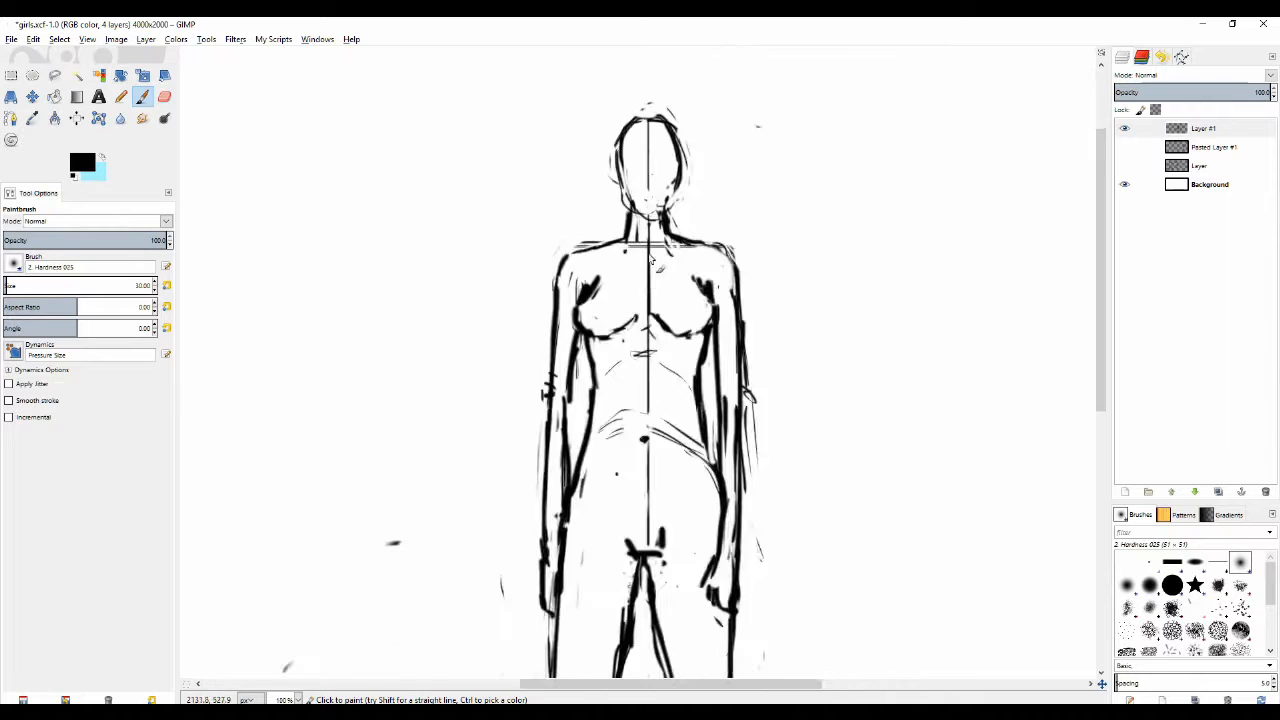
# Step: Paint a small dark collarbone notch at the neck base and tidy the left shoulder line
pyautogui.click(164, 96)
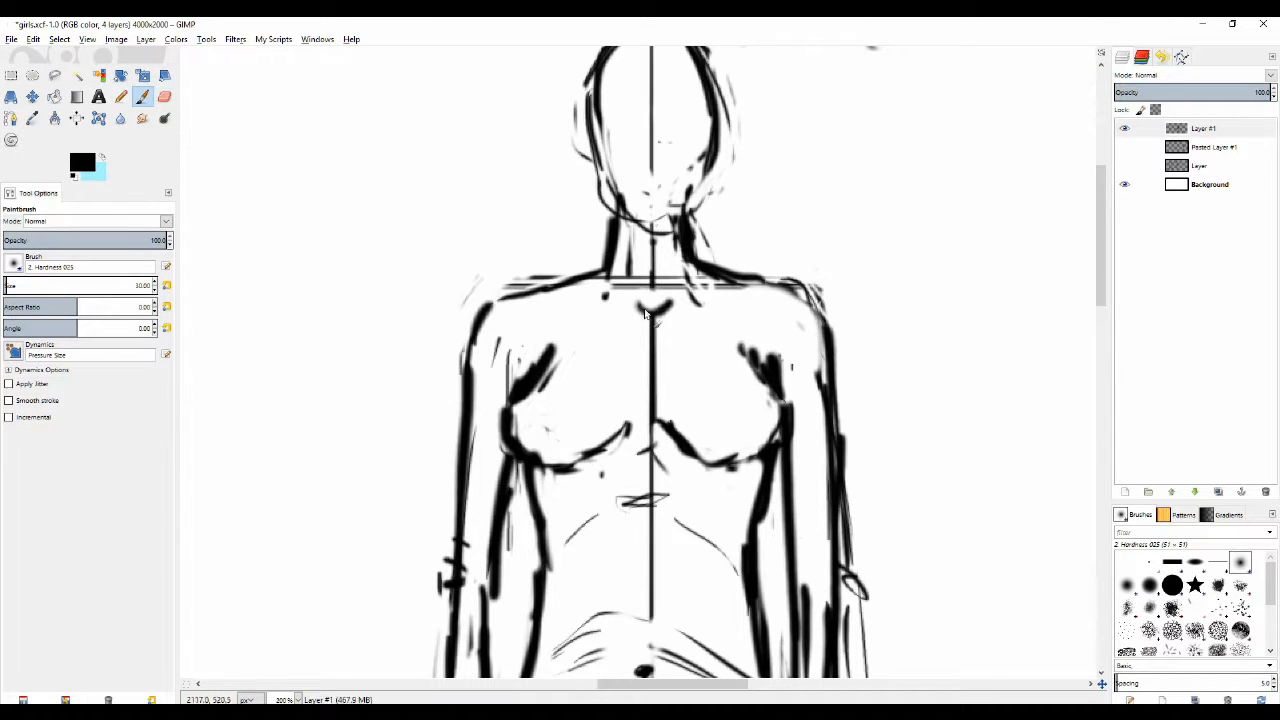
pyautogui.moveTo(540, 316)
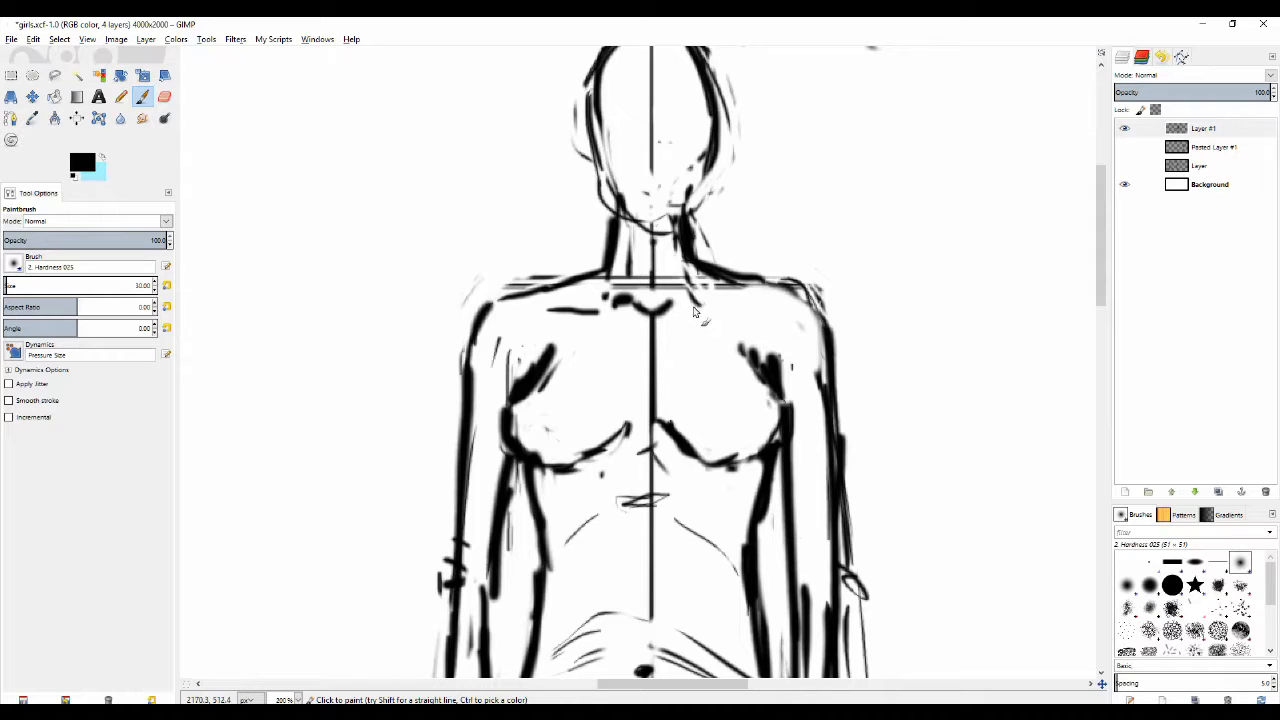
pyautogui.moveTo(750, 292)
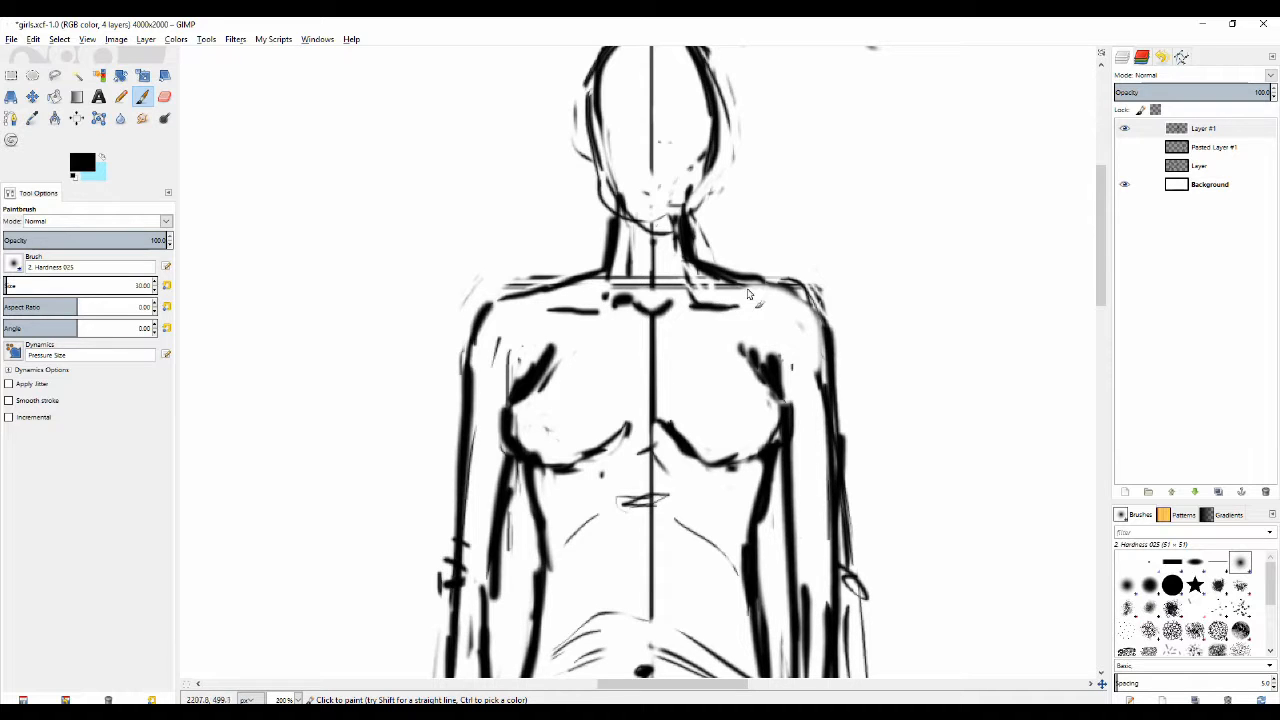
pyautogui.click(164, 96)
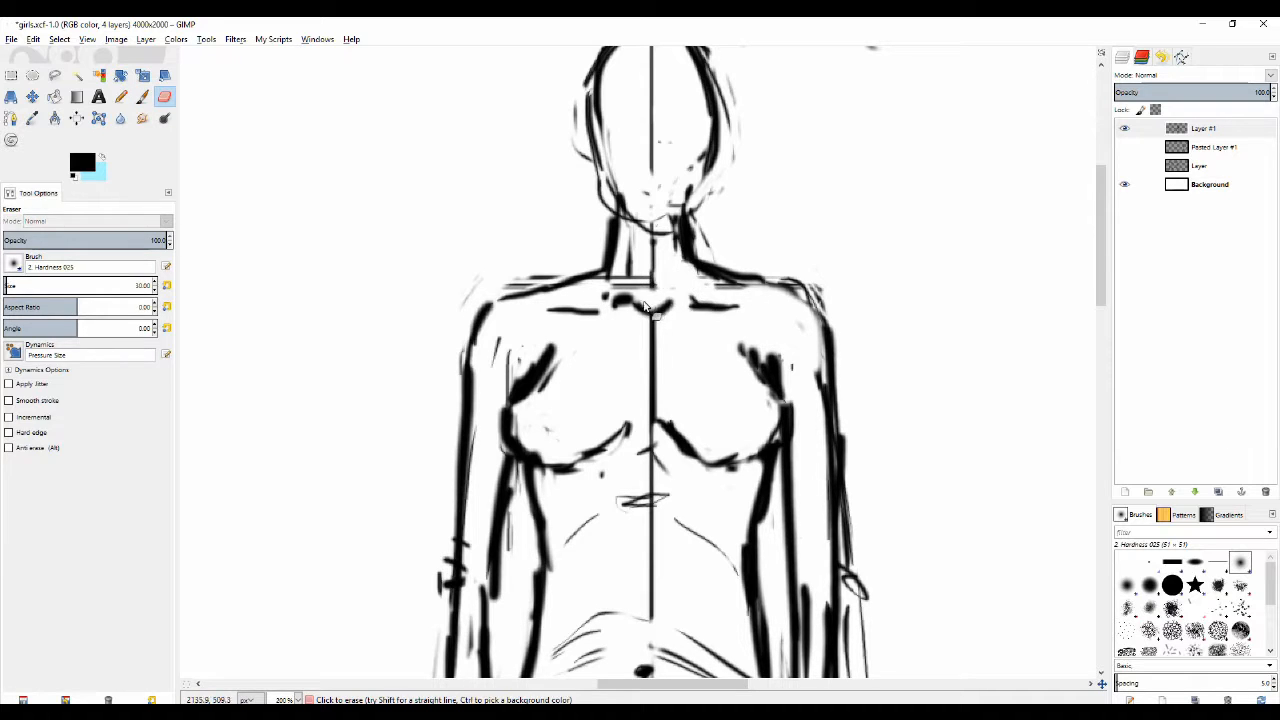
pyautogui.click(120, 96)
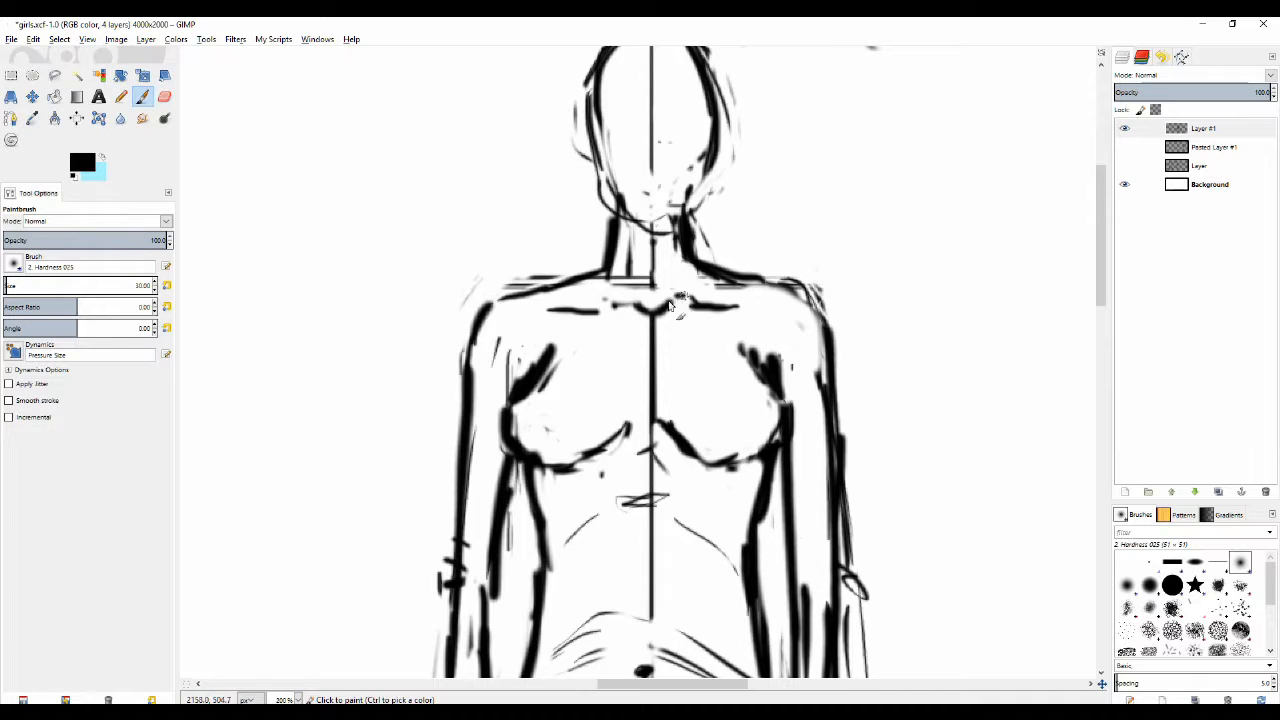
pyautogui.click(164, 96)
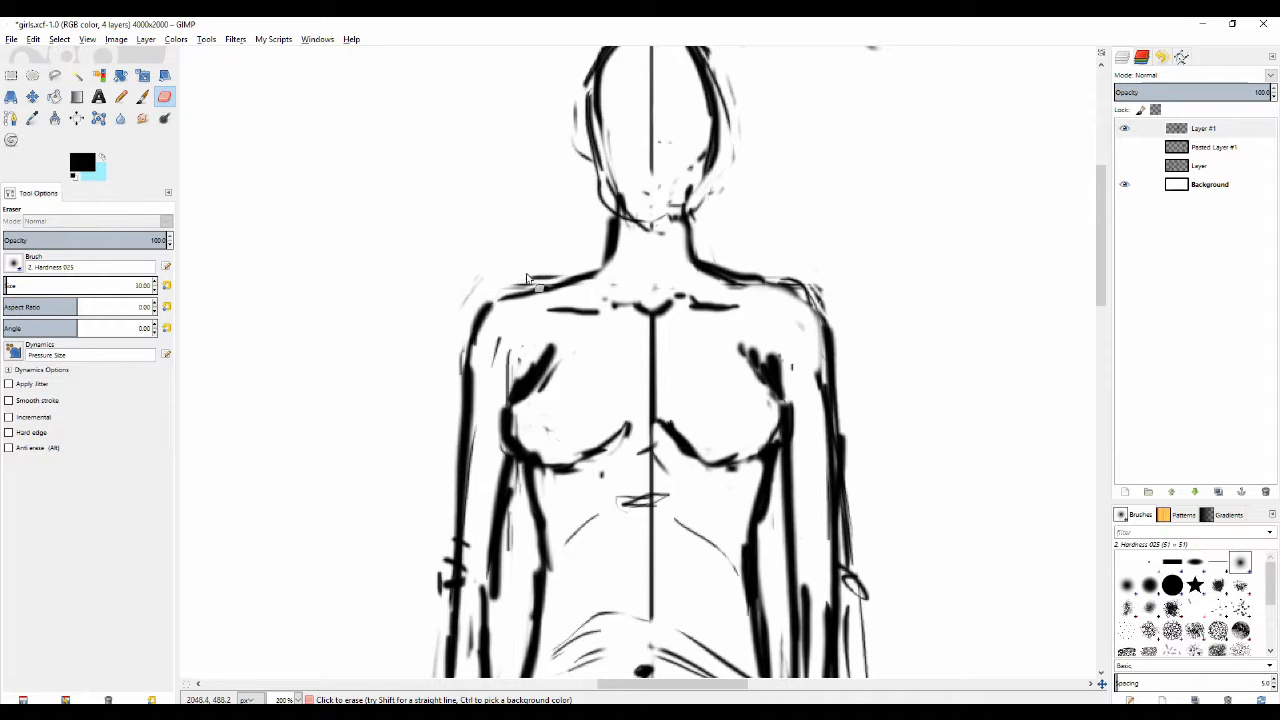
pyautogui.click(120, 96)
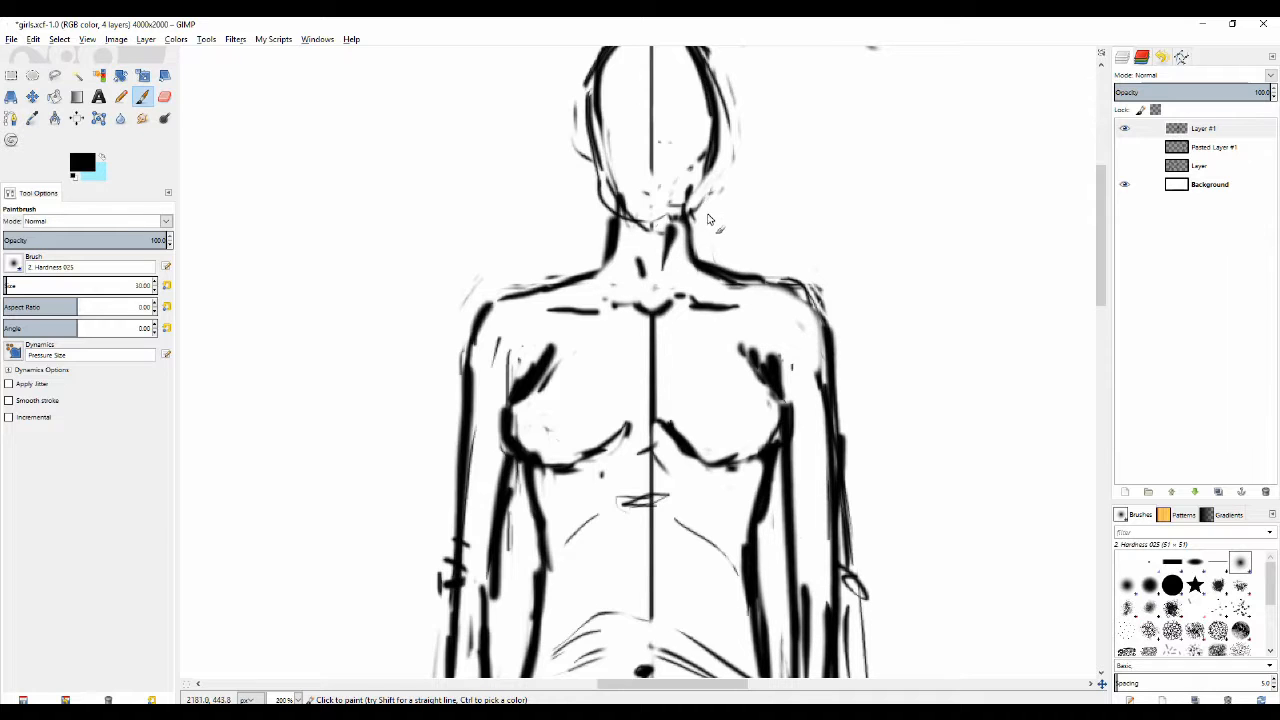
pyautogui.moveTo(678, 258)
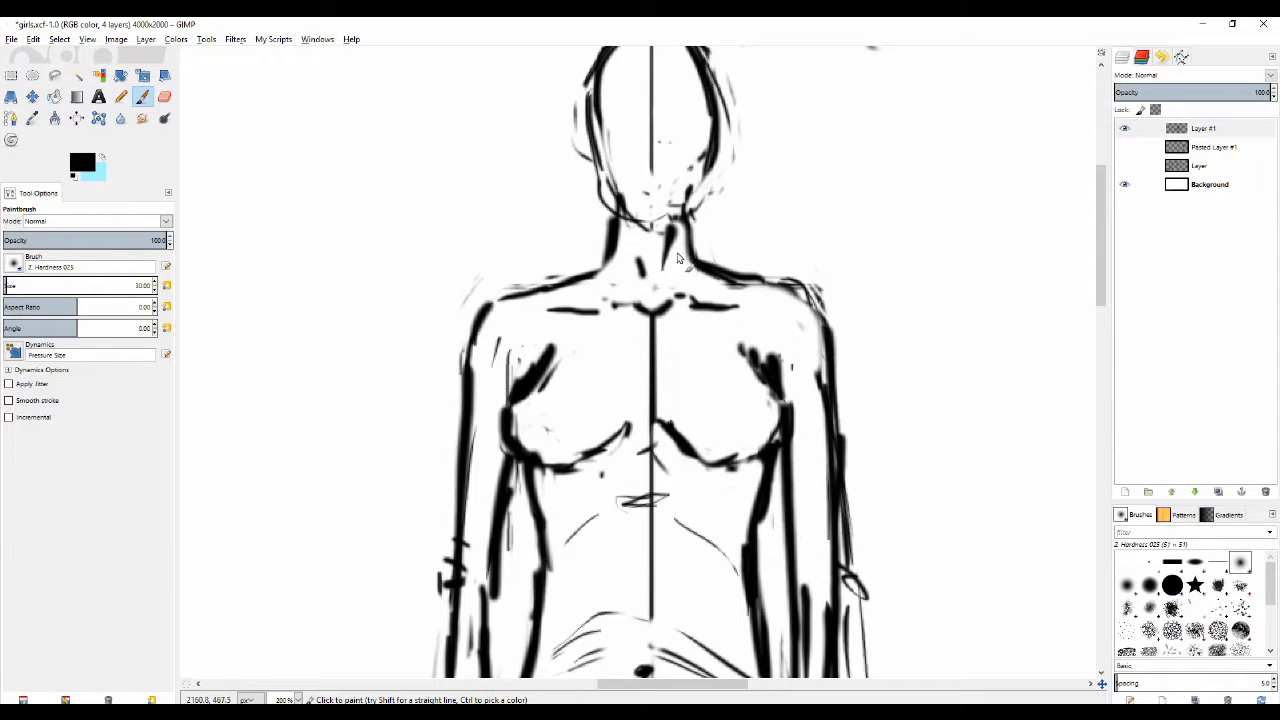
# Step: Zoom in, erase a stray mark beside the upper arm and stroke along the figure's side
pyautogui.scroll(-3)
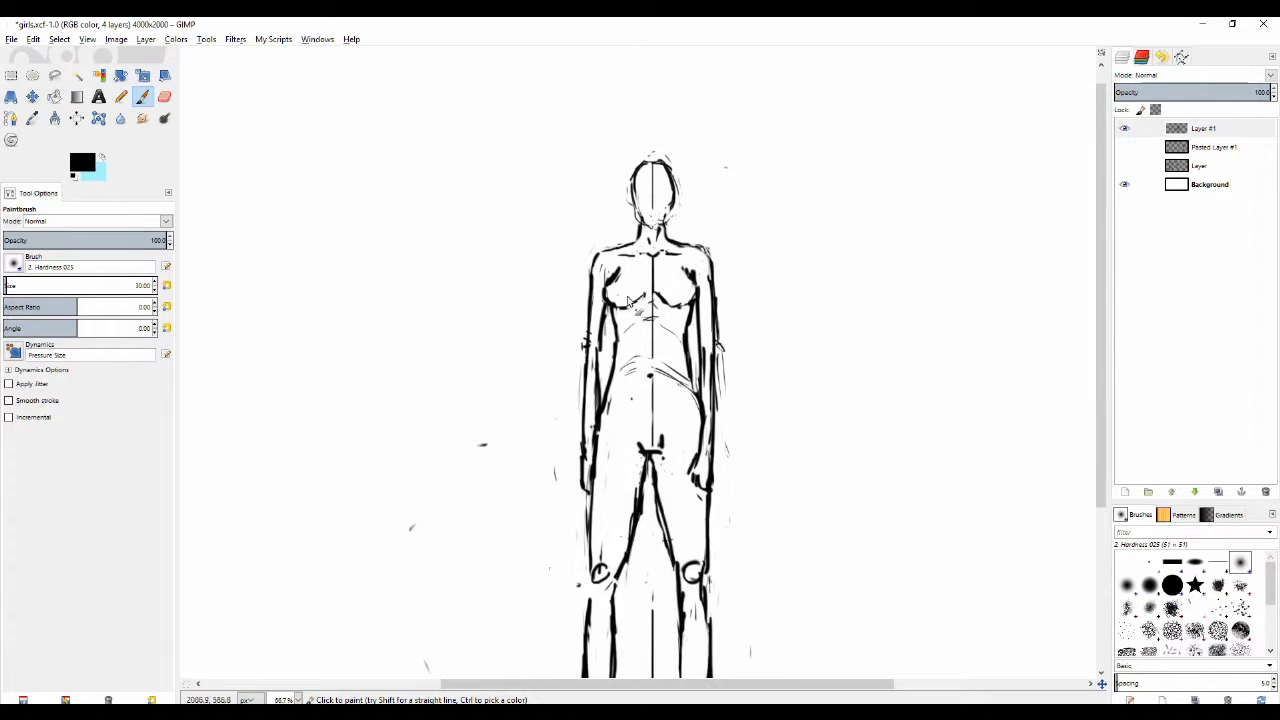
pyautogui.scroll(-3)
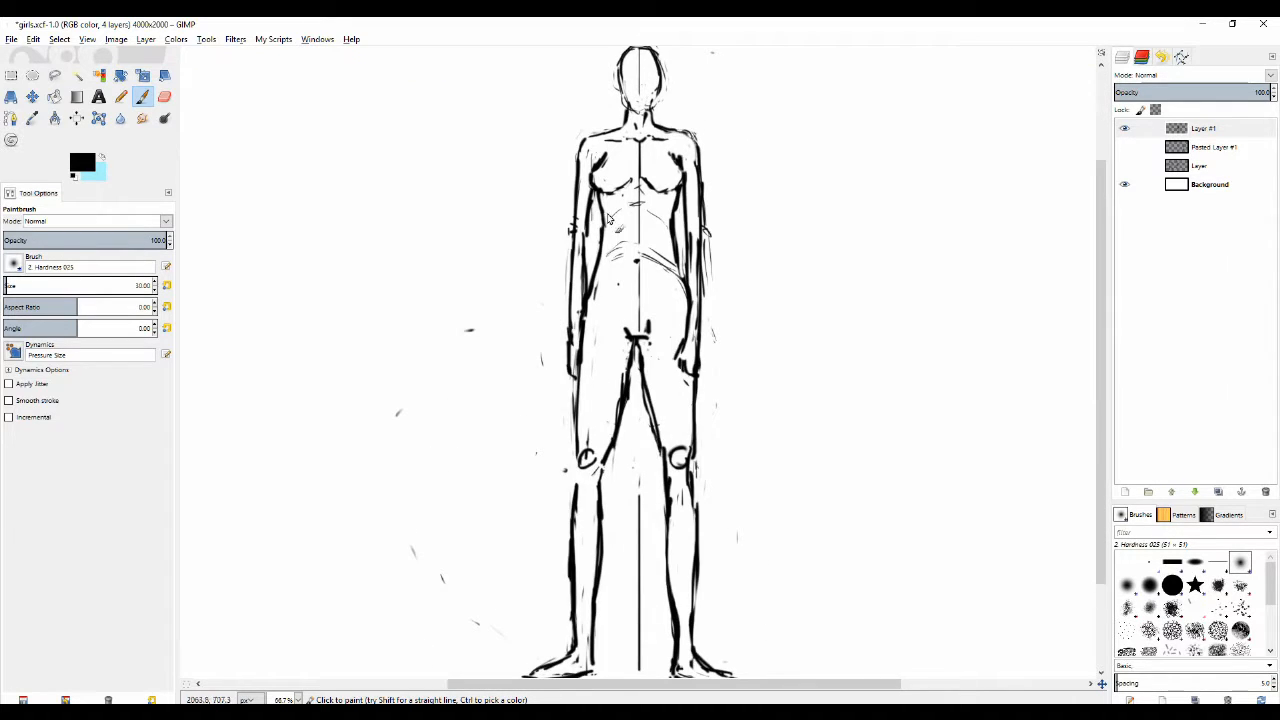
pyautogui.click(164, 96)
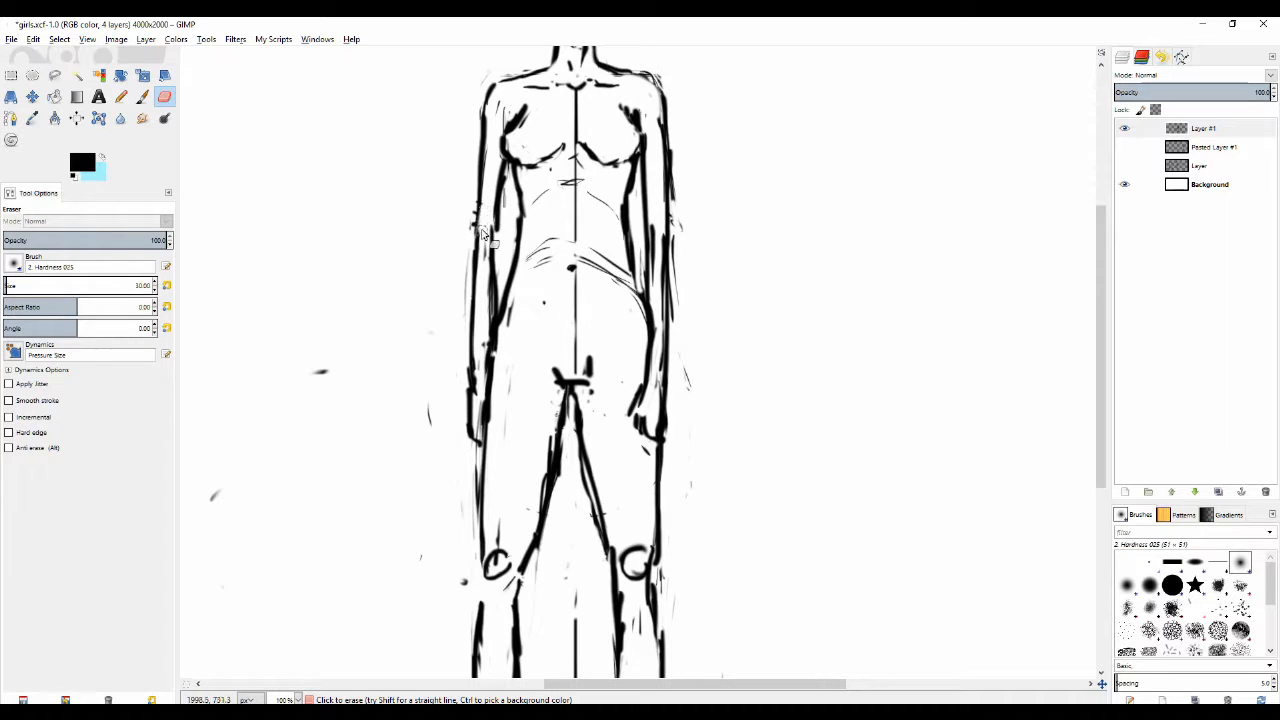
pyautogui.click(120, 96)
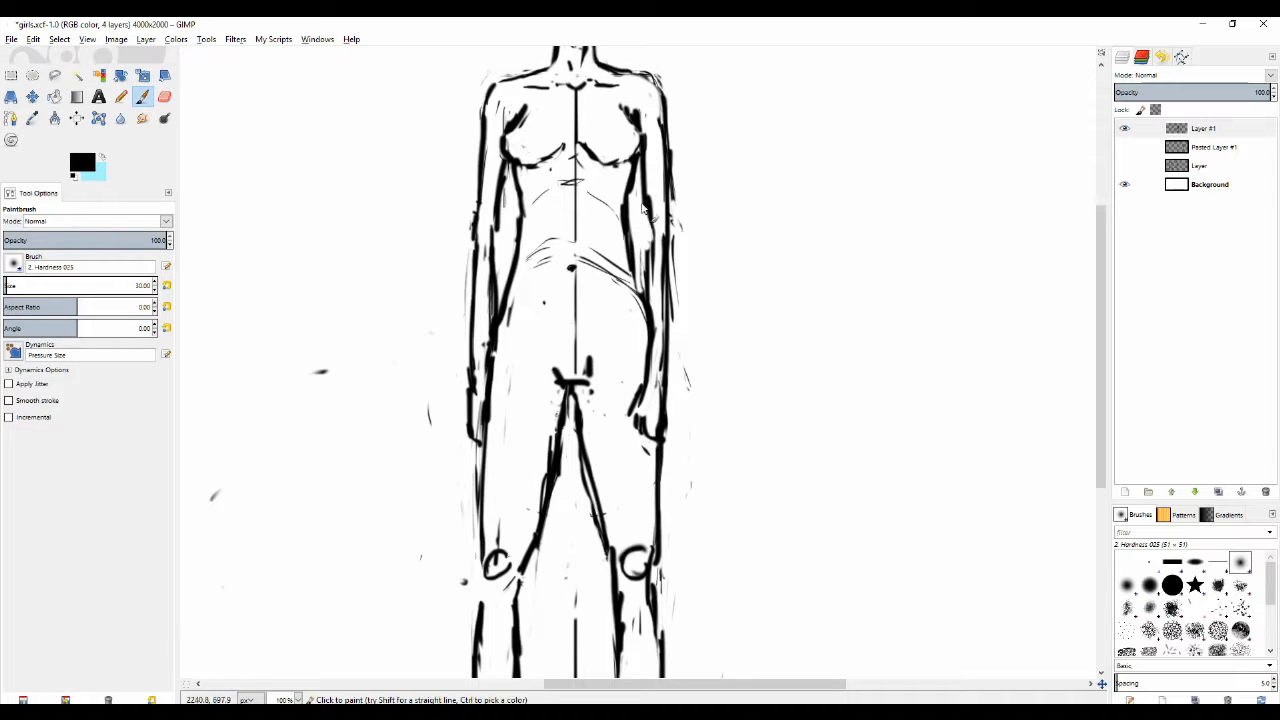
pyautogui.click(164, 96)
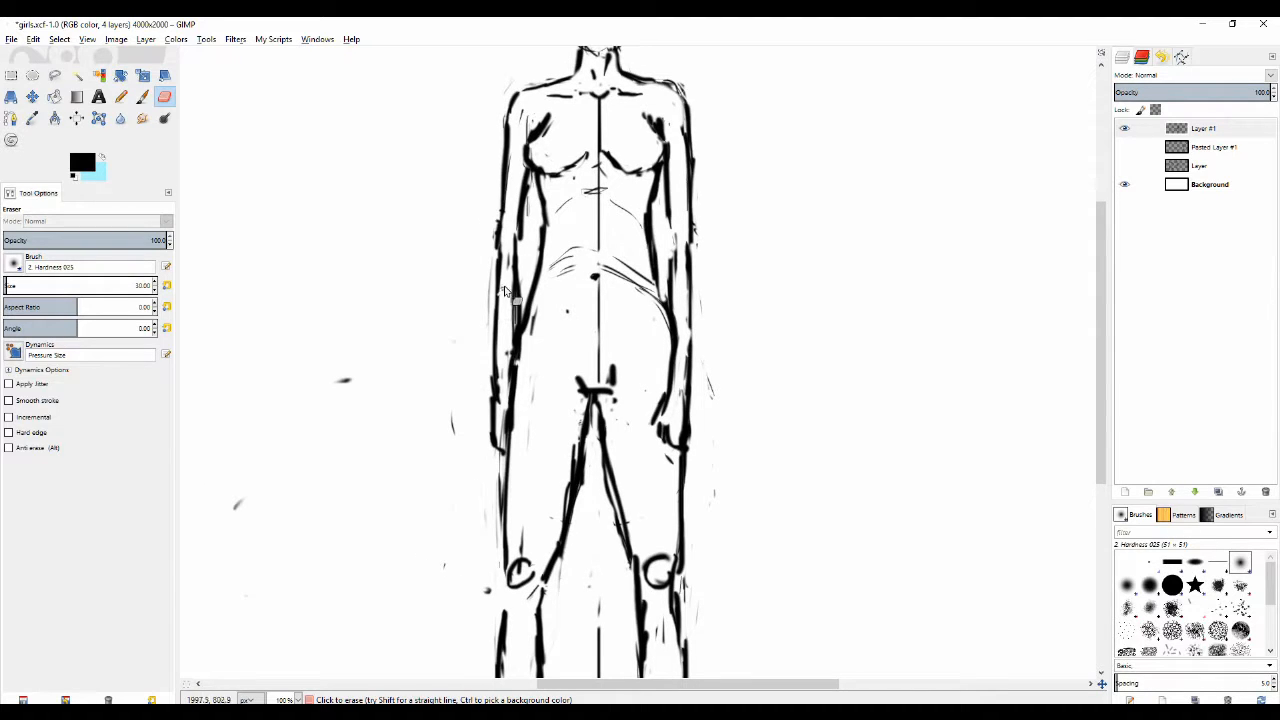
# Step: Clean and redraw the hip and thigh contours, then zoom out to the whole canvas
pyautogui.scroll(-3)
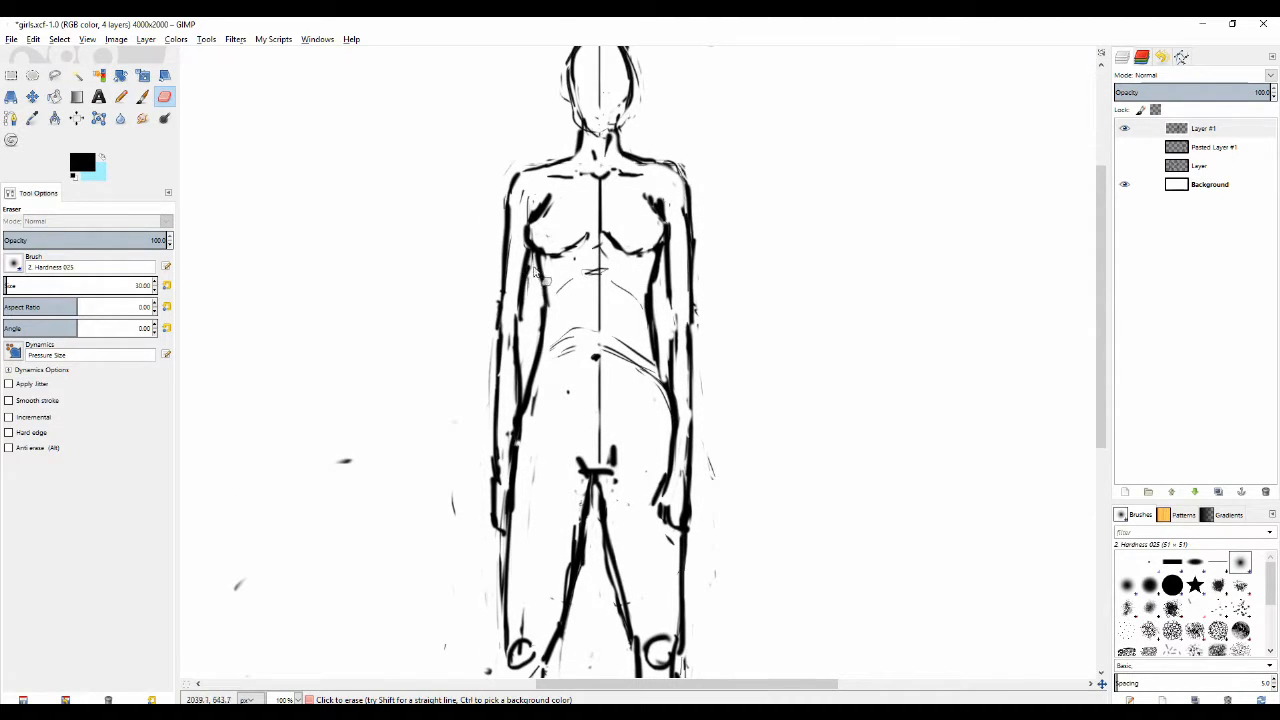
pyautogui.click(120, 96)
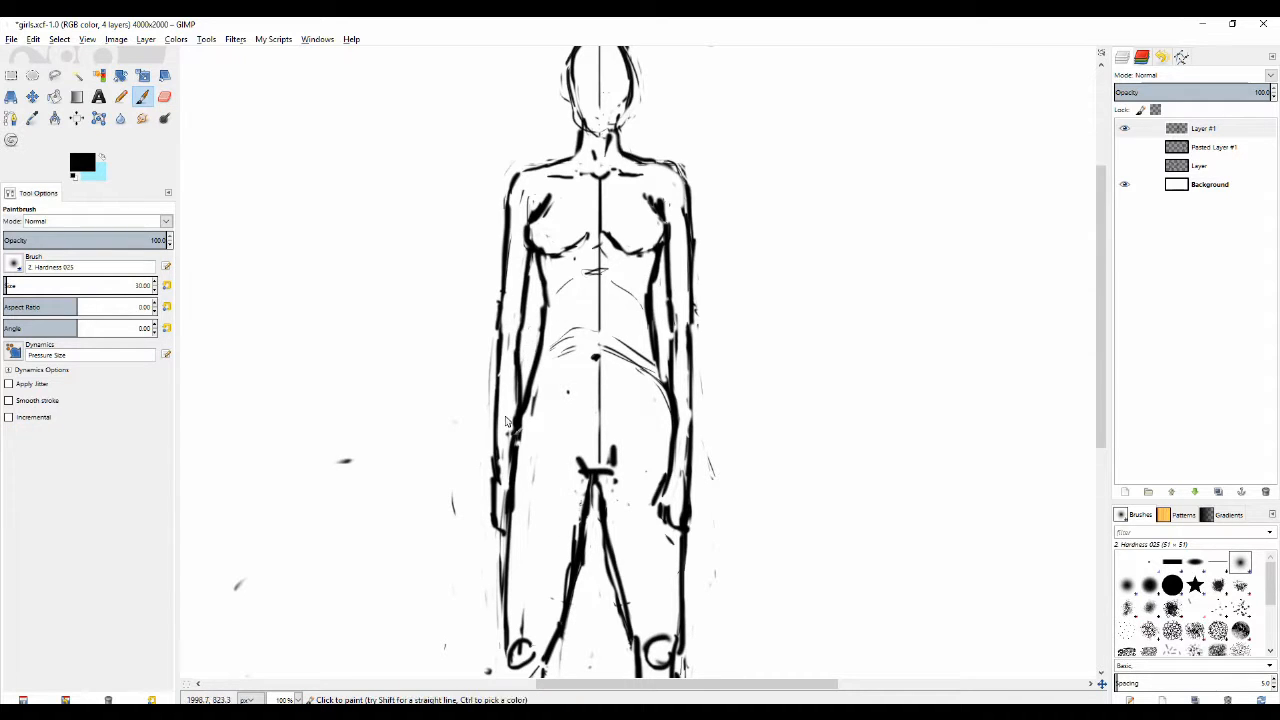
pyautogui.click(164, 96)
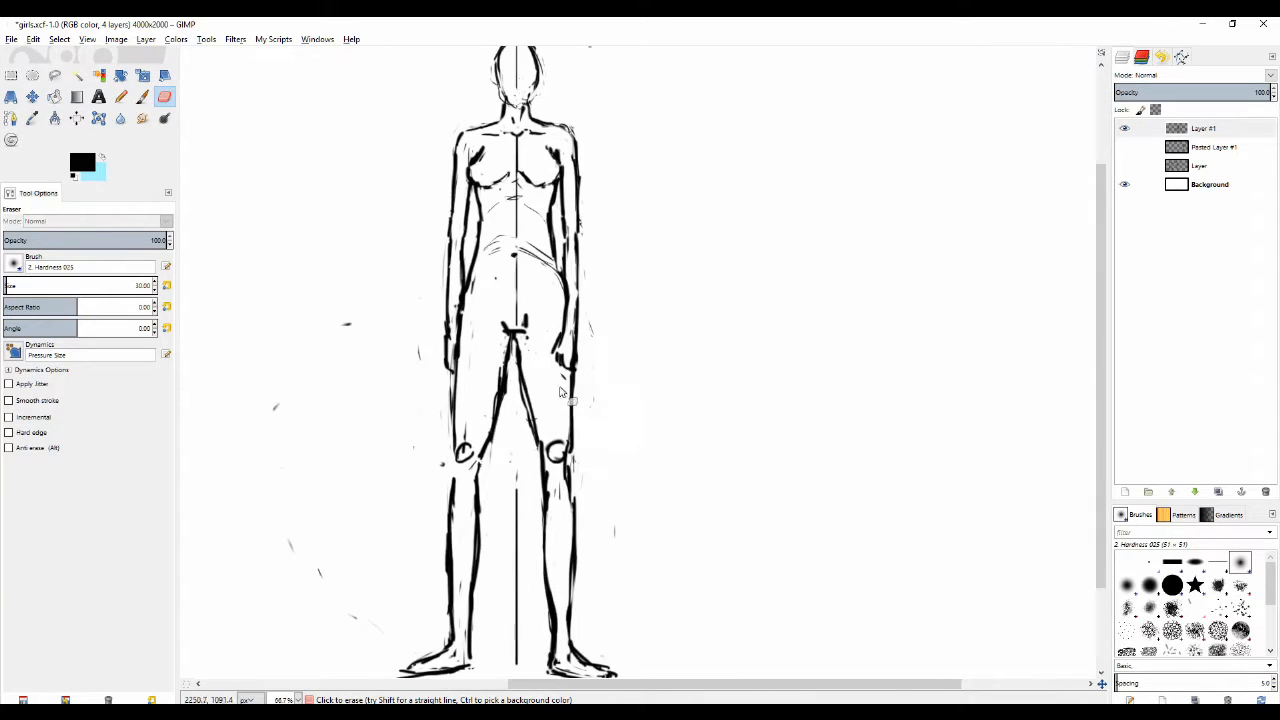
pyautogui.click(120, 96)
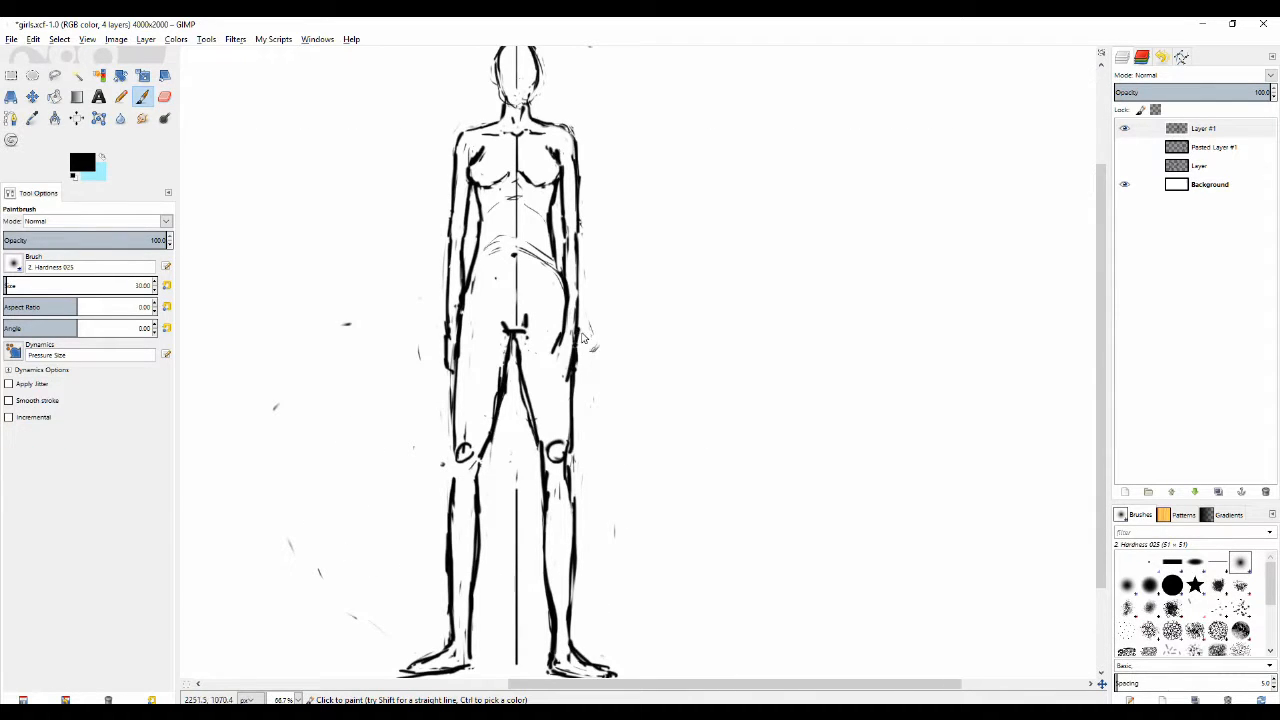
pyautogui.click(164, 96)
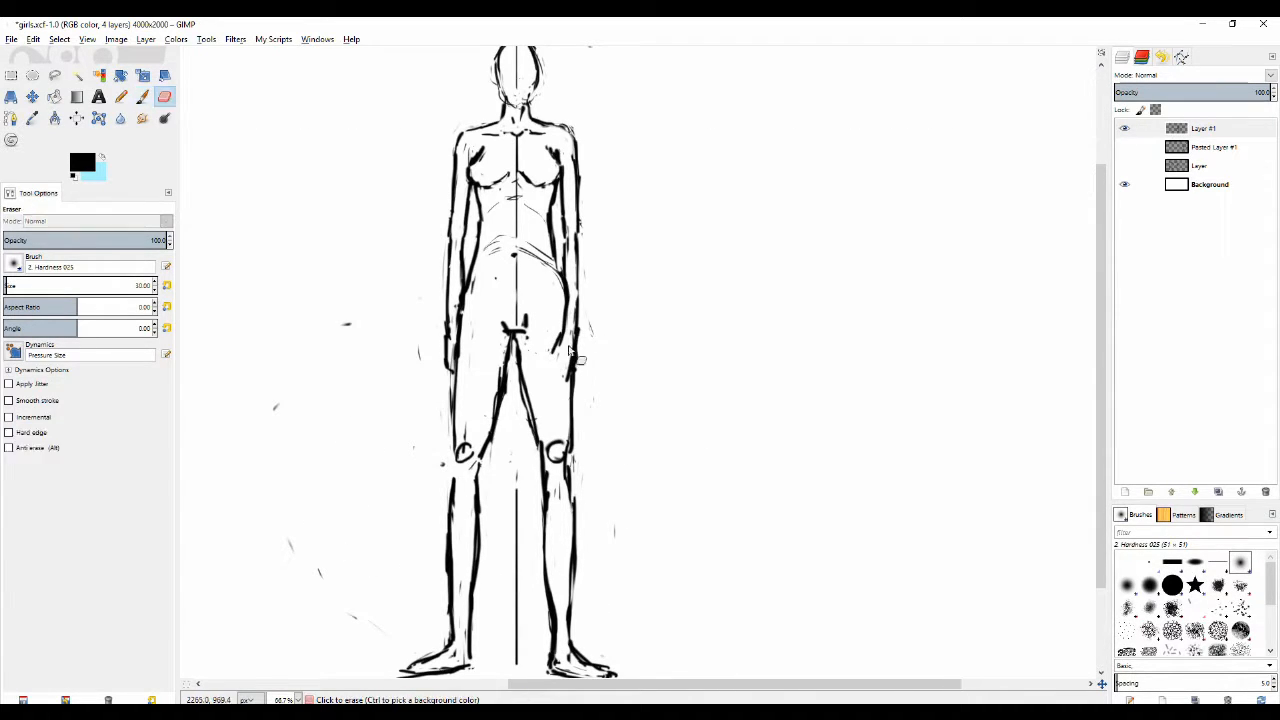
pyautogui.click(120, 96)
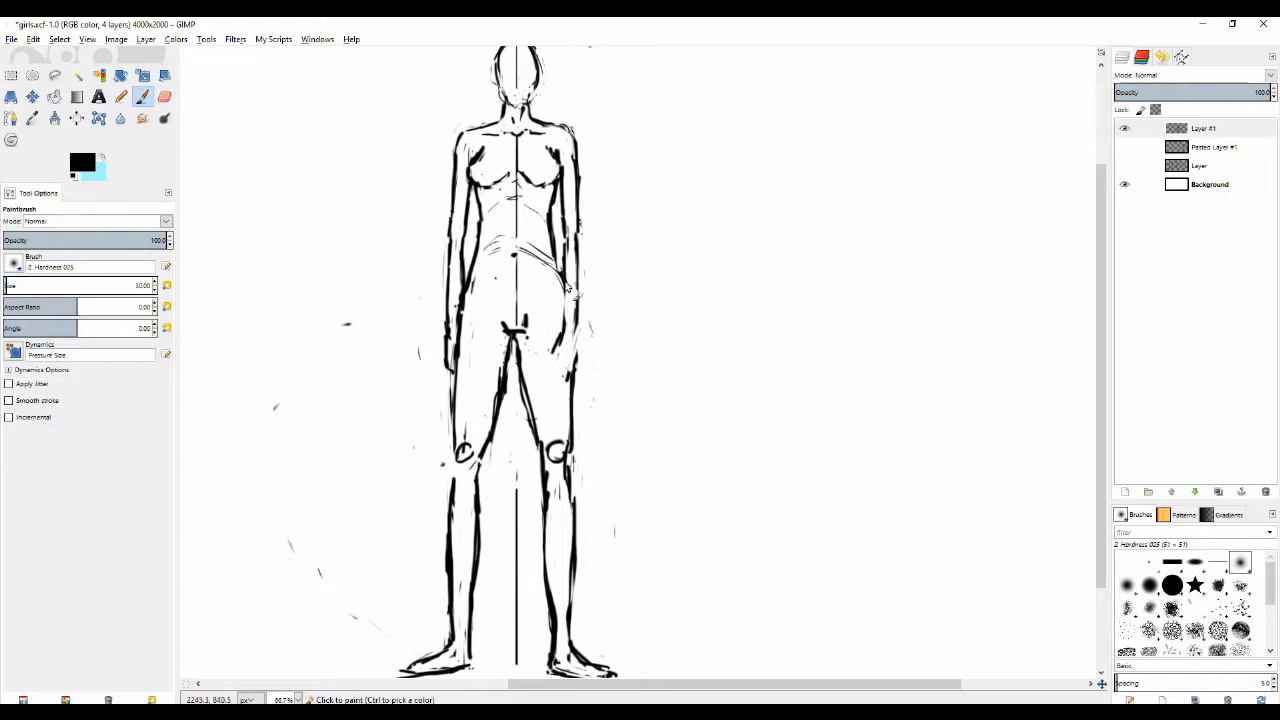
pyautogui.click(164, 96)
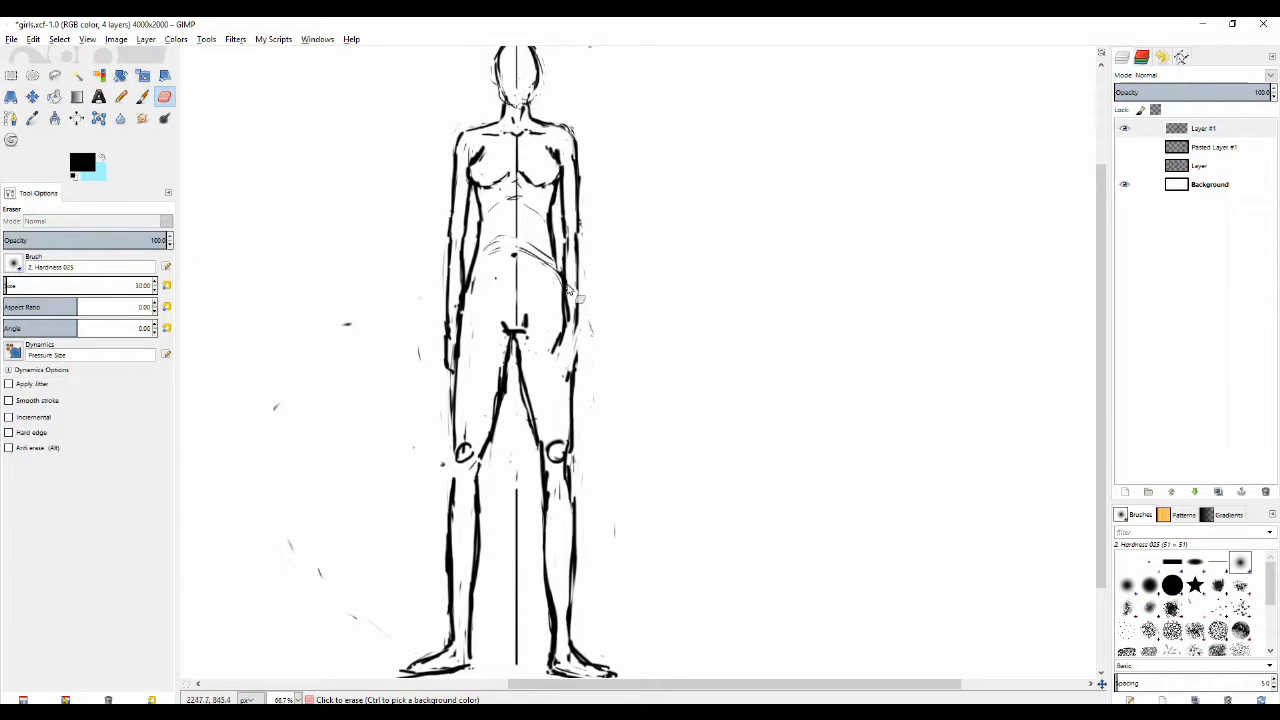
pyautogui.click(120, 96)
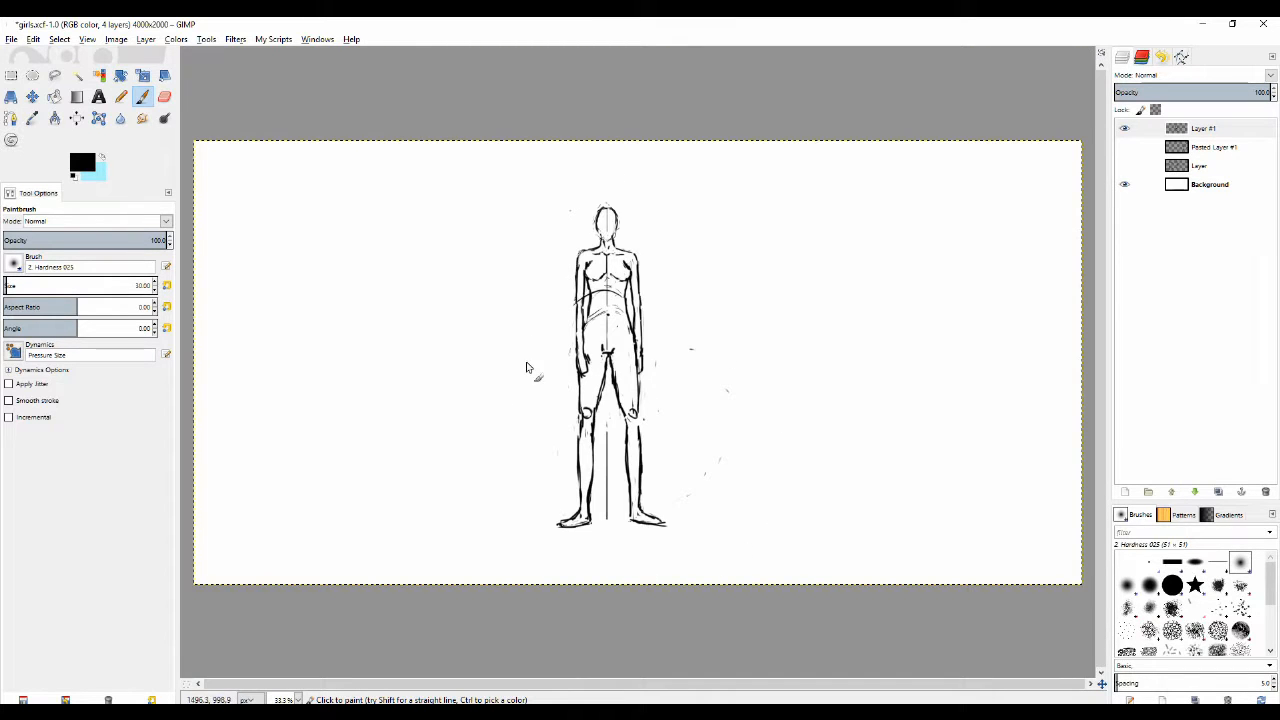
# Step: Rework the leg and knee lines, removing trial blocky strokes and sectioning the left leg with short bars
pyautogui.scroll(-3)
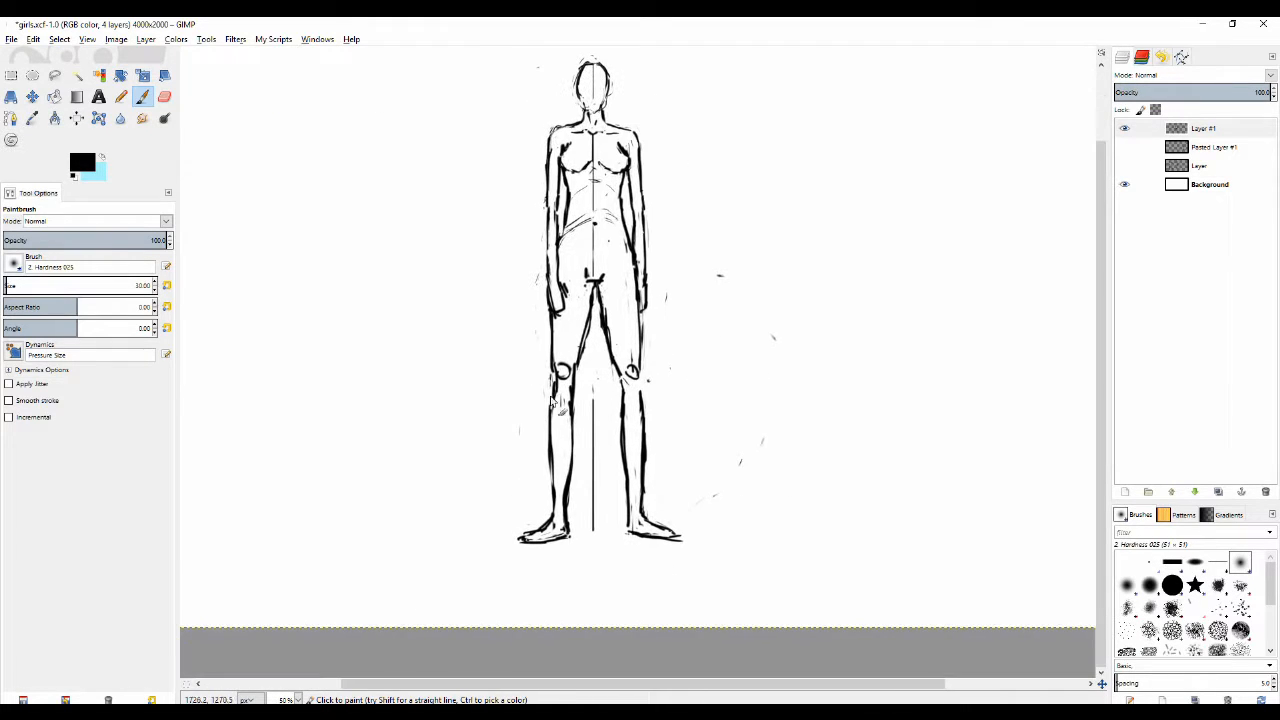
pyautogui.click(164, 96)
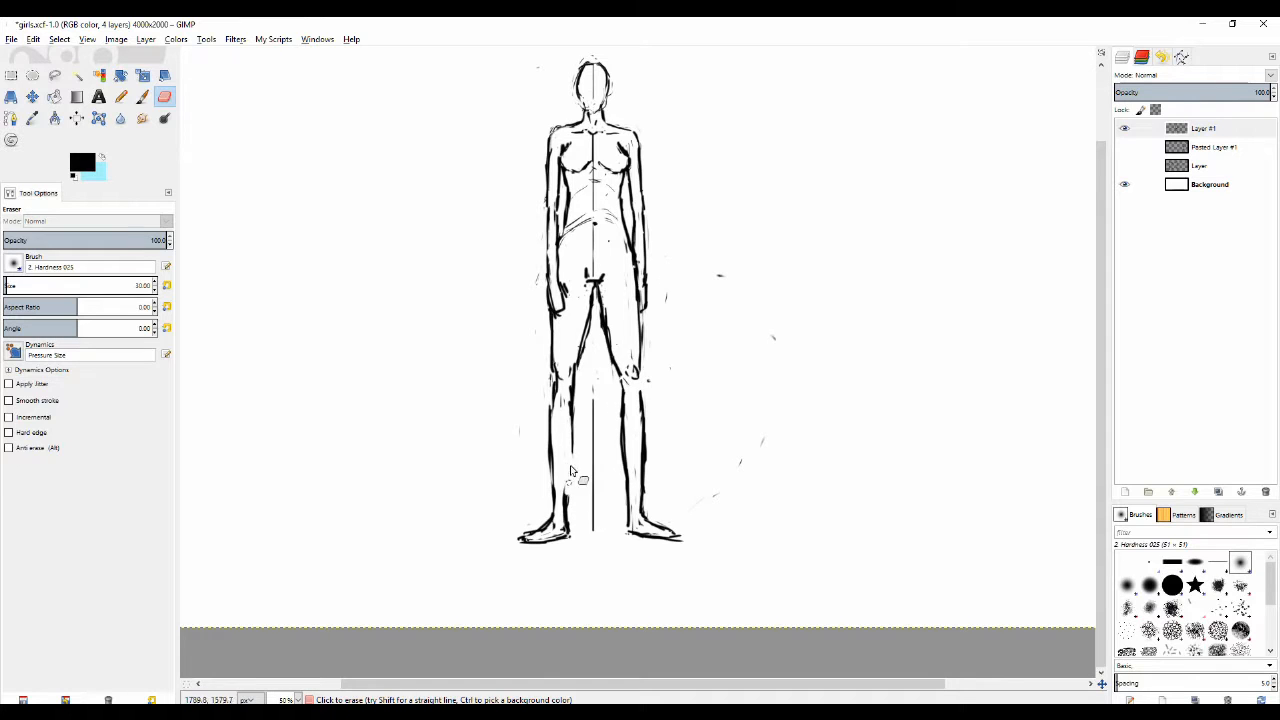
pyautogui.click(120, 96)
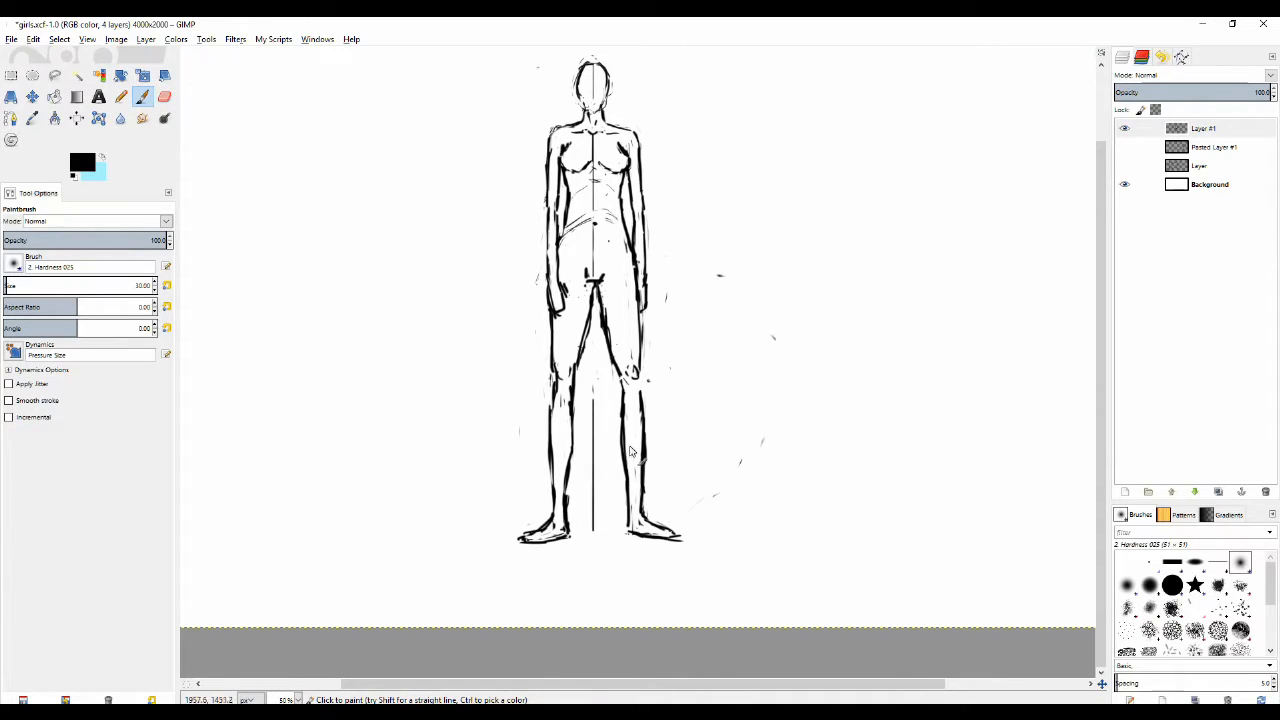
pyautogui.moveTo(630, 470)
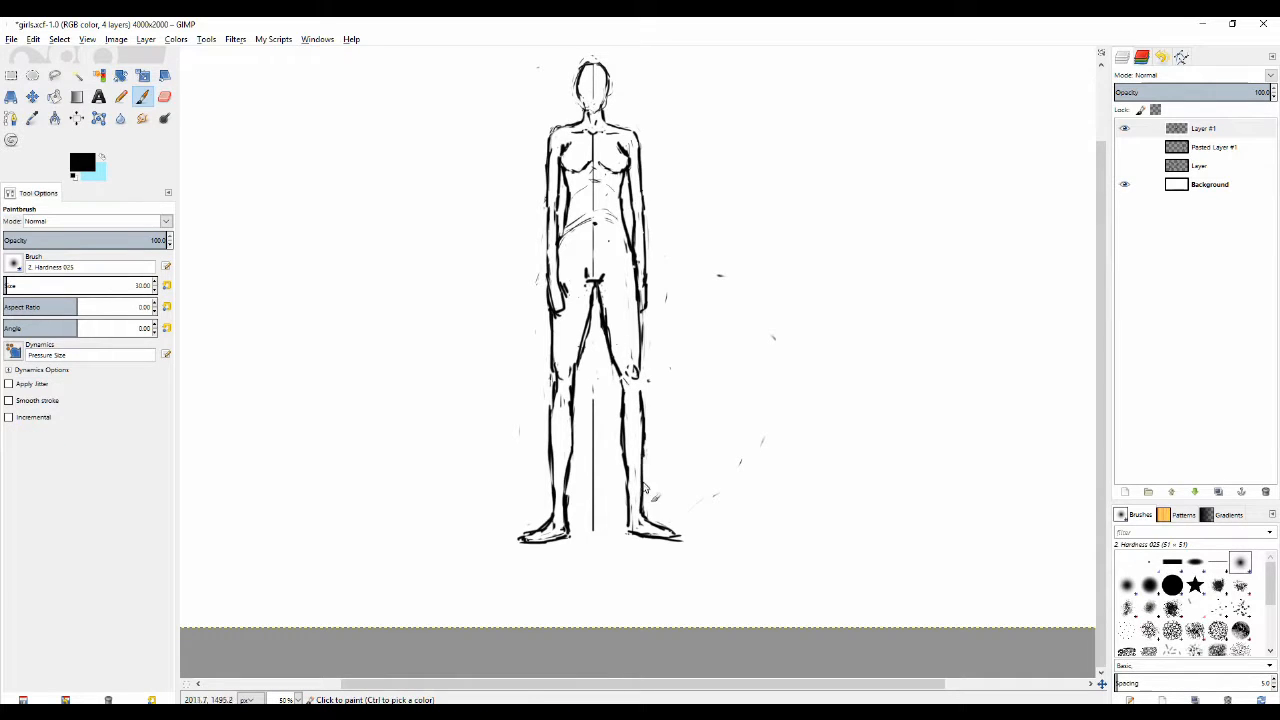
pyautogui.click(164, 96)
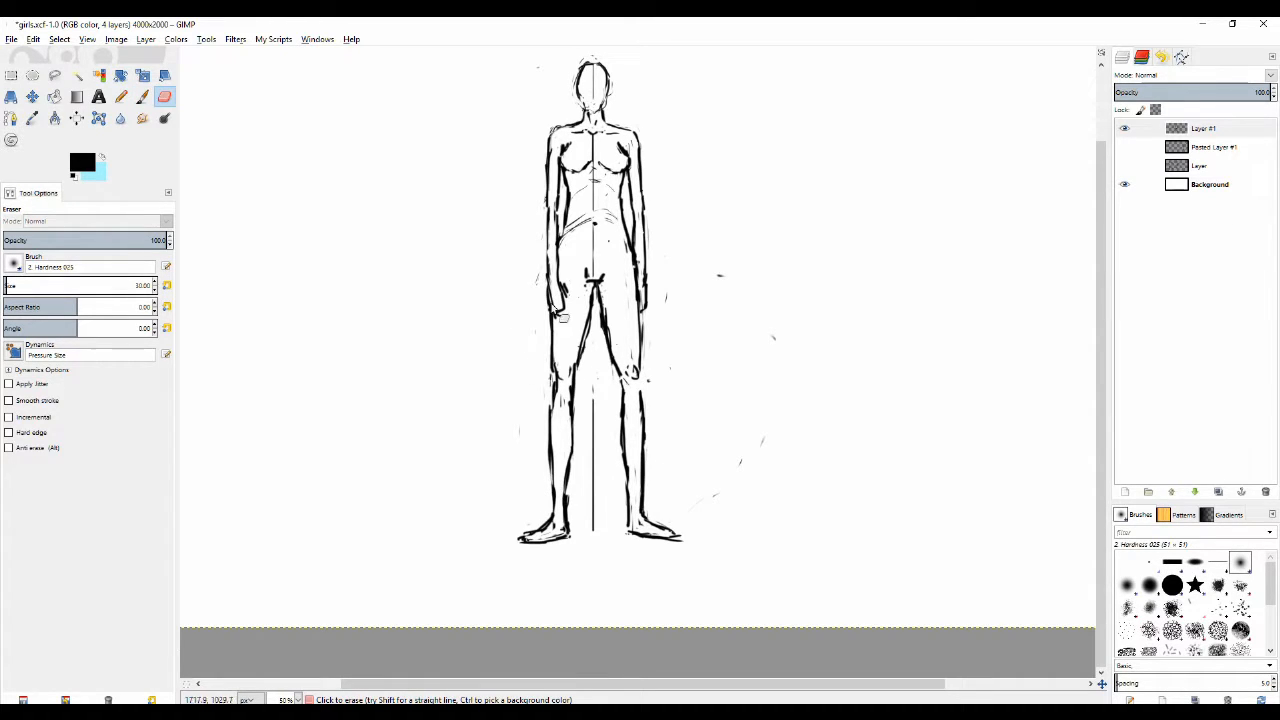
pyautogui.click(120, 96)
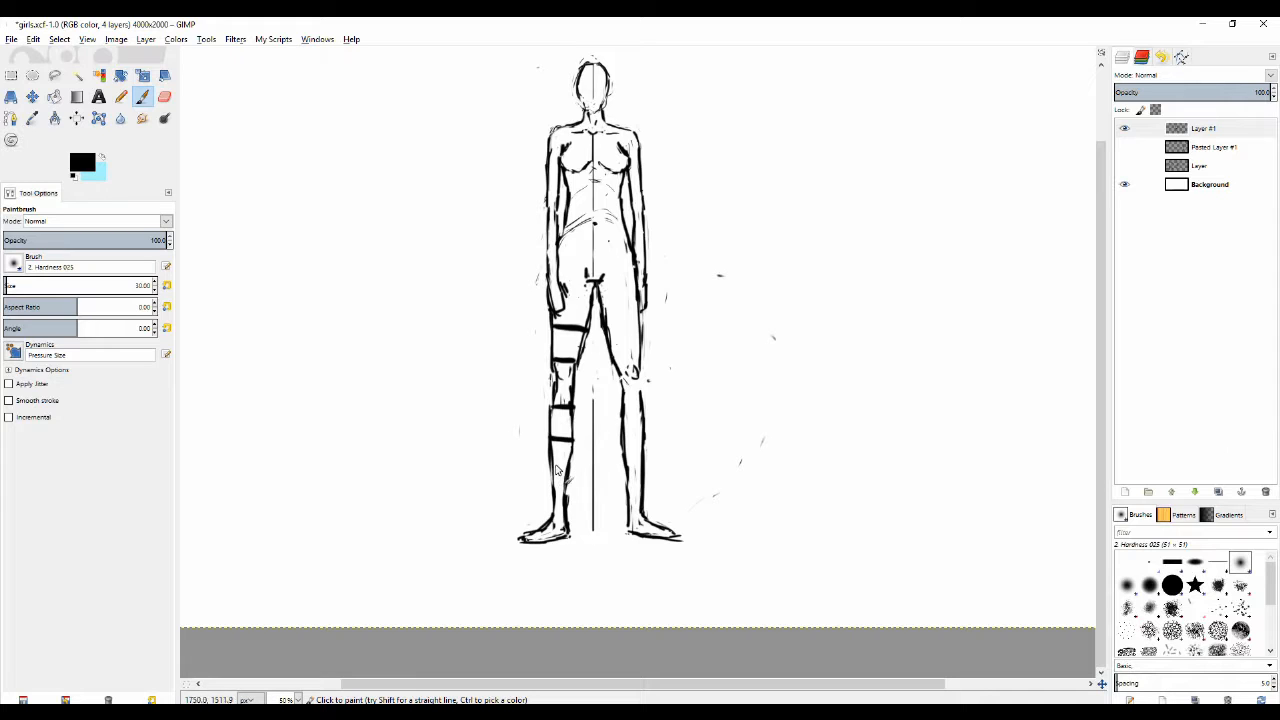
pyautogui.moveTo(616, 292)
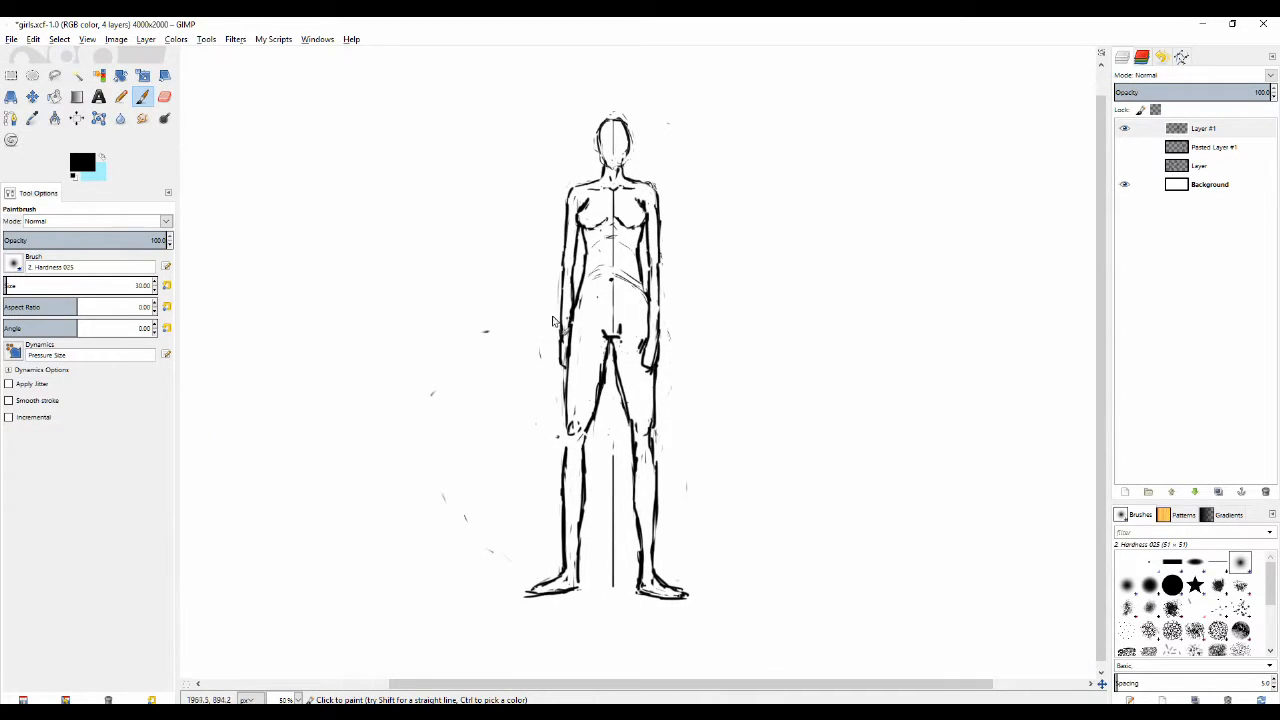
pyautogui.moveTo(484, 376)
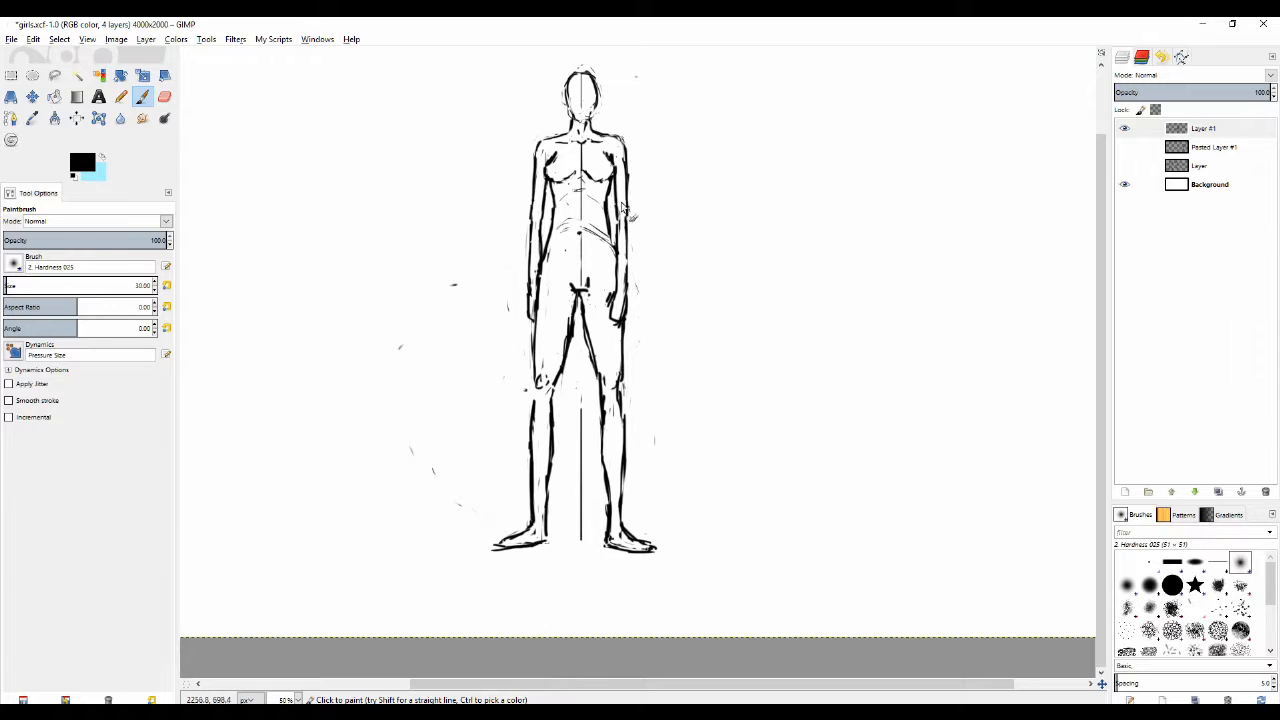
pyautogui.moveTo(512, 264)
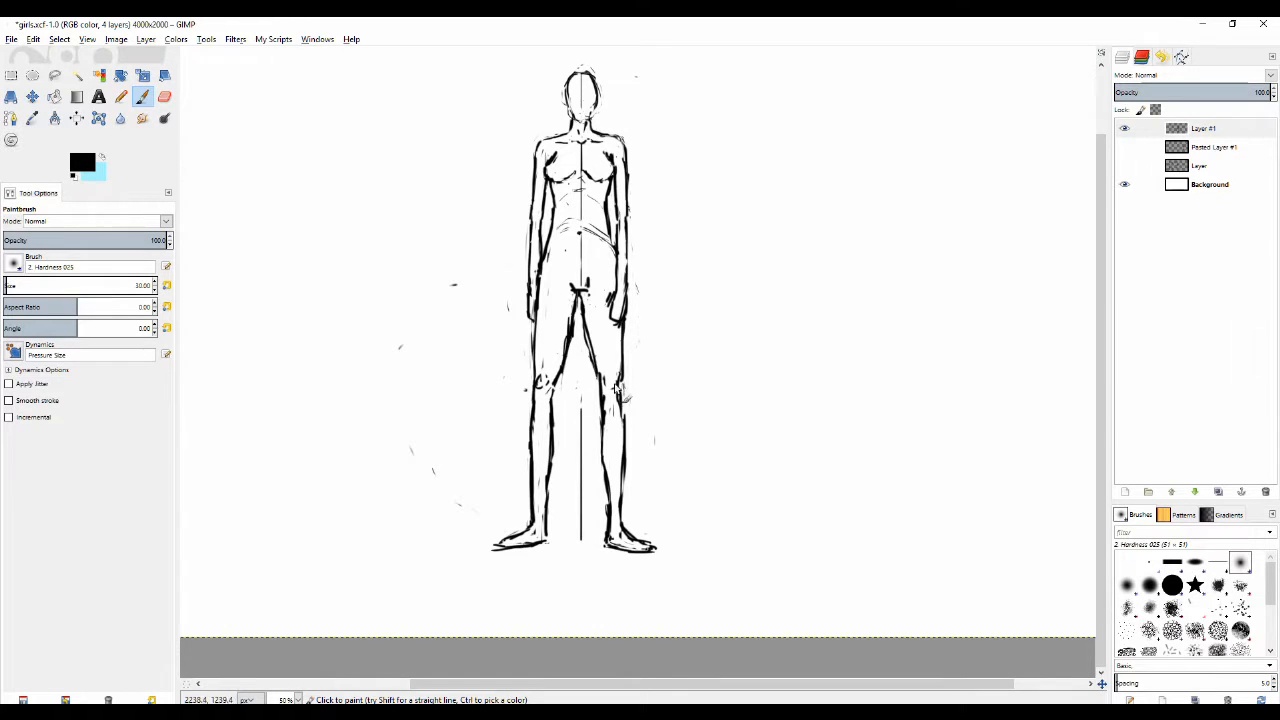
pyautogui.moveTo(616, 392)
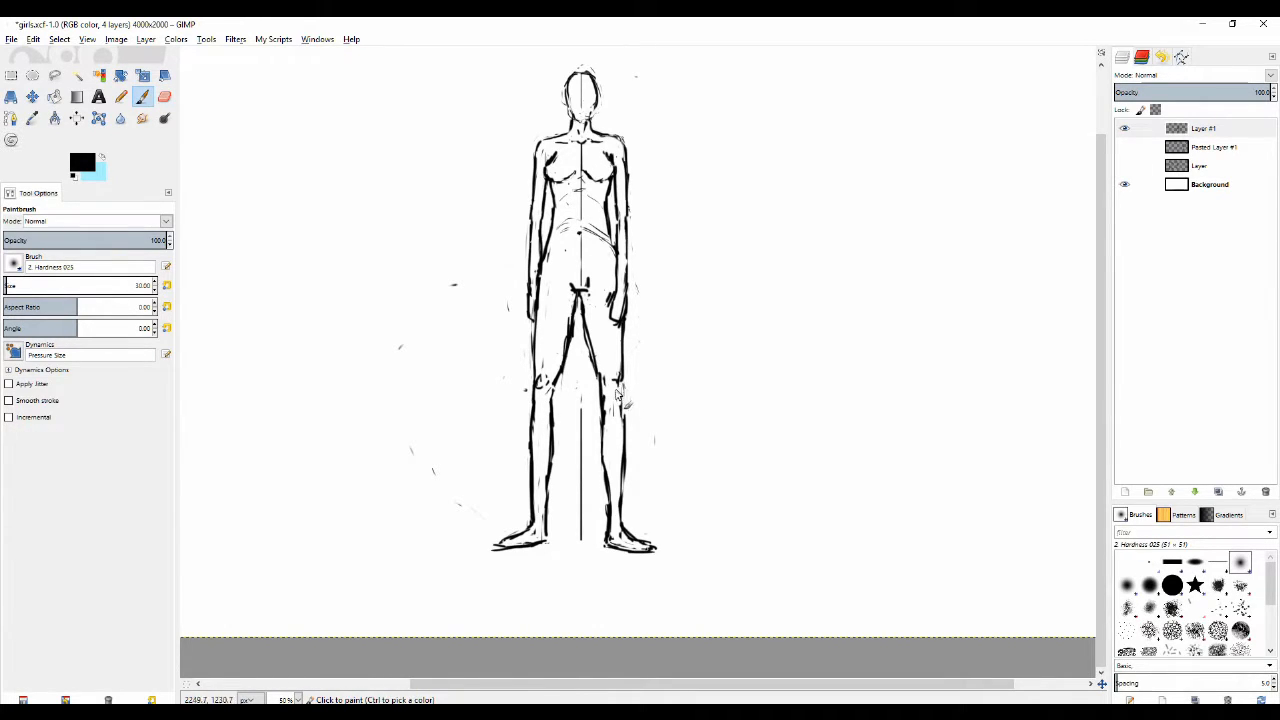
pyautogui.moveTo(590, 232)
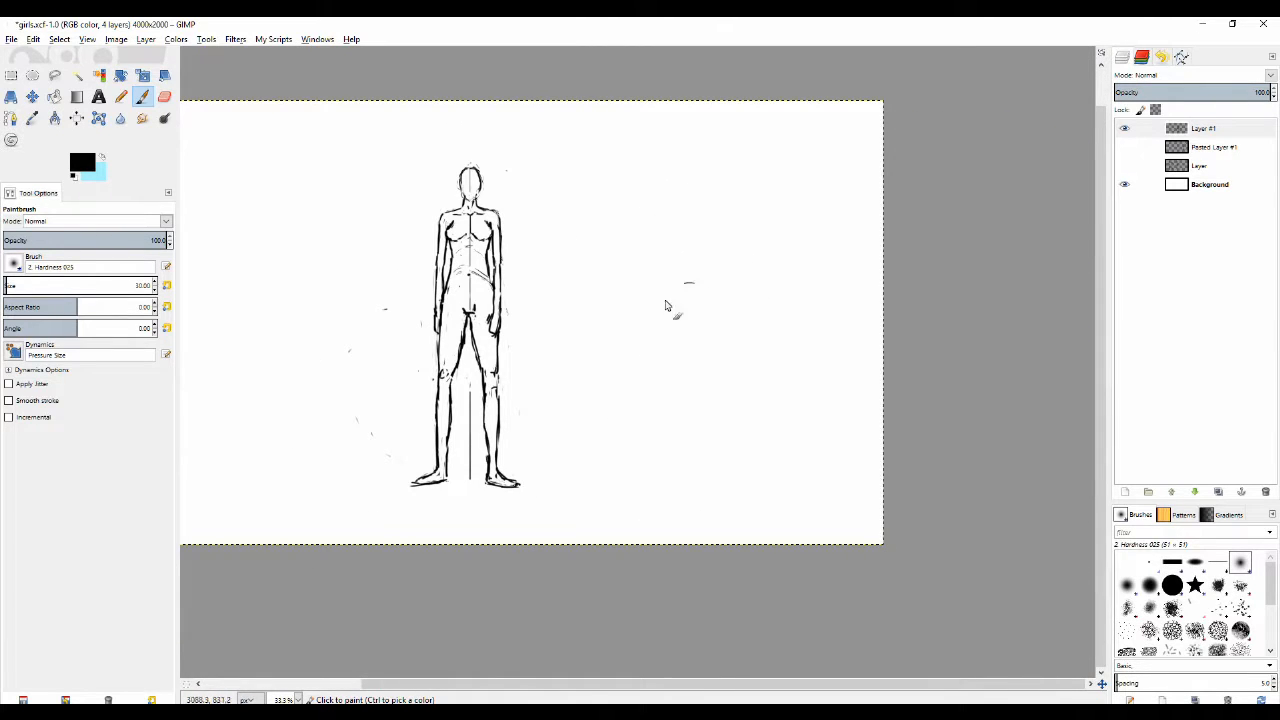
# Step: Draw a vertical centre line right of the first figure and sketch the back-view figure's head on it
pyautogui.moveTo(684, 192); pyautogui.dragTo(684, 478)
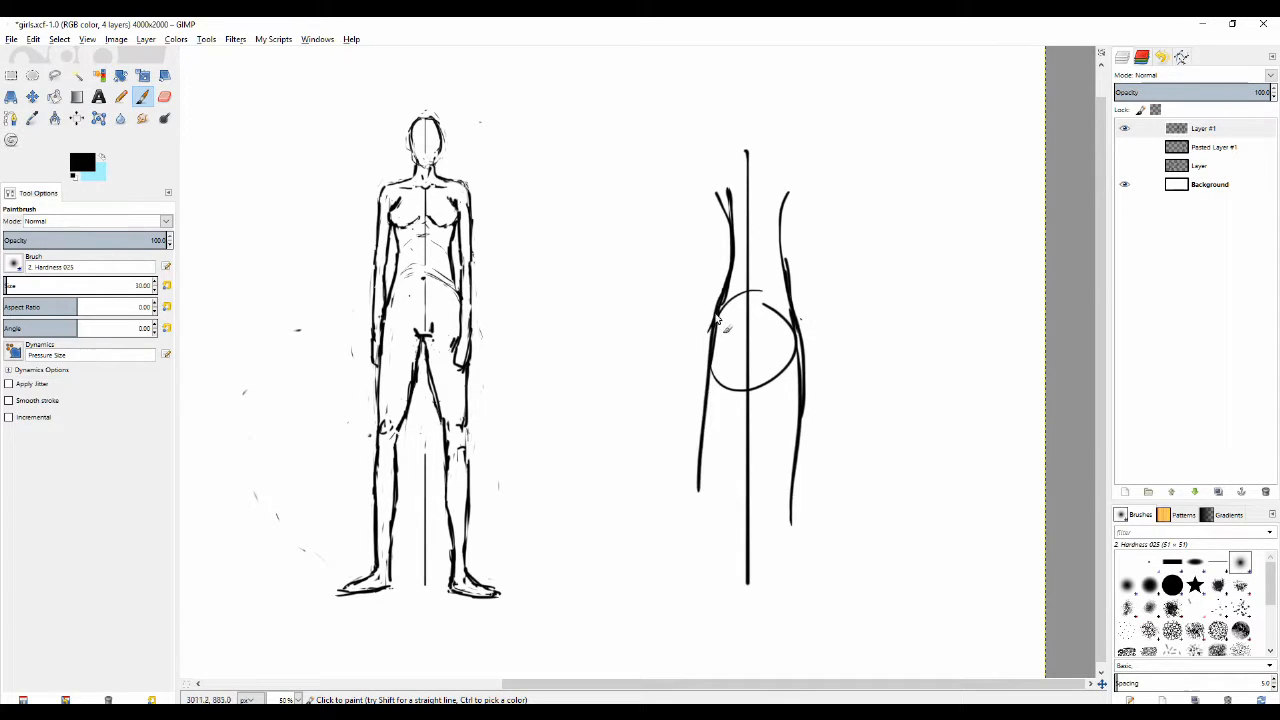
pyautogui.scroll(-3)
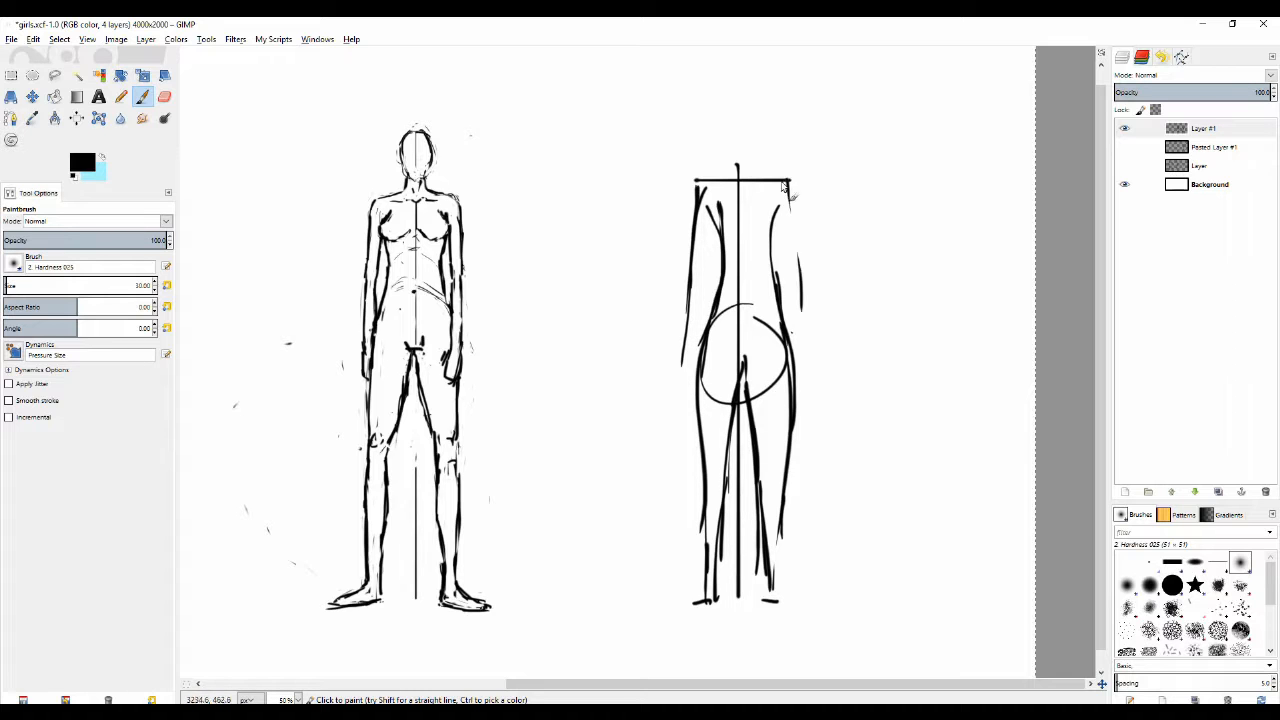
pyautogui.scroll(3)
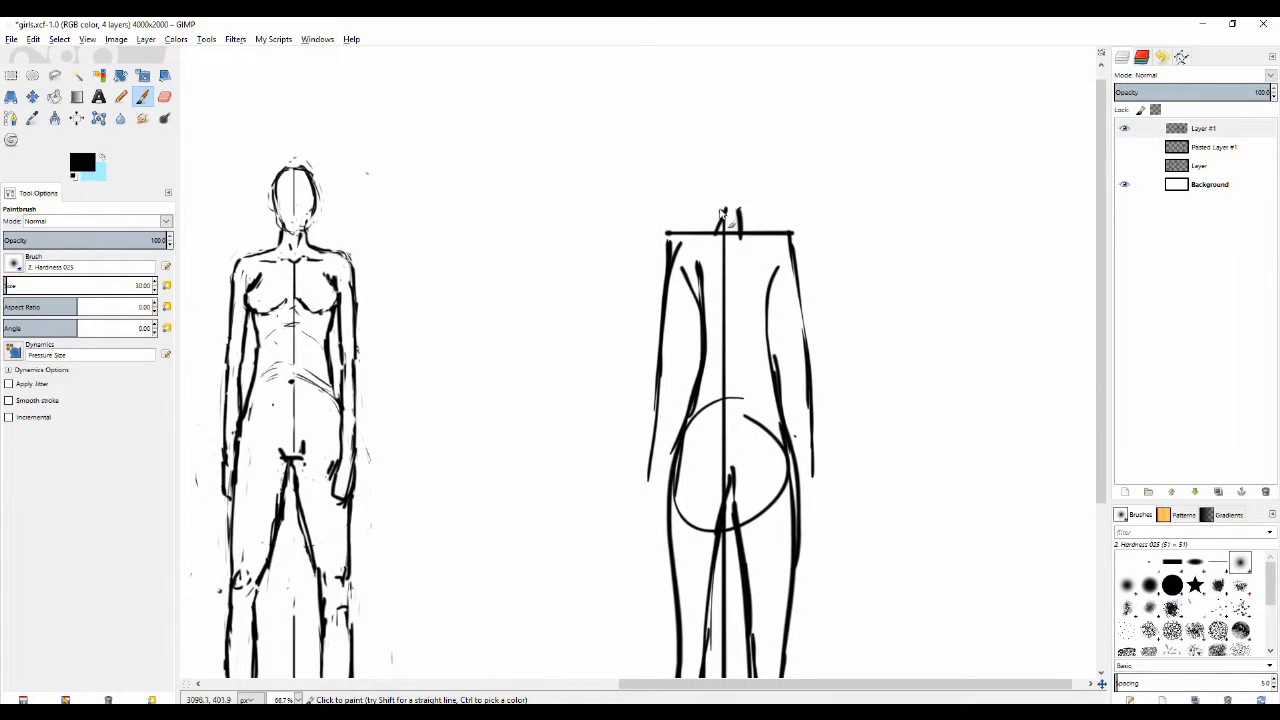
pyautogui.moveTo(718, 216); pyautogui.dragTo(724, 130)
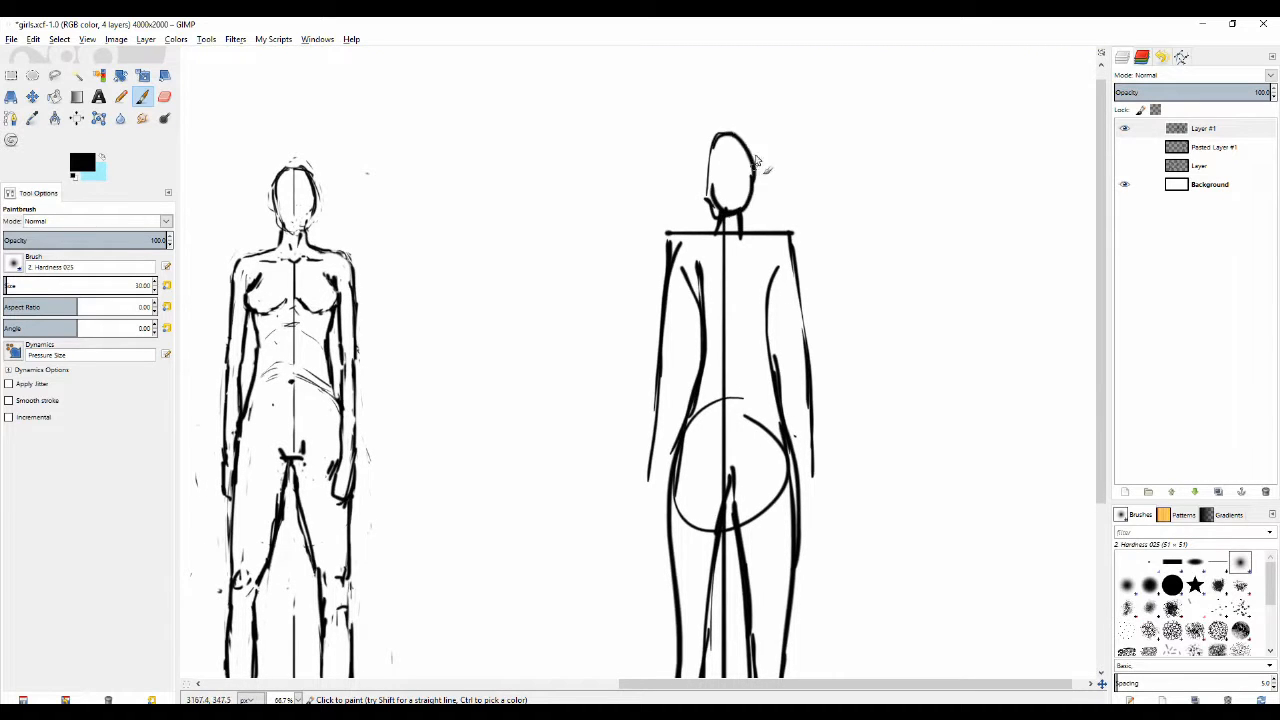
pyautogui.click(164, 96)
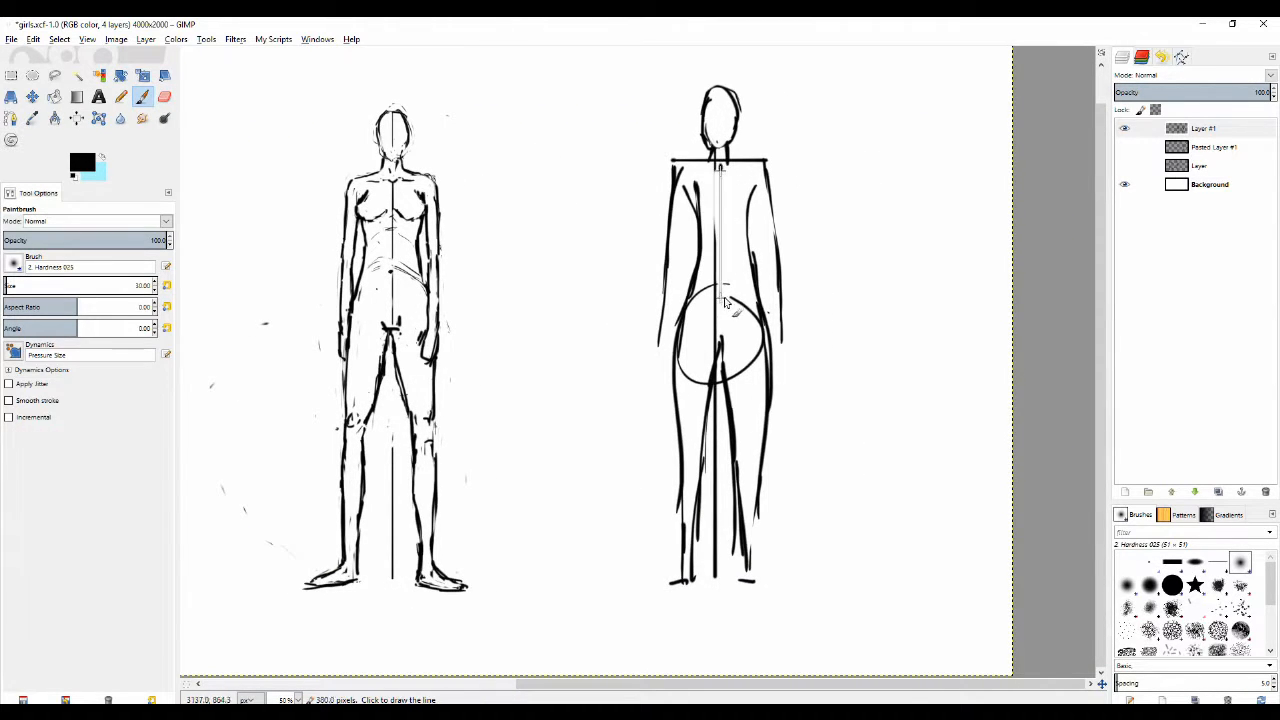
# Step: Add a few extra brush strokes to the right standing figure's legs, erasing as needed
pyautogui.click(164, 96)
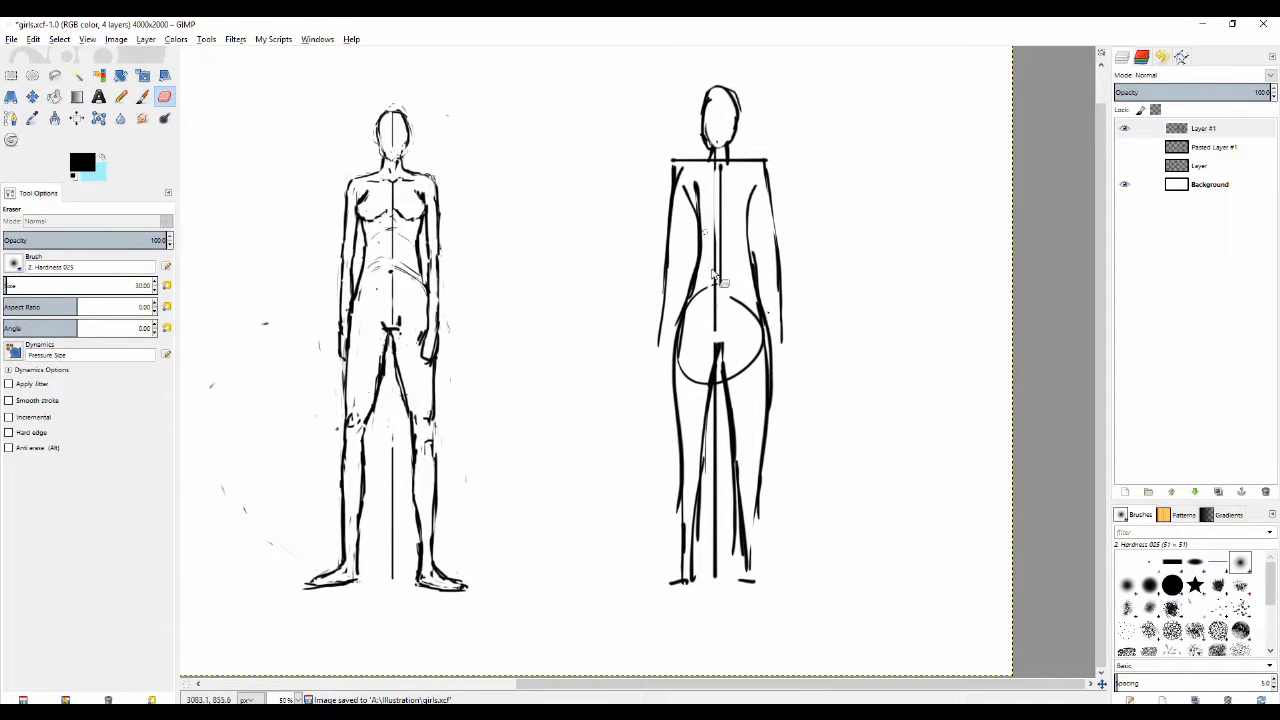
pyautogui.click(140, 96)
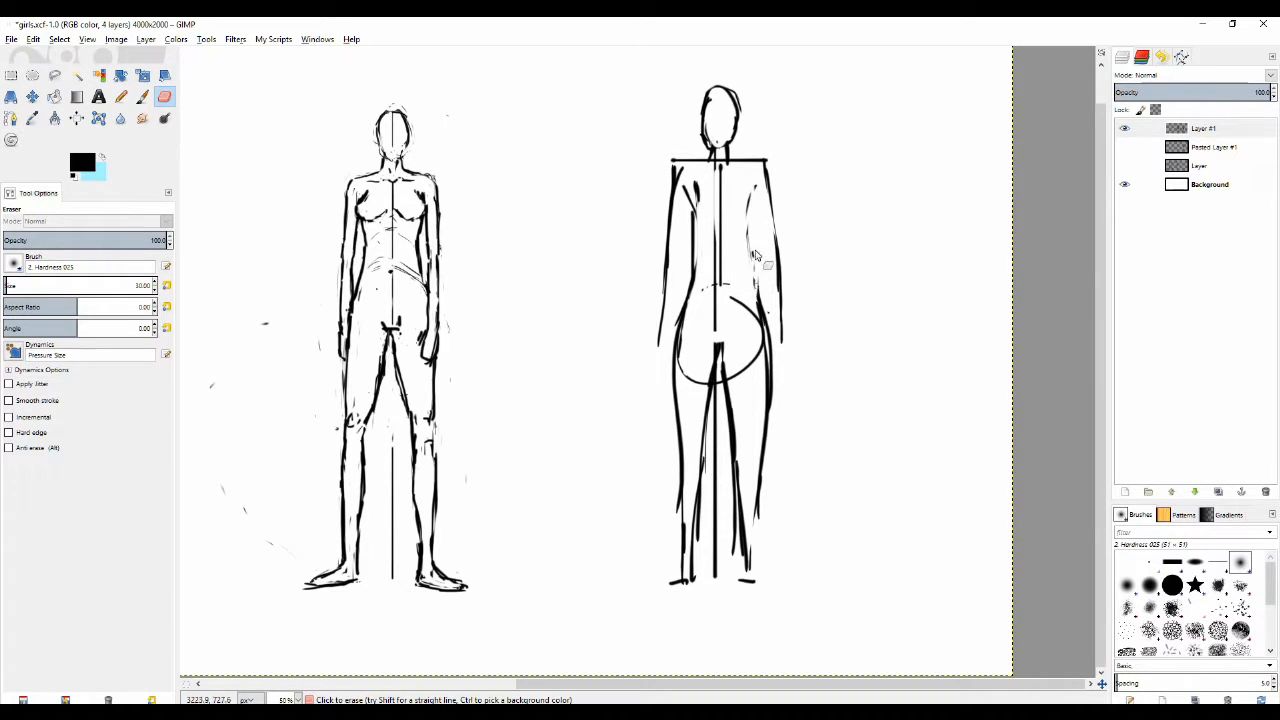
pyautogui.click(120, 96)
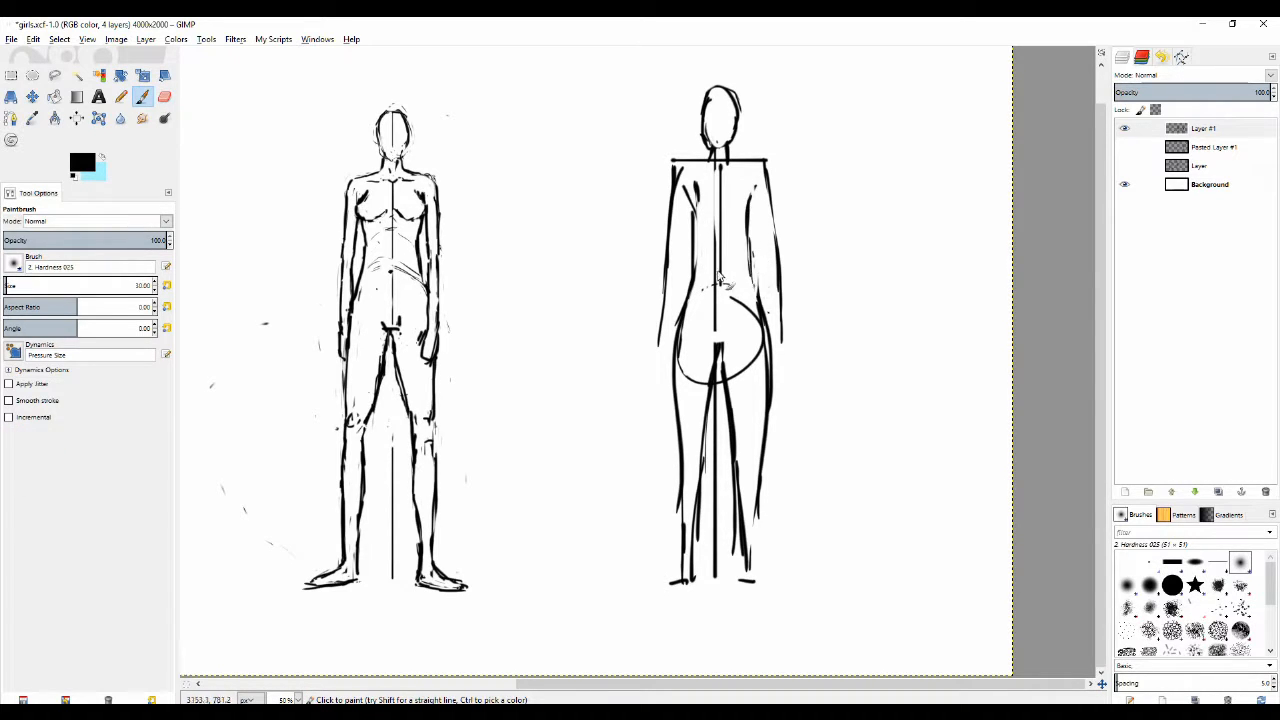
pyautogui.click(164, 96)
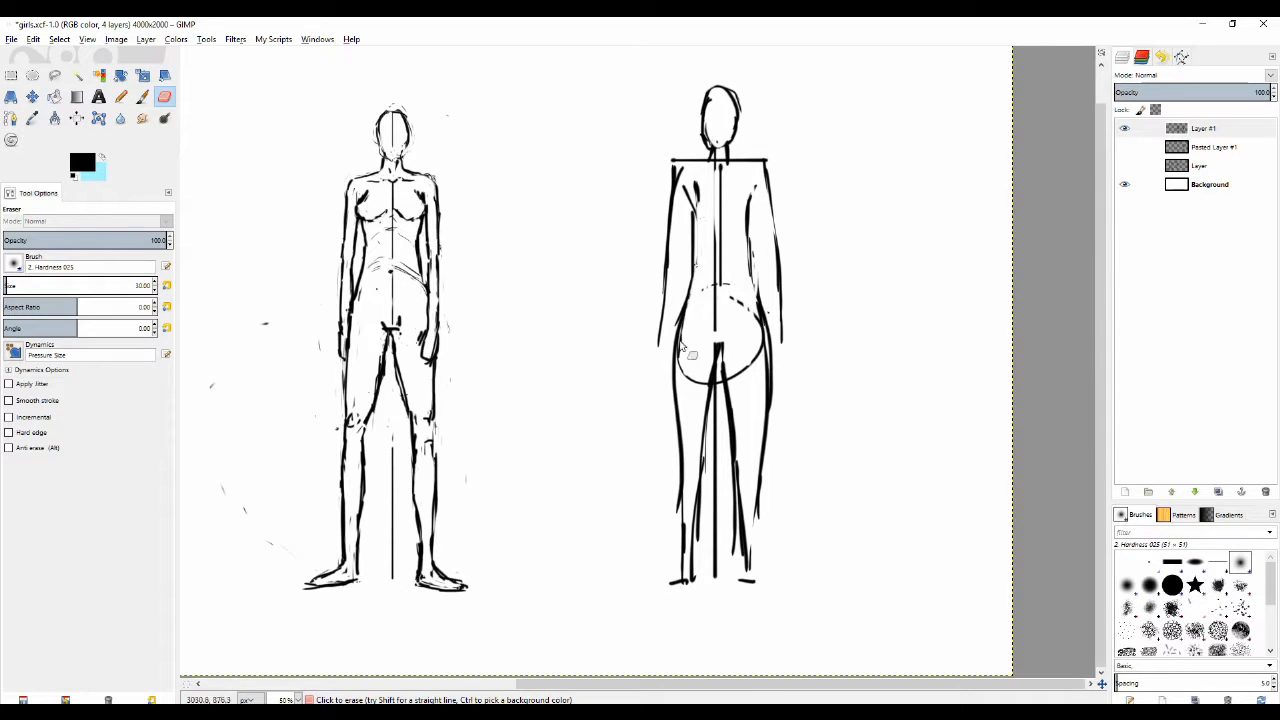
pyautogui.click(144, 96)
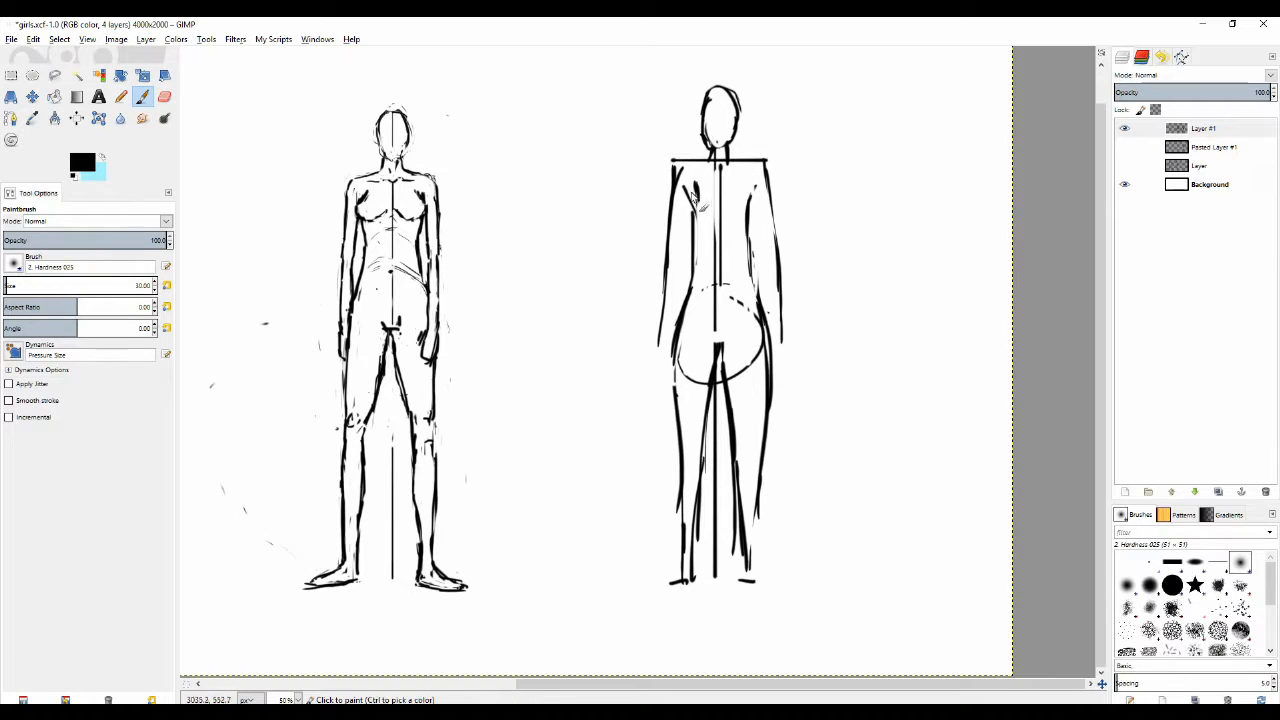
pyautogui.click(700, 200)
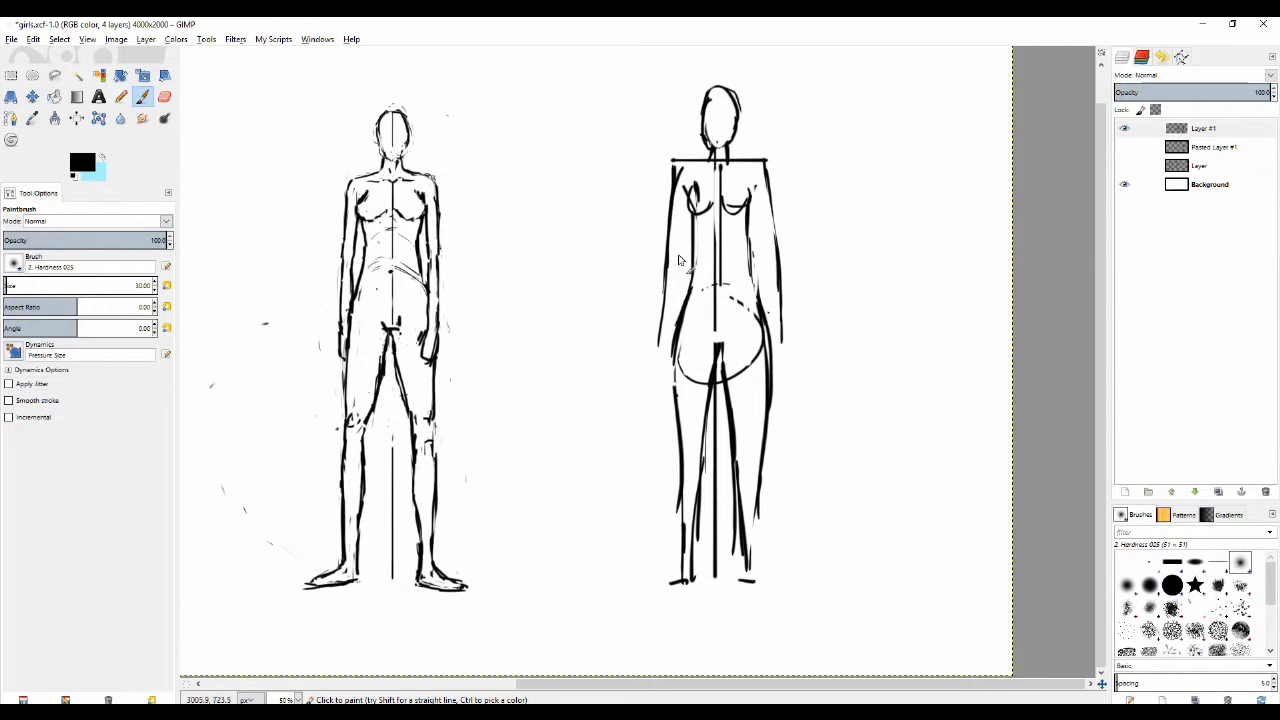
# Step: Erase stray marks on the right figure's leg and leave blank canvas free on the right
pyautogui.click(164, 96)
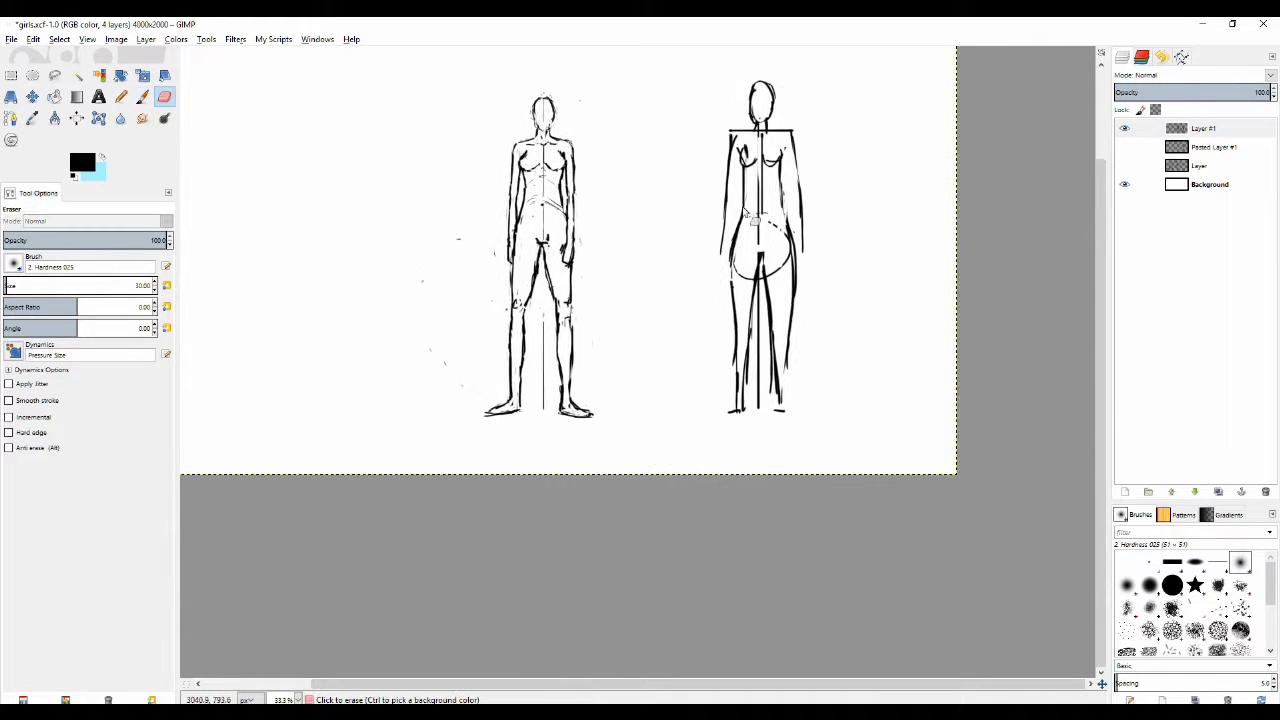
pyautogui.click(120, 96)
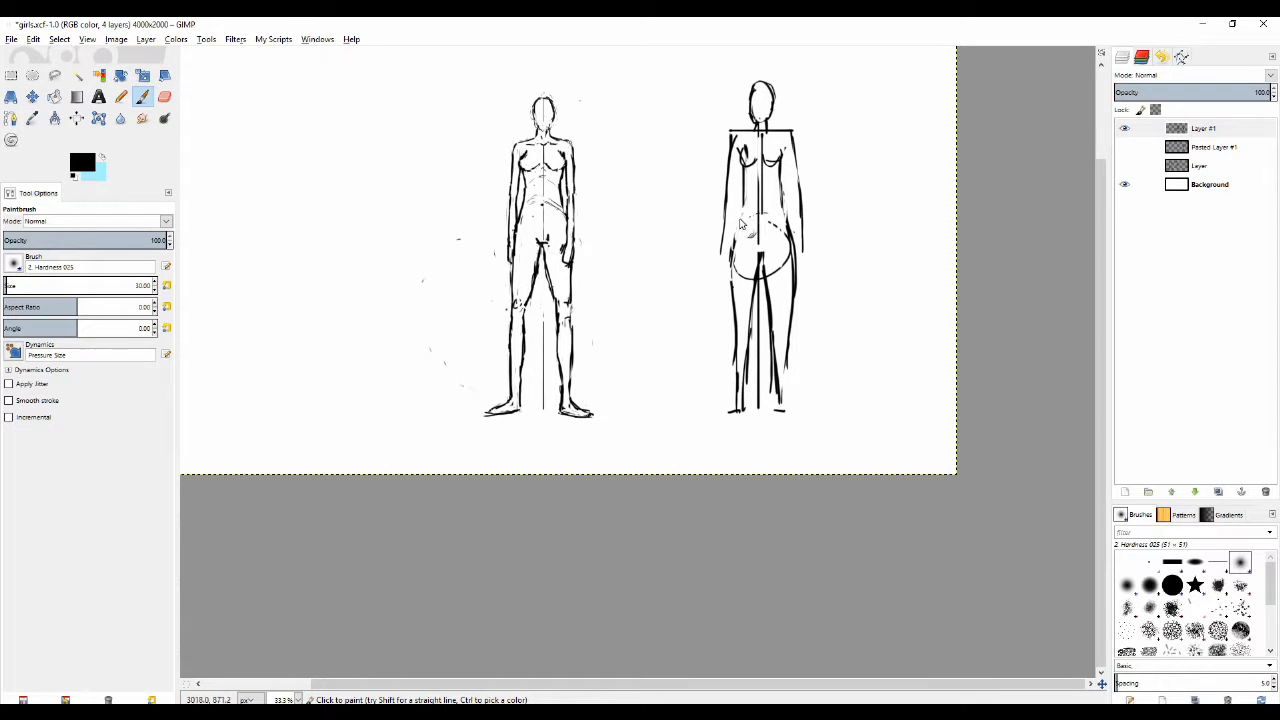
pyautogui.moveTo(650, 222)
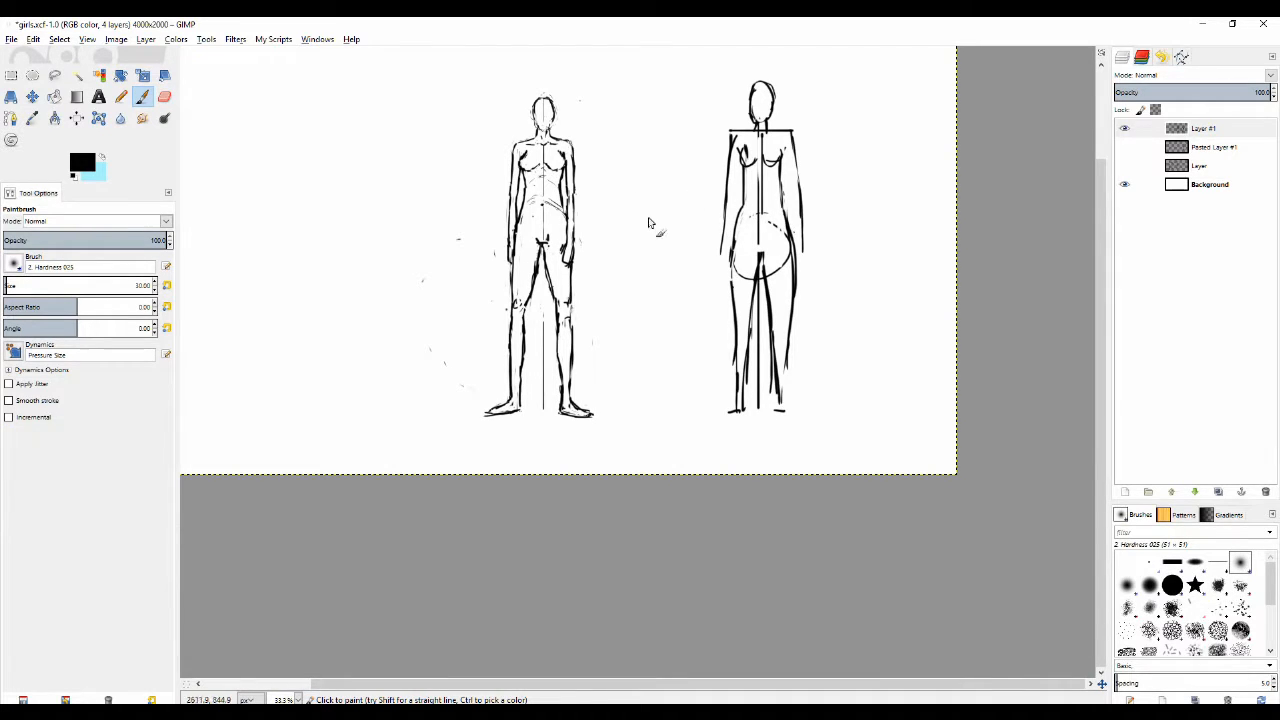
pyautogui.moveTo(756, 196)
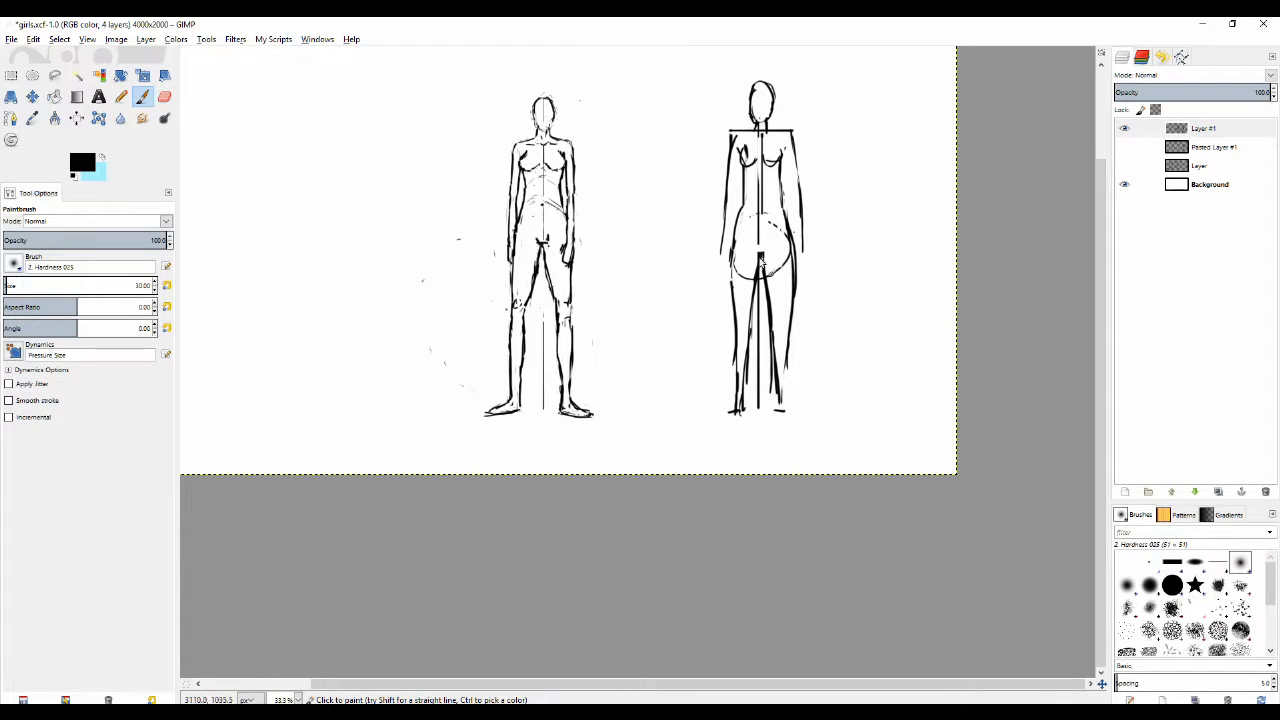
pyautogui.click(164, 96)
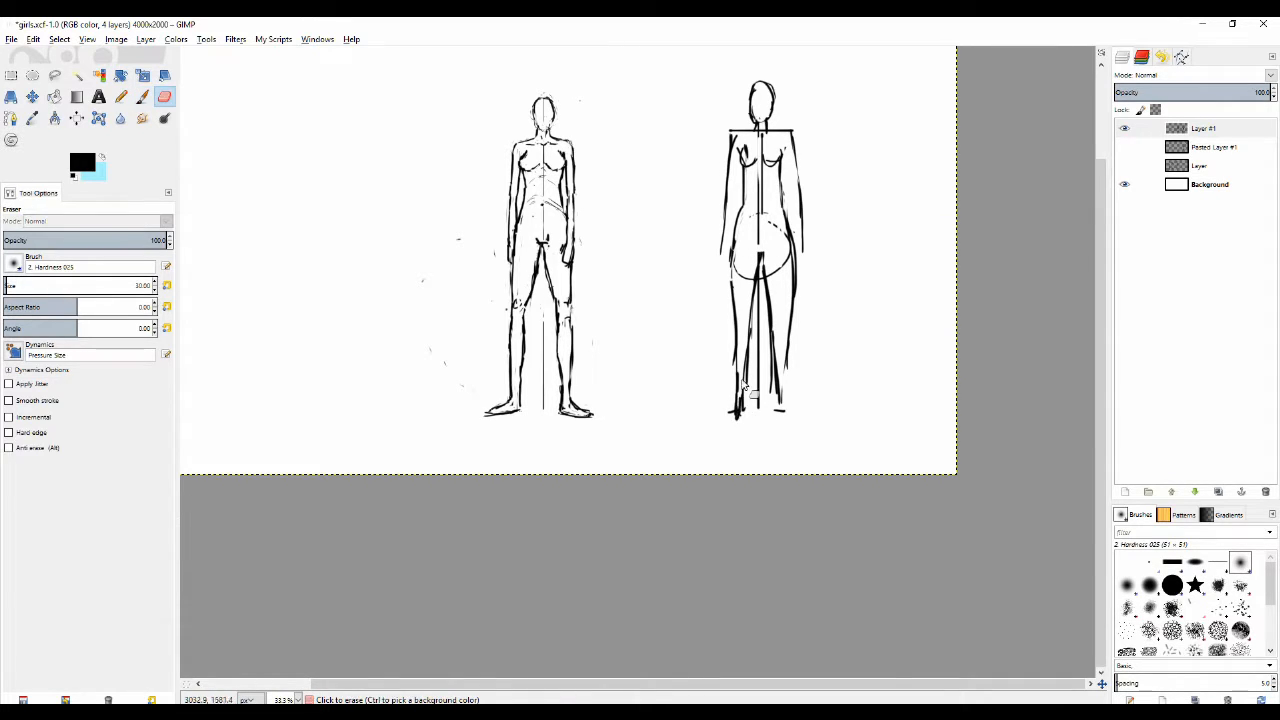
pyautogui.click(120, 96)
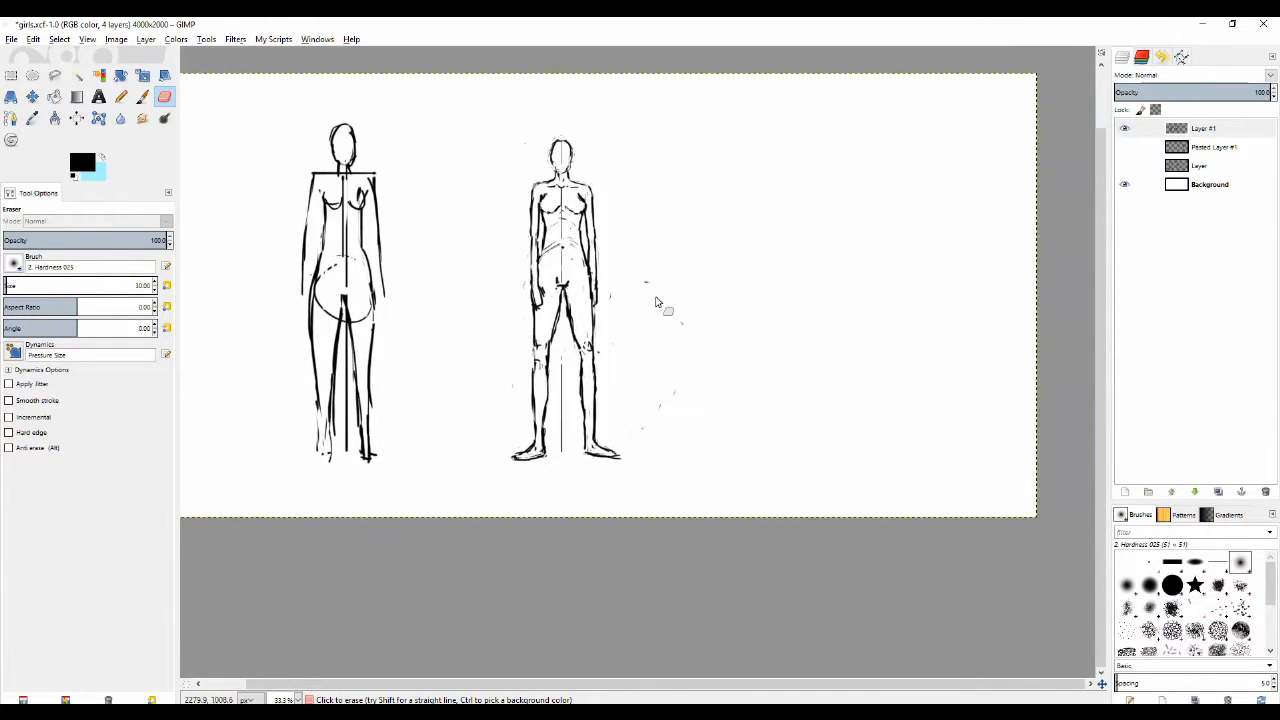
# Step: Sketch the crouching figure's hips with looping oval curves right of the standing figures
pyautogui.click(120, 96)
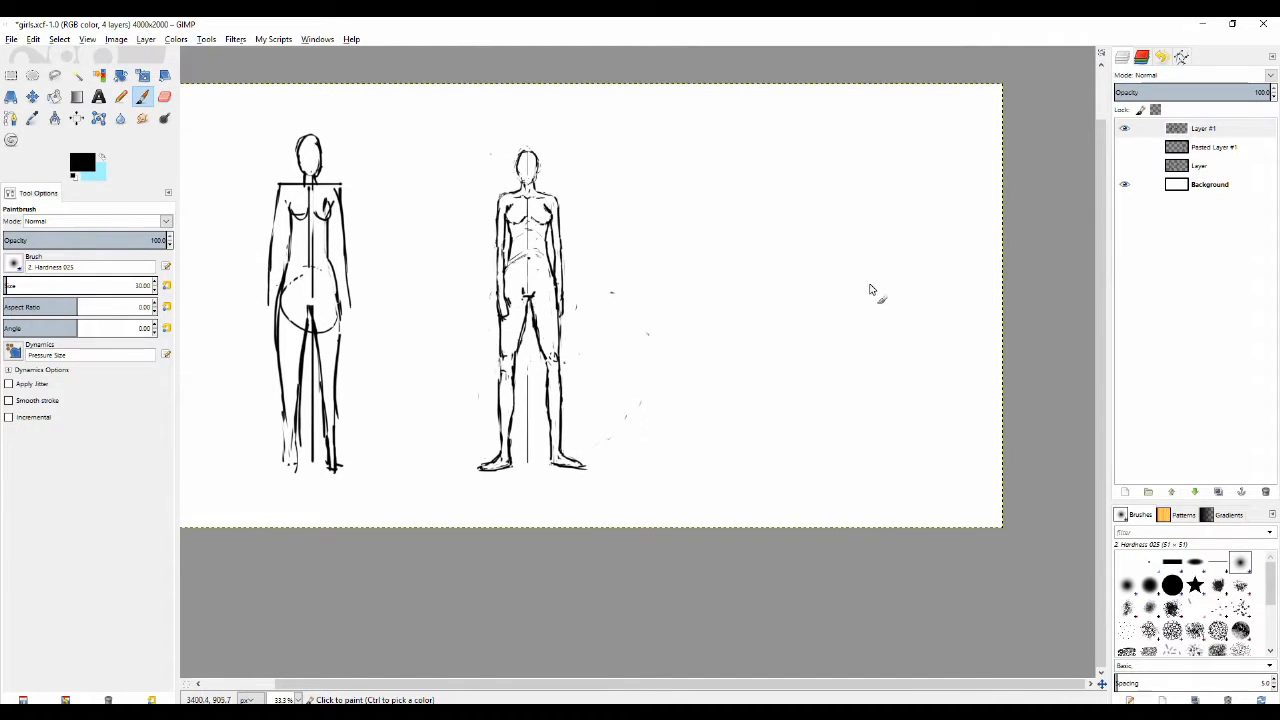
pyautogui.moveTo(850, 270)
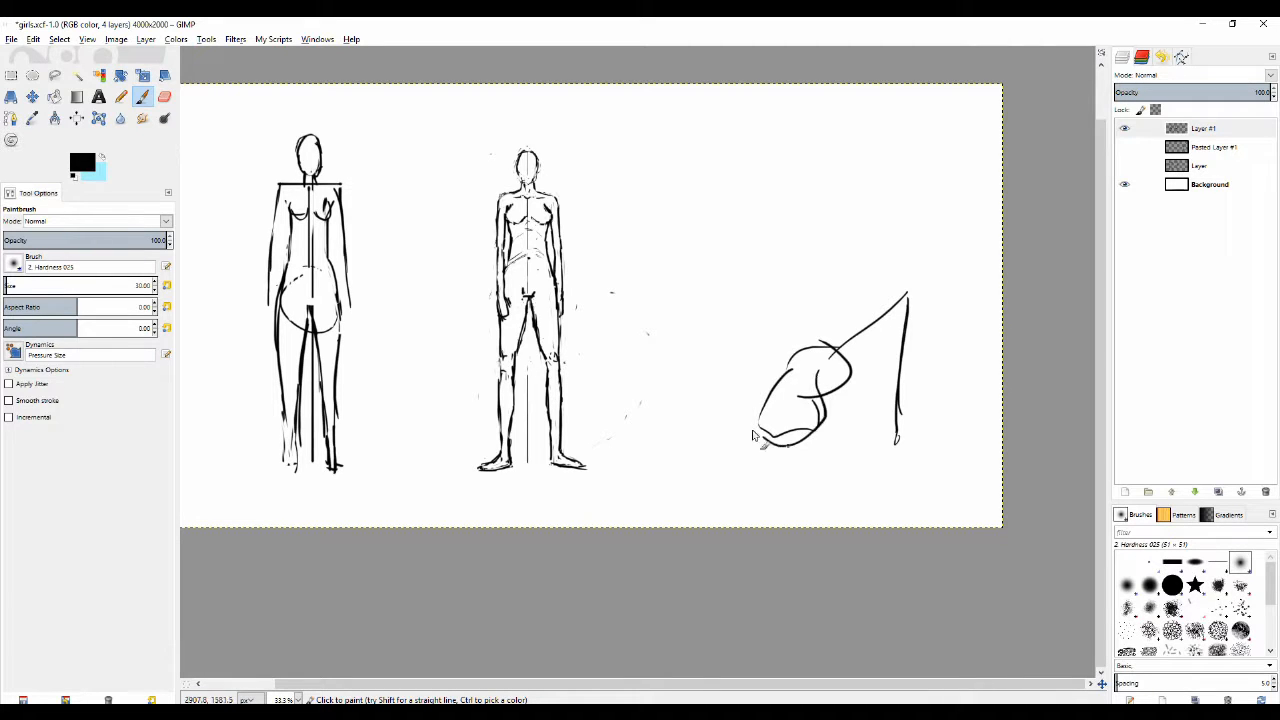
pyautogui.moveTo(760, 440); pyautogui.dragTo(830, 420)
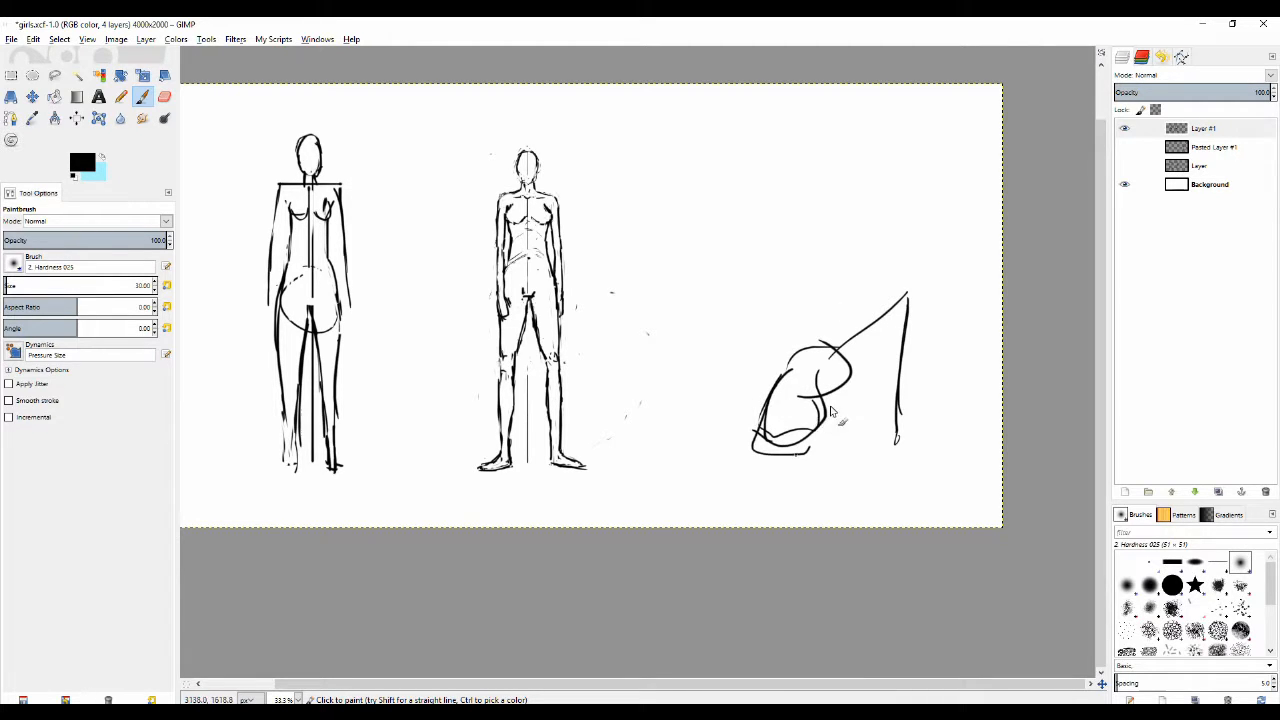
pyautogui.moveTo(810, 430); pyautogui.dragTo(860, 340)
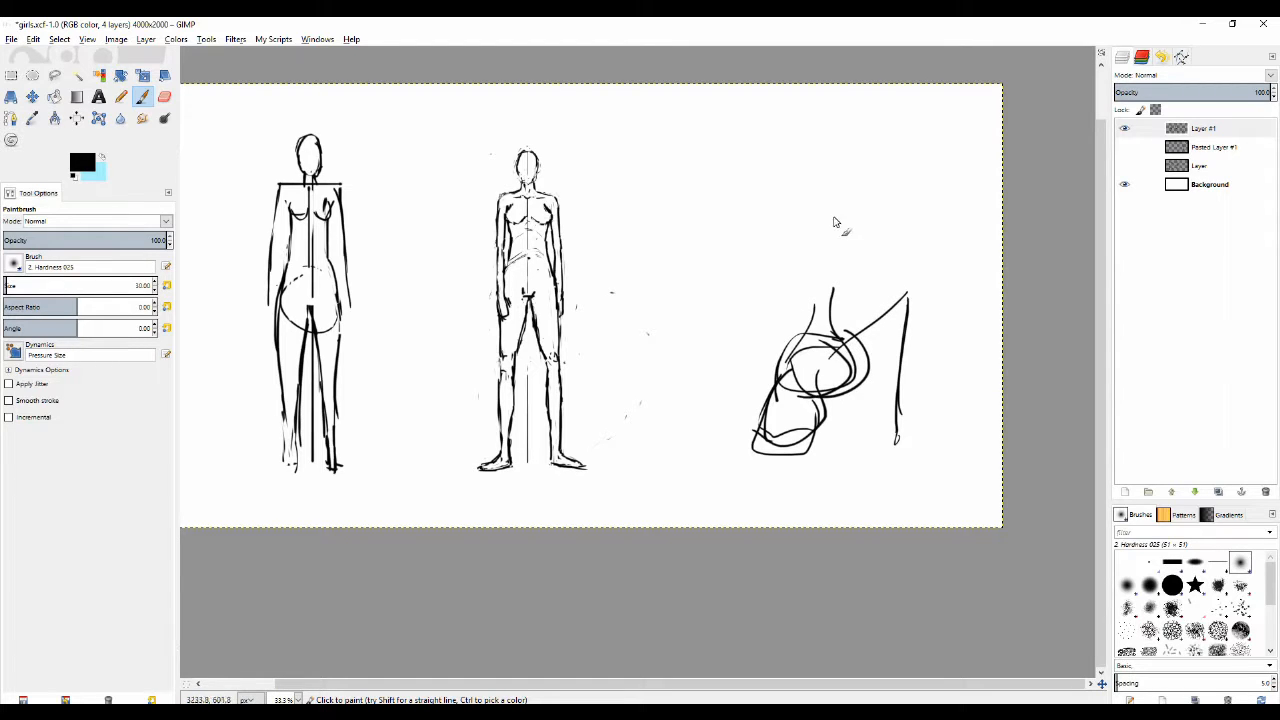
pyautogui.moveTo(800, 244)
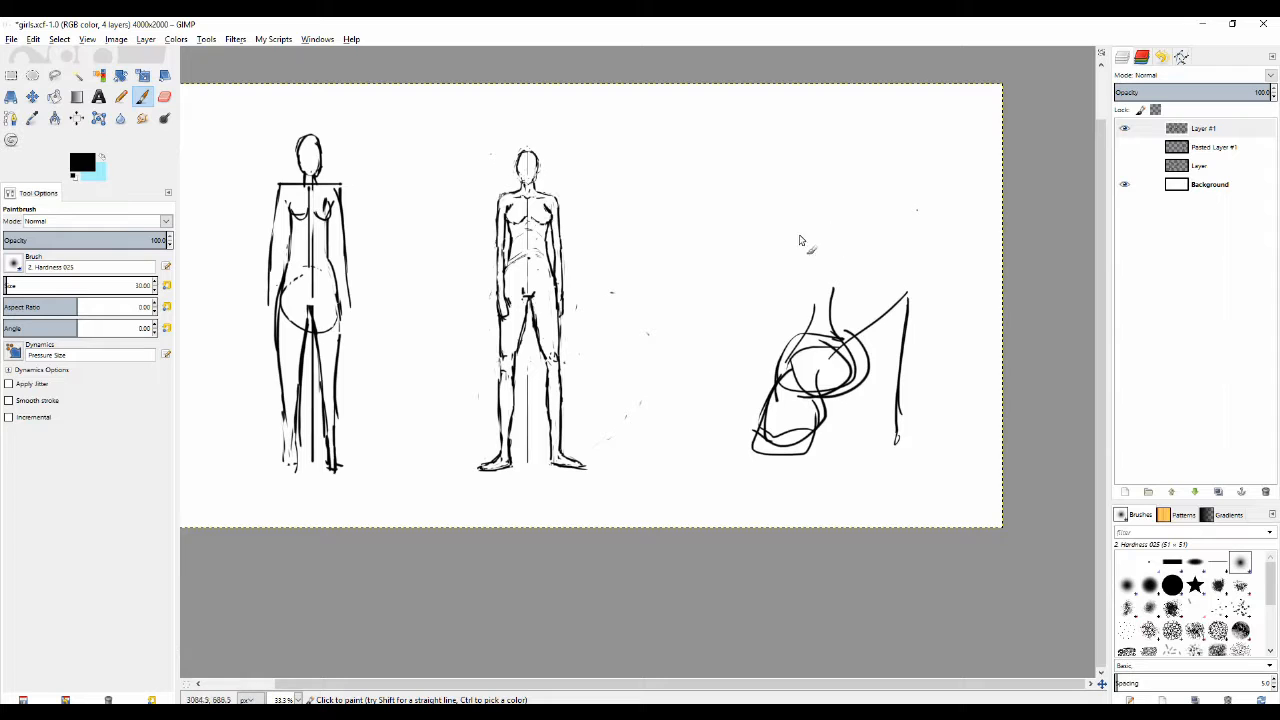
pyautogui.moveTo(790, 236); pyautogui.dragTo(844, 232)
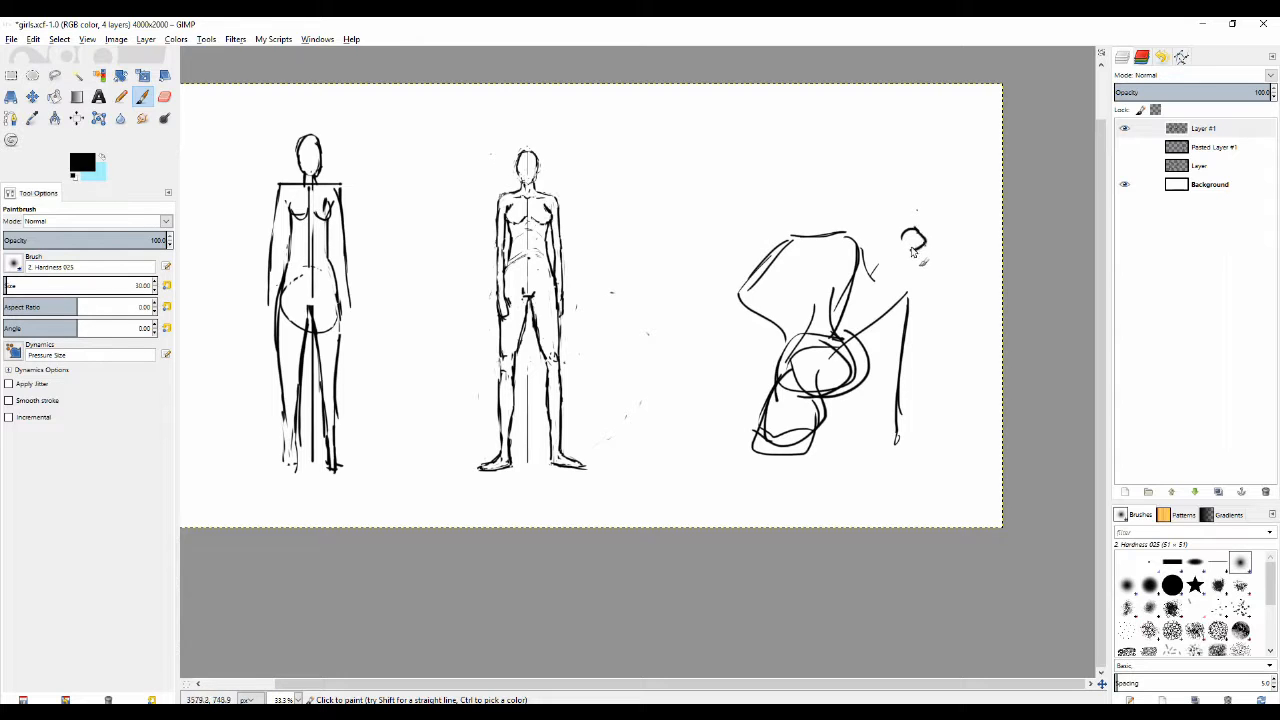
# Step: Draw a straight upright spear shaft, then add the crouching figure's shoulders, head and hair
pyautogui.moveTo(896, 148); pyautogui.dragTo(944, 430)
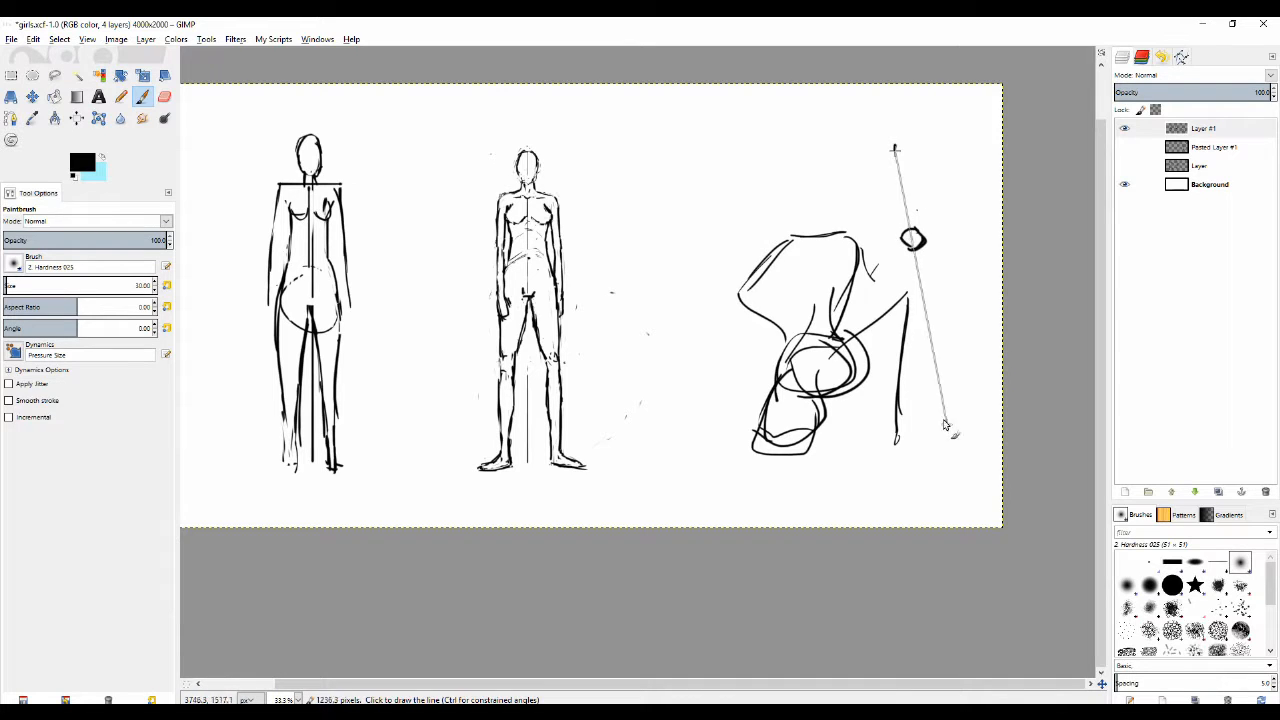
pyautogui.click(896, 148)
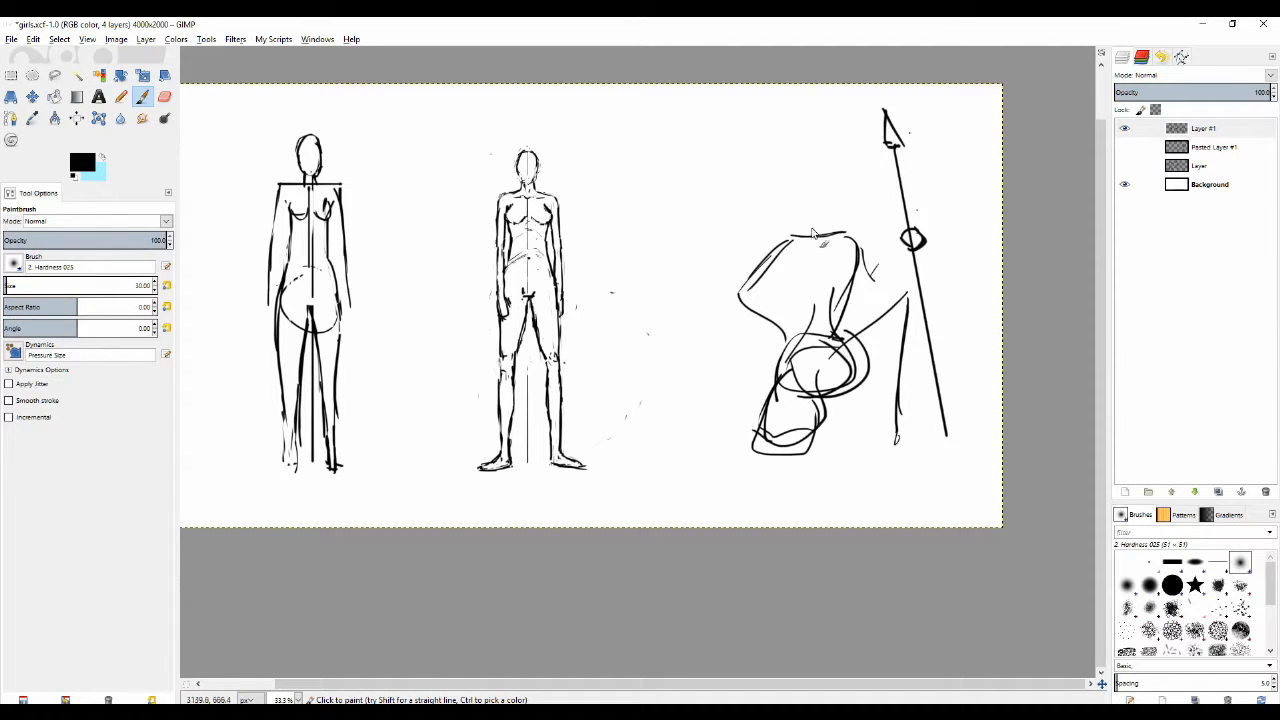
pyautogui.click(820, 220)
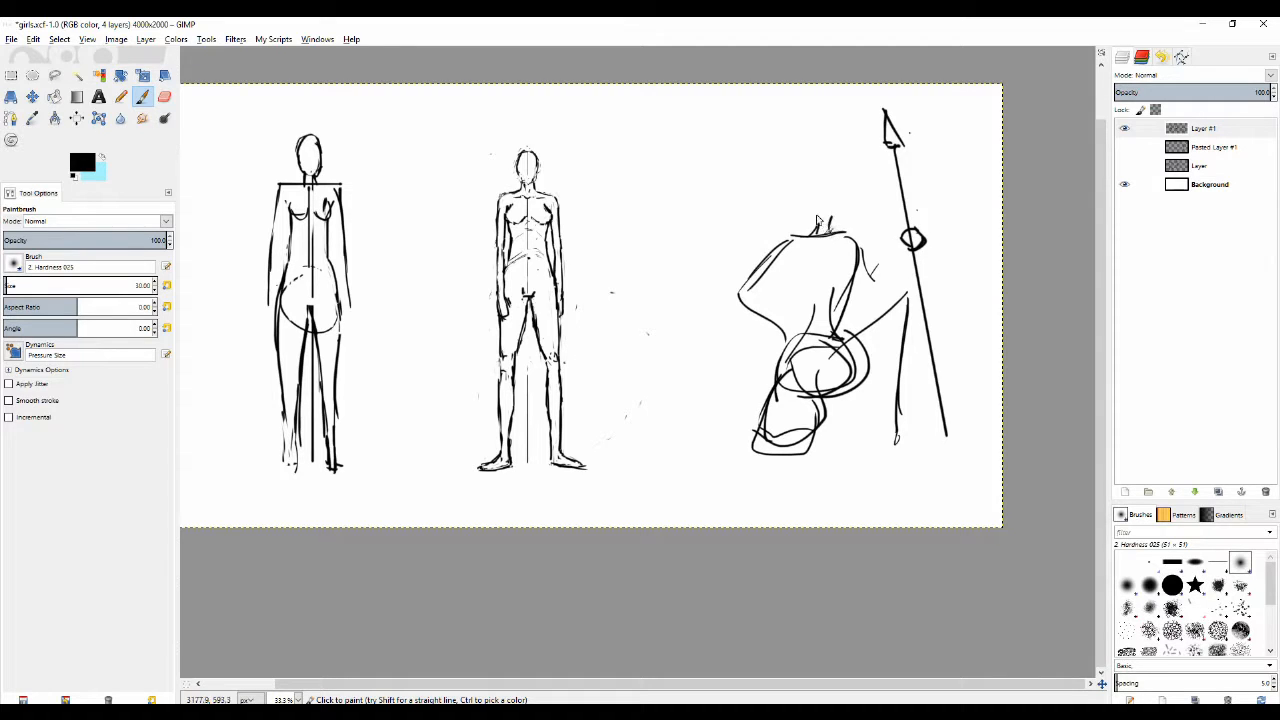
pyautogui.moveTo(800, 184); pyautogui.dragTo(850, 216)
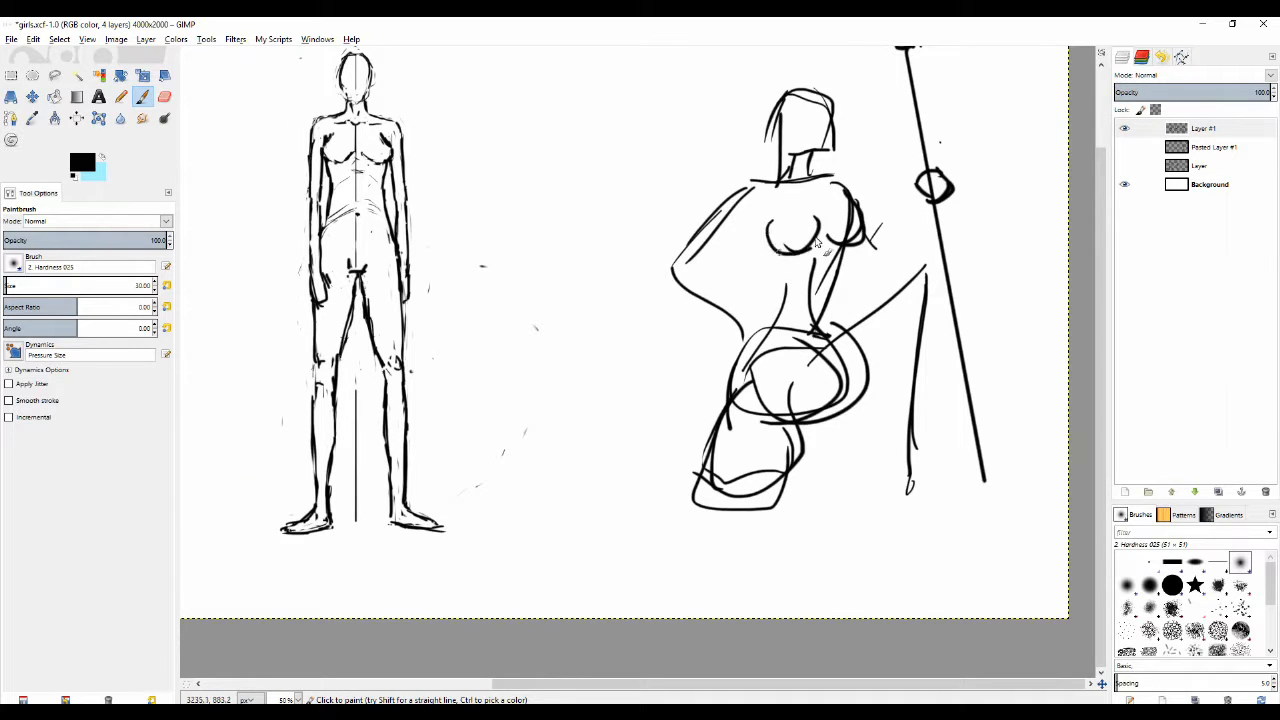
# Step: Clean the overlapping hip loops into one rounded hip and redraw its lower edge
pyautogui.click(164, 96)
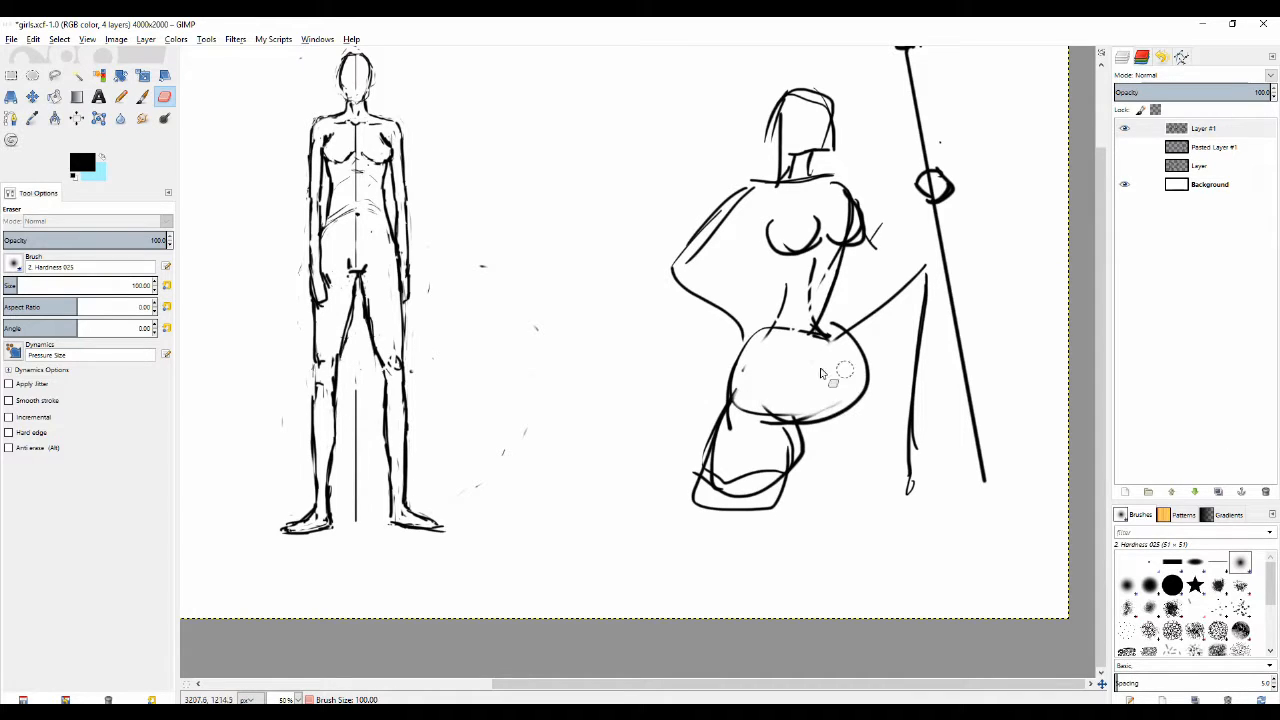
pyautogui.click(140, 96)
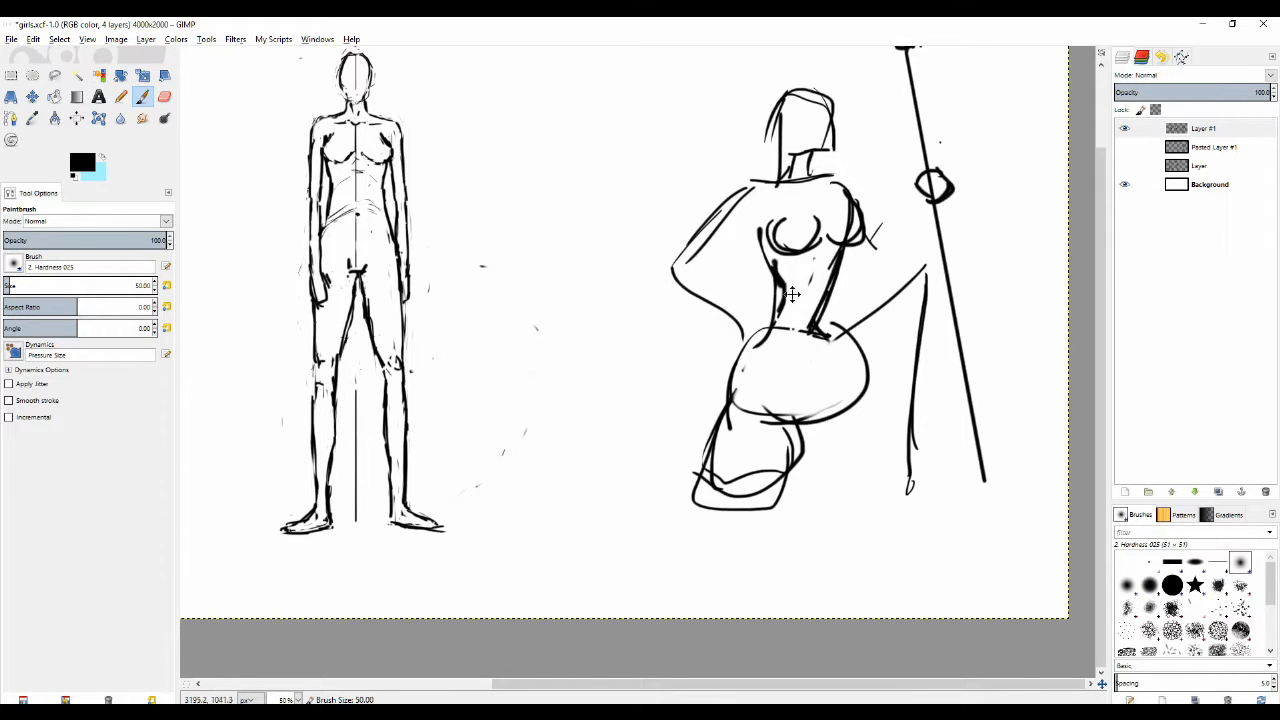
pyautogui.scroll(-3)
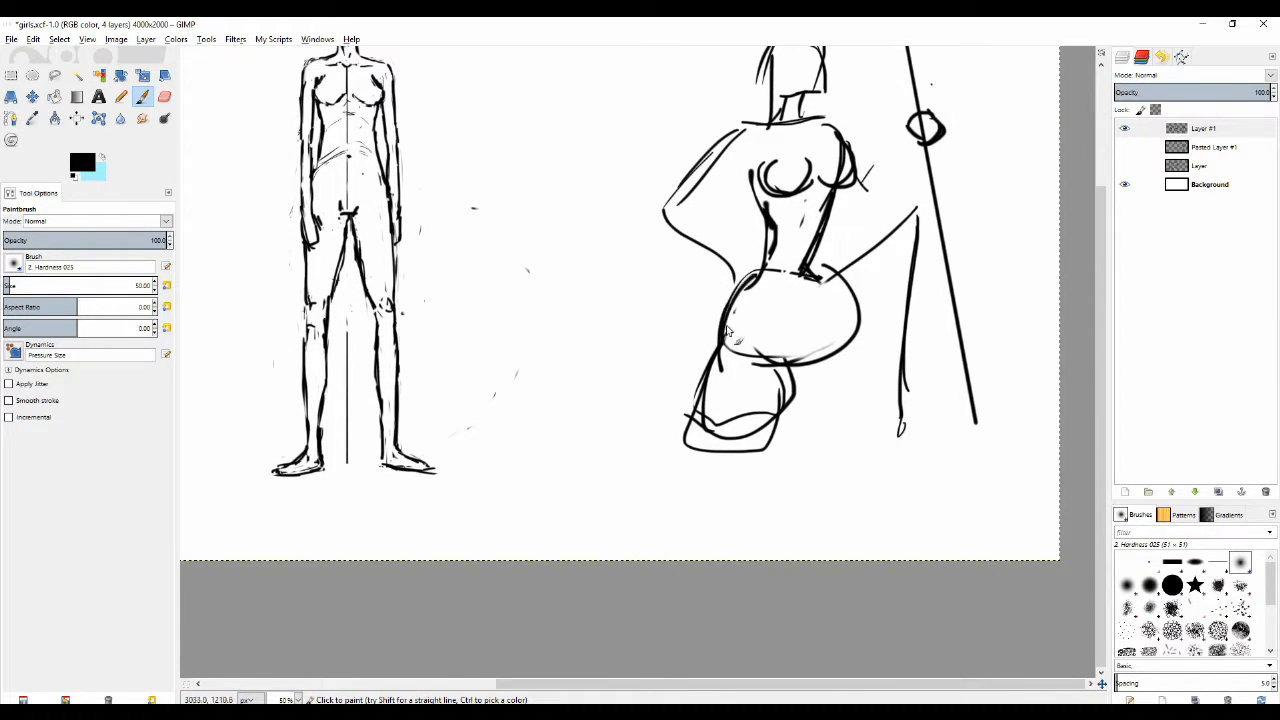
pyautogui.moveTo(730, 340); pyautogui.dragTo(716, 420)
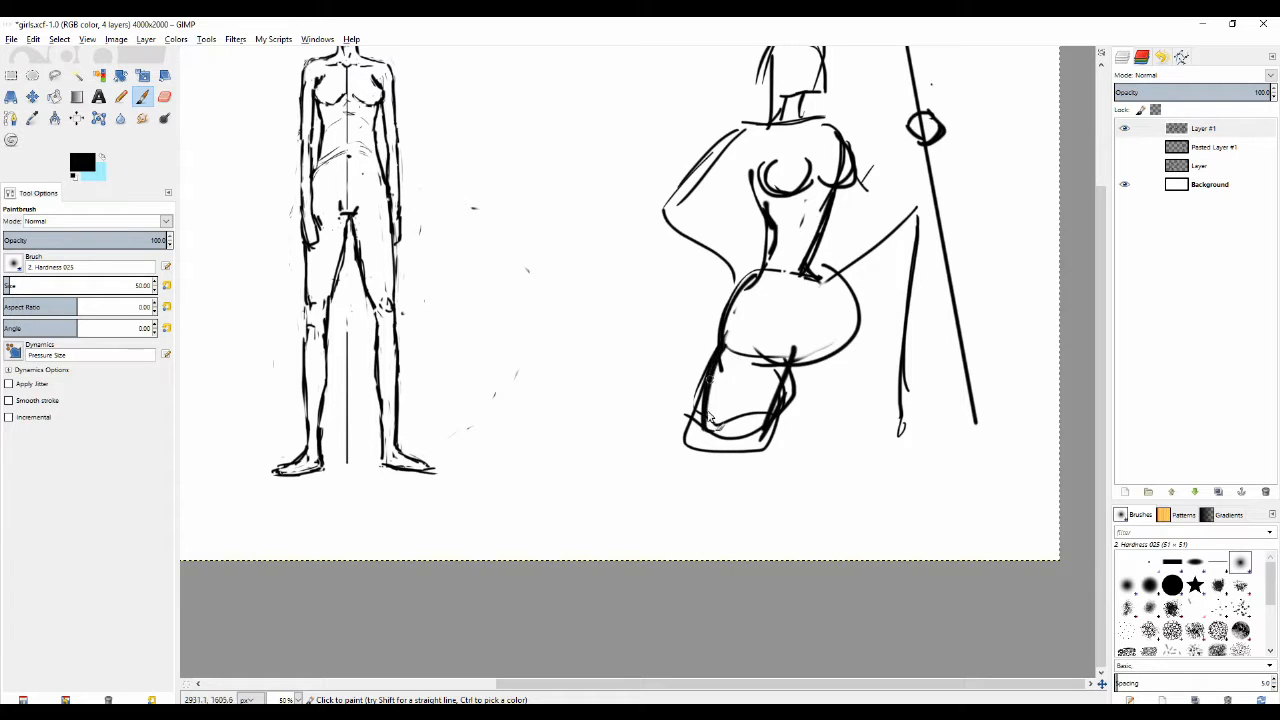
pyautogui.click(164, 96)
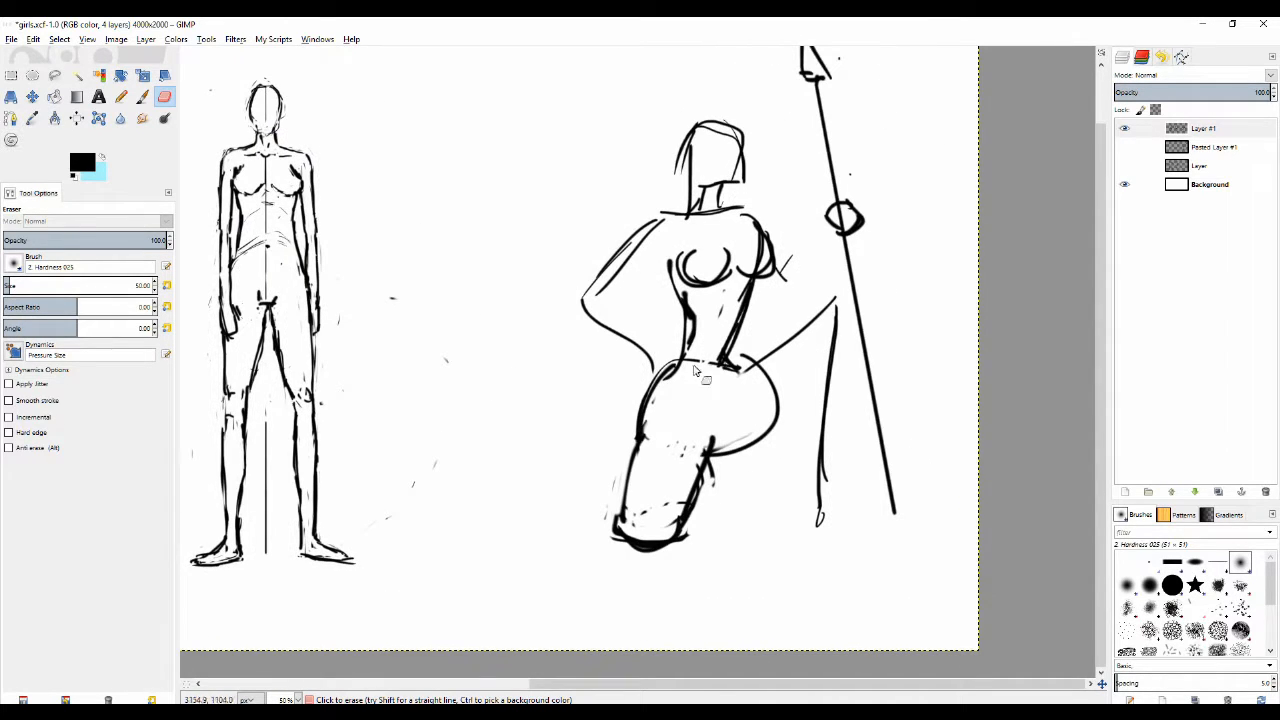
pyautogui.click(120, 96)
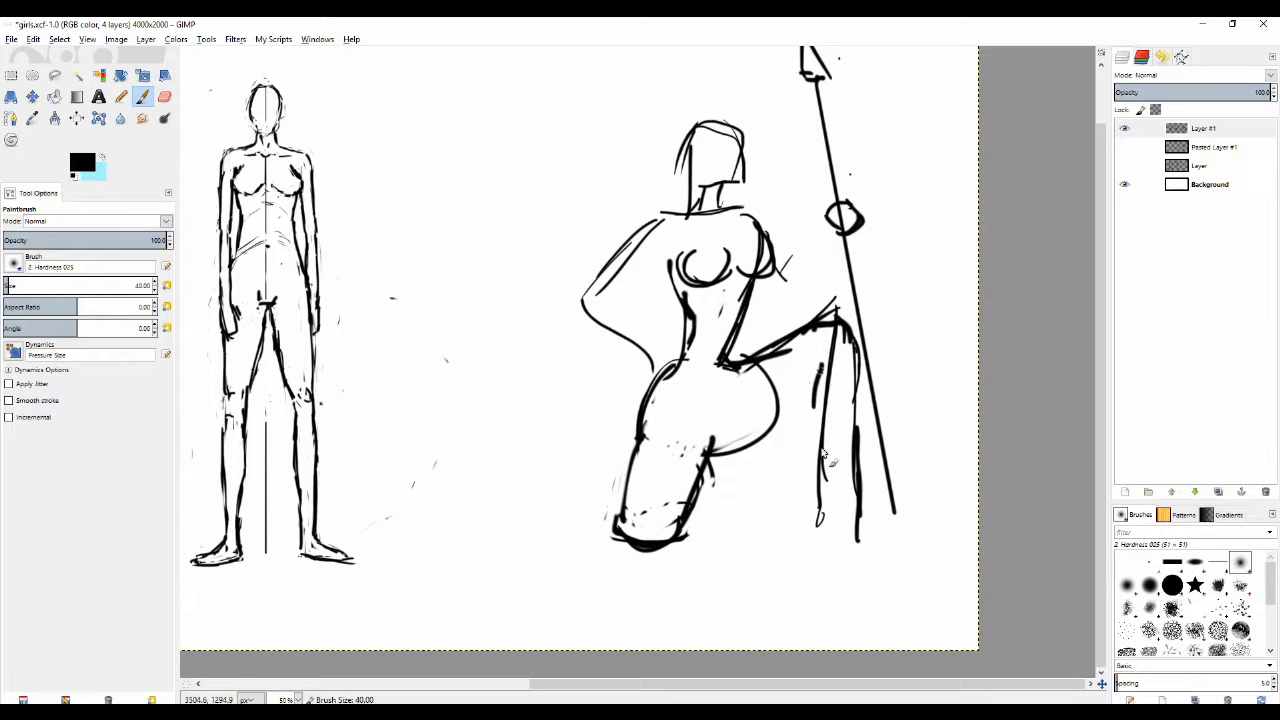
# Step: Draw a bent leg stretching toward the spear, erasing stray marks near the foot
pyautogui.click(164, 96)
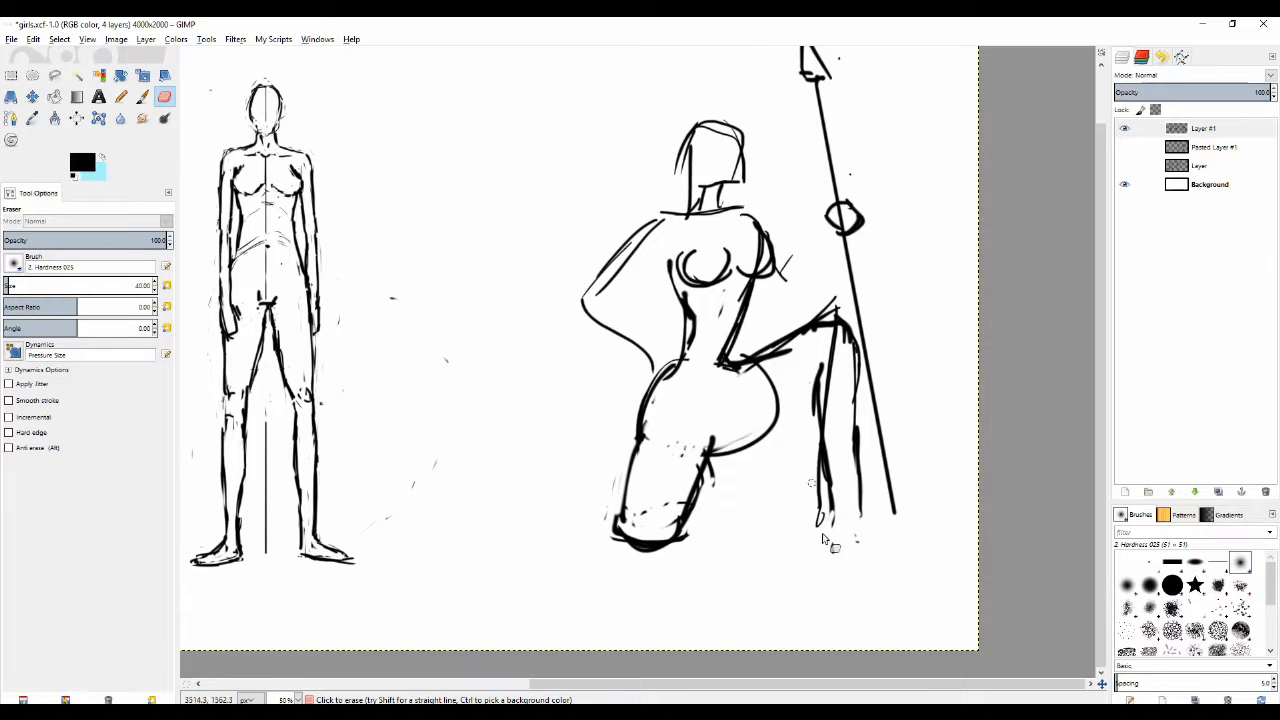
pyautogui.click(120, 96)
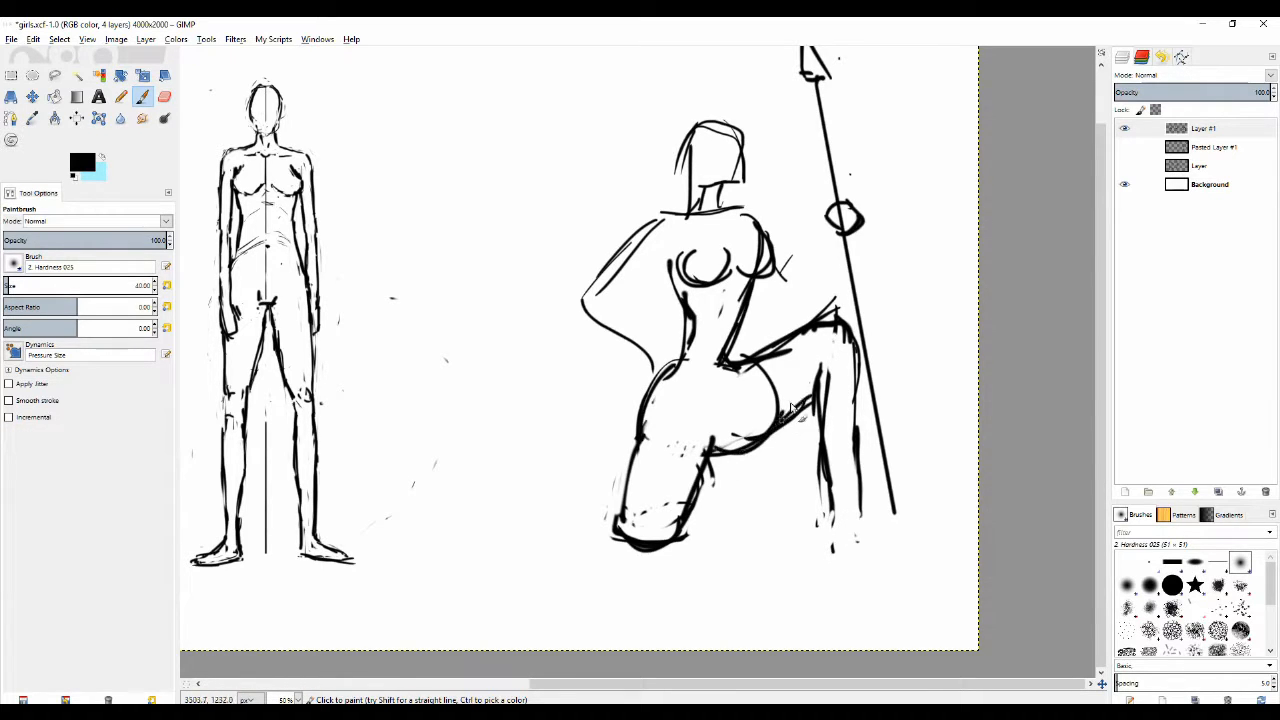
pyautogui.click(164, 96)
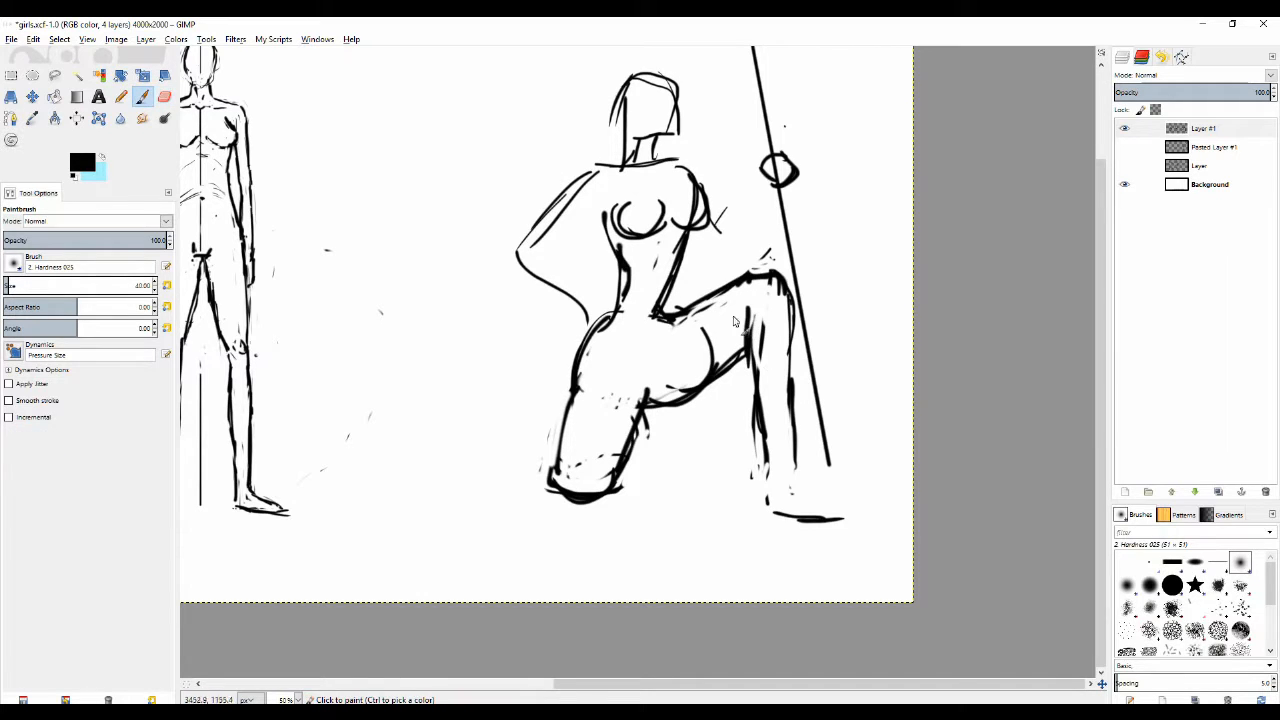
# Step: Darken the bent knee and buttock curve, erasing marks inside the hip and waist
pyautogui.click(164, 96)
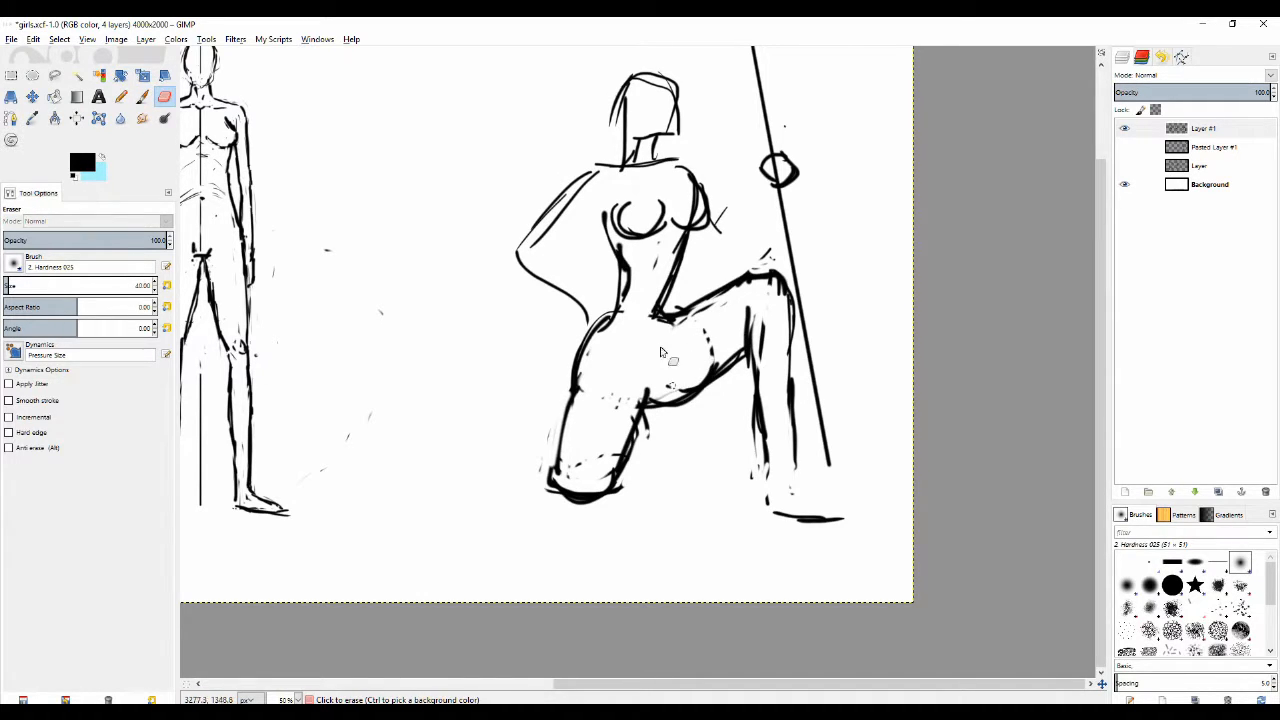
pyautogui.click(120, 96)
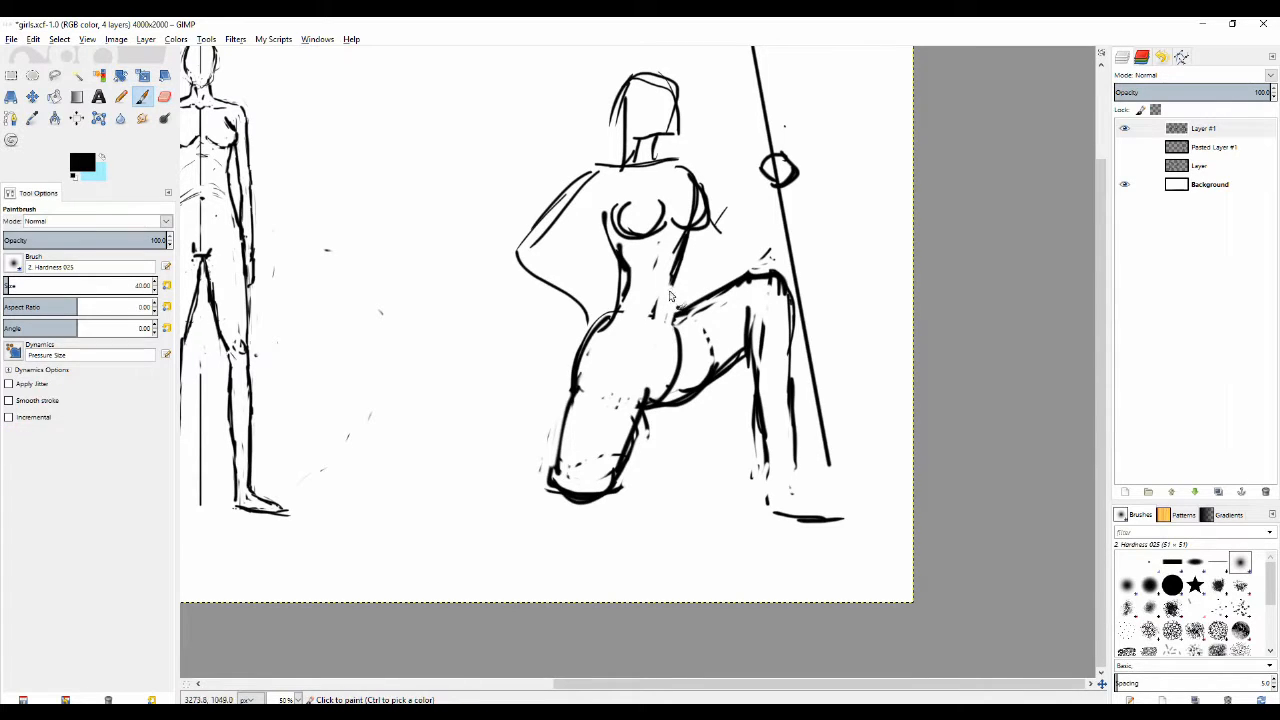
pyautogui.click(164, 96)
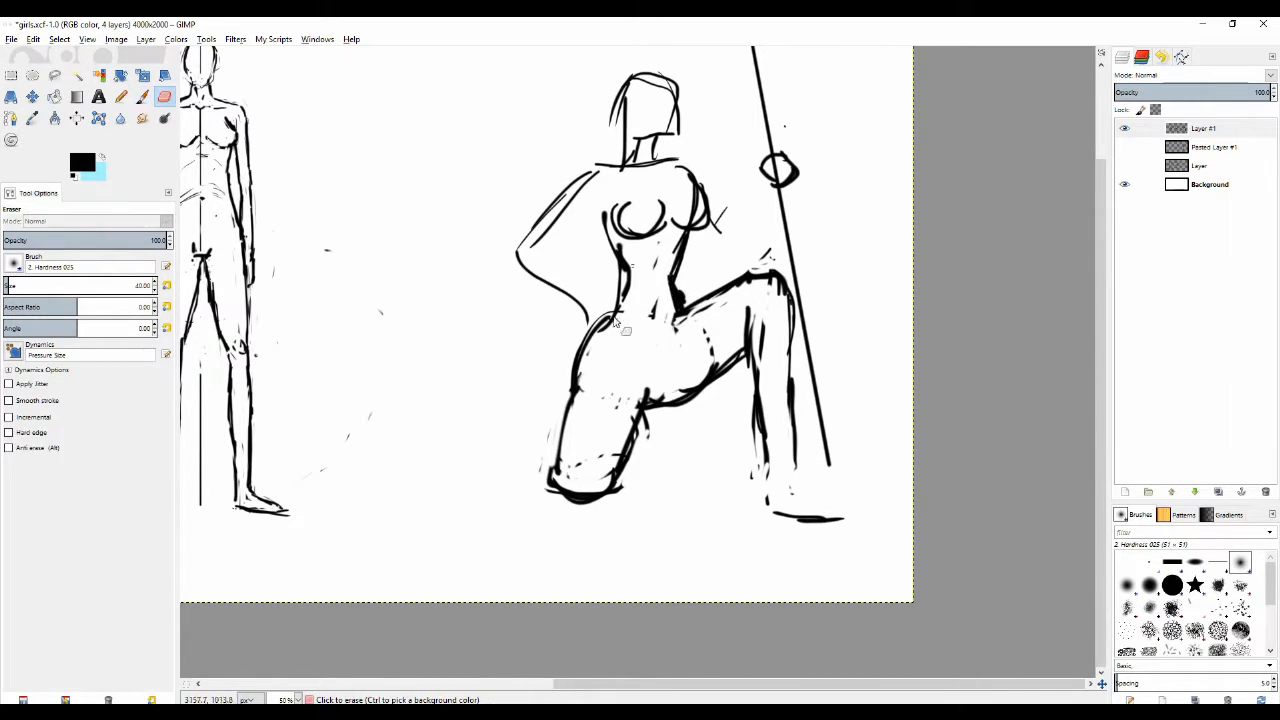
pyautogui.click(142, 96)
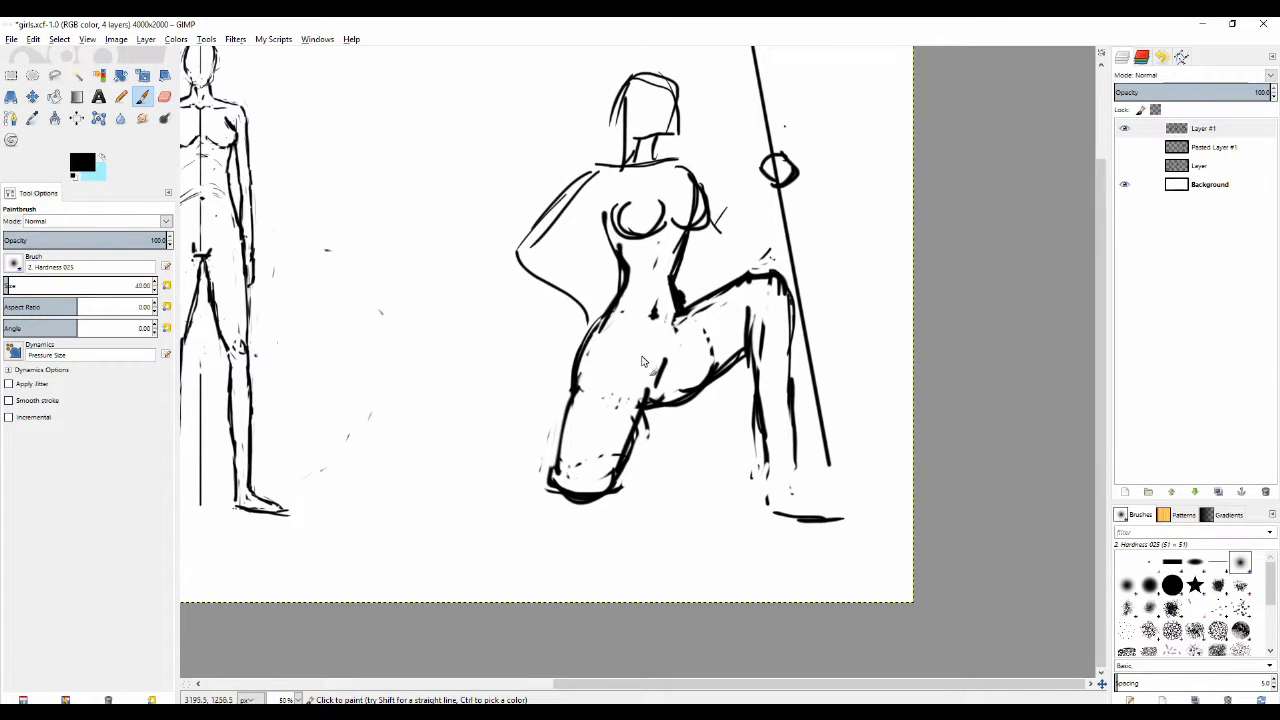
pyautogui.scroll(-3)
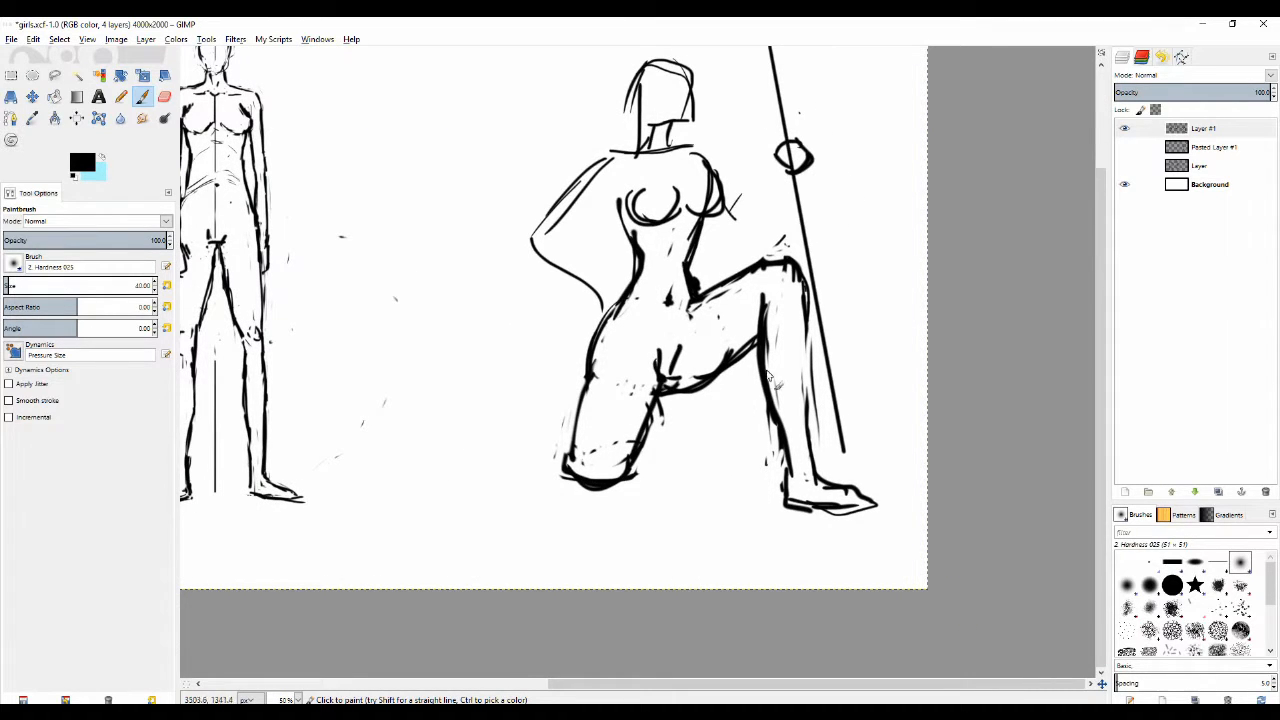
# Step: Sketch the kneeling lower leg and tucked rear foot with cleanup erasures
pyautogui.click(164, 96)
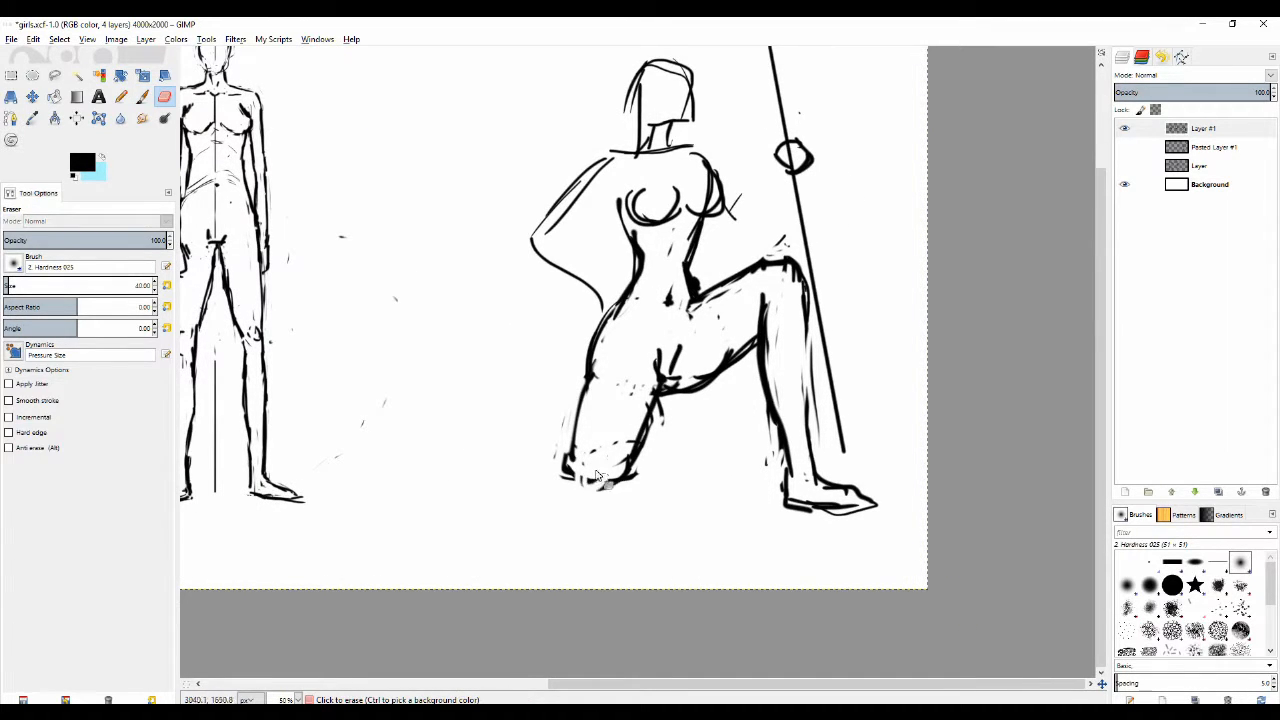
pyautogui.click(142, 96)
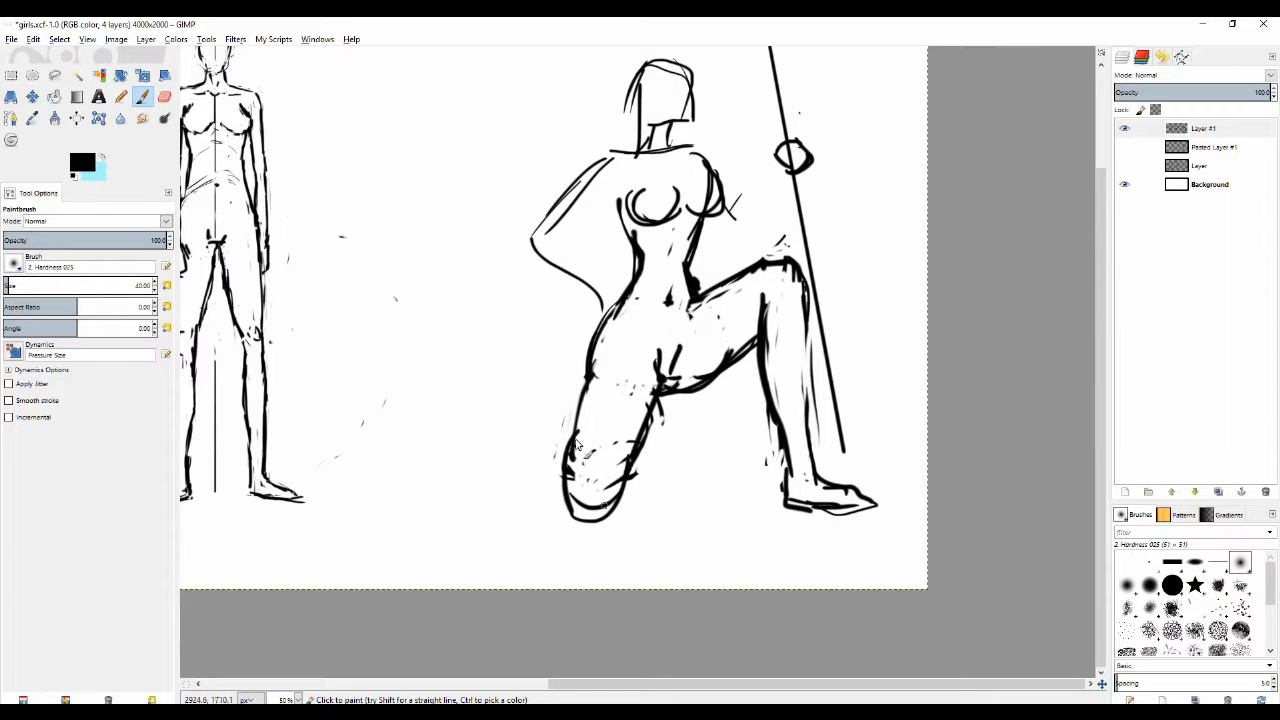
pyautogui.click(164, 96)
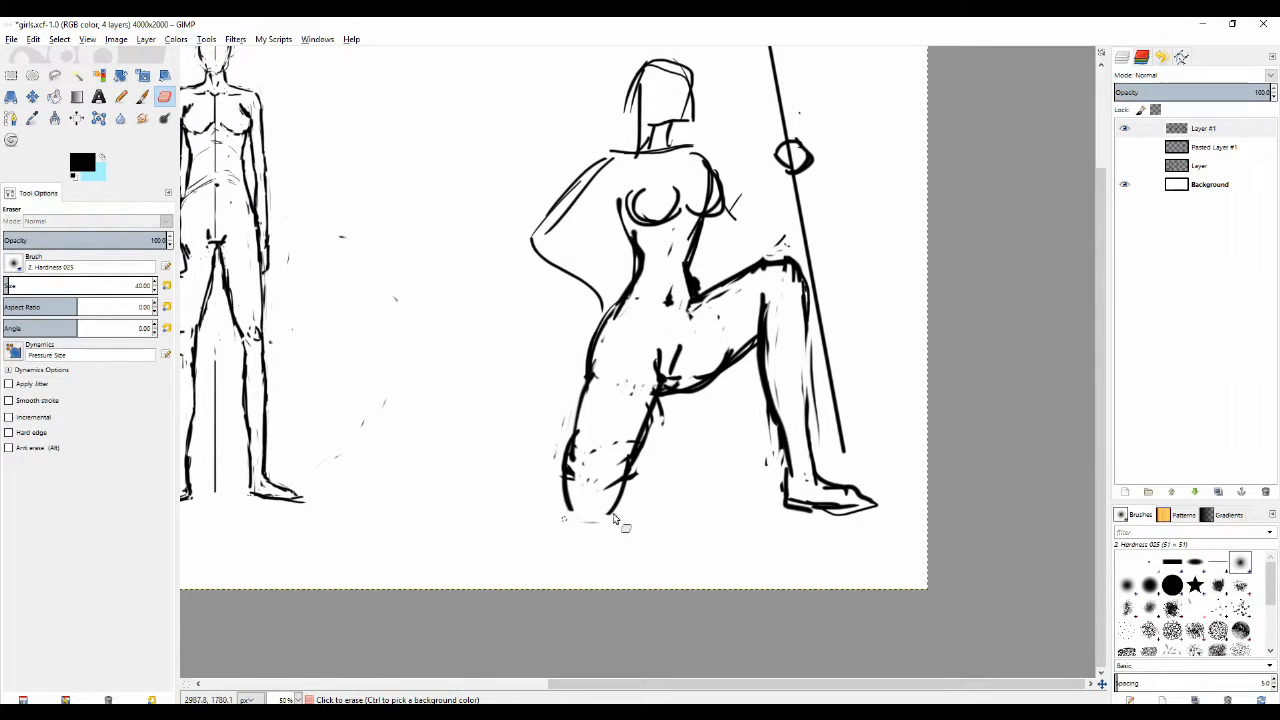
pyautogui.click(142, 96)
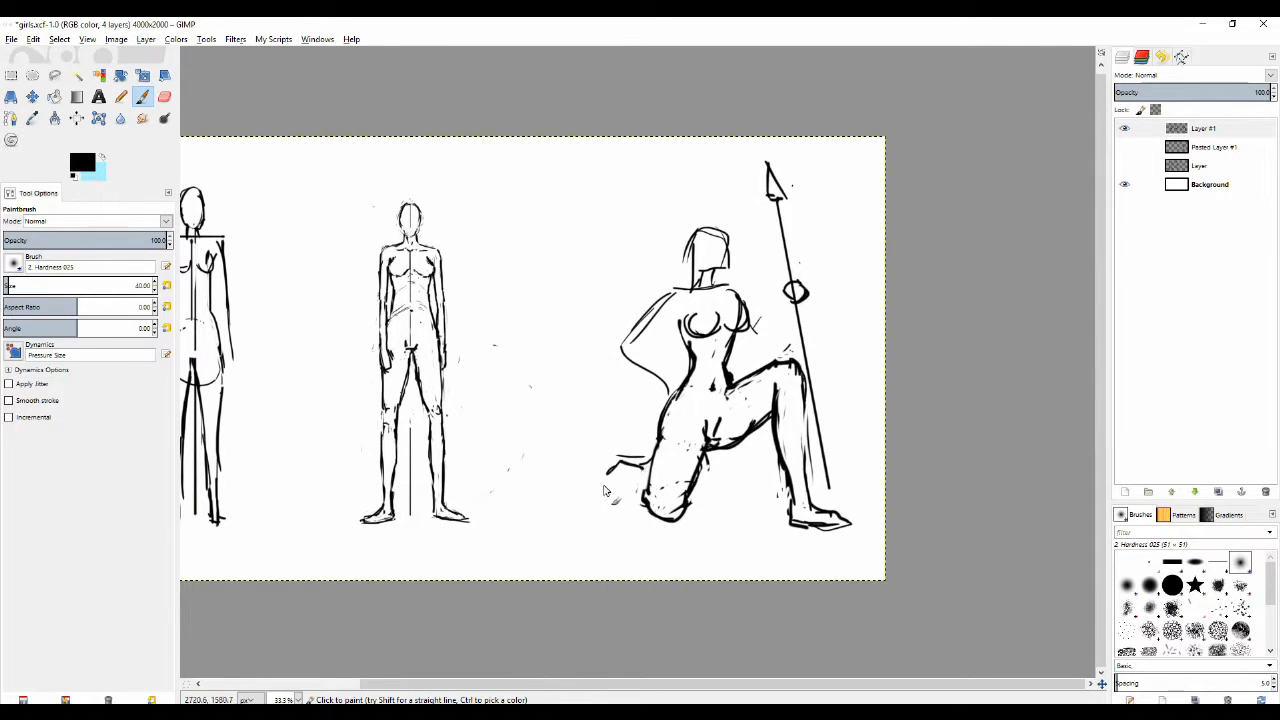
pyautogui.click(630, 476)
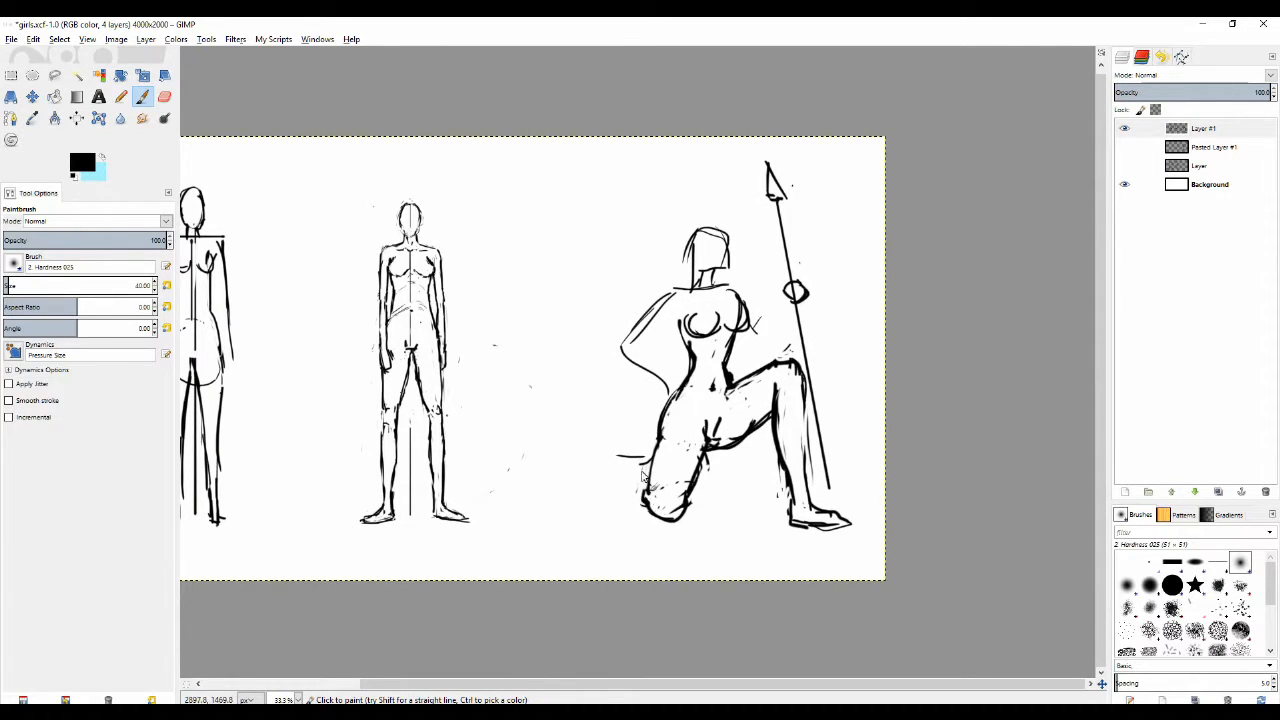
pyautogui.click(164, 96)
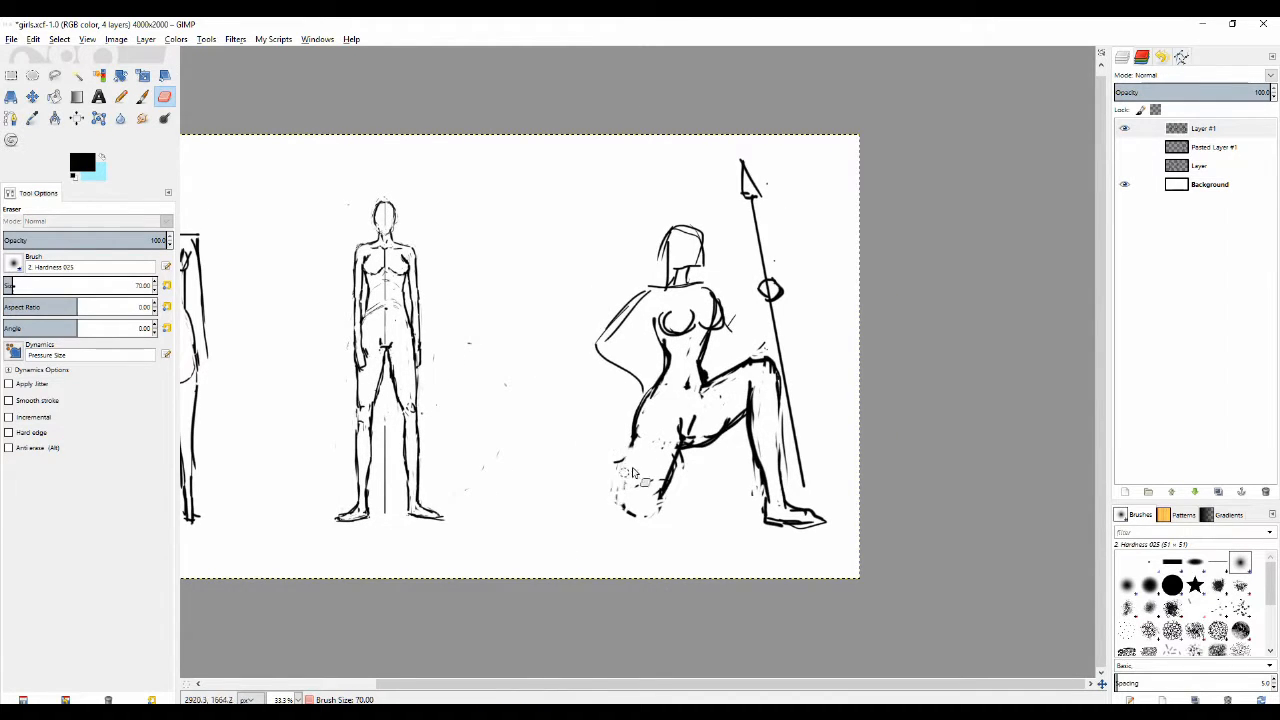
pyautogui.click(120, 96)
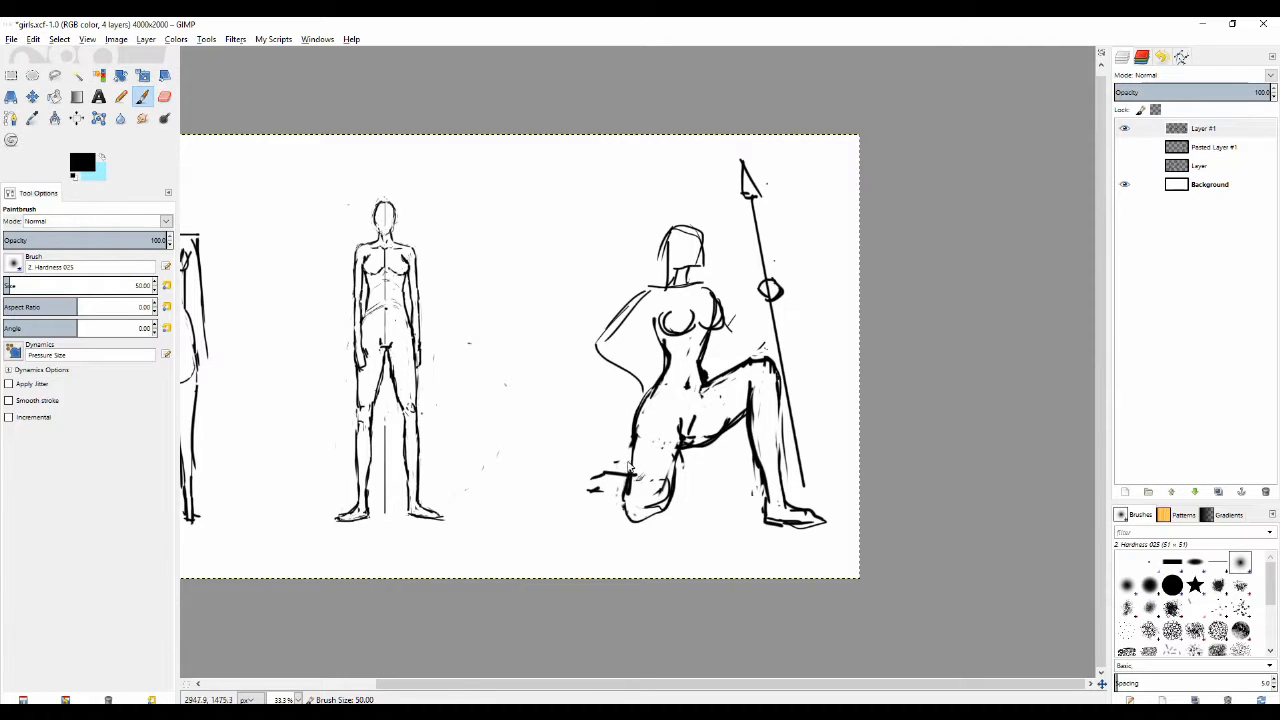
# Step: Draw the bent arm resting on the hip and the fist gripping the upright spear
pyautogui.click(164, 96)
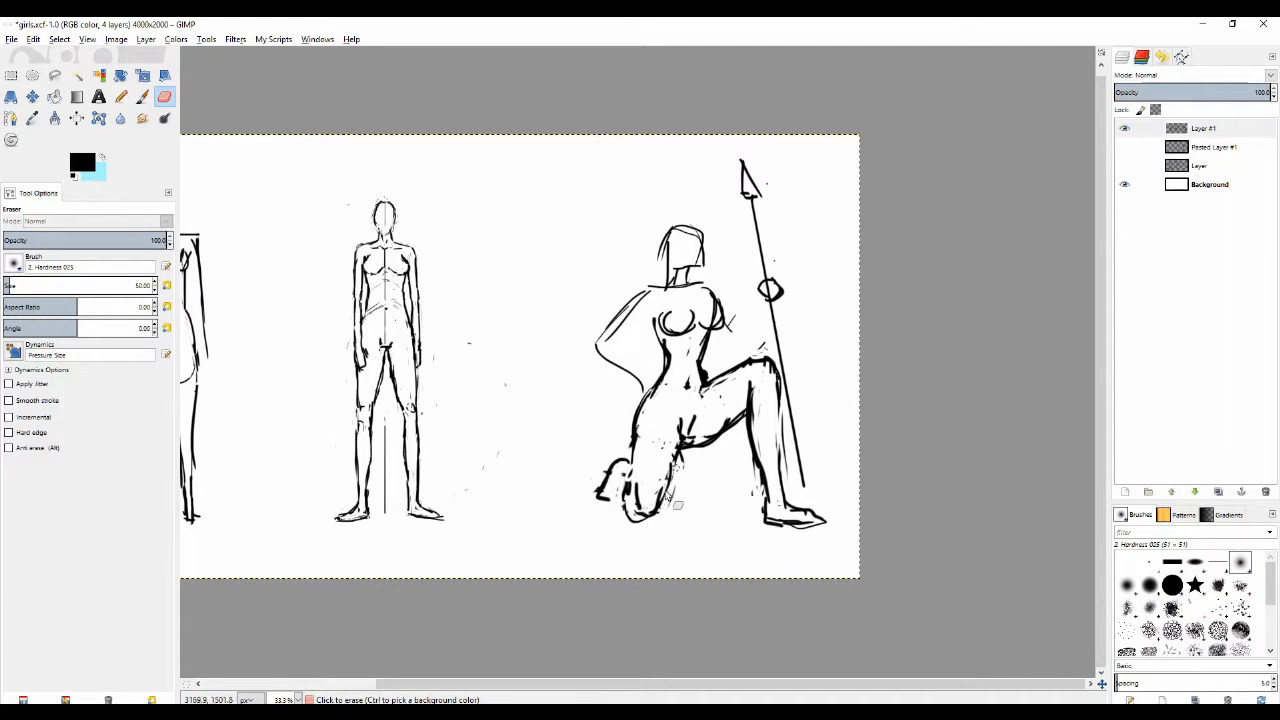
pyautogui.click(120, 96)
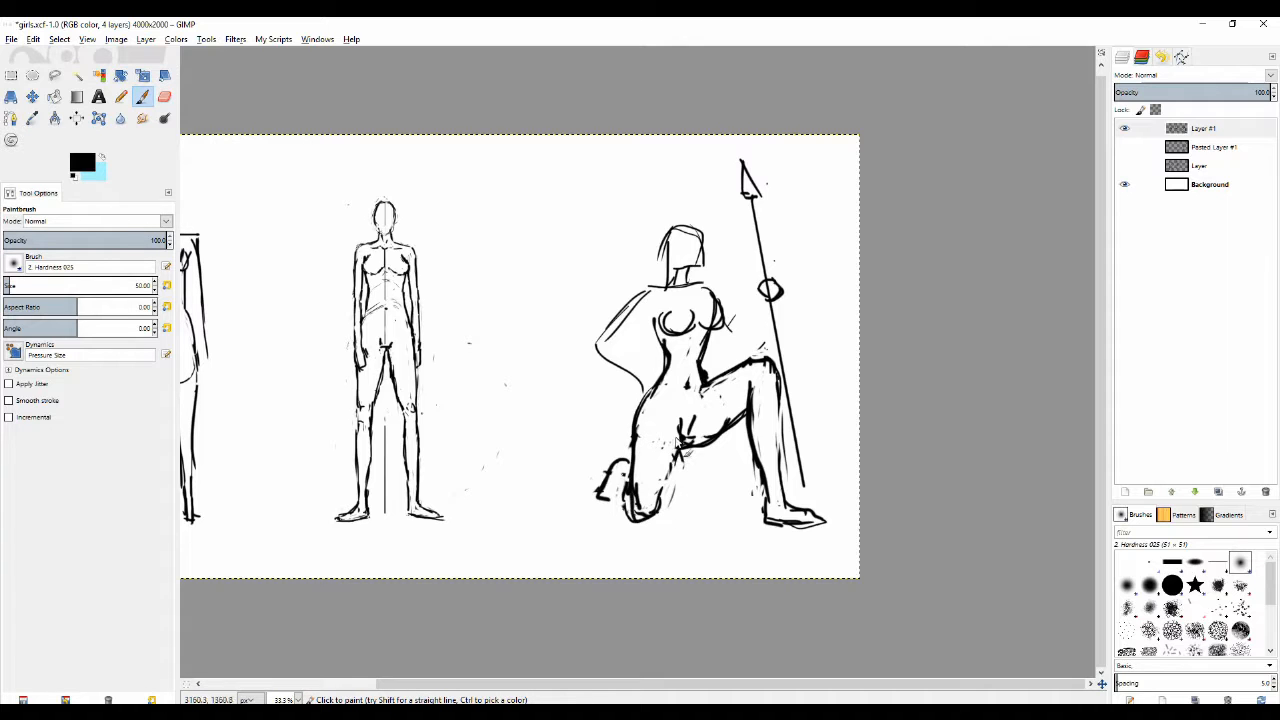
pyautogui.click(164, 96)
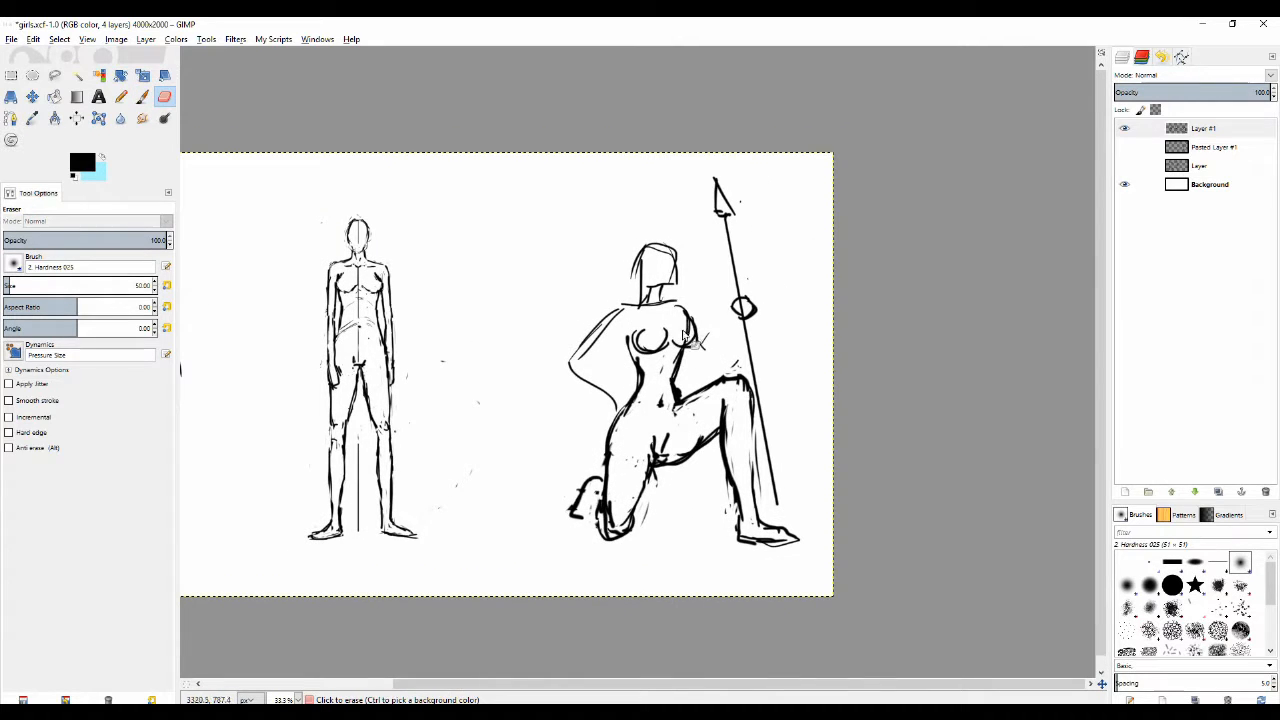
pyautogui.click(120, 96)
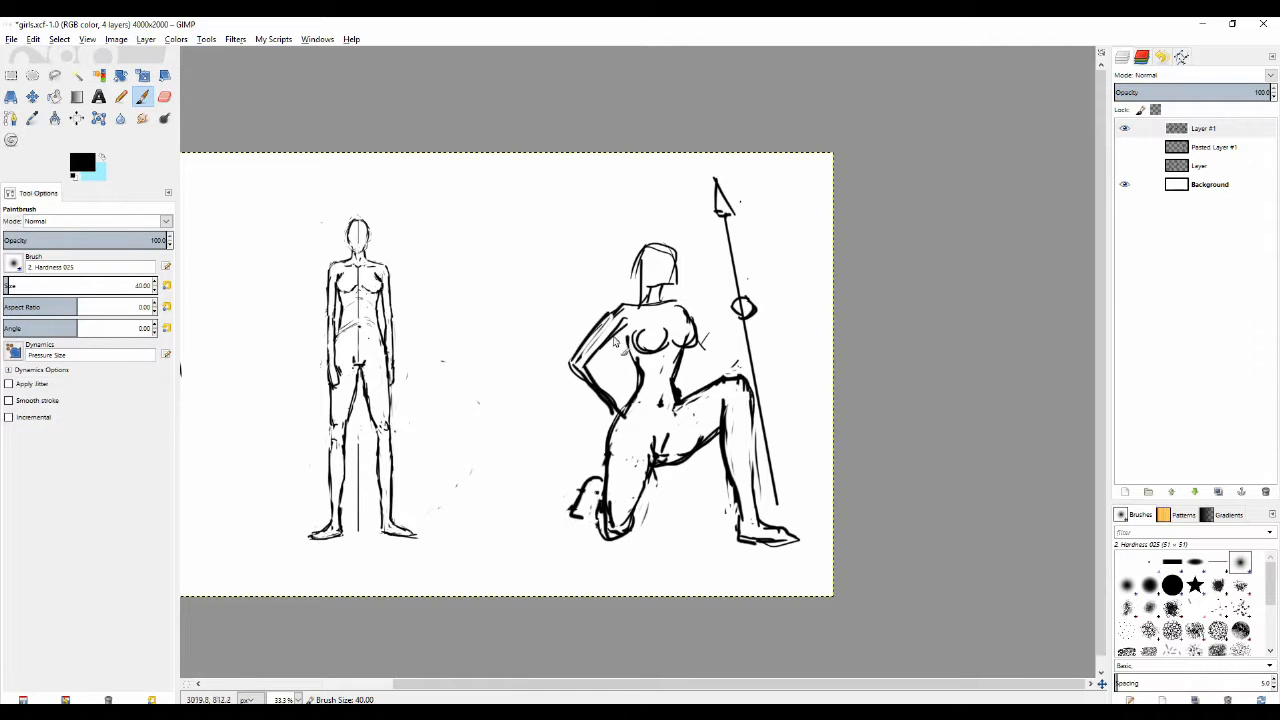
pyautogui.click(164, 96)
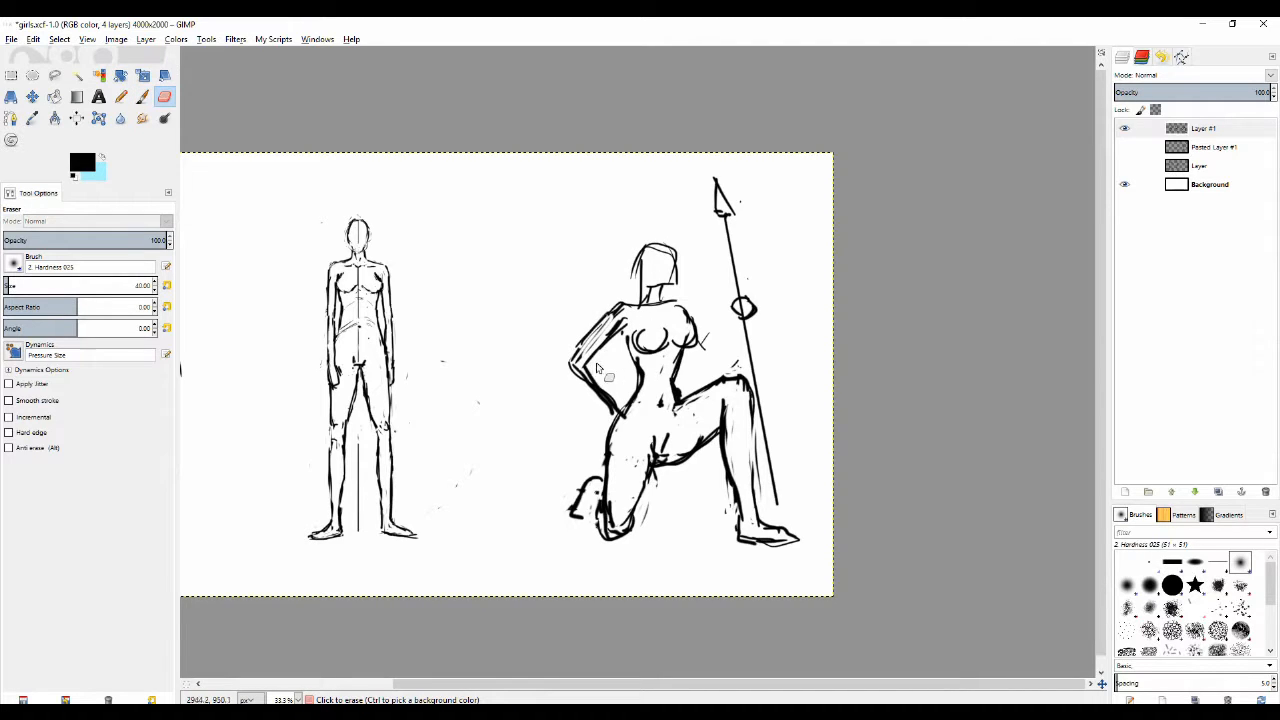
pyautogui.click(144, 96)
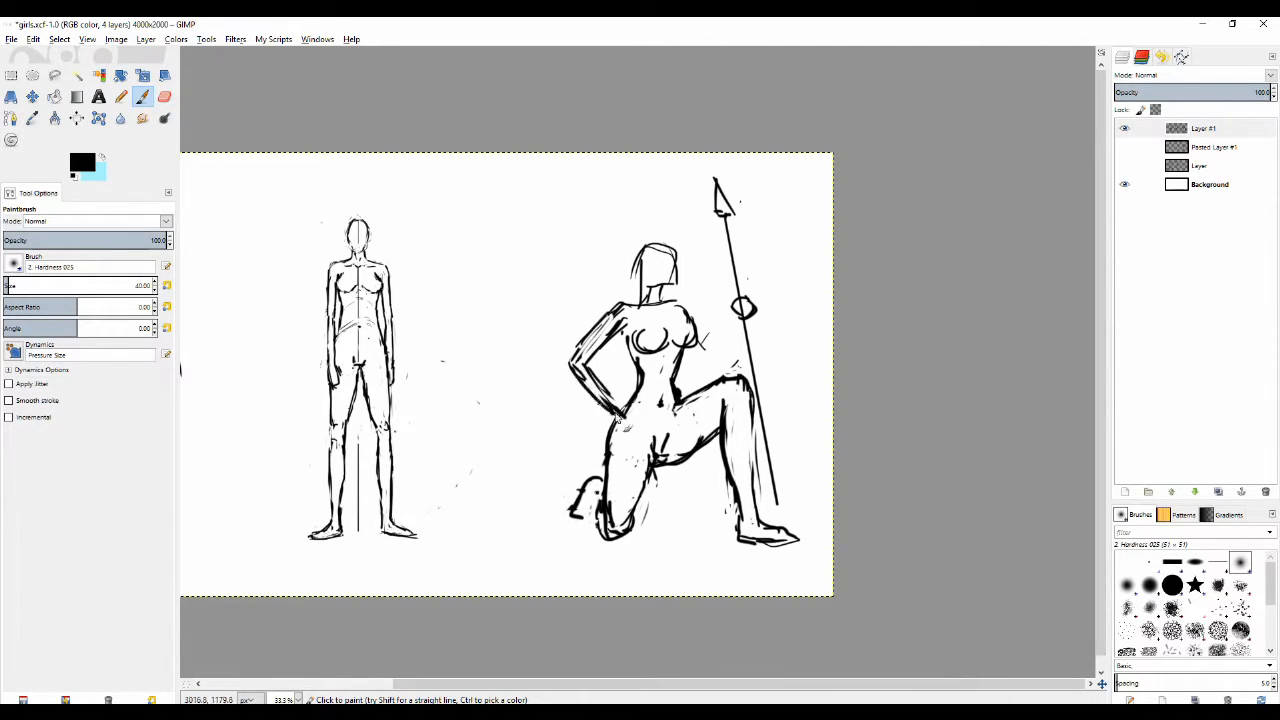
pyautogui.click(164, 96)
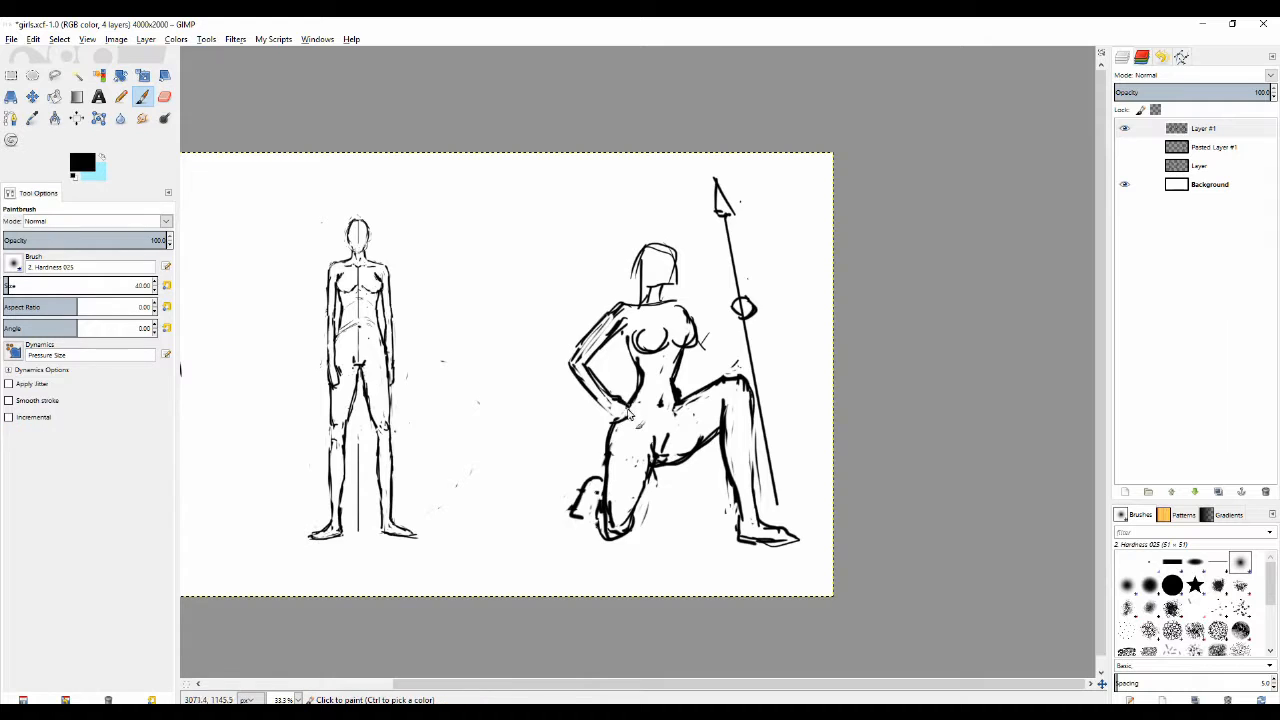
pyautogui.moveTo(612, 356)
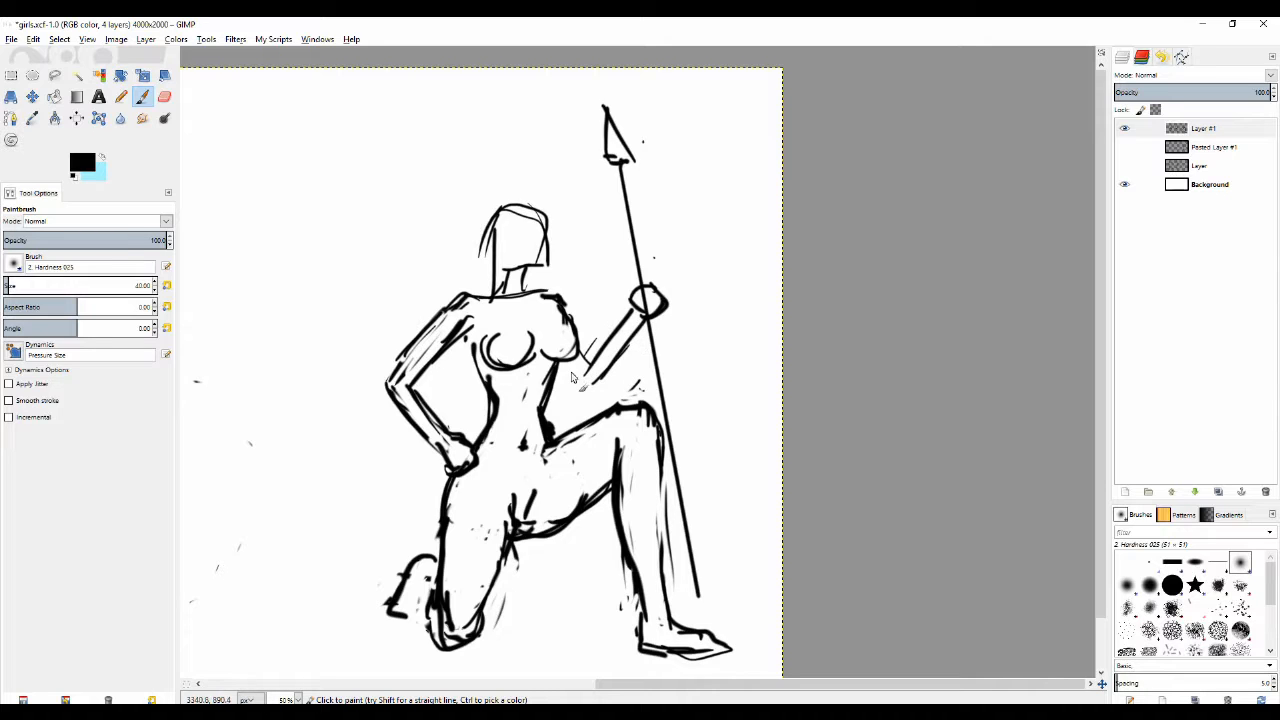
# Step: Rework the crouching woman's spear hand with cleaner, heavier strokes
pyautogui.click(164, 96)
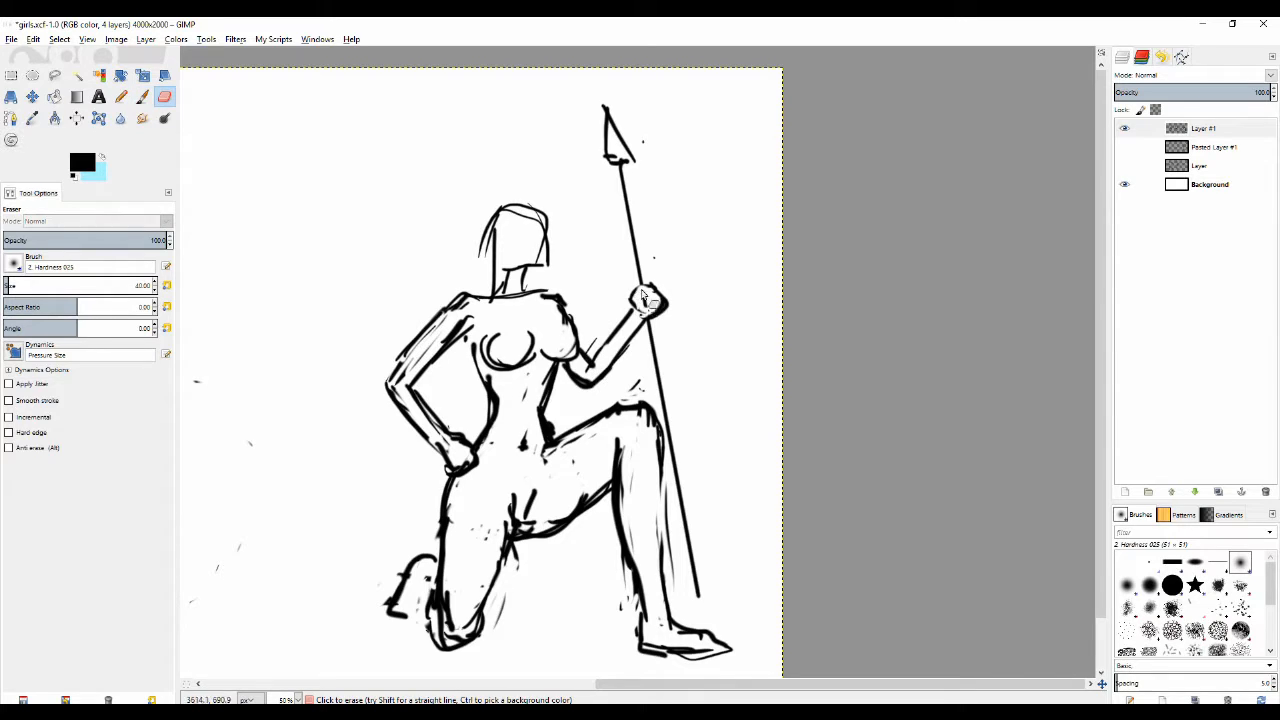
pyautogui.click(120, 96)
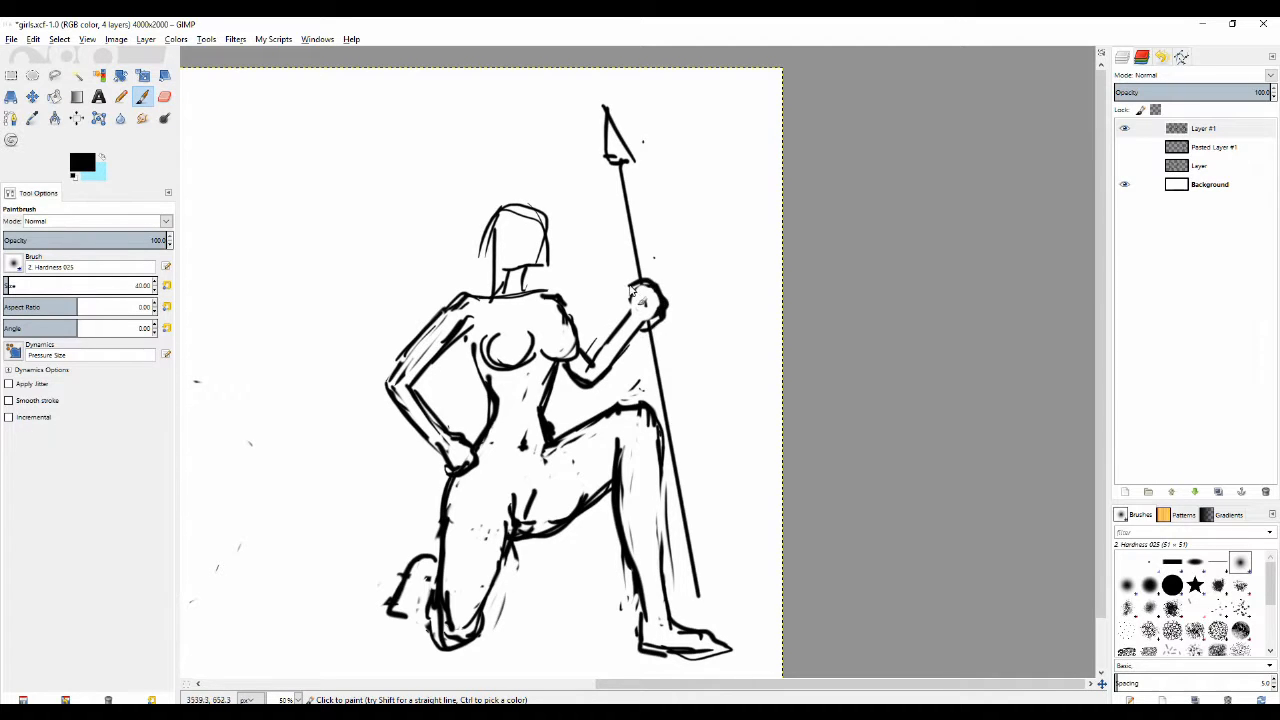
pyautogui.click(164, 96)
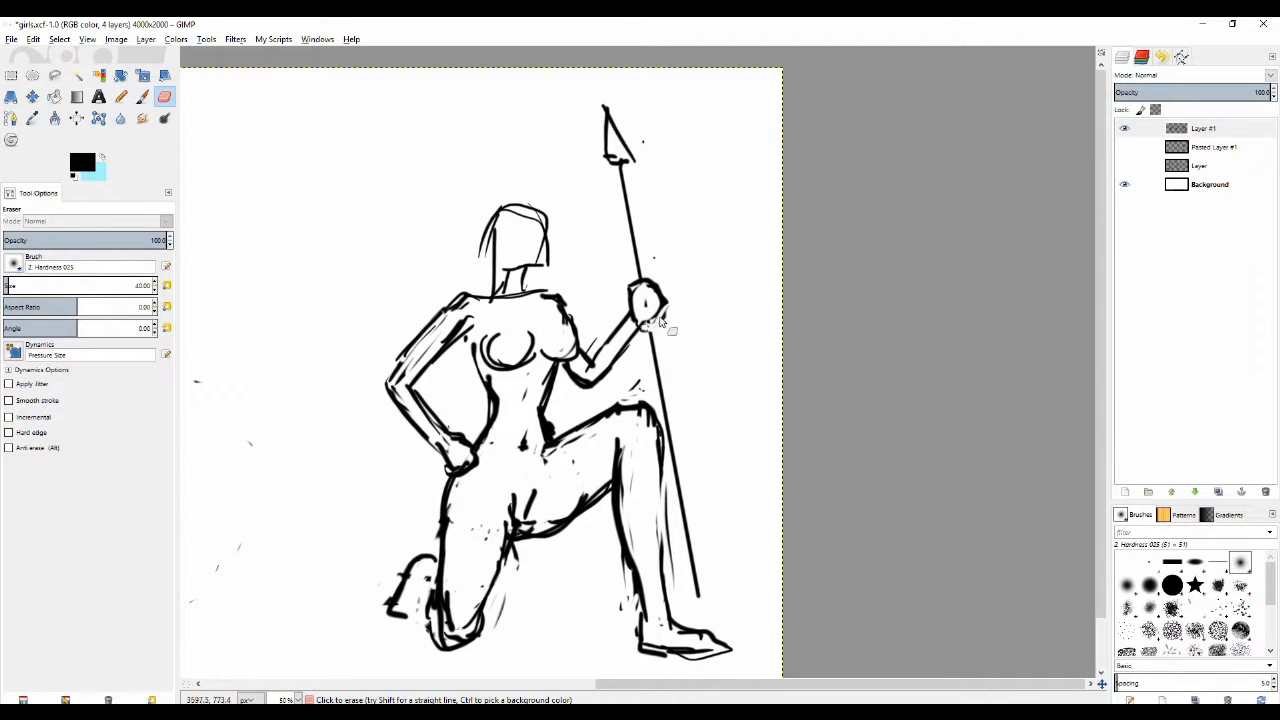
pyautogui.click(142, 96)
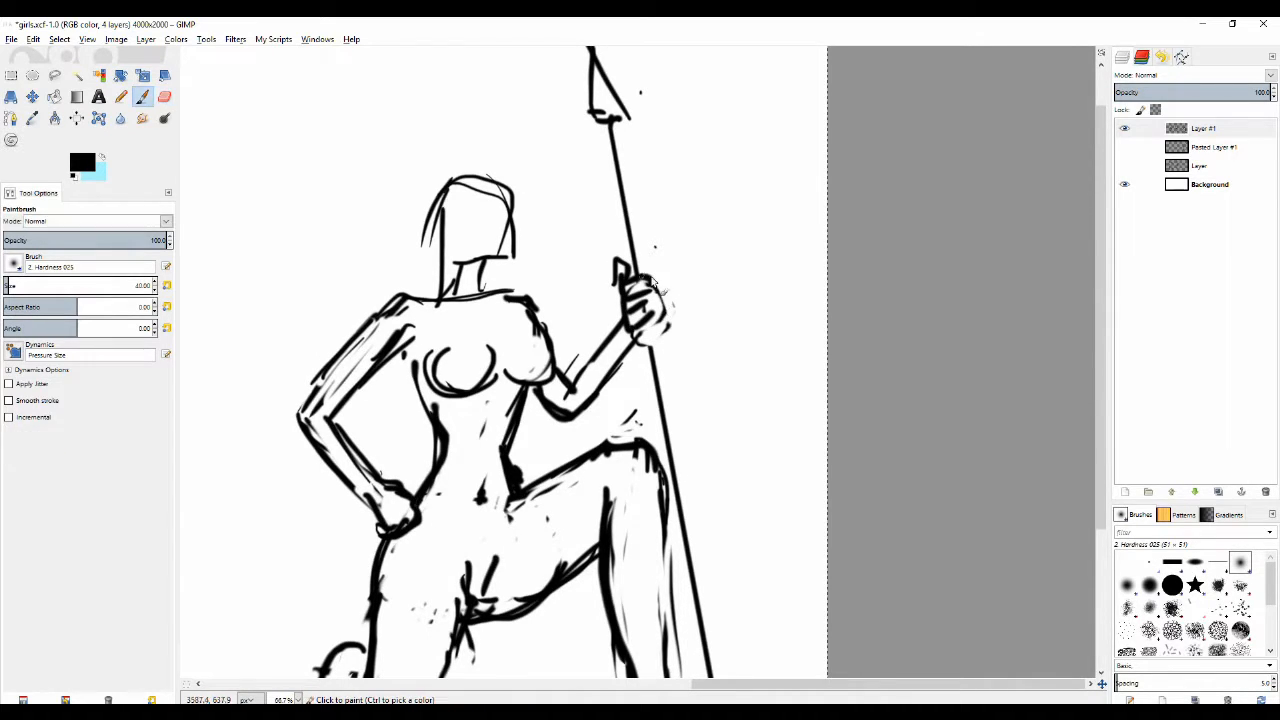
pyautogui.click(164, 96)
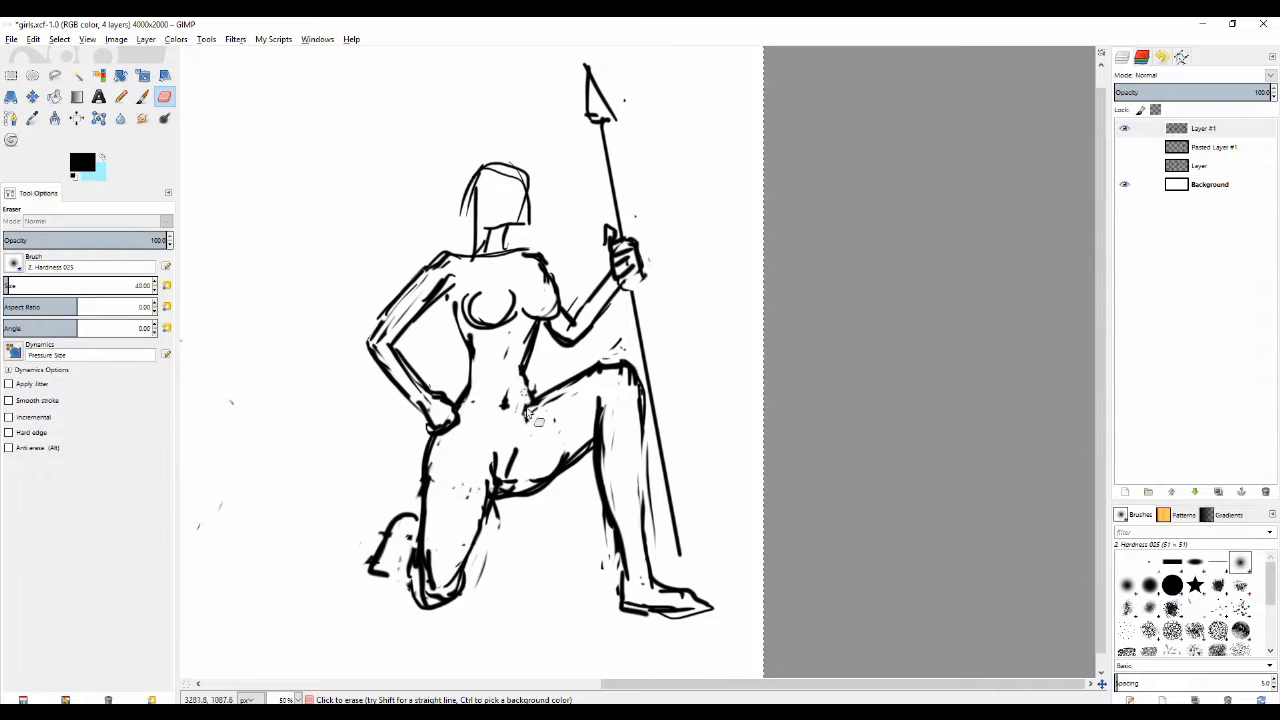
pyautogui.click(120, 96)
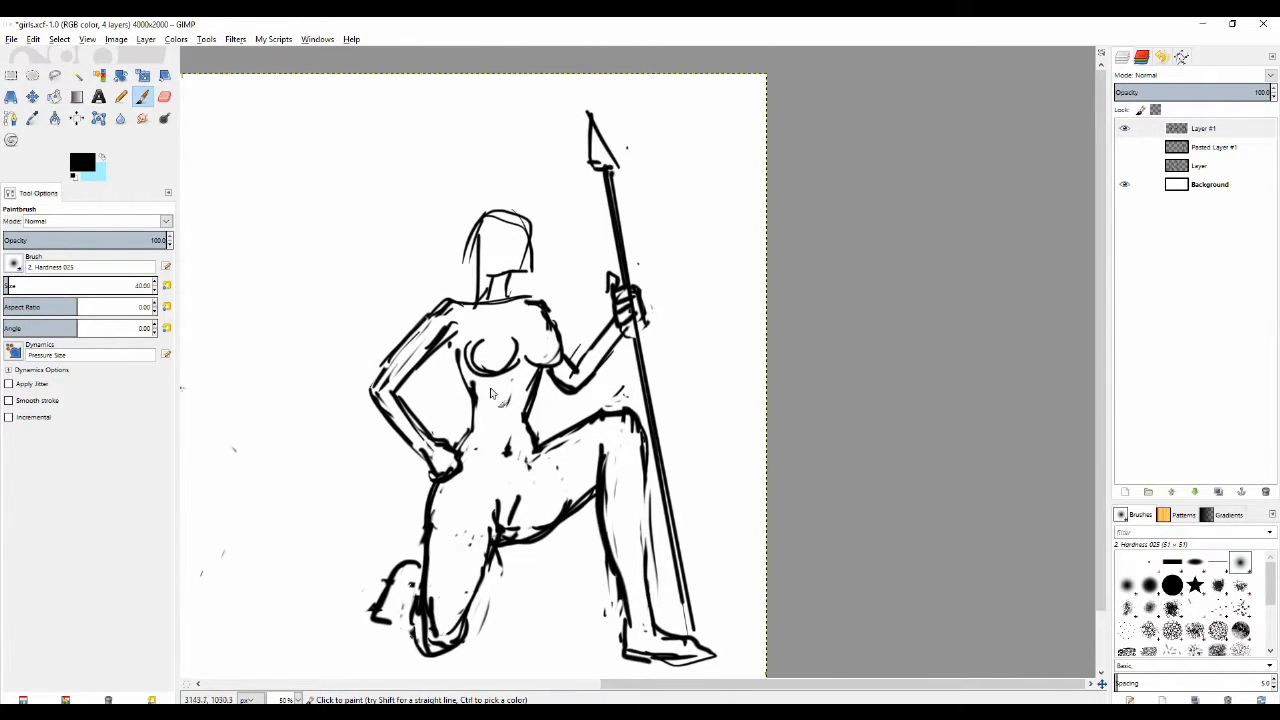
# Step: Redraw the hip-resting arm and neck area with cleaner lines
pyautogui.click(164, 96)
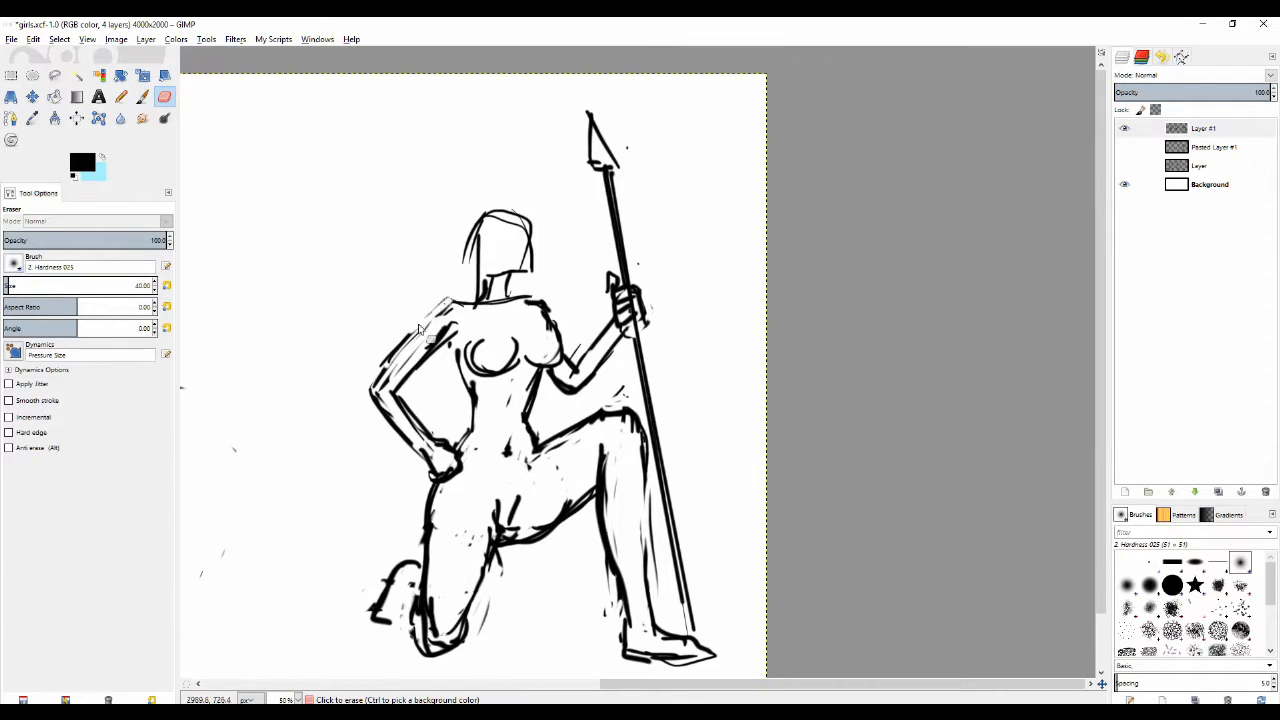
pyautogui.click(142, 96)
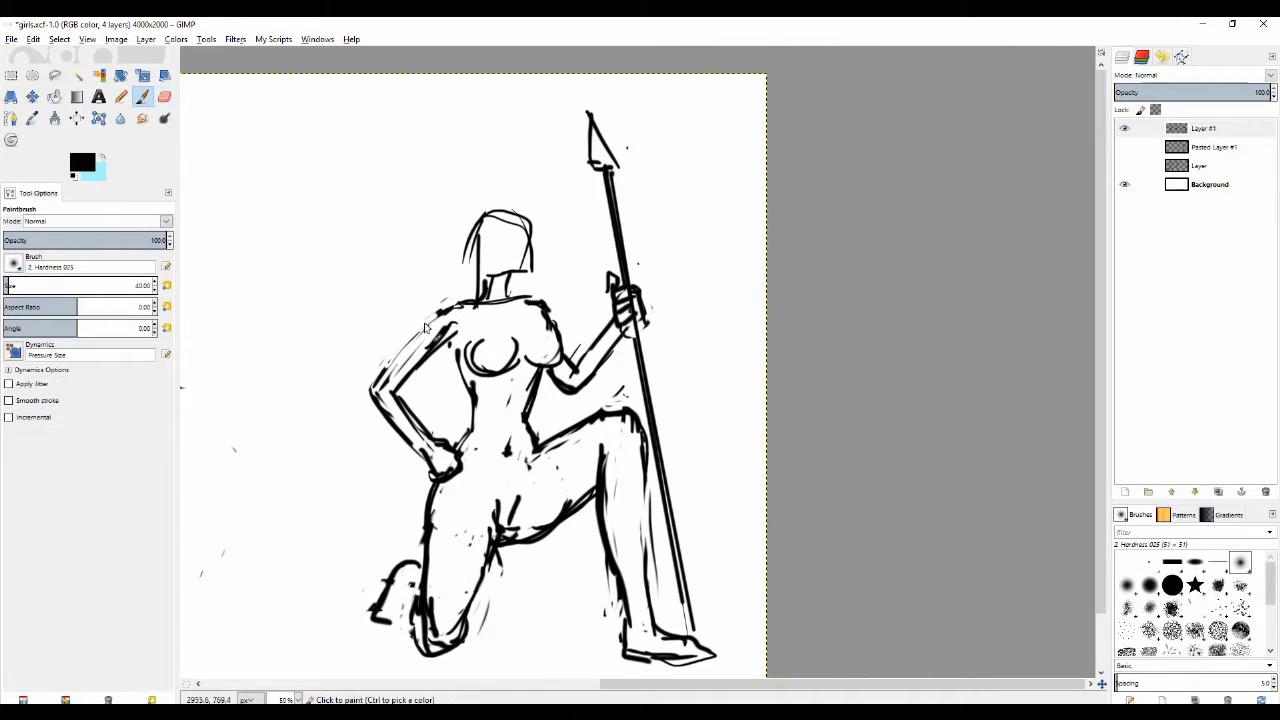
pyautogui.click(164, 96)
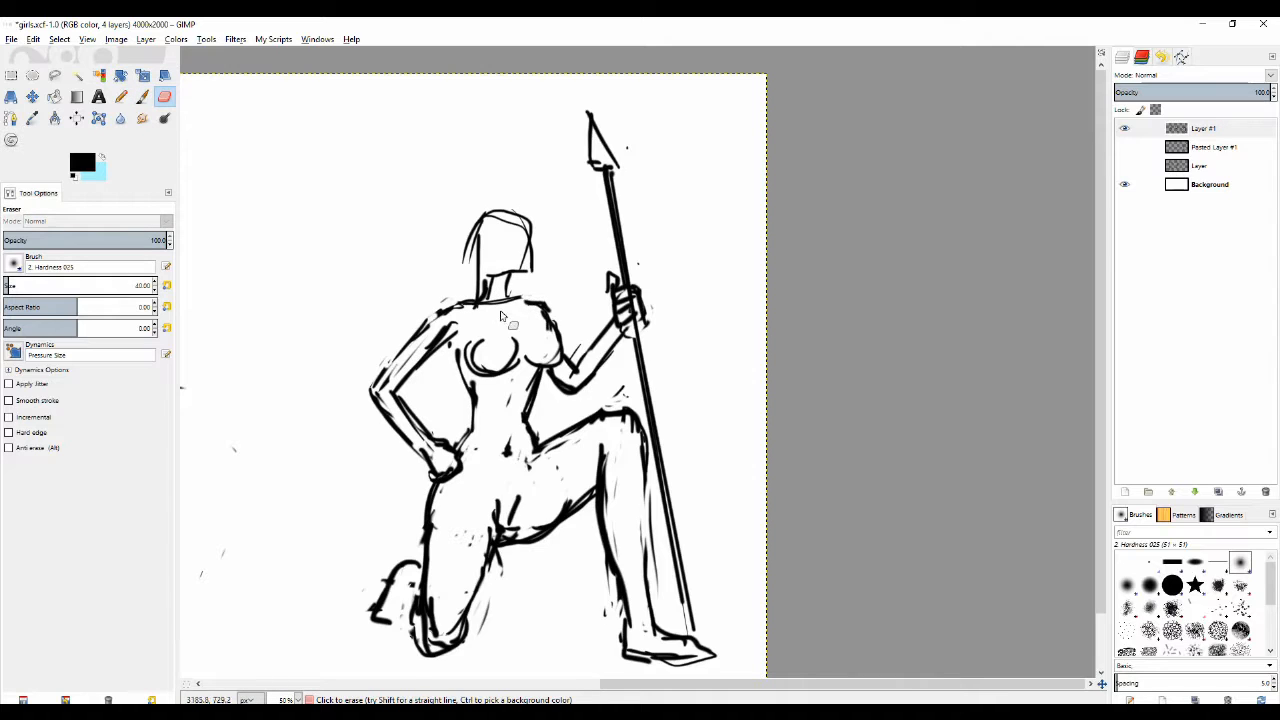
pyautogui.click(120, 96)
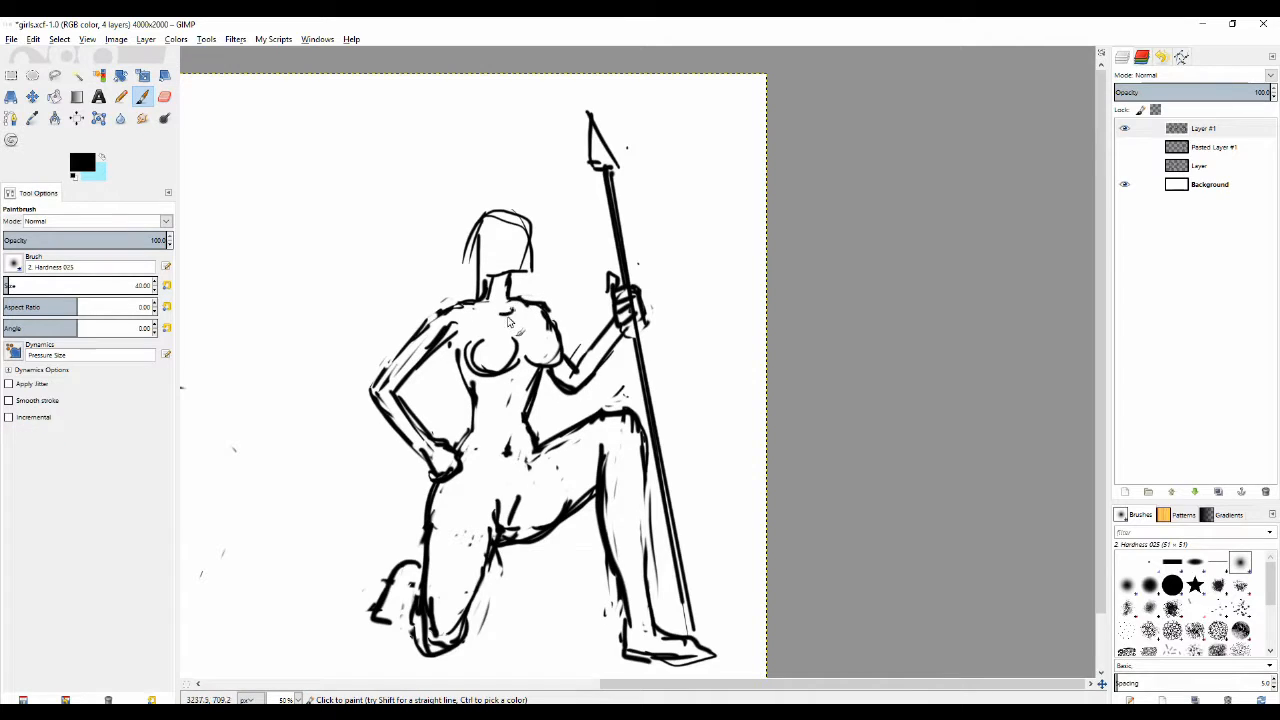
pyautogui.moveTo(496, 312)
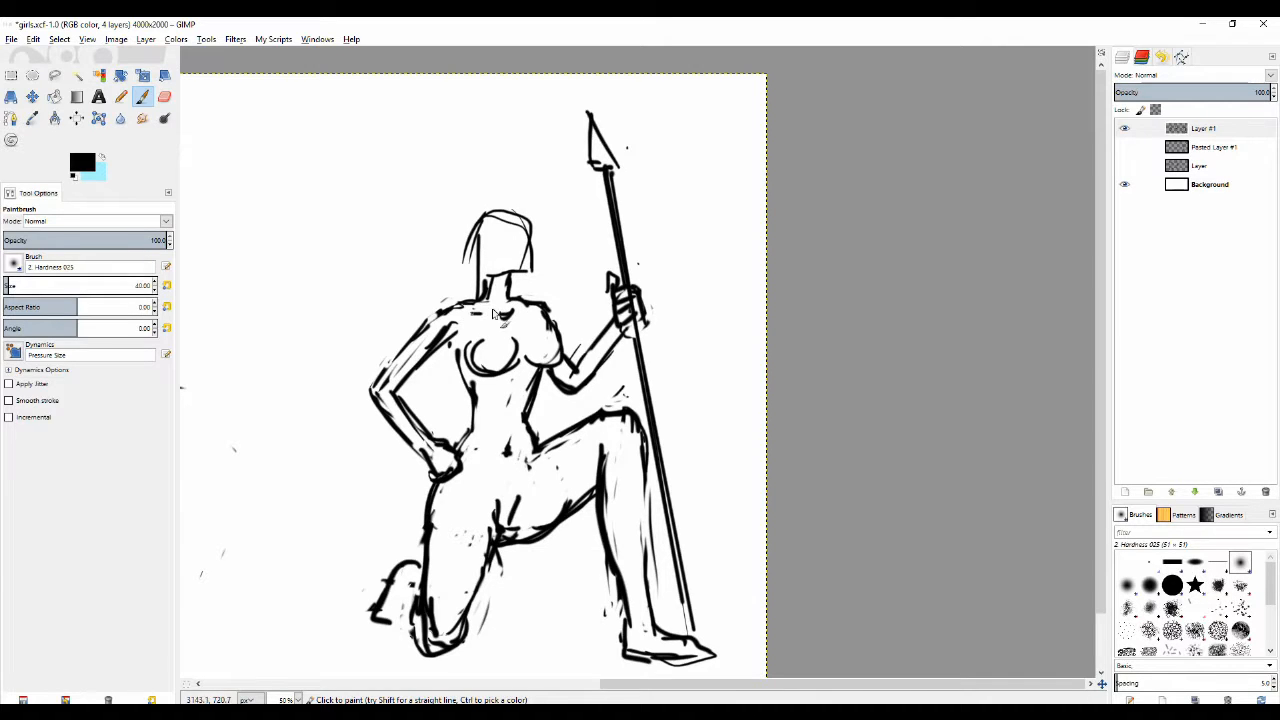
pyautogui.click(164, 96)
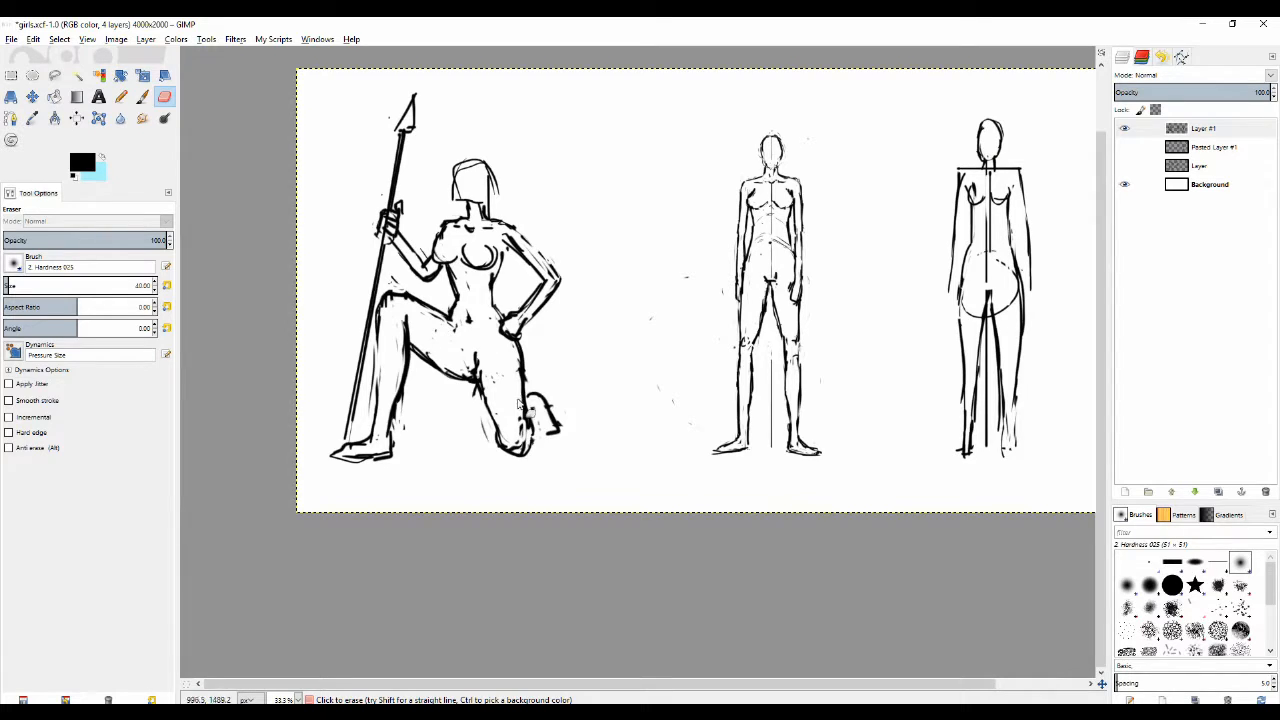
# Step: Redraw the warrior's kneeling lower leg with cleaner, darker lines
pyautogui.click(120, 96)
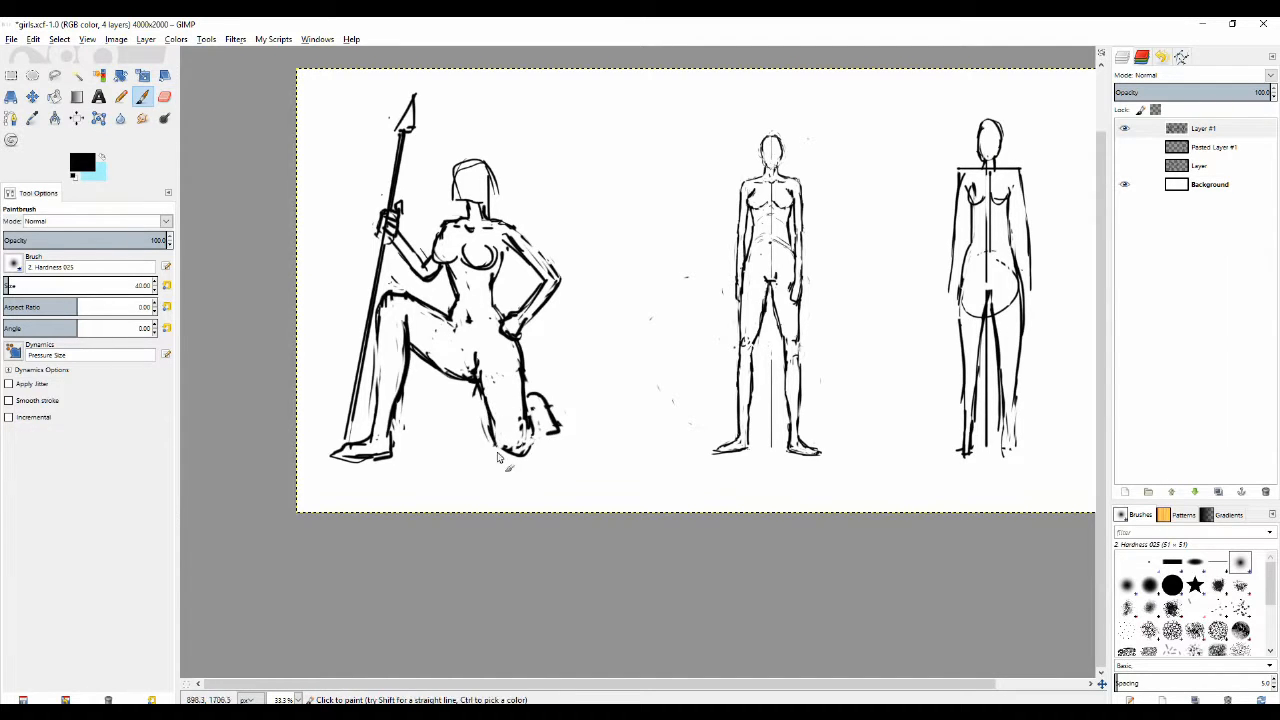
pyautogui.click(164, 96)
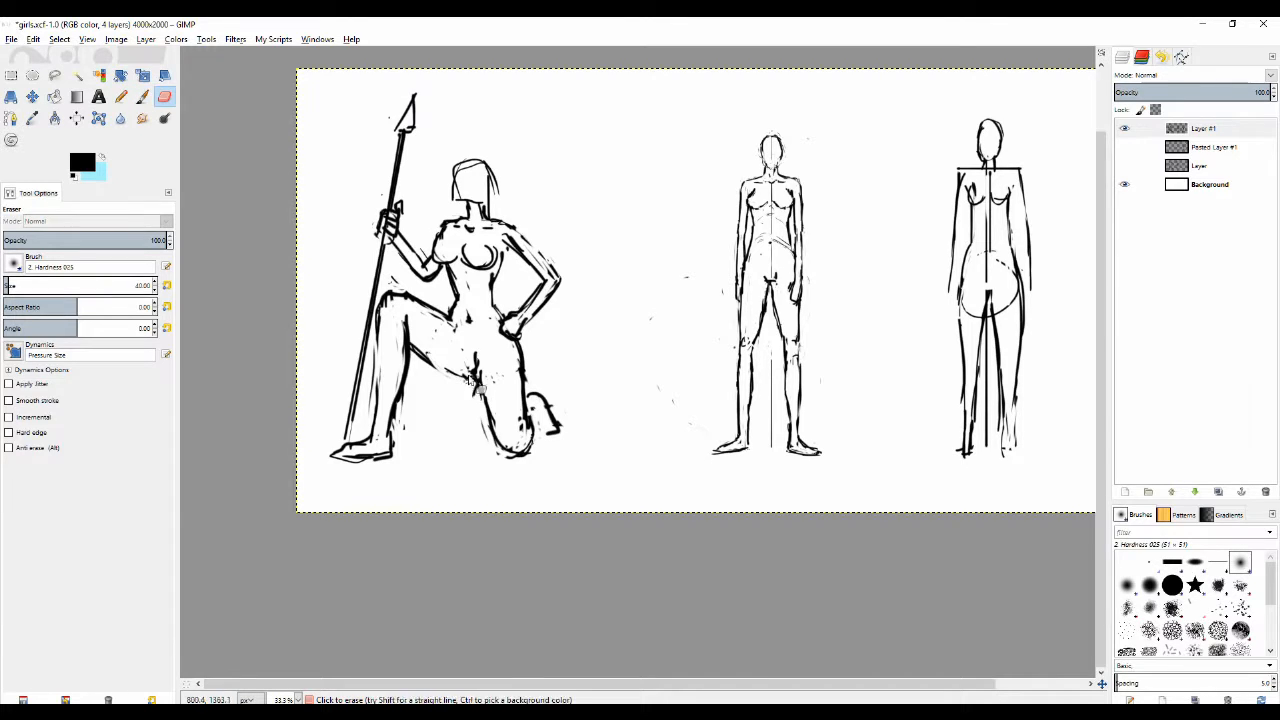
pyautogui.click(144, 96)
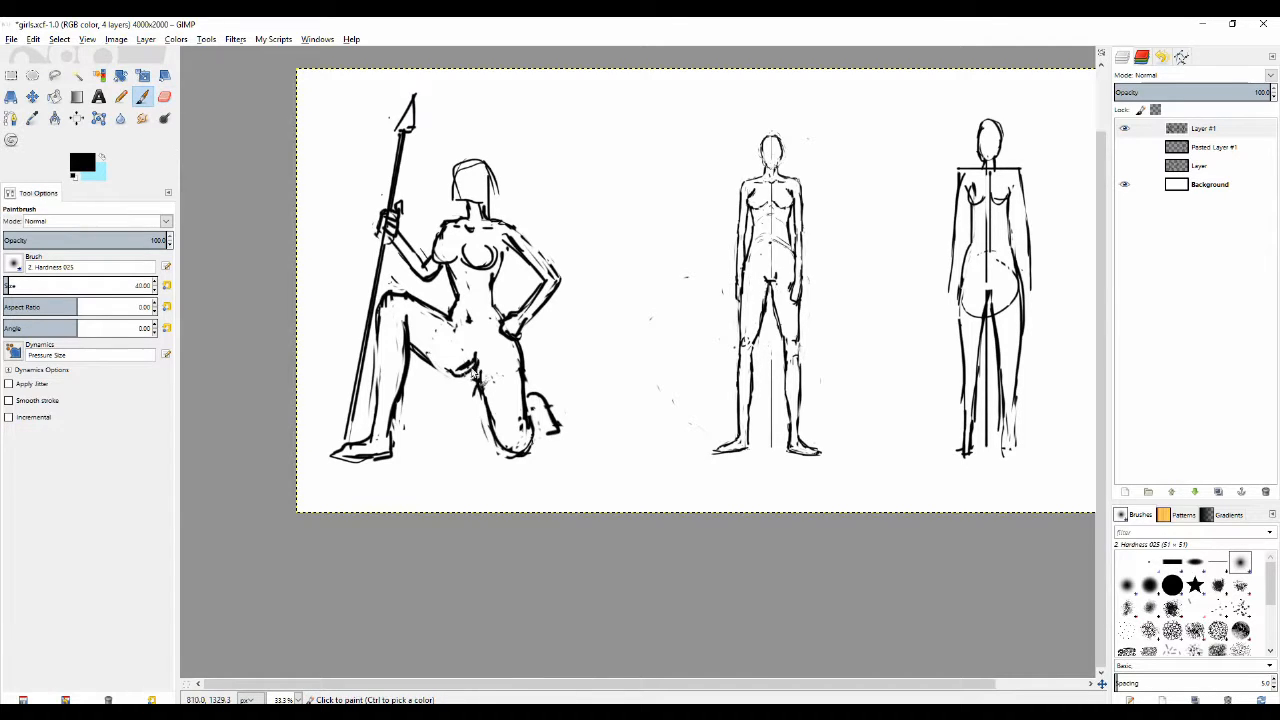
pyautogui.click(164, 96)
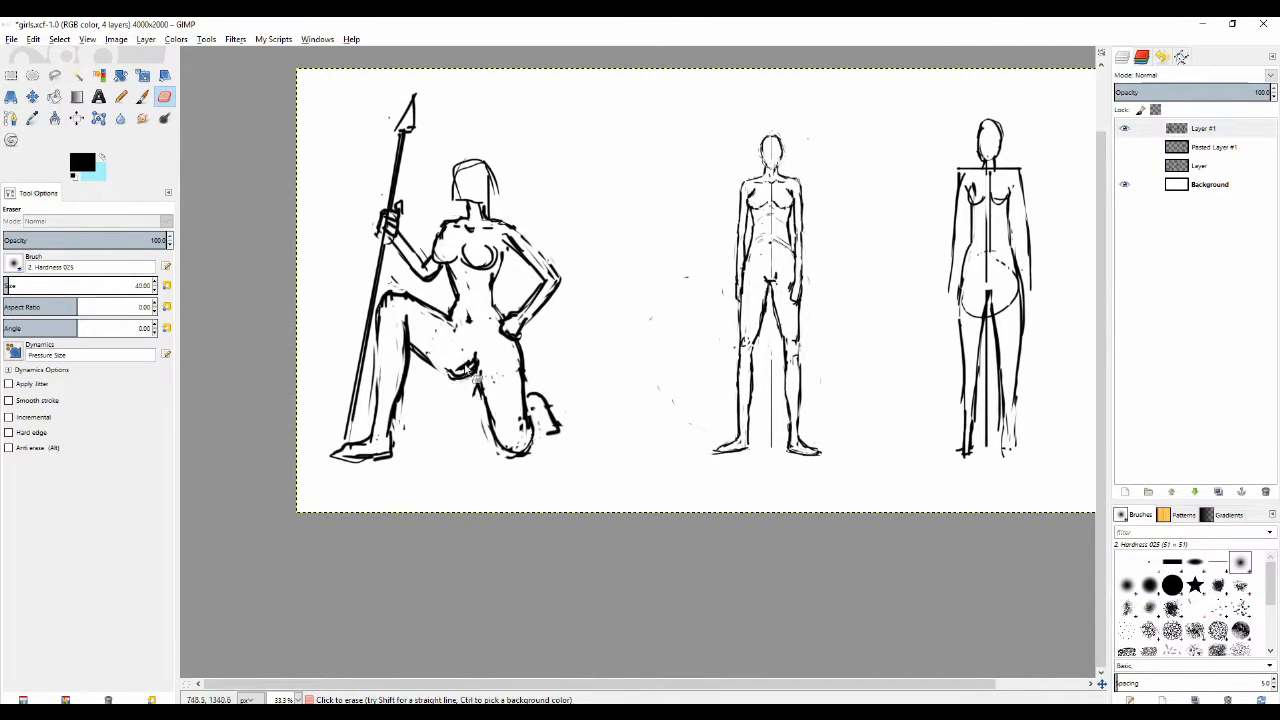
pyautogui.click(120, 96)
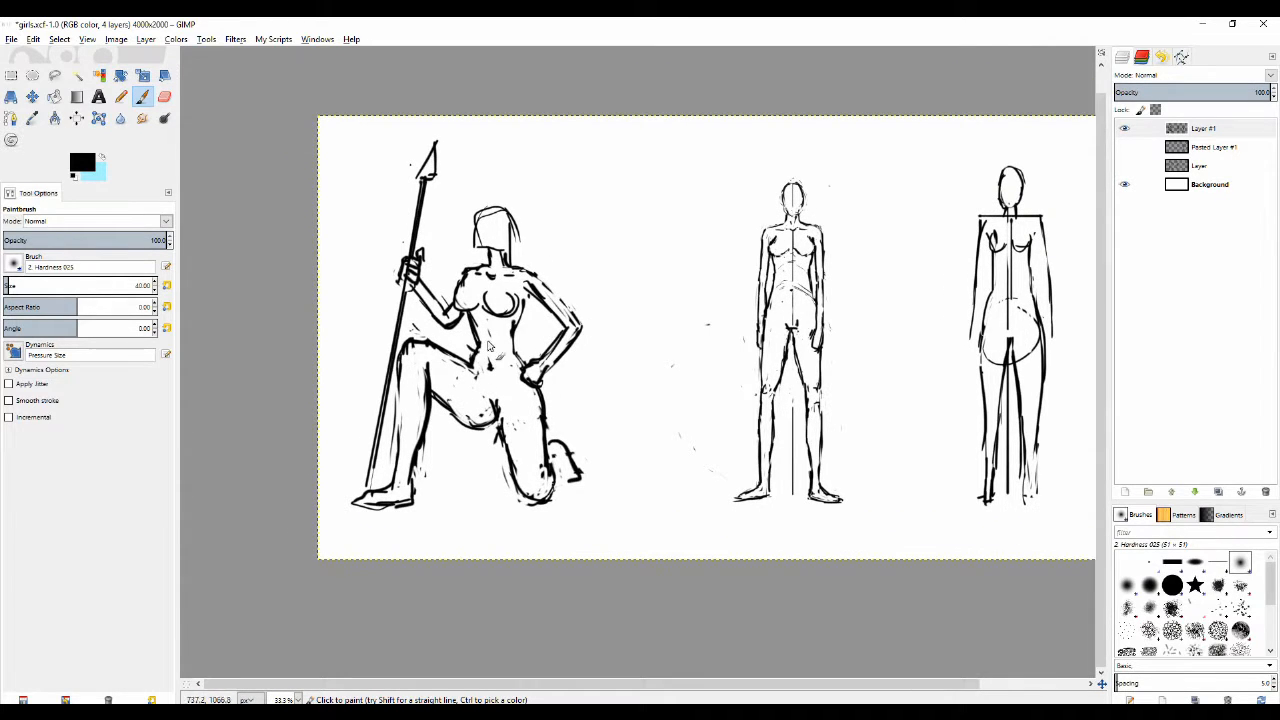
pyautogui.click(164, 96)
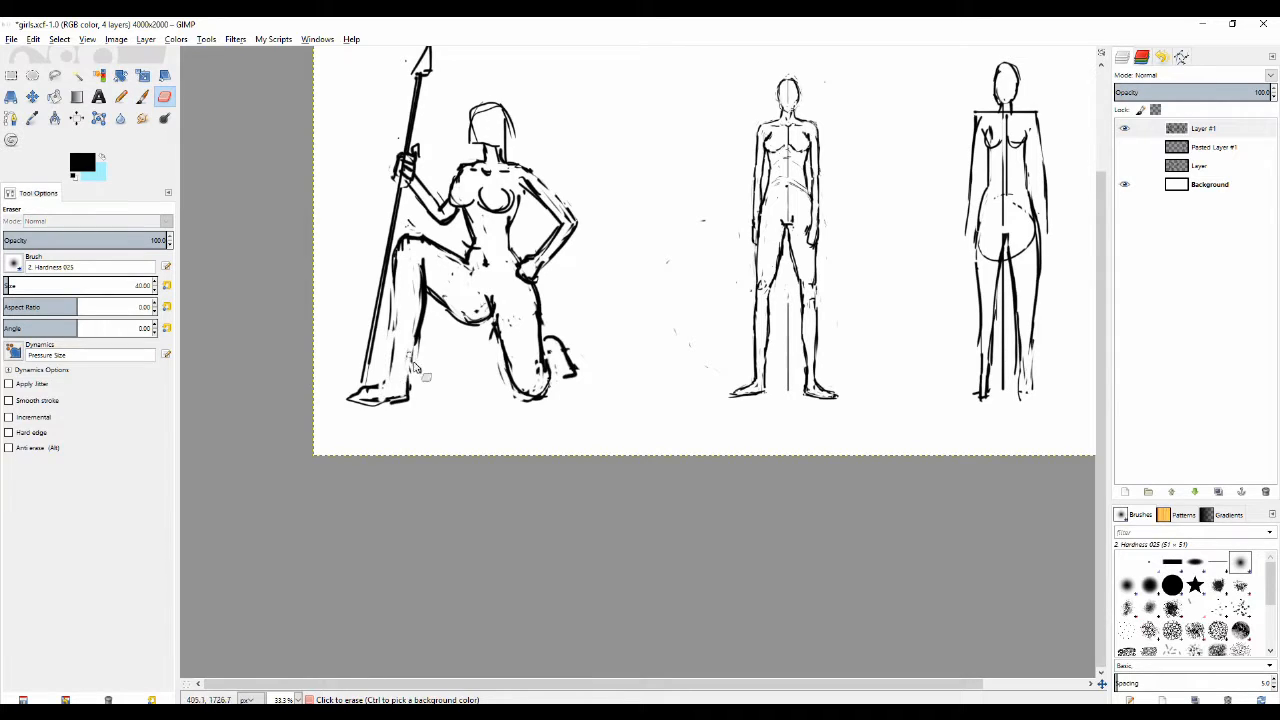
pyautogui.click(120, 96)
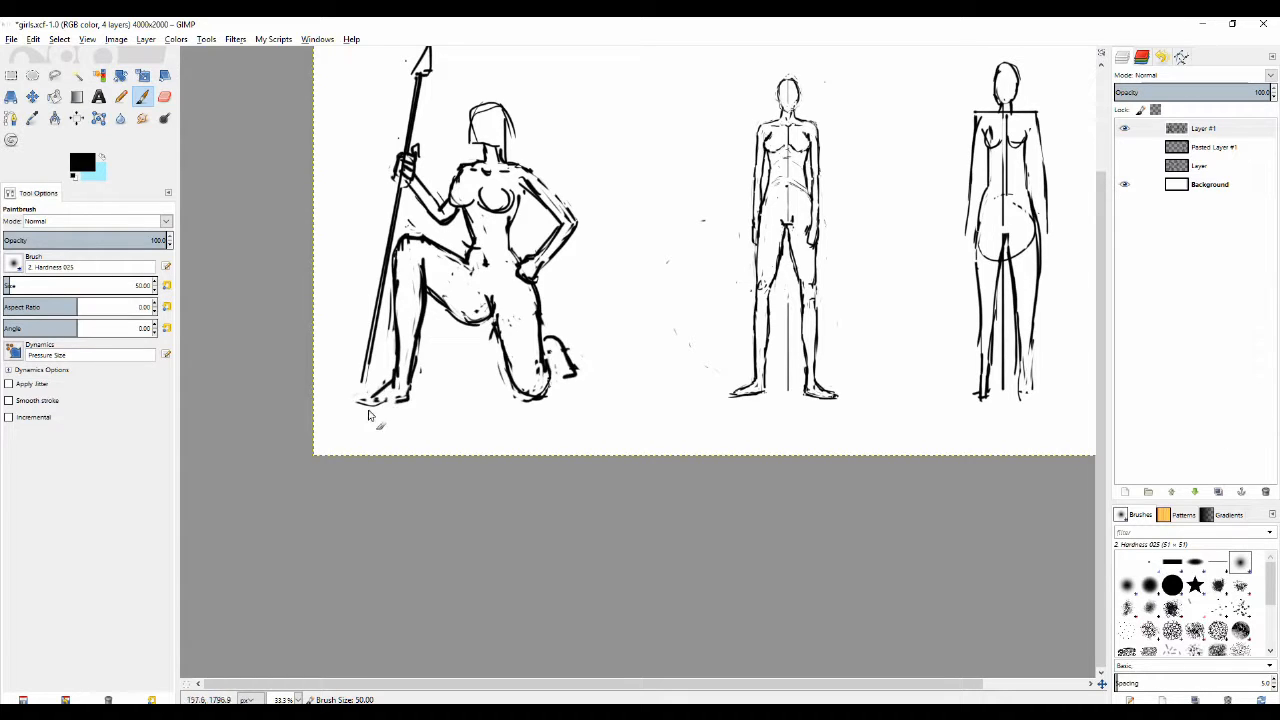
# Step: Rework the planted foot and erase stray marks around the leg and foot
pyautogui.click(164, 96)
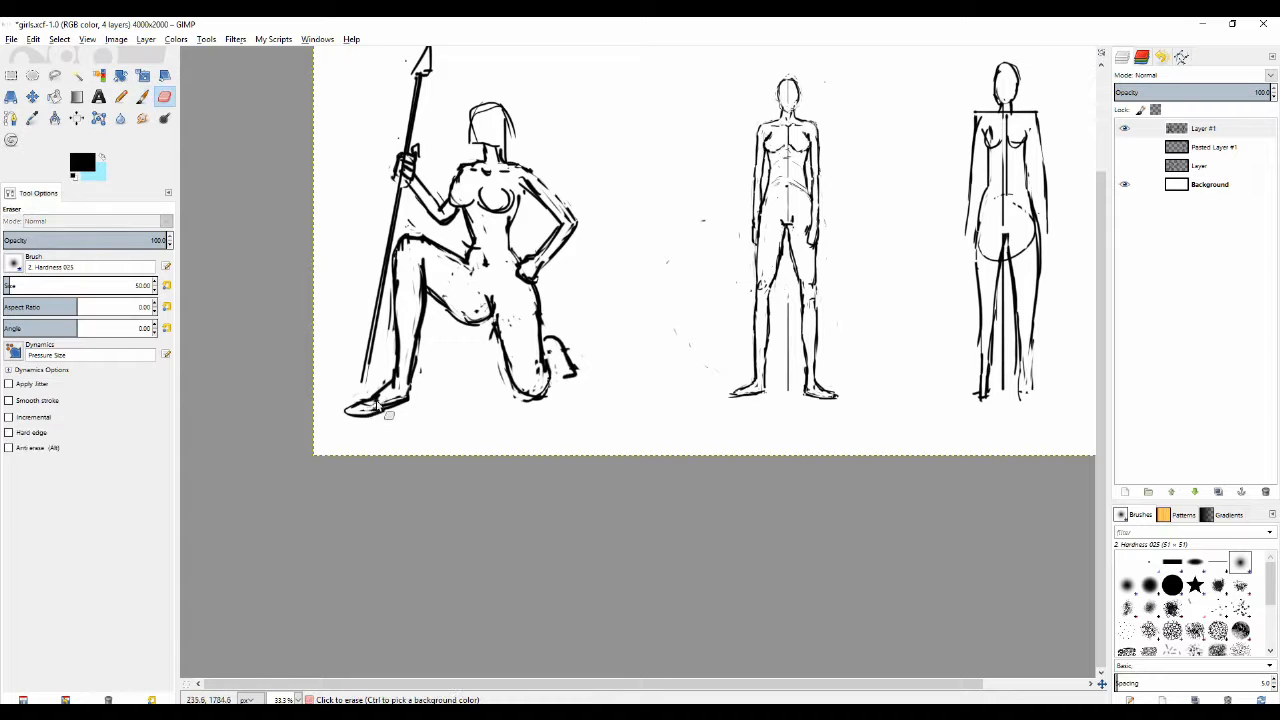
pyautogui.click(140, 96)
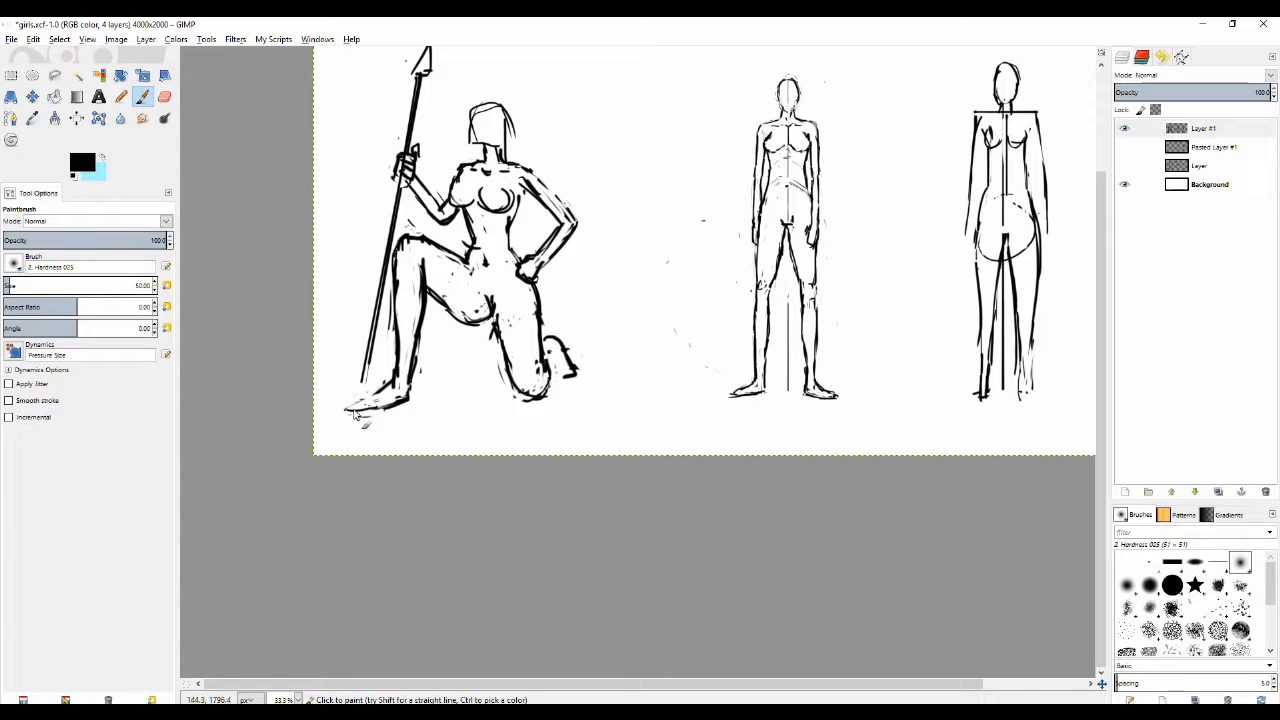
pyautogui.click(164, 96)
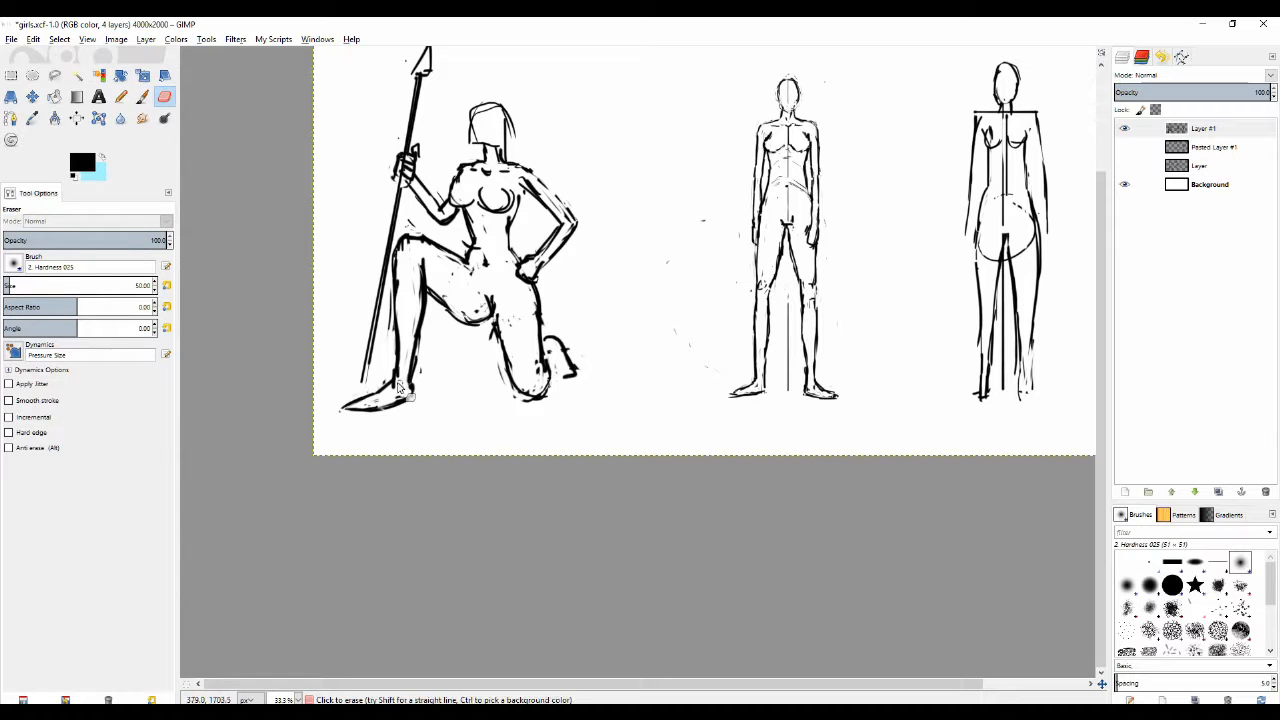
pyautogui.click(142, 96)
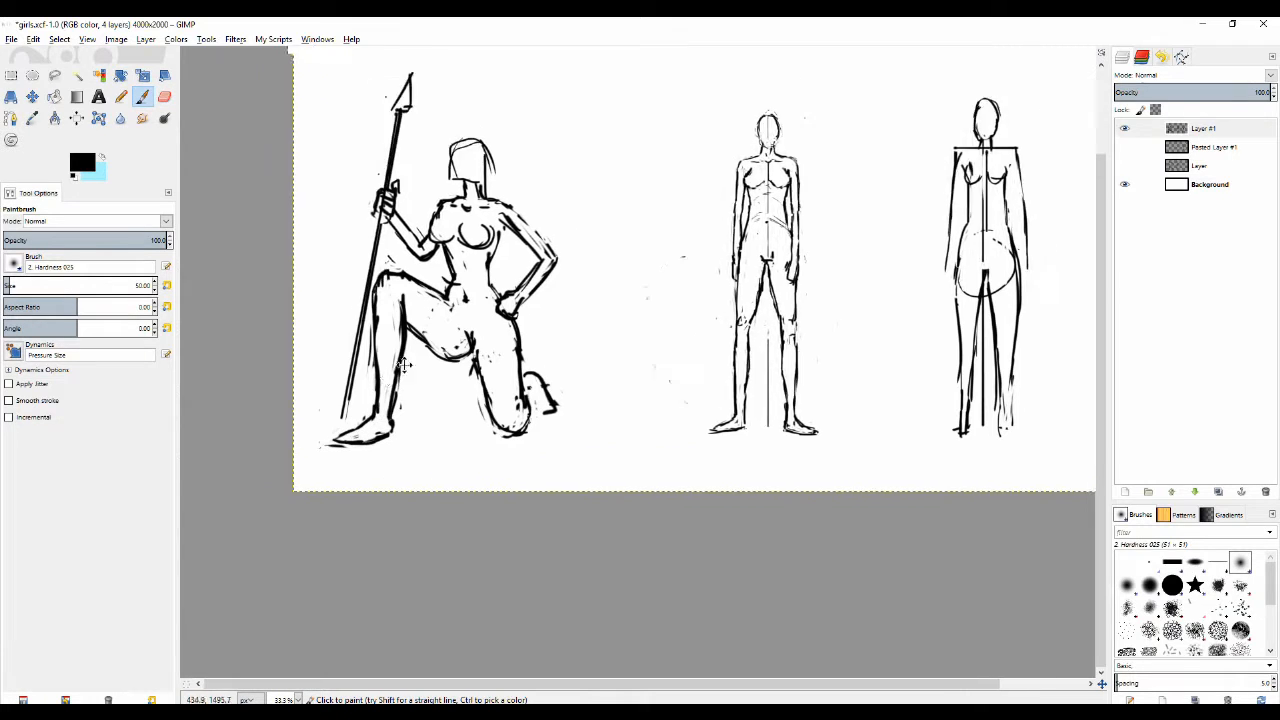
pyautogui.click(164, 96)
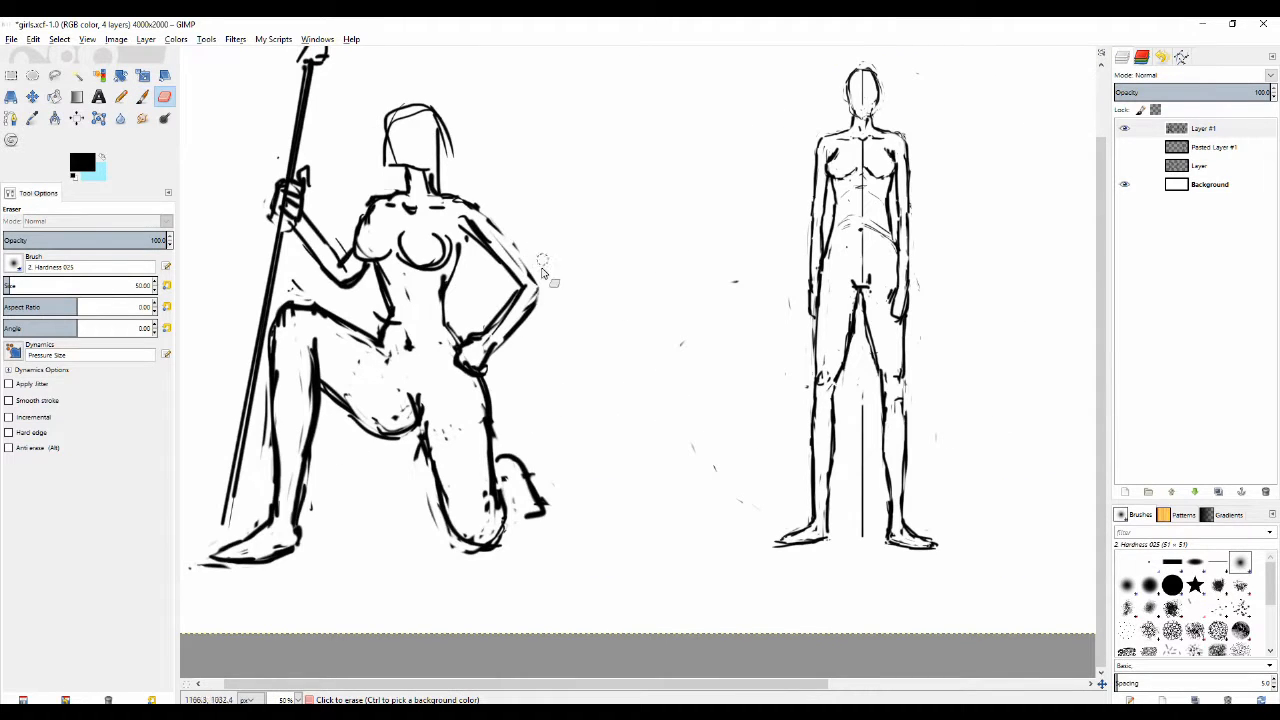
pyautogui.click(120, 96)
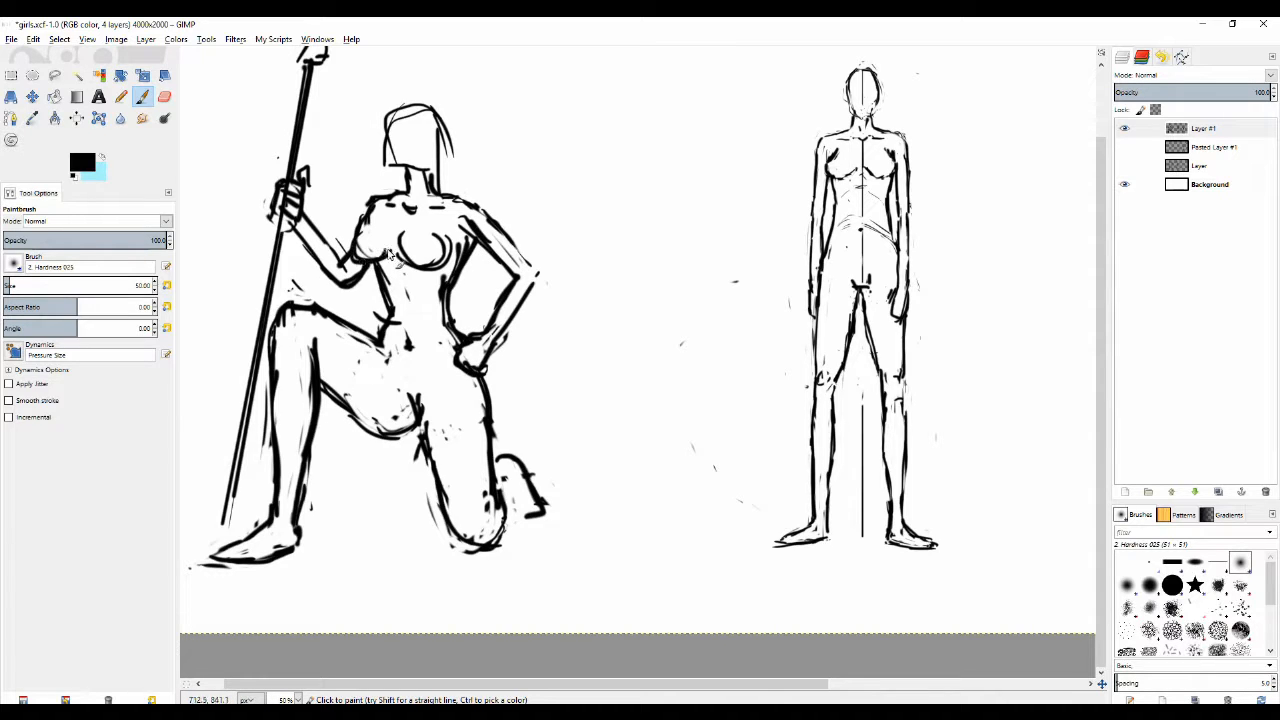
pyautogui.moveTo(376, 216)
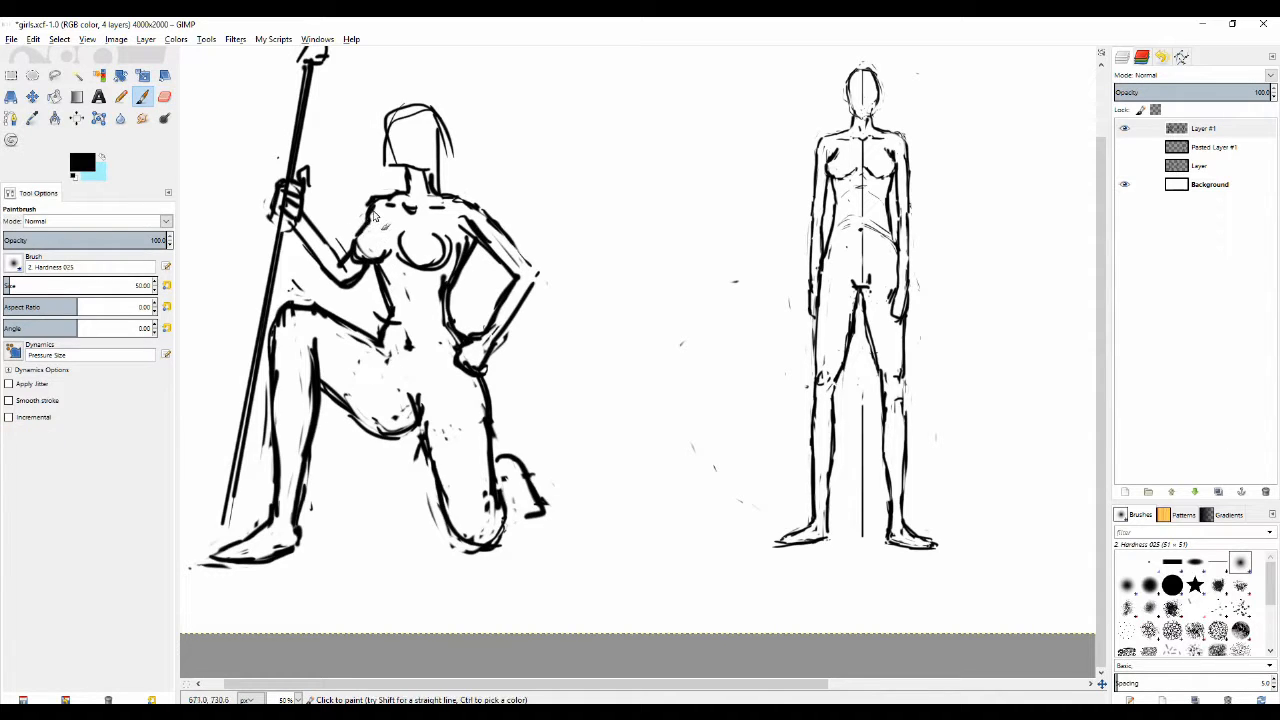
pyautogui.click(164, 96)
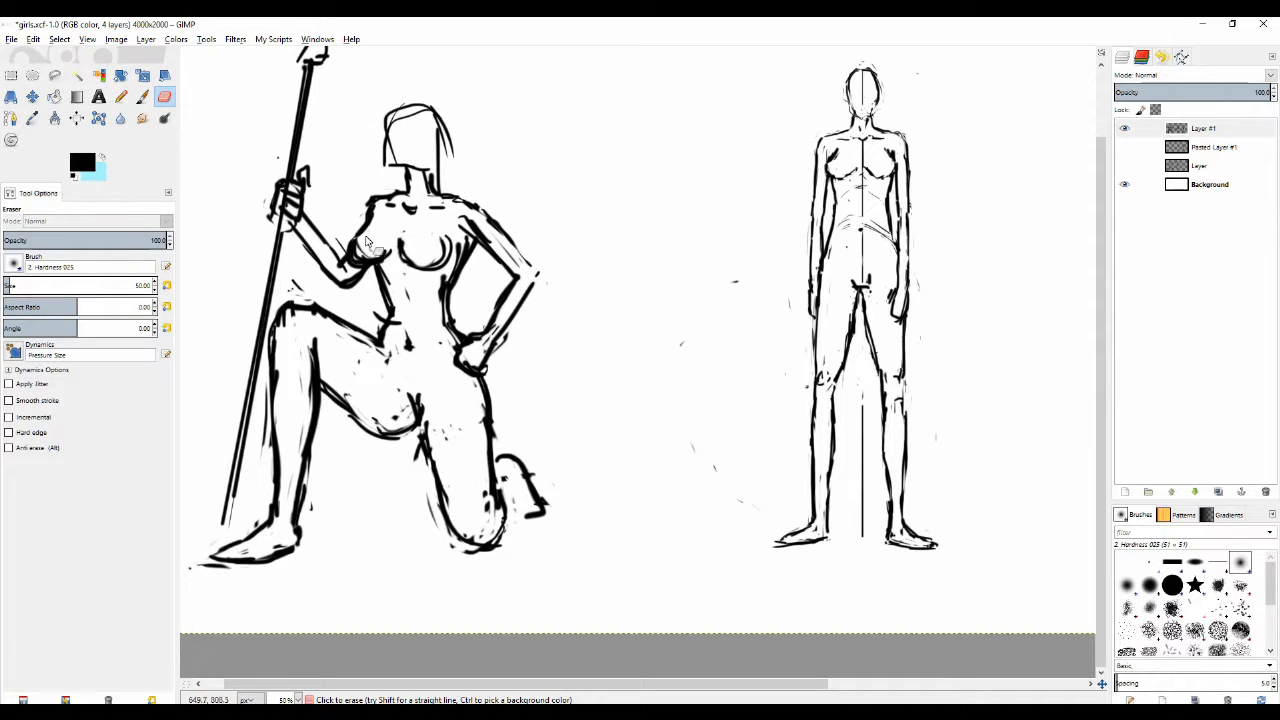
pyautogui.click(142, 96)
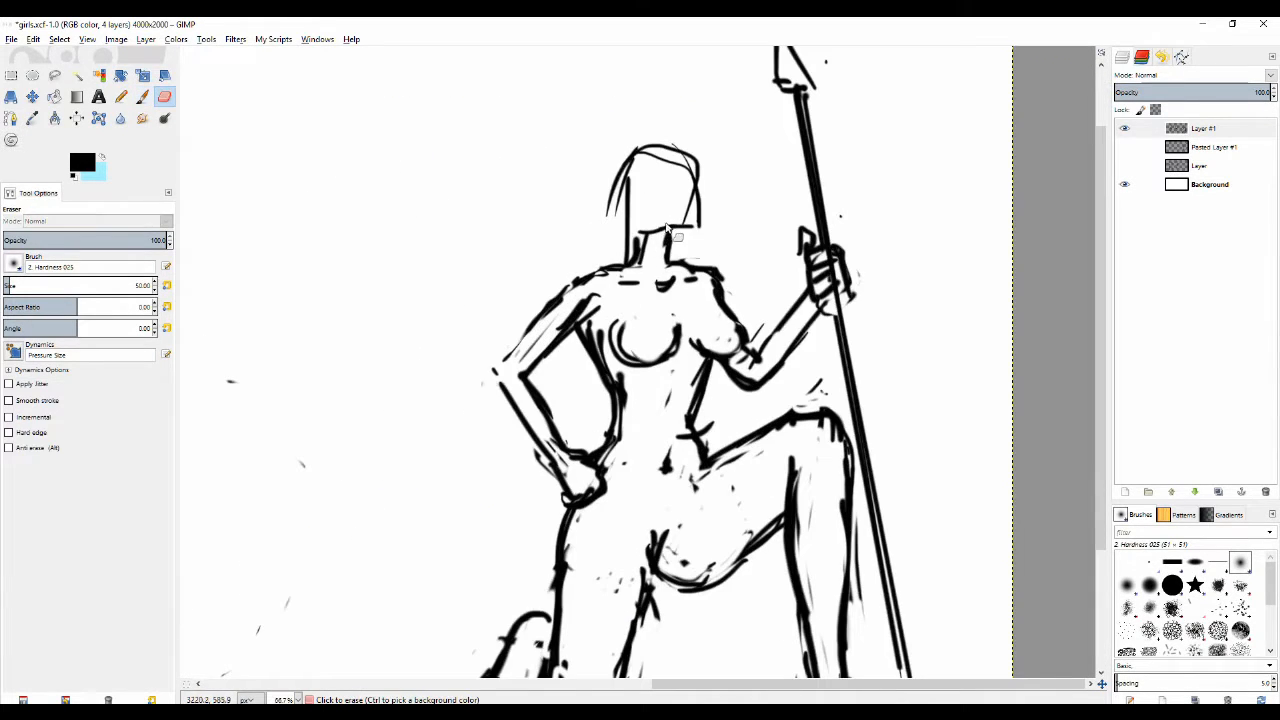
# Step: Sketch long straight hair past the warrior's shoulders and rough facial features
pyautogui.click(120, 96)
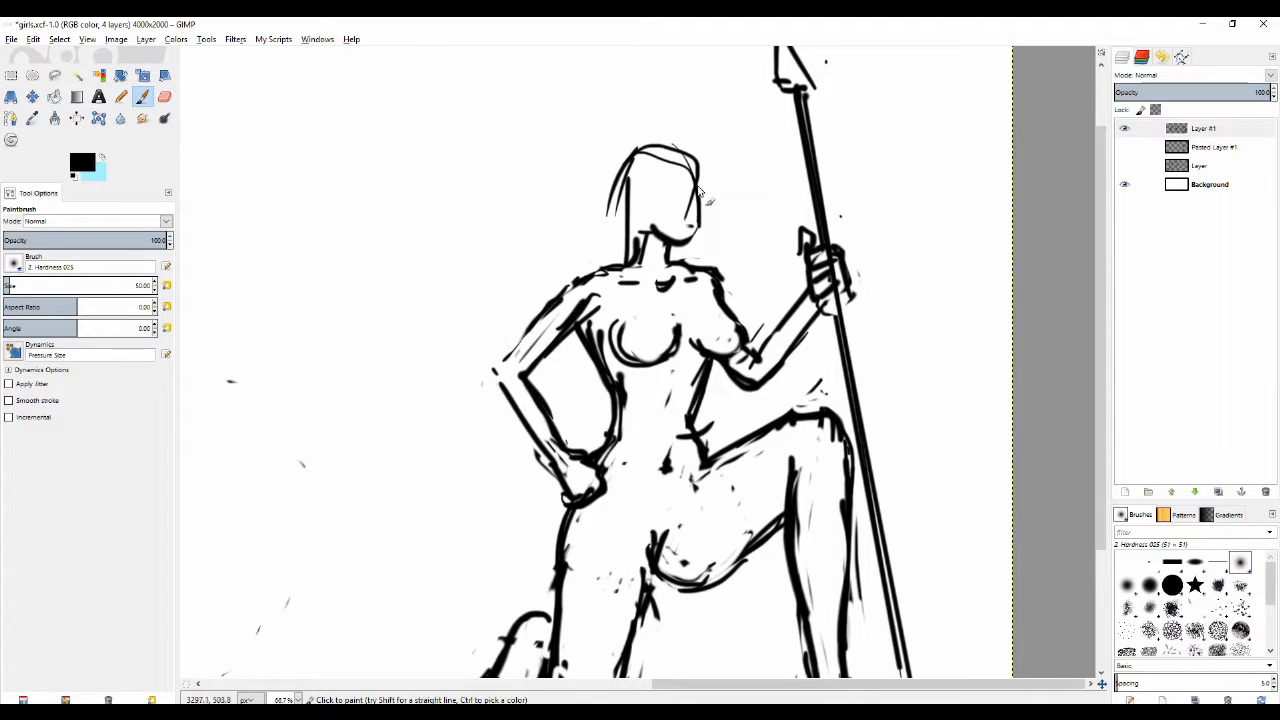
pyautogui.click(164, 96)
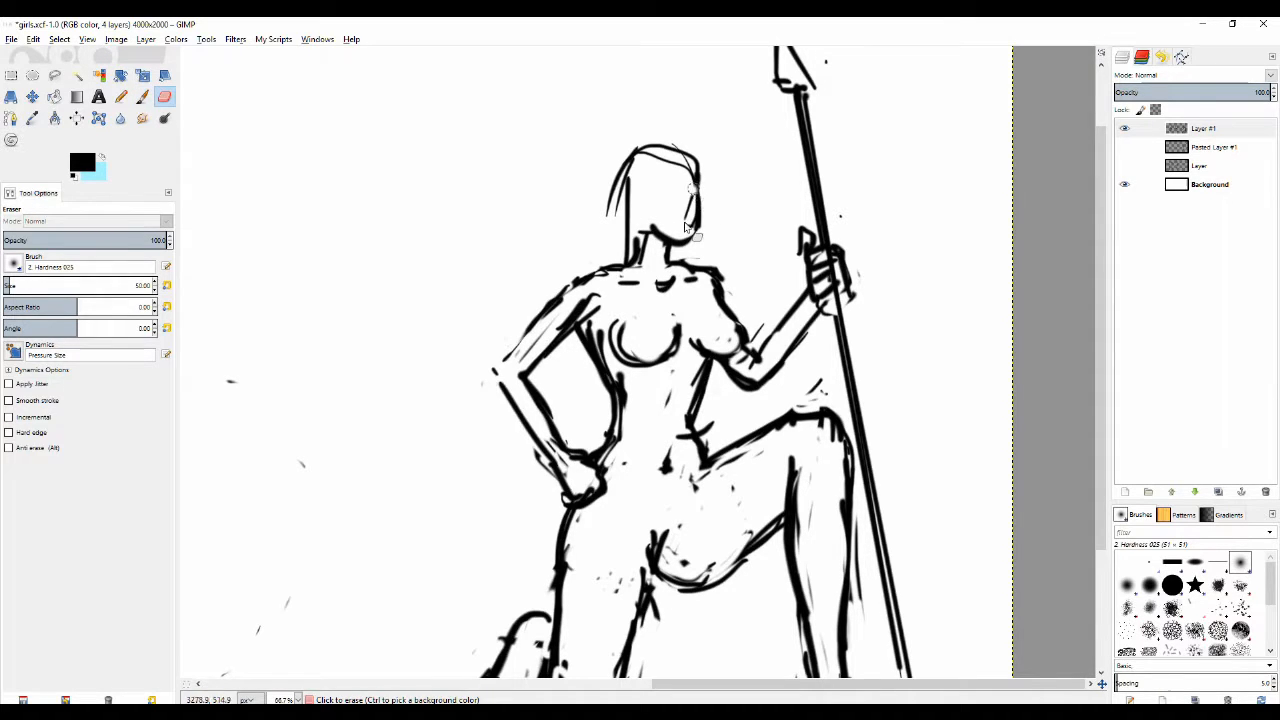
pyautogui.click(120, 96)
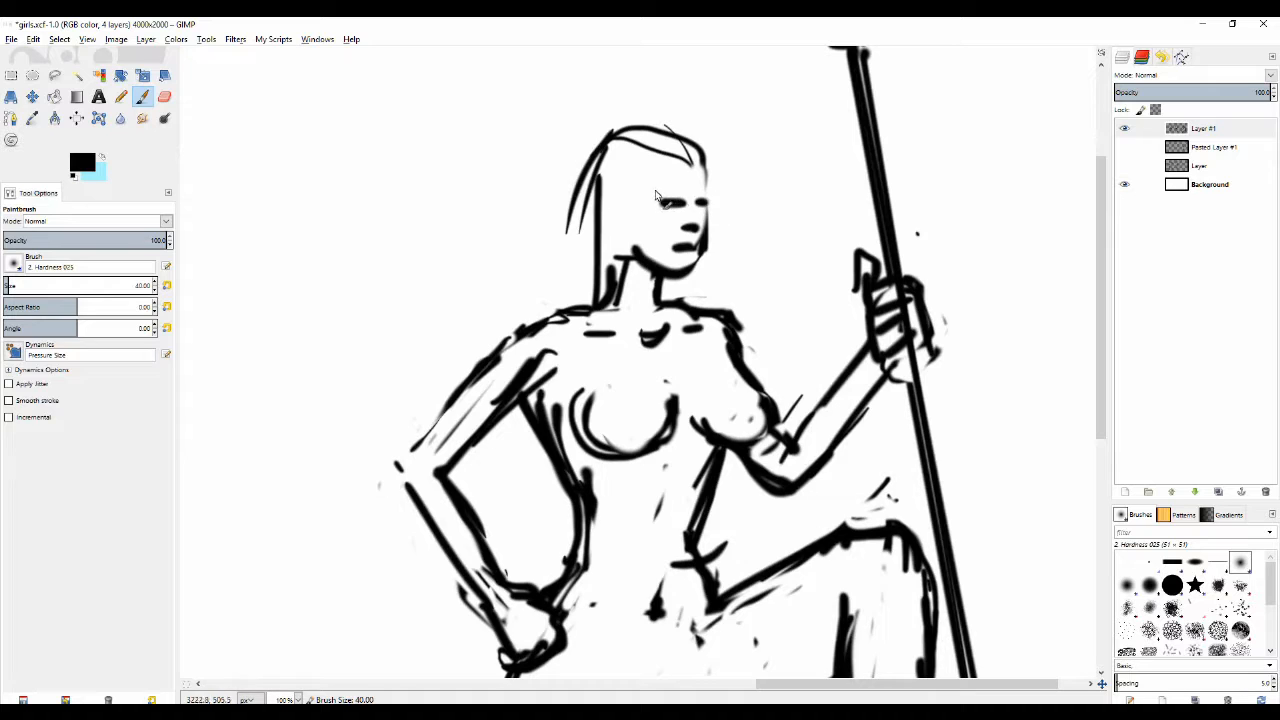
pyautogui.moveTo(660, 192)
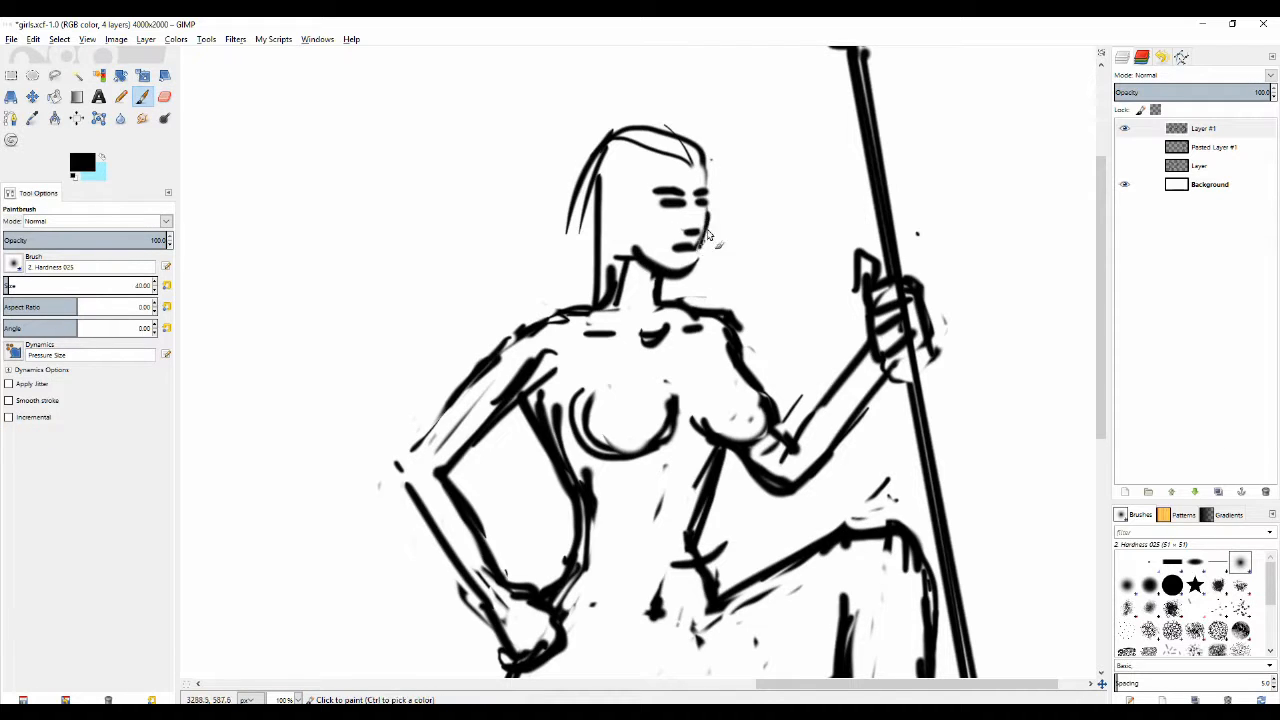
pyautogui.click(164, 96)
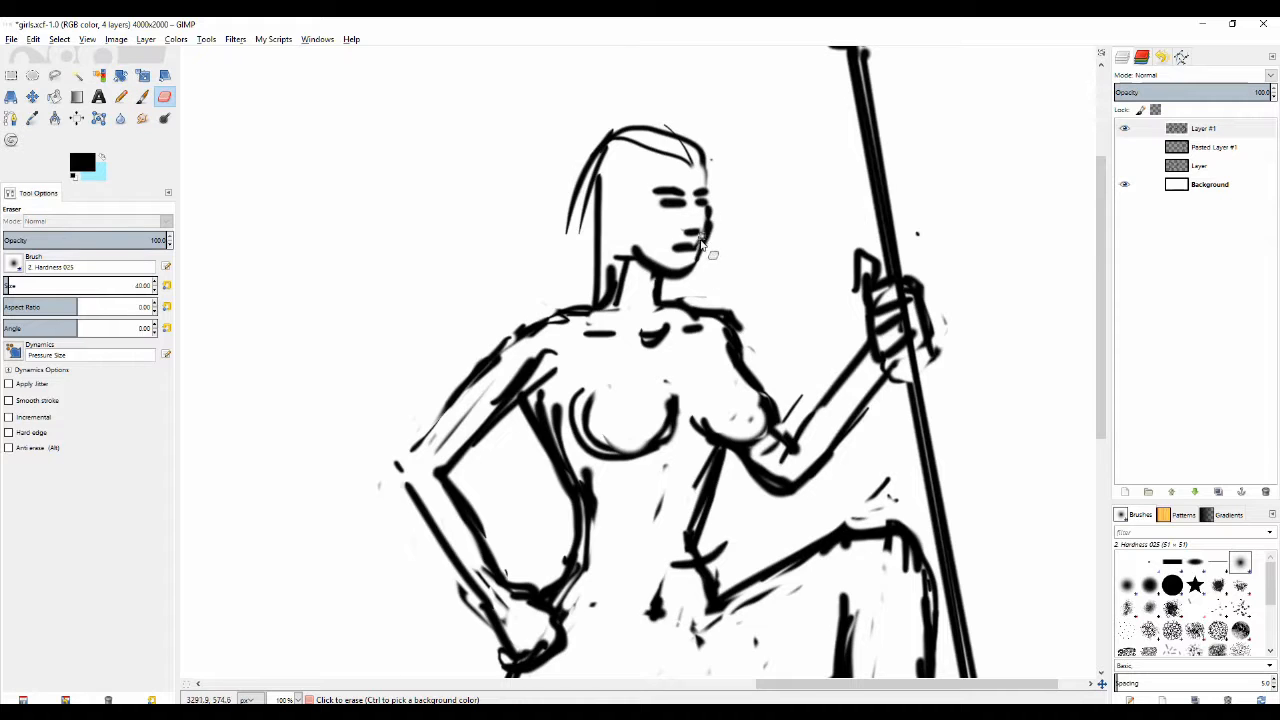
pyautogui.click(120, 96)
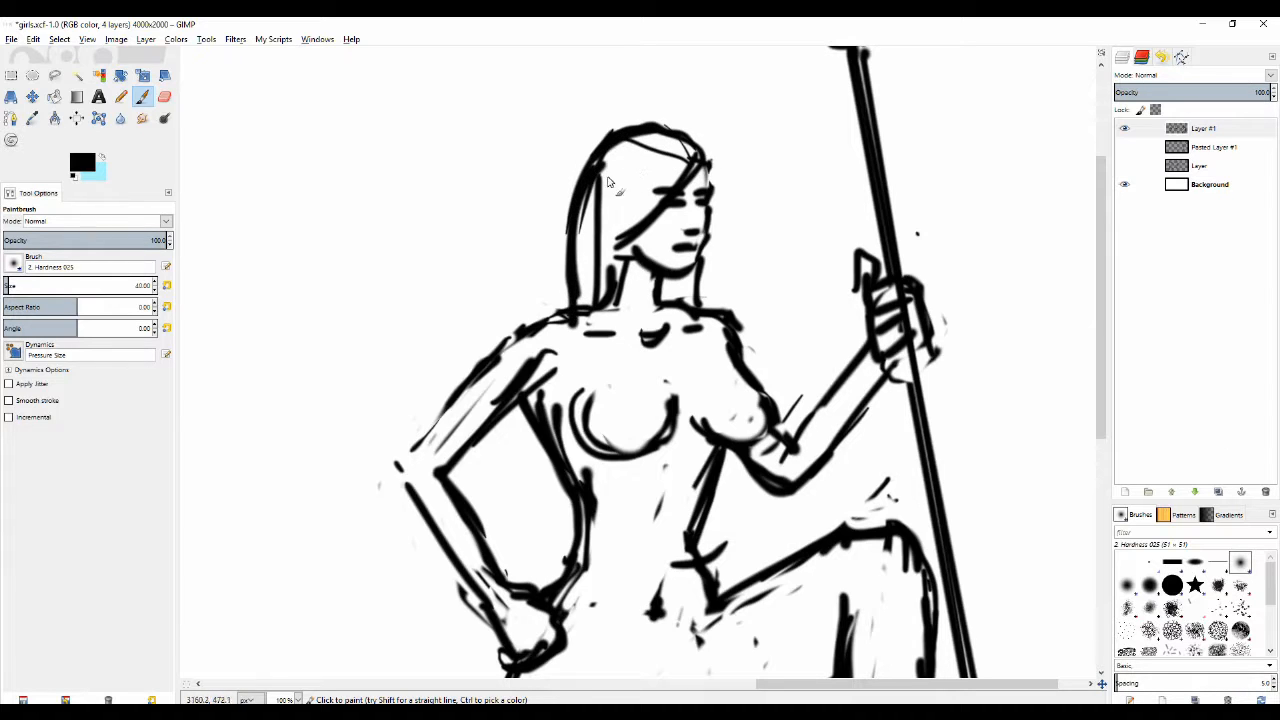
# Step: Erase stray marks and loose lines at the top of the warrior's hair
pyautogui.click(164, 96)
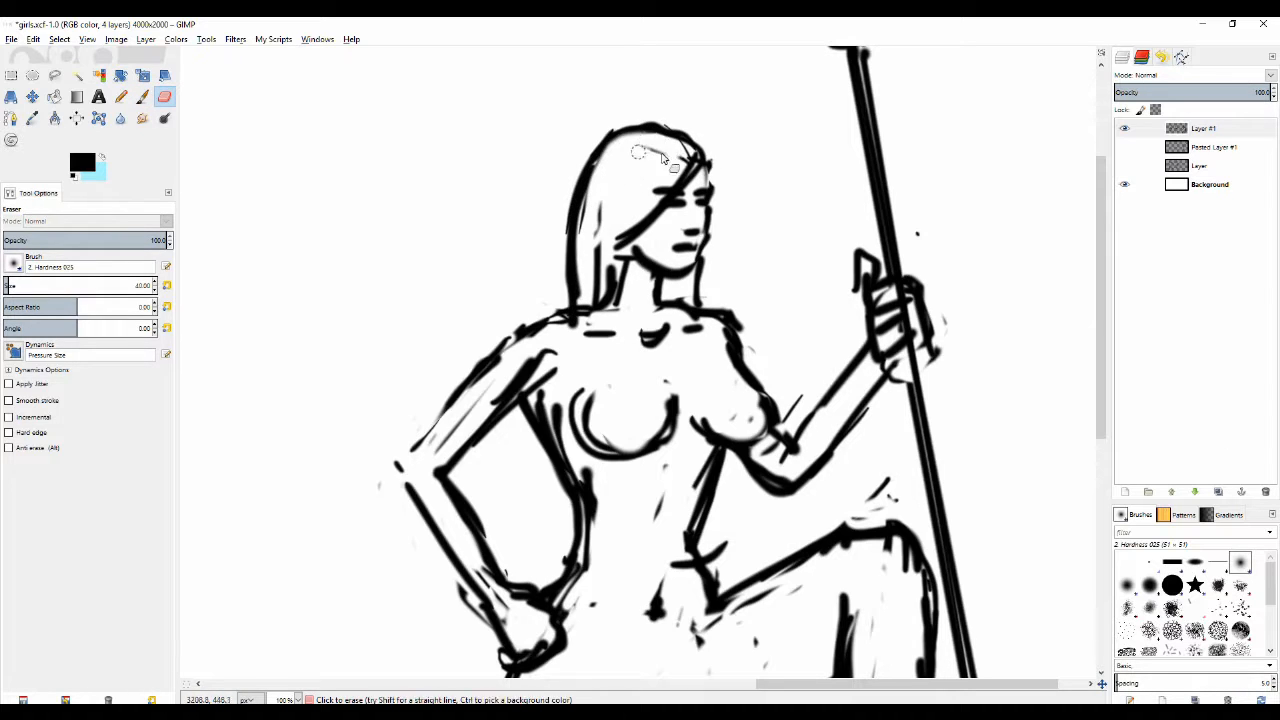
pyautogui.moveTo(664, 156); pyautogui.dragTo(604, 244)
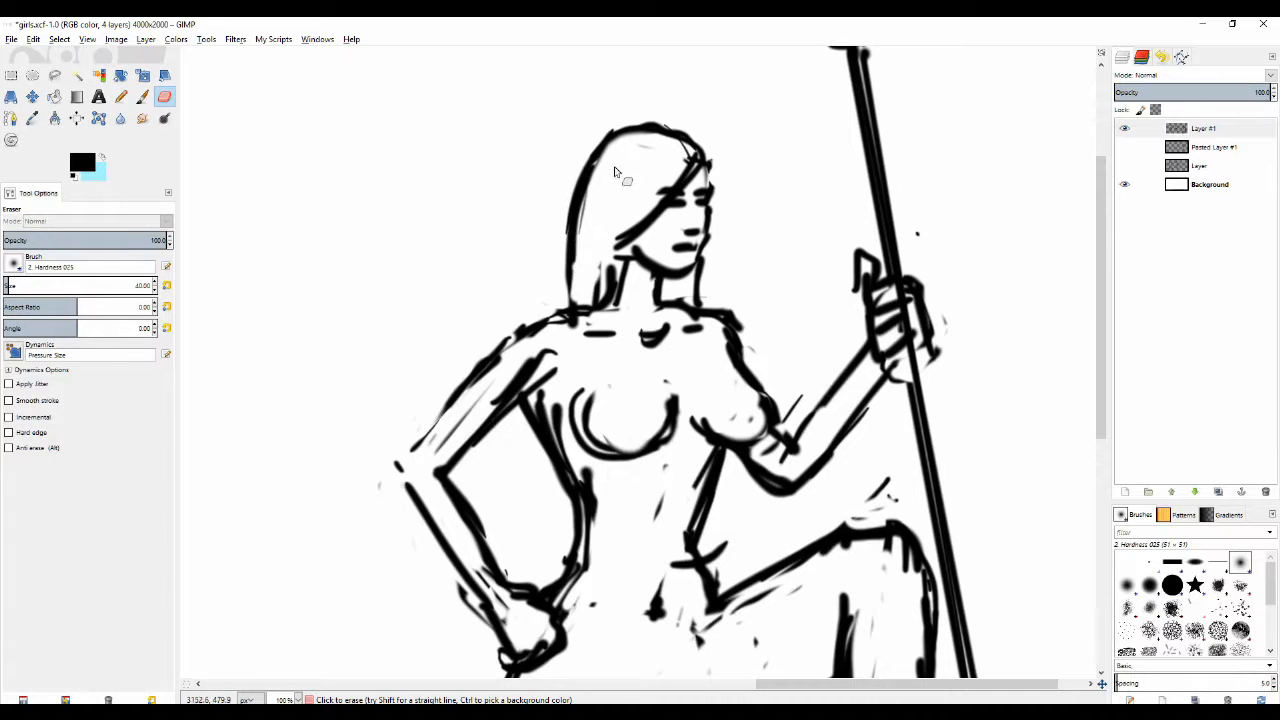
pyautogui.moveTo(616, 176); pyautogui.dragTo(658, 186)
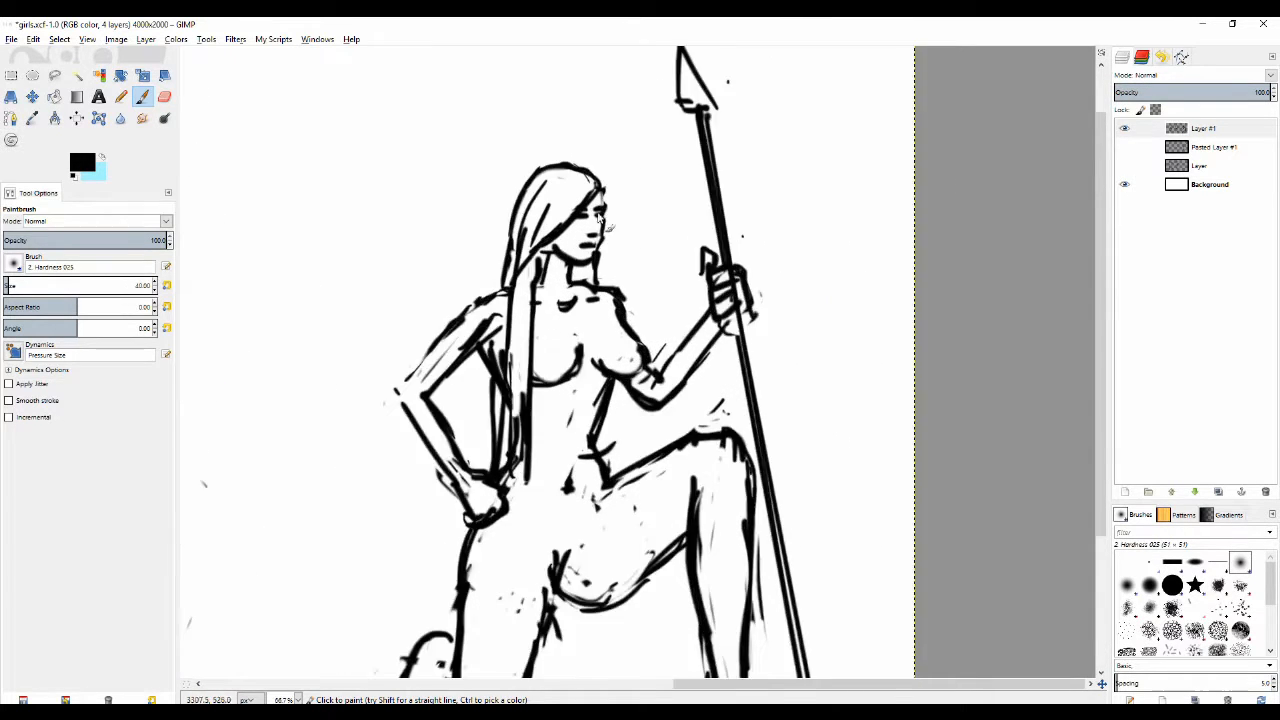
# Step: Refine the warrior's eye, nose and mouth marks with brush and eraser touches
pyautogui.click(164, 96)
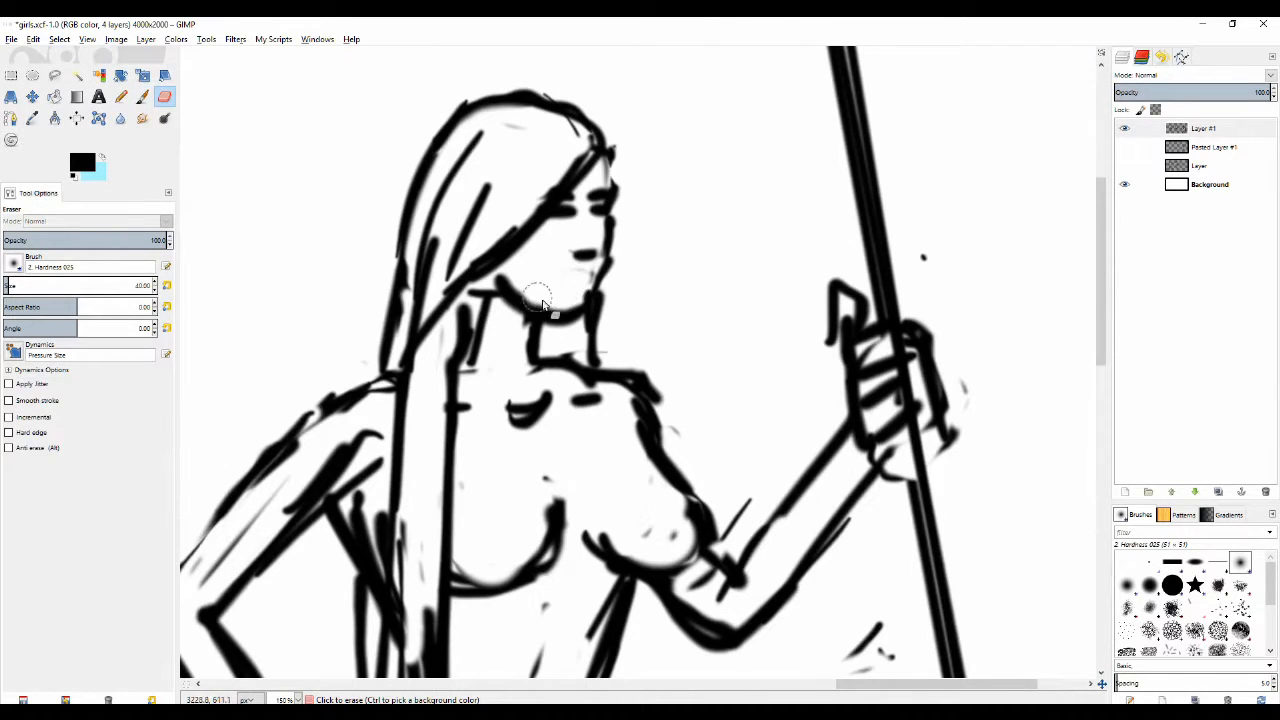
pyautogui.click(142, 96)
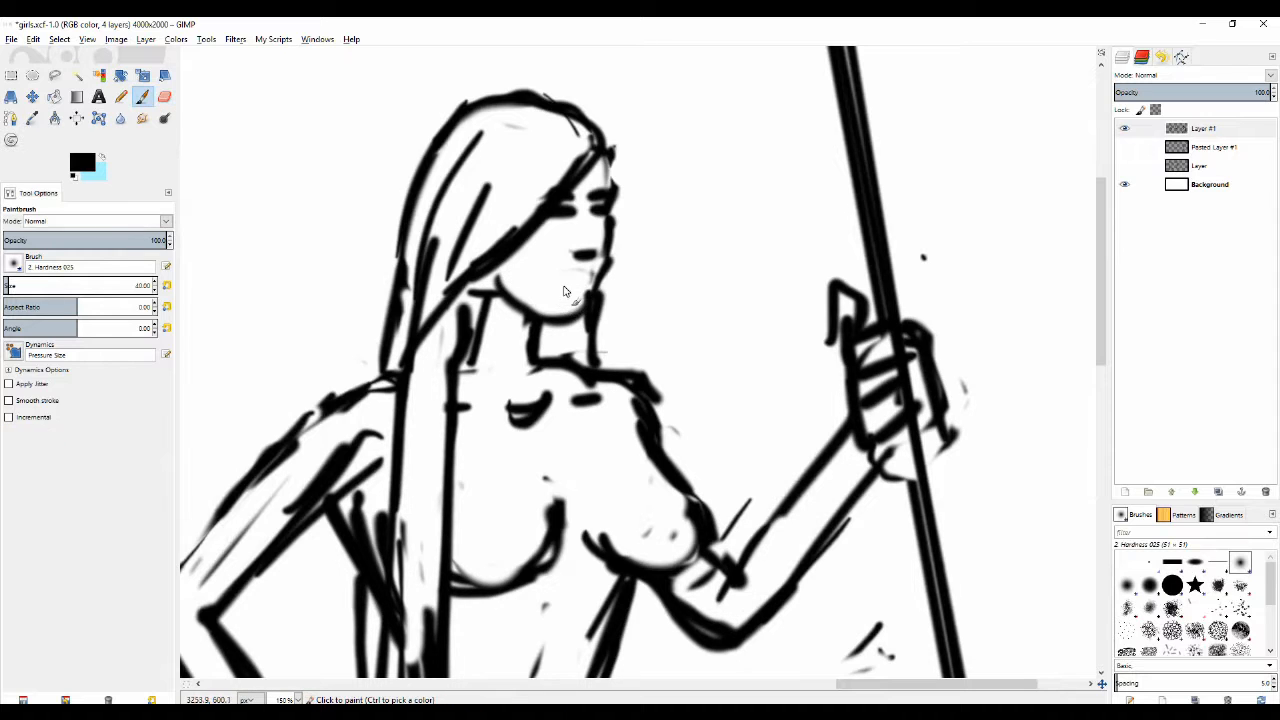
pyautogui.moveTo(560, 300)
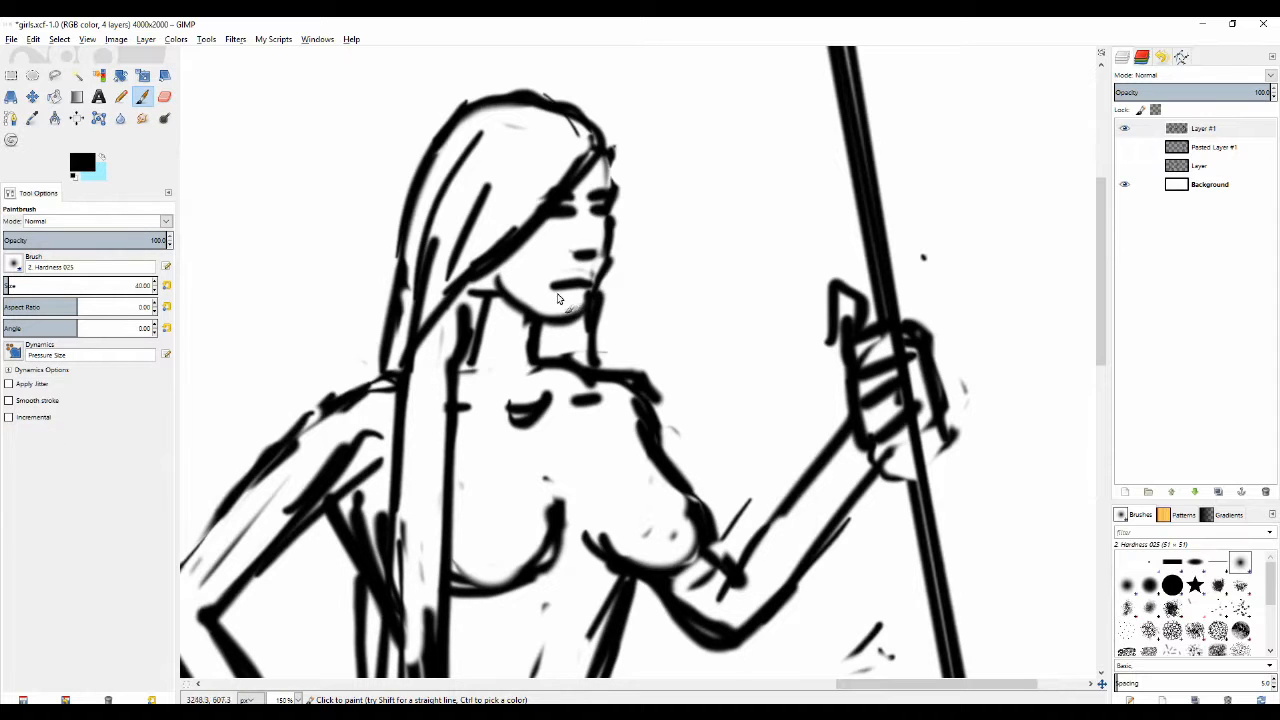
pyautogui.click(164, 96)
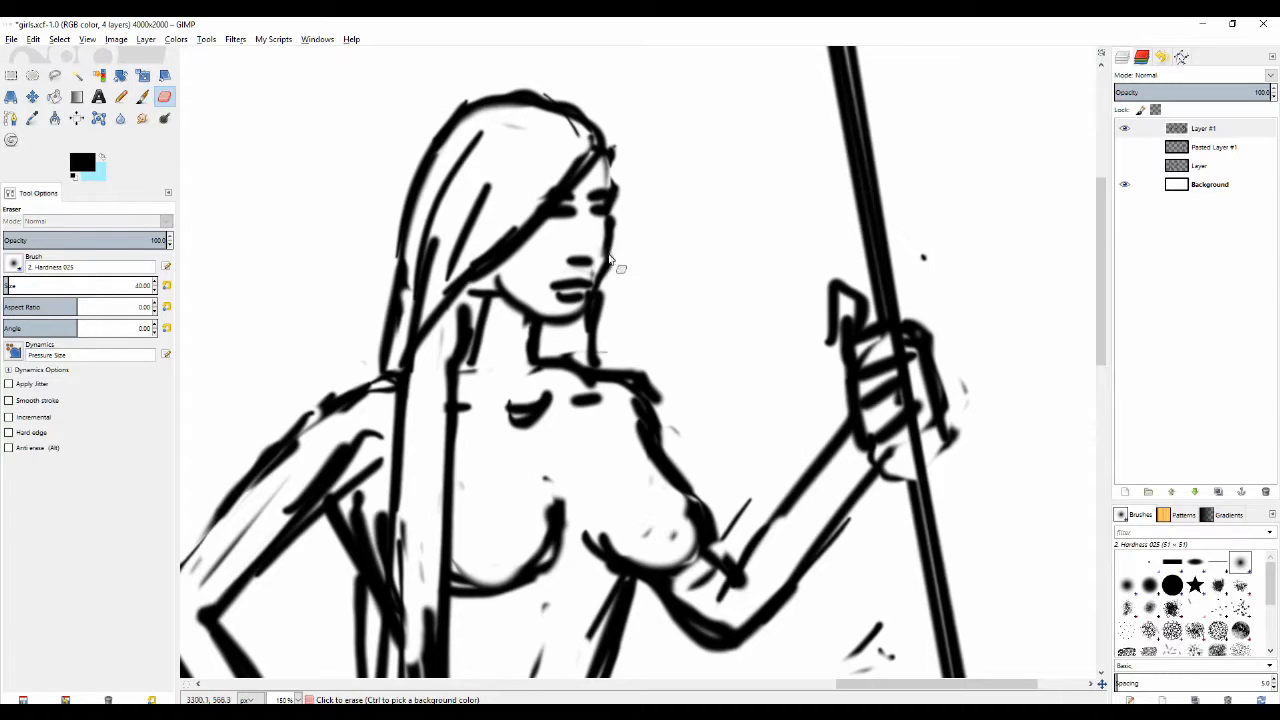
pyautogui.click(120, 96)
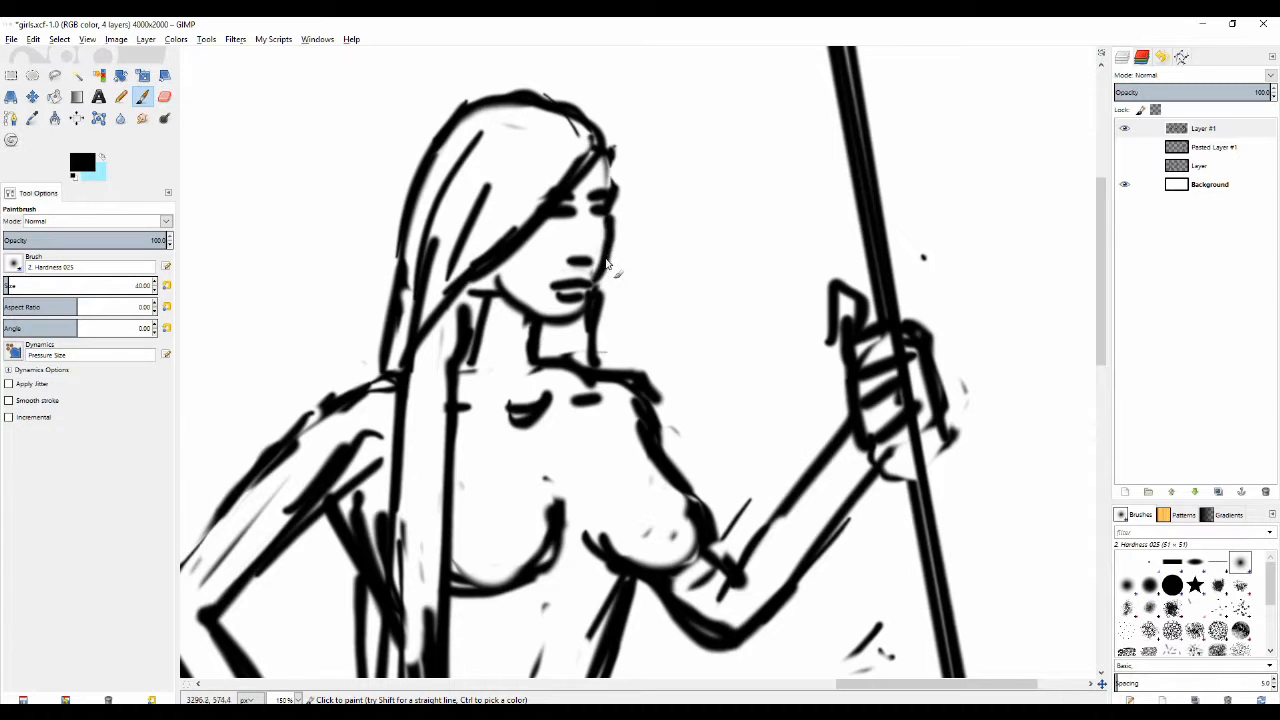
pyautogui.click(164, 96)
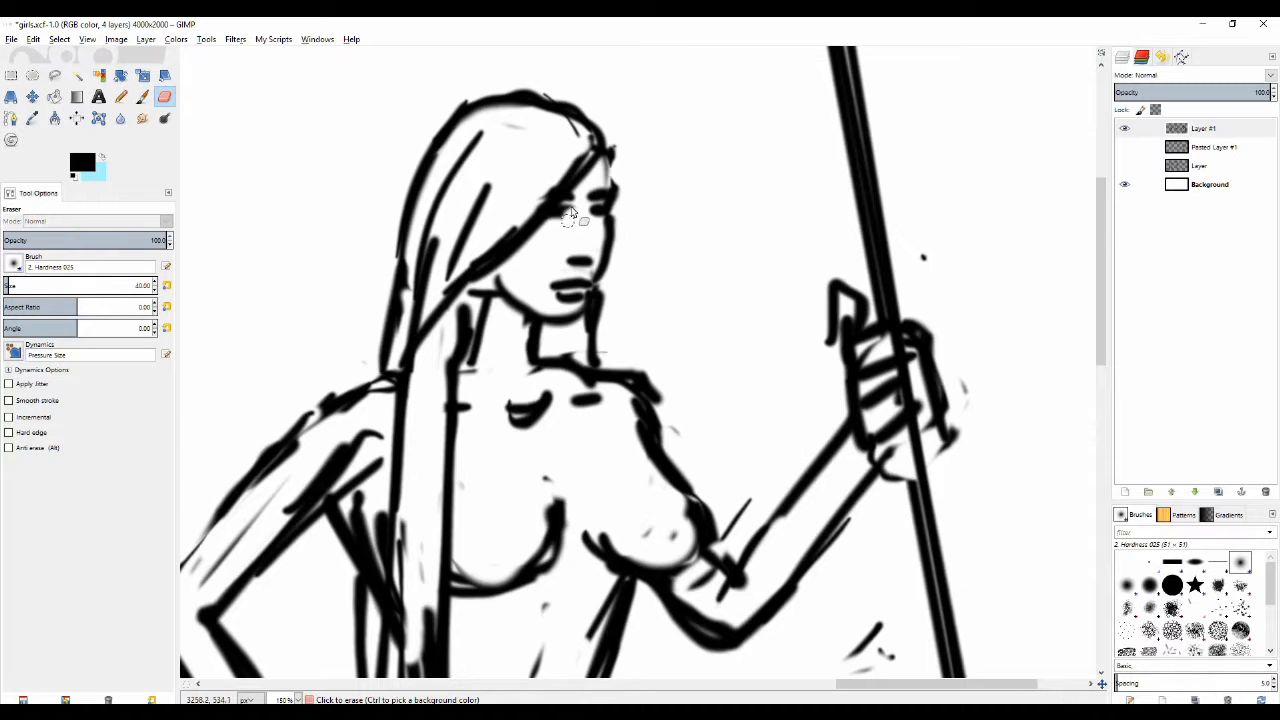
pyautogui.click(120, 96)
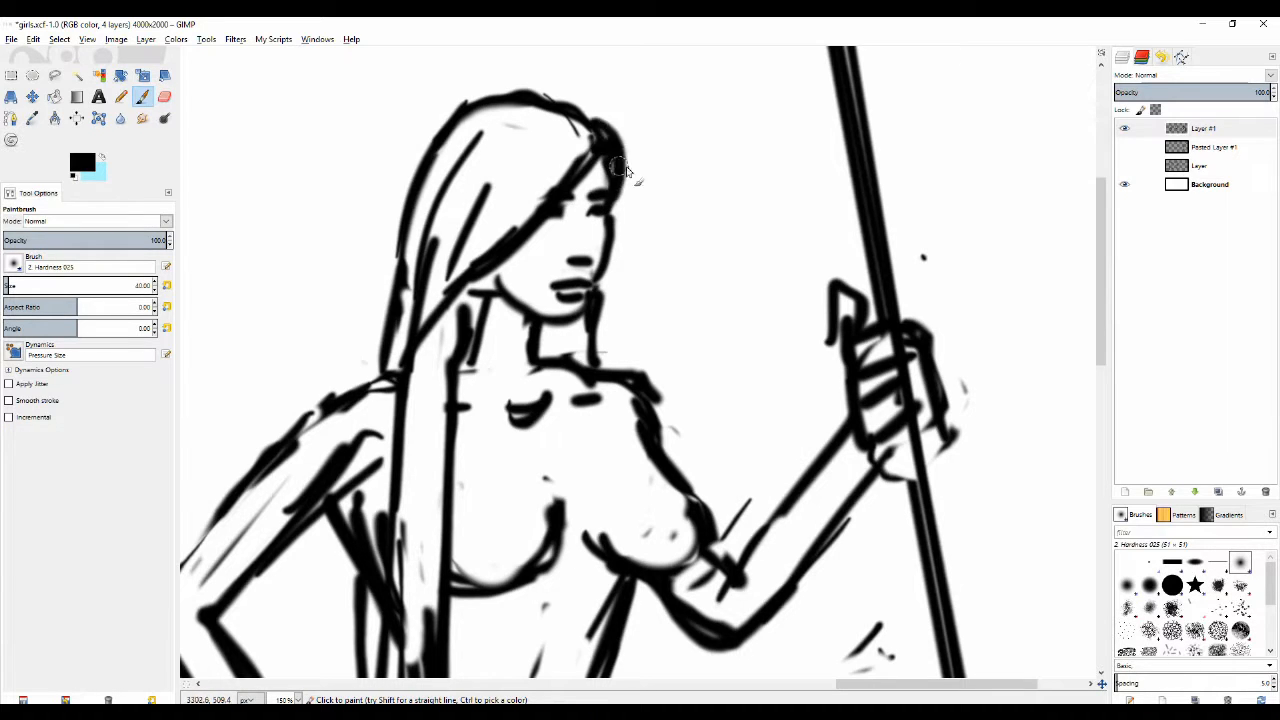
pyautogui.click(164, 96)
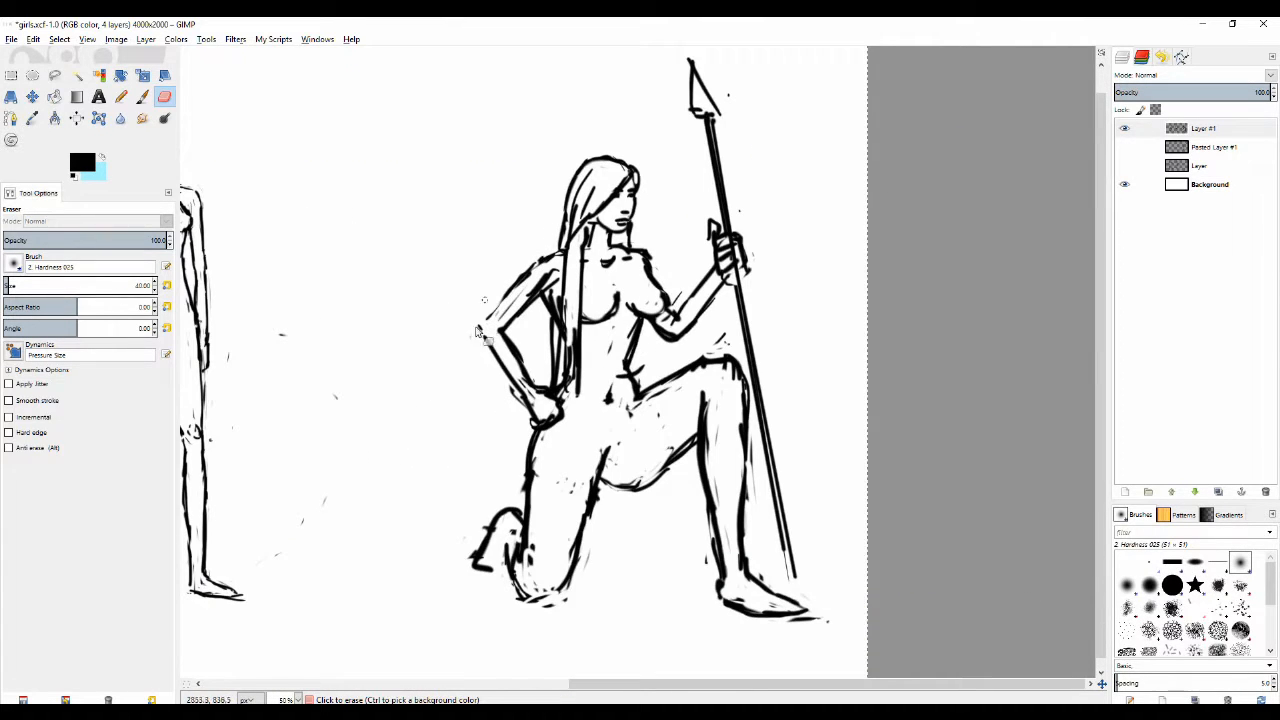
# Step: Touch up the warrior's lower leg outlines with small strokes and erasures
pyautogui.click(142, 96)
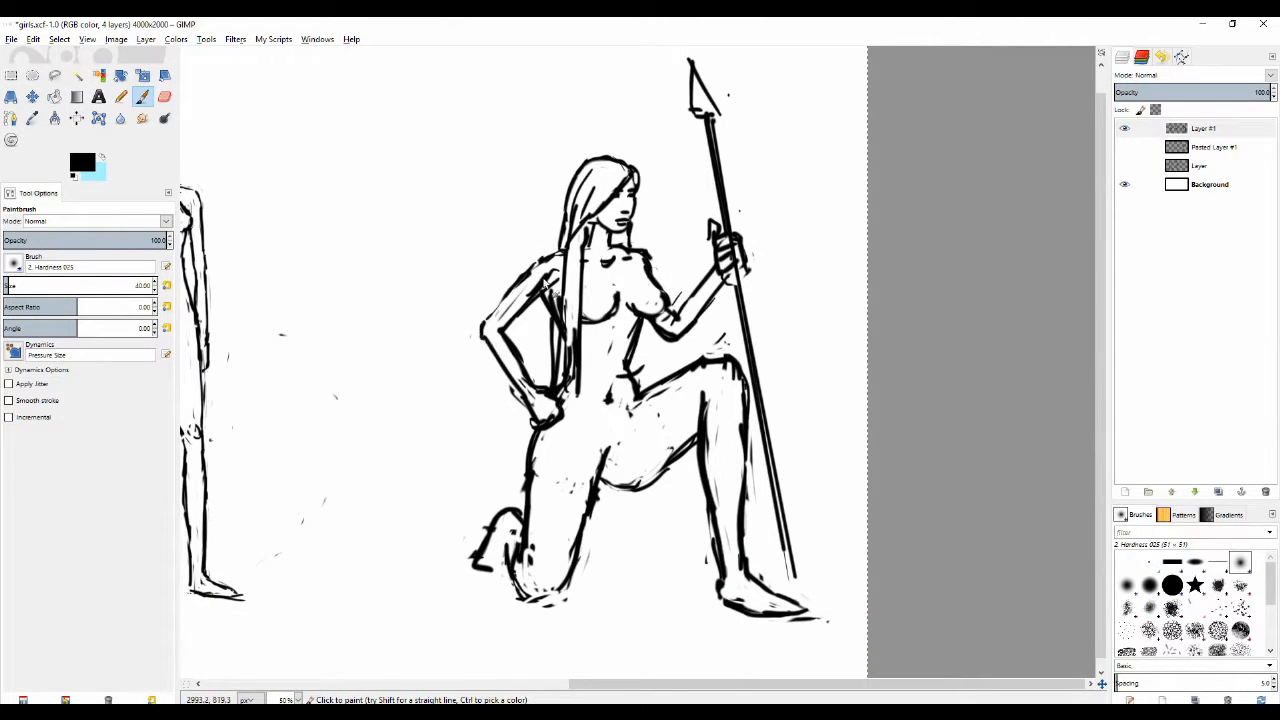
pyautogui.click(164, 96)
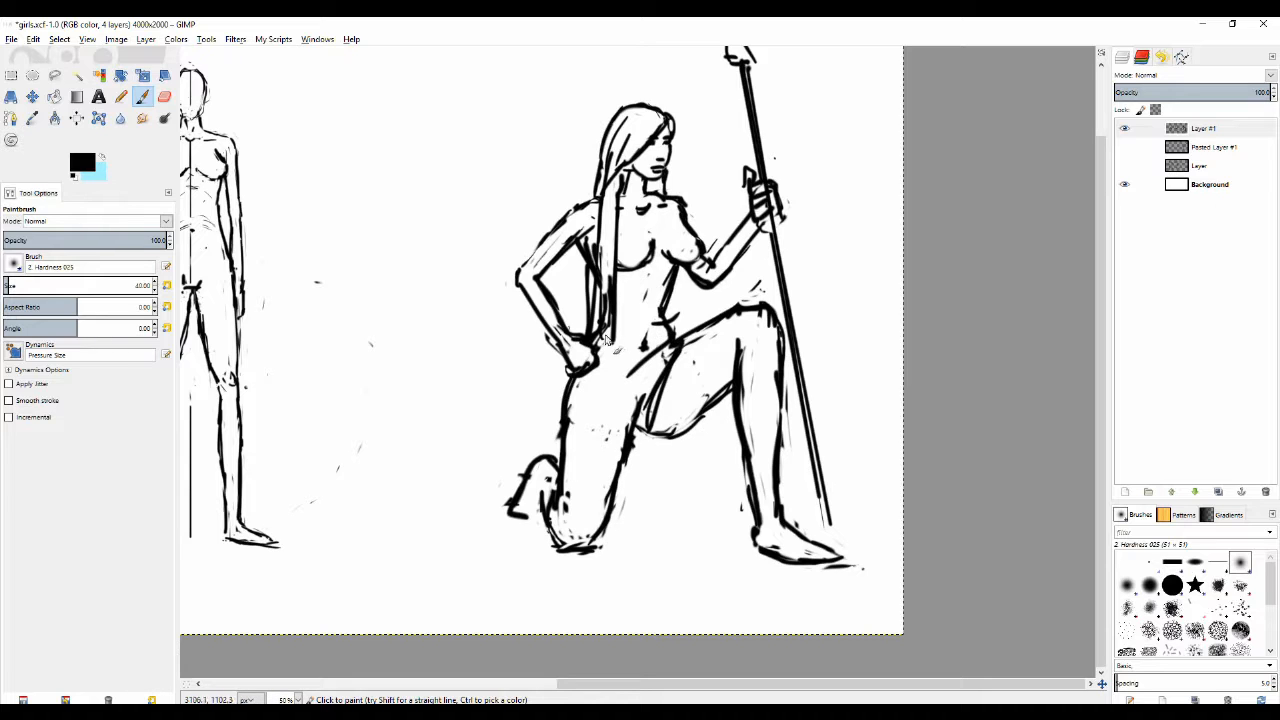
pyautogui.moveTo(600, 340); pyautogui.dragTo(680, 330)
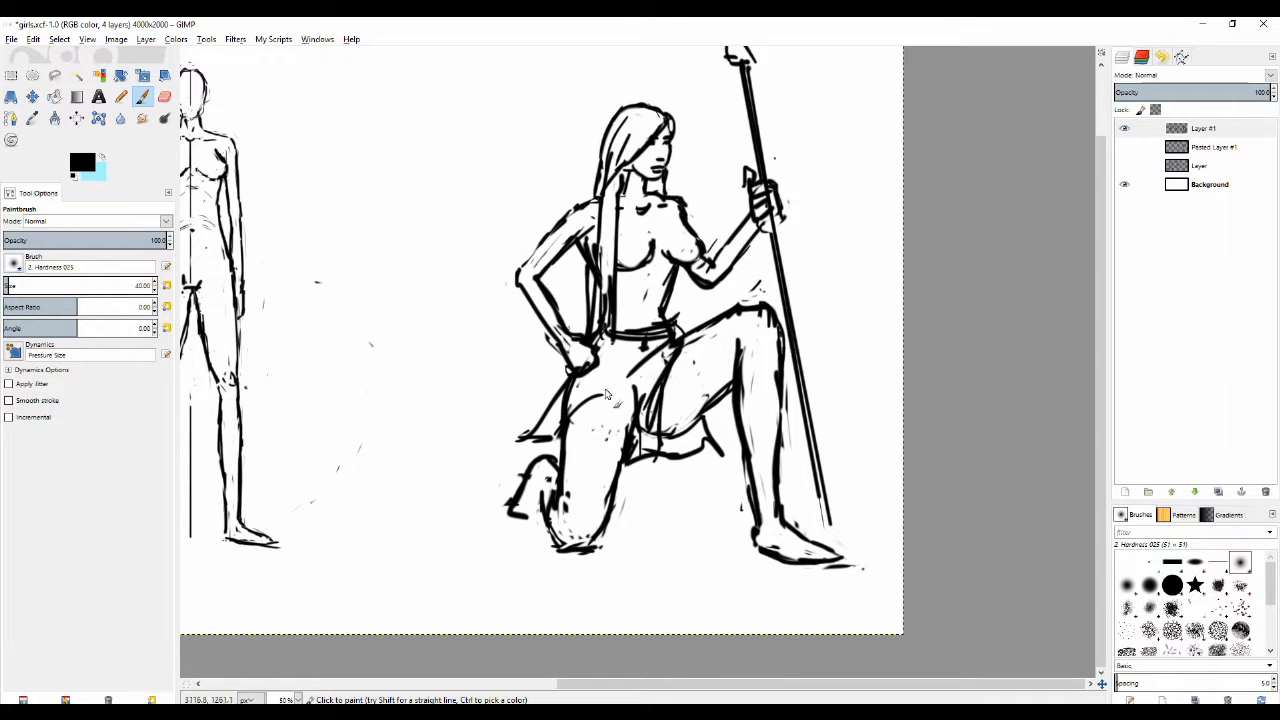
pyautogui.click(164, 96)
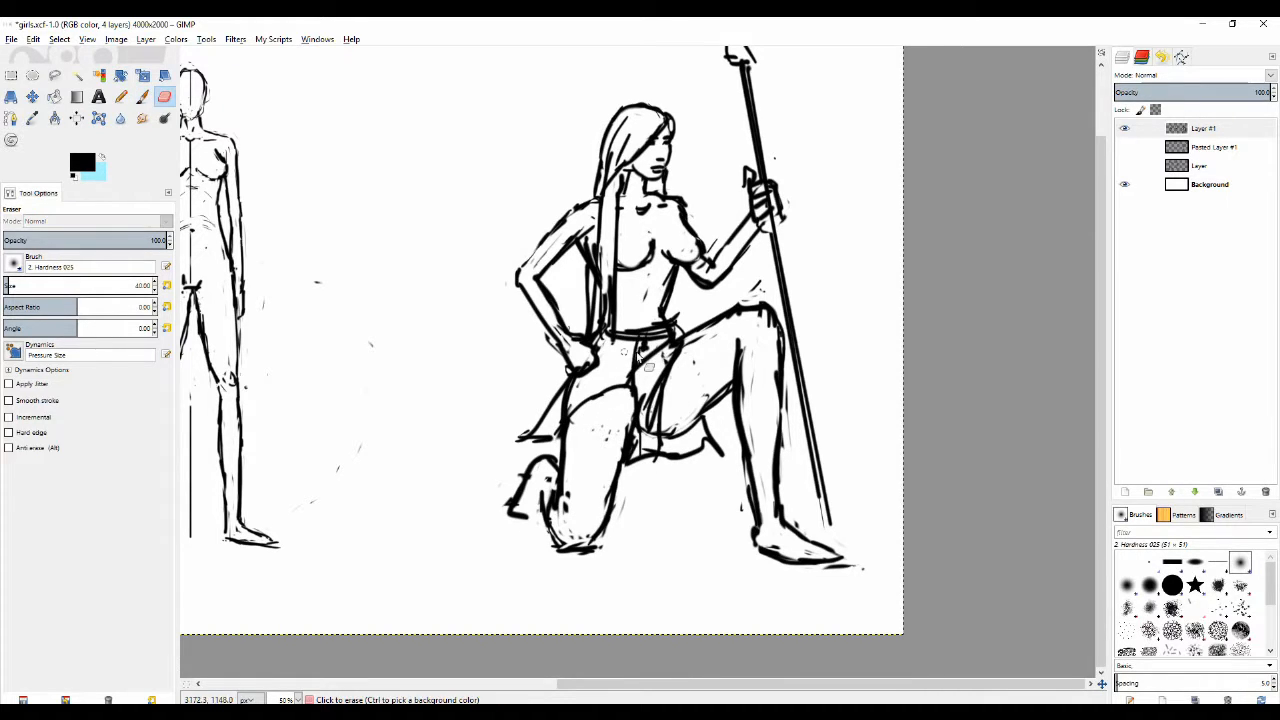
pyautogui.click(644, 360)
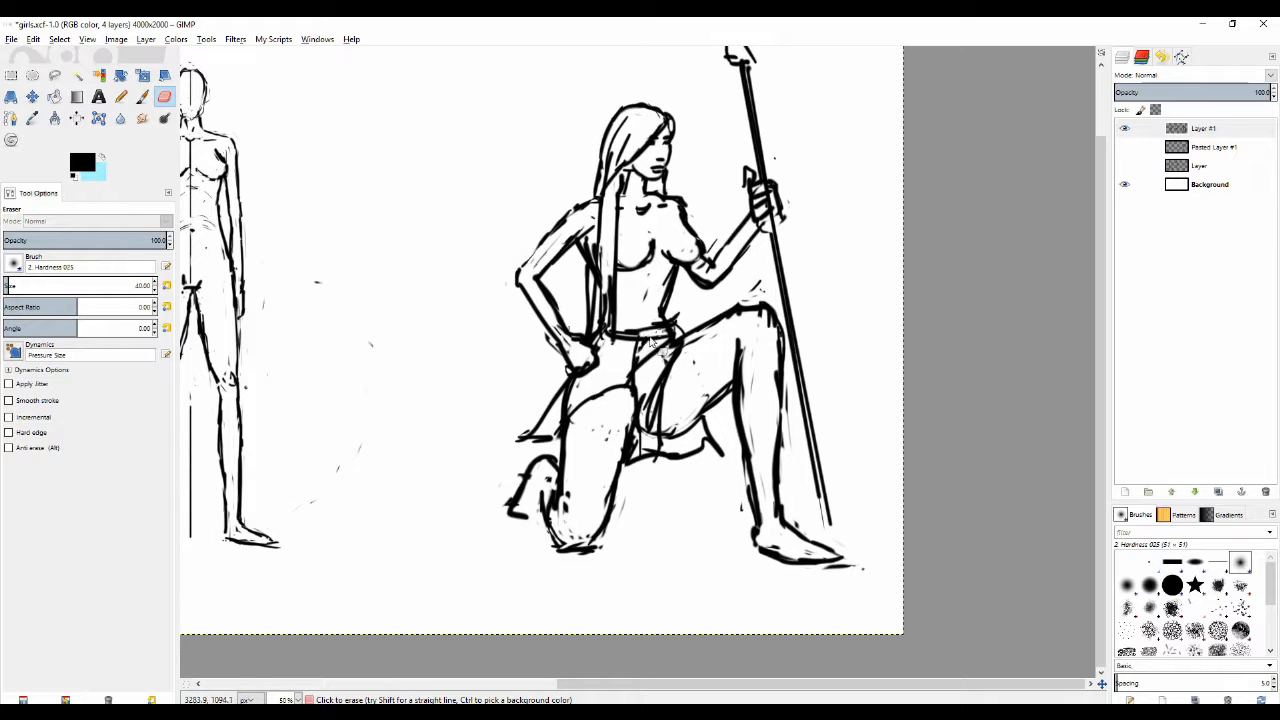
pyautogui.click(144, 96)
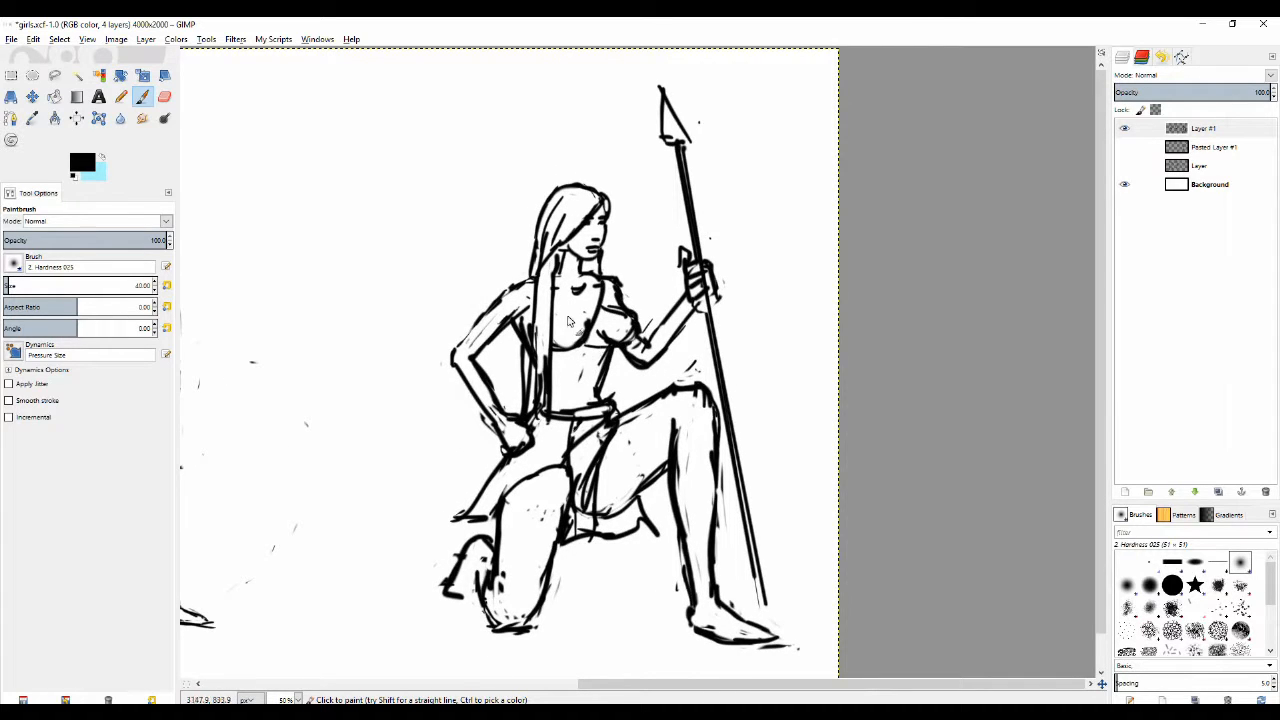
# Step: Tidy the boot outlines with a few brush and eraser corrections
pyautogui.click(164, 96)
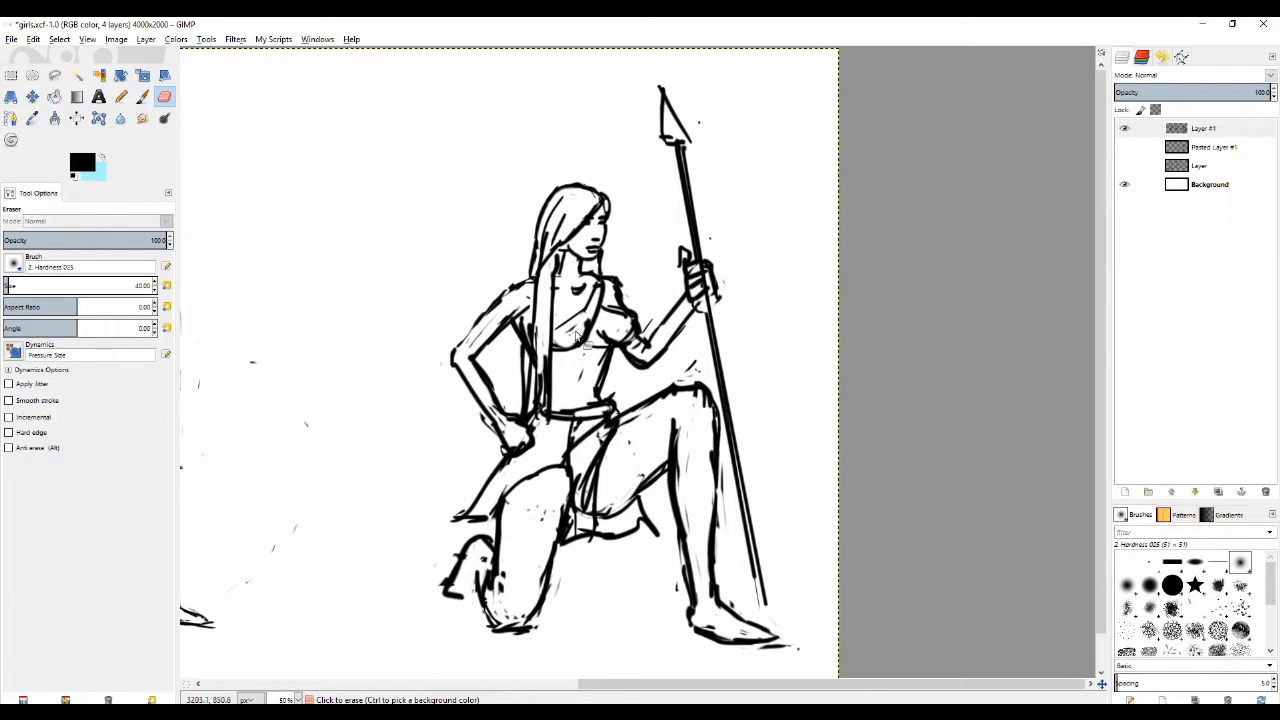
pyautogui.click(142, 96)
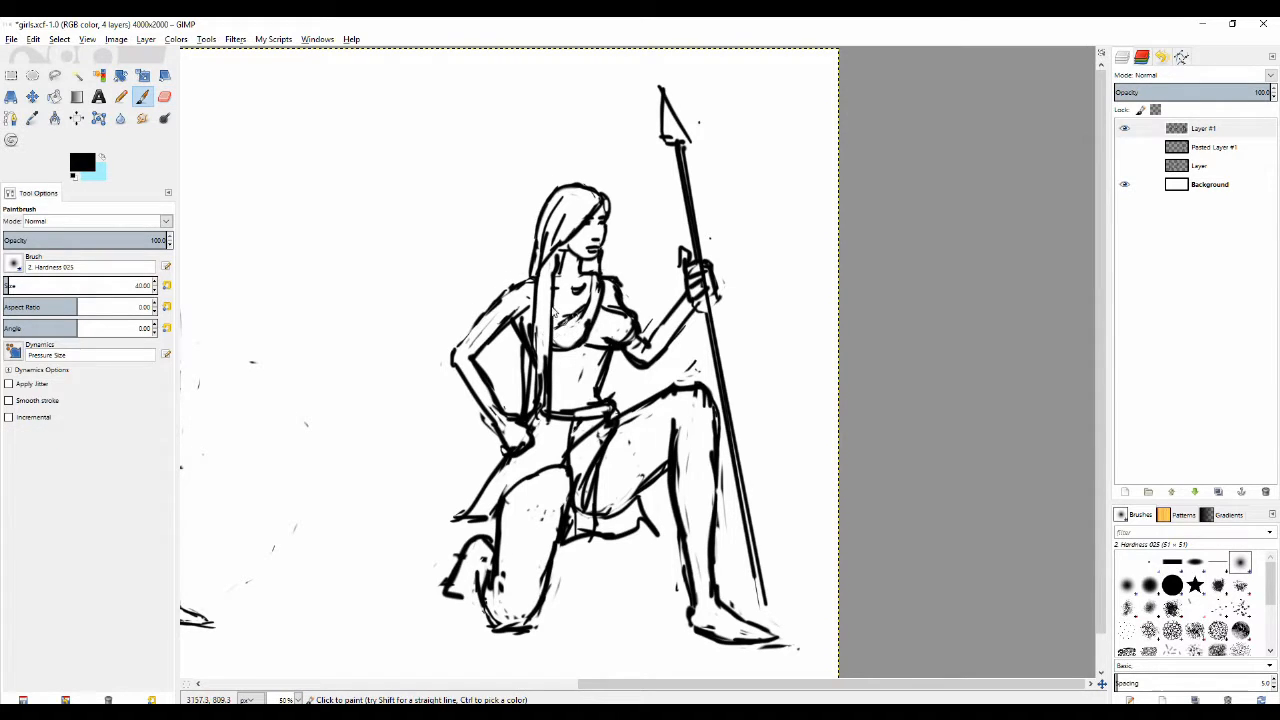
pyautogui.click(164, 96)
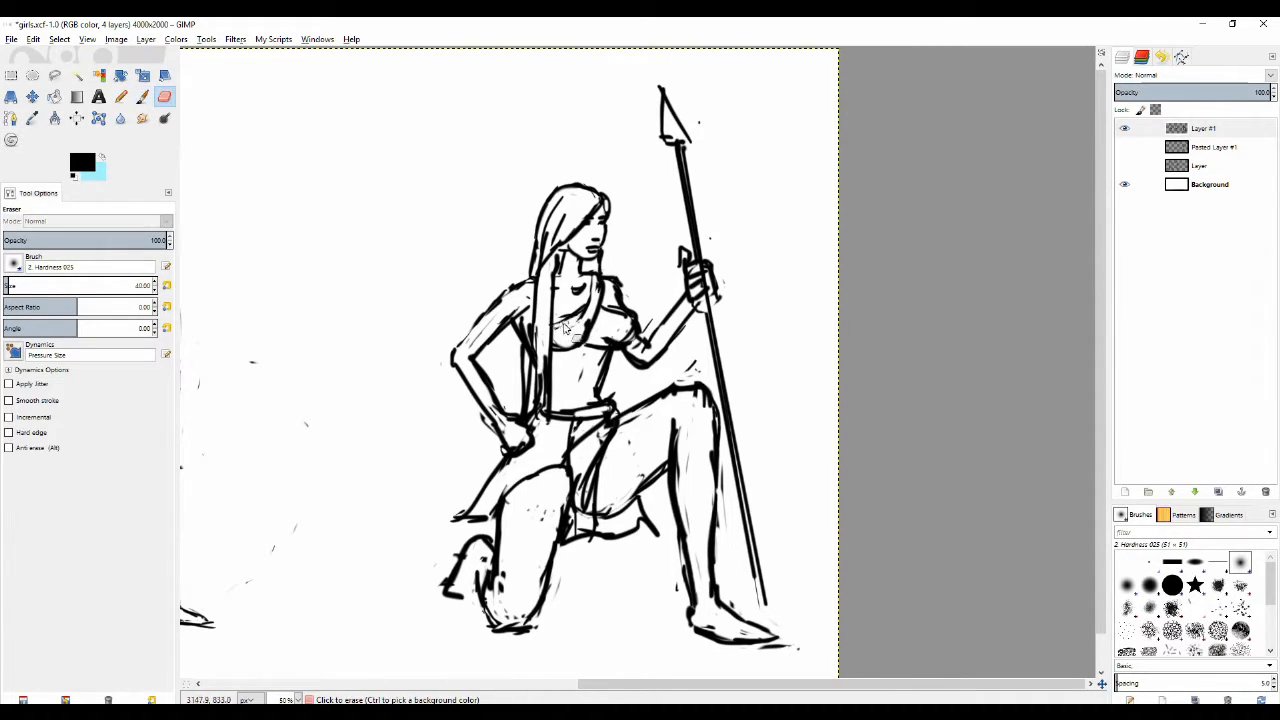
pyautogui.click(120, 96)
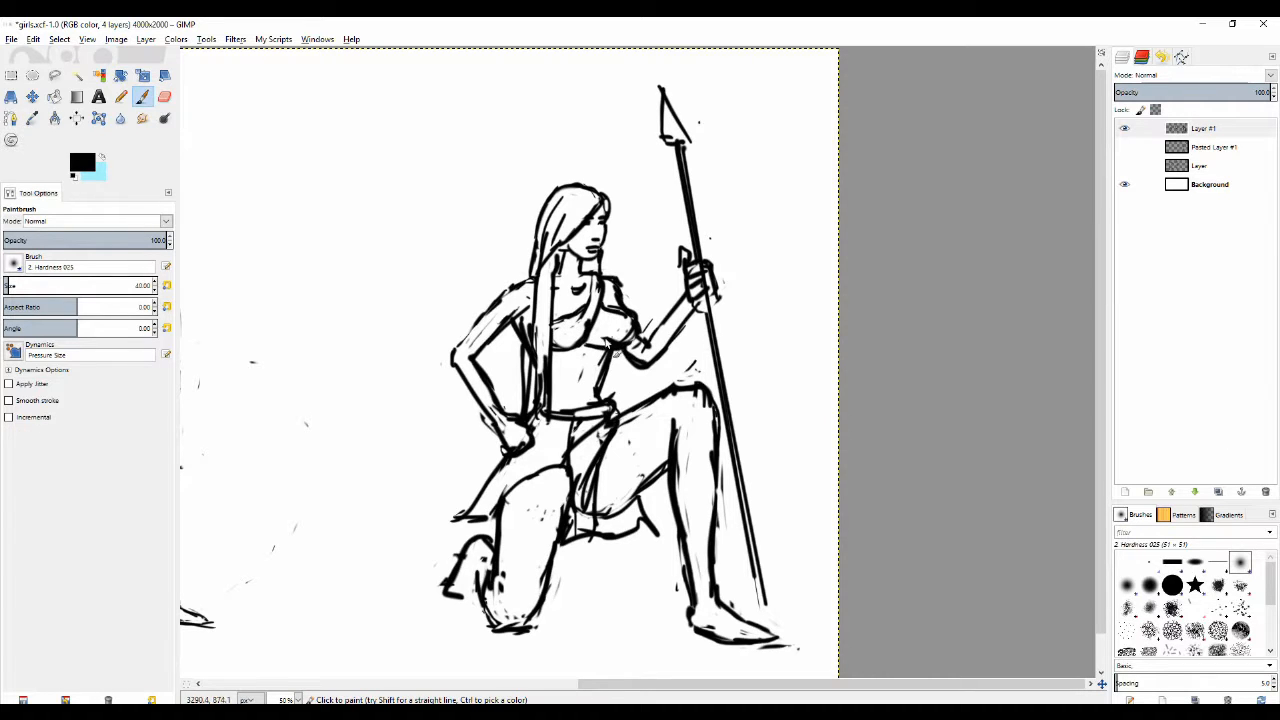
pyautogui.click(164, 96)
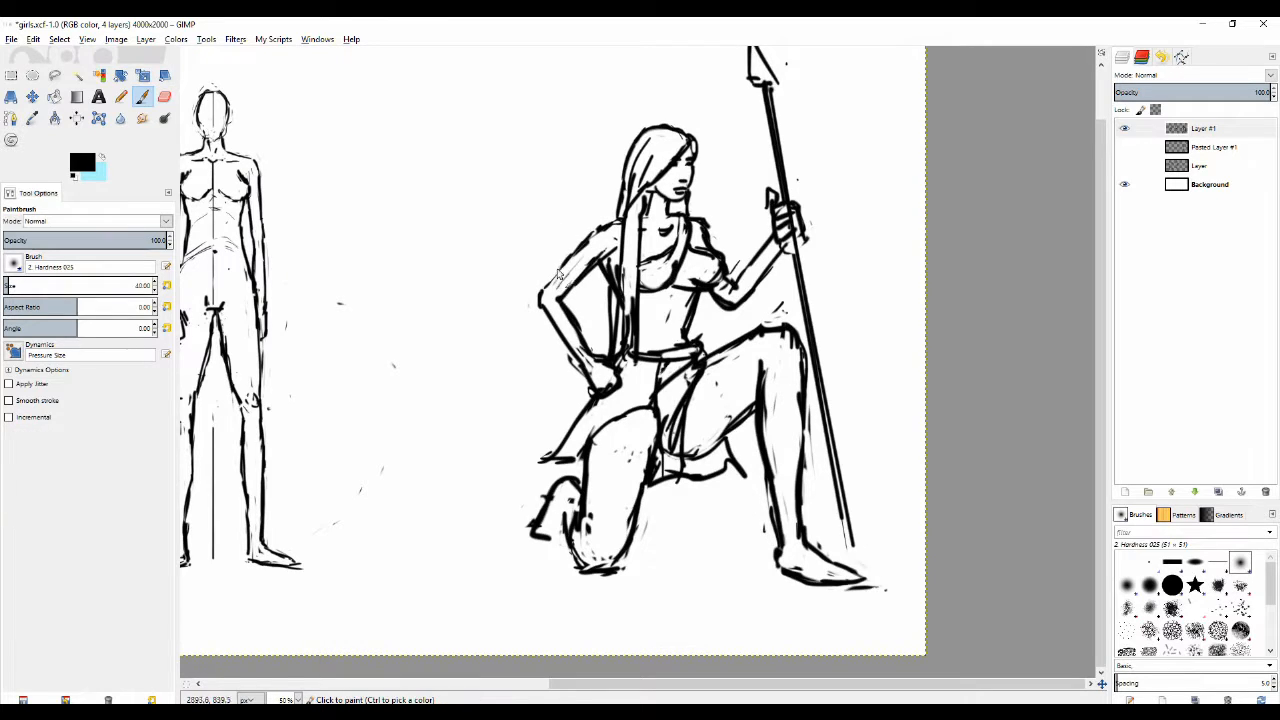
pyautogui.click(164, 96)
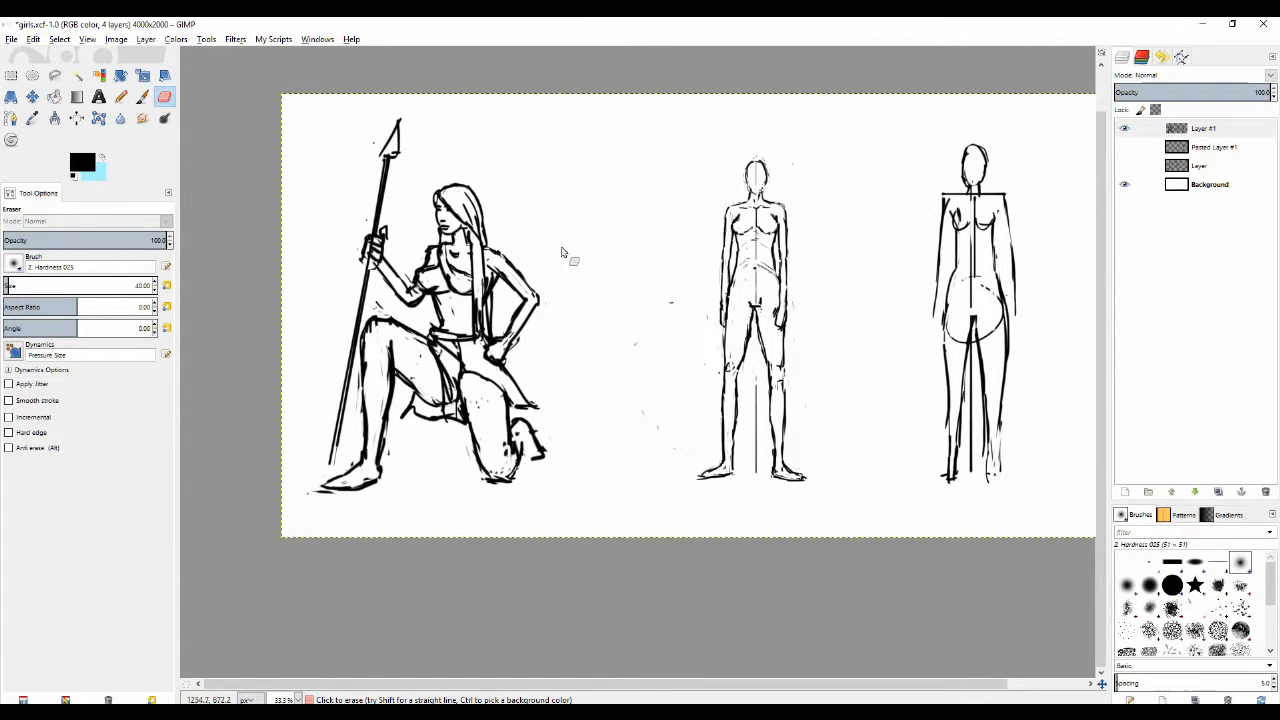
pyautogui.click(120, 96)
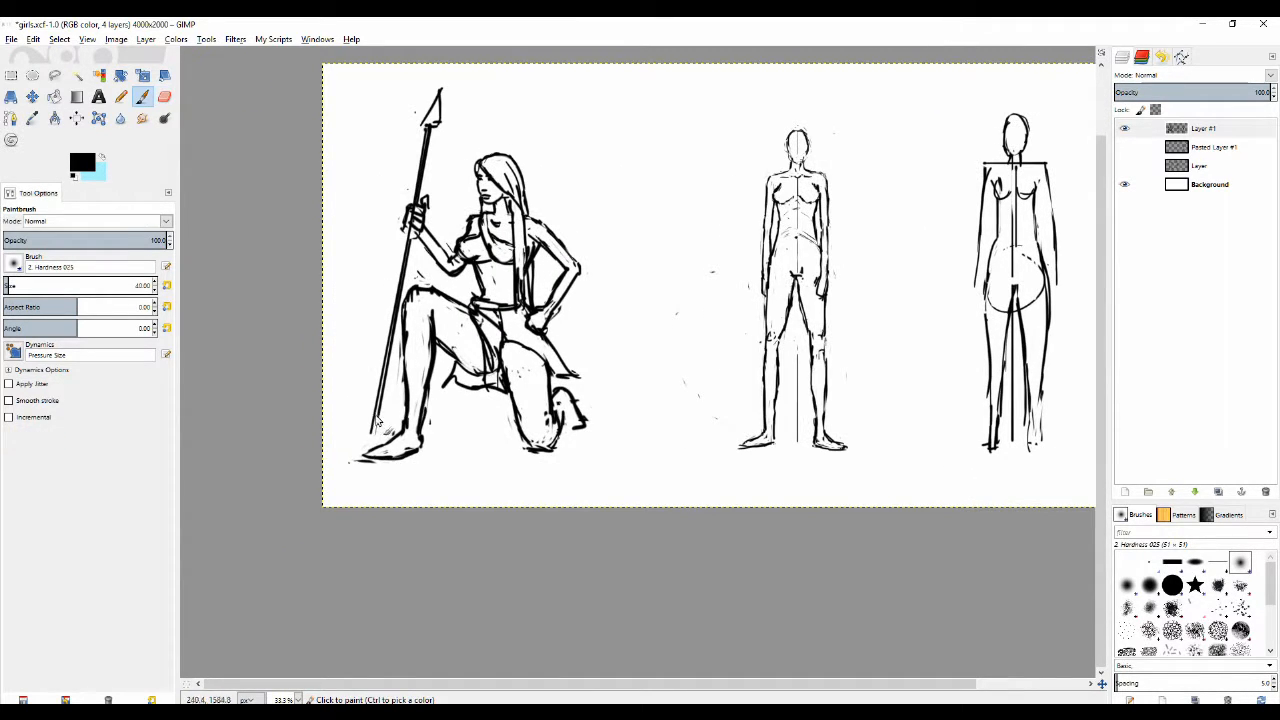
pyautogui.moveTo(644, 296)
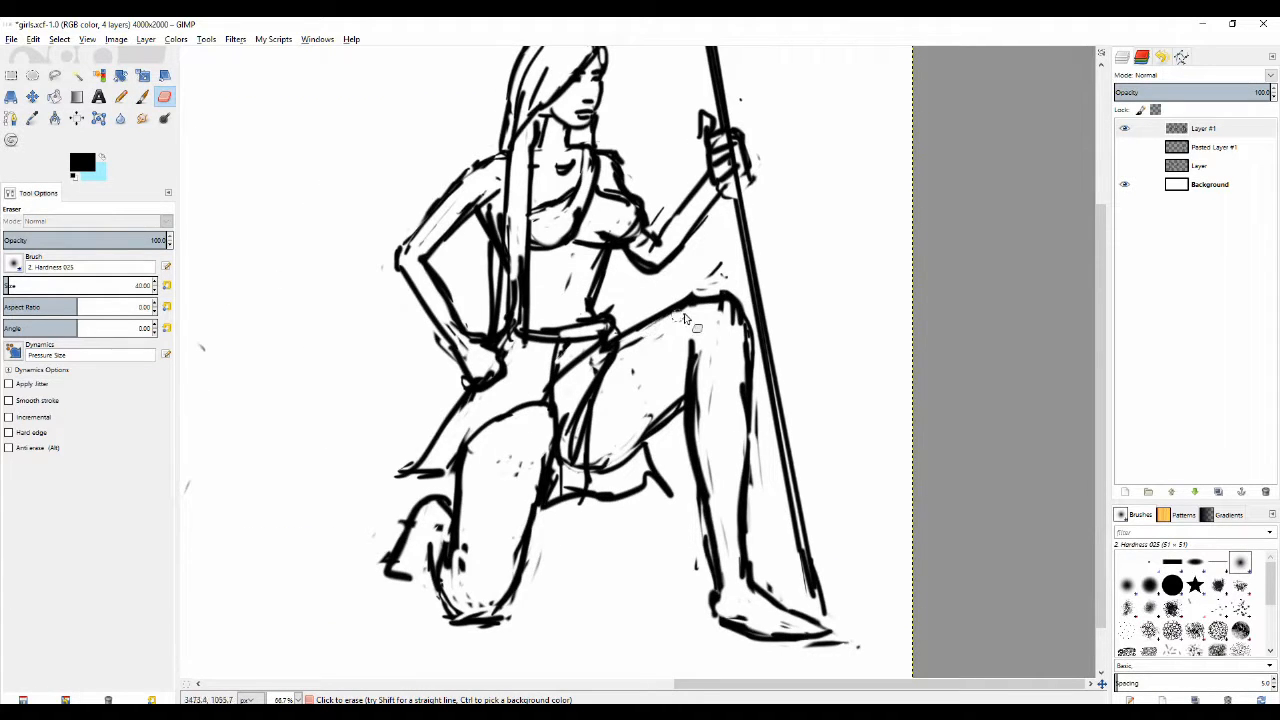
pyautogui.click(700, 300)
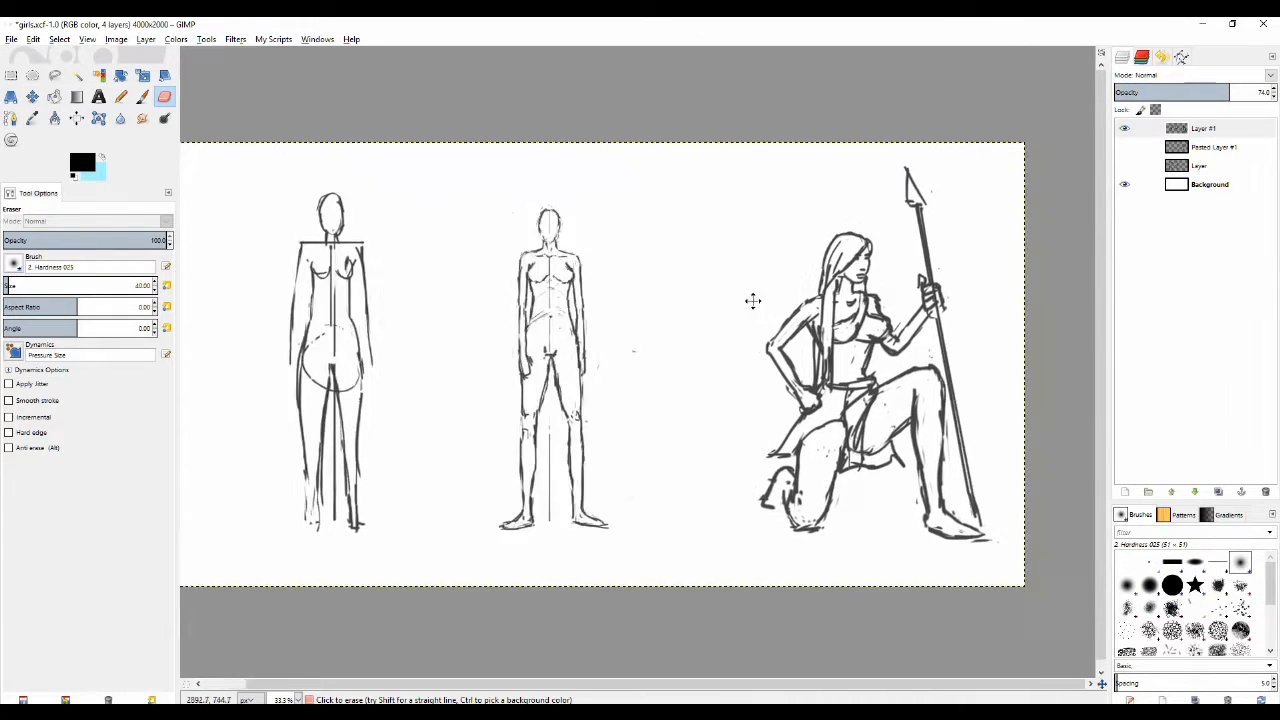
# Step: Redraw the warrior's spear-gripping hand with cleaner, darker finger lines
pyautogui.click(1150, 76)
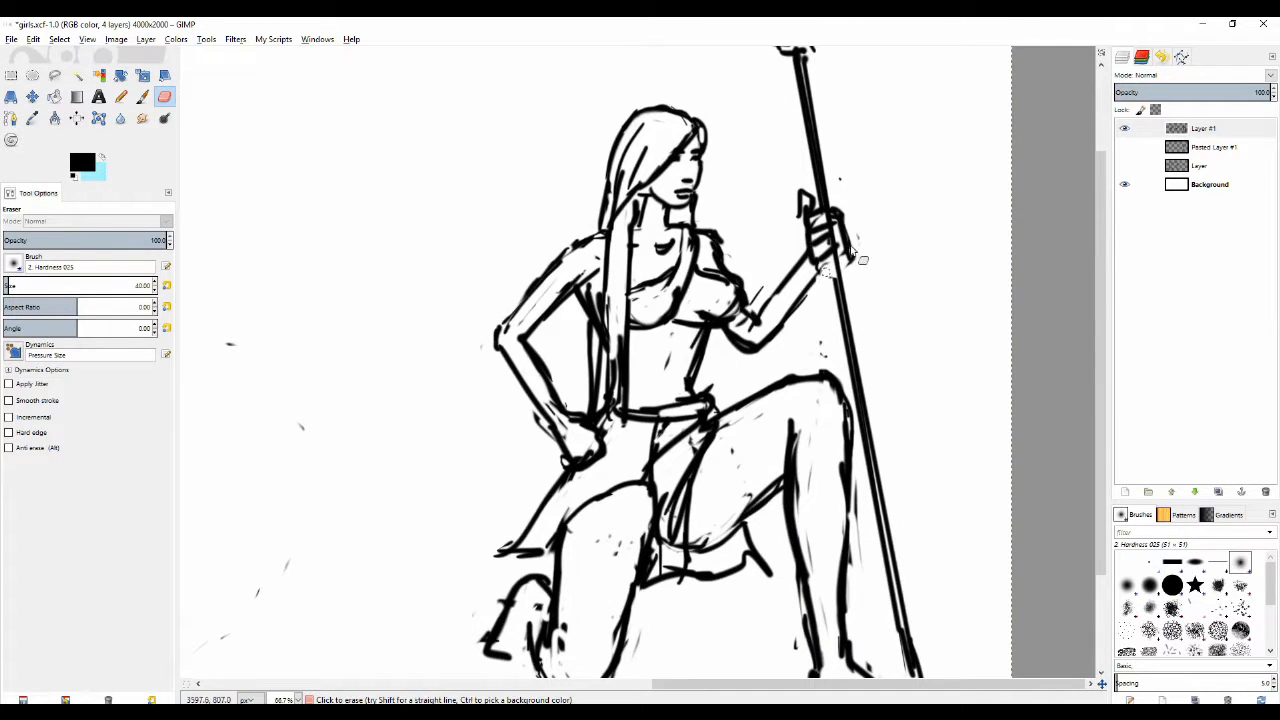
pyautogui.click(142, 96)
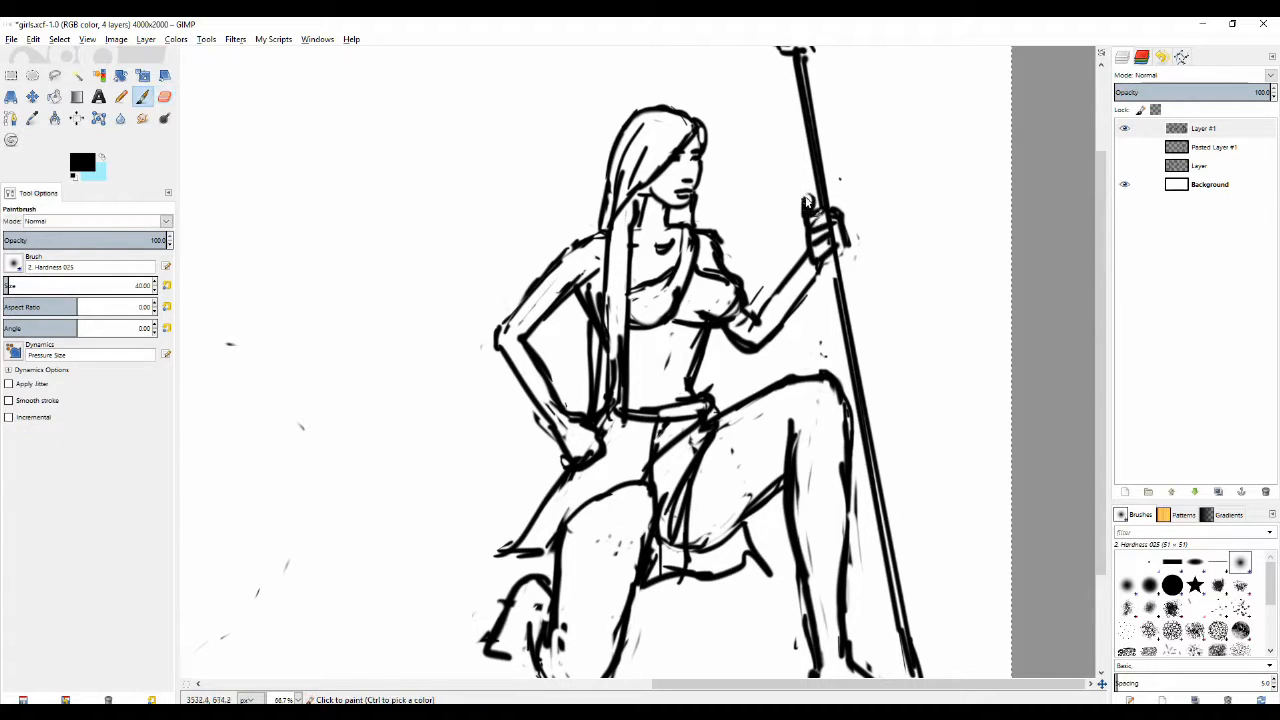
pyautogui.click(810, 216)
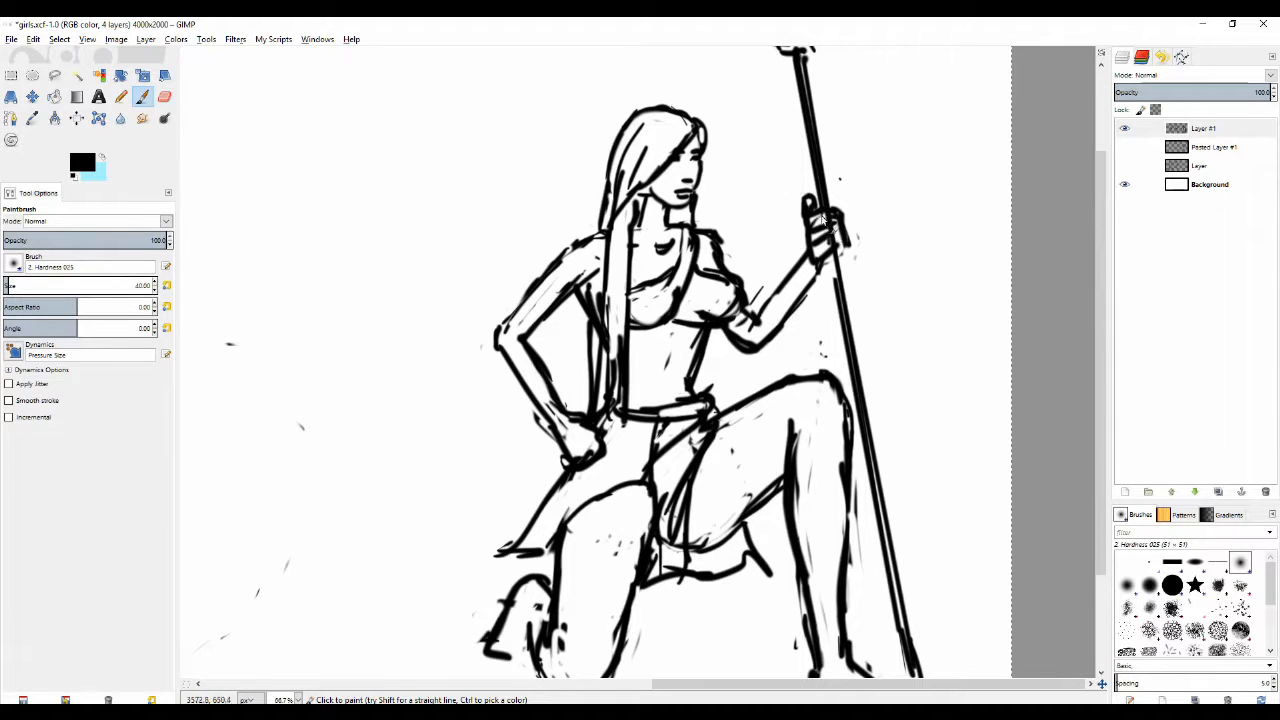
pyautogui.click(164, 96)
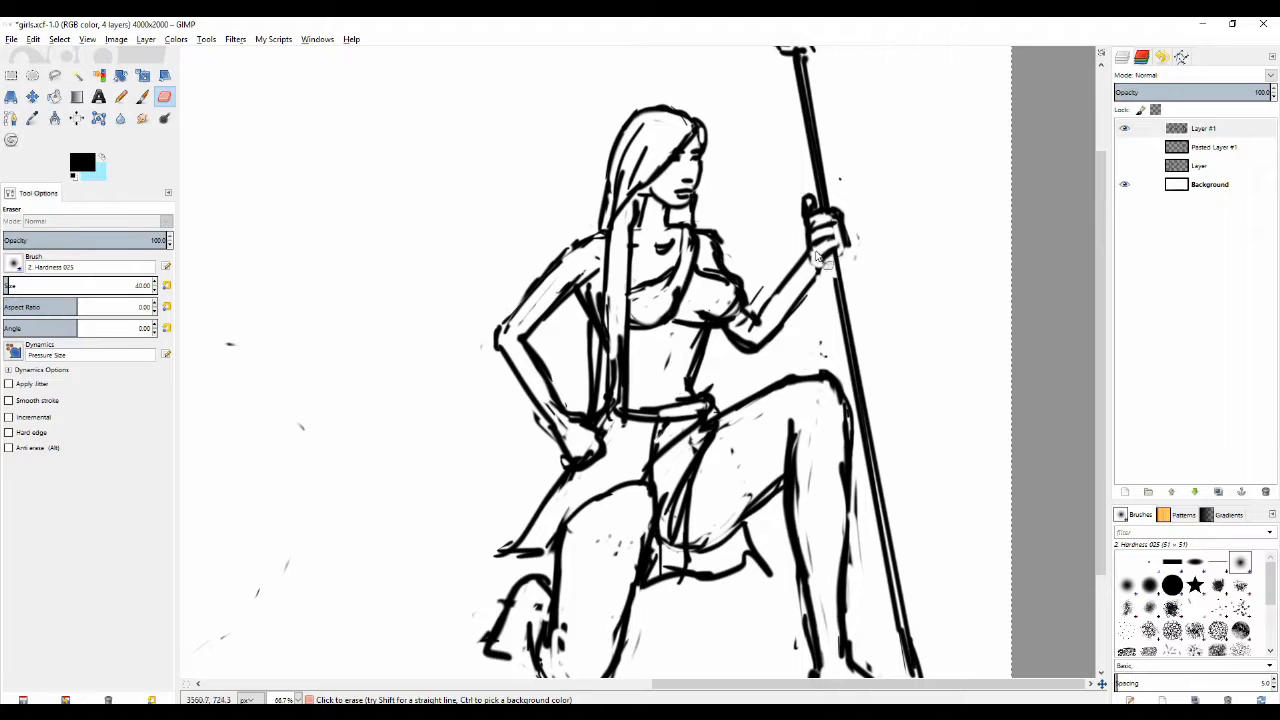
pyautogui.click(120, 96)
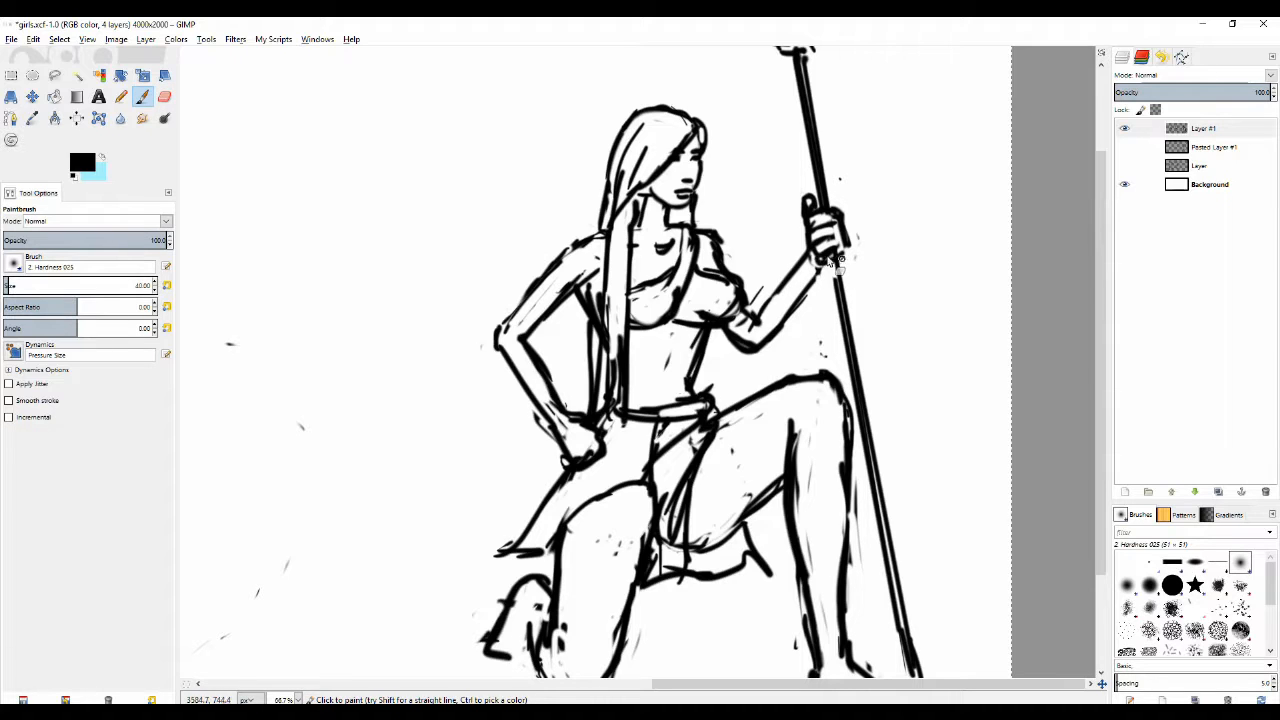
pyautogui.moveTo(850, 200)
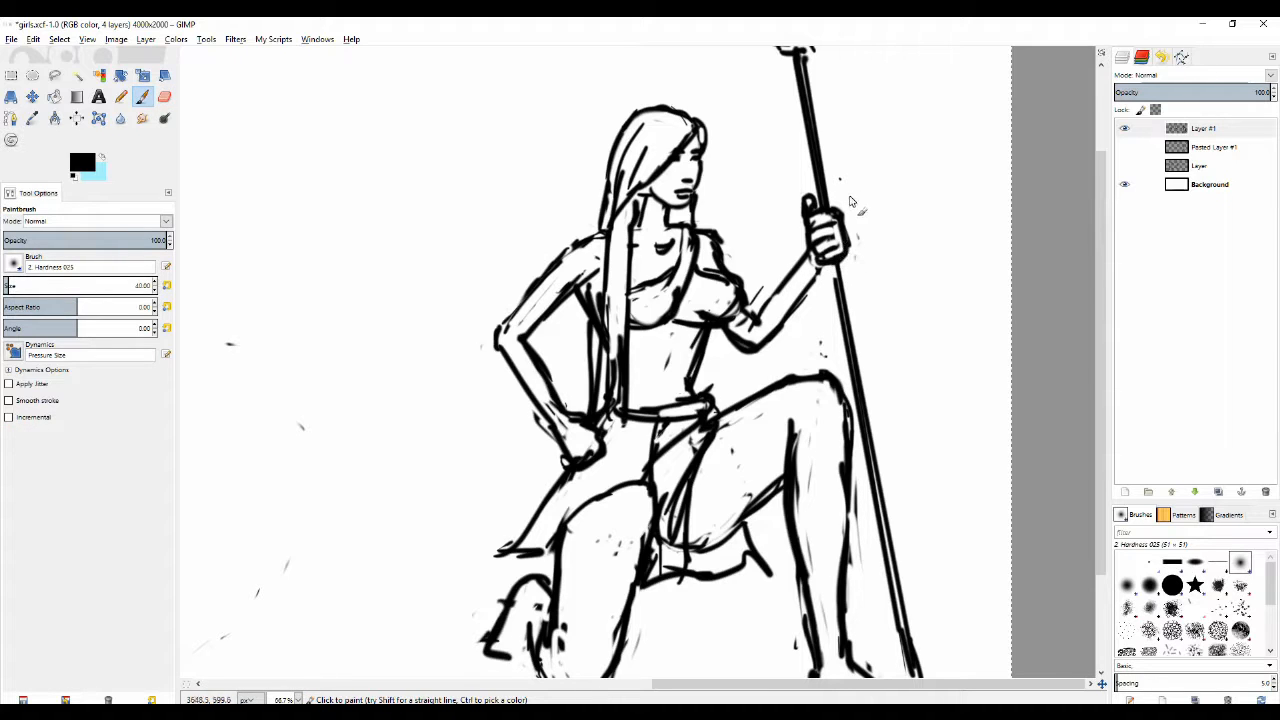
pyautogui.click(164, 96)
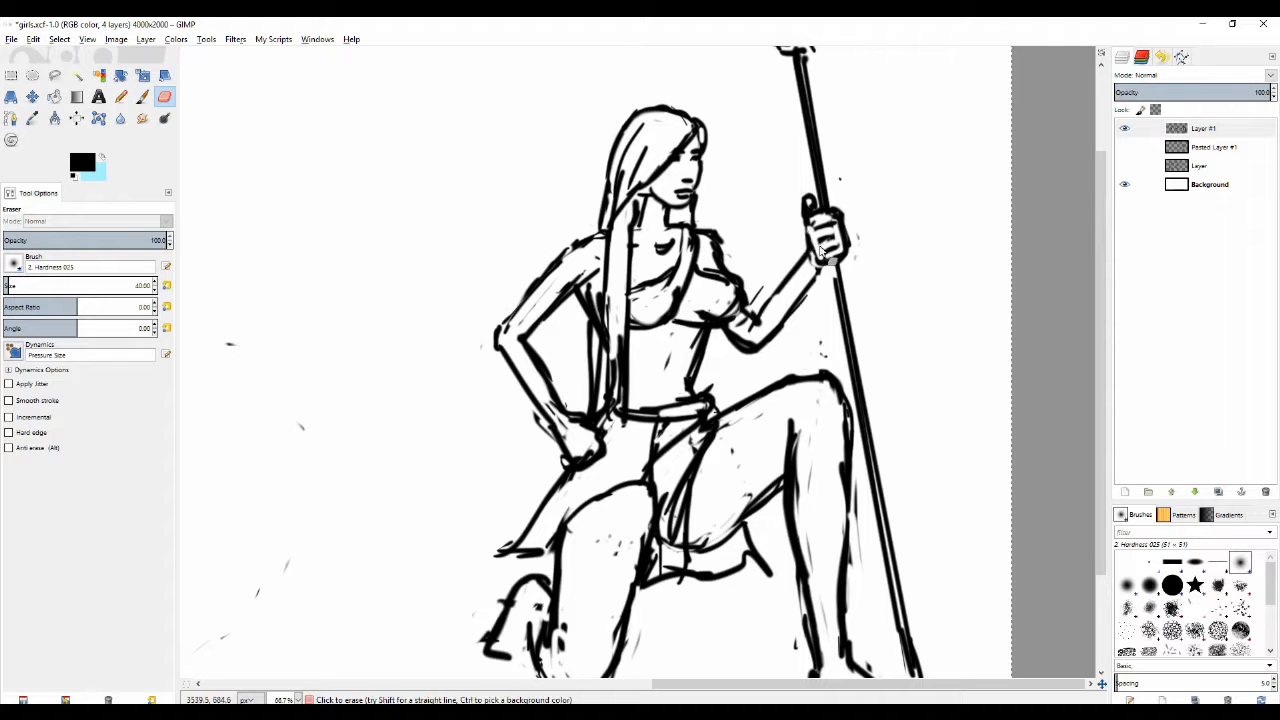
pyautogui.click(120, 96)
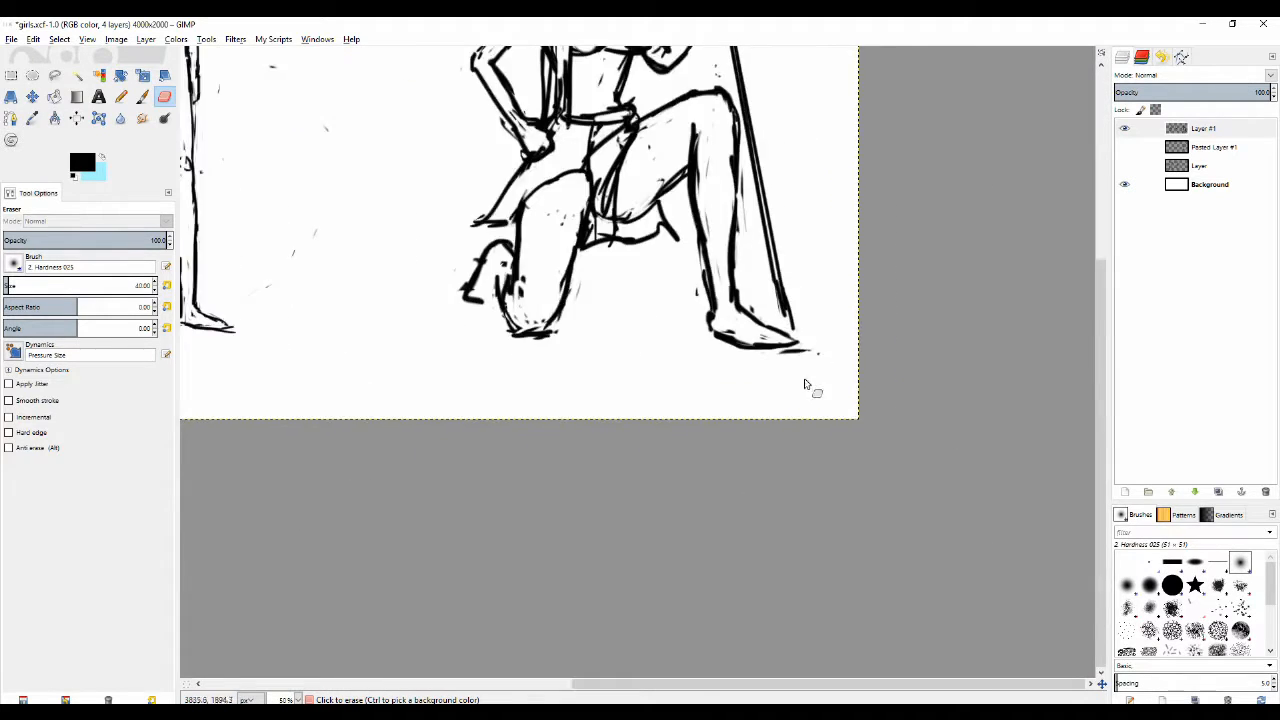
# Step: Redraw the forward foot's toes into distinct shapes, alternating Paintbrush strokes and Eraser cleanup
pyautogui.click(120, 96)
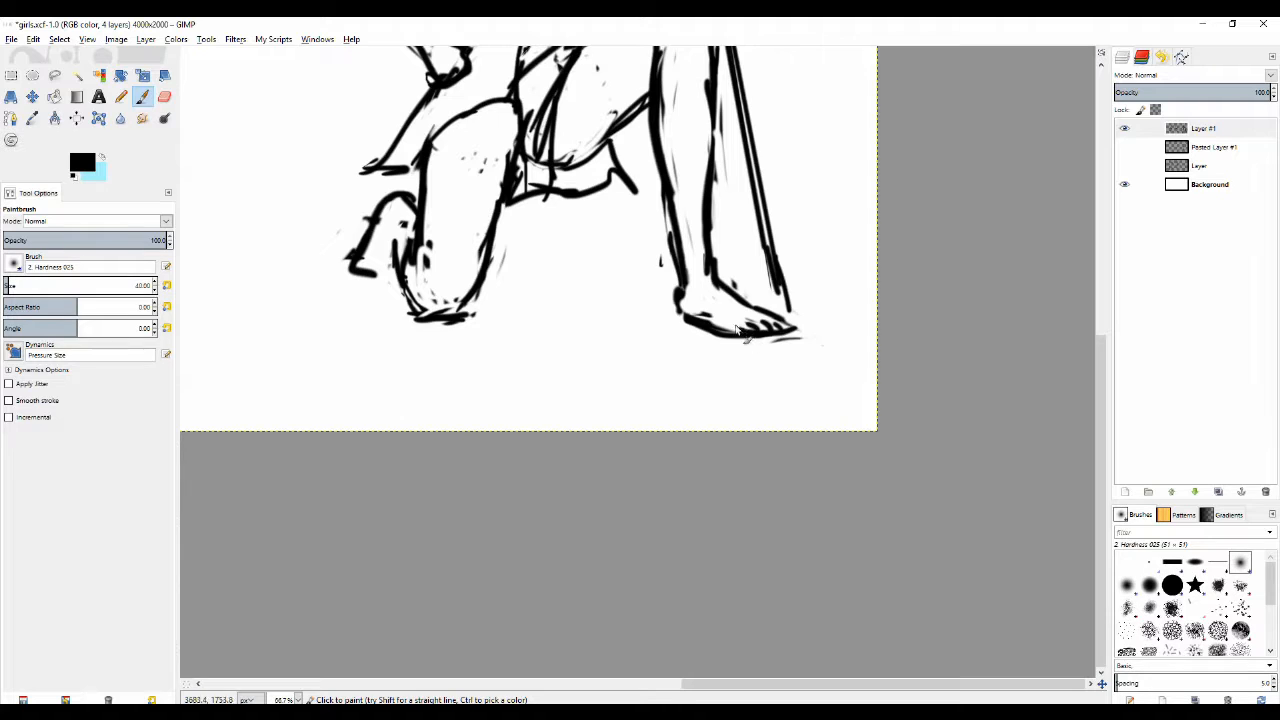
pyautogui.click(164, 96)
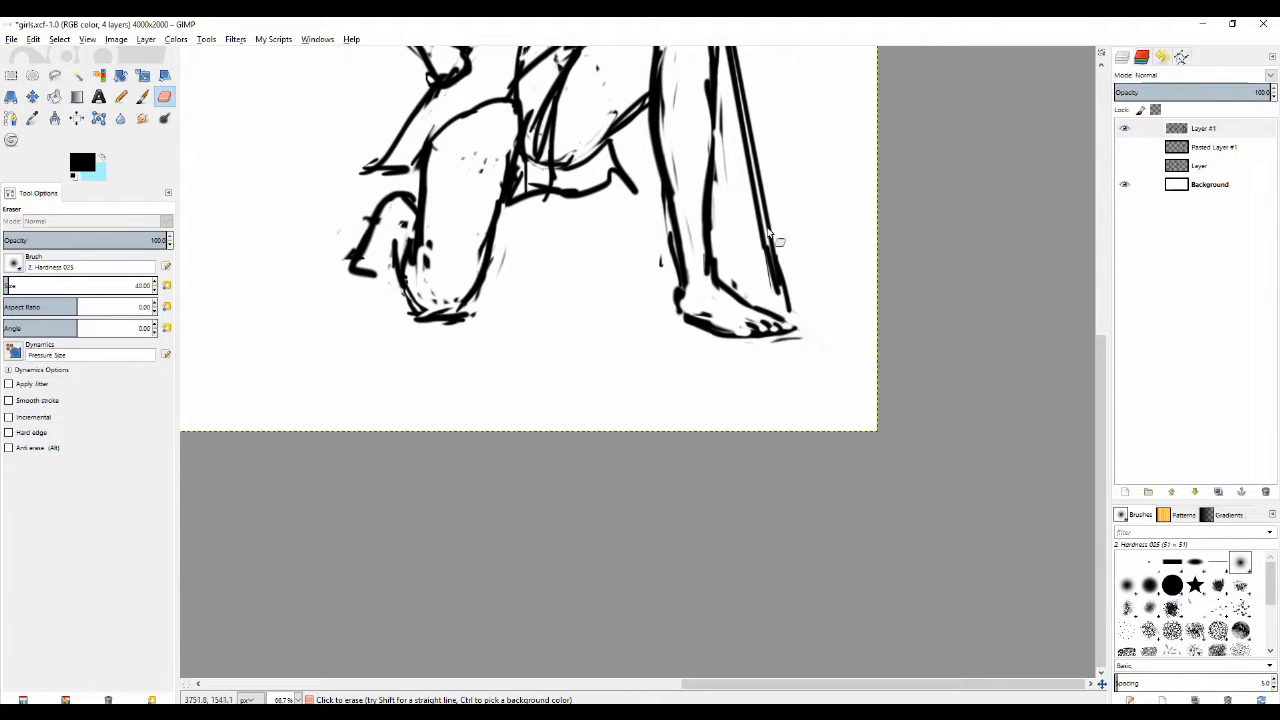
pyautogui.click(120, 96)
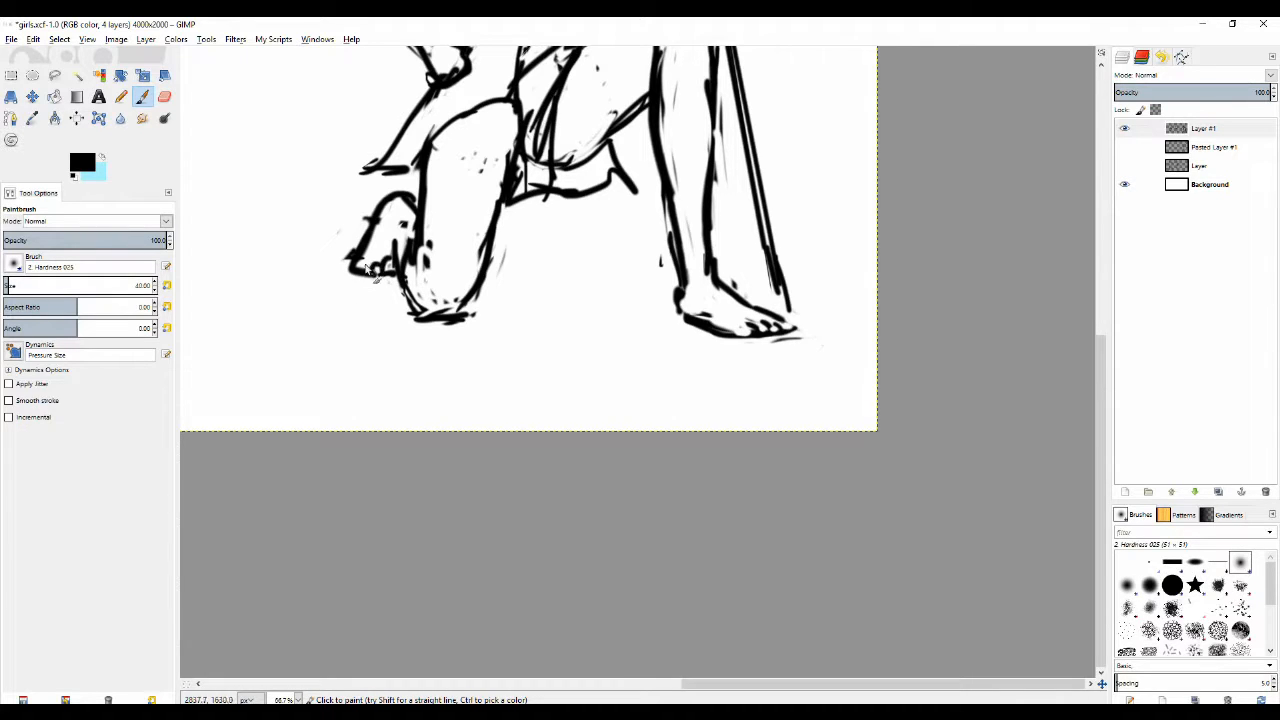
pyautogui.click(164, 96)
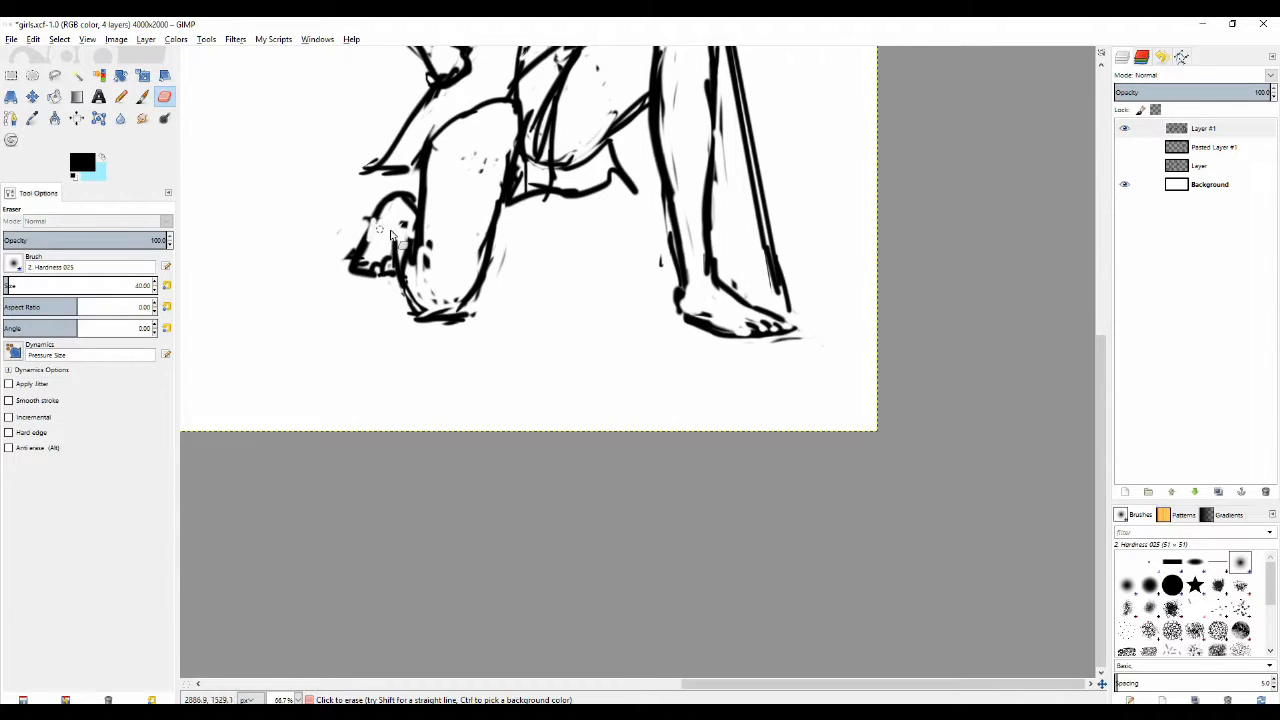
pyautogui.click(120, 96)
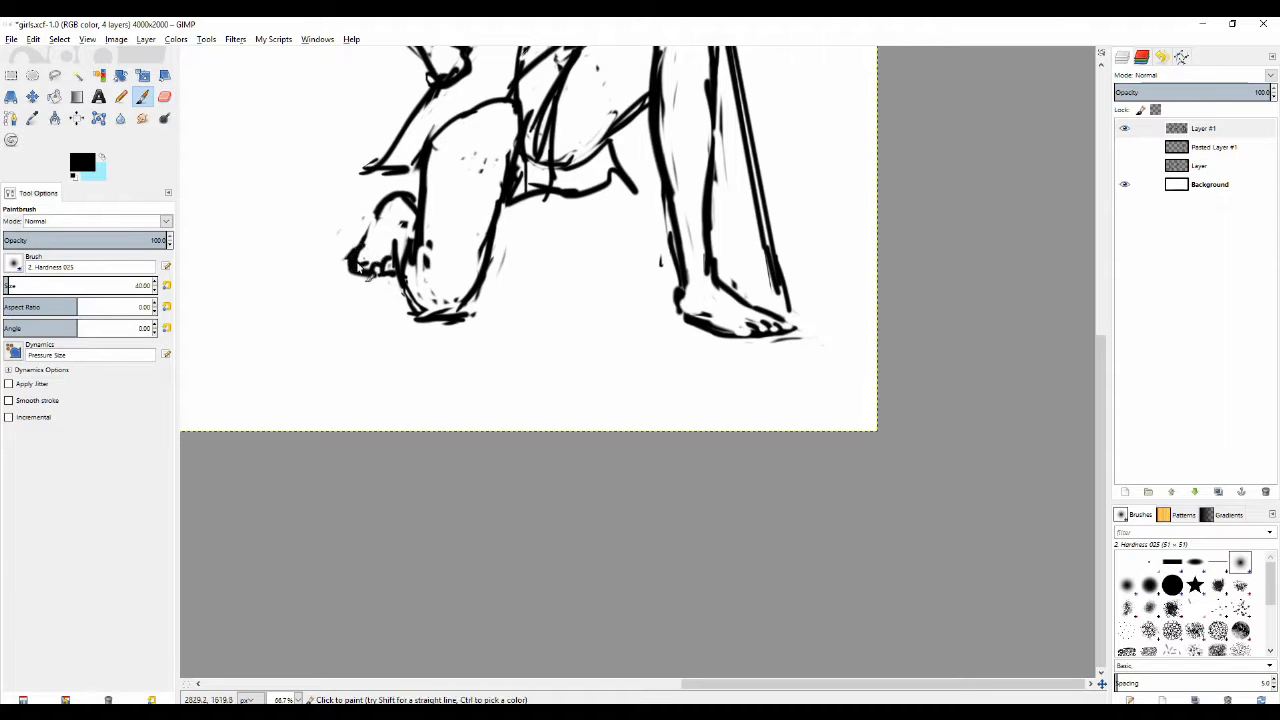
pyautogui.click(164, 96)
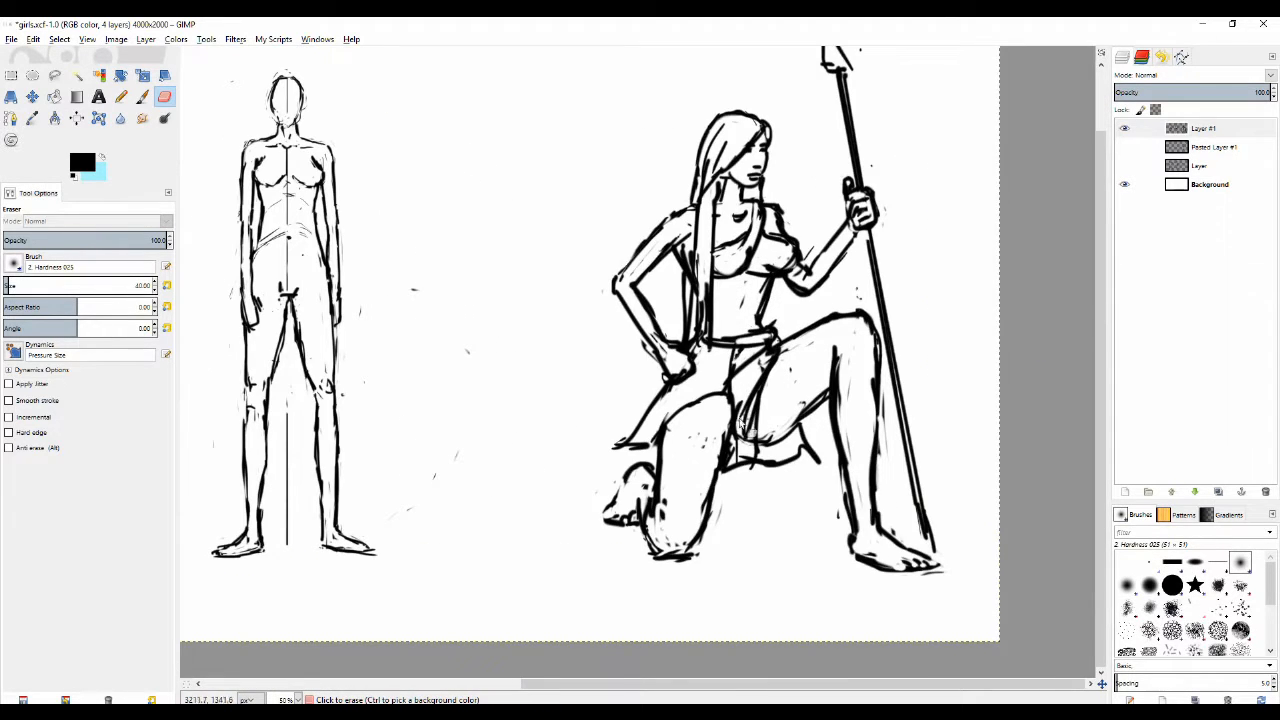
# Step: Fit the whole sheet in view to review the two standing studies and the finished spear warrior
pyautogui.click(120, 96)
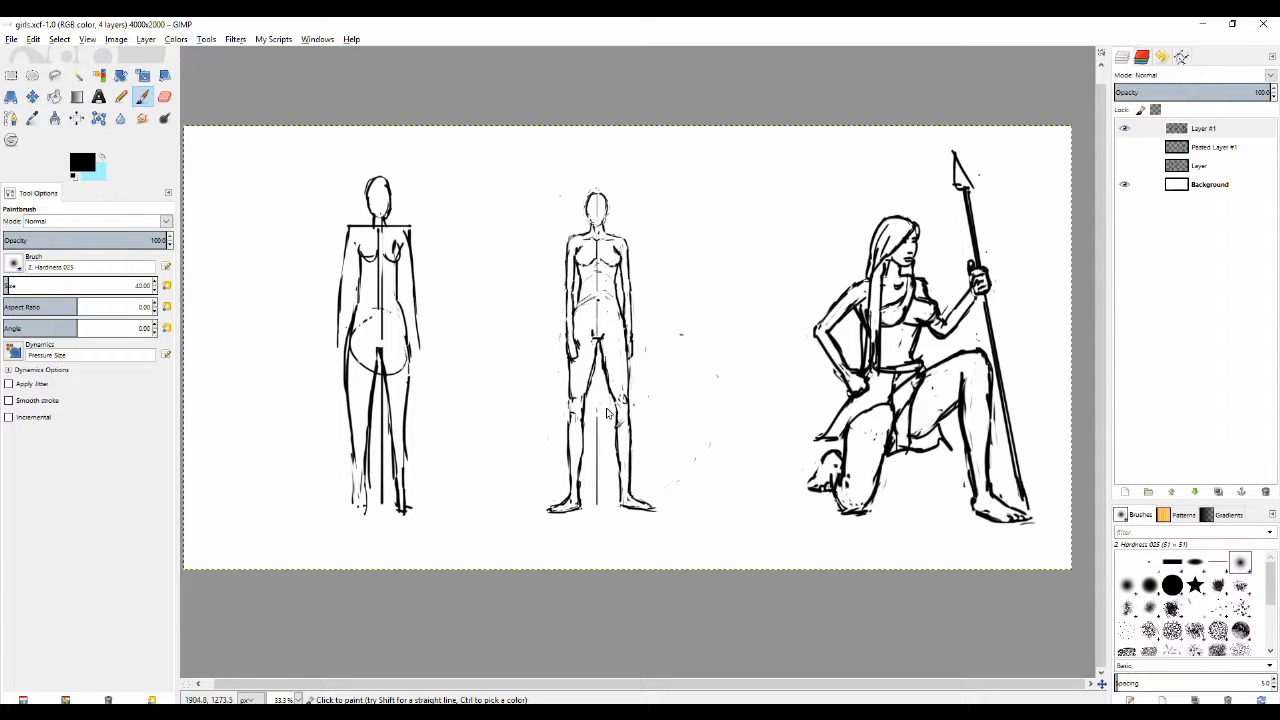
pyautogui.moveTo(860, 276)
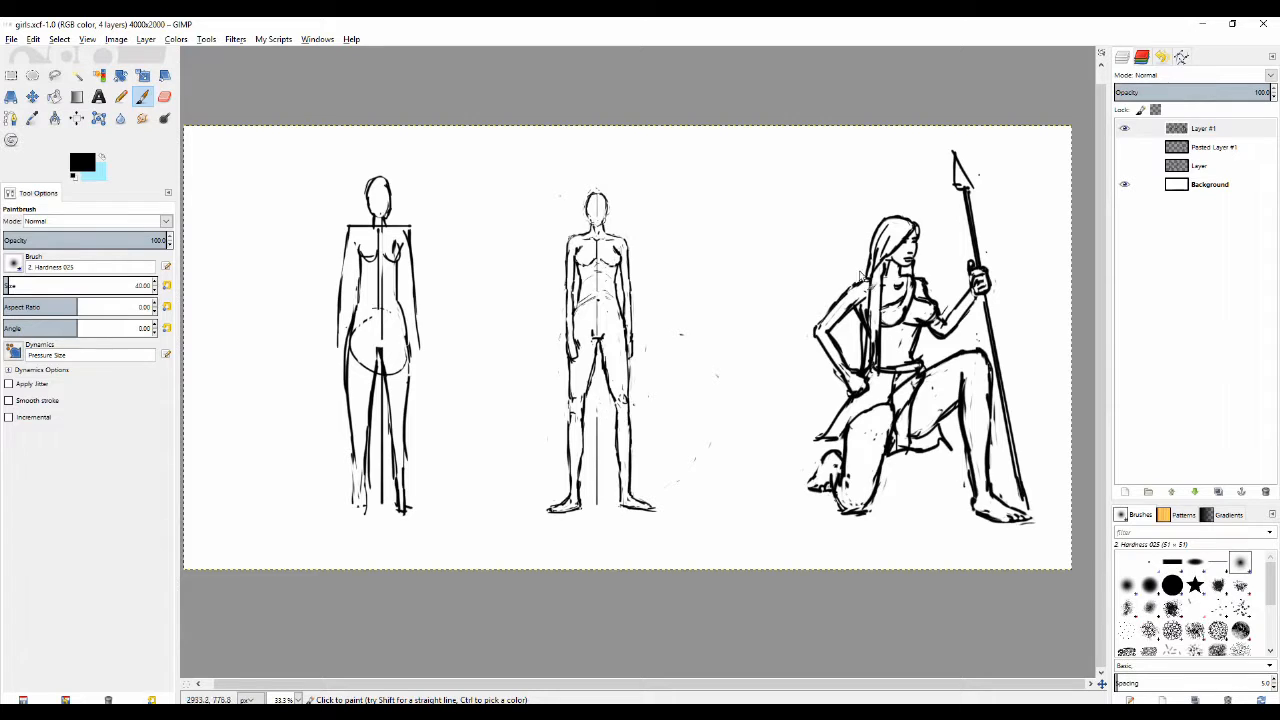